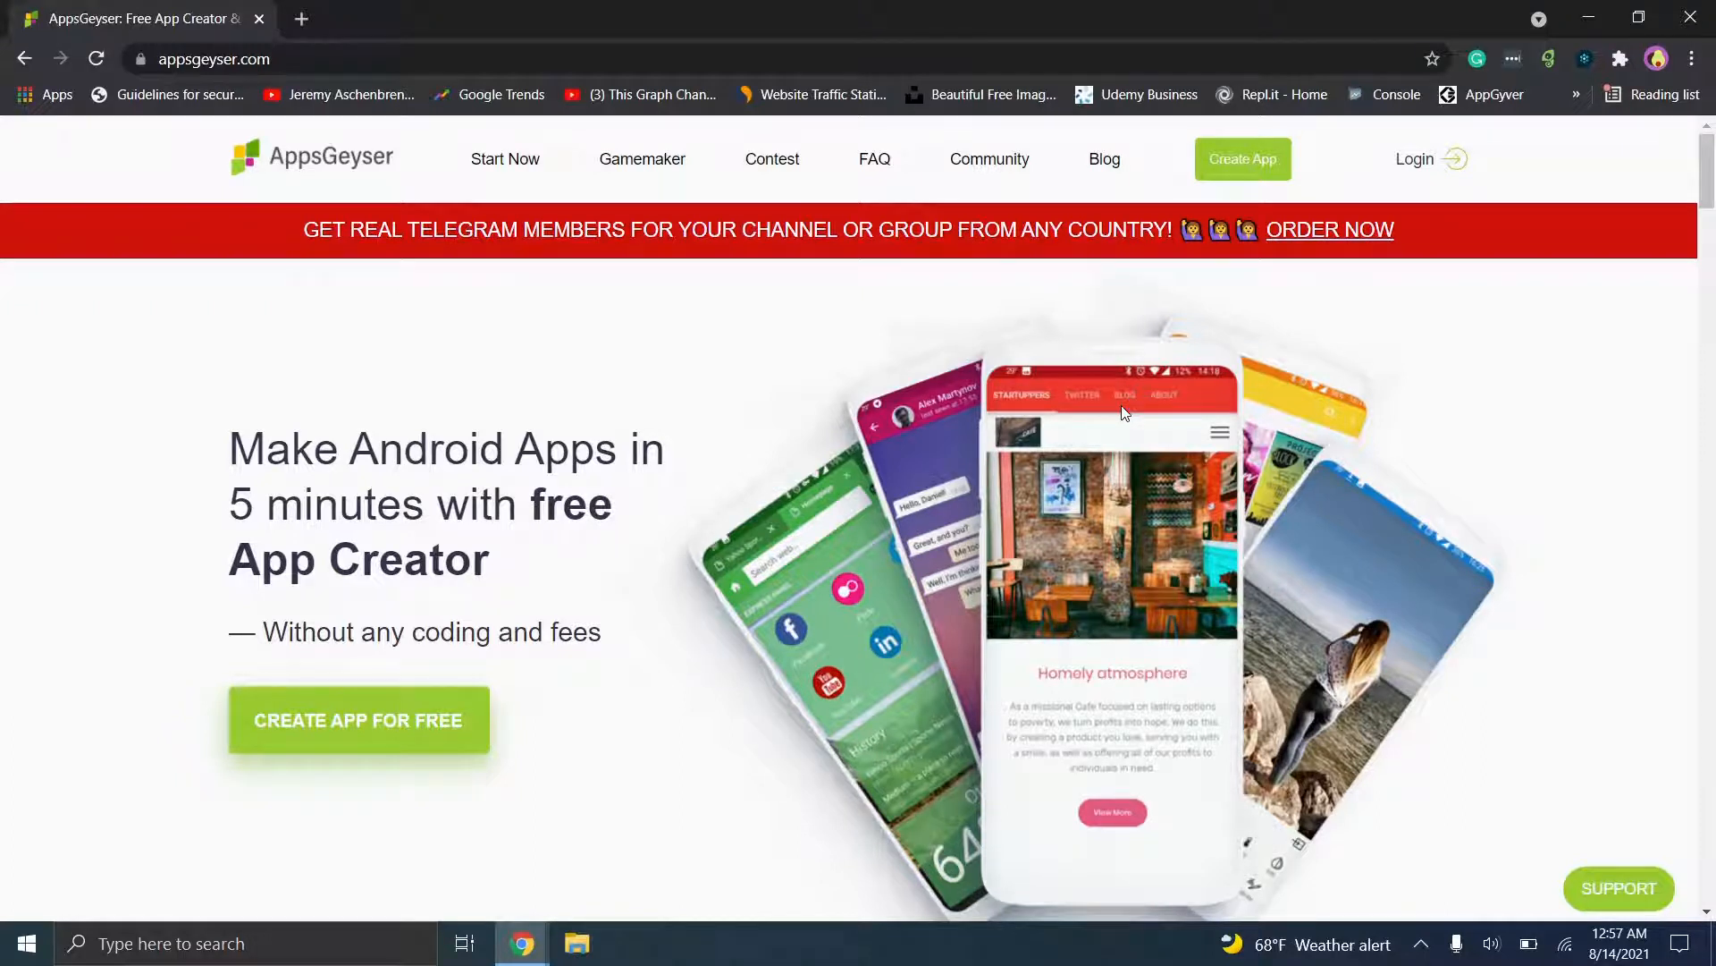
{"action": "mouse_move", "coordinate": [881, 406]}
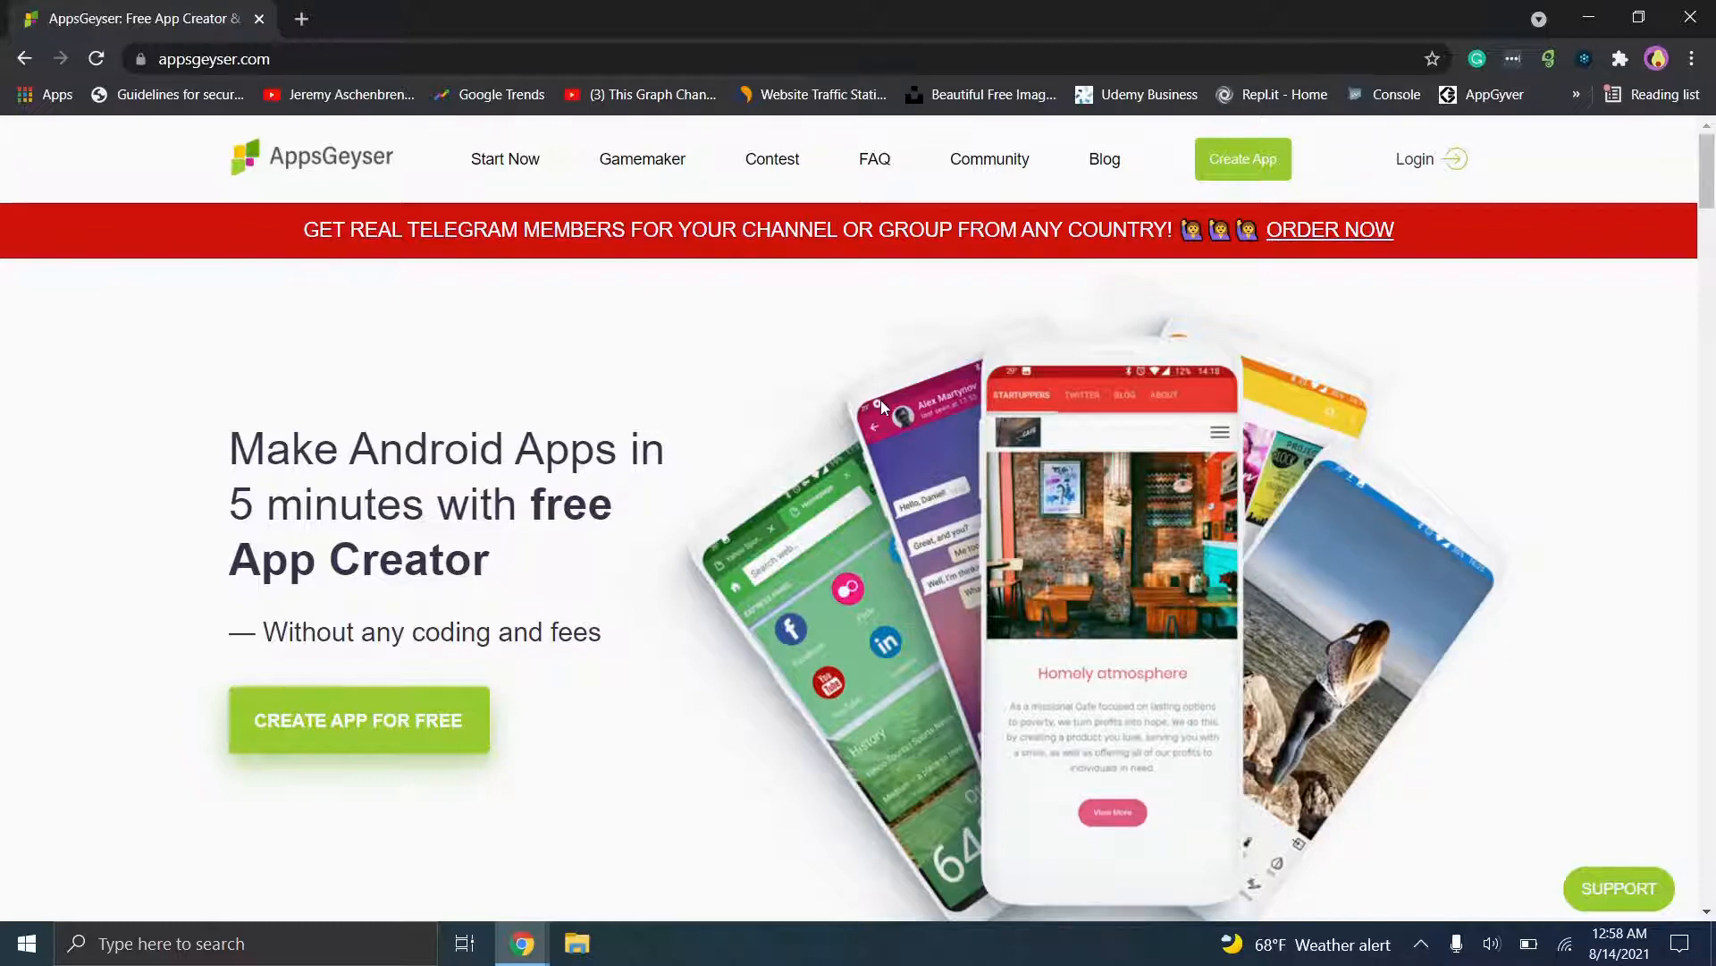
{"action": "mouse_move", "coordinate": [948, 456]}
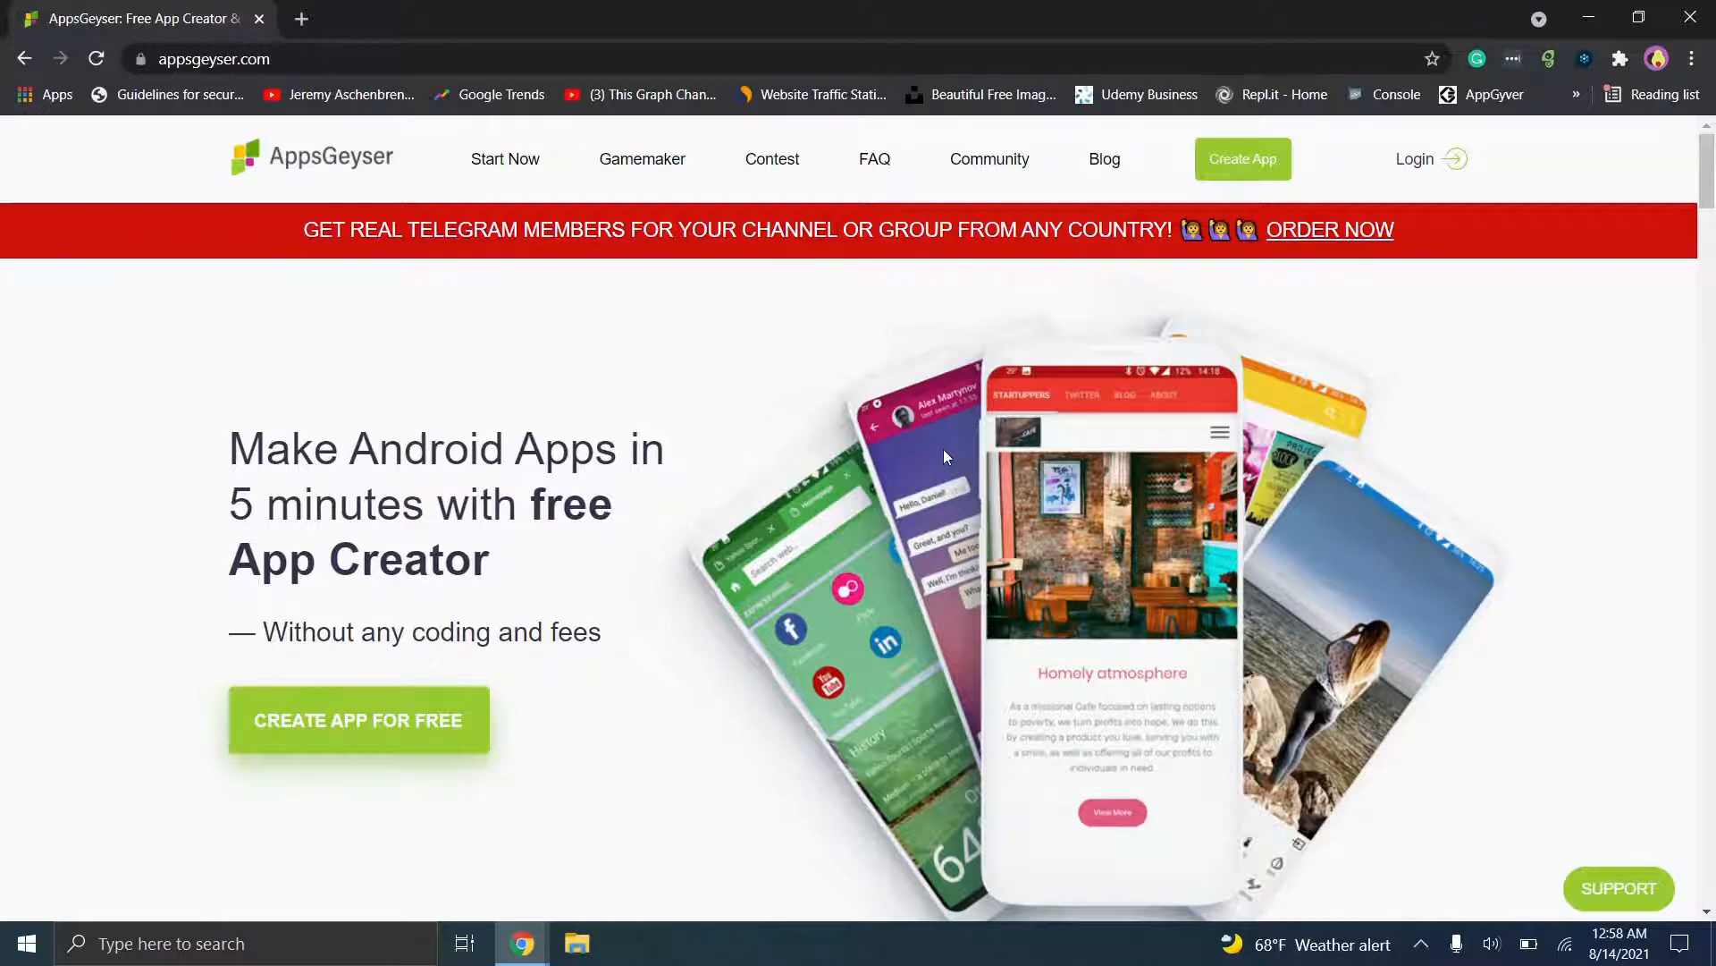
{"action": "mouse_move", "coordinate": [1539, 332]}
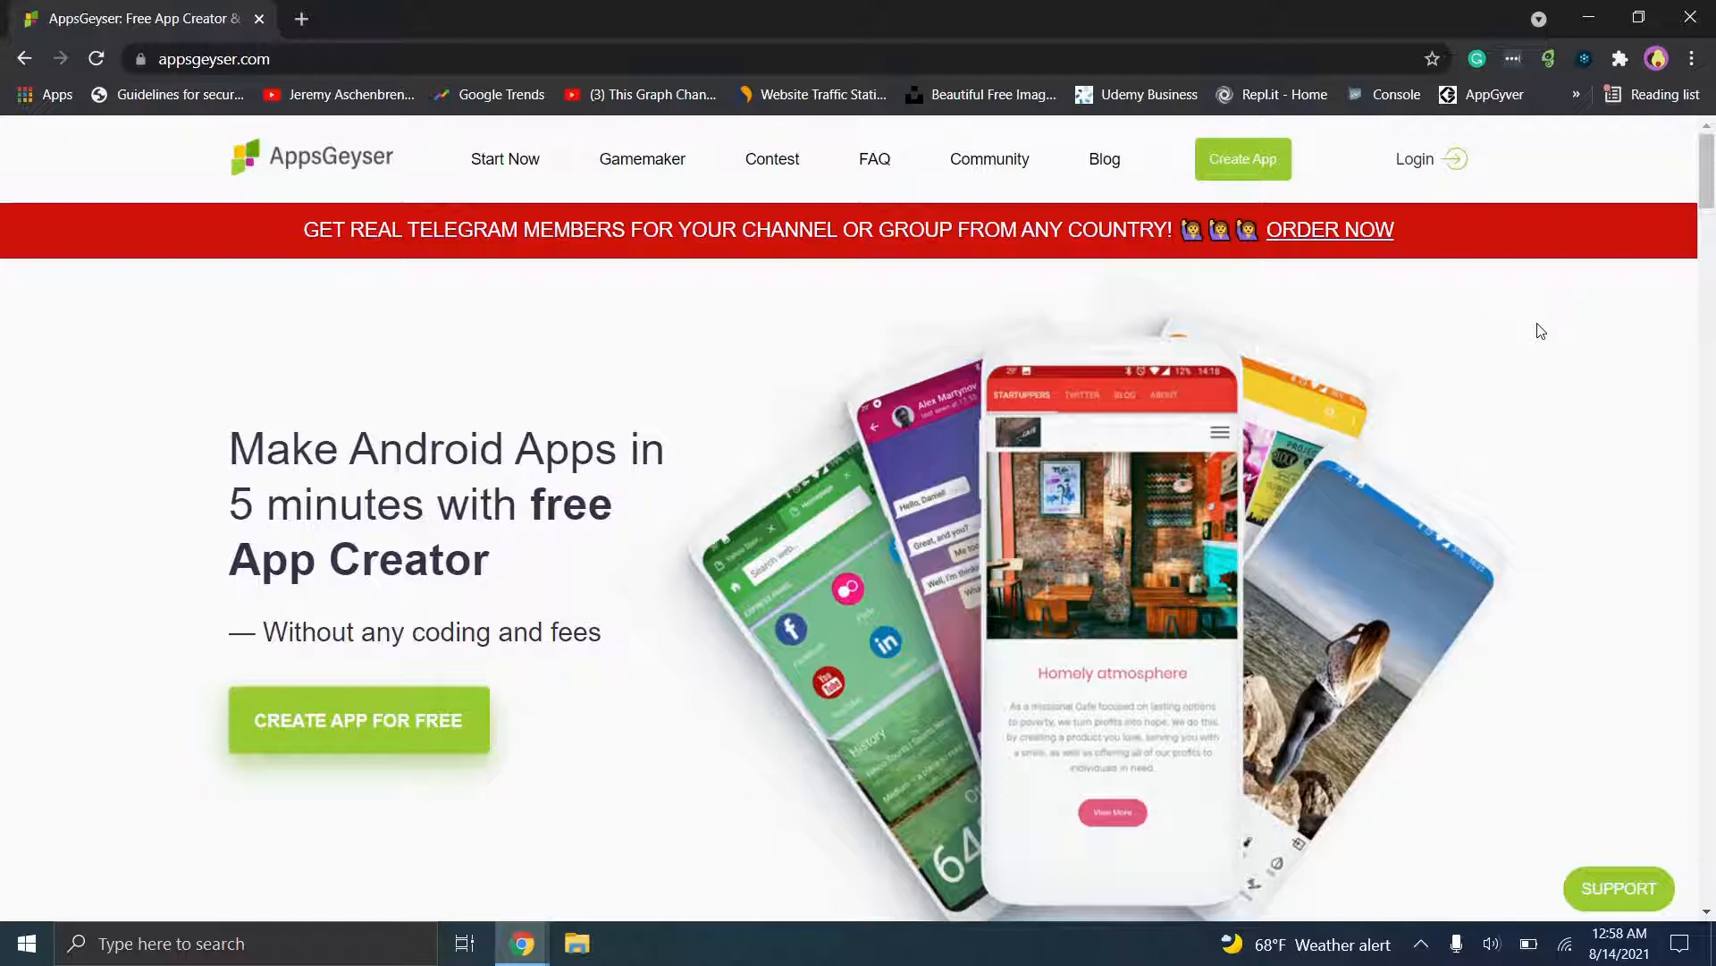
{"action": "mouse_move", "coordinate": [1679, 202]}
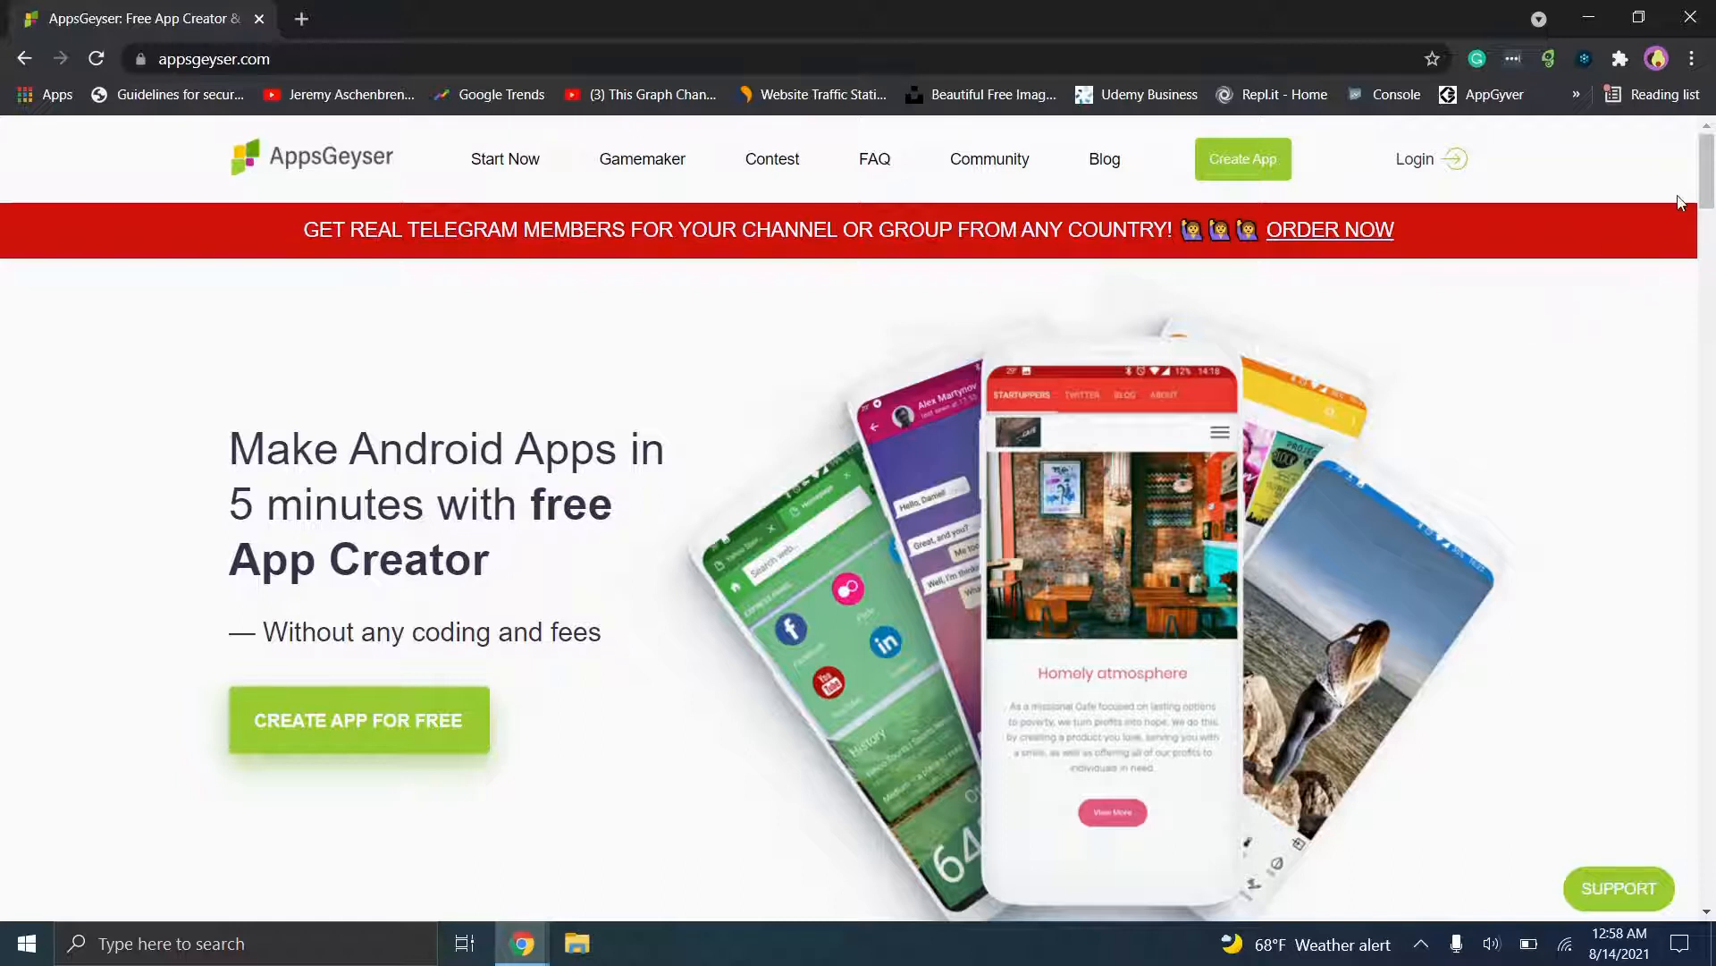
Scroll through the Free Android App Templates page looking for the Guide template tile.
{"action": "scroll", "scroll_direction": "down", "scroll_amount": 3}
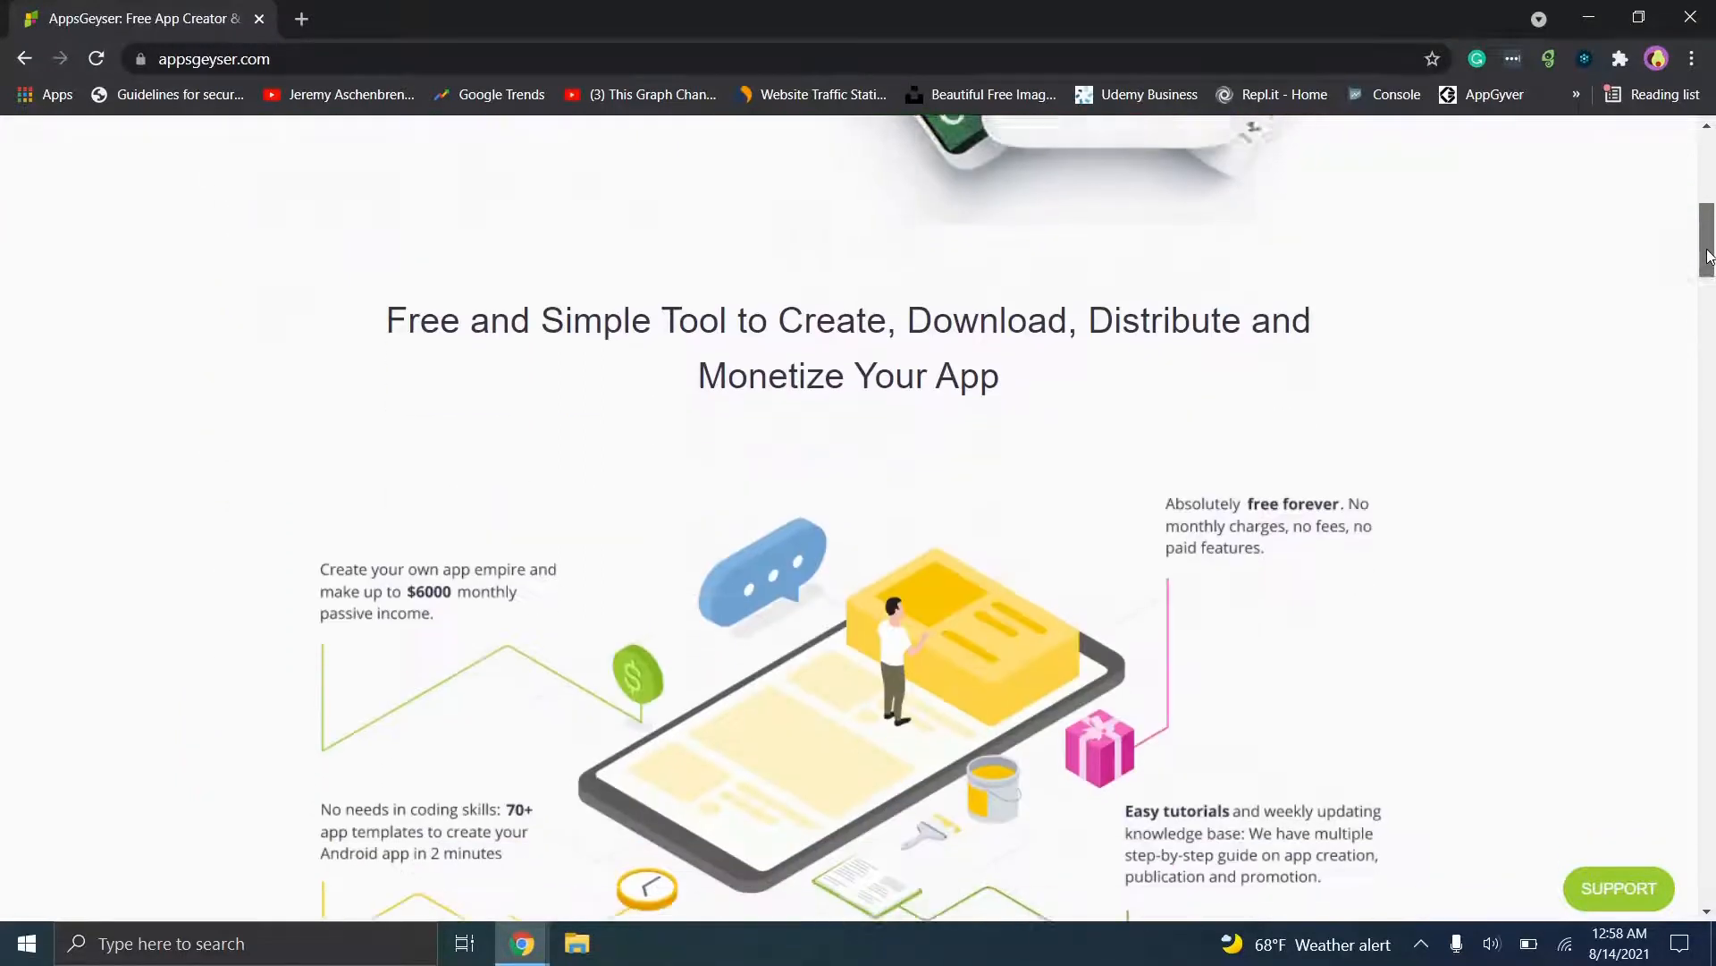
{"action": "scroll", "scroll_direction": "down", "scroll_amount": 3}
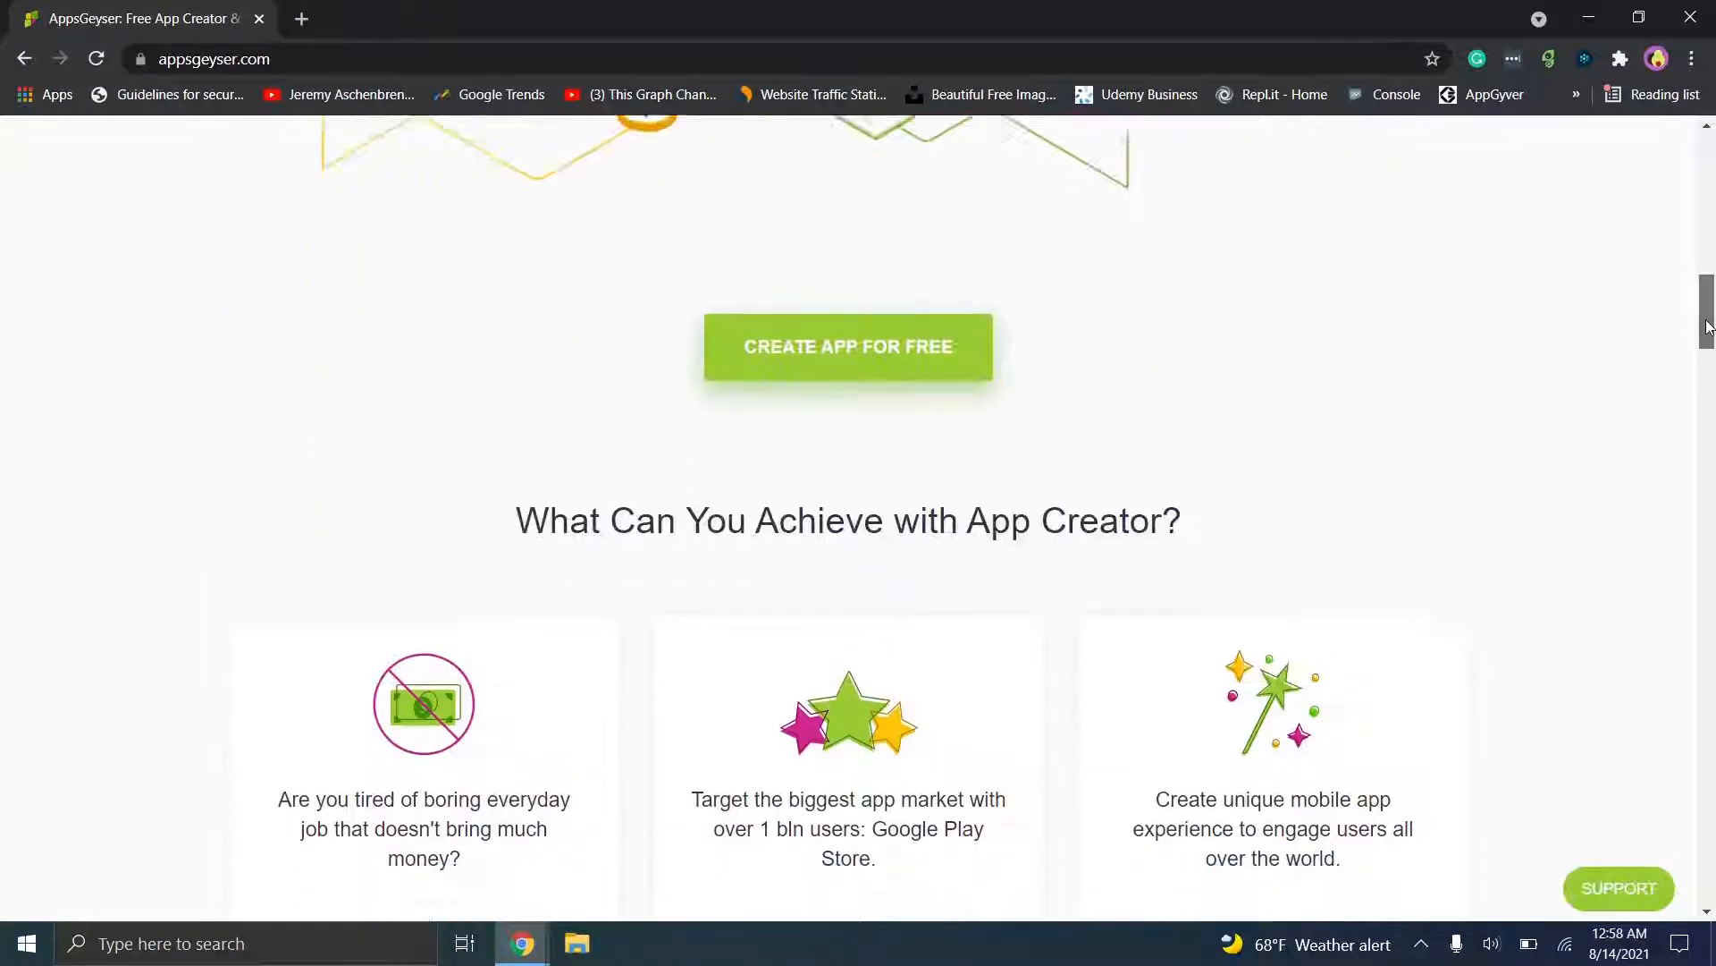
{"action": "scroll", "scroll_direction": "down", "scroll_amount": 3}
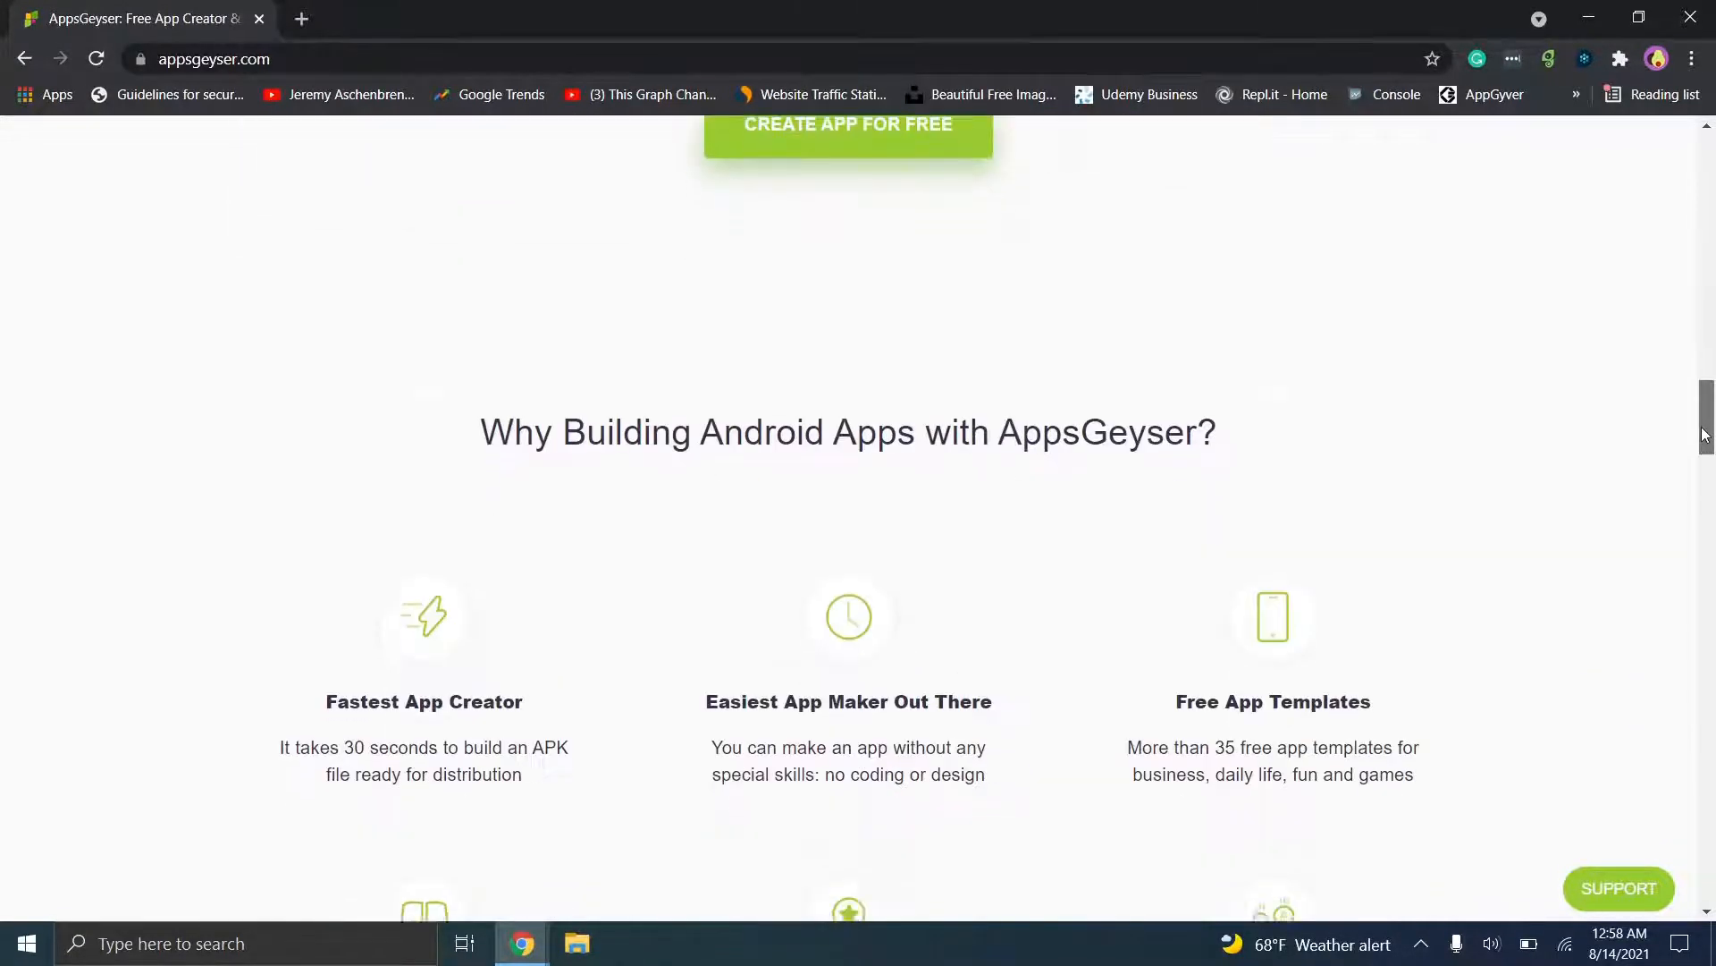
{"action": "scroll", "scroll_direction": "down", "scroll_amount": 3}
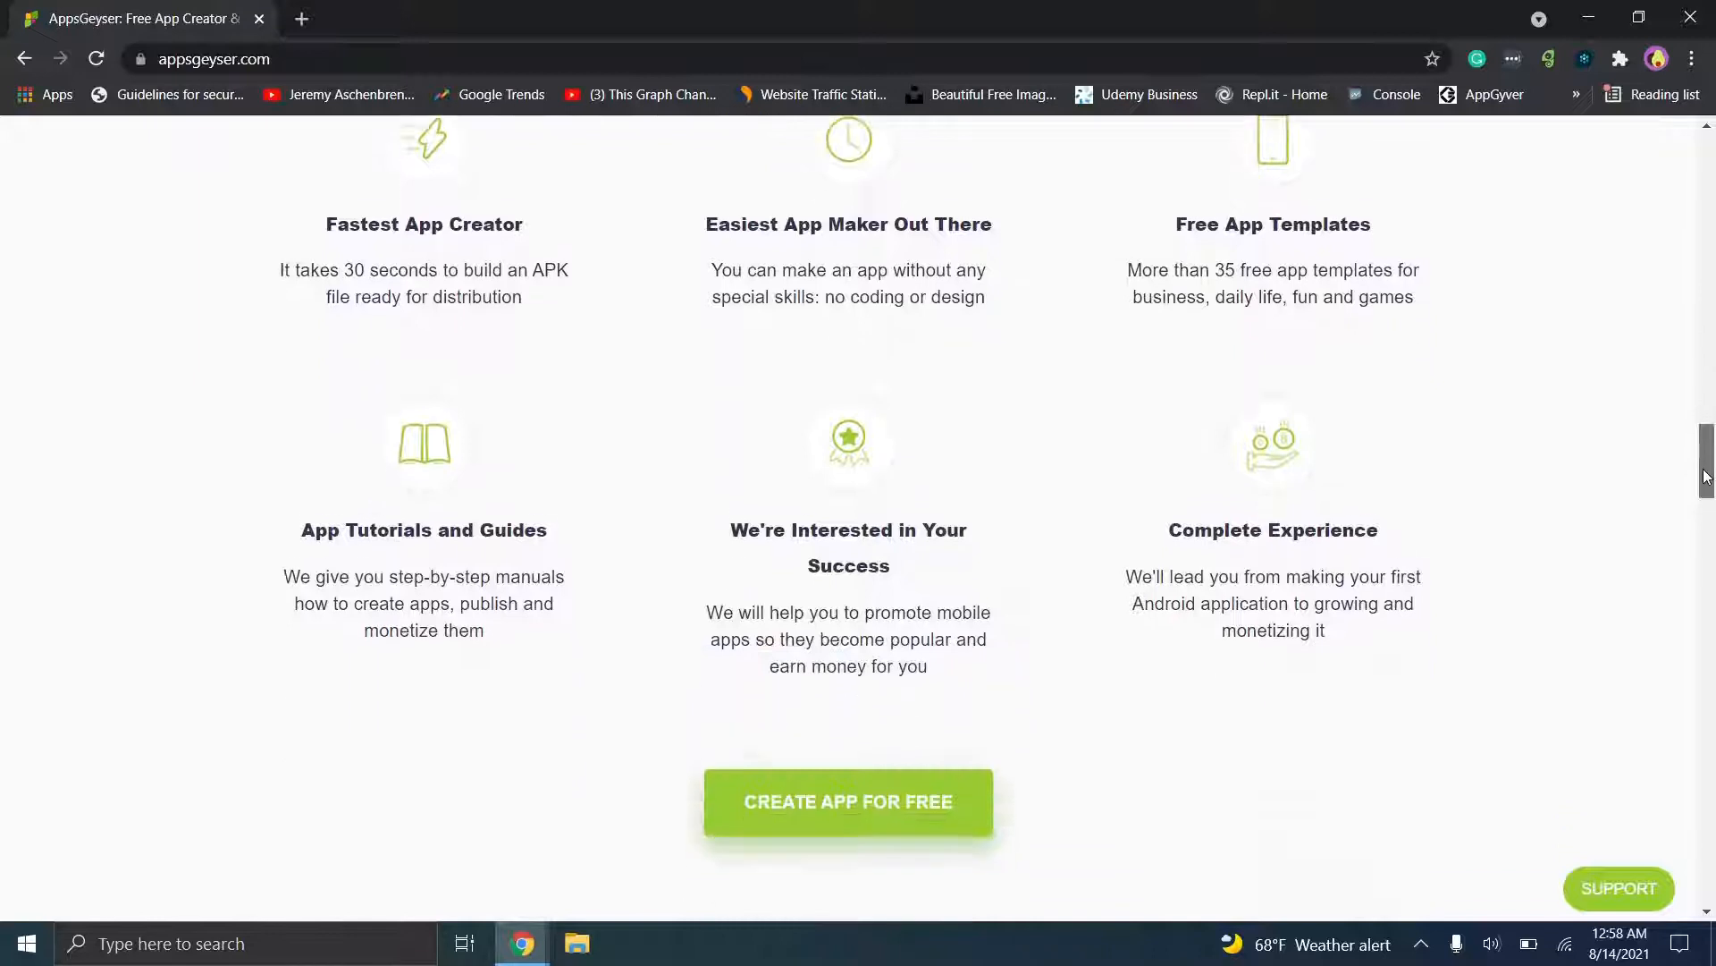
{"action": "scroll", "scroll_direction": "down", "scroll_amount": 3}
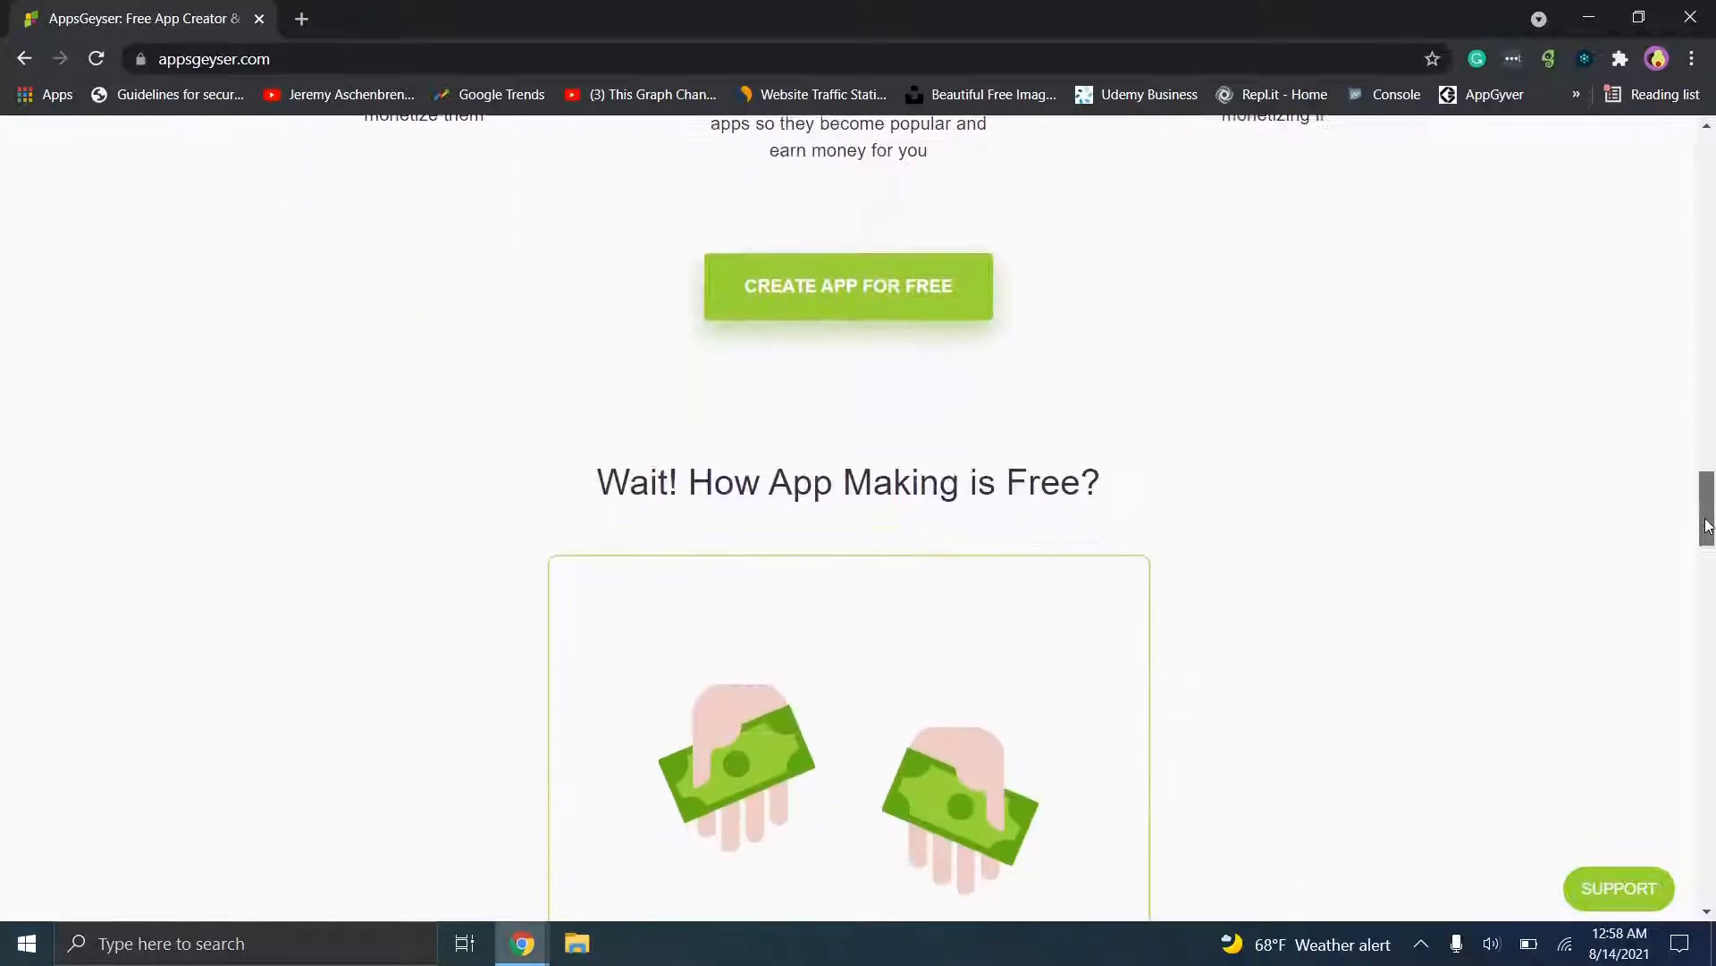
{"action": "scroll", "scroll_direction": "down", "scroll_amount": 3}
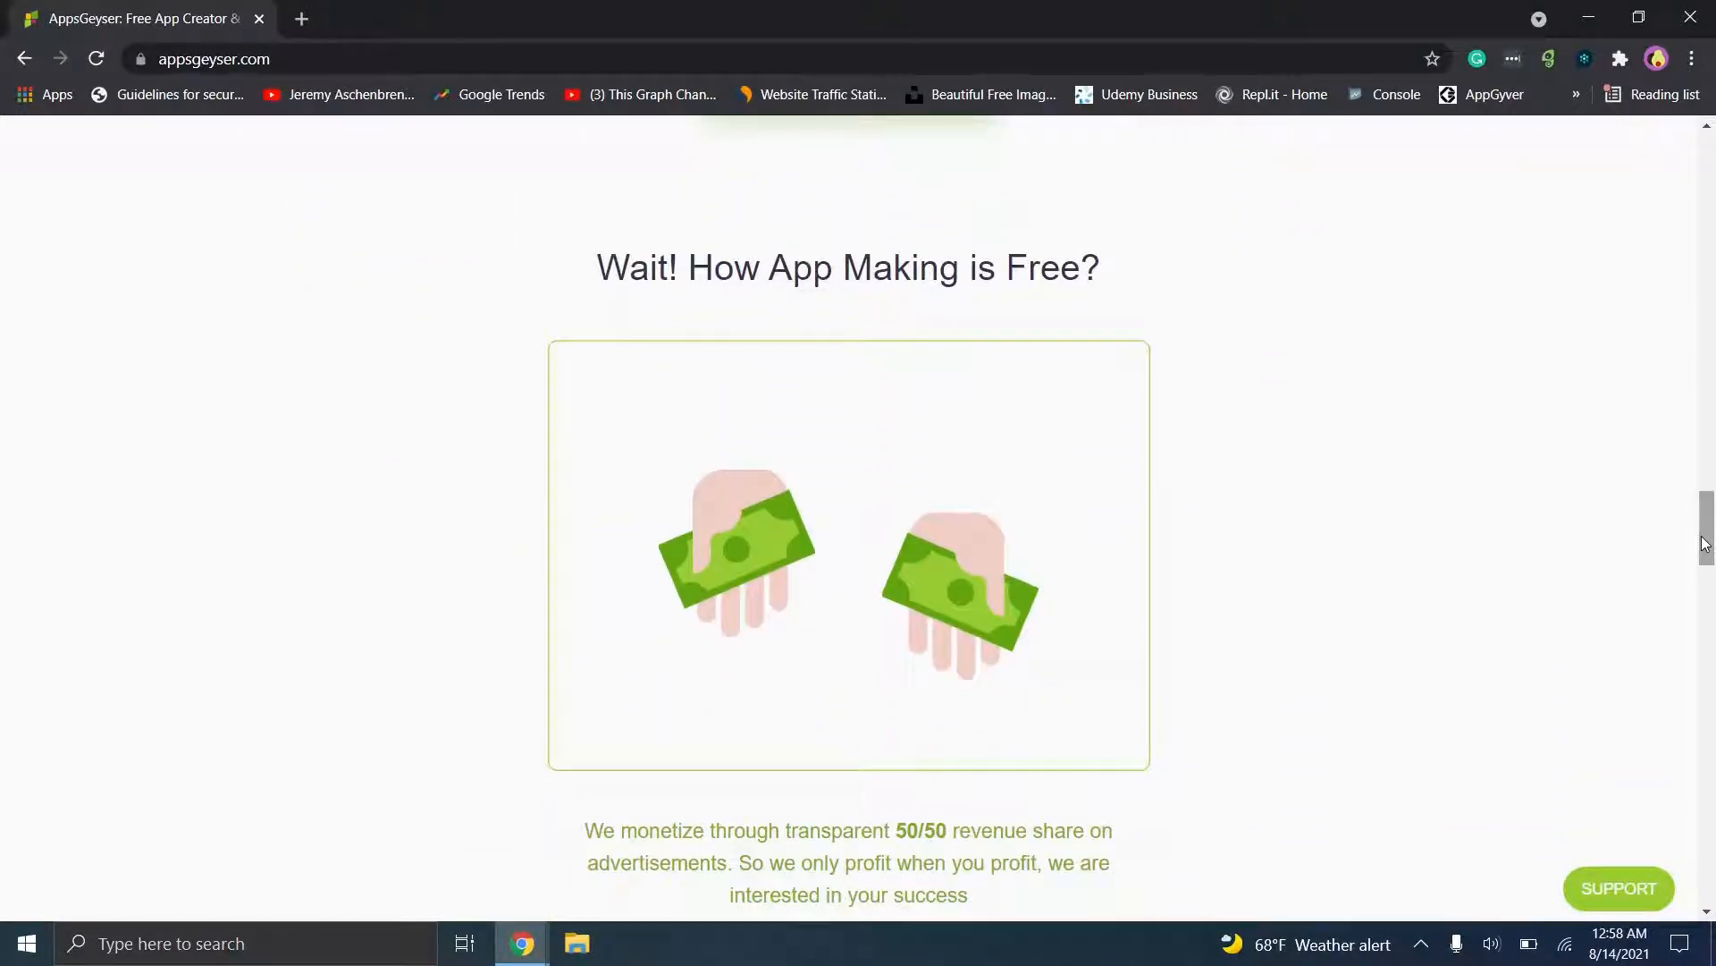
{"action": "scroll", "scroll_direction": "down", "scroll_amount": 3}
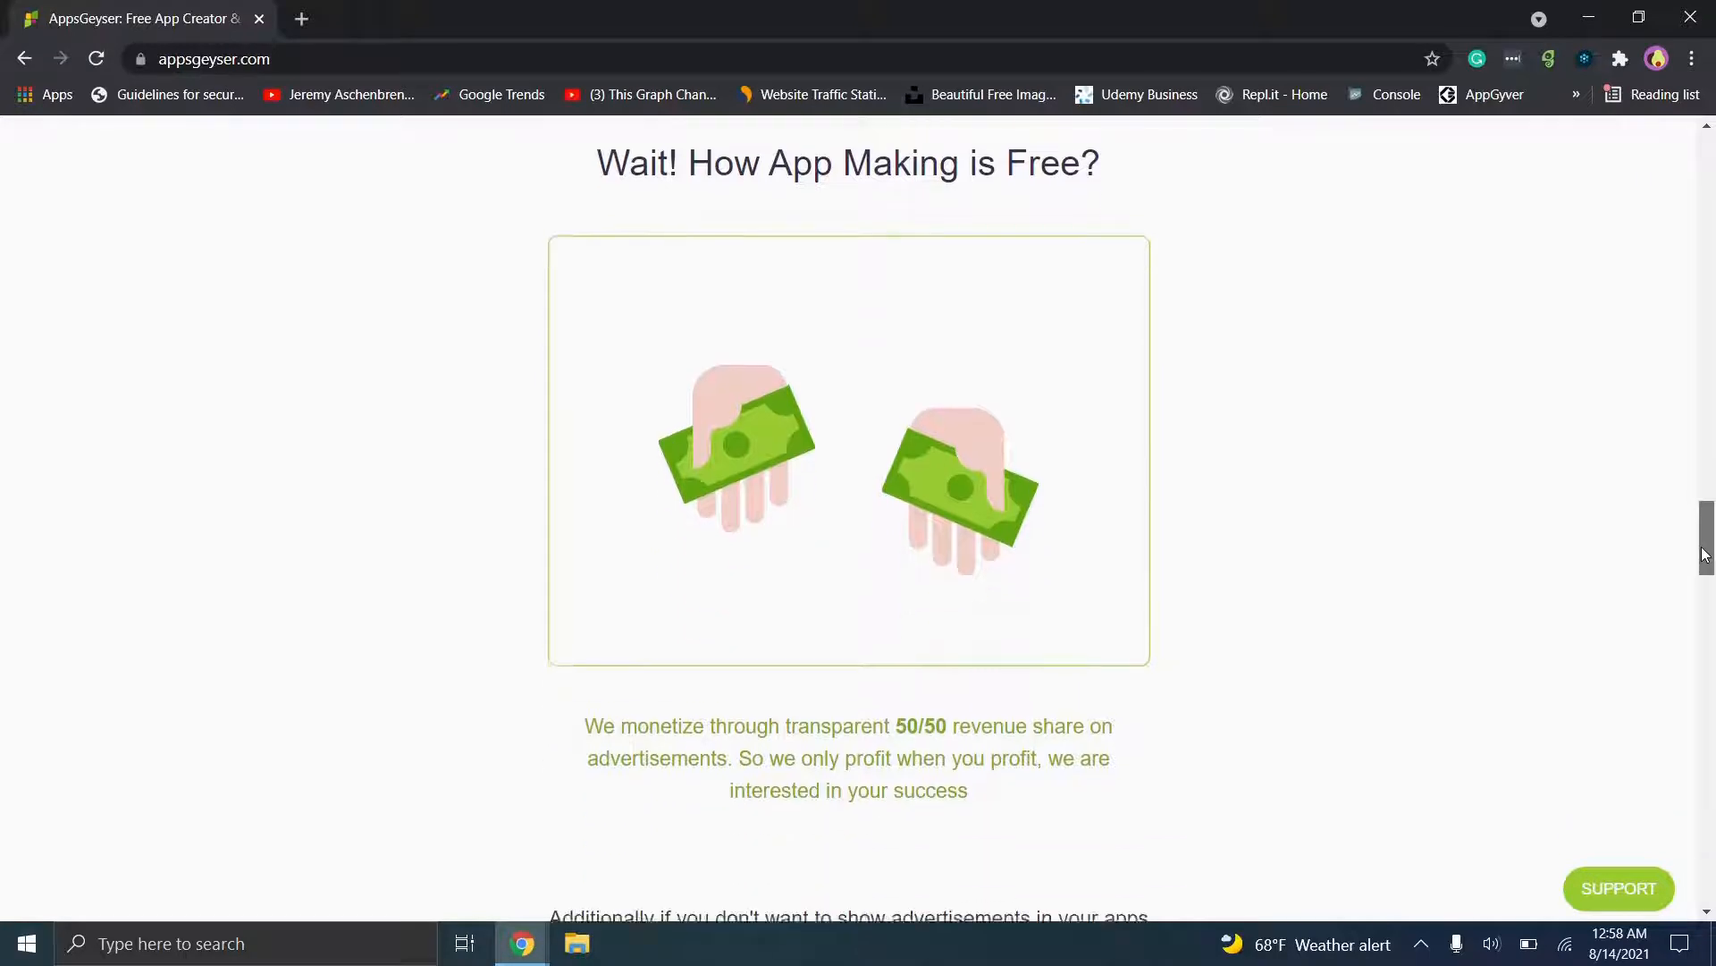
{"action": "scroll", "scroll_direction": "up", "scroll_amount": 3}
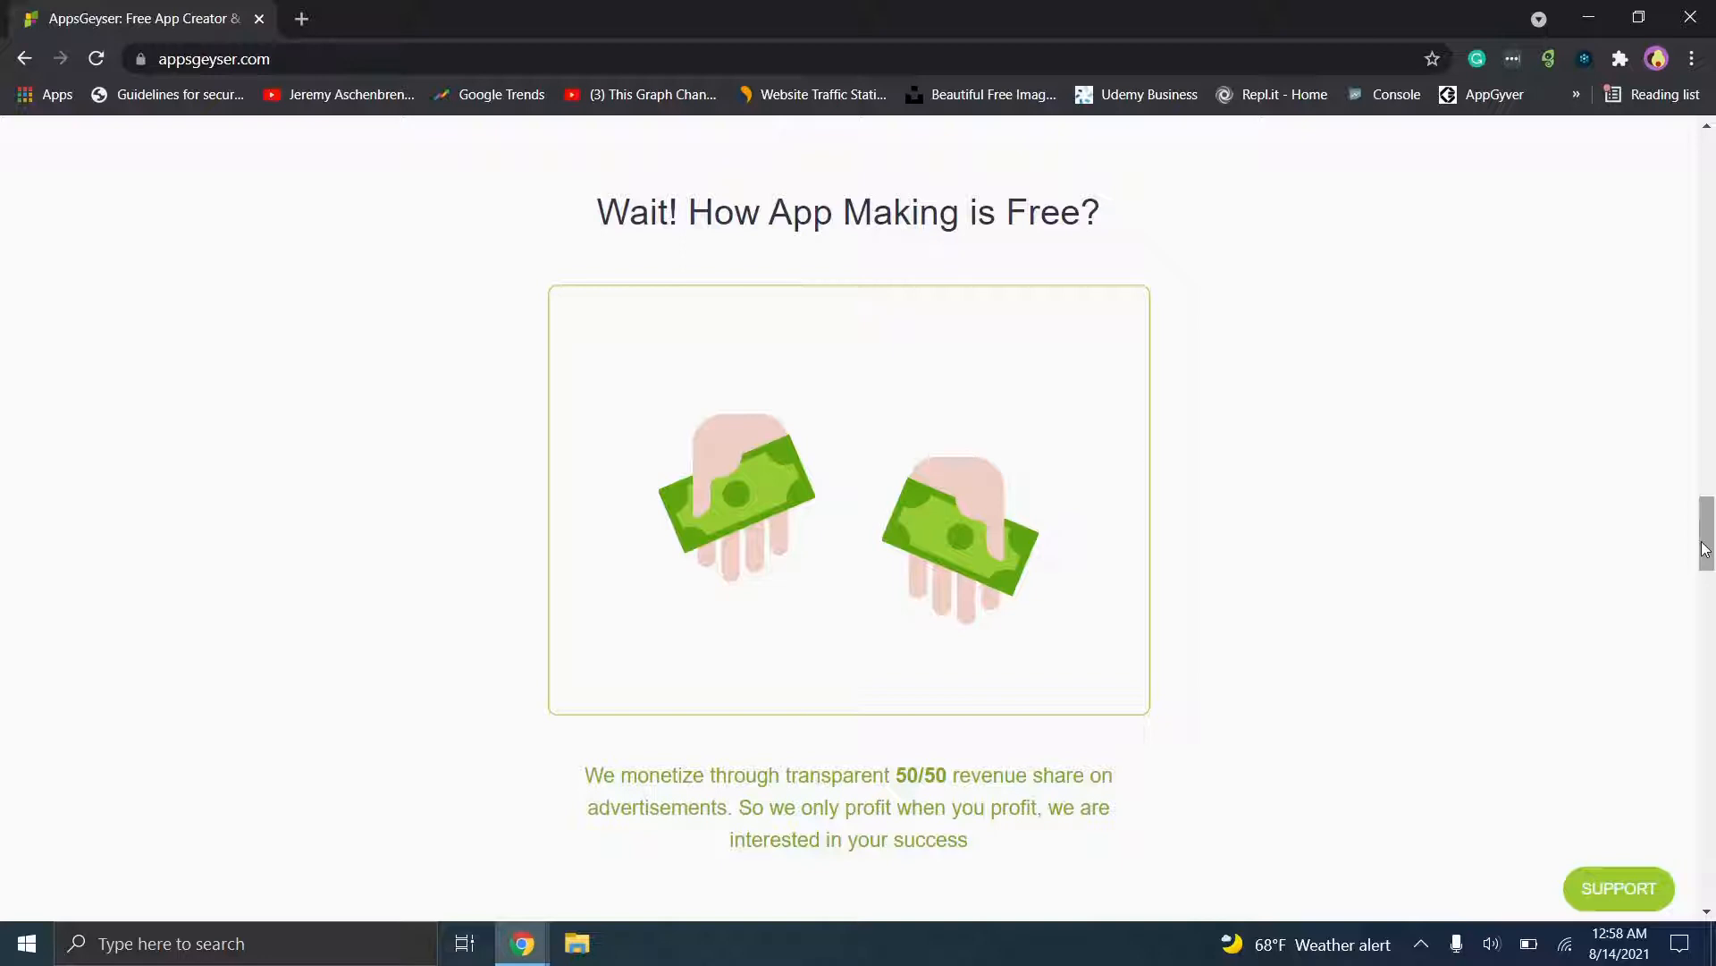
{"action": "scroll", "scroll_direction": "down", "scroll_amount": 3}
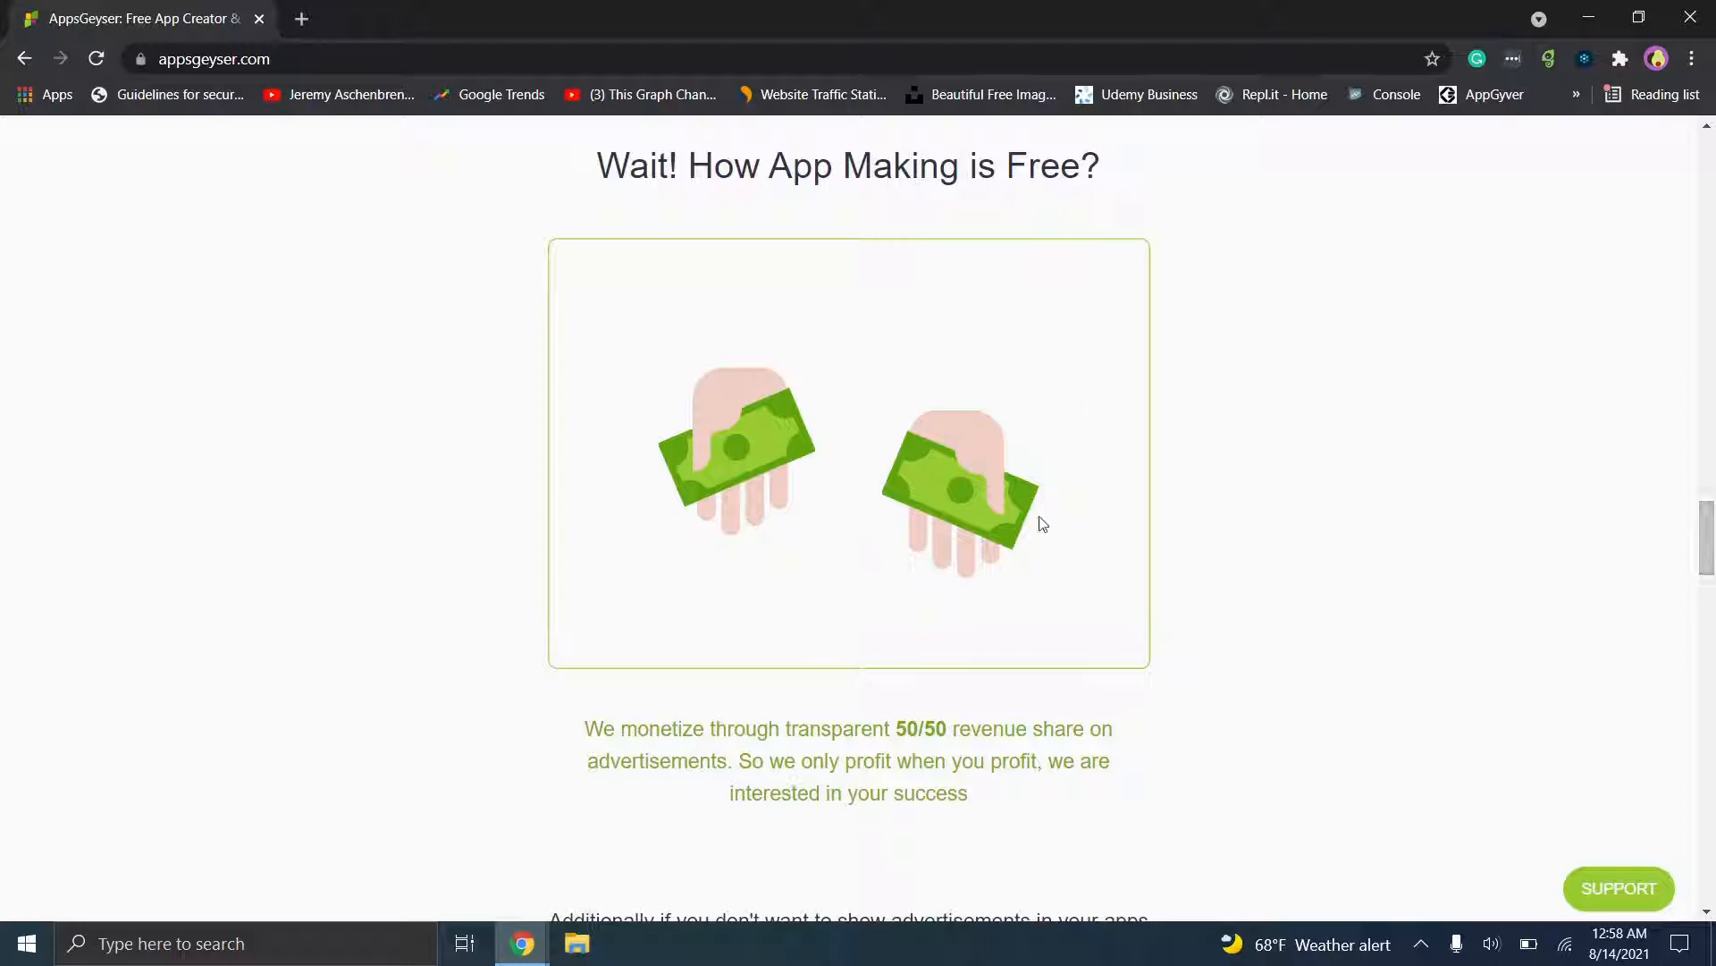
{"action": "mouse_move", "coordinate": [676, 724]}
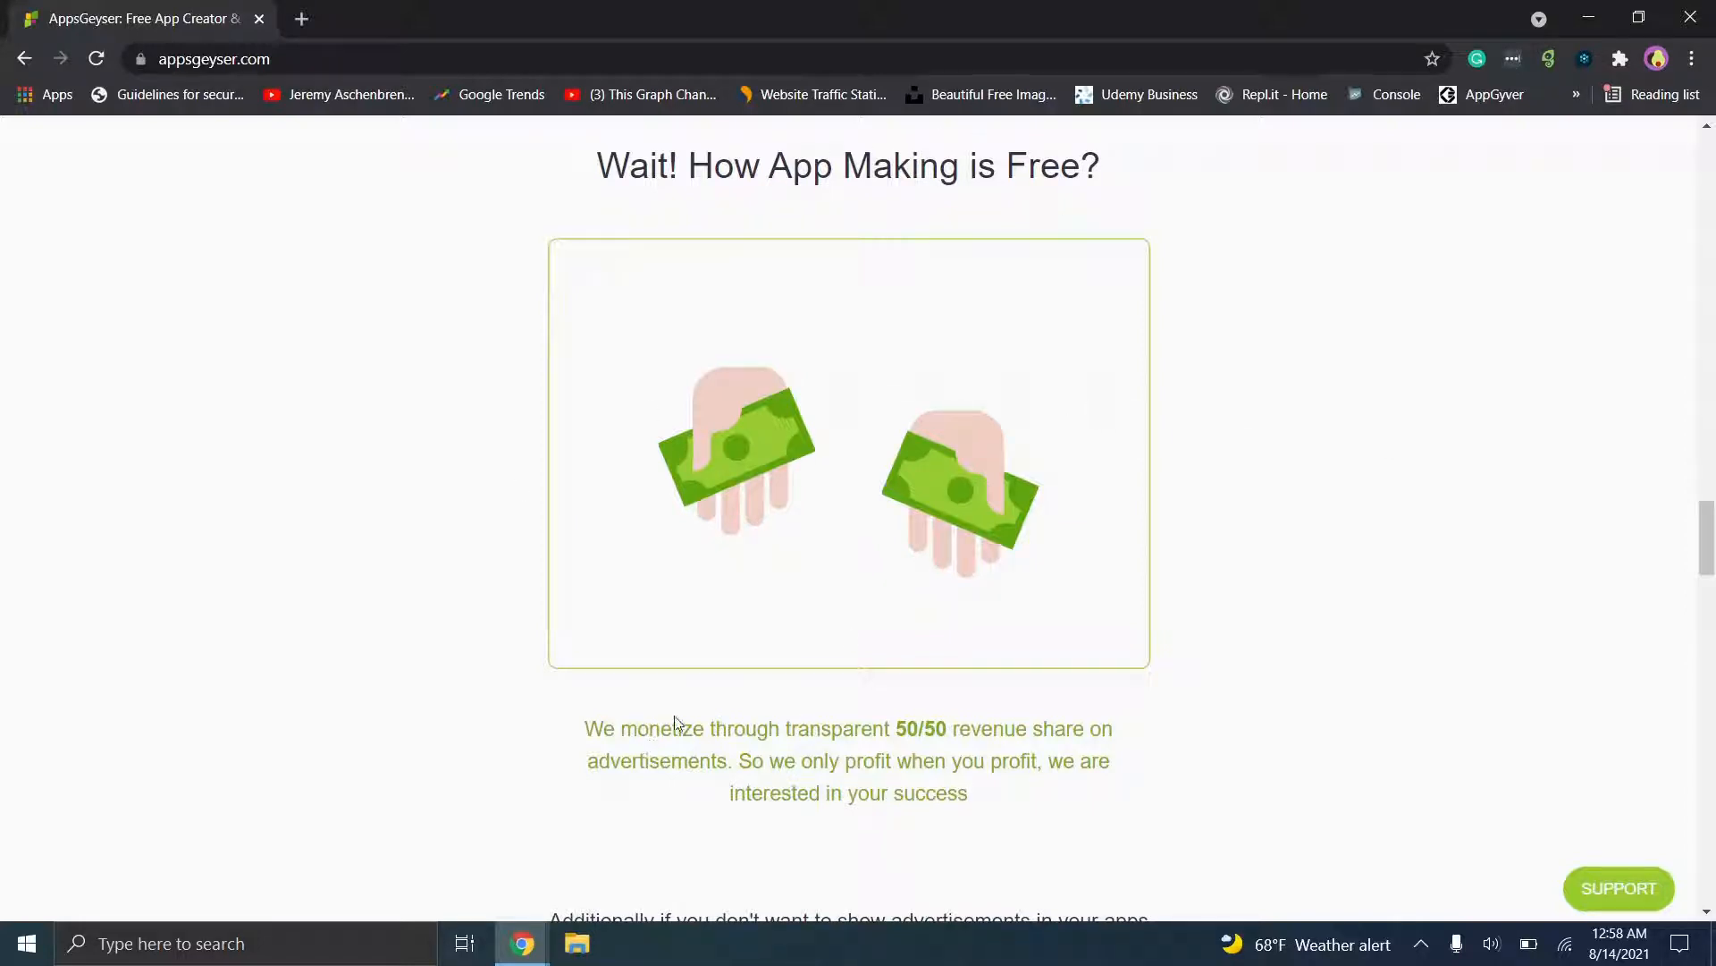
{"action": "mouse_move", "coordinate": [842, 728]}
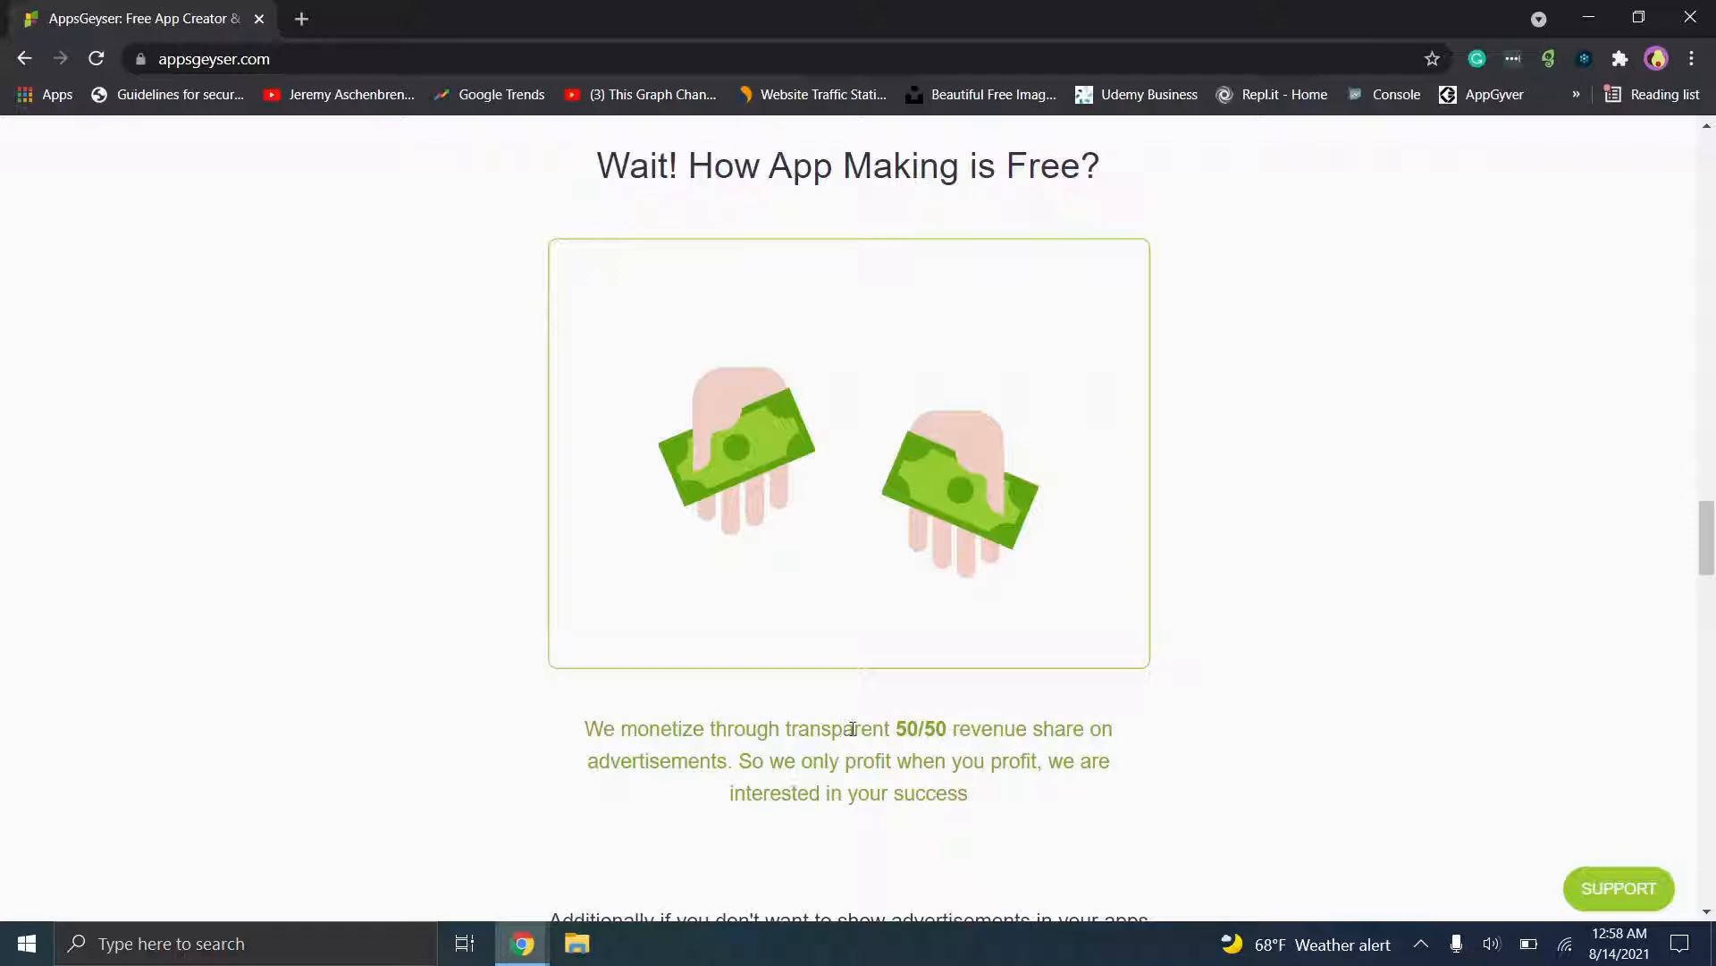
{"action": "mouse_move", "coordinate": [1041, 894]}
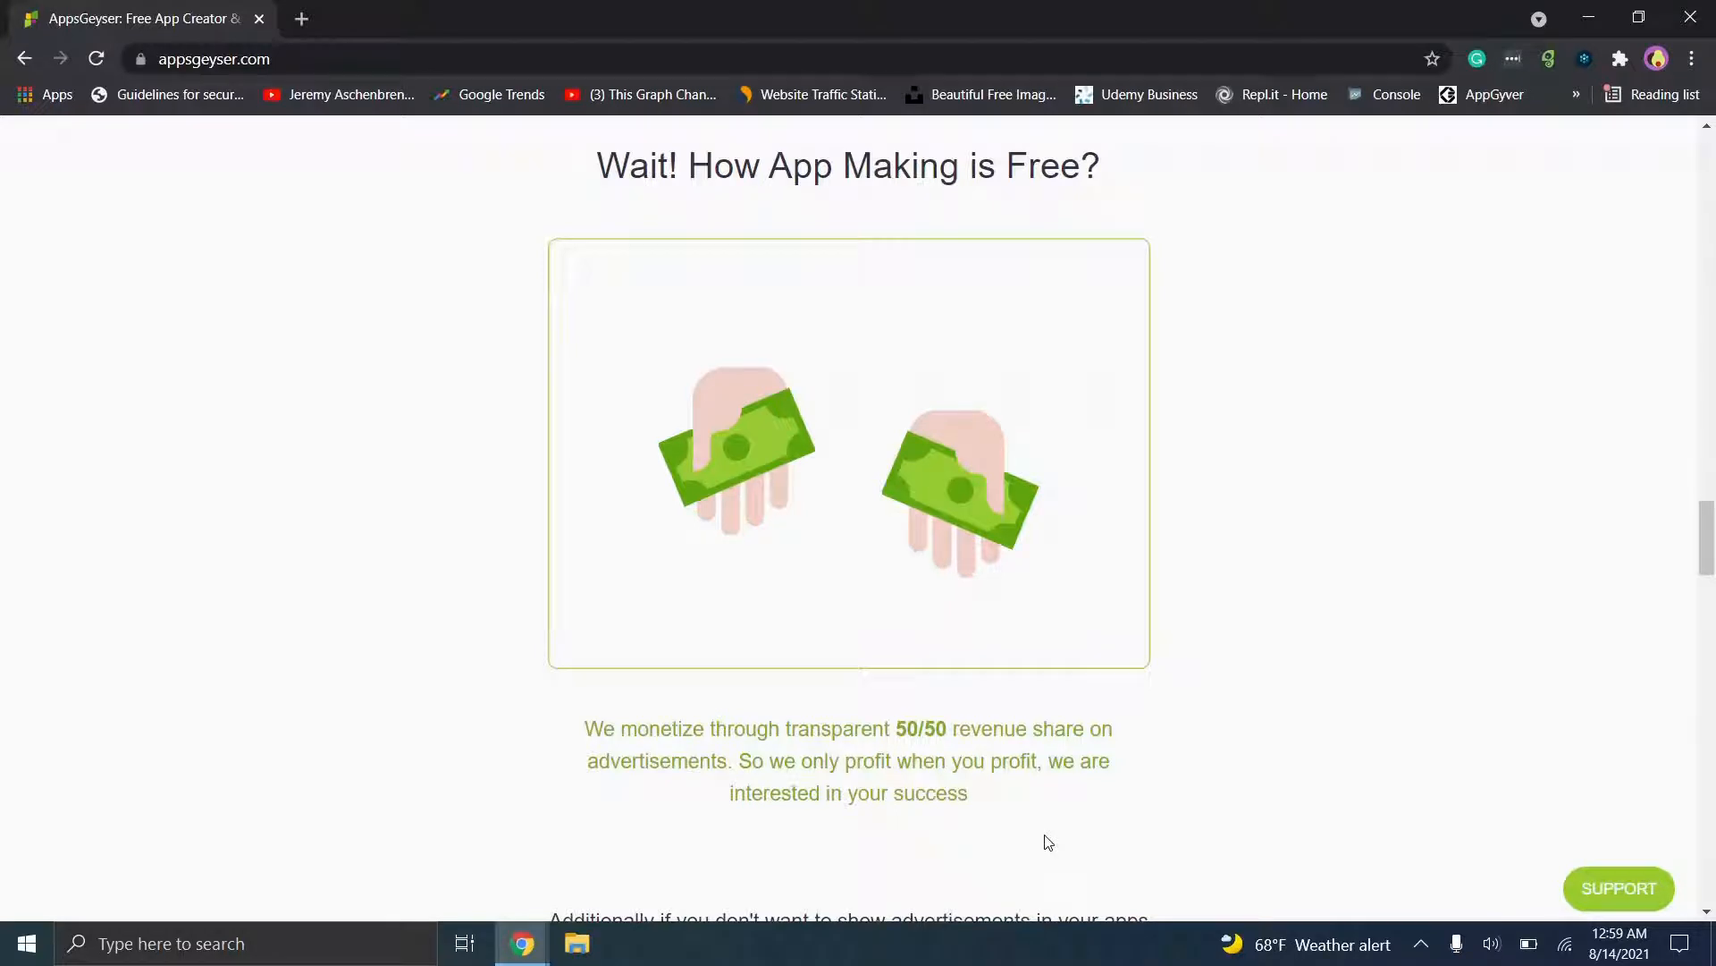
{"action": "mouse_move", "coordinate": [908, 438]}
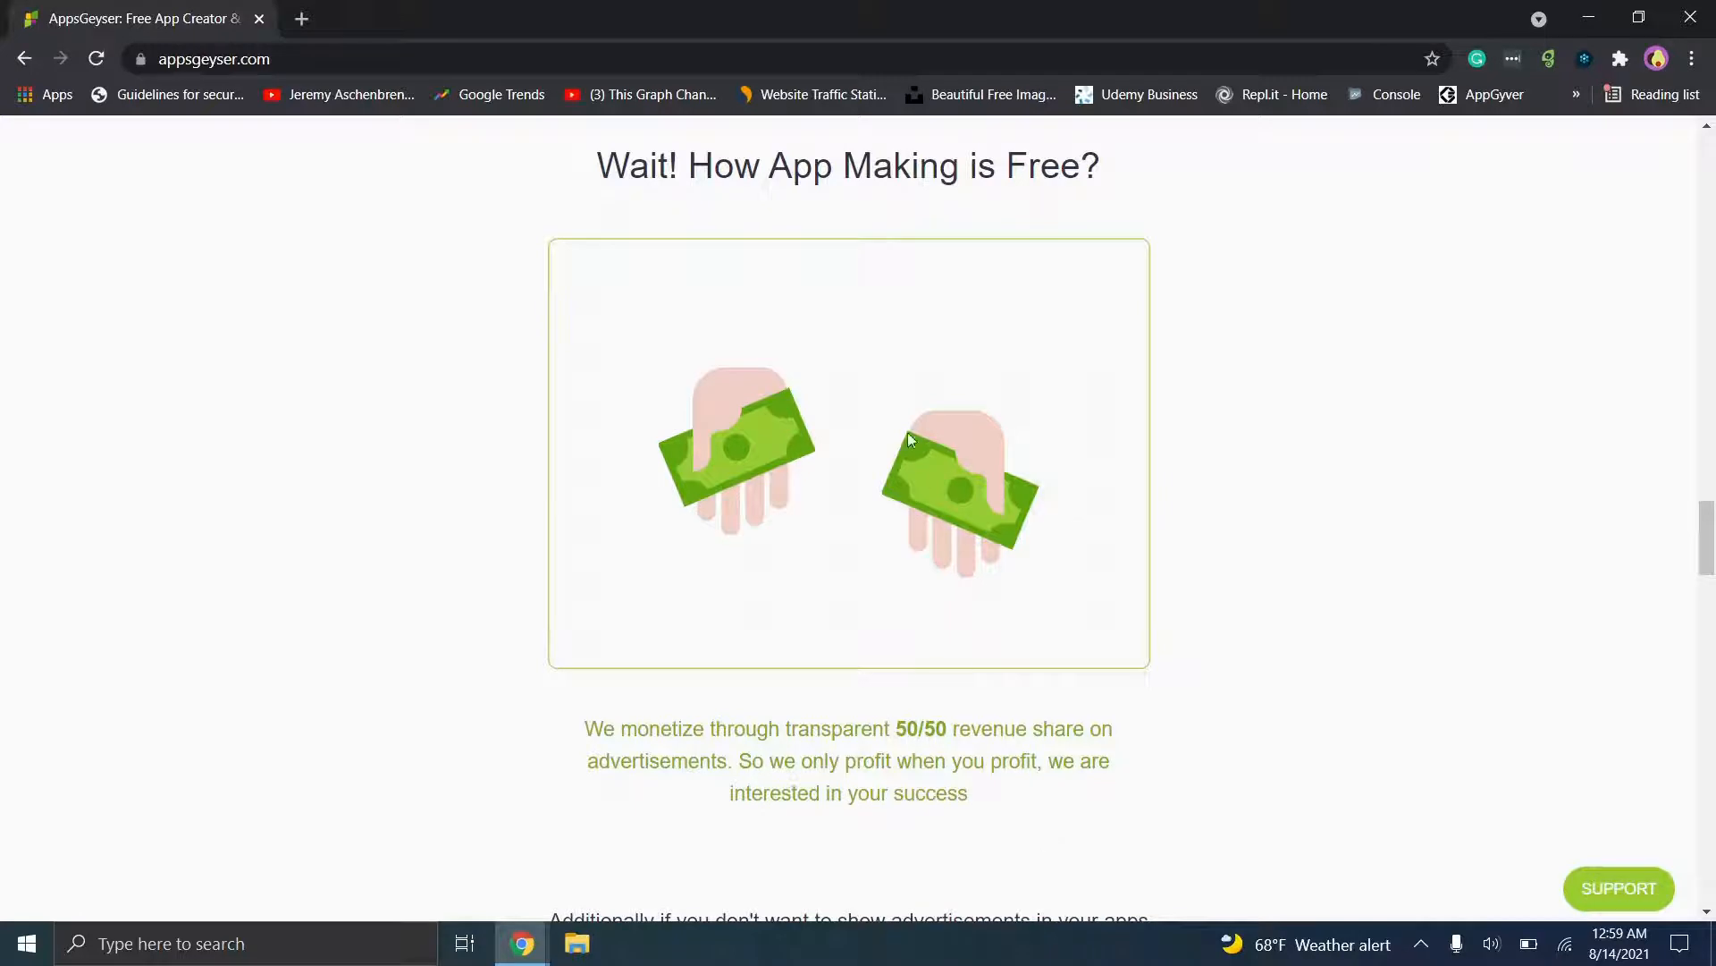
{"action": "mouse_move", "coordinate": [1245, 613]}
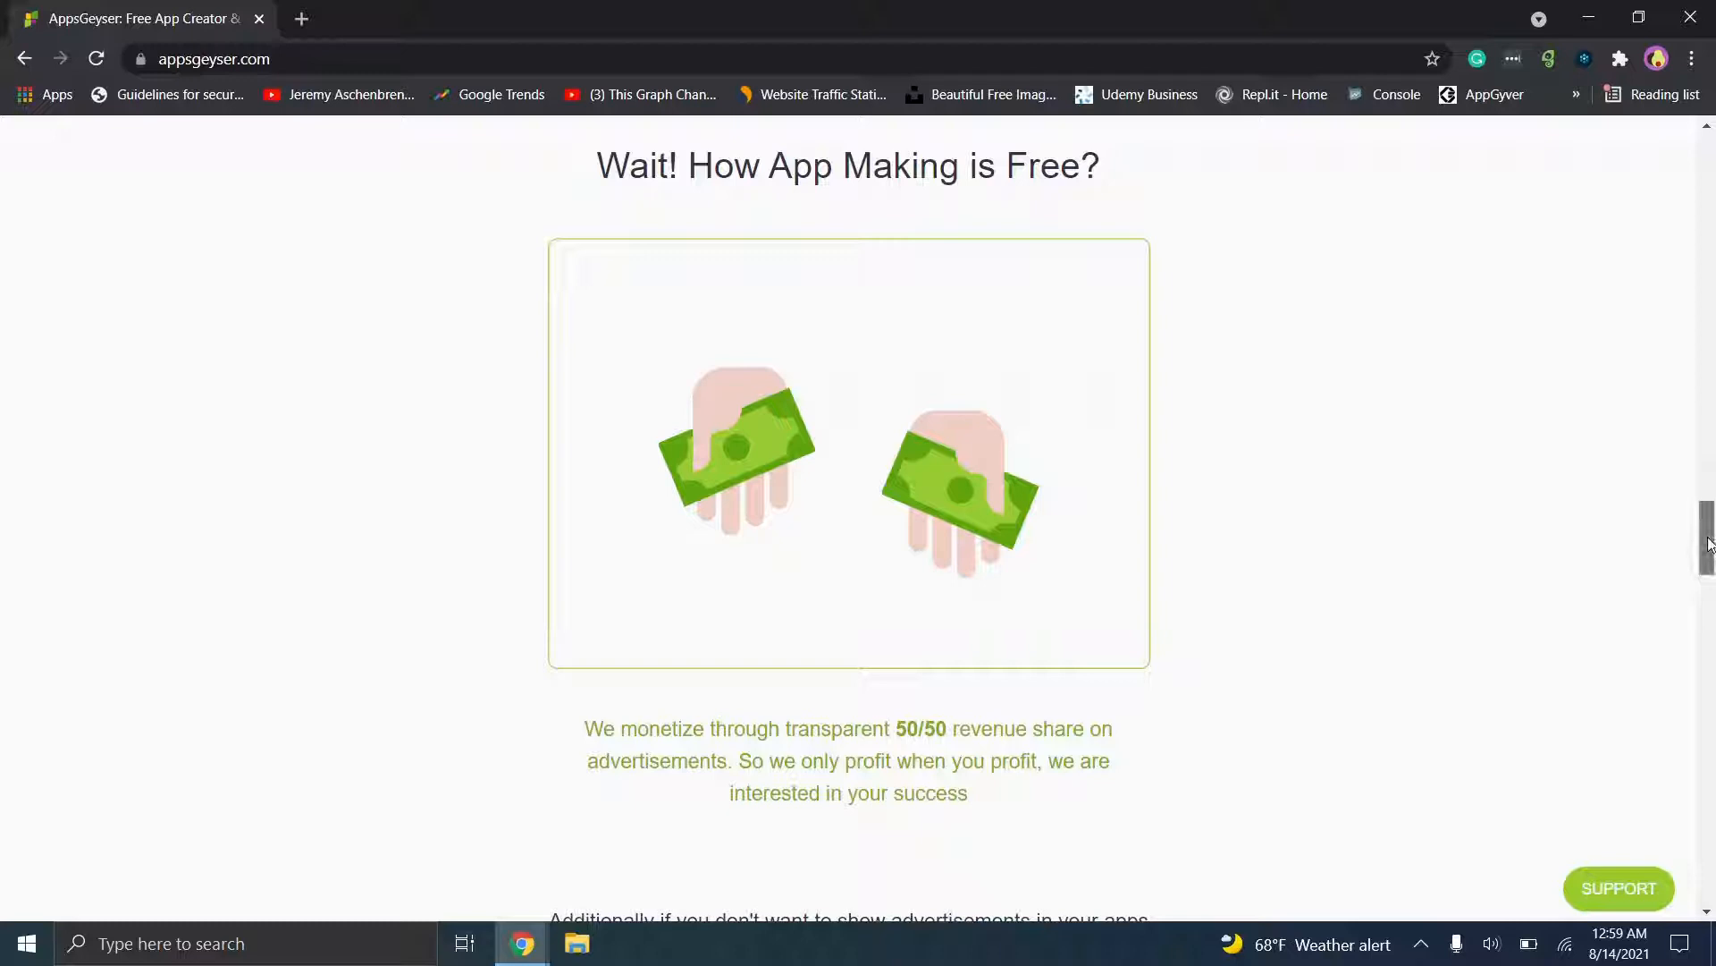
{"action": "scroll", "scroll_direction": "down", "scroll_amount": 3}
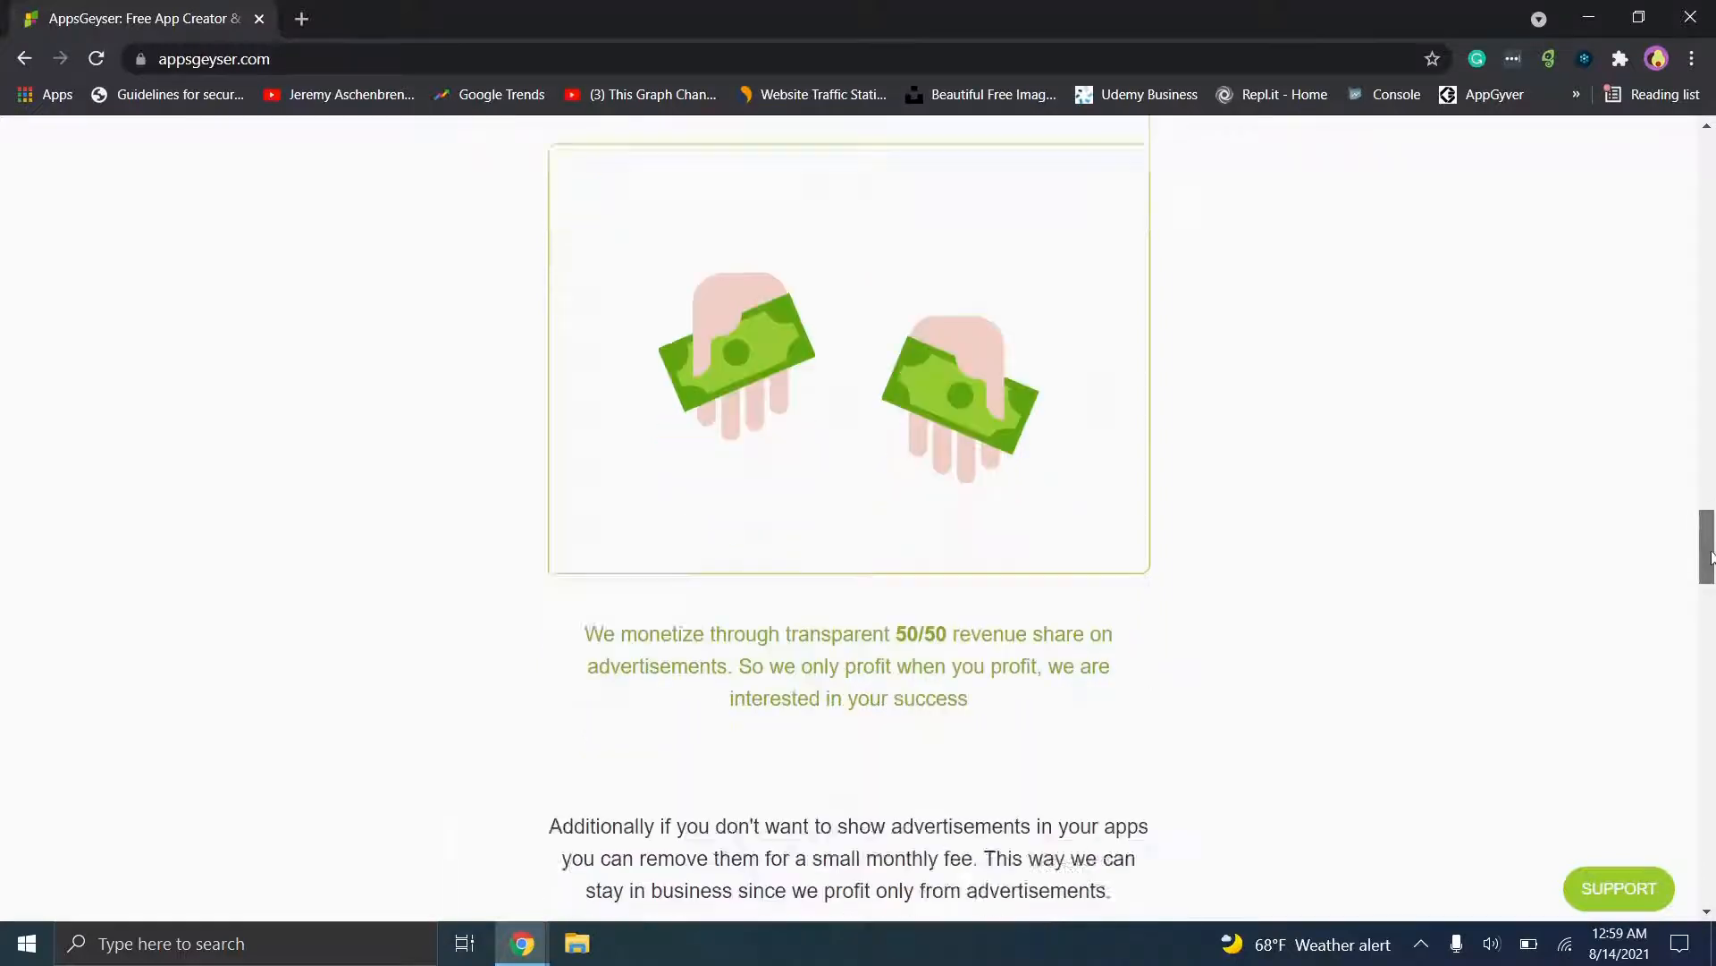
{"action": "scroll", "scroll_direction": "down", "scroll_amount": 3}
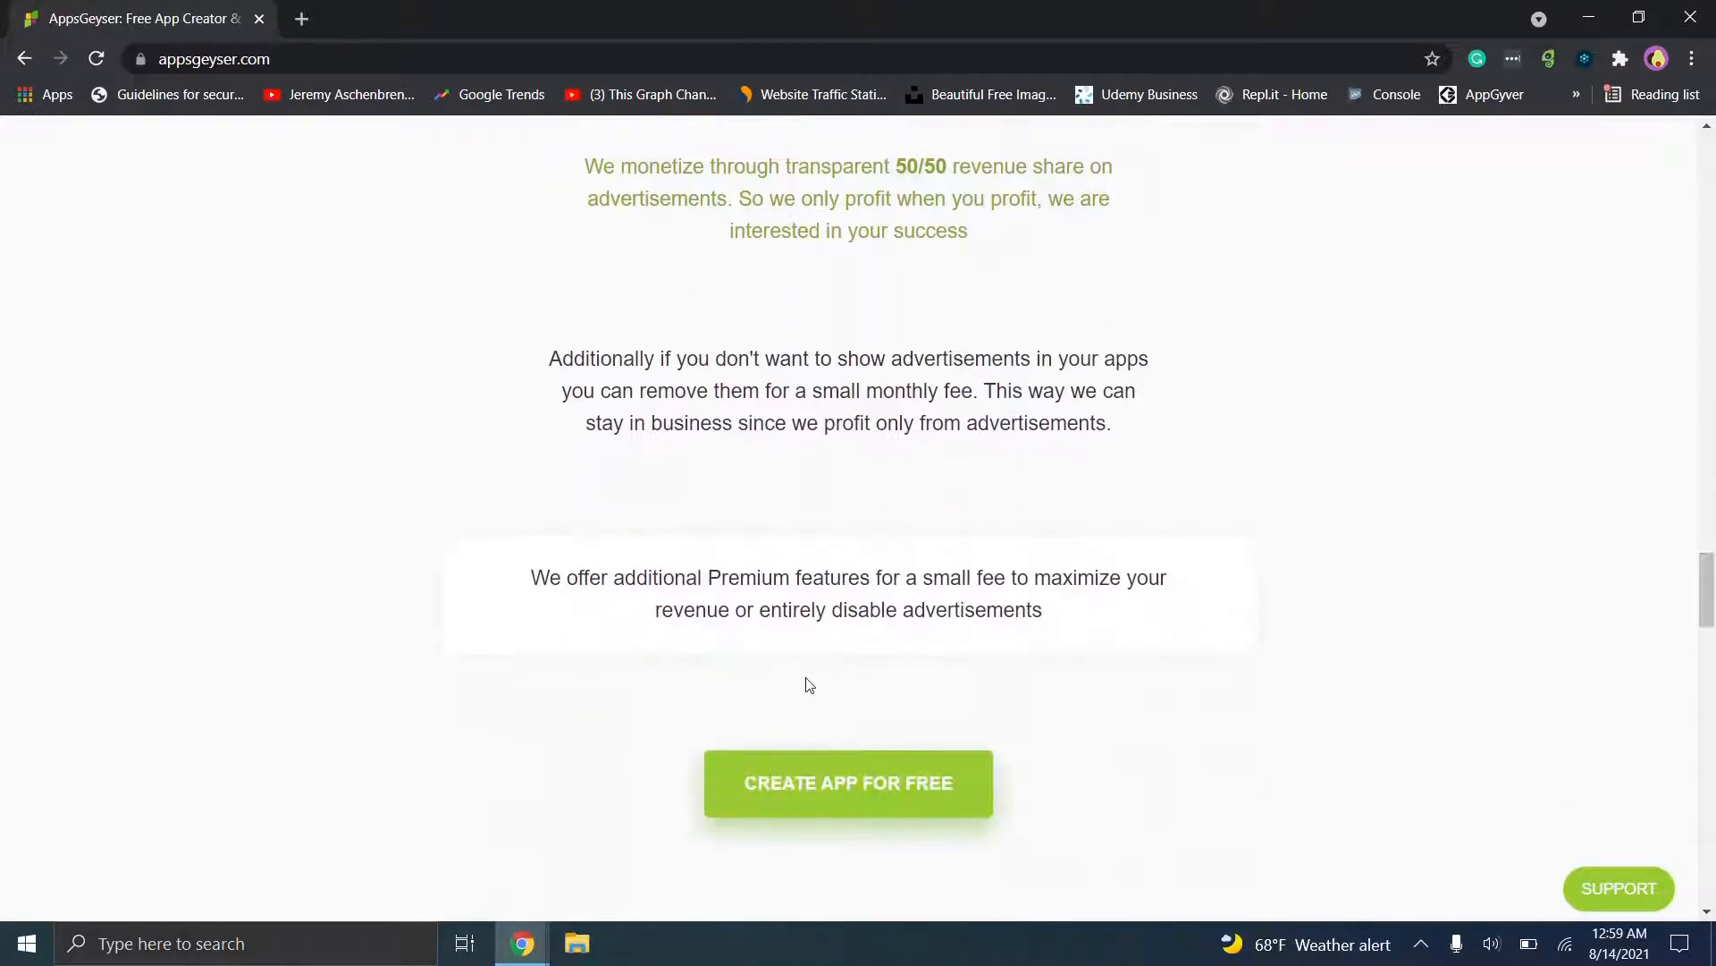
{"action": "mouse_move", "coordinate": [902, 587]}
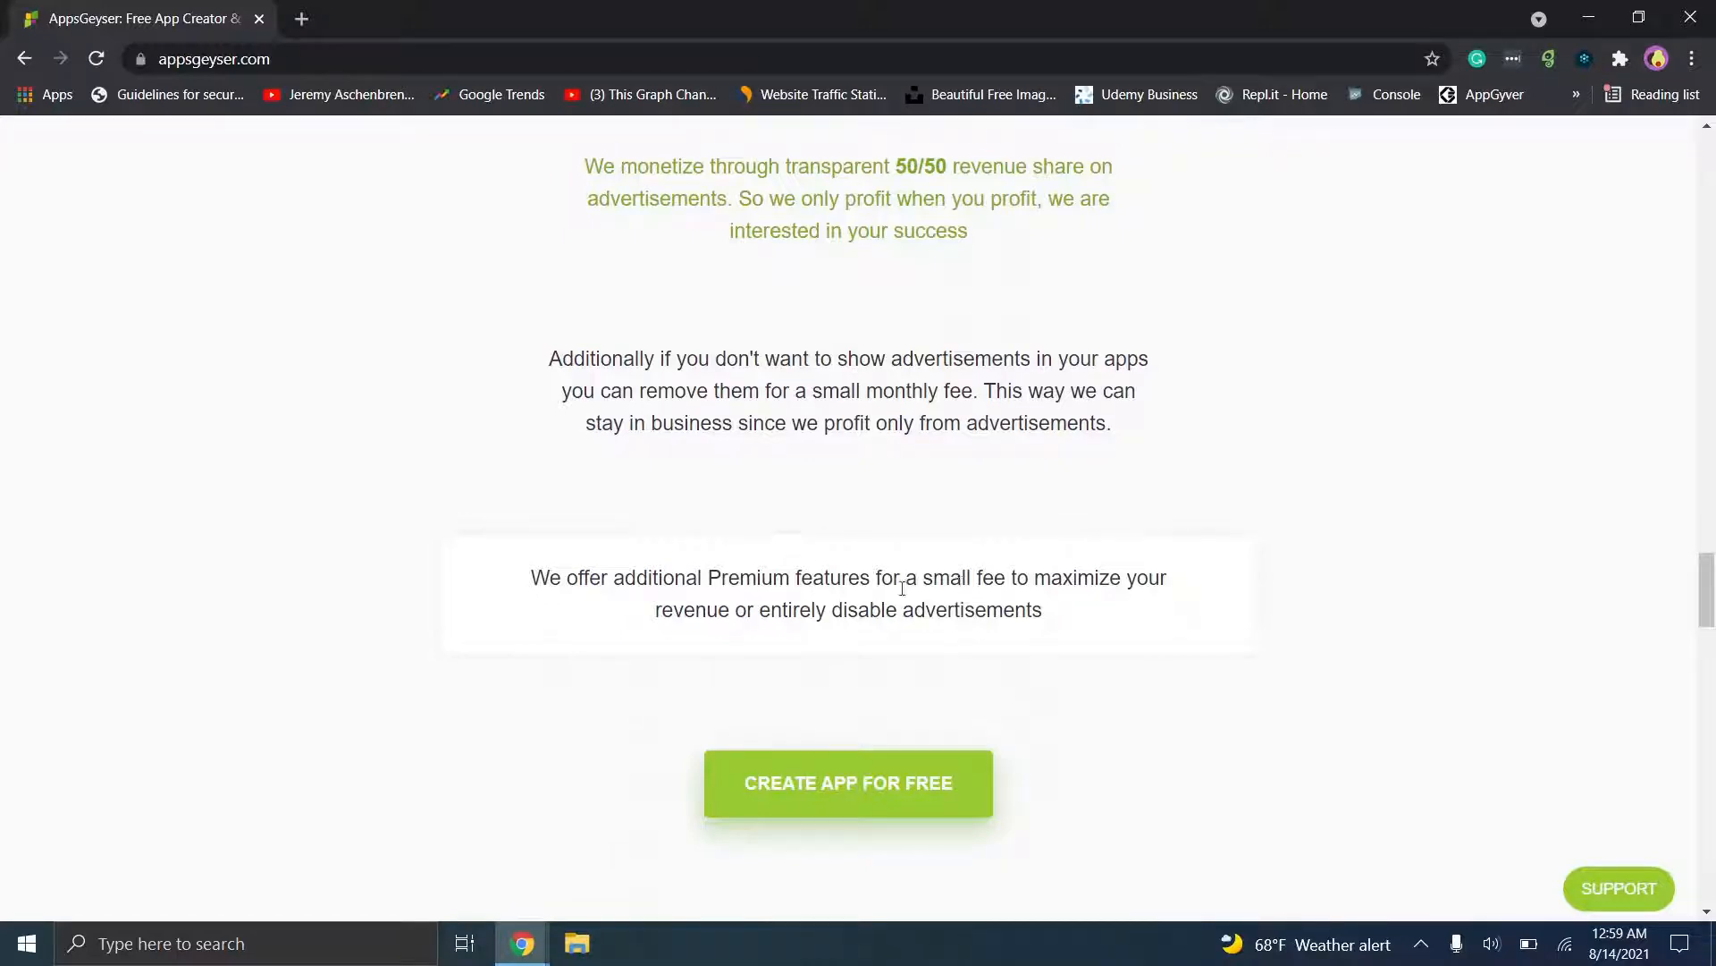
{"action": "mouse_move", "coordinate": [946, 633]}
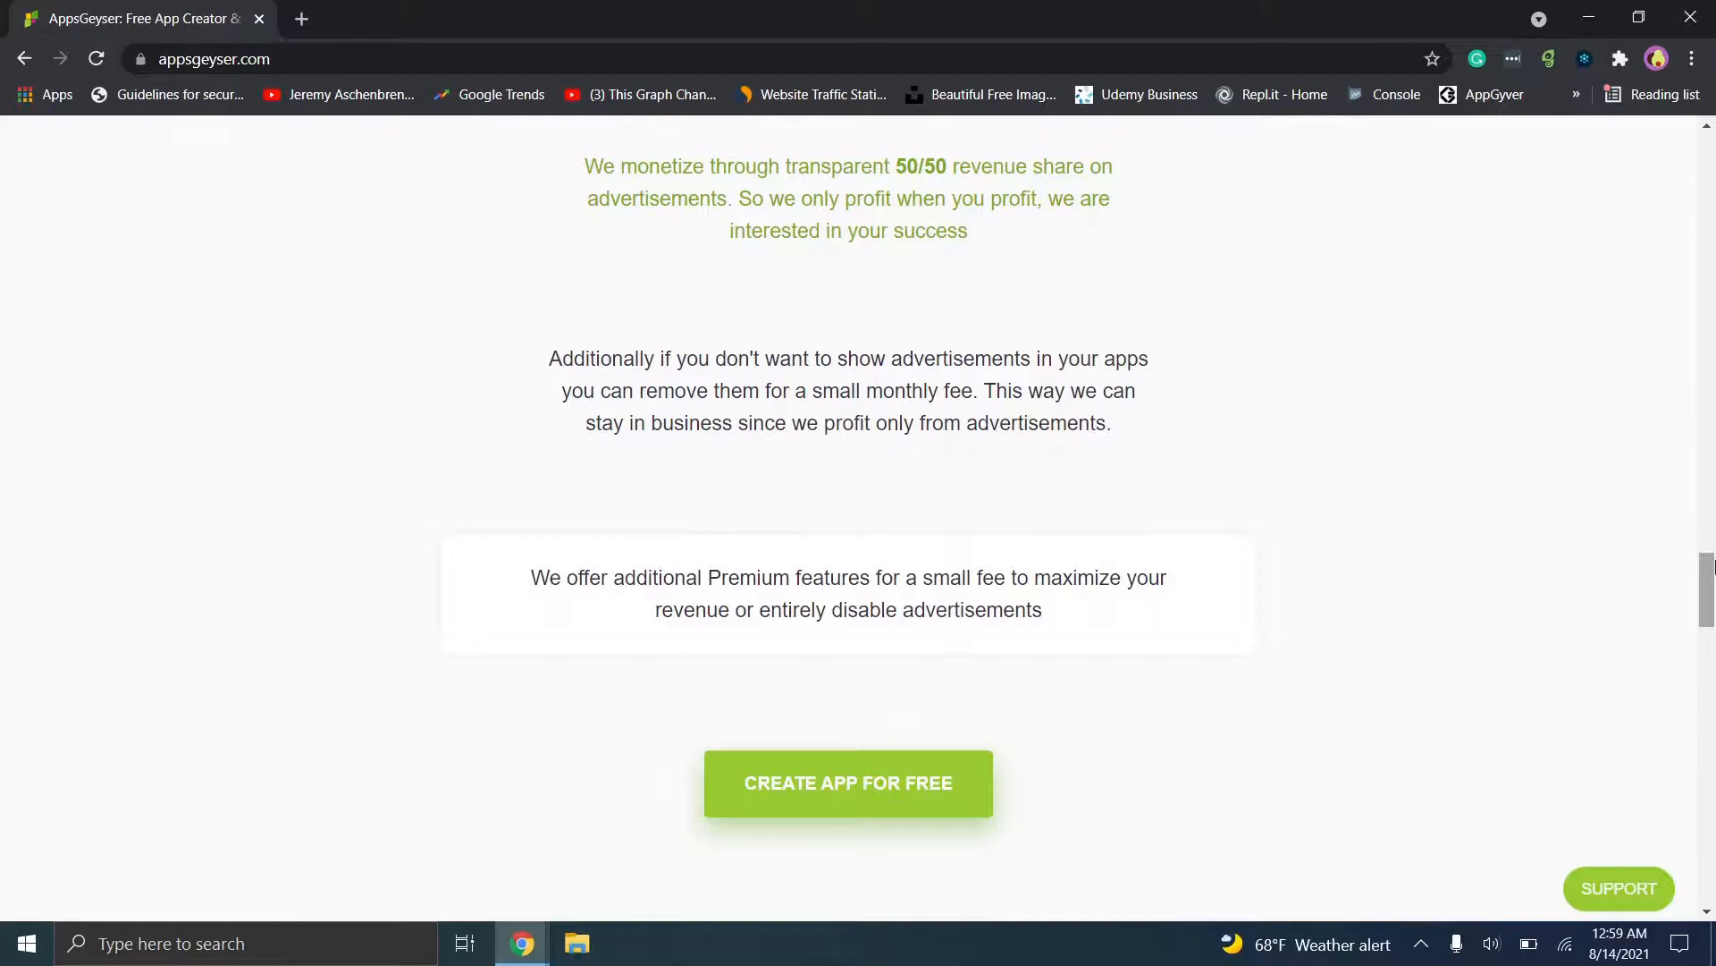
{"action": "scroll", "scroll_direction": "up", "scroll_amount": 3}
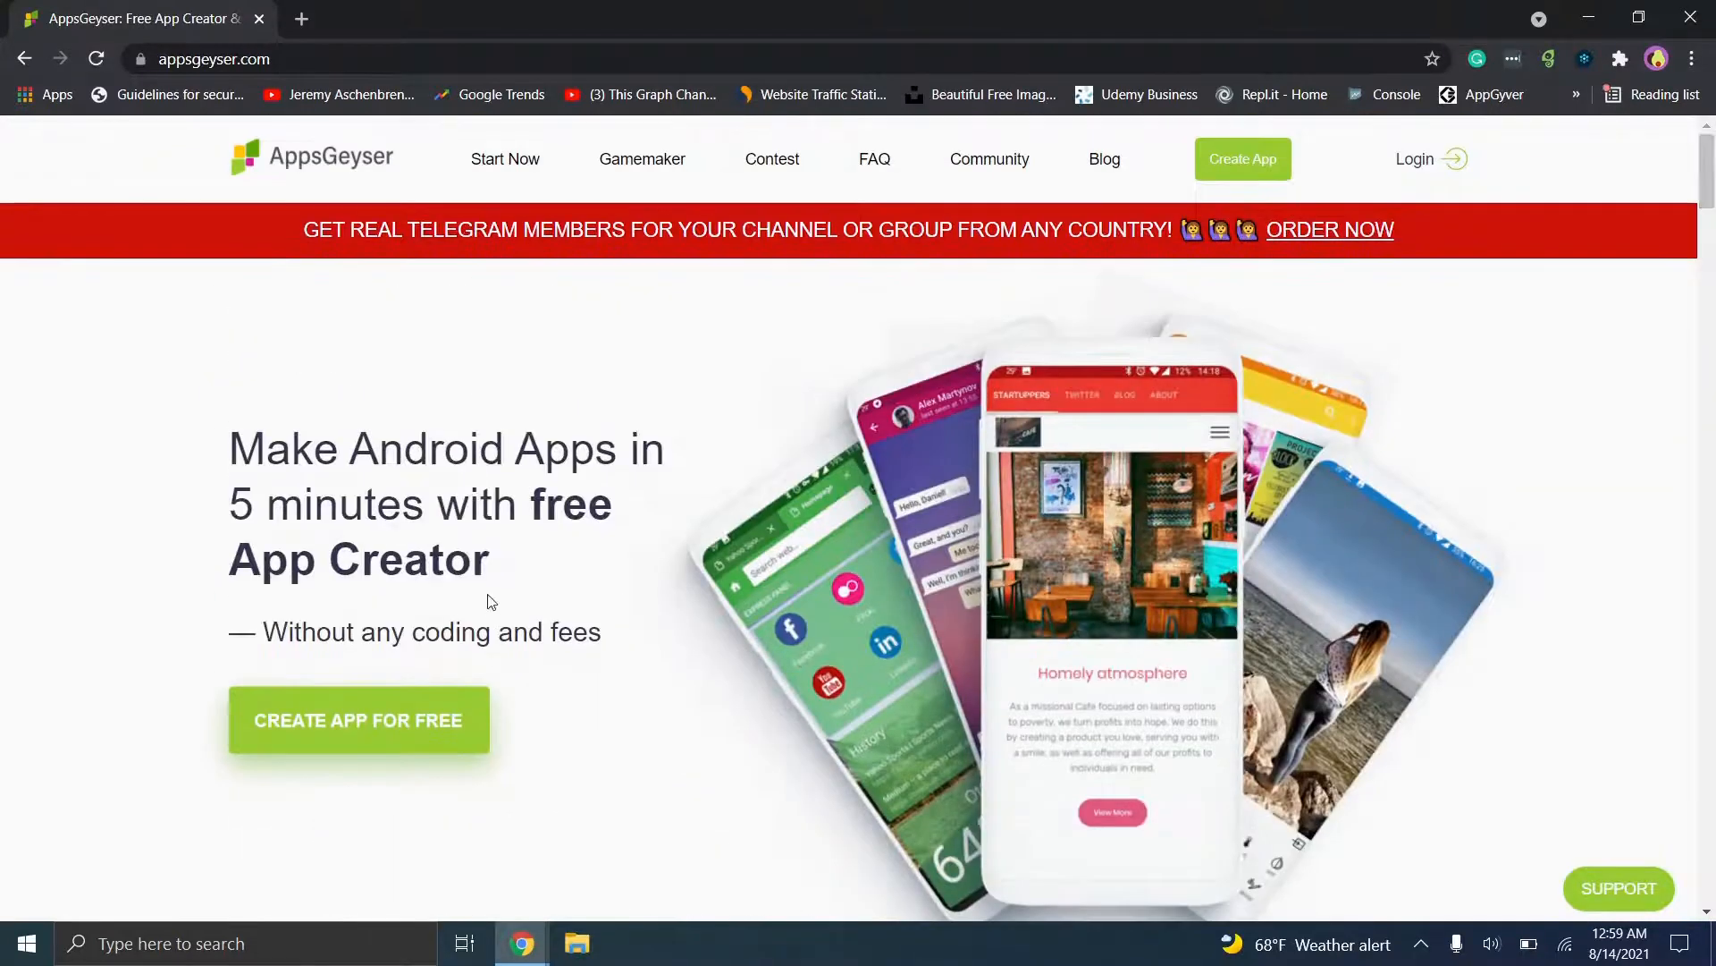
Enter the Create App gallery, compare business templates, then show individual templates (Guide, Fishing, TikTok).
{"action": "left_click", "coordinate": [357, 721]}
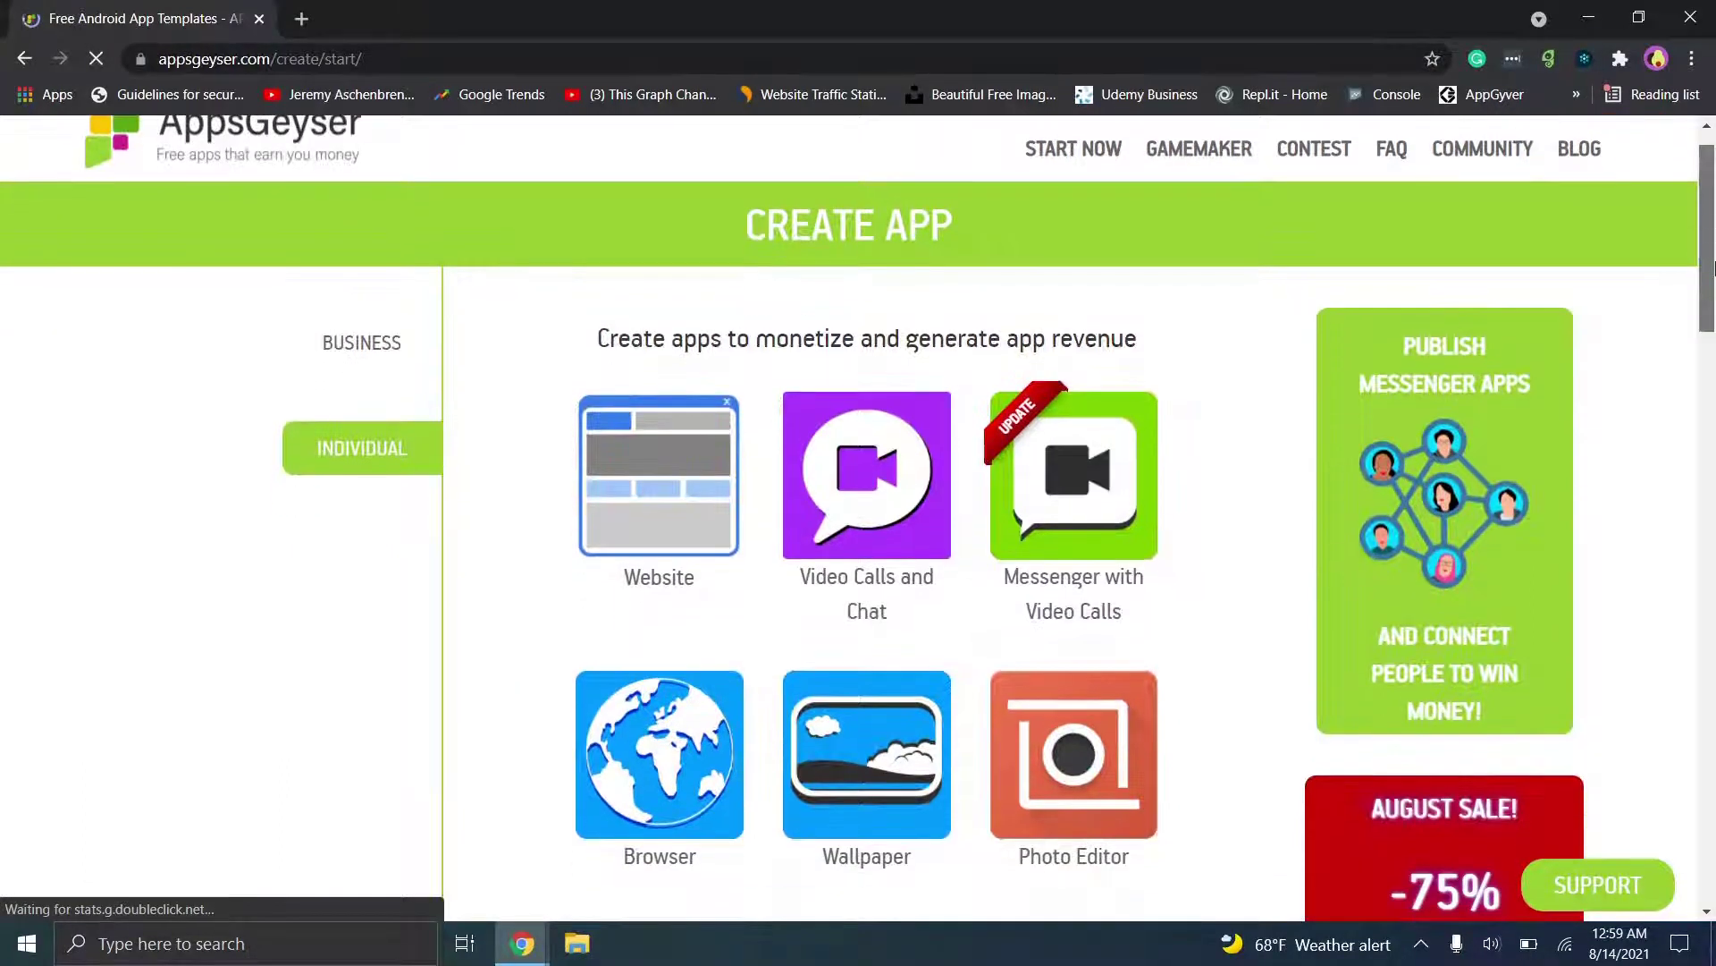
{"action": "scroll", "scroll_direction": "down", "scroll_amount": 3}
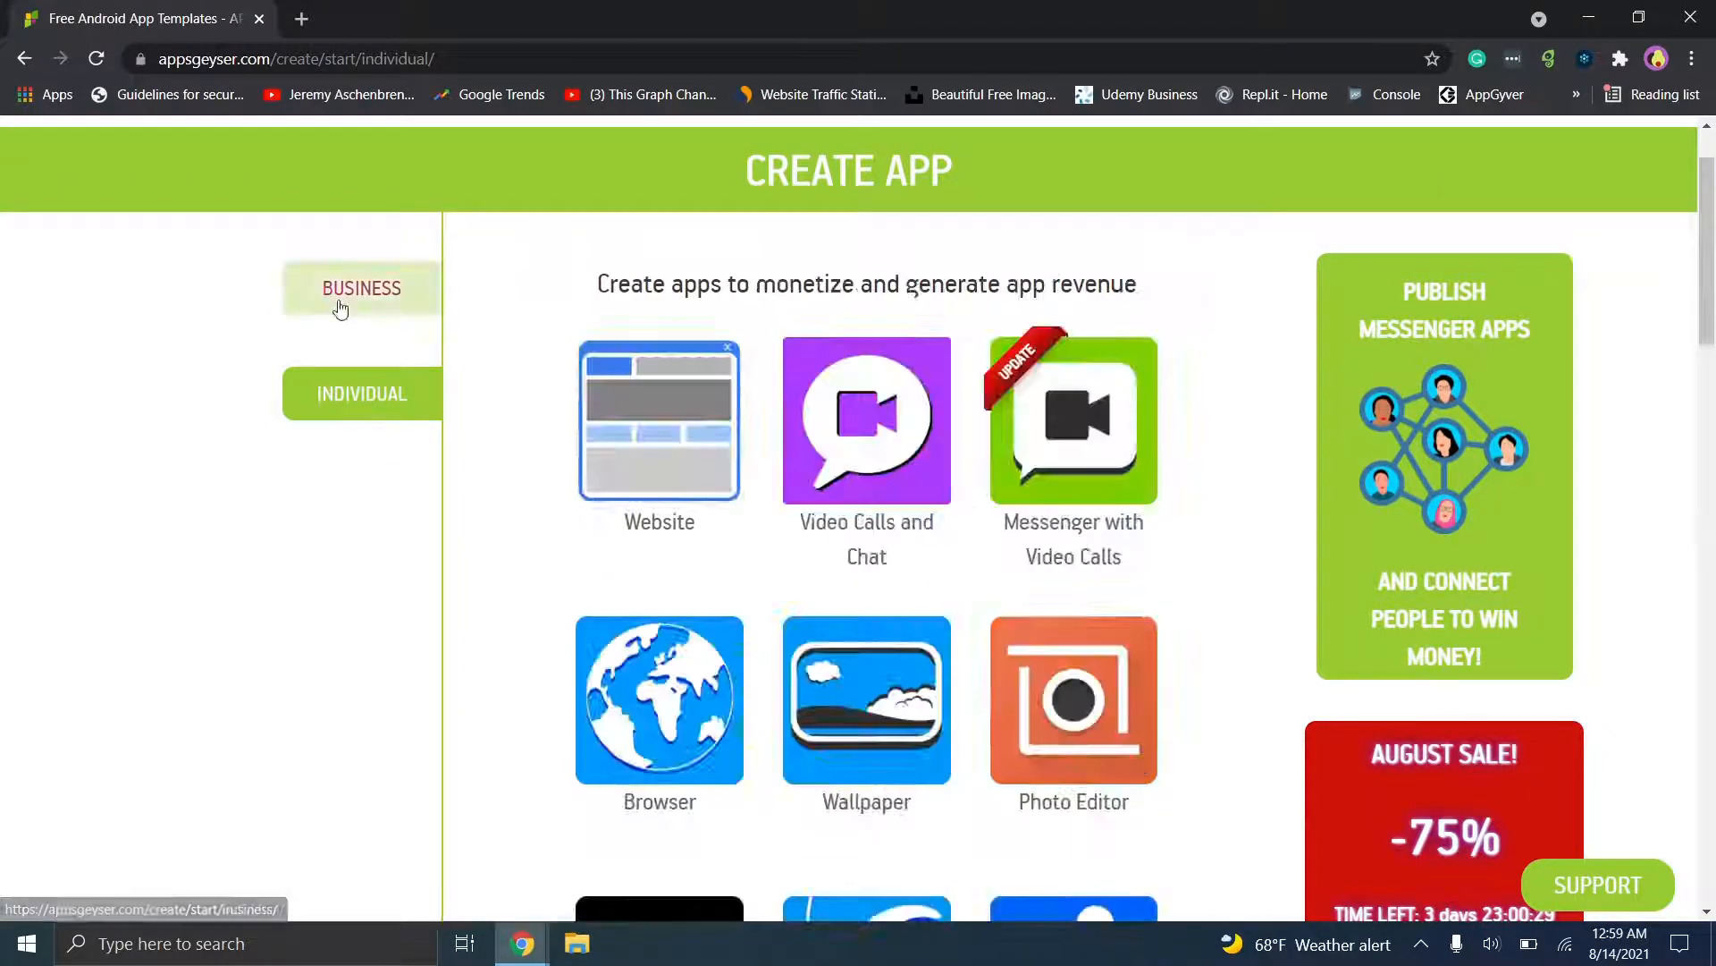
{"action": "scroll", "scroll_direction": "up", "scroll_amount": 3}
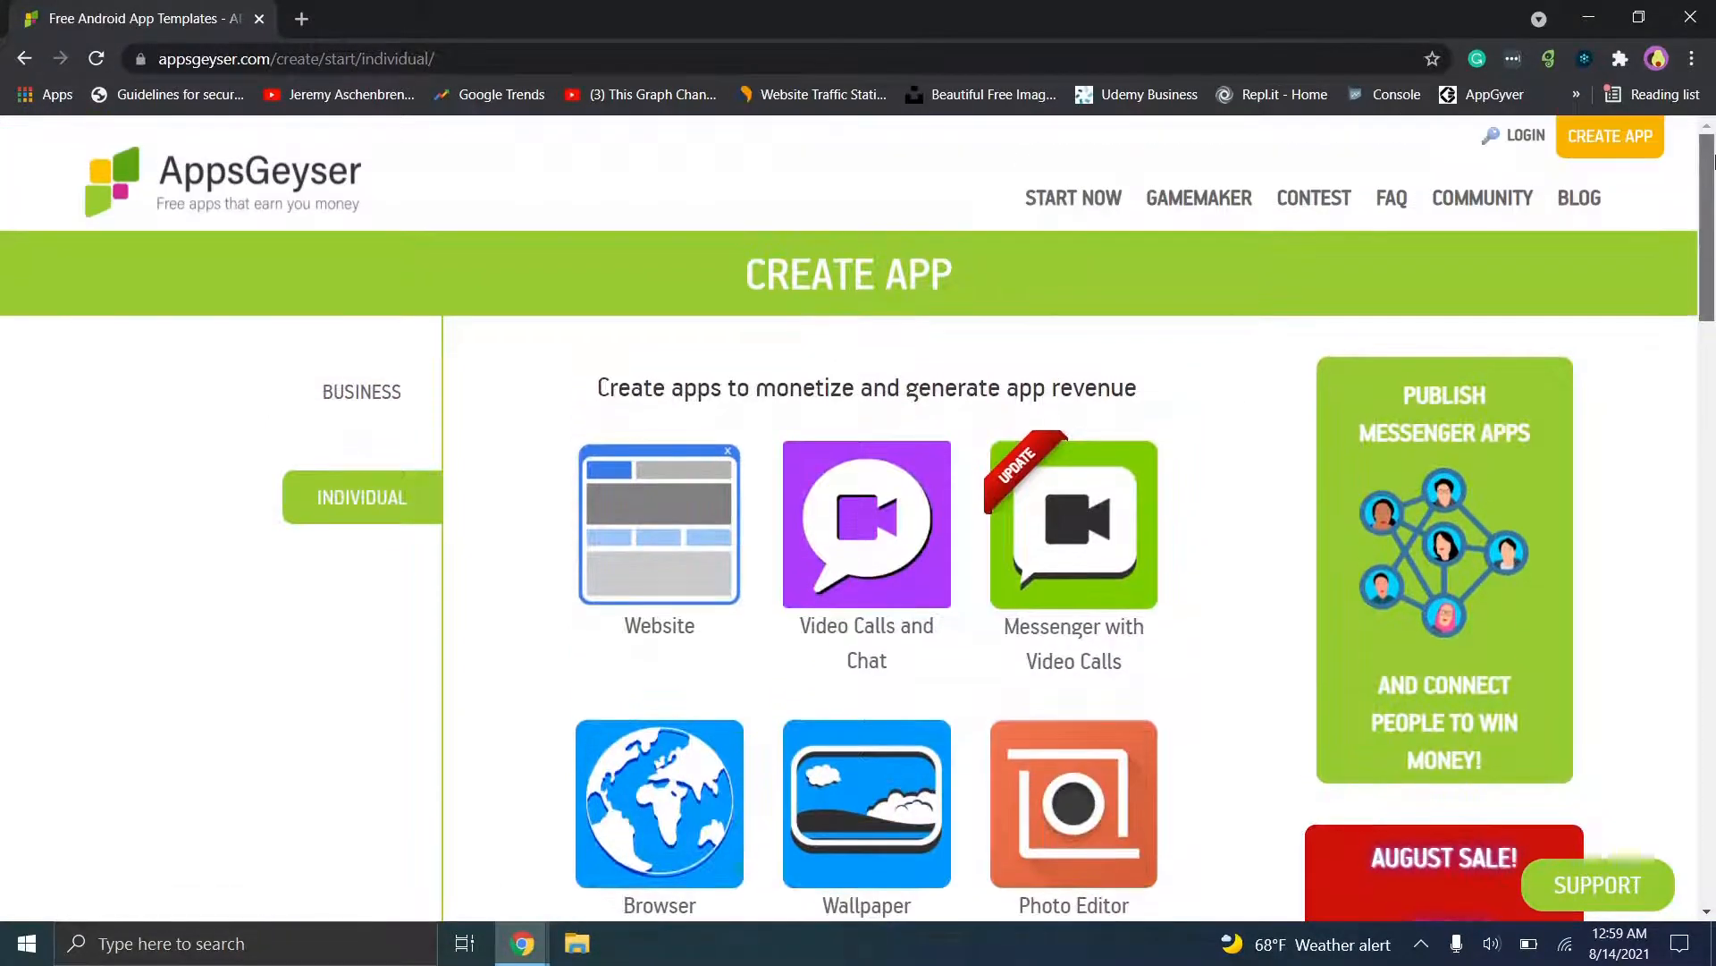
{"action": "mouse_move", "coordinate": [922, 412]}
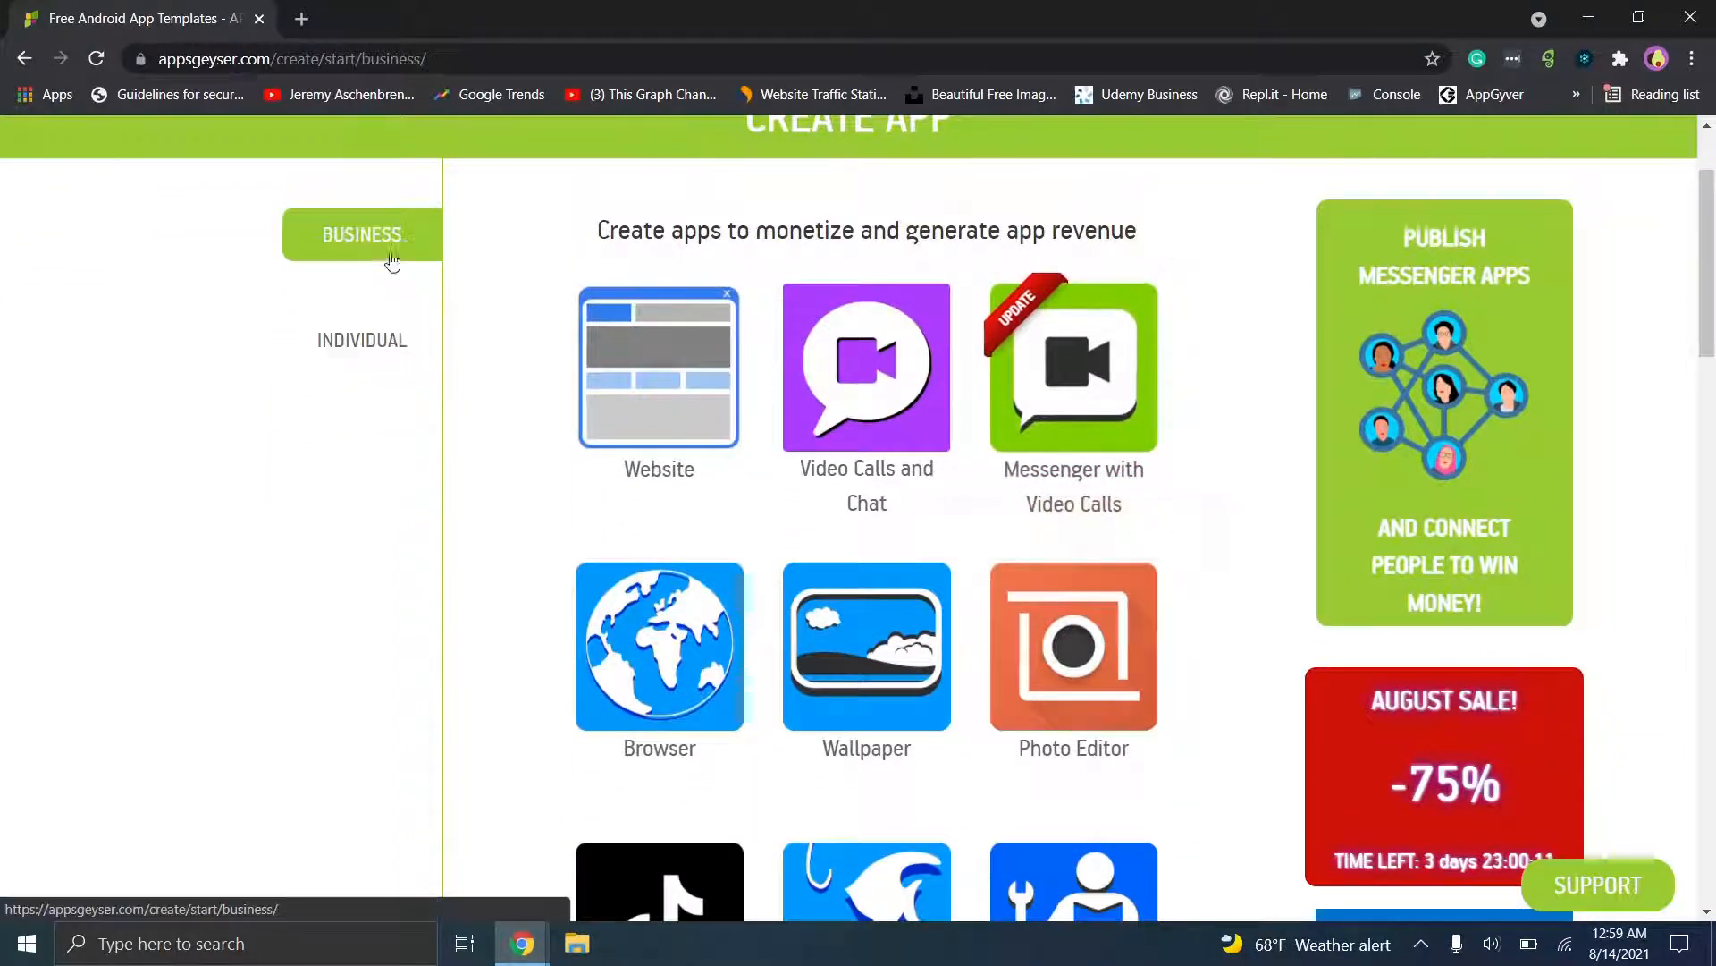
{"action": "scroll", "scroll_direction": "down", "scroll_amount": 3}
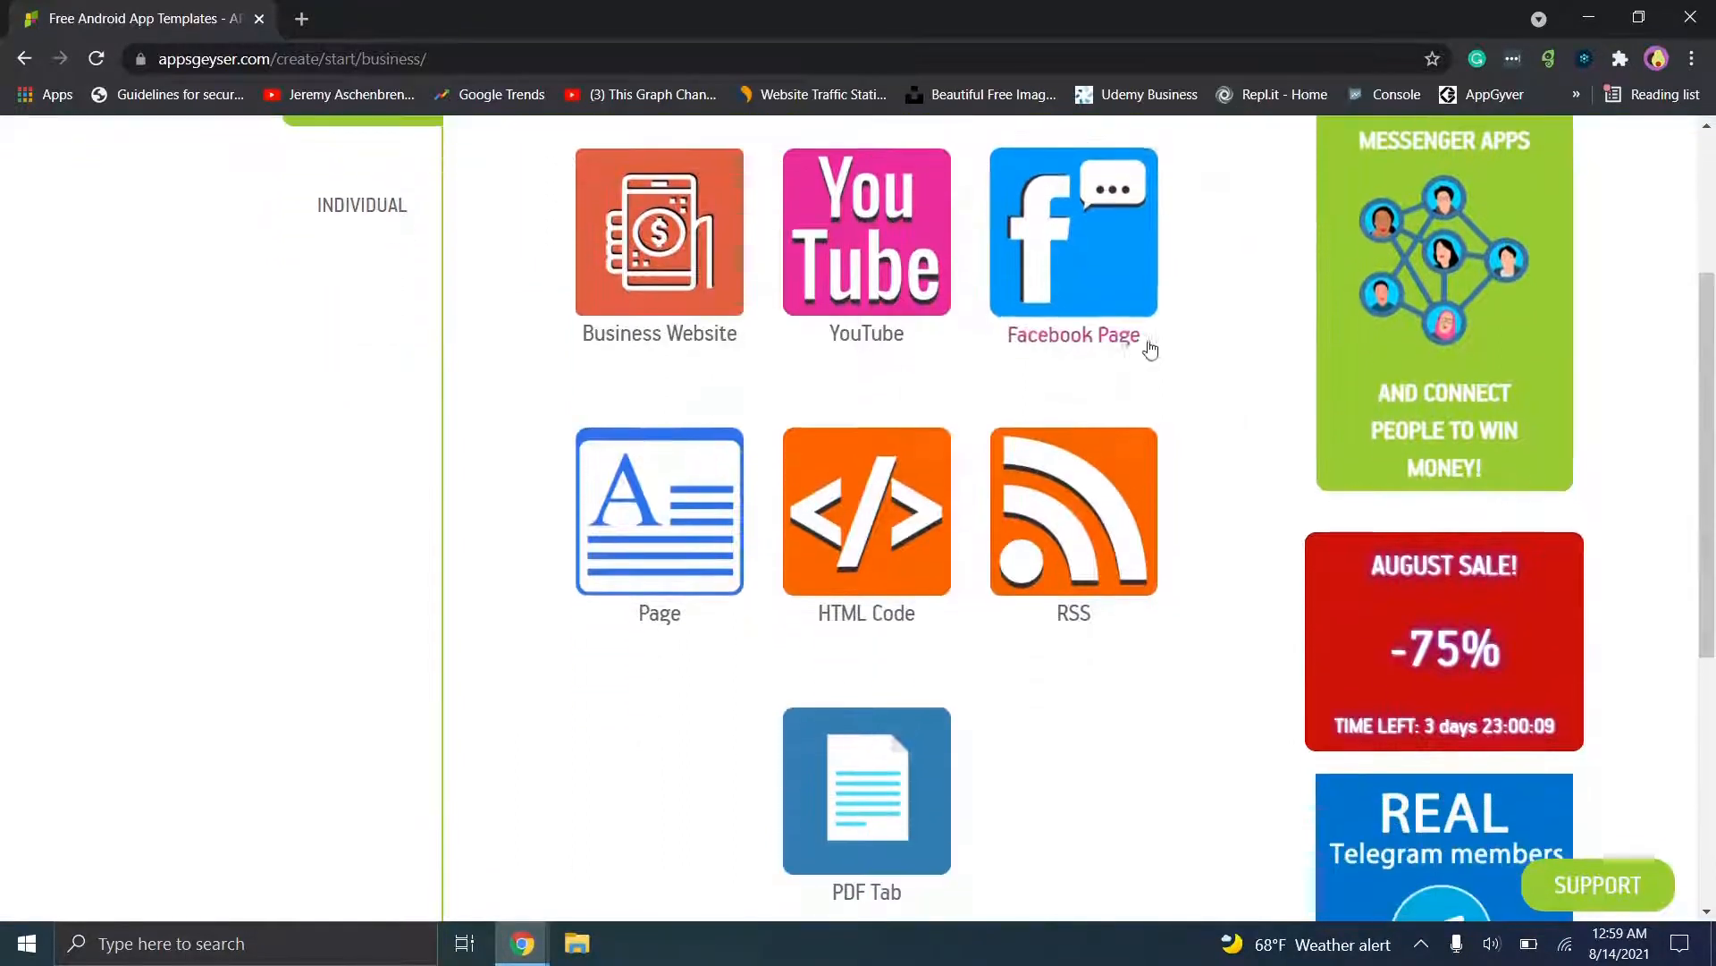
{"action": "mouse_move", "coordinate": [724, 449]}
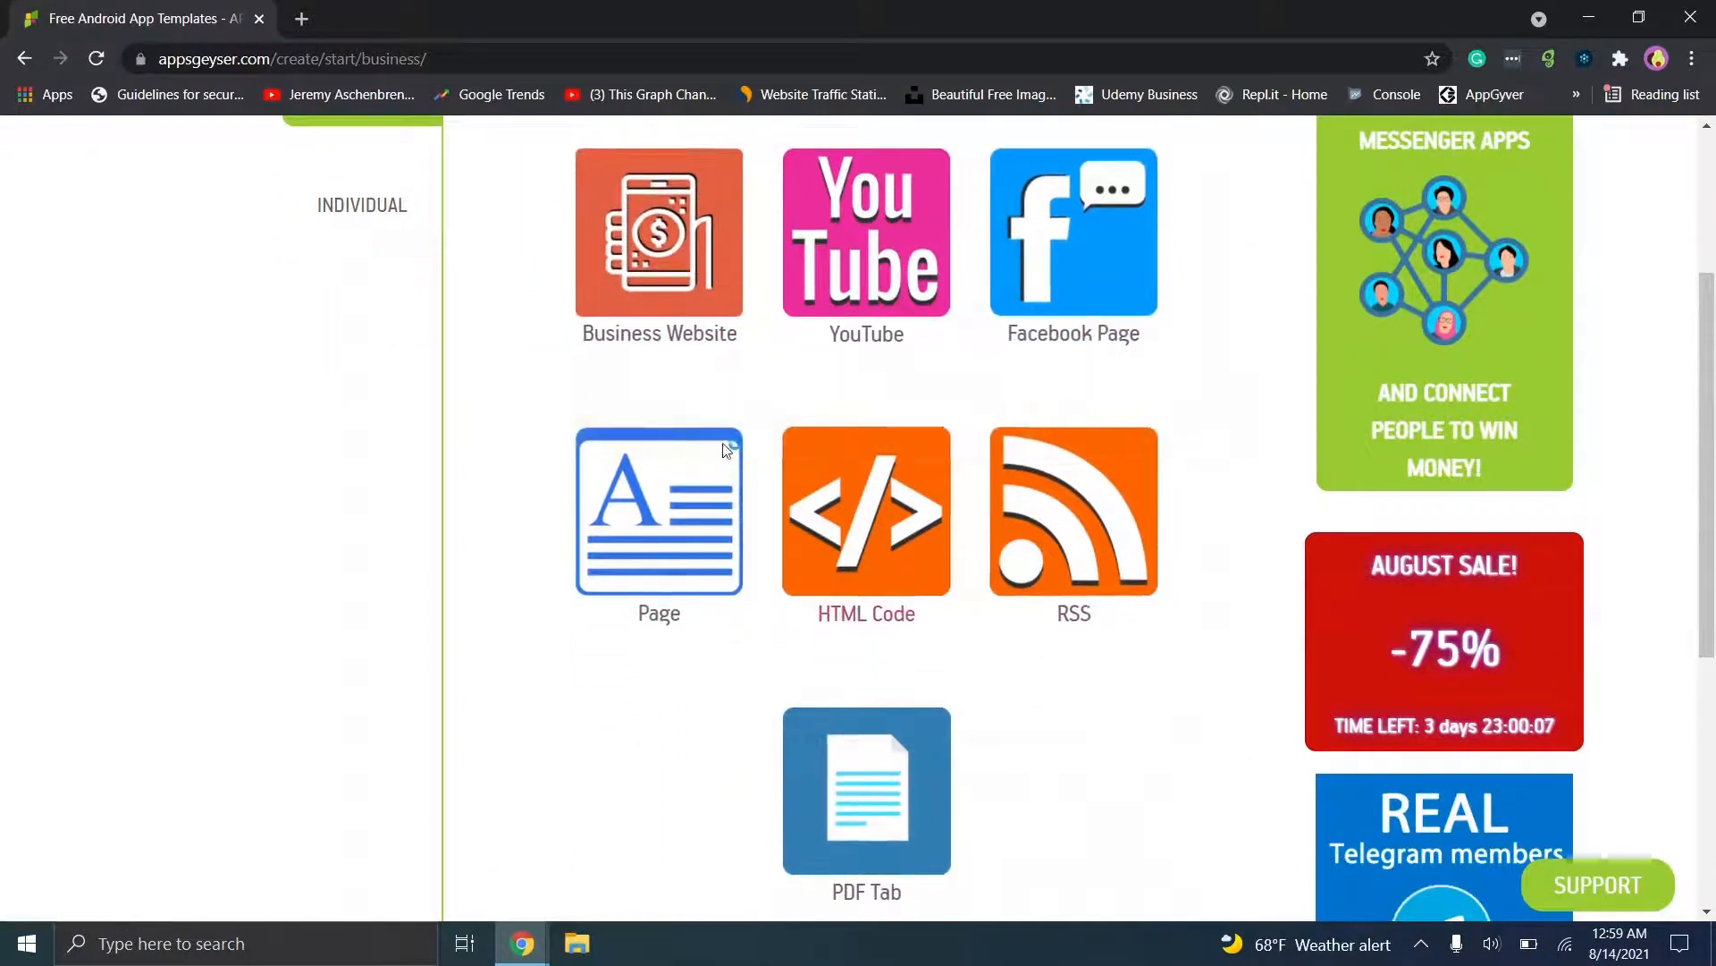
{"action": "scroll", "scroll_direction": "up", "scroll_amount": 3}
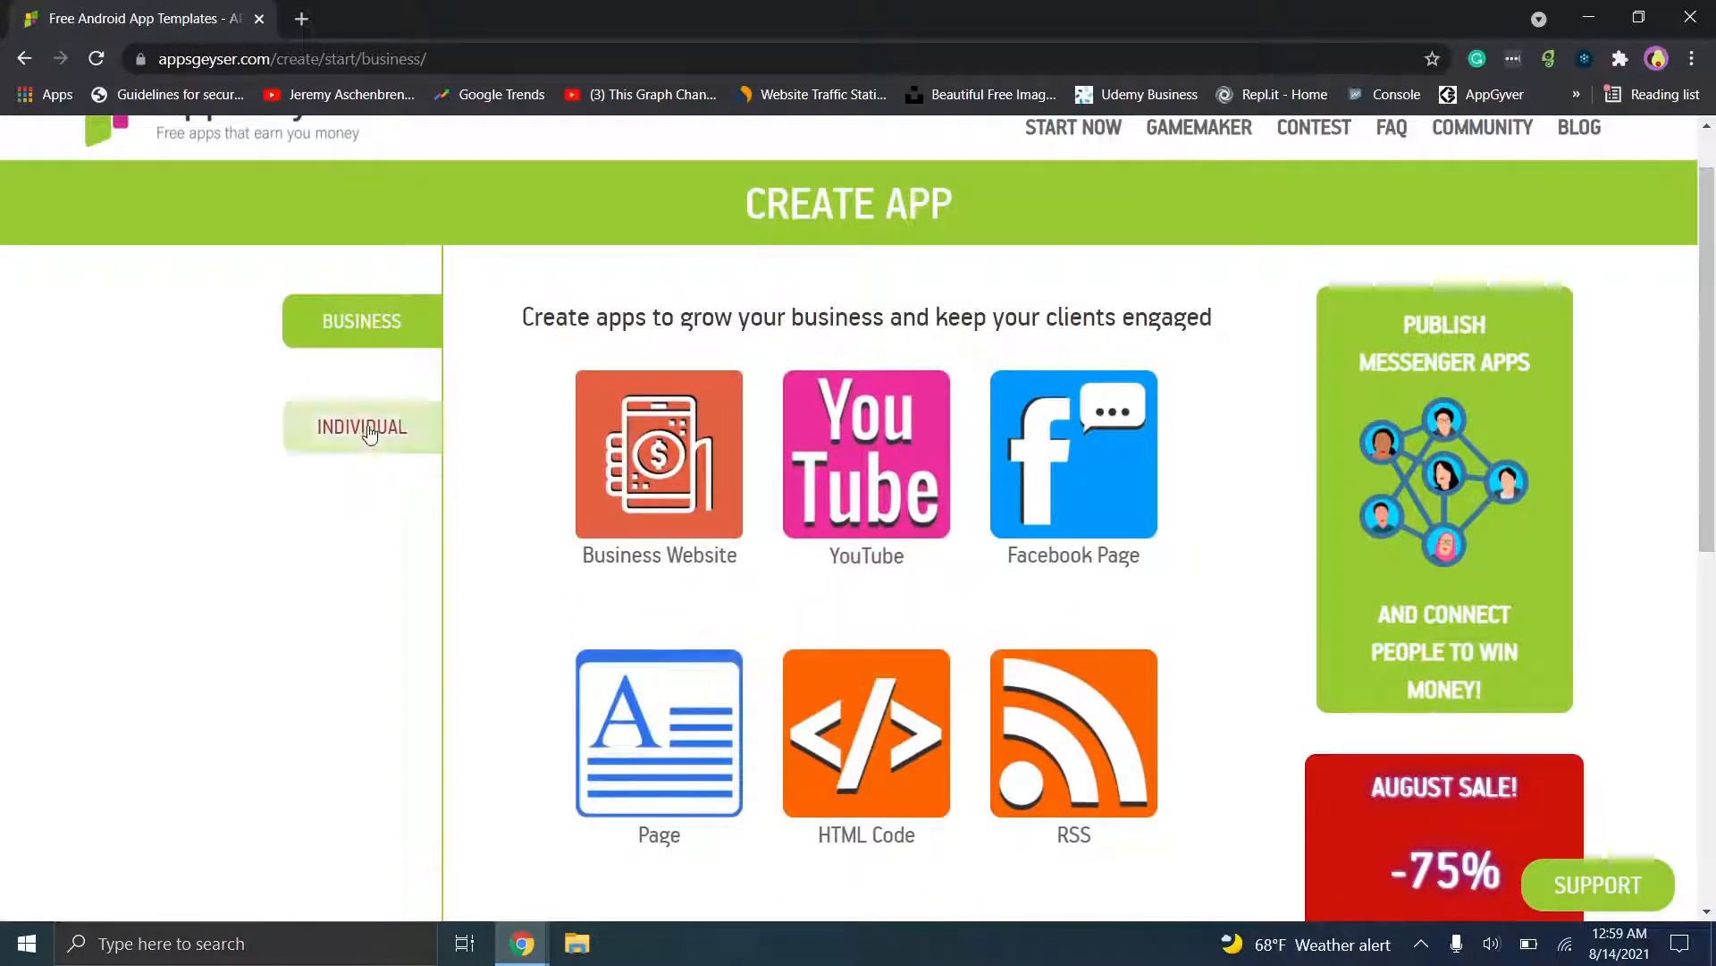
{"action": "left_click", "coordinate": [361, 426]}
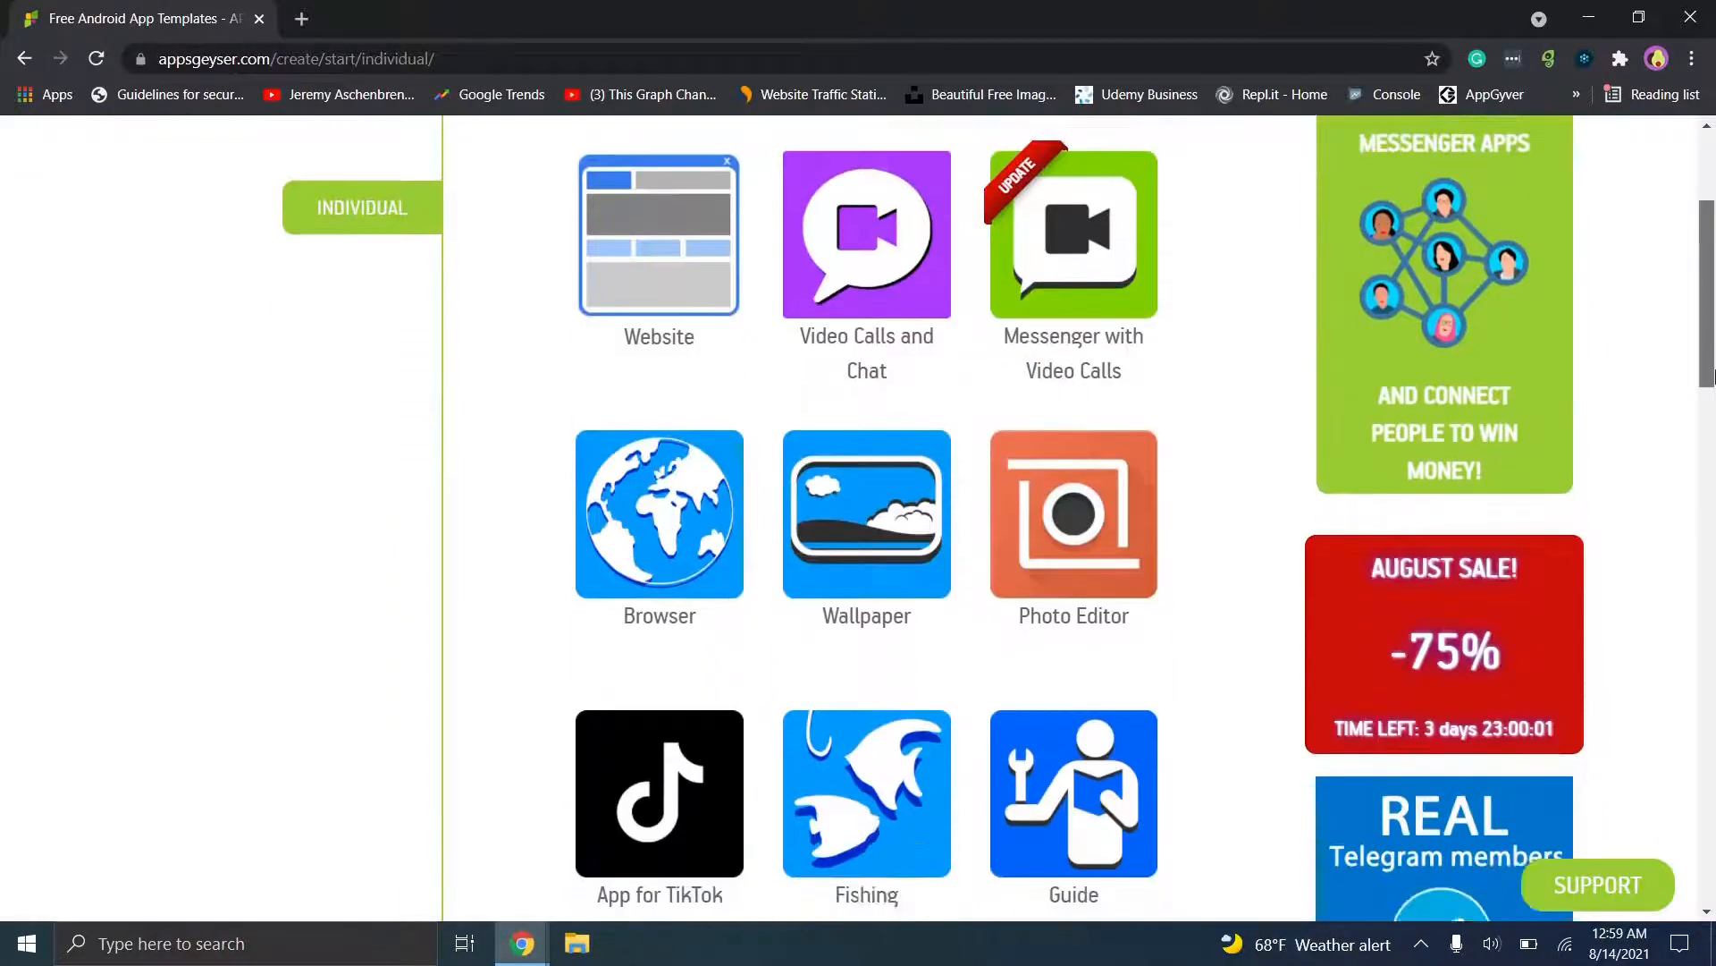
{"action": "scroll", "scroll_direction": "down", "scroll_amount": 3}
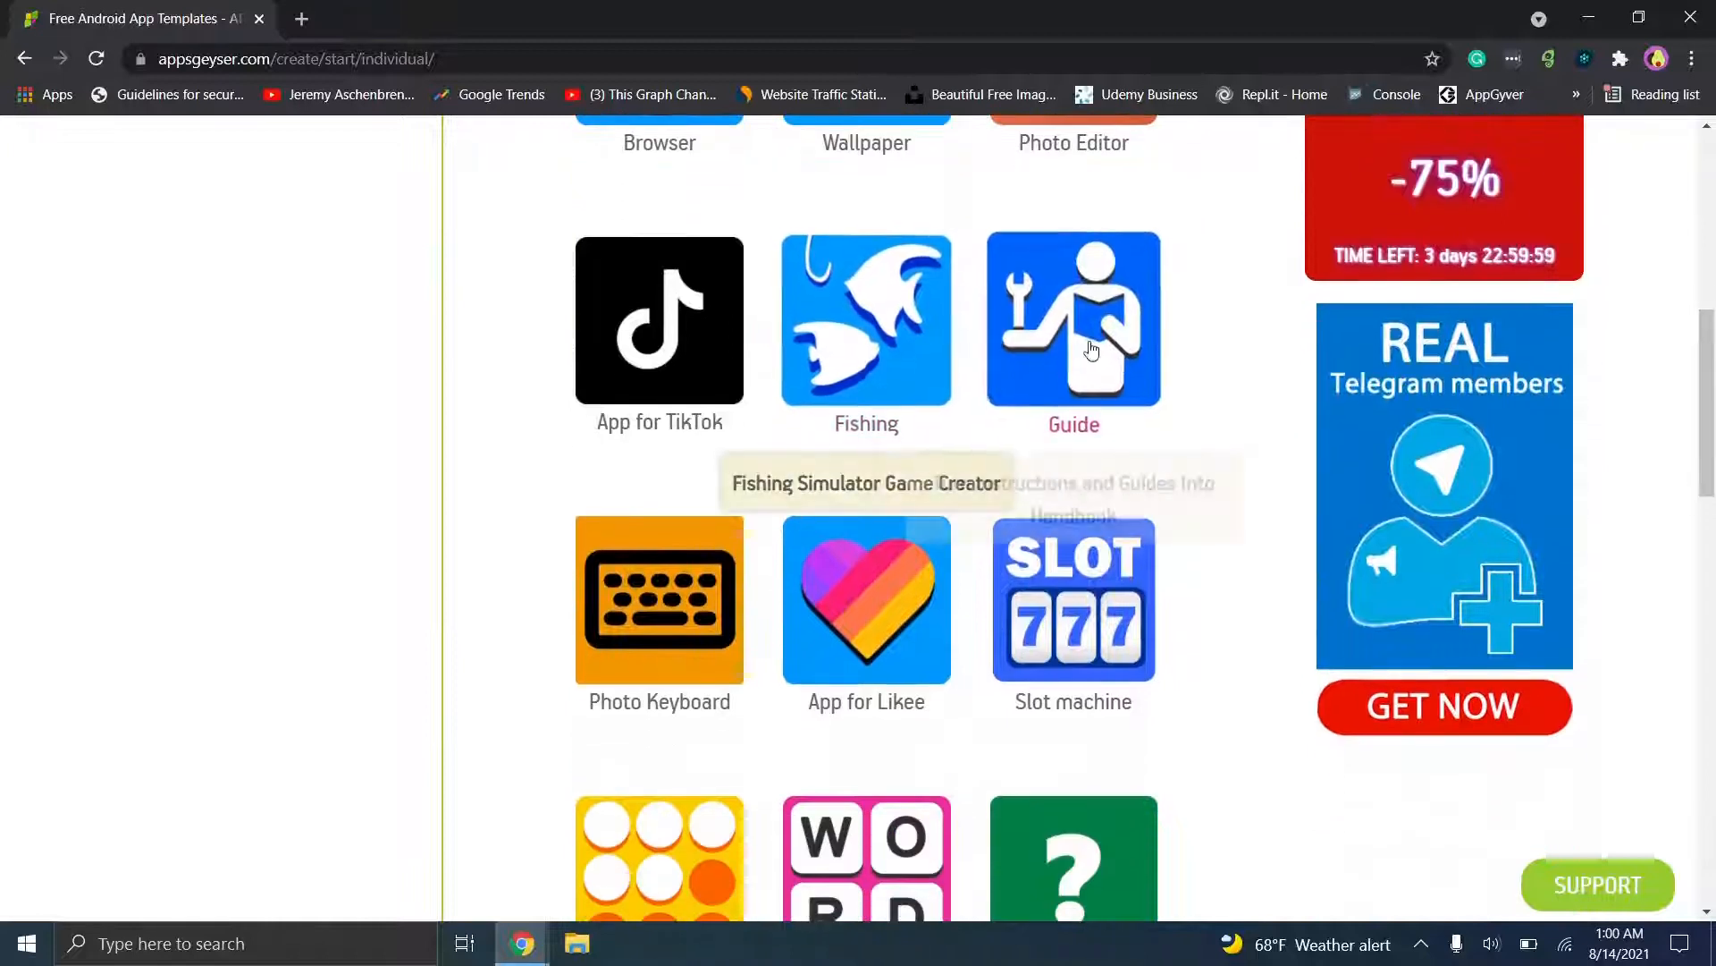
{"action": "mouse_move", "coordinate": [1123, 323]}
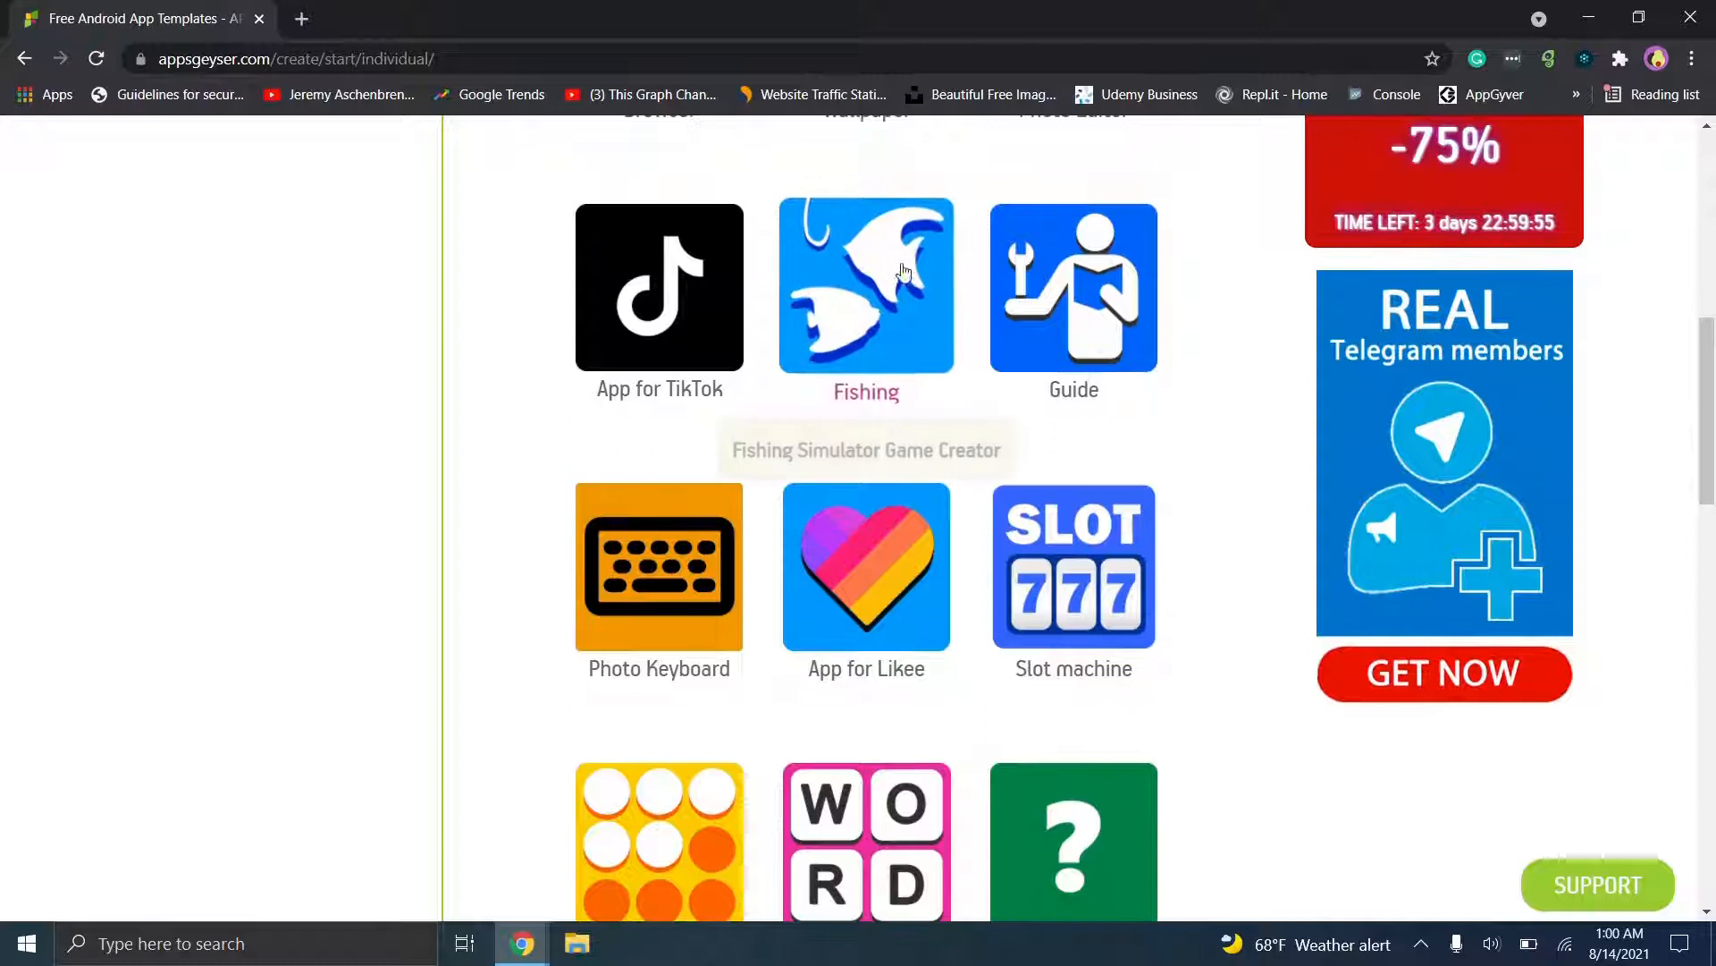
Start a Guide app, move past the template description, and review the App Settings form fields.
{"action": "left_click", "coordinate": [1072, 286]}
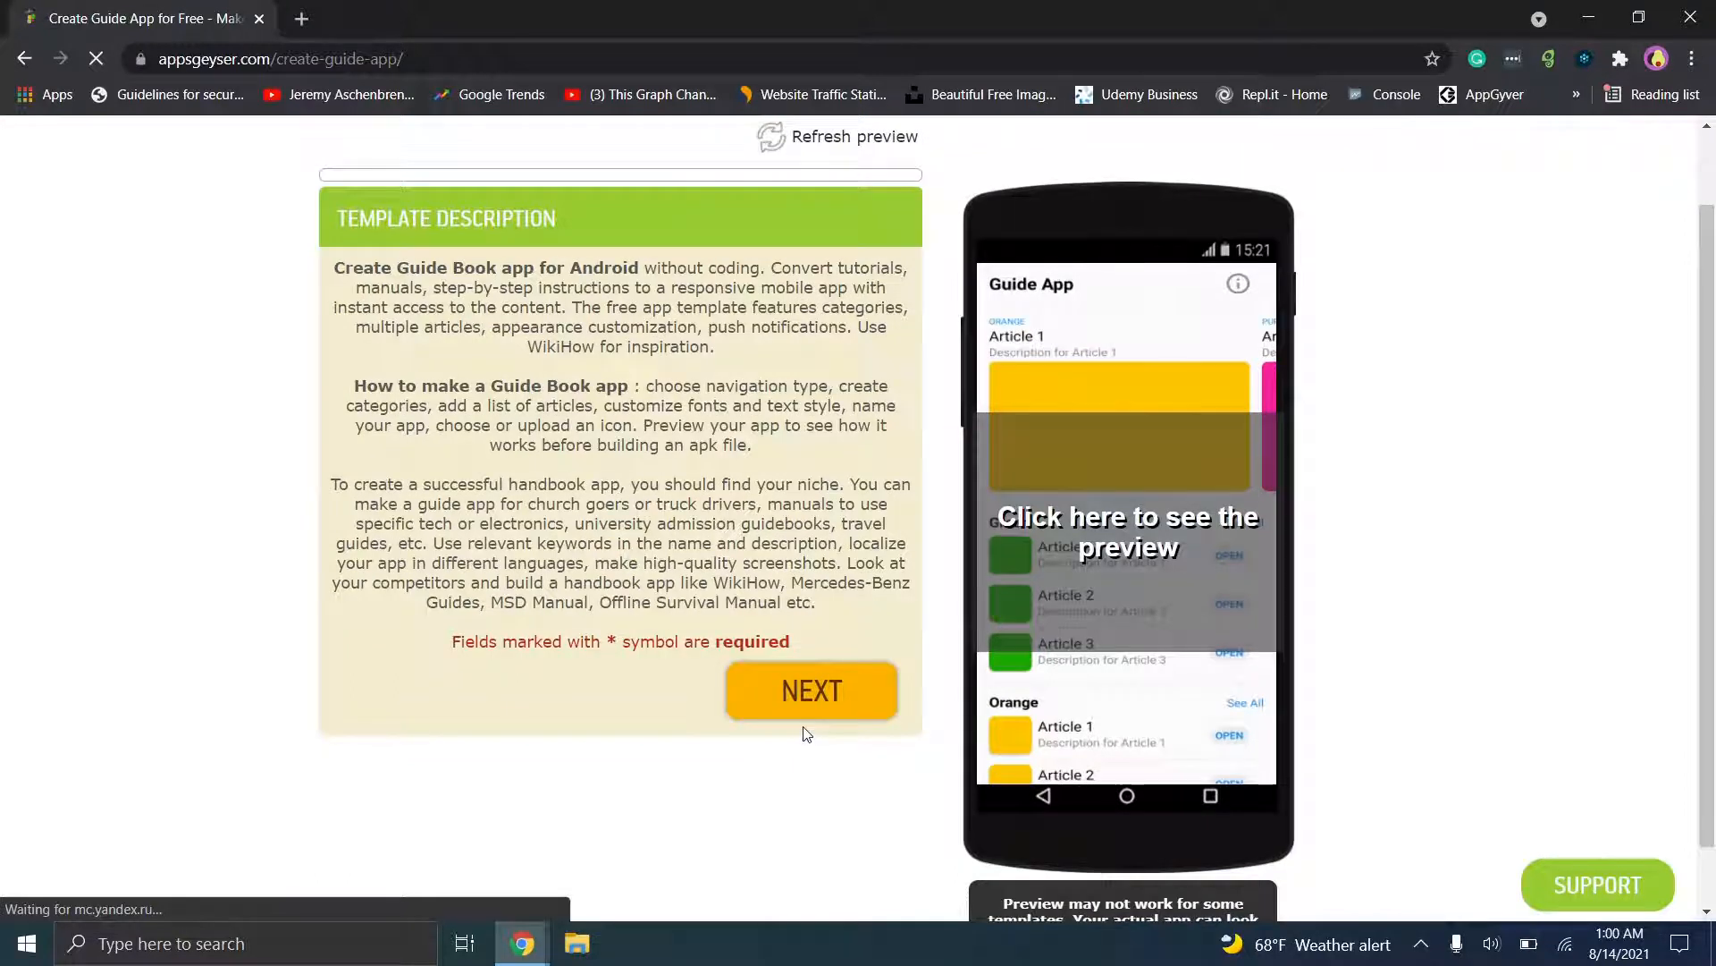
{"action": "left_click", "coordinate": [811, 690]}
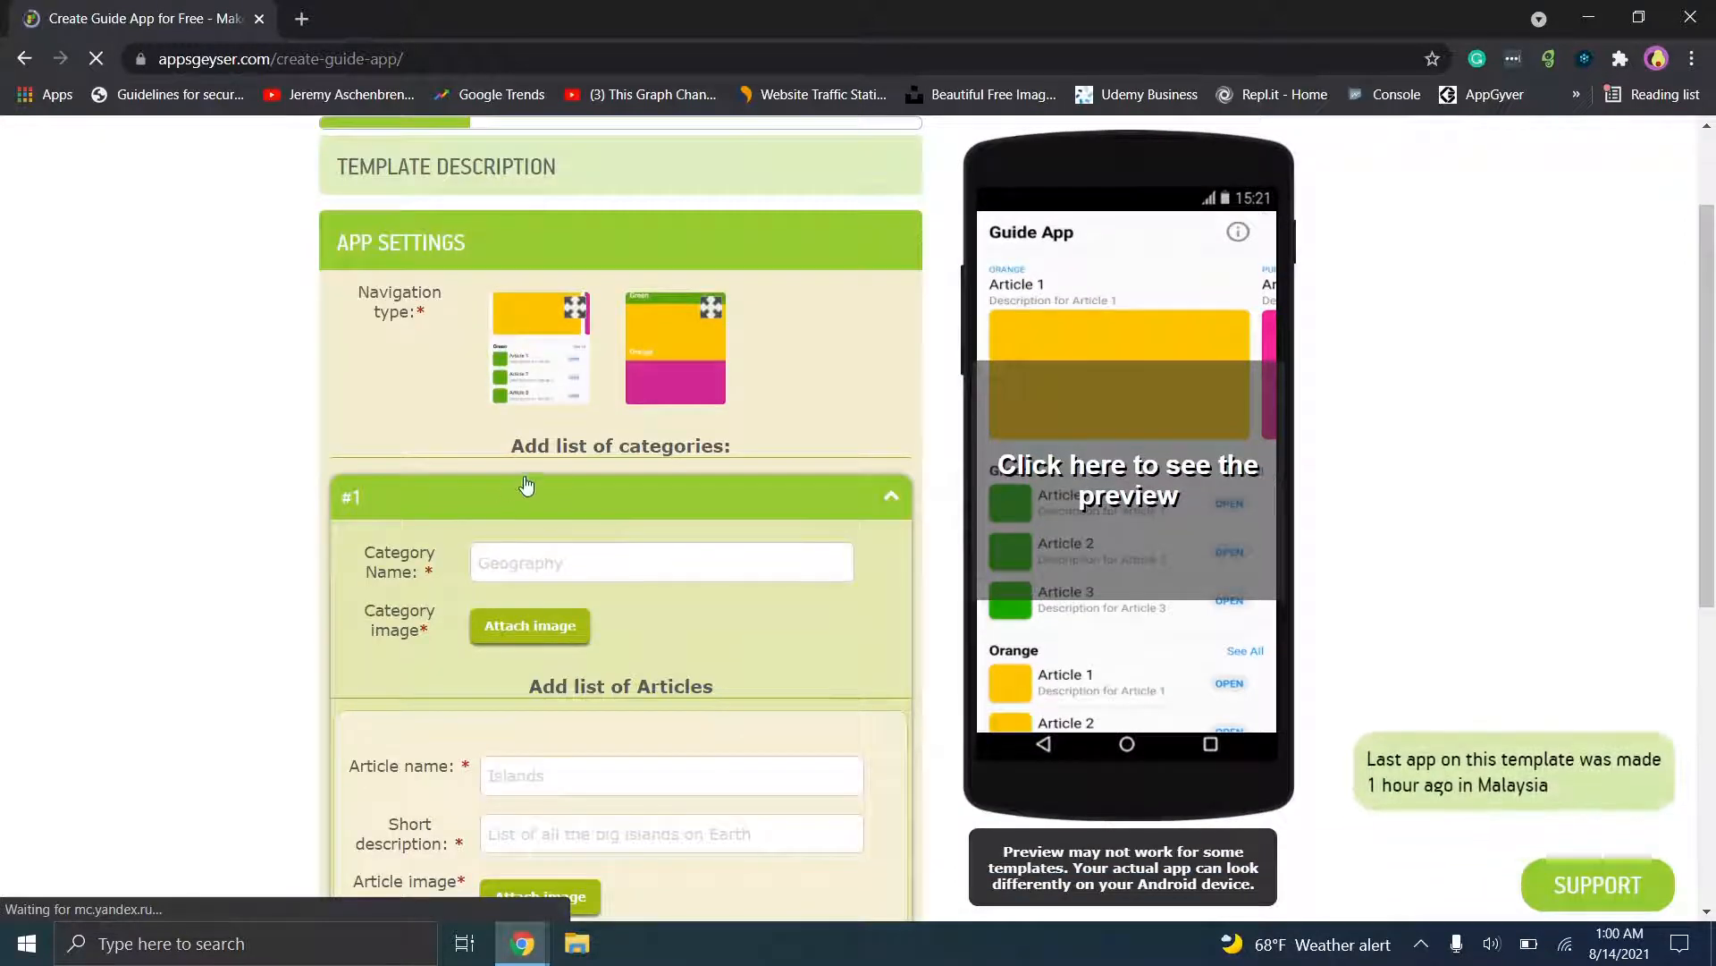
{"action": "mouse_move", "coordinate": [486, 298]}
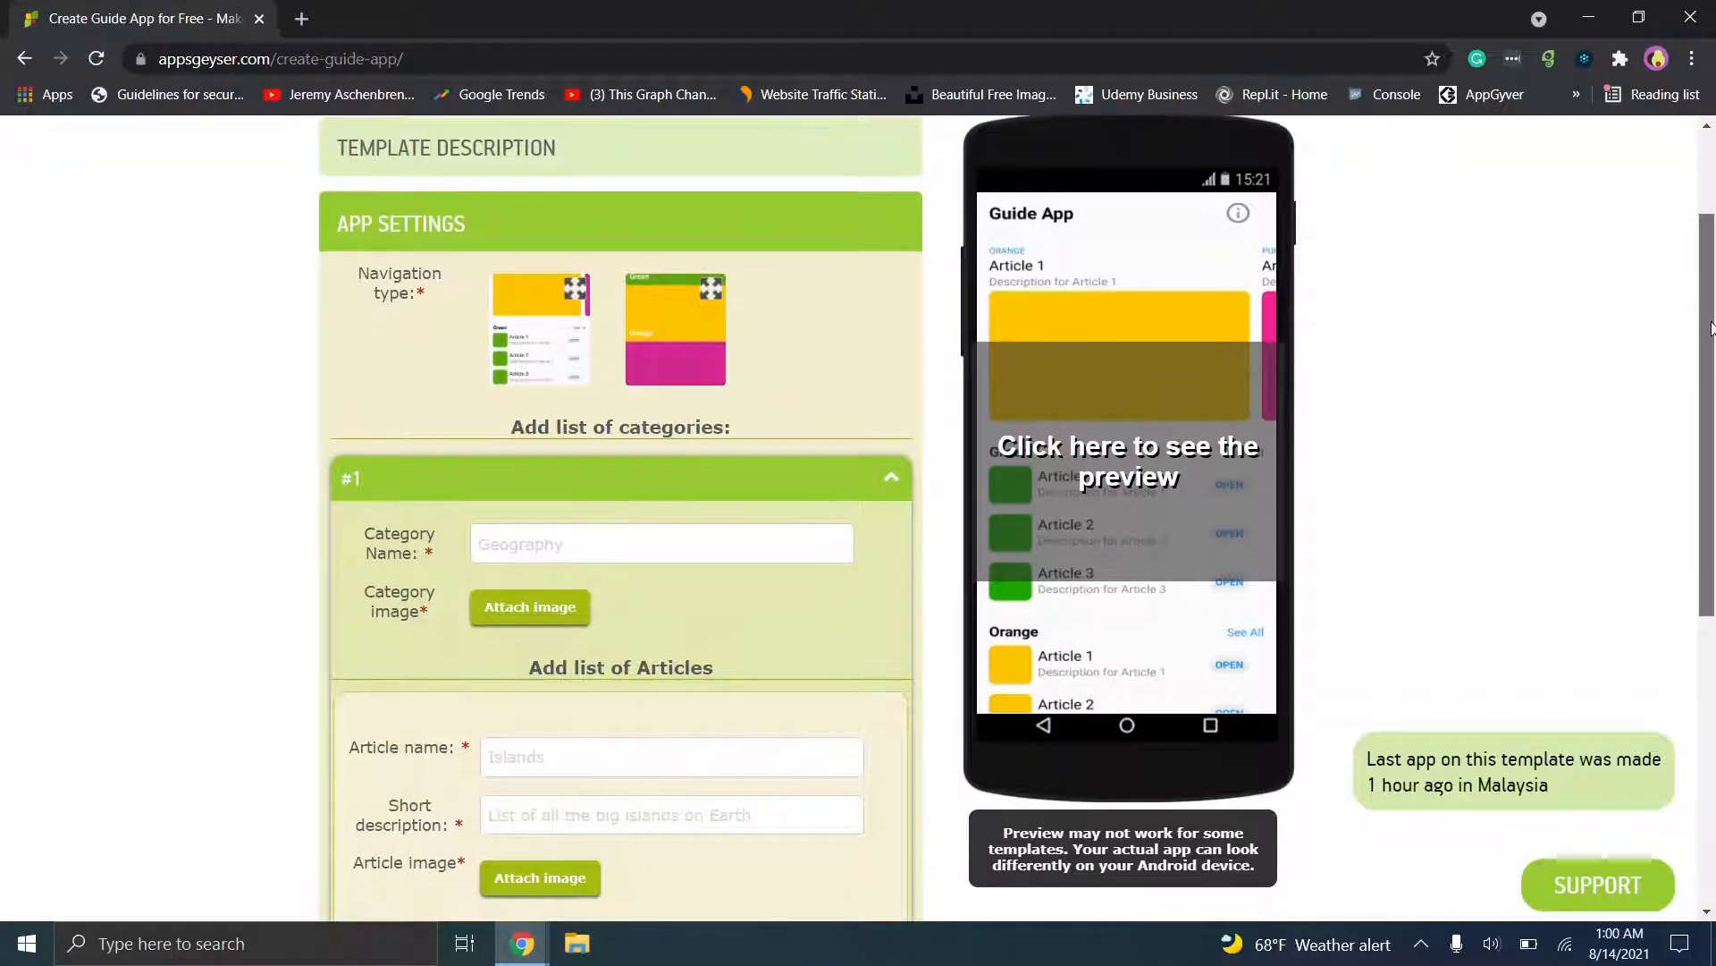
{"action": "scroll", "scroll_direction": "up", "scroll_amount": 3}
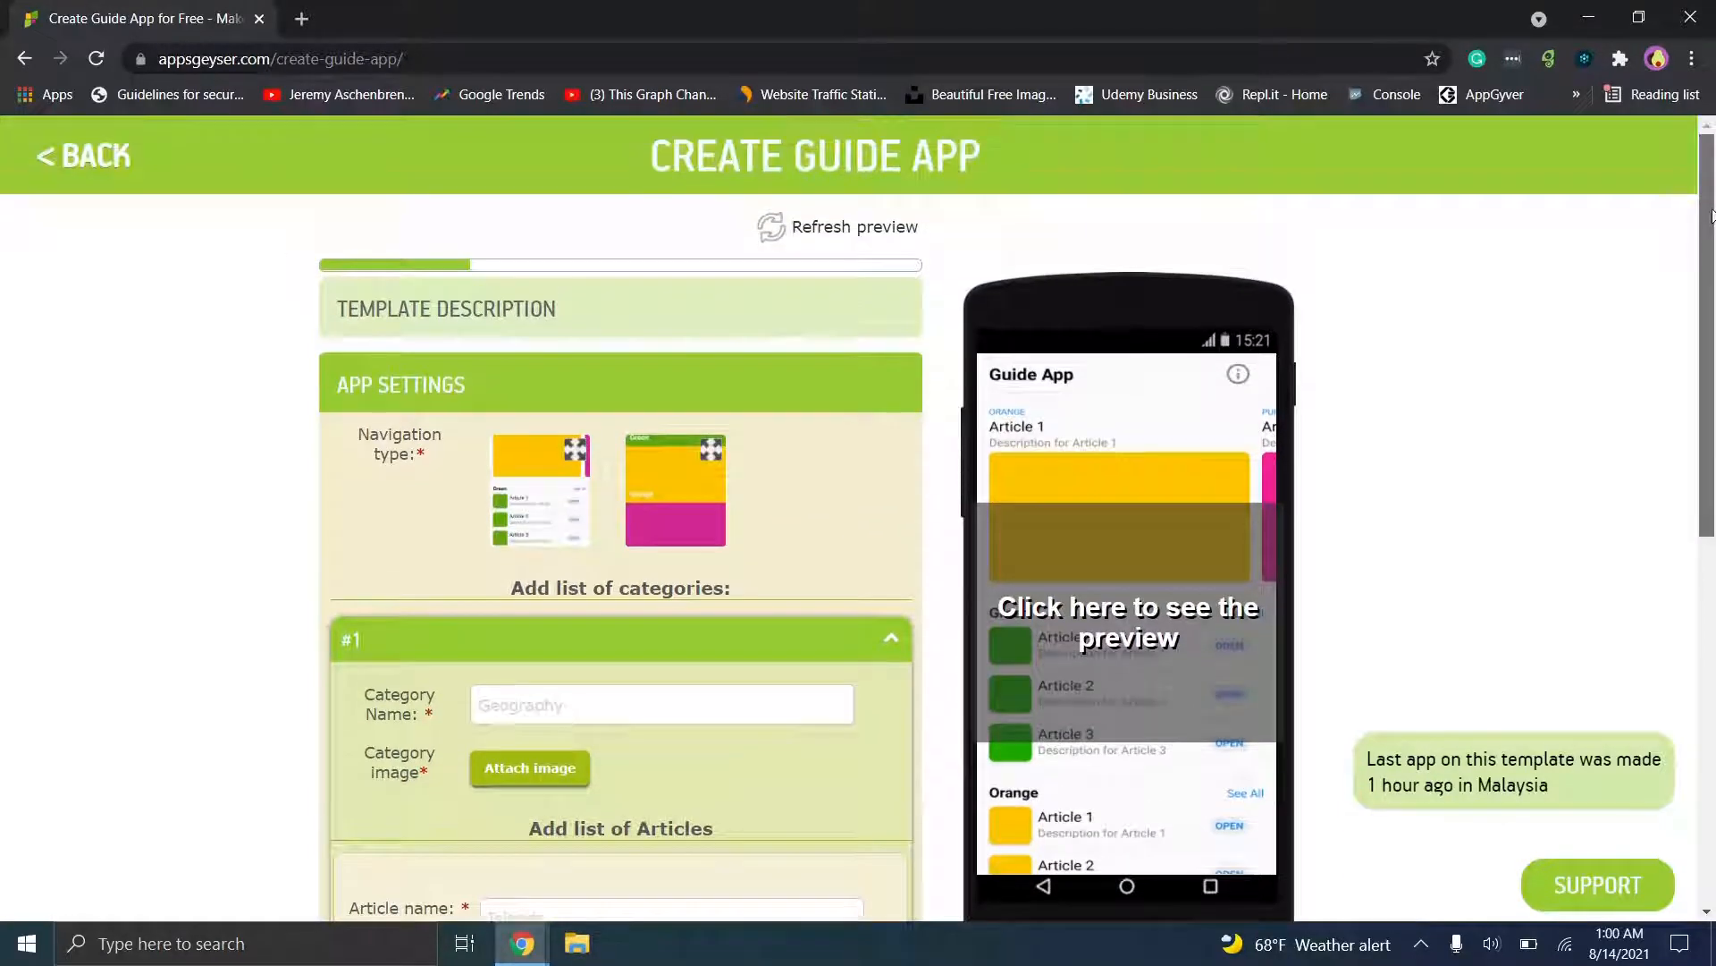
{"action": "scroll", "scroll_direction": "down", "scroll_amount": 3}
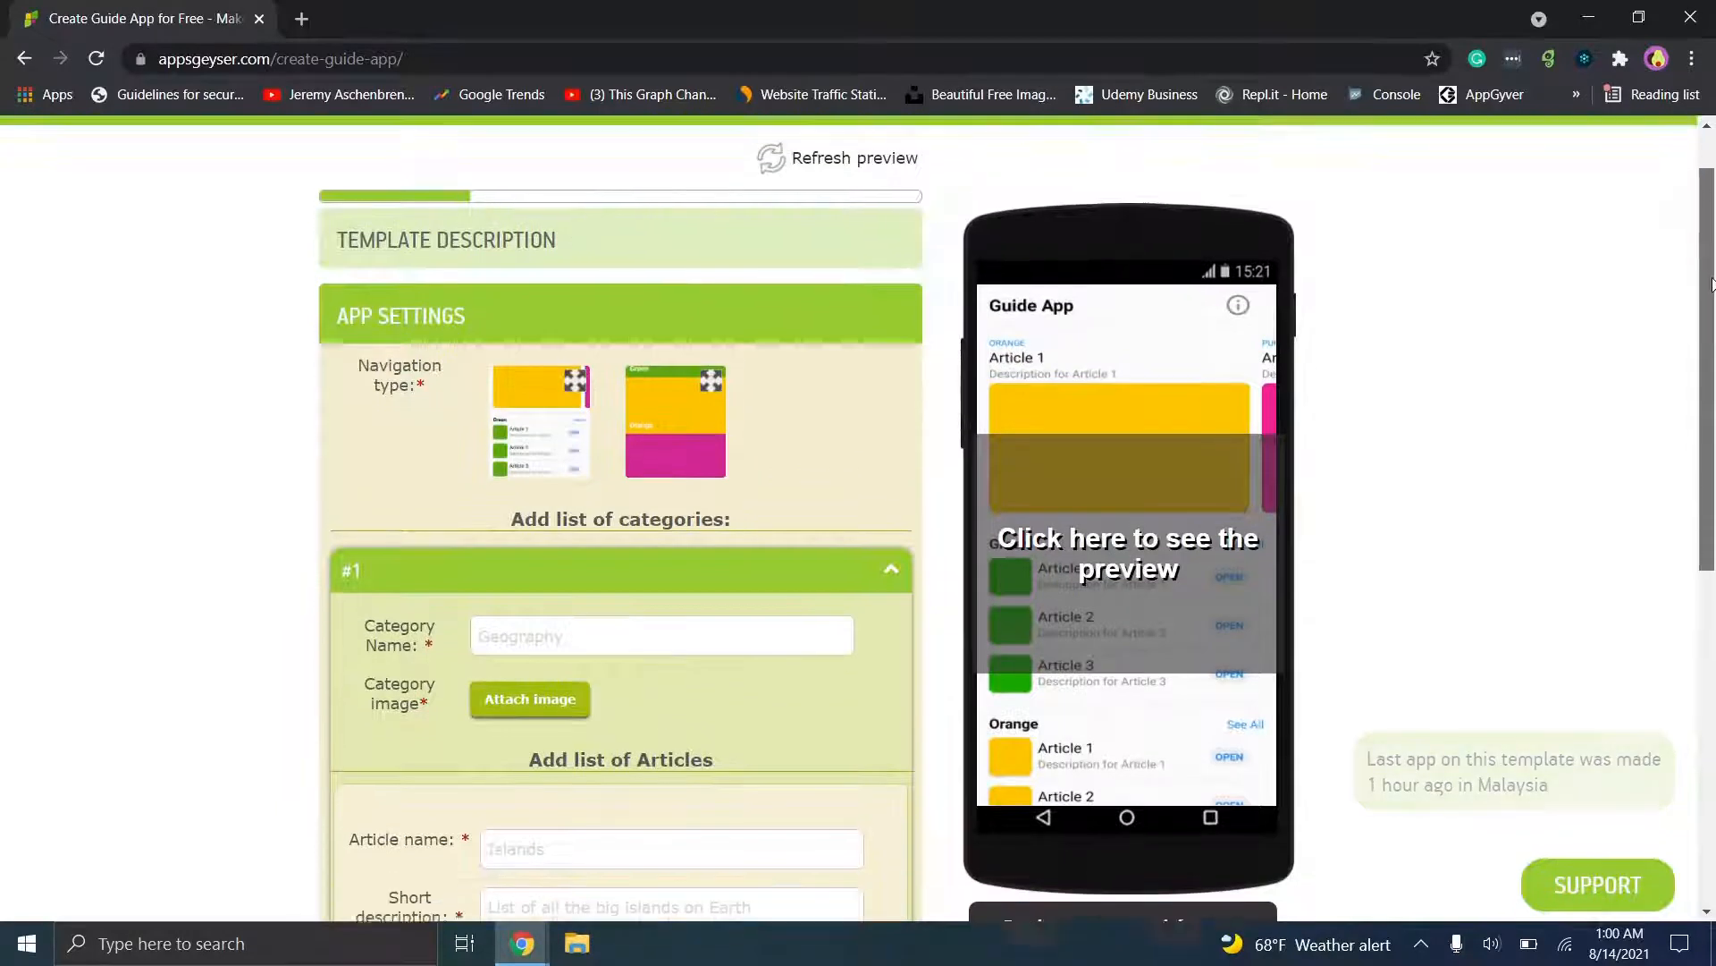
{"action": "scroll", "scroll_direction": "down", "scroll_amount": 3}
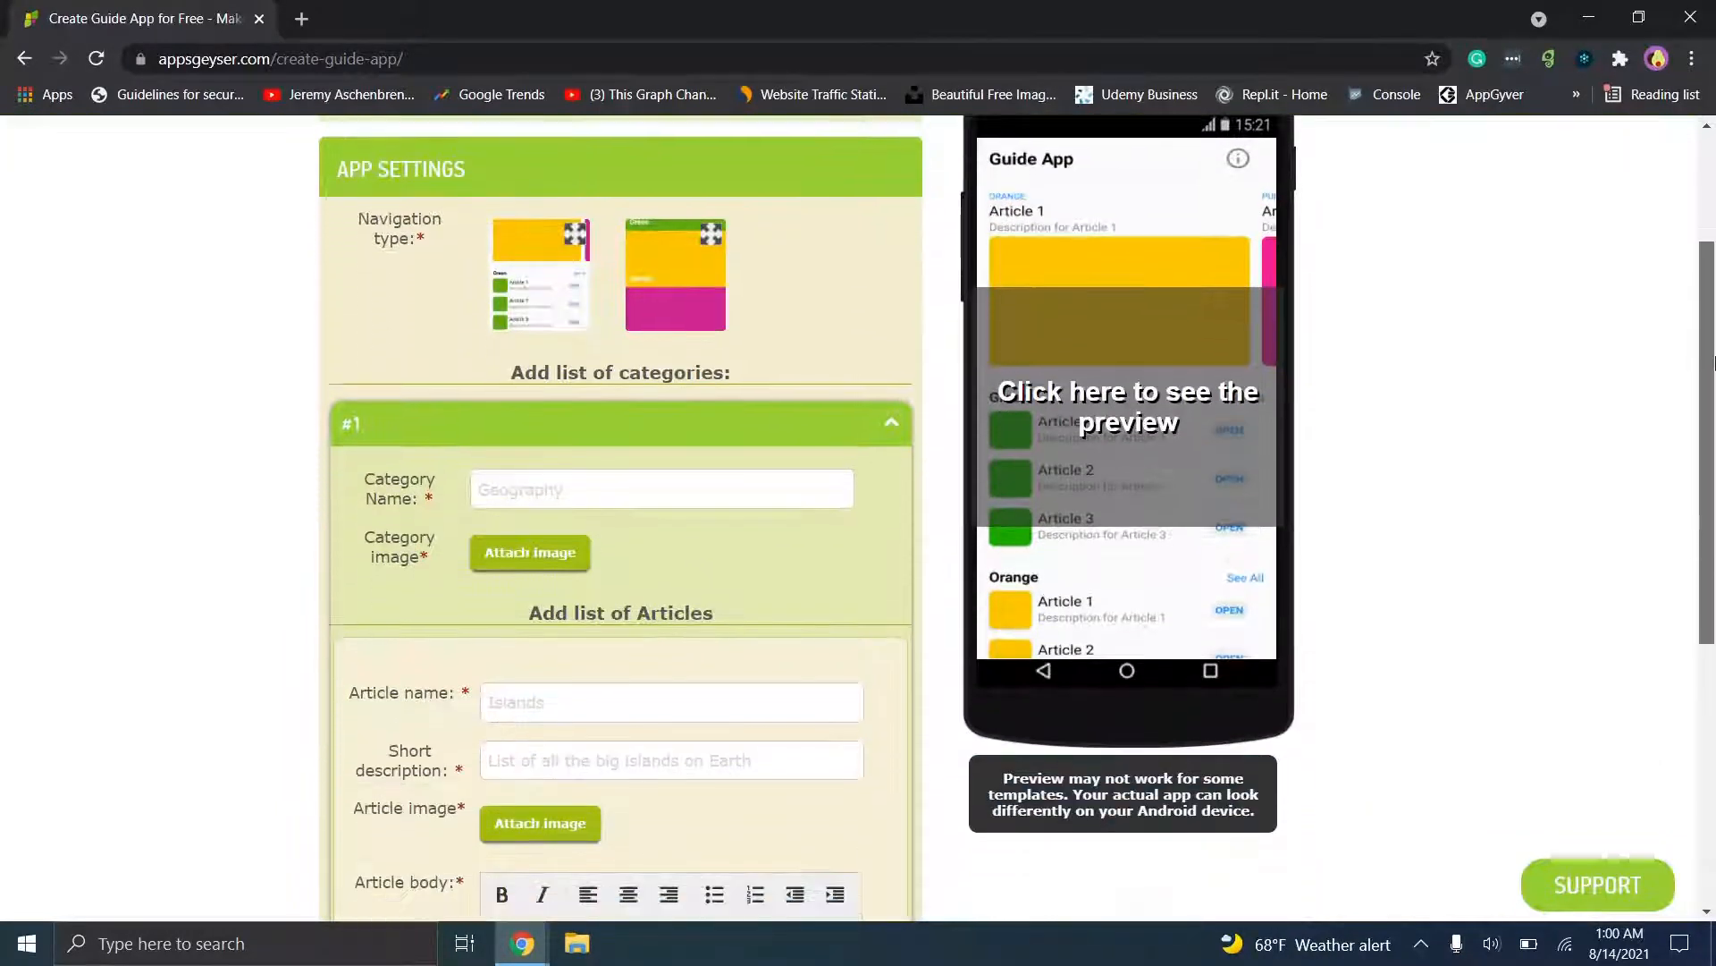
{"action": "scroll", "scroll_direction": "down", "scroll_amount": 3}
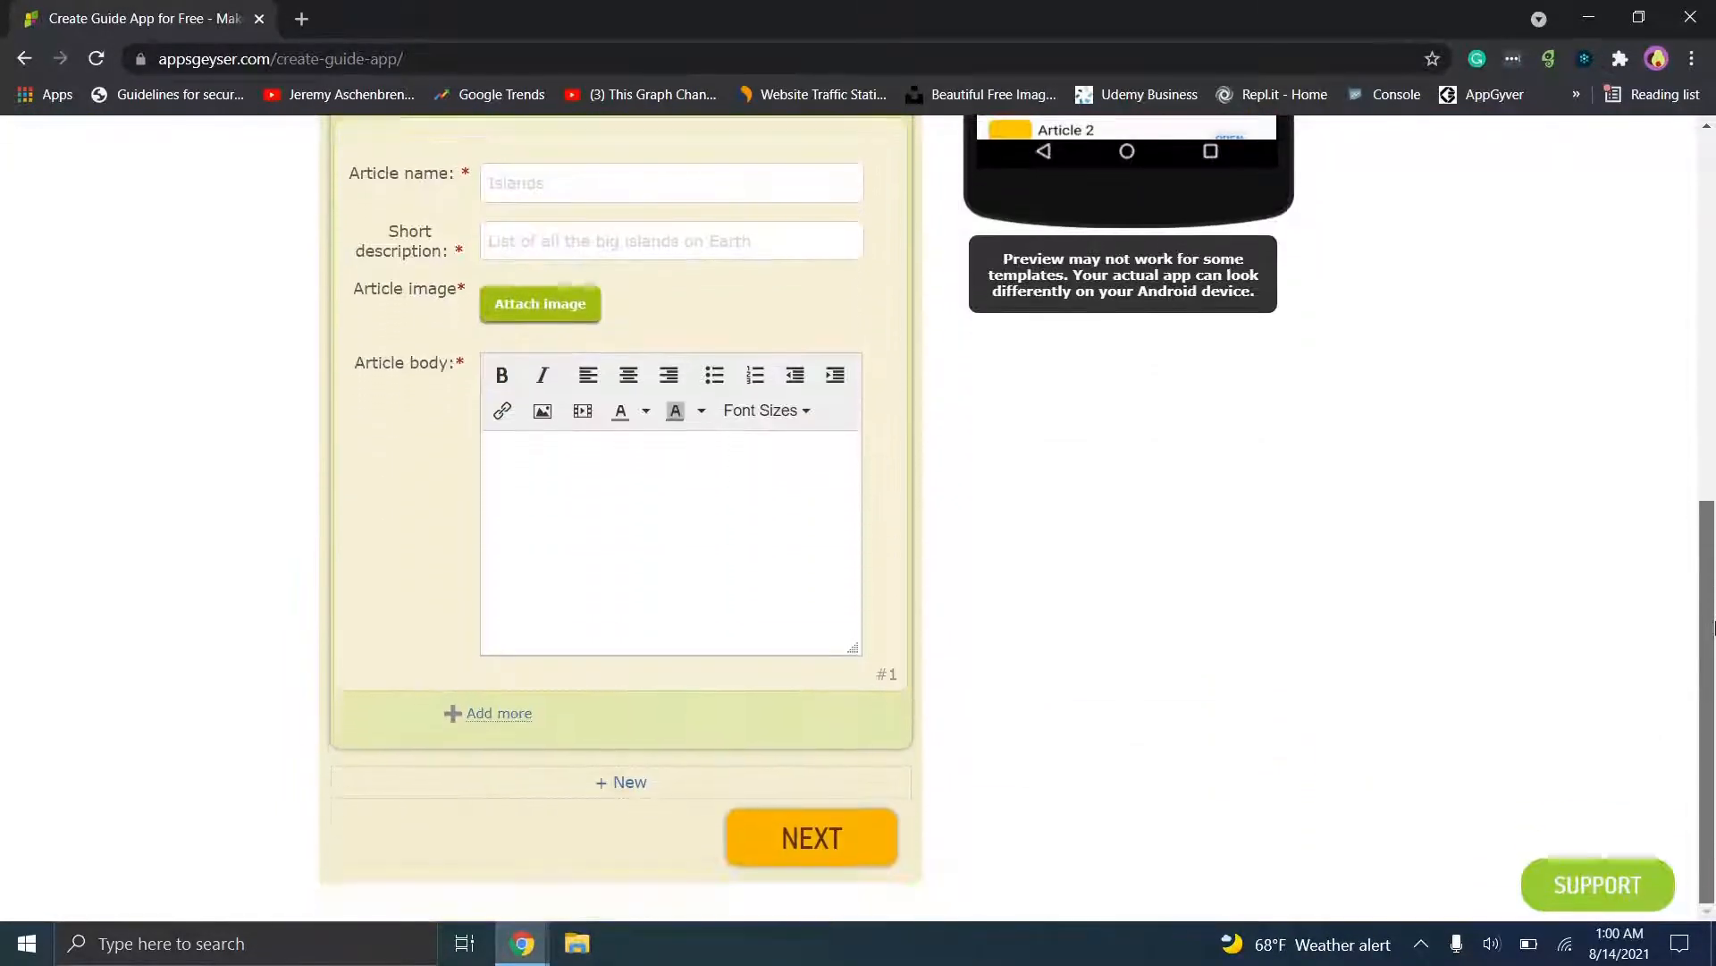
{"action": "scroll", "scroll_direction": "up", "scroll_amount": 3}
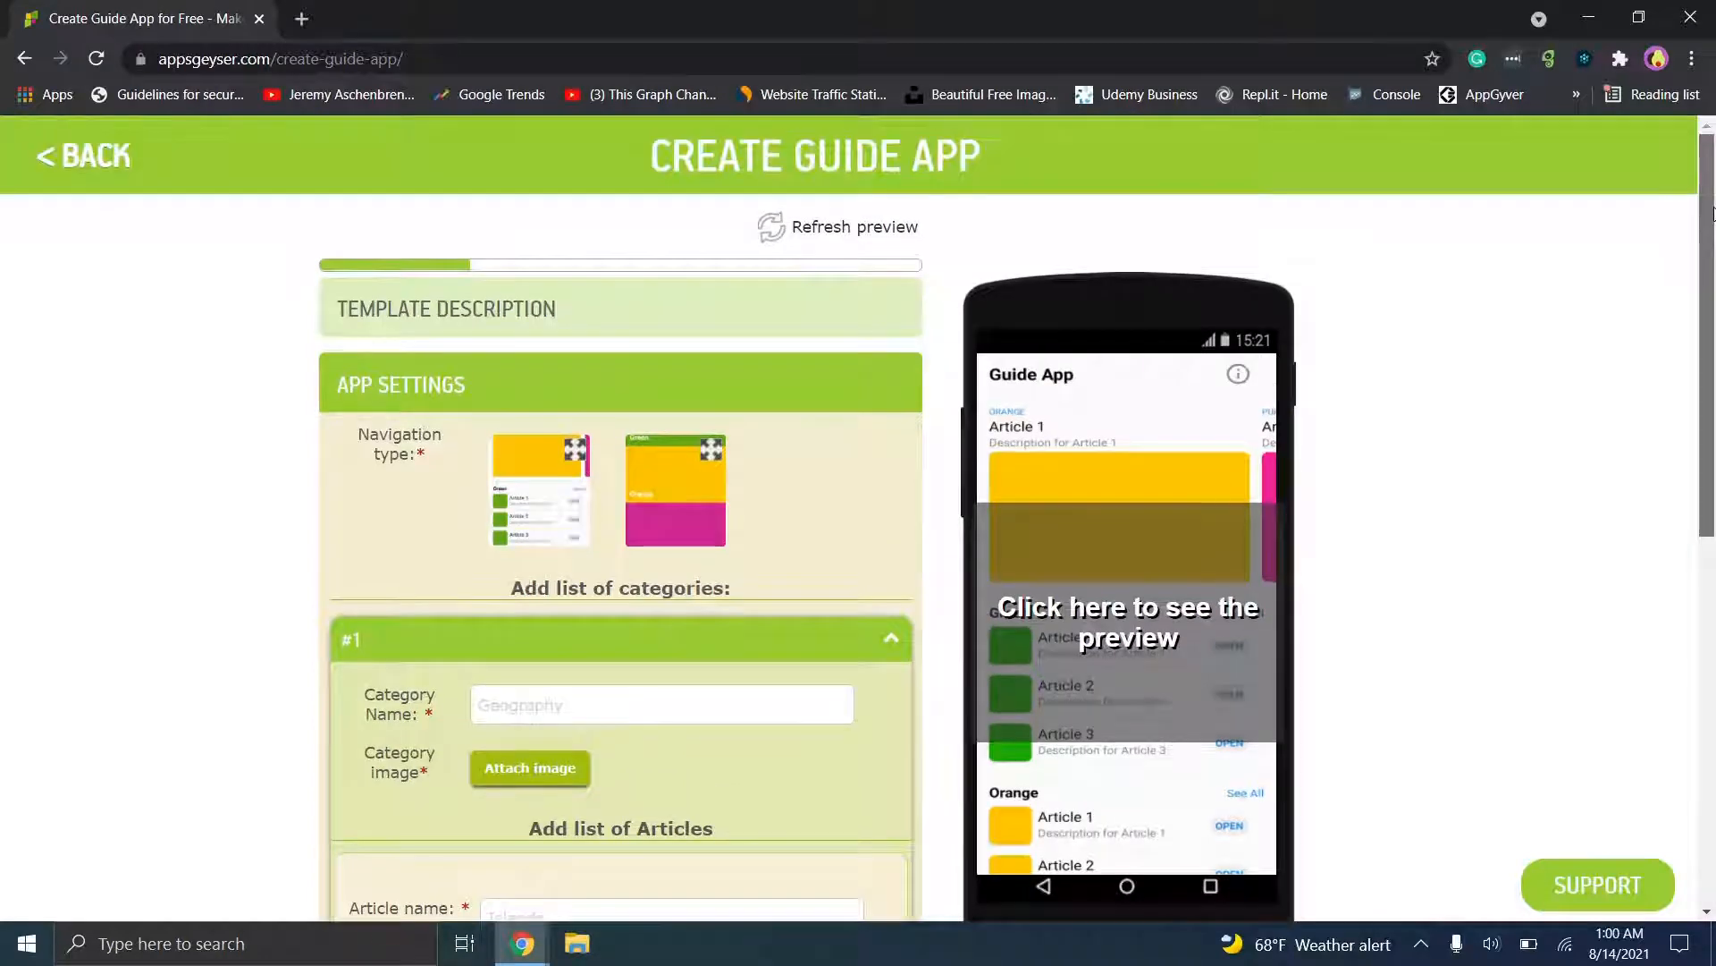
{"action": "scroll", "scroll_direction": "down", "scroll_amount": 3}
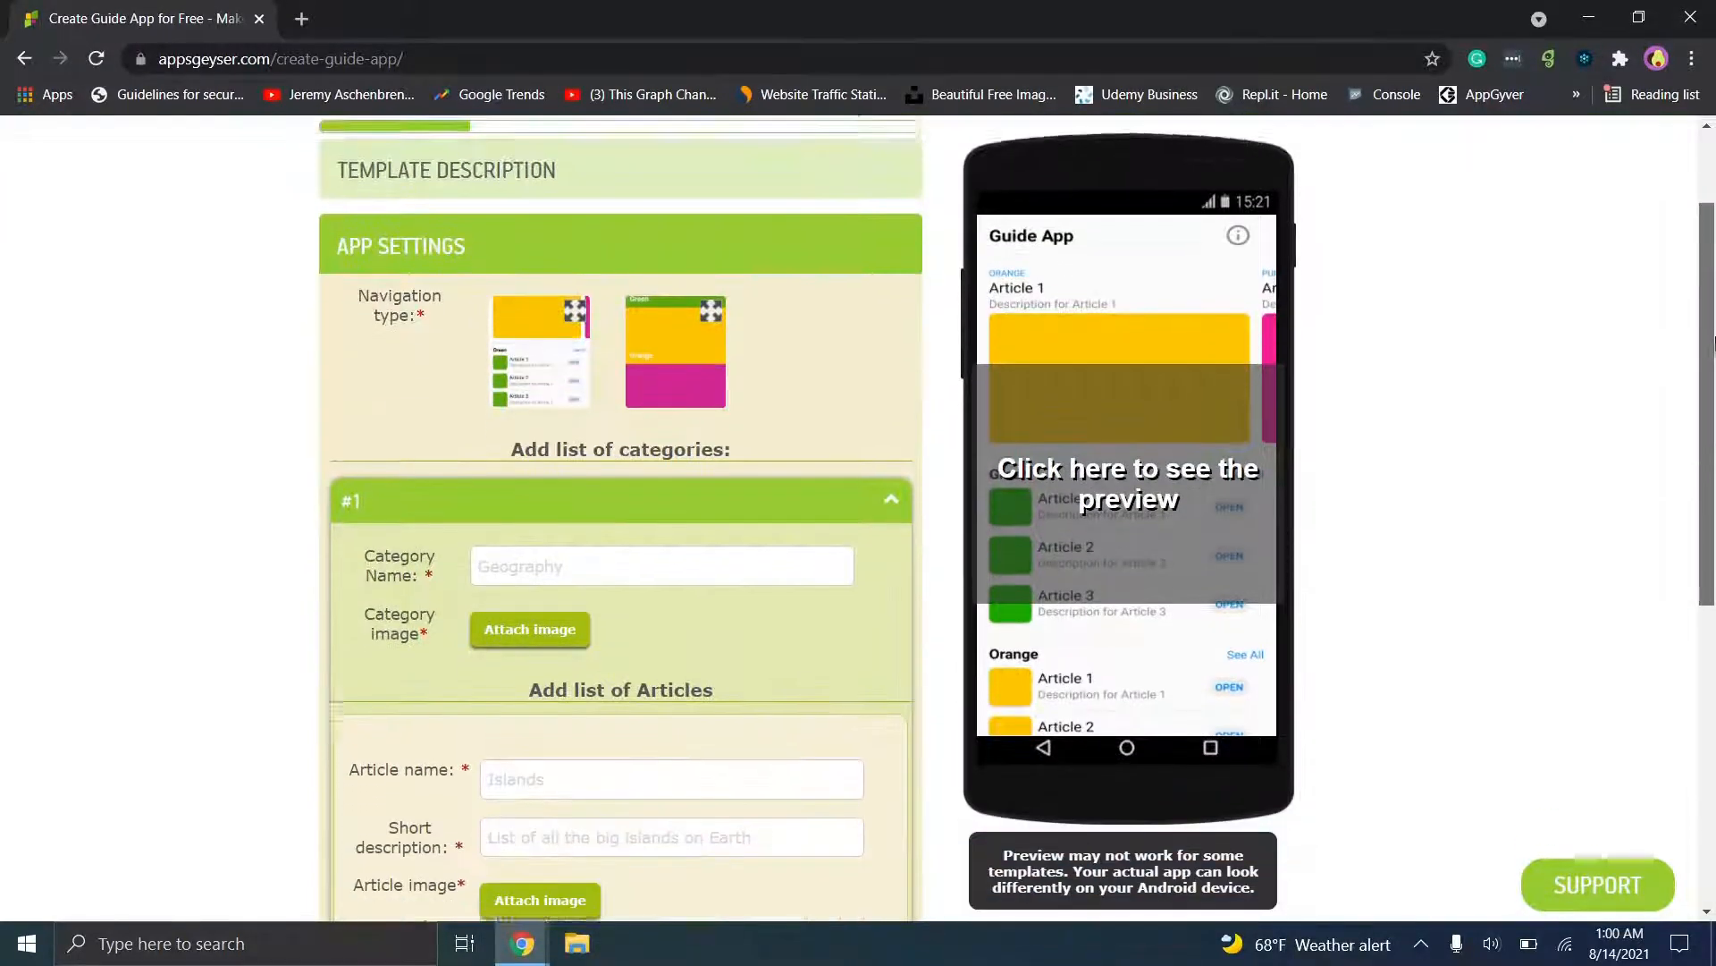
Preview the tile-style and list-style navigation layouts and choose the list-style one.
{"action": "scroll", "scroll_direction": "down", "scroll_amount": 3}
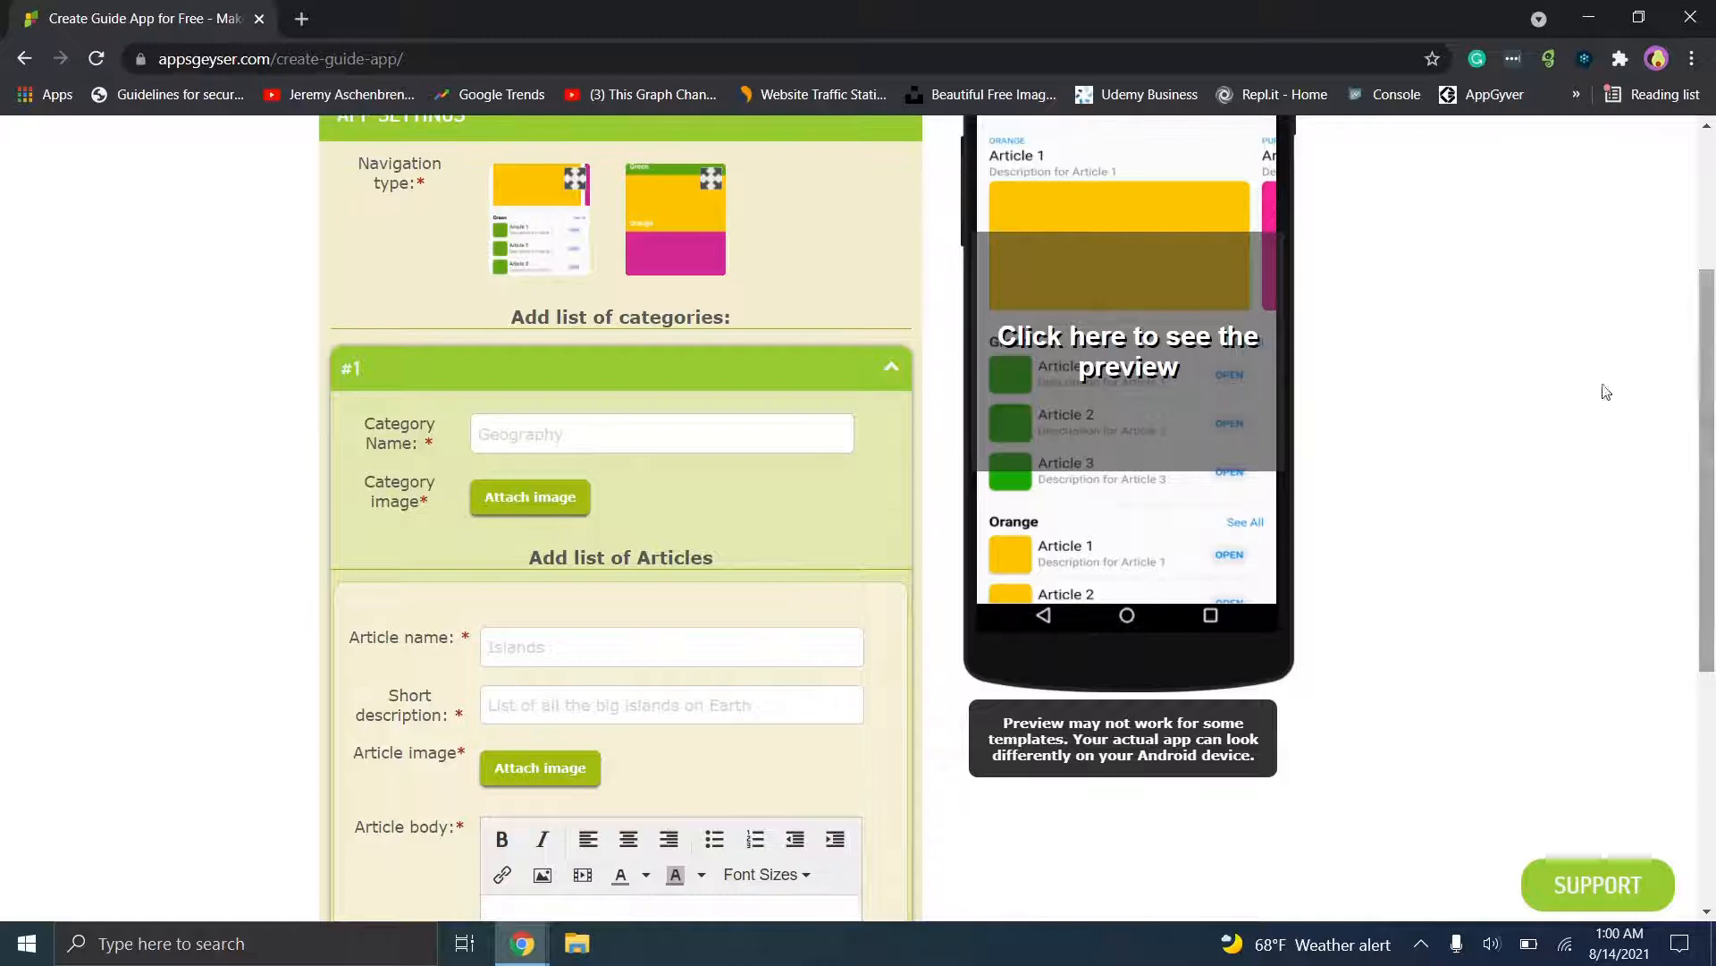
{"action": "mouse_move", "coordinate": [490, 225]}
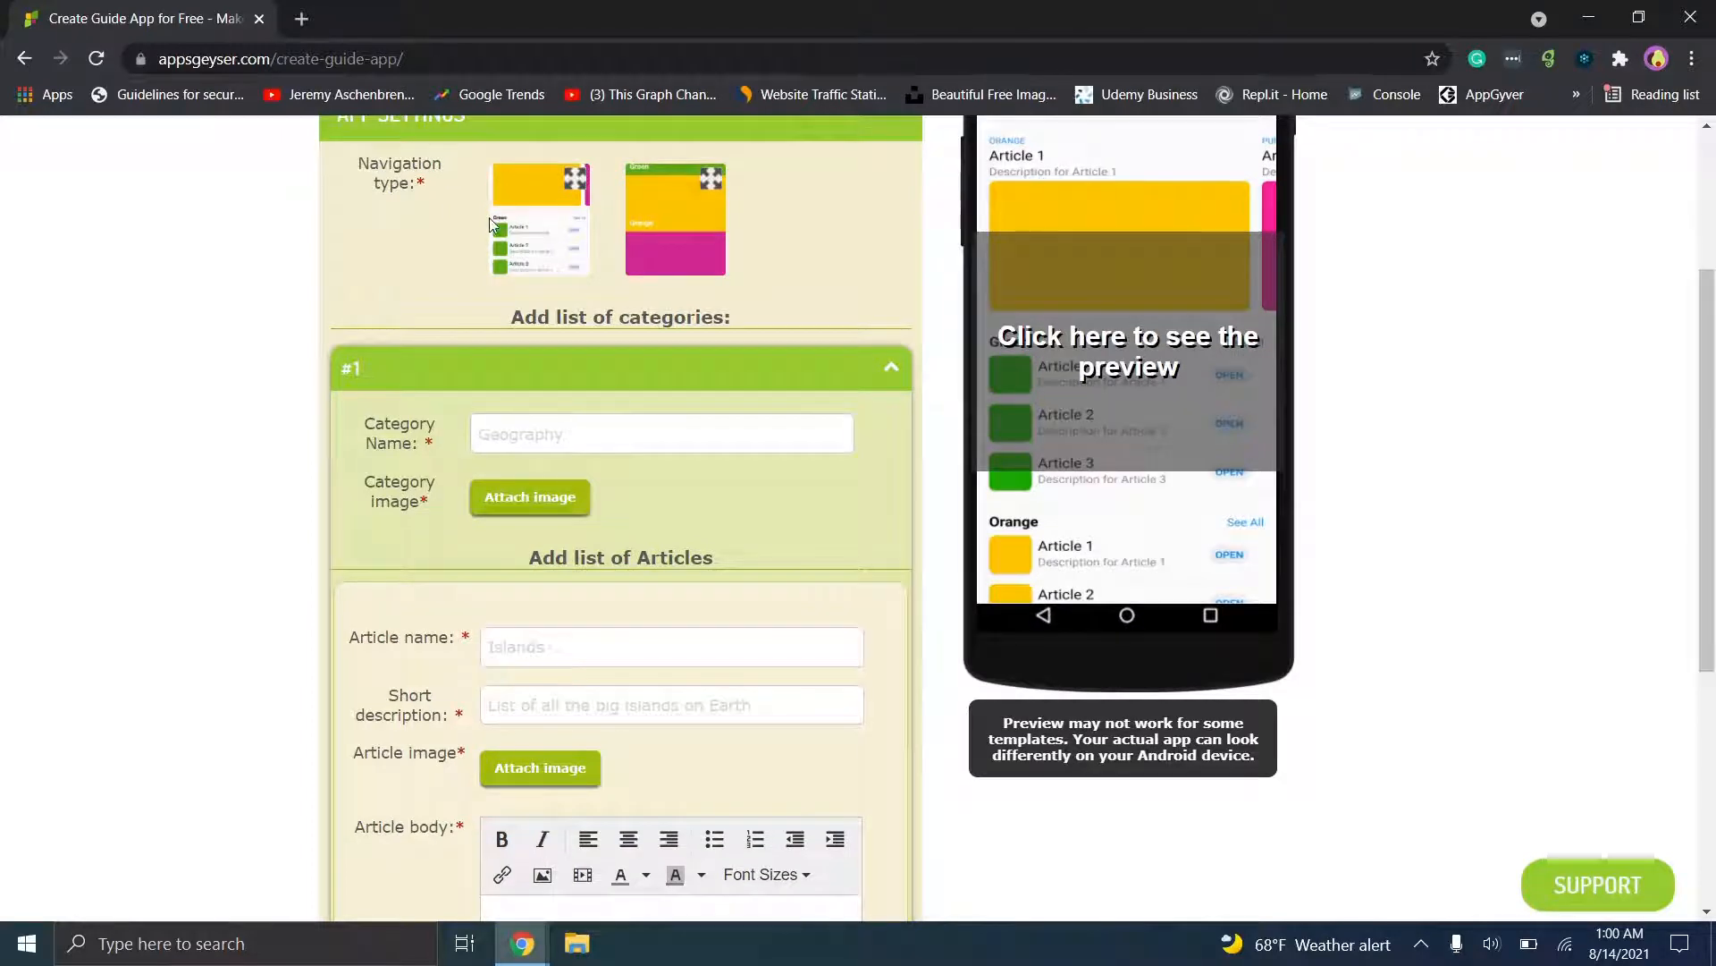
{"action": "left_click", "coordinate": [676, 218]}
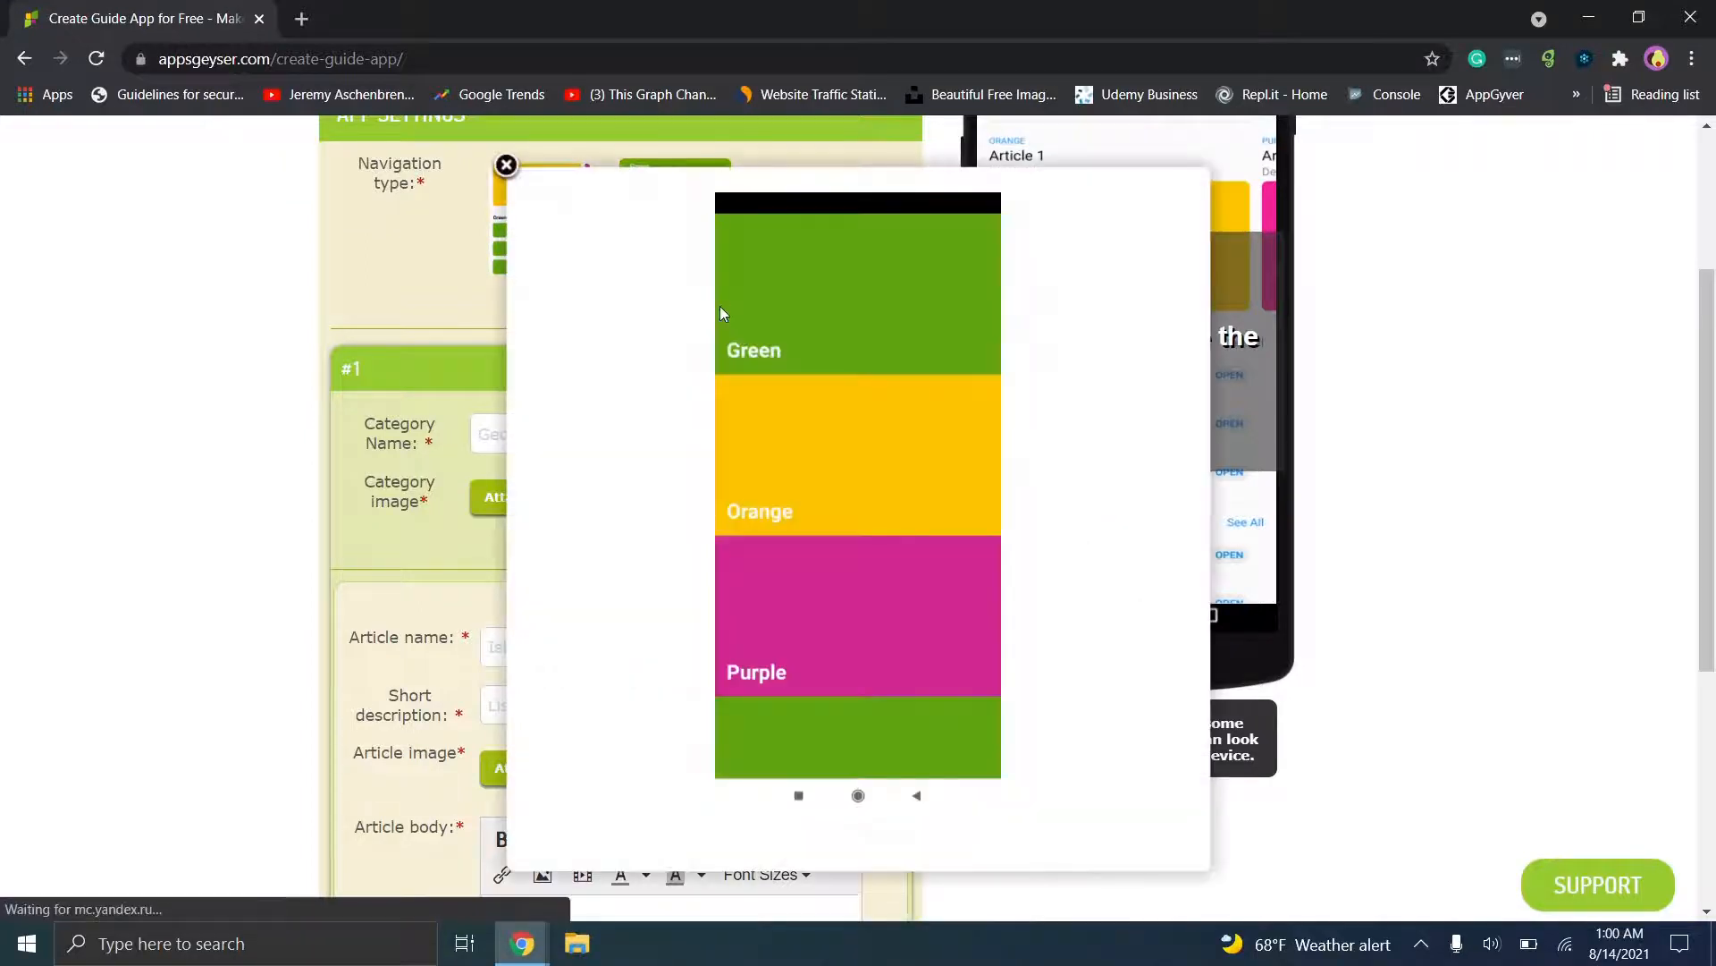
{"action": "mouse_move", "coordinate": [914, 796]}
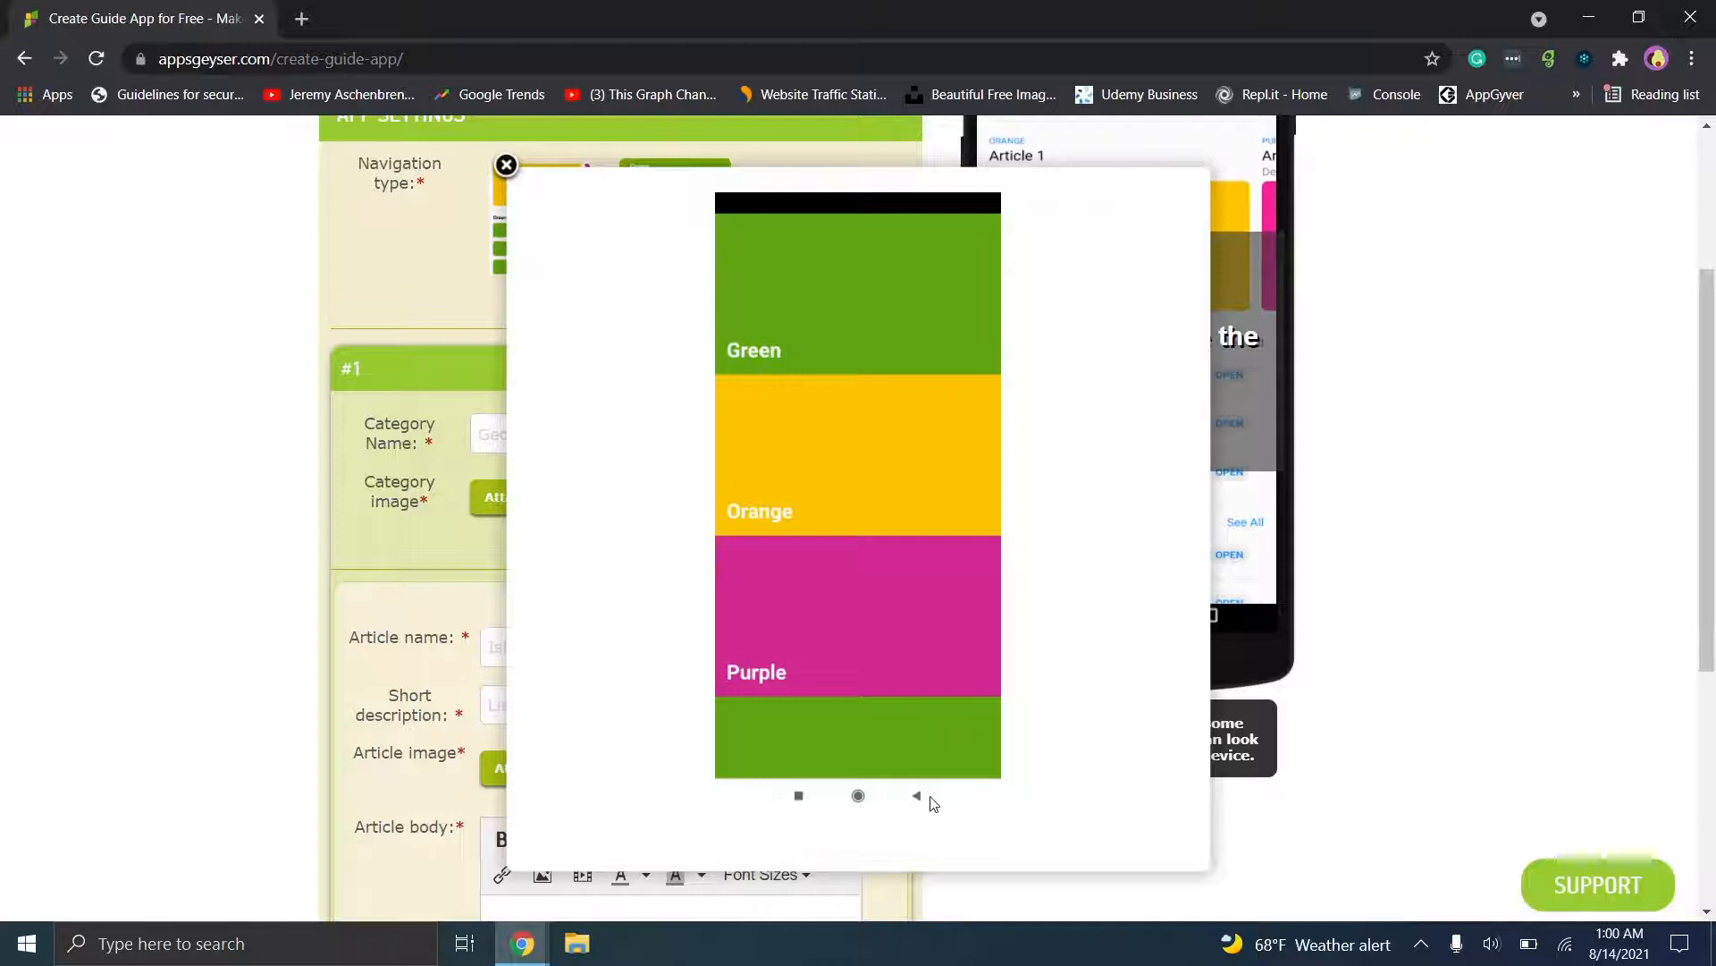
{"action": "left_click", "coordinate": [506, 164]}
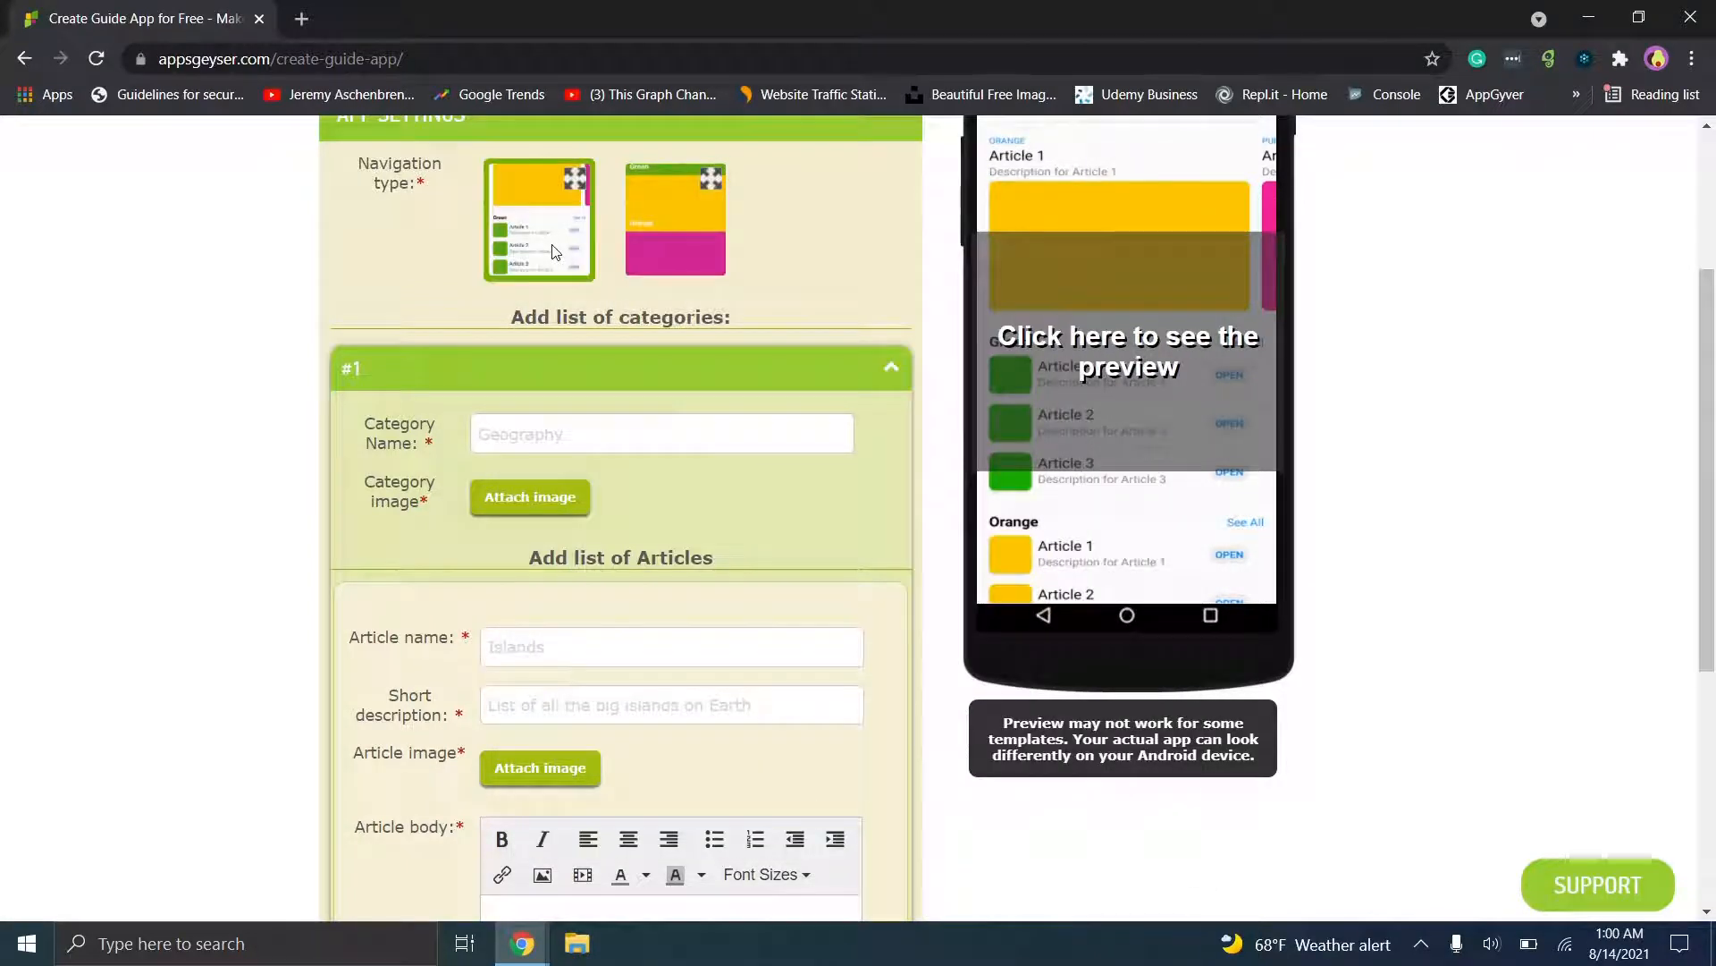
{"action": "left_click", "coordinate": [1127, 351]}
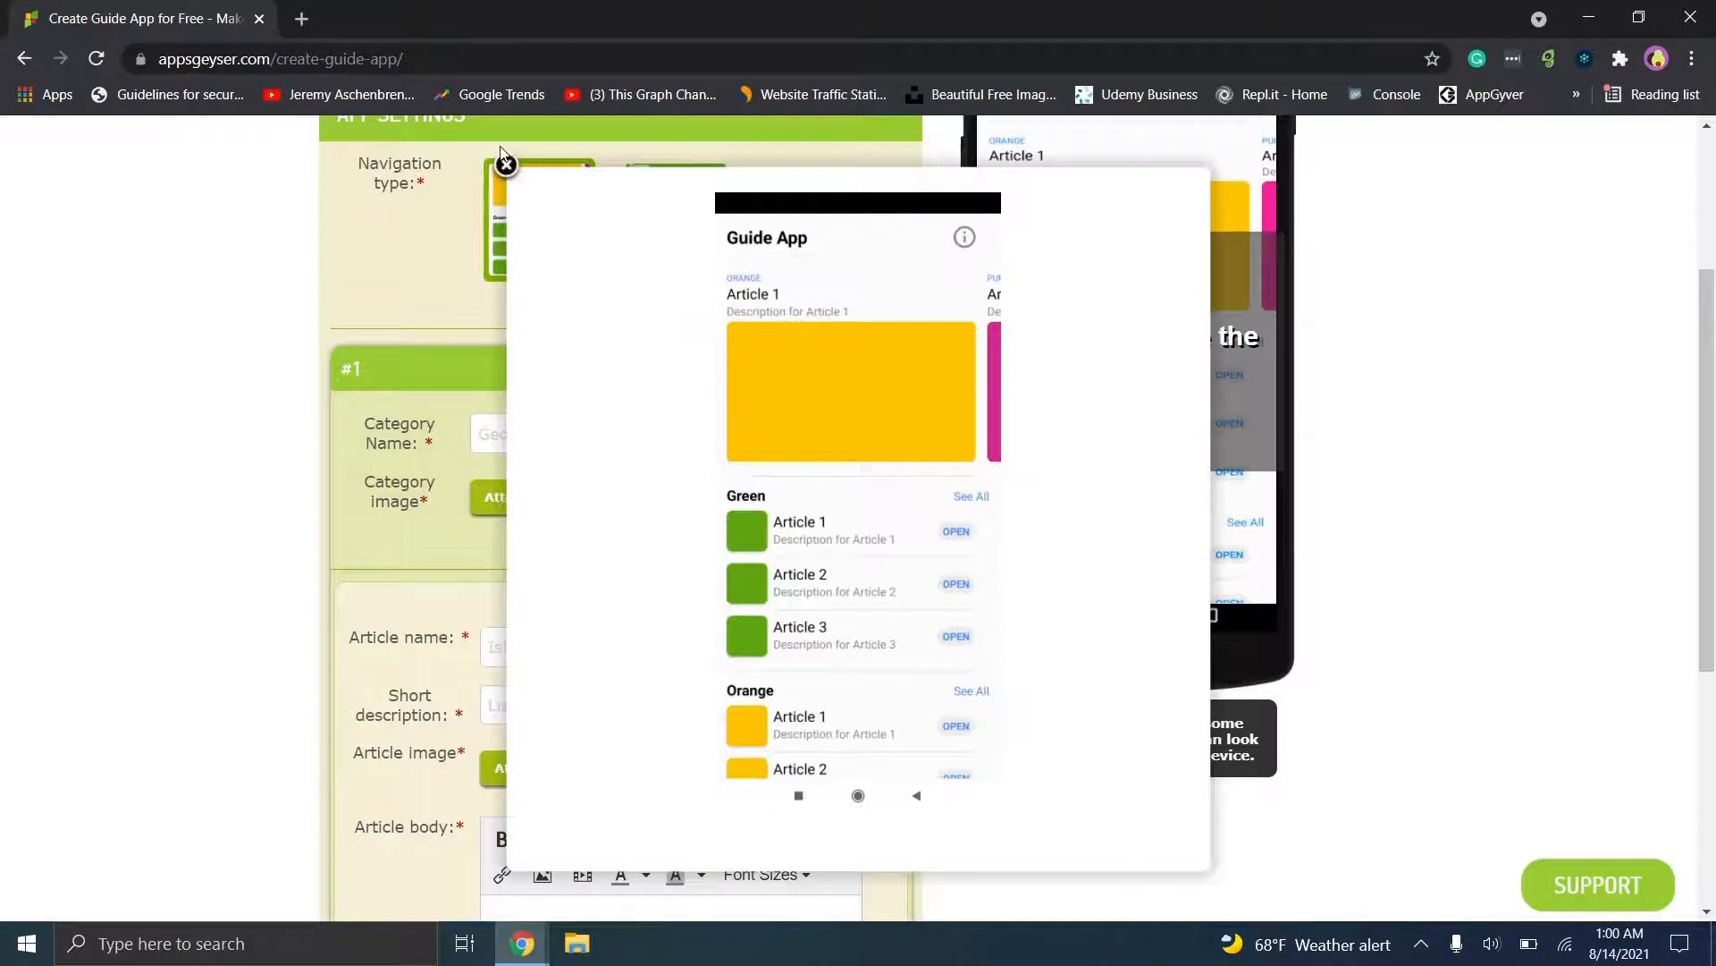
{"action": "left_click", "coordinate": [504, 164]}
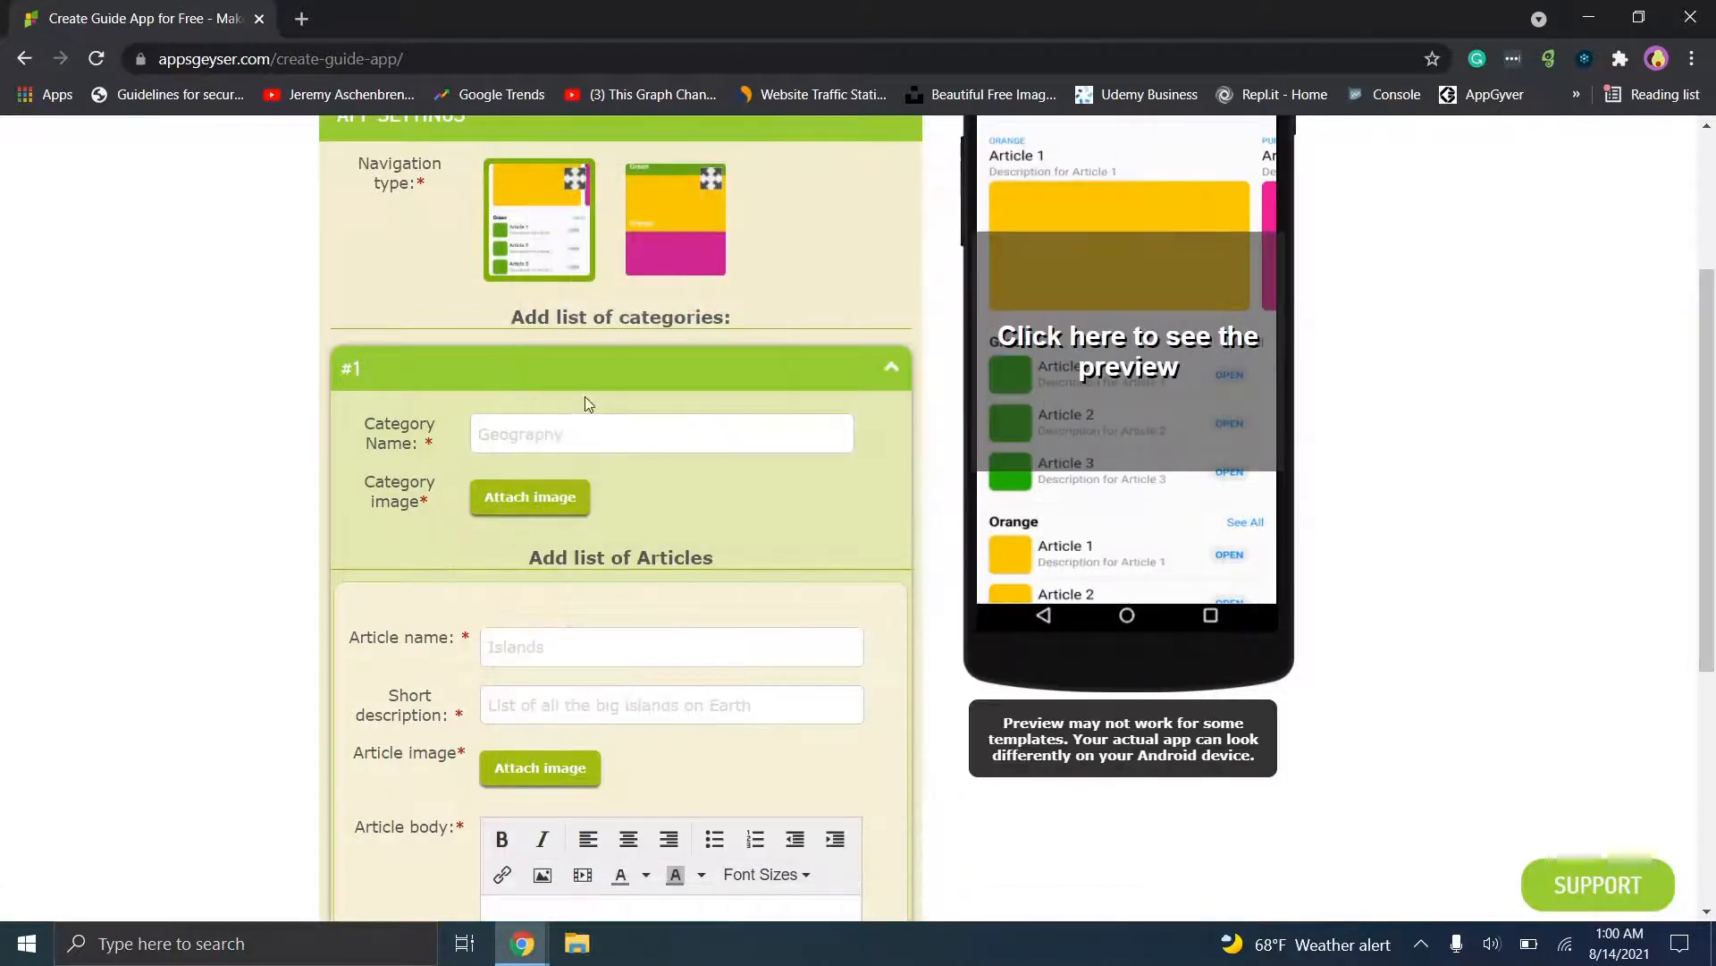
Name the first category 'Dog' and attach the cropped dog photo as its image.
{"action": "type", "text": "Dog"}
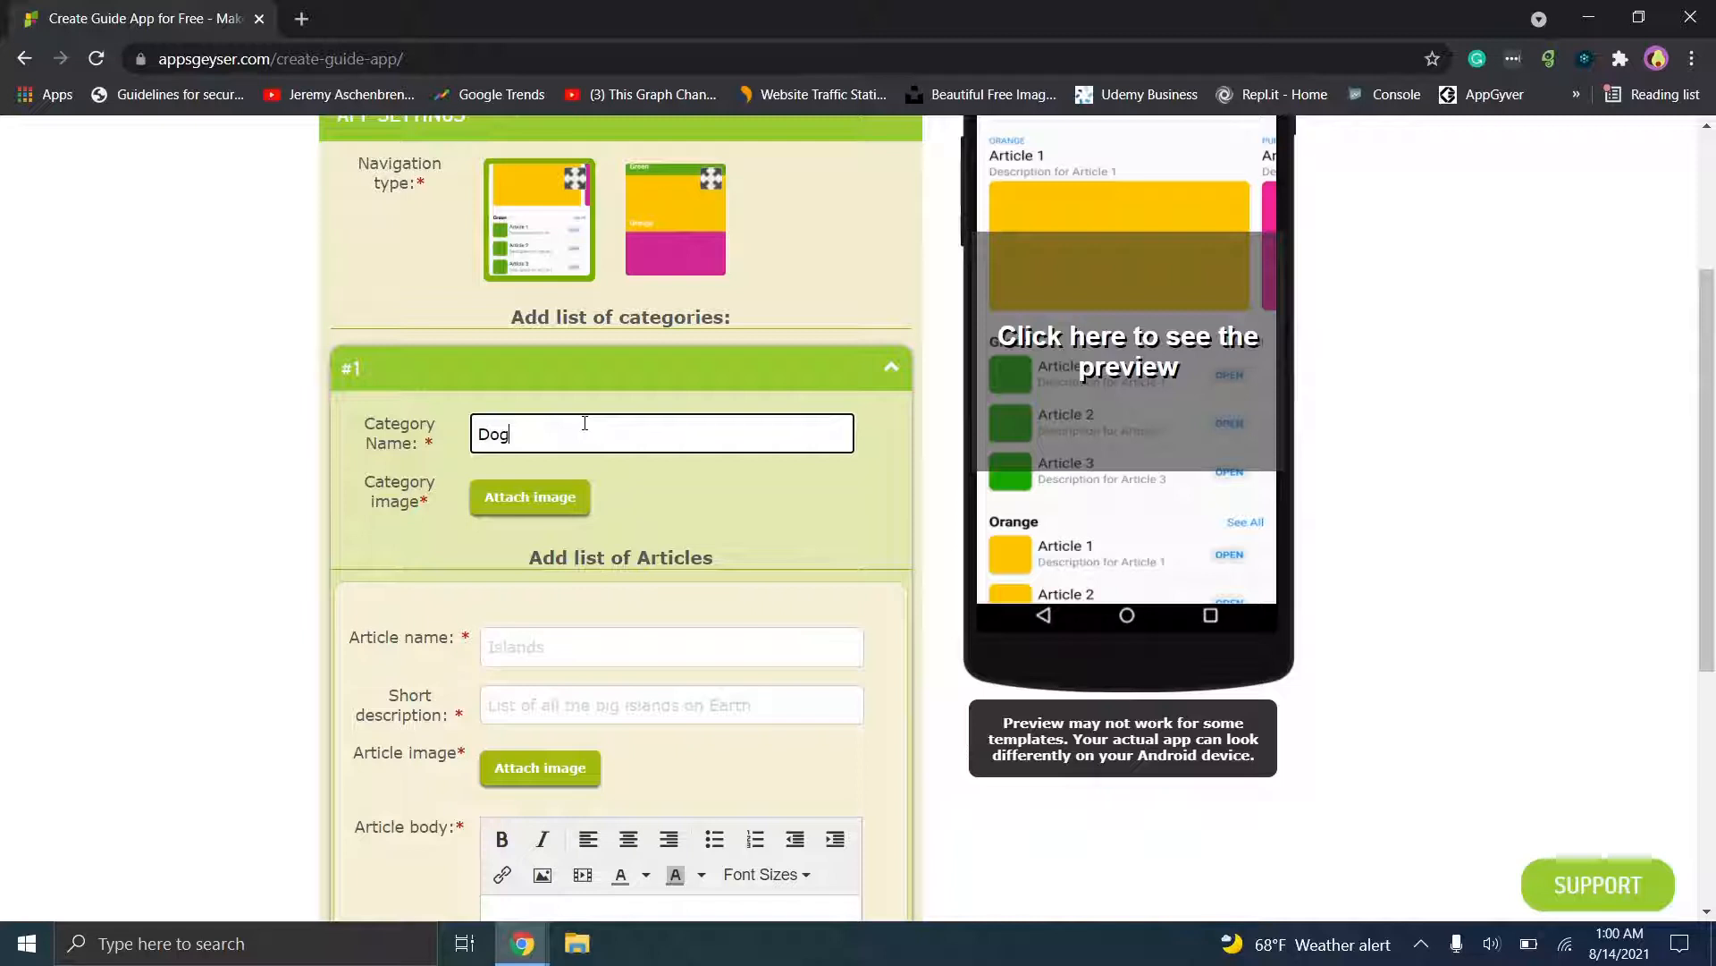
{"action": "mouse_move", "coordinate": [530, 495]}
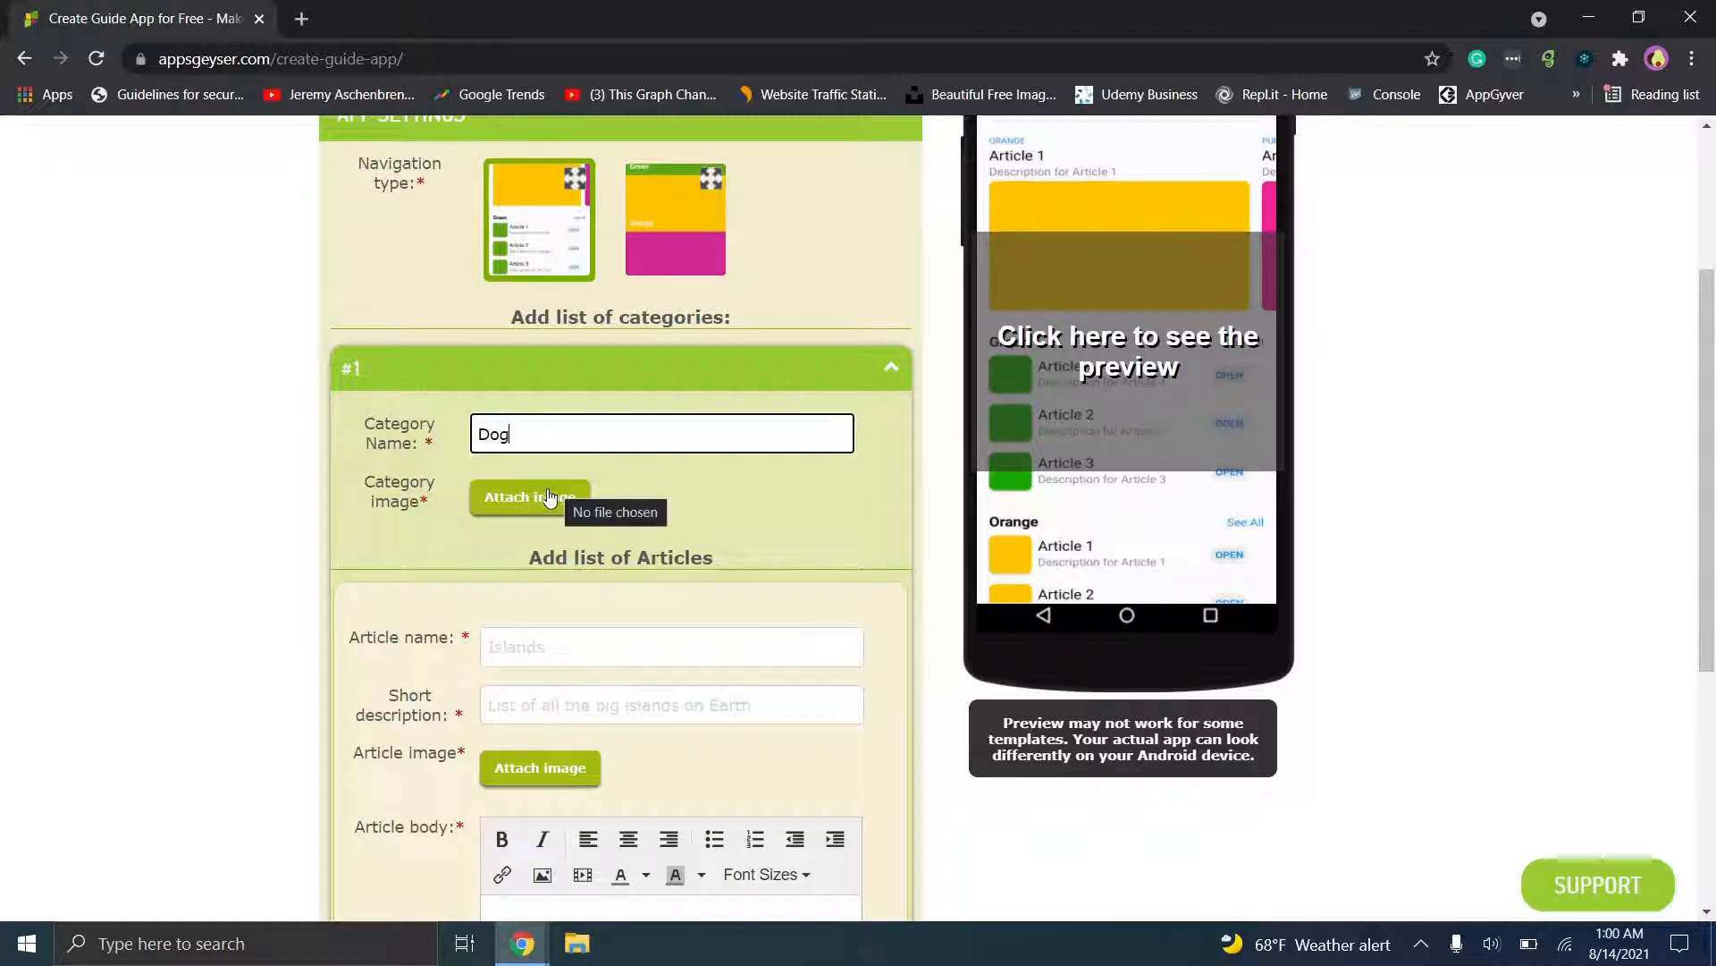
{"action": "left_click", "coordinate": [529, 496]}
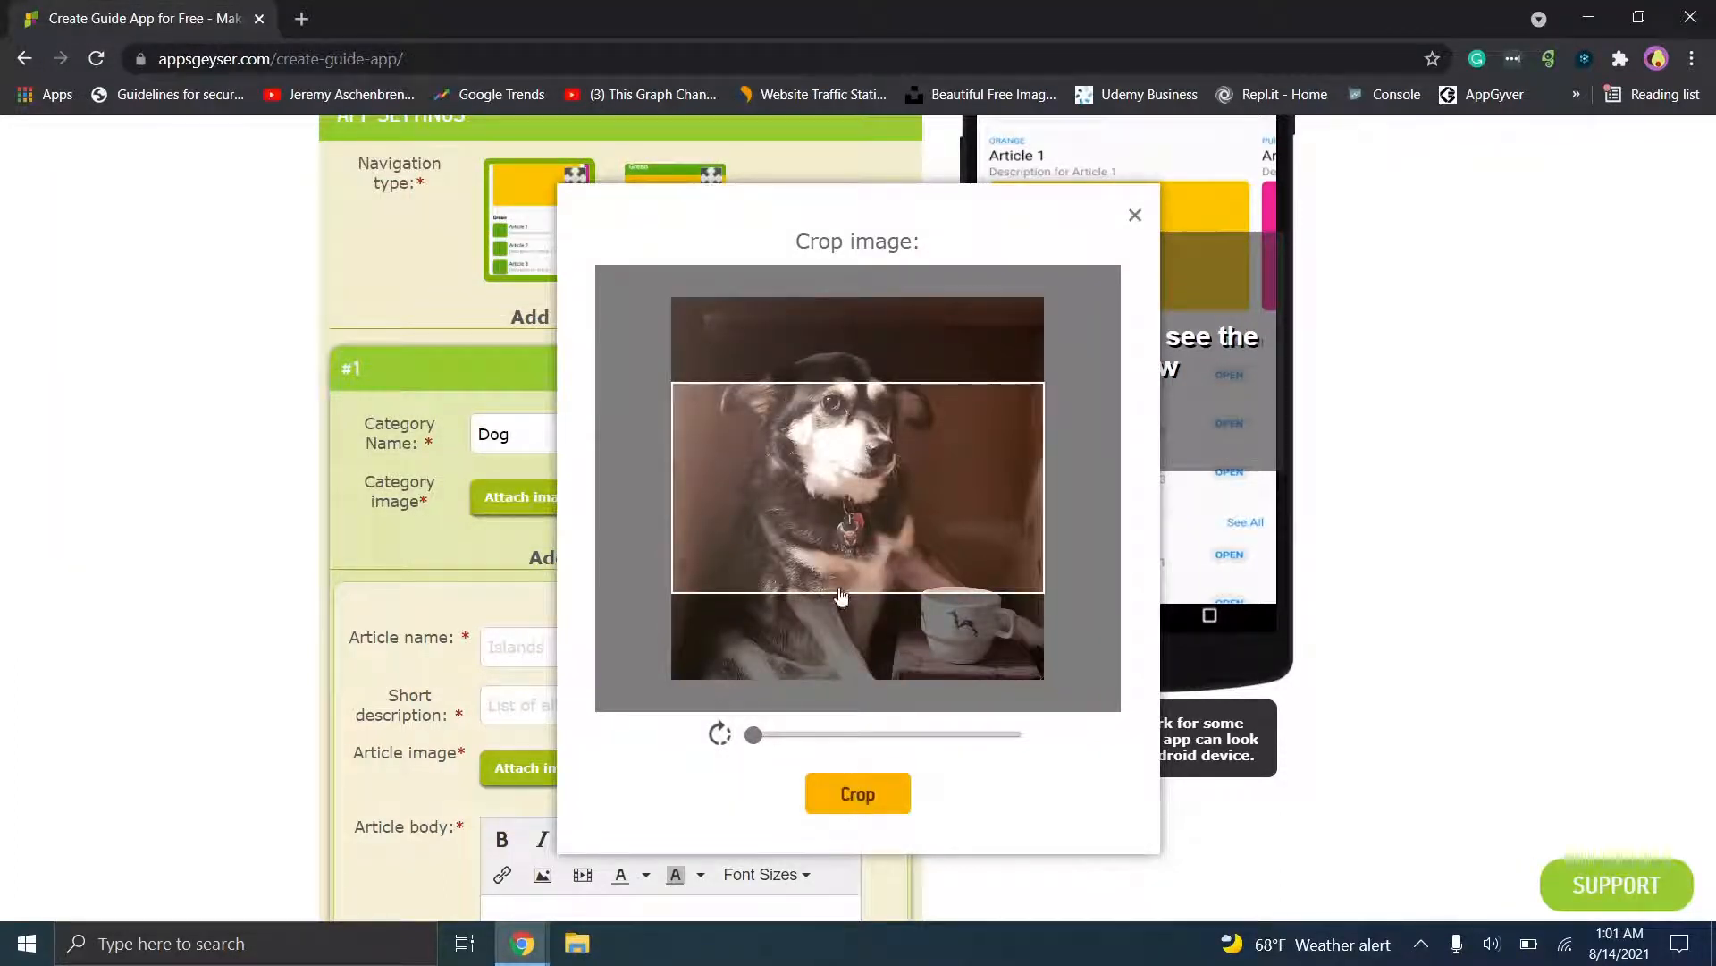
{"action": "left_click", "coordinate": [856, 793]}
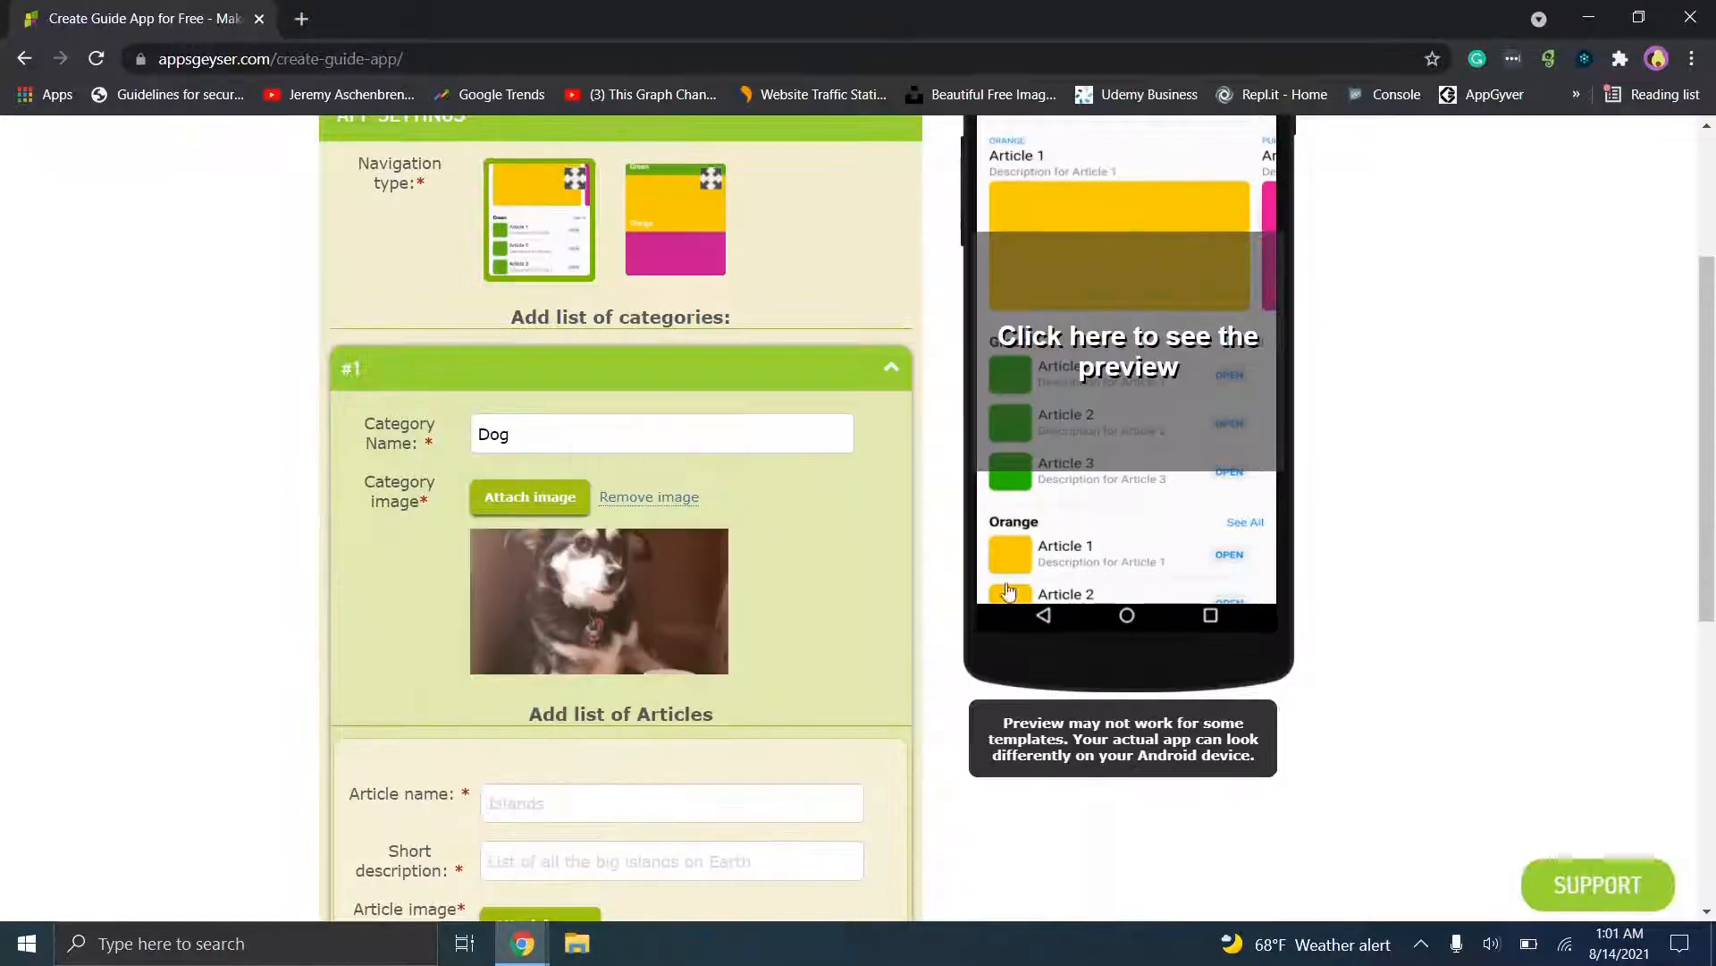
{"action": "scroll", "scroll_direction": "down", "scroll_amount": 3}
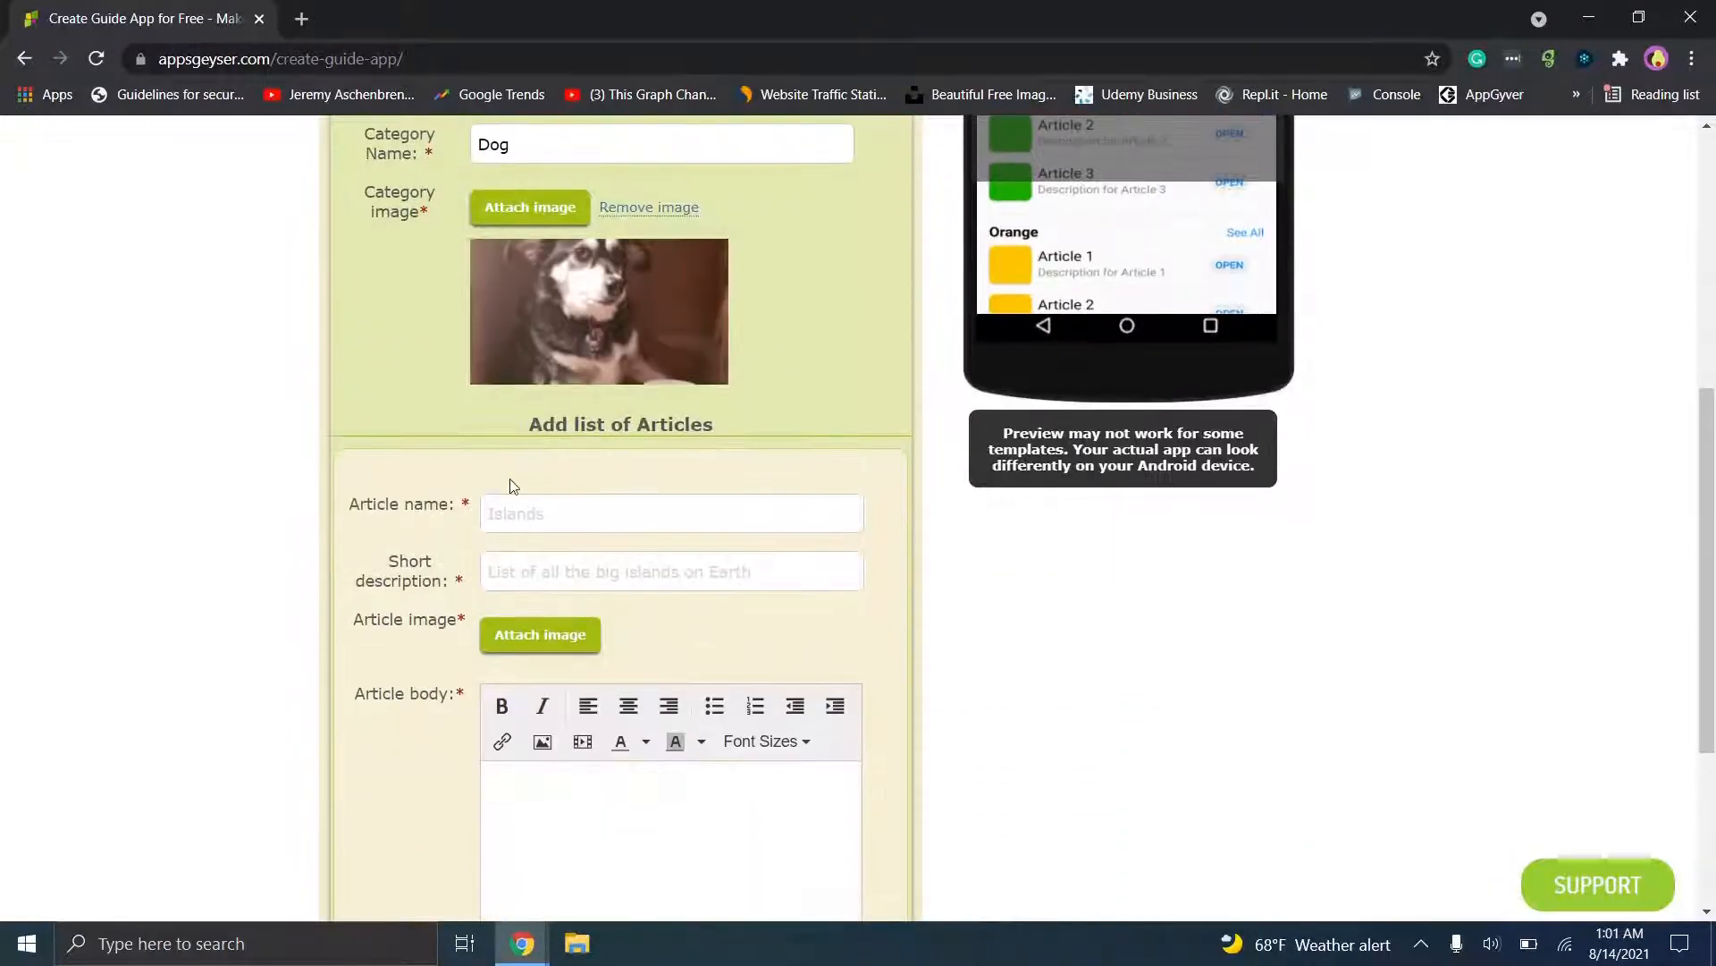
Name the first article 'Dog 1', describe it 'This is the description', and attach the dog photo.
{"action": "type", "text": "D"}
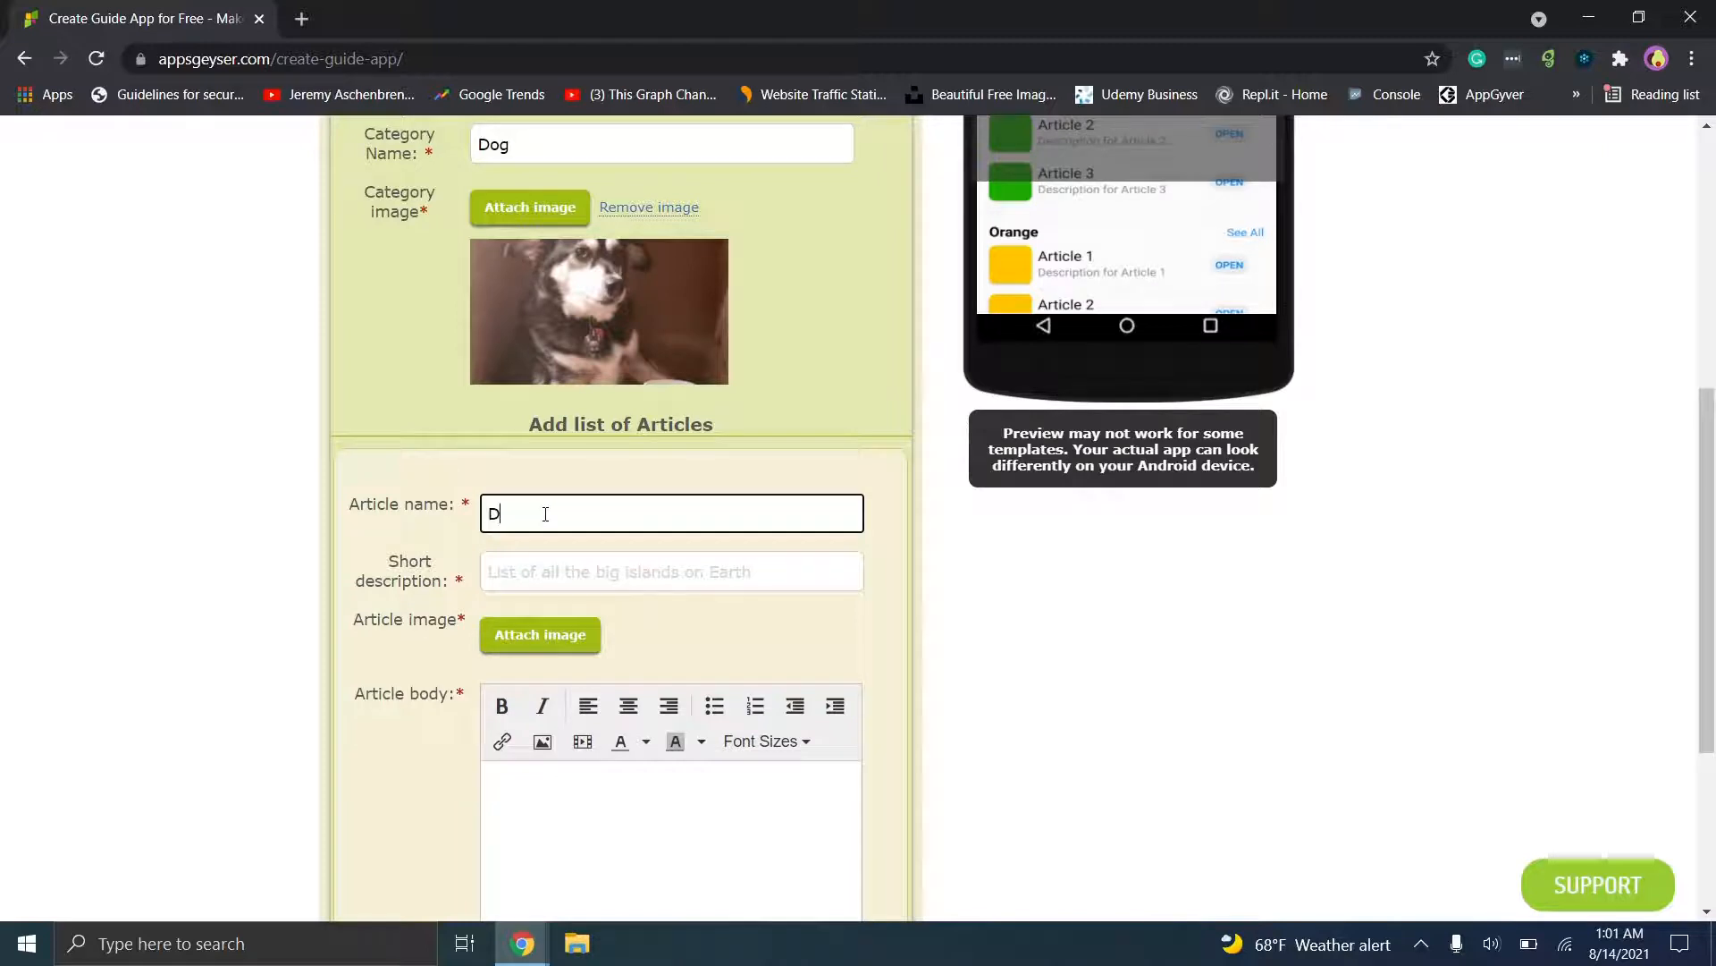
{"action": "type", "text": "og 1"}
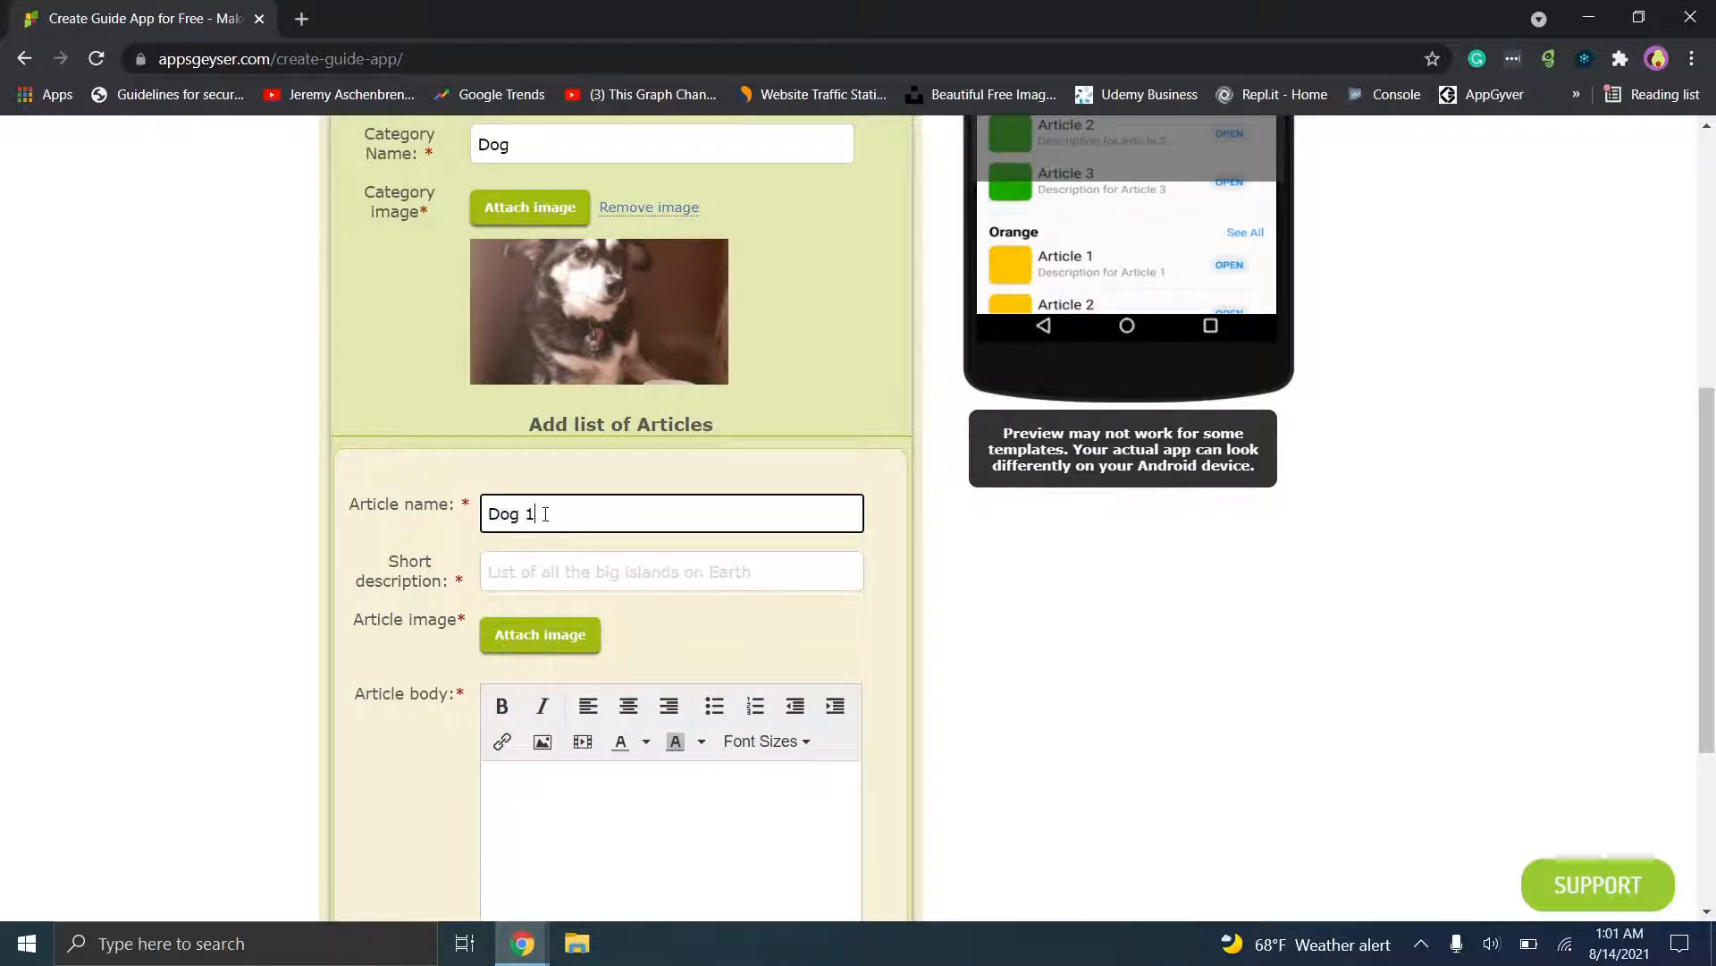
{"action": "type", "text": "Th"}
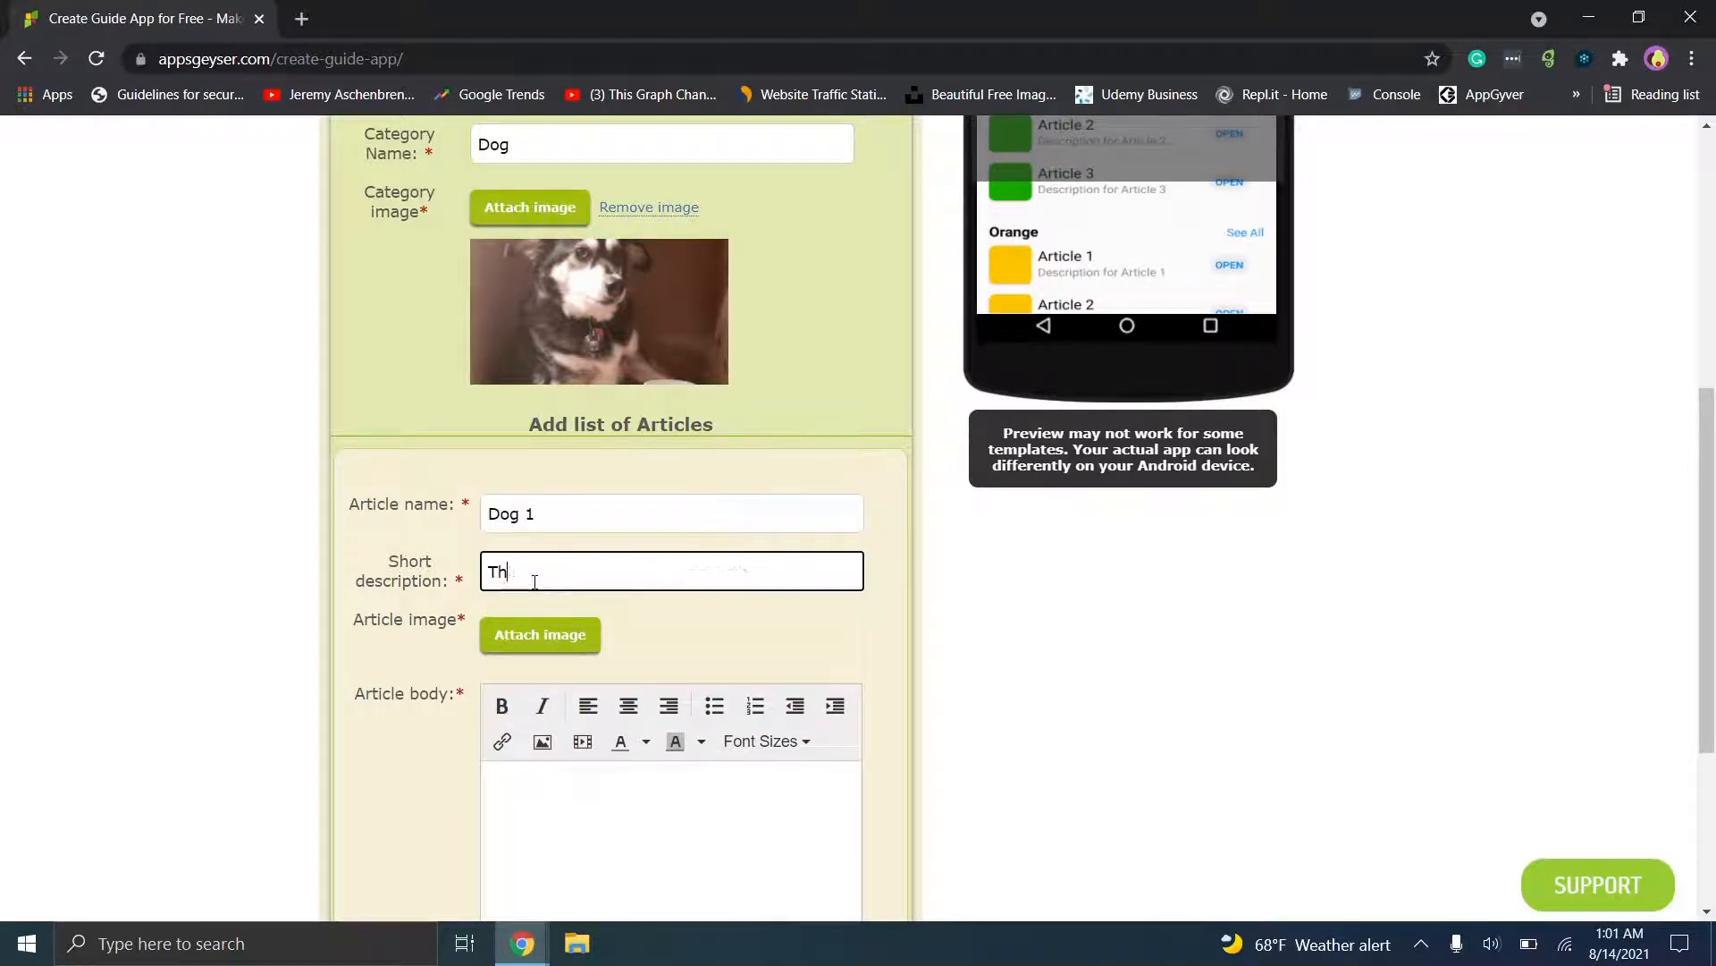
{"action": "type", "text": "is is the"}
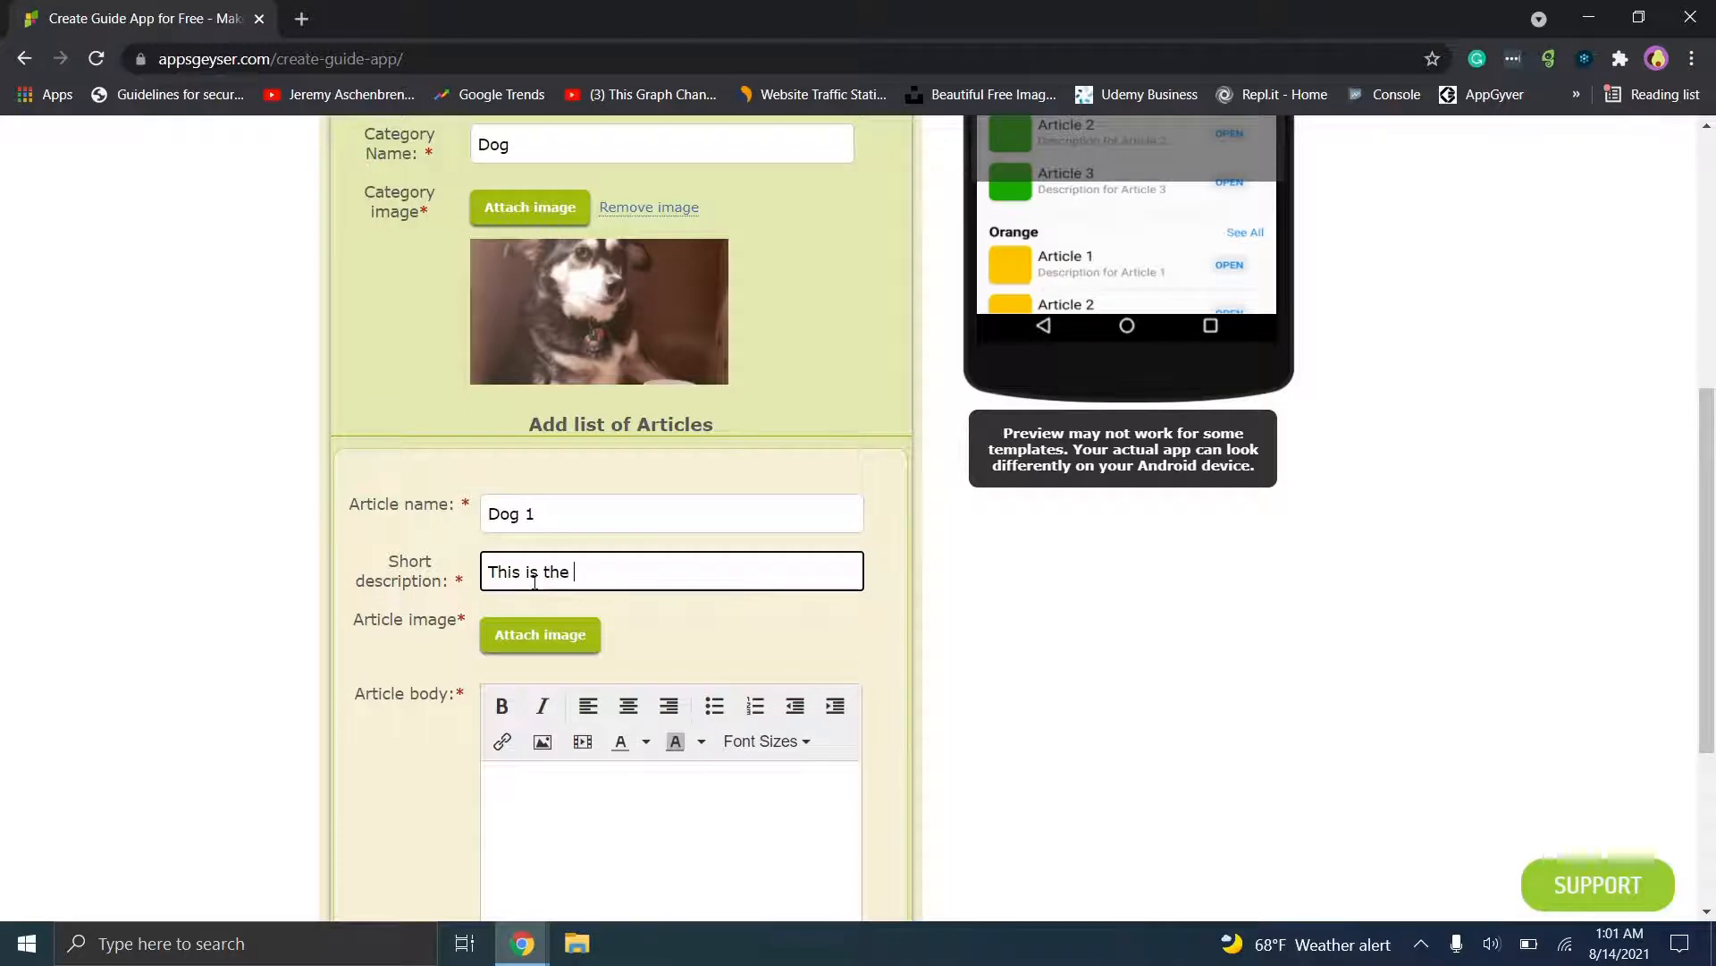
{"action": "type", "text": "description"}
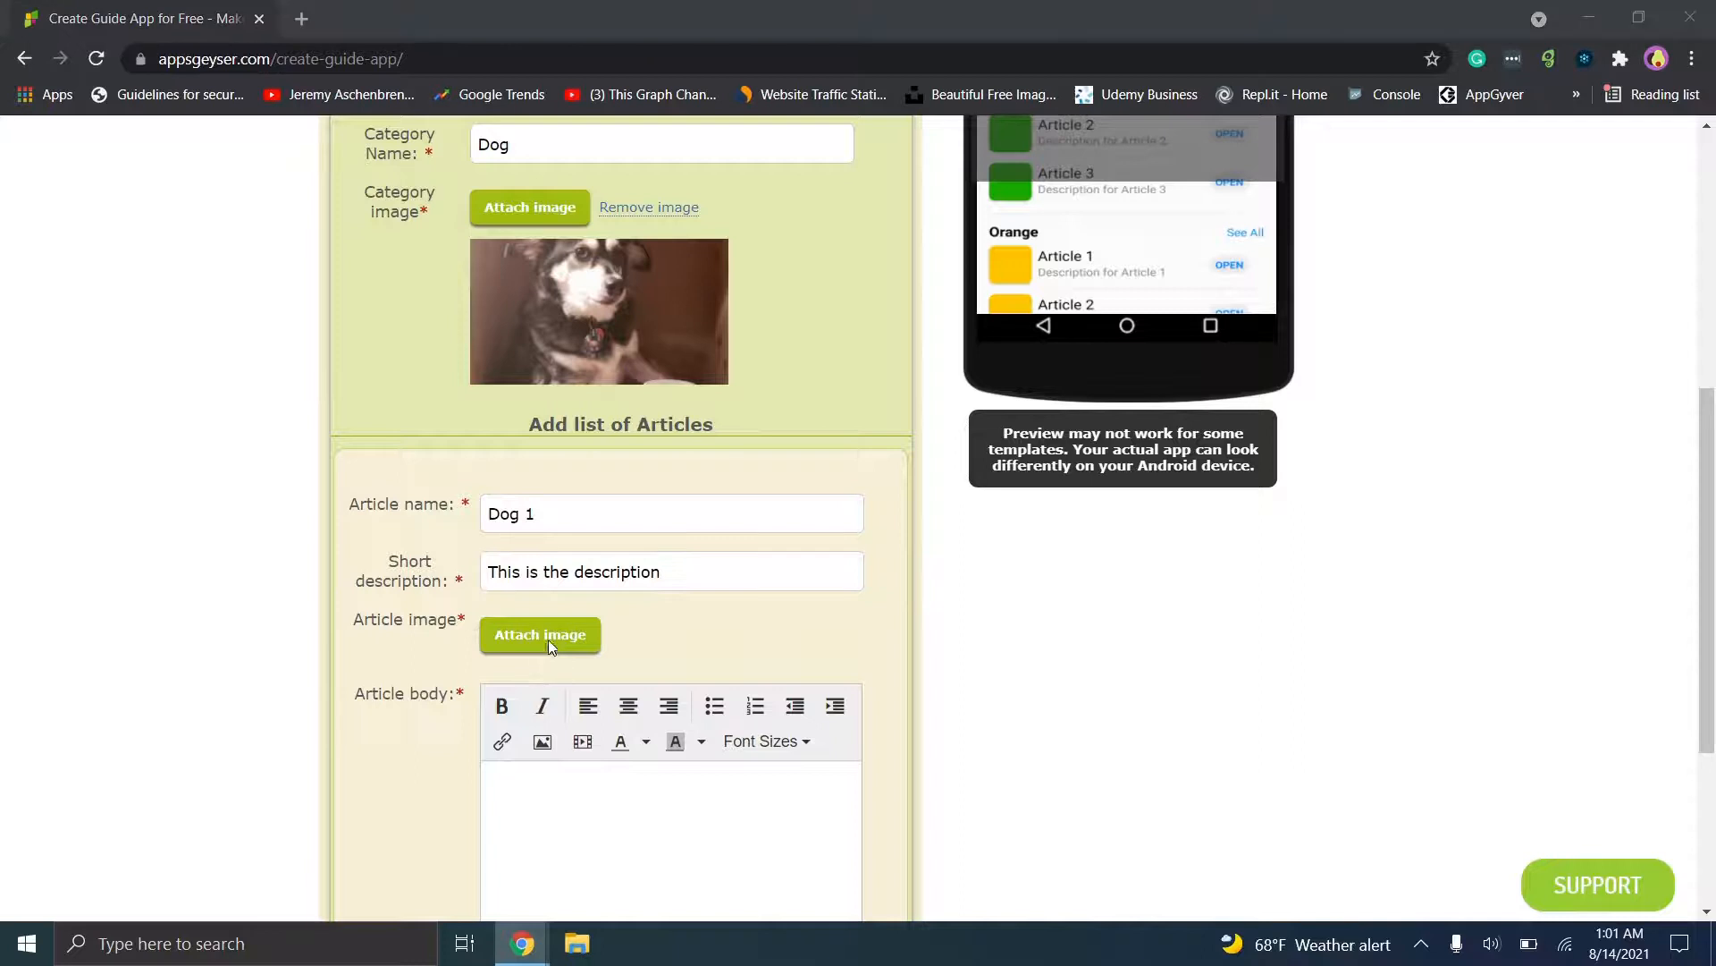
{"action": "left_click", "coordinate": [540, 635]}
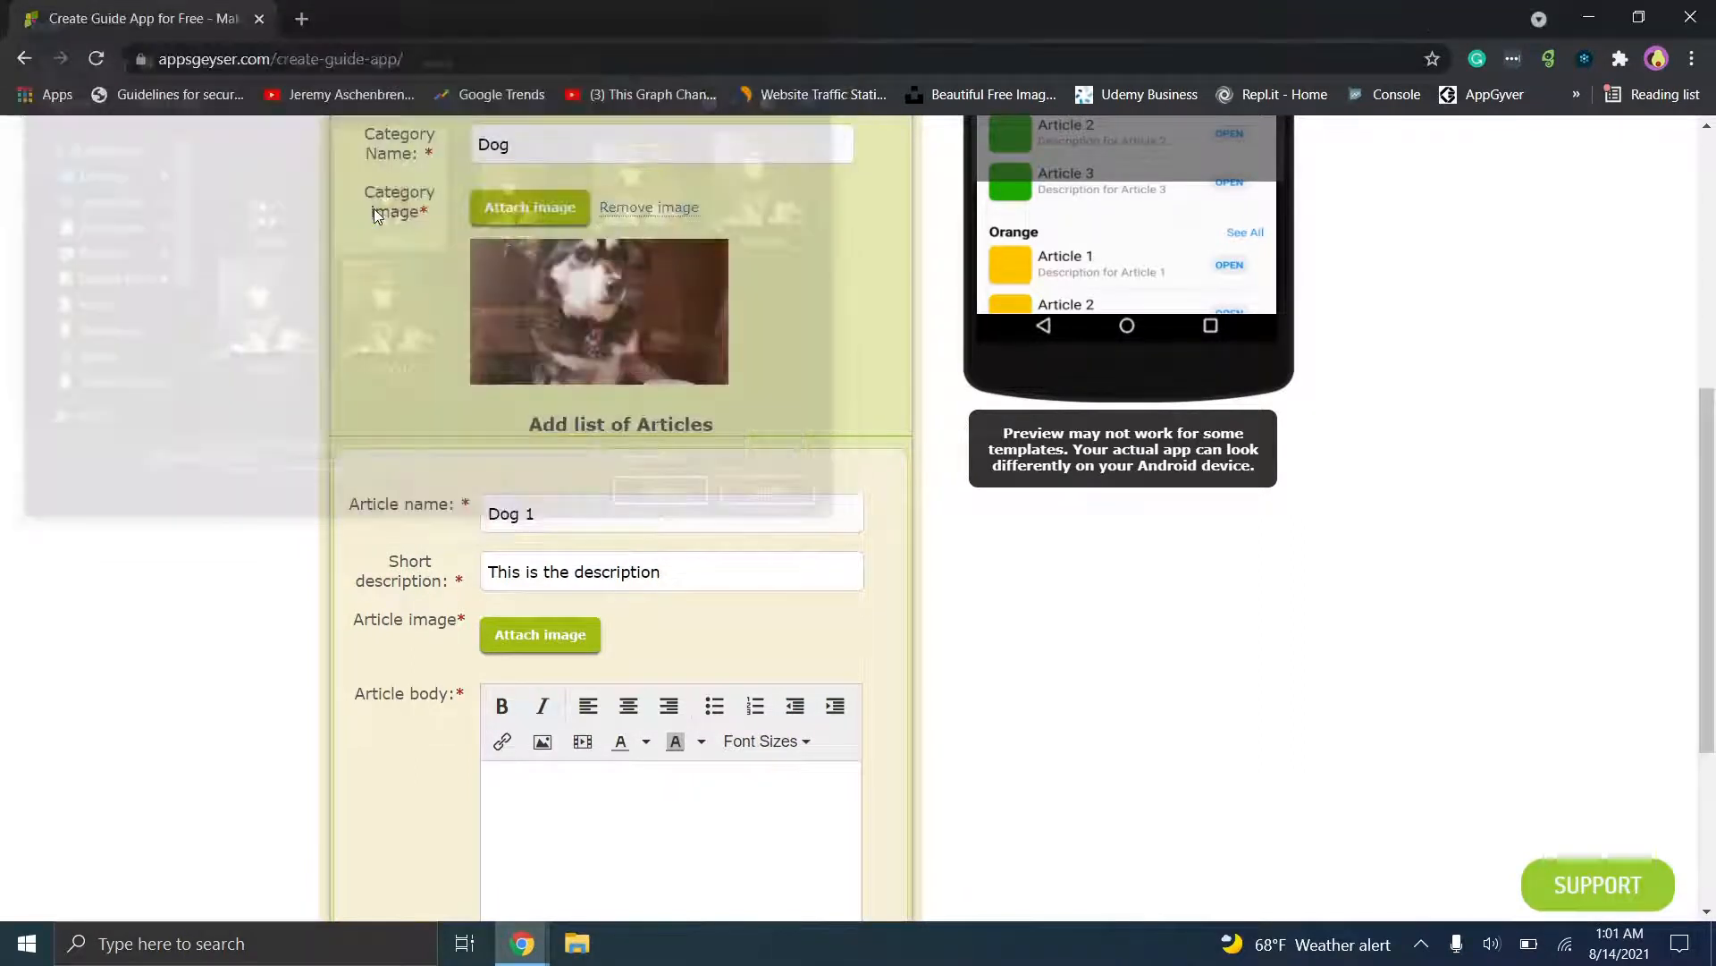
{"action": "left_click", "coordinate": [540, 633]}
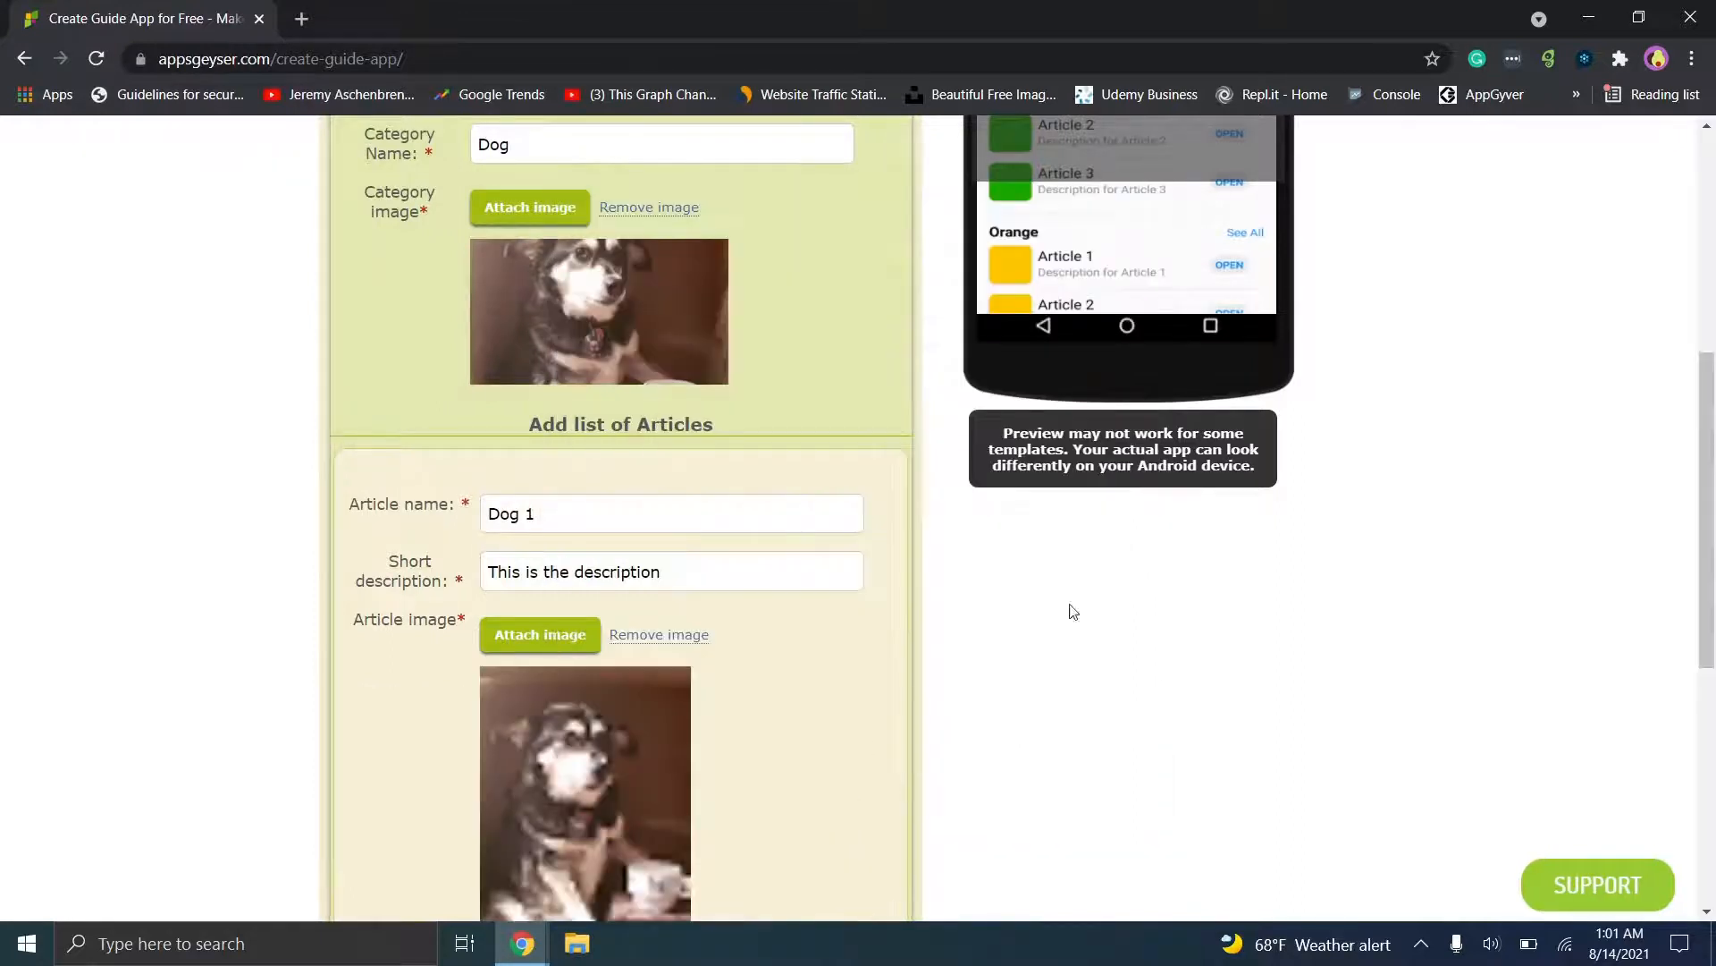
{"action": "scroll", "scroll_direction": "down", "scroll_amount": 3}
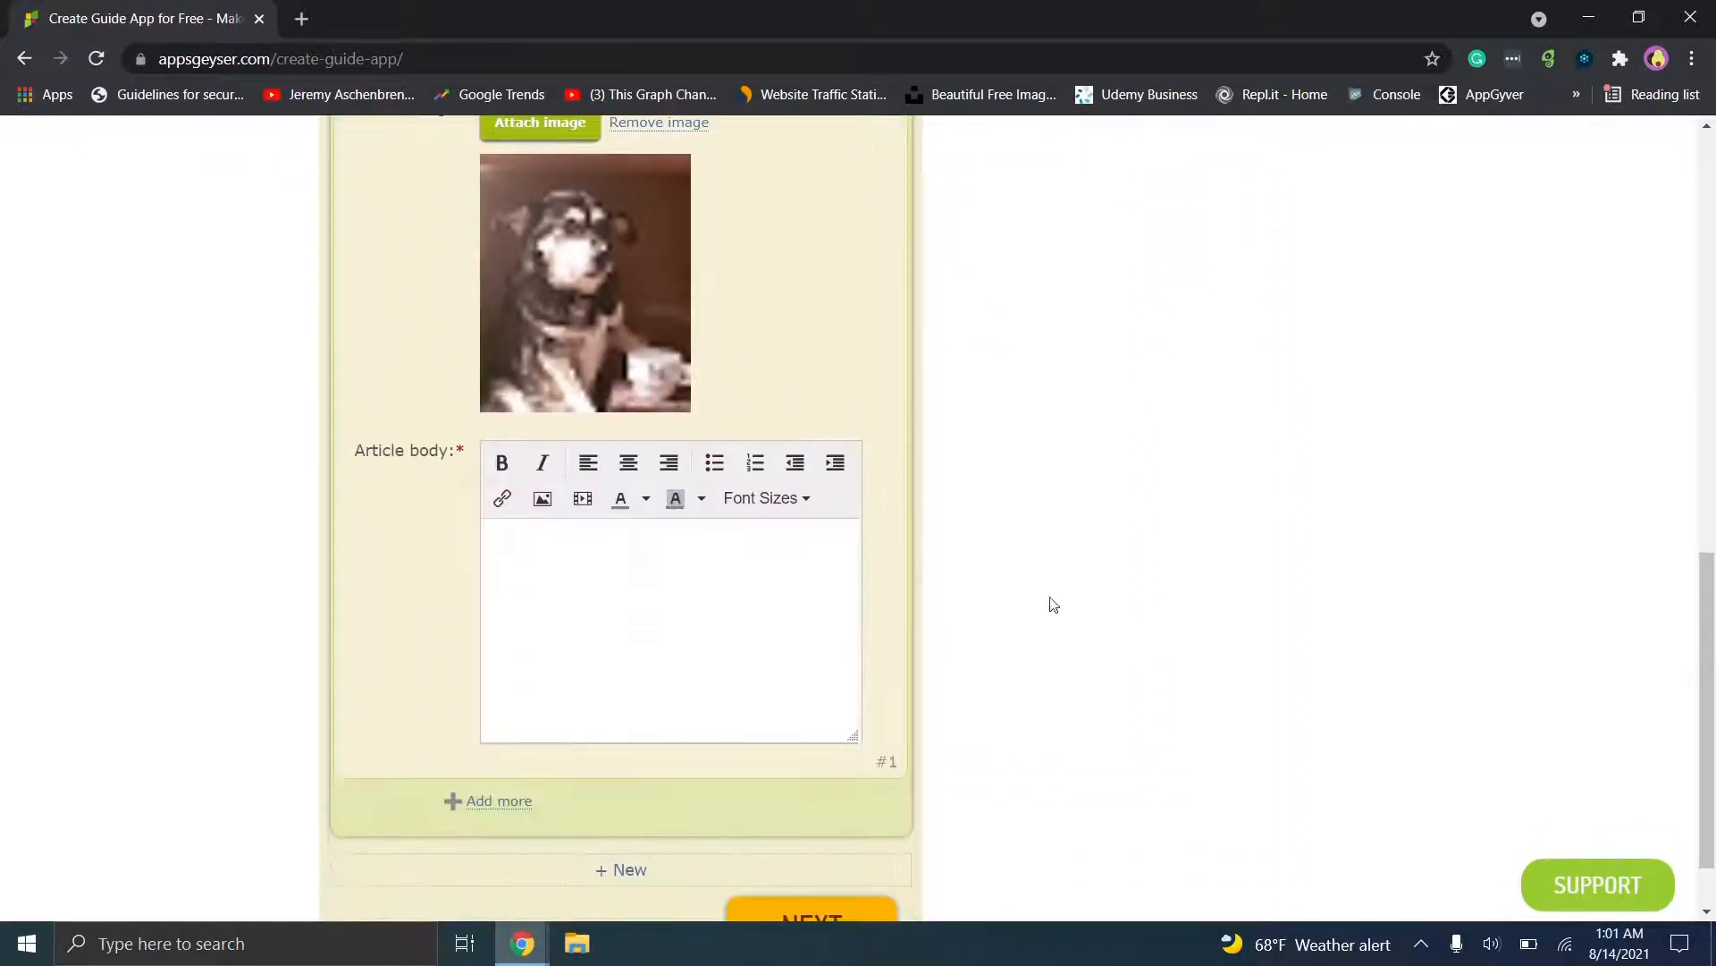
Write the article body text 'Hey this is the article!'.
{"action": "left_click", "coordinate": [640, 578]}
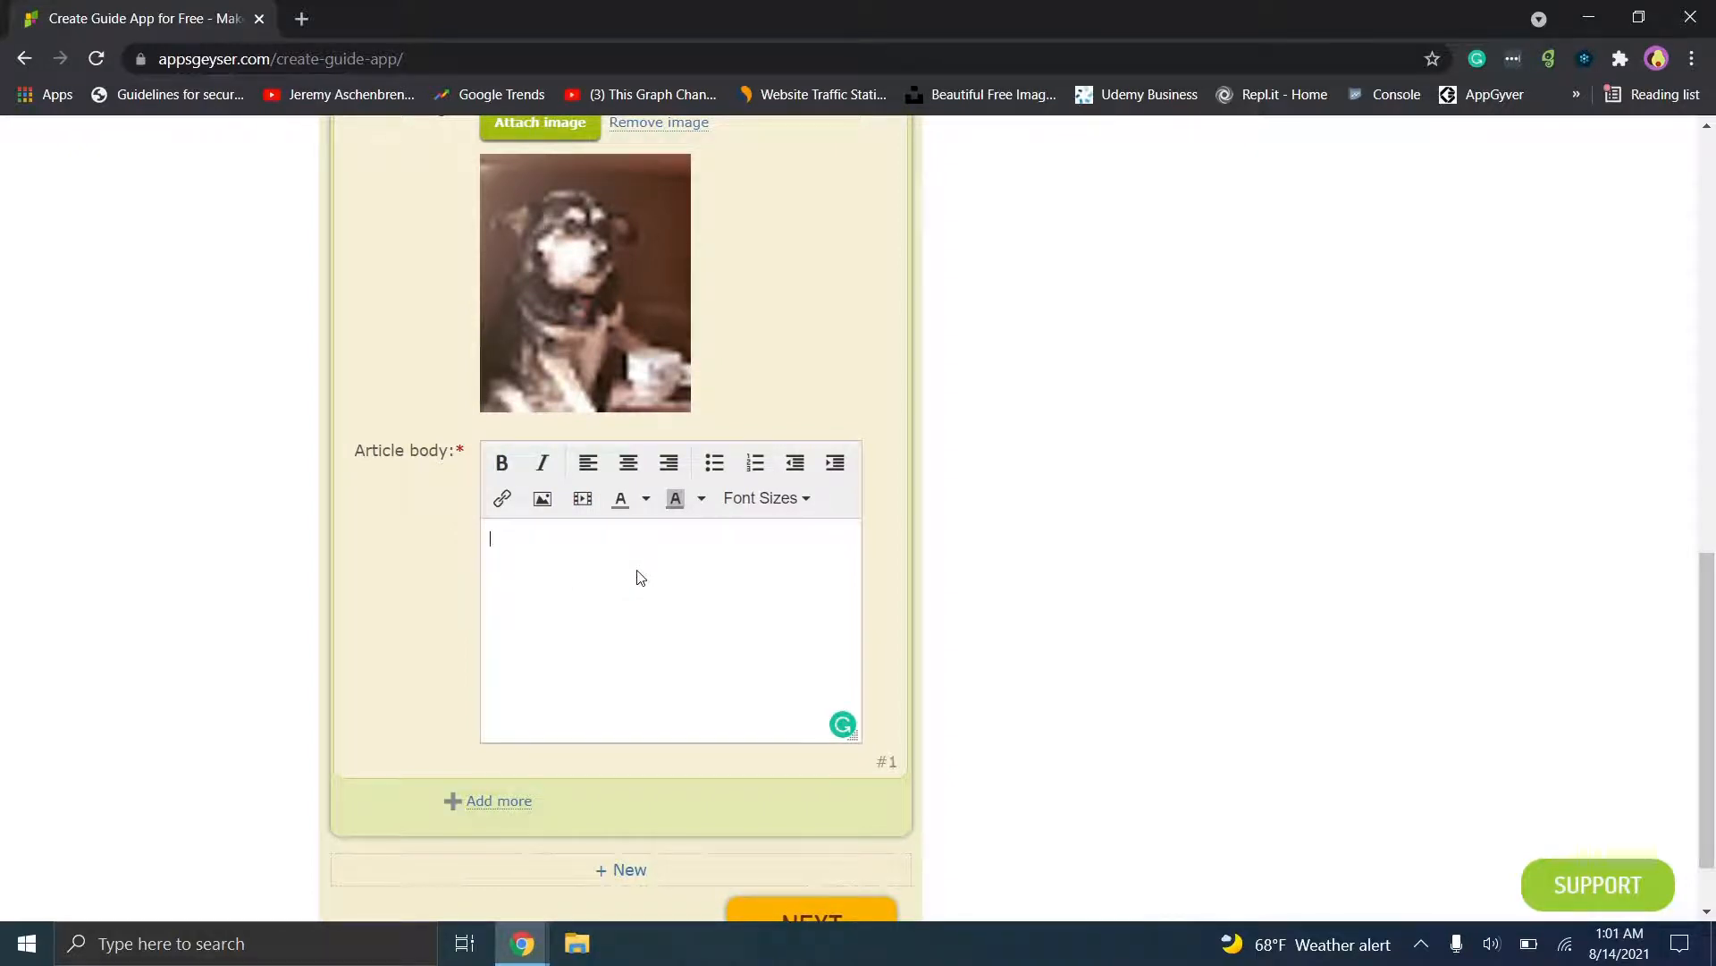
{"action": "type", "text": "Hey t"}
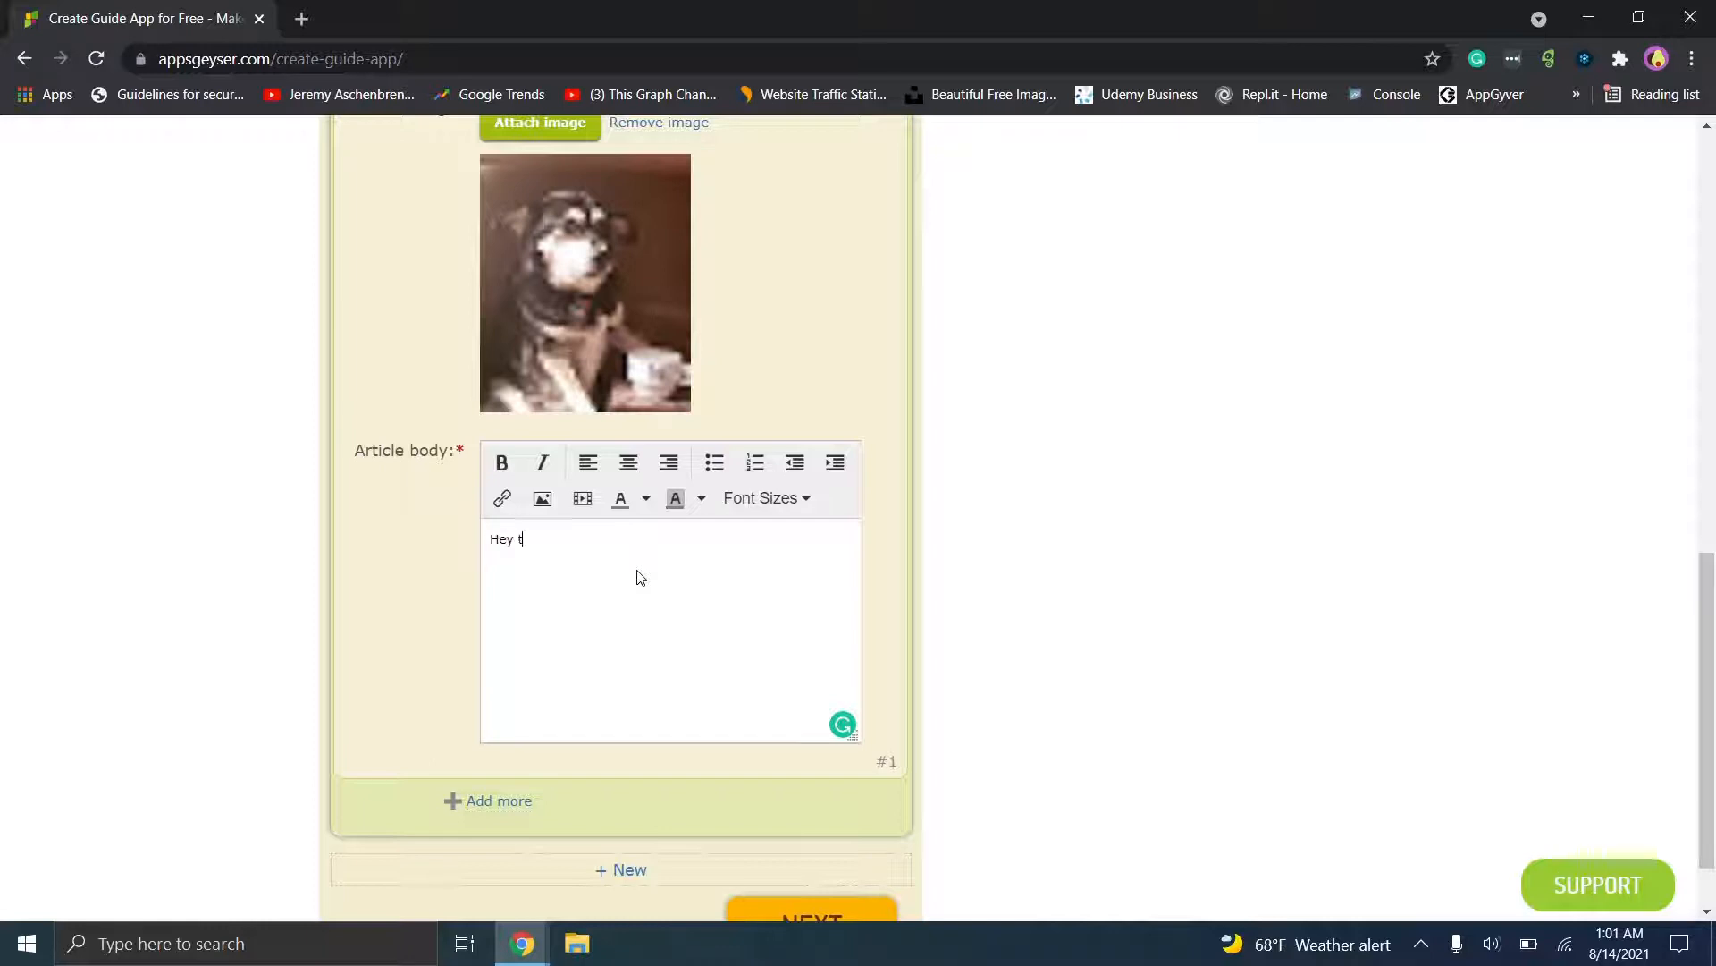
{"action": "type", "text": "his is the artic"}
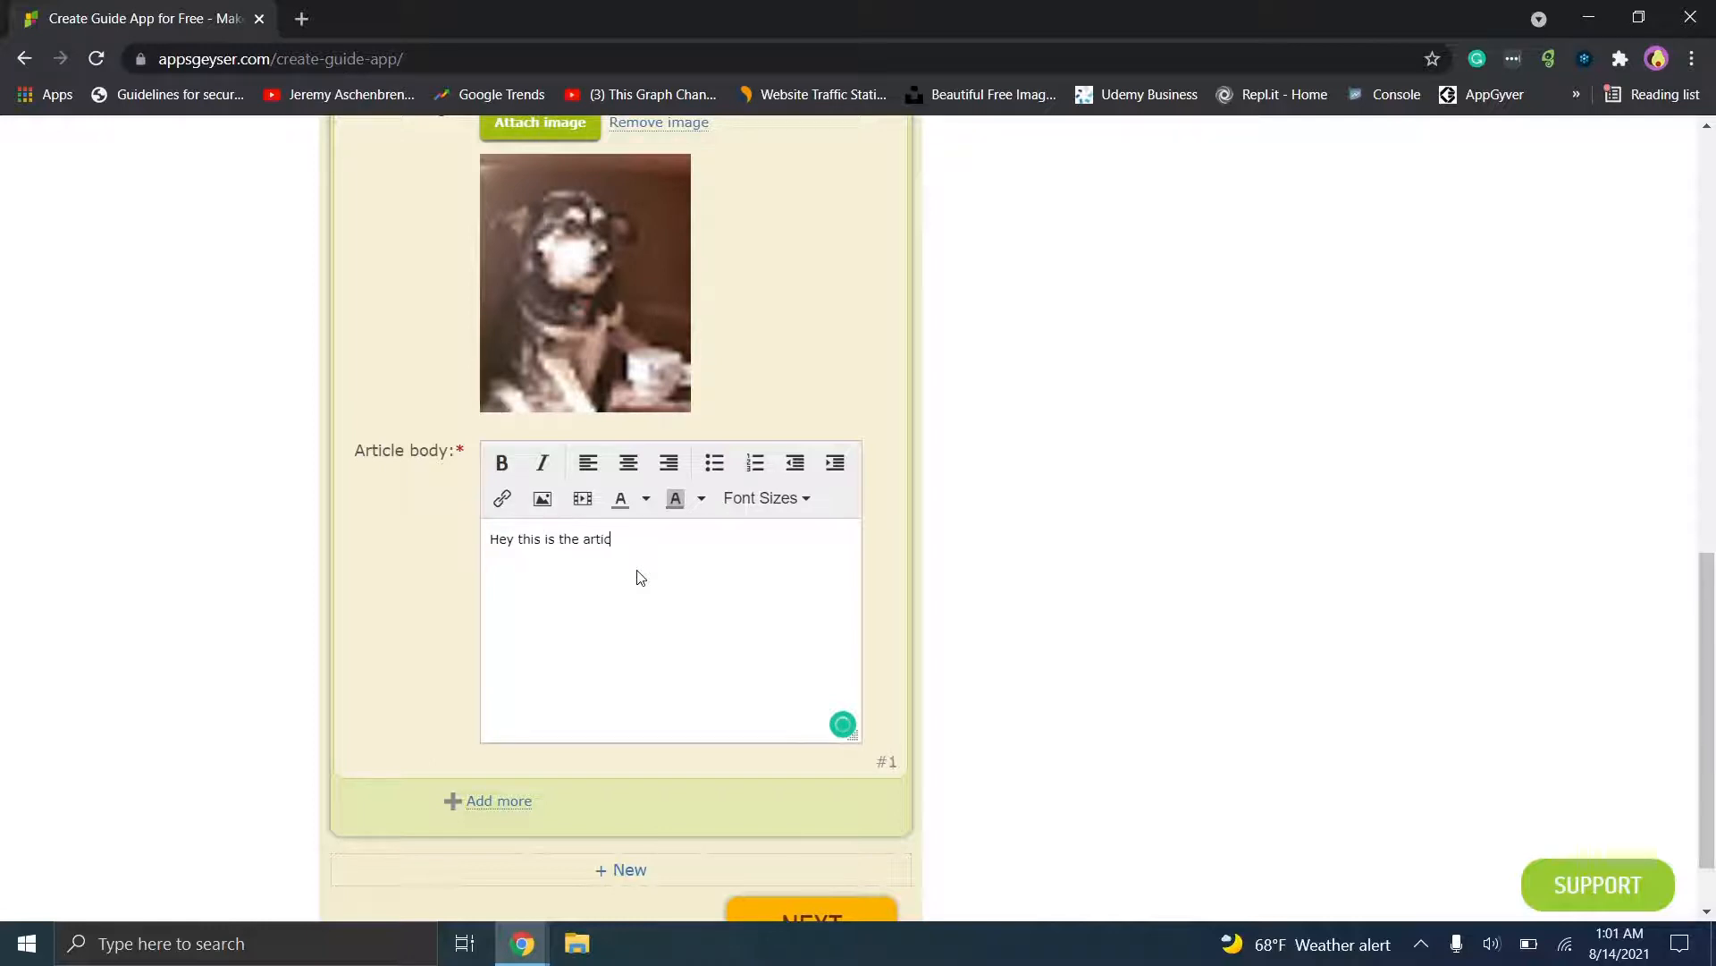
{"action": "type", "text": "le!"}
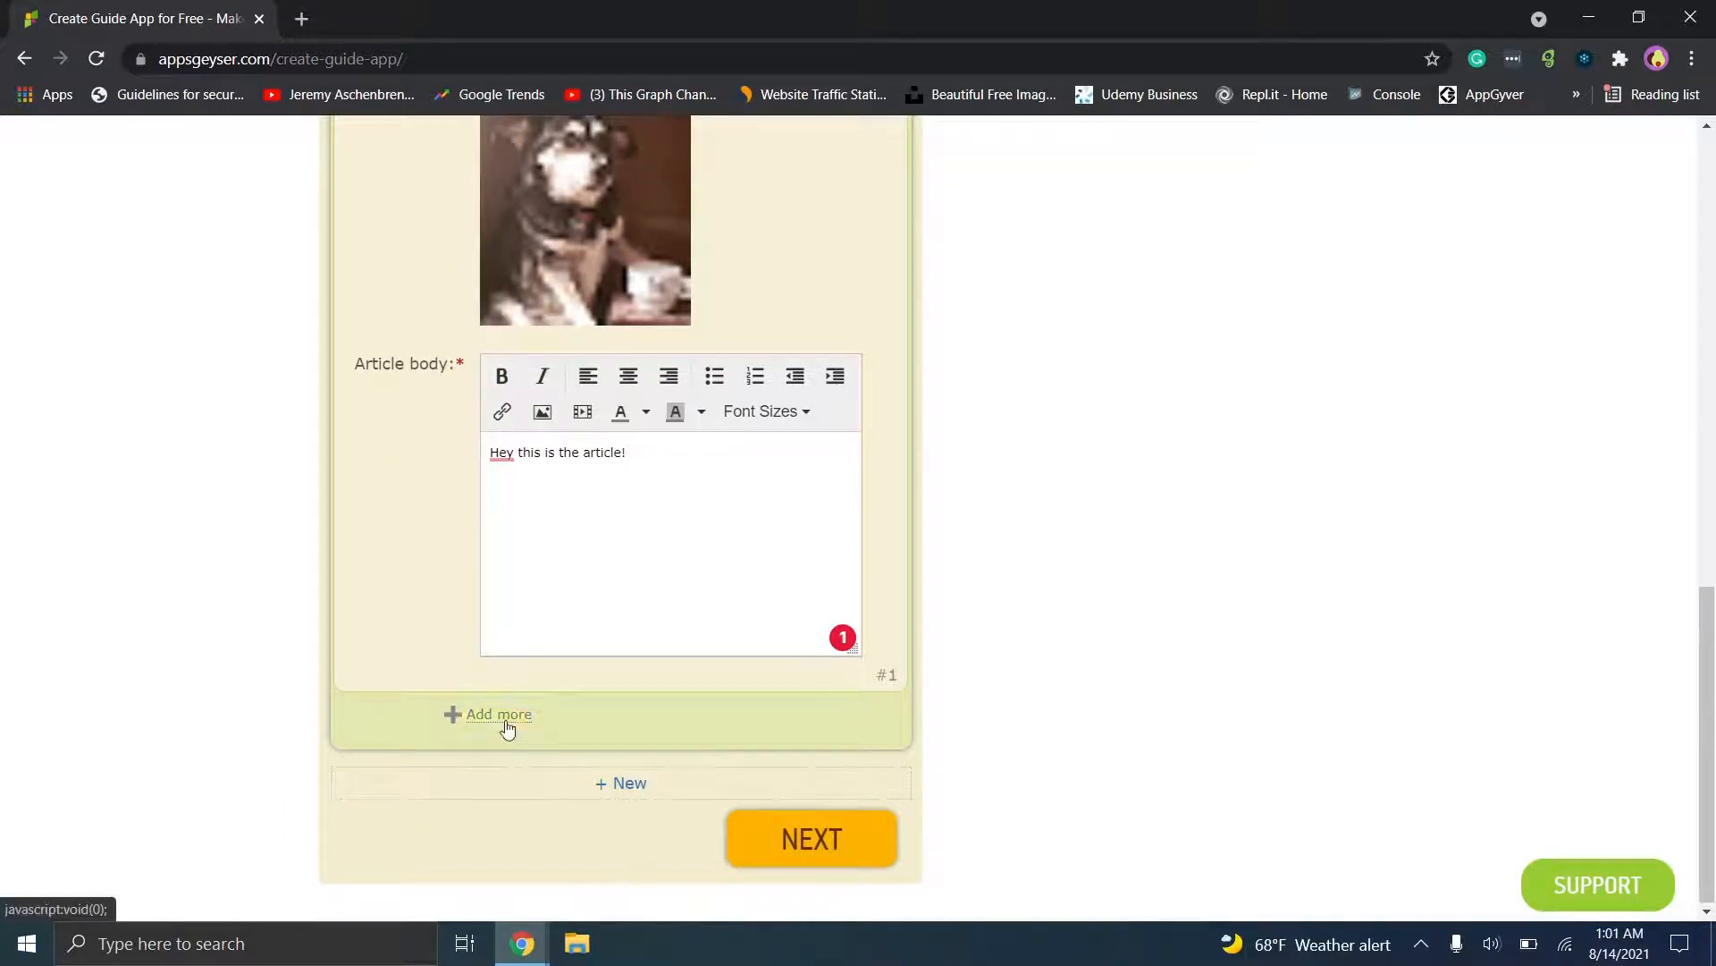
Add a second category to the guide and name it 'Dog 2'.
{"action": "left_click", "coordinate": [499, 714]}
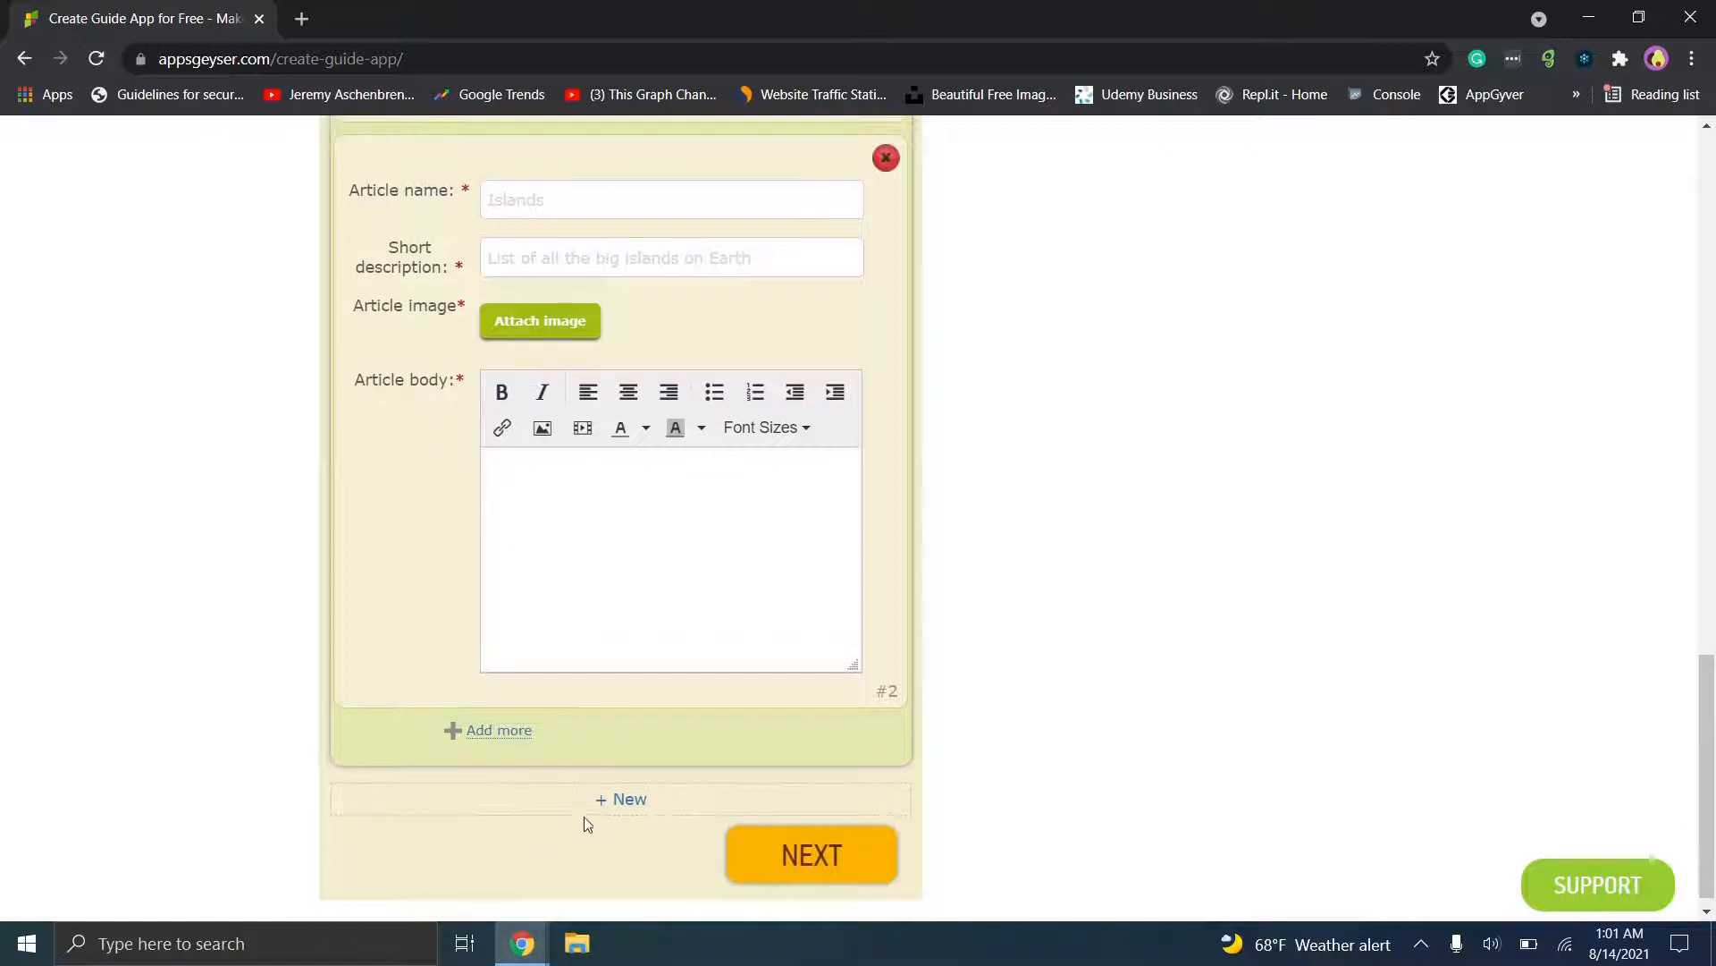
{"action": "left_click", "coordinate": [620, 797]}
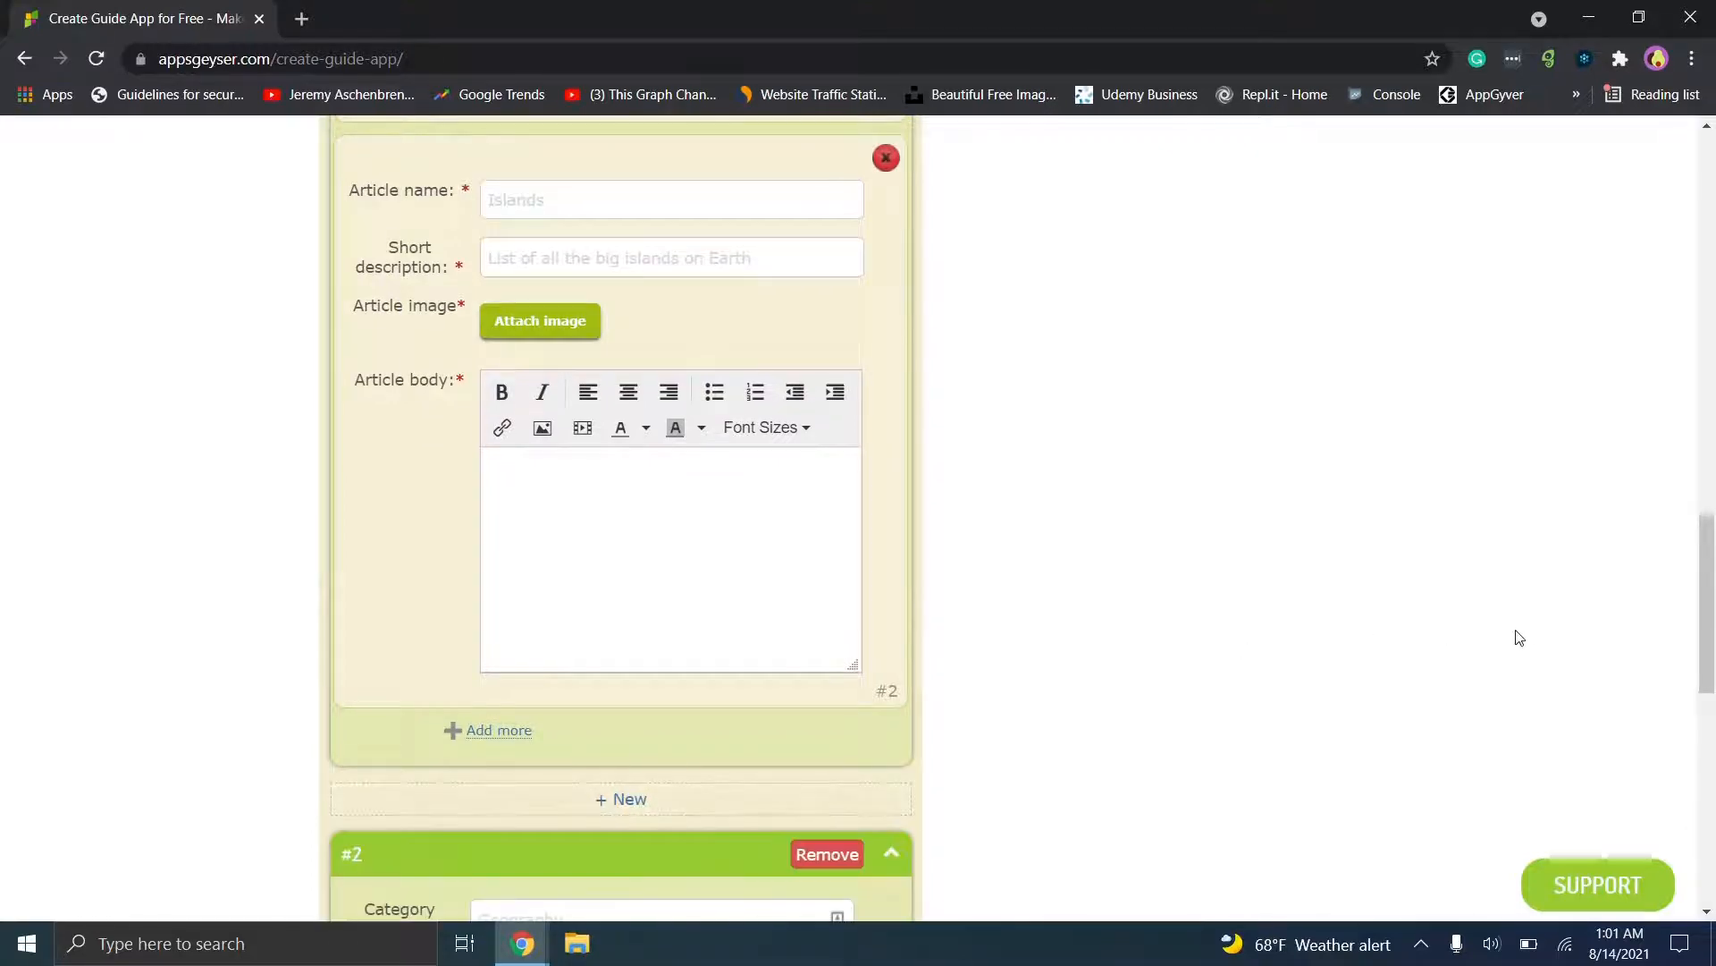
{"action": "scroll", "scroll_direction": "down", "scroll_amount": 3}
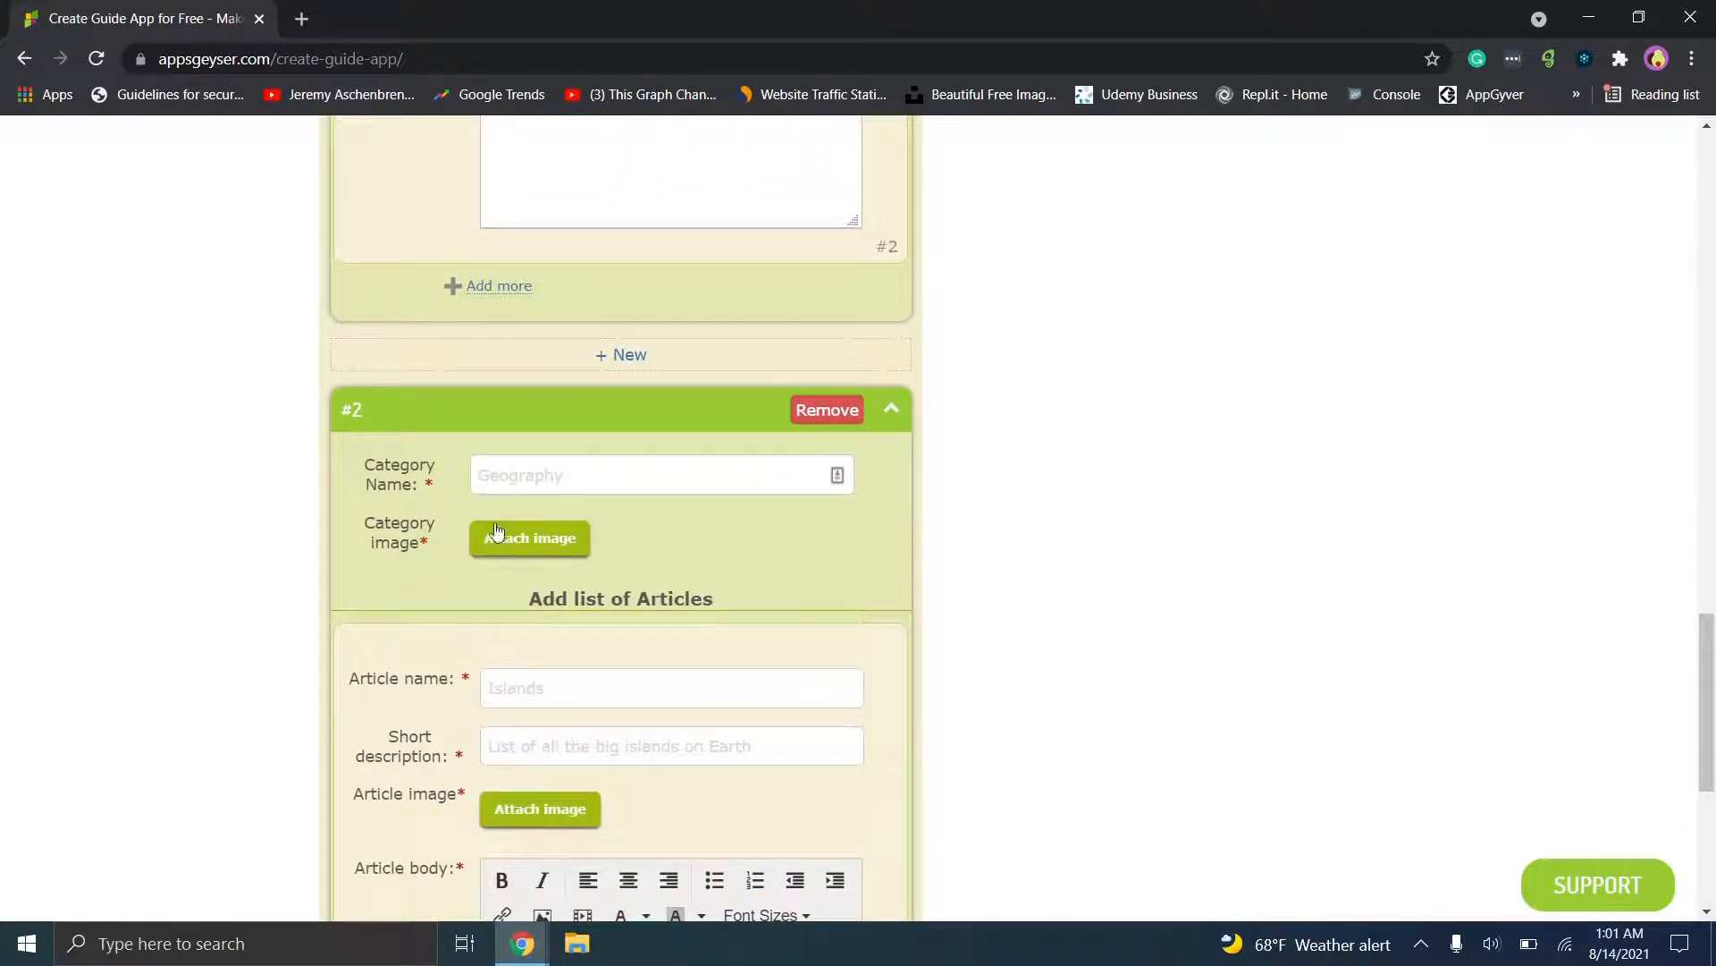
{"action": "type", "text": "Dog 2"}
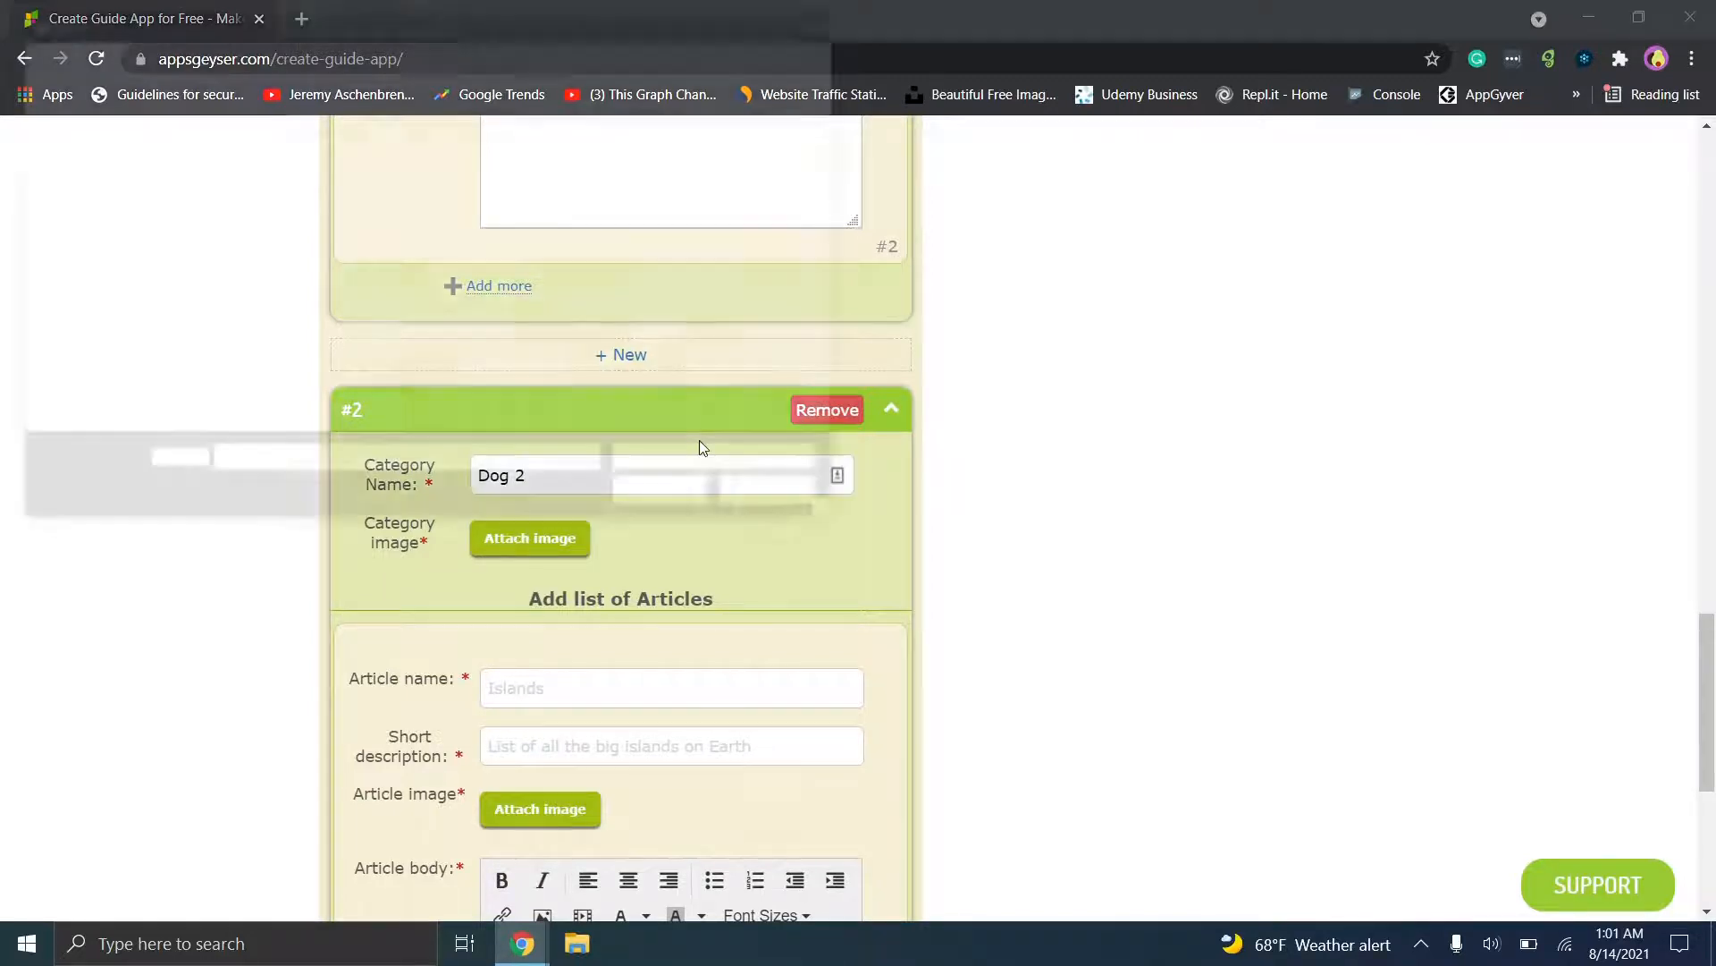
Attach the cropped coffee picture as the Dog 2 category image.
{"action": "left_click", "coordinate": [529, 538]}
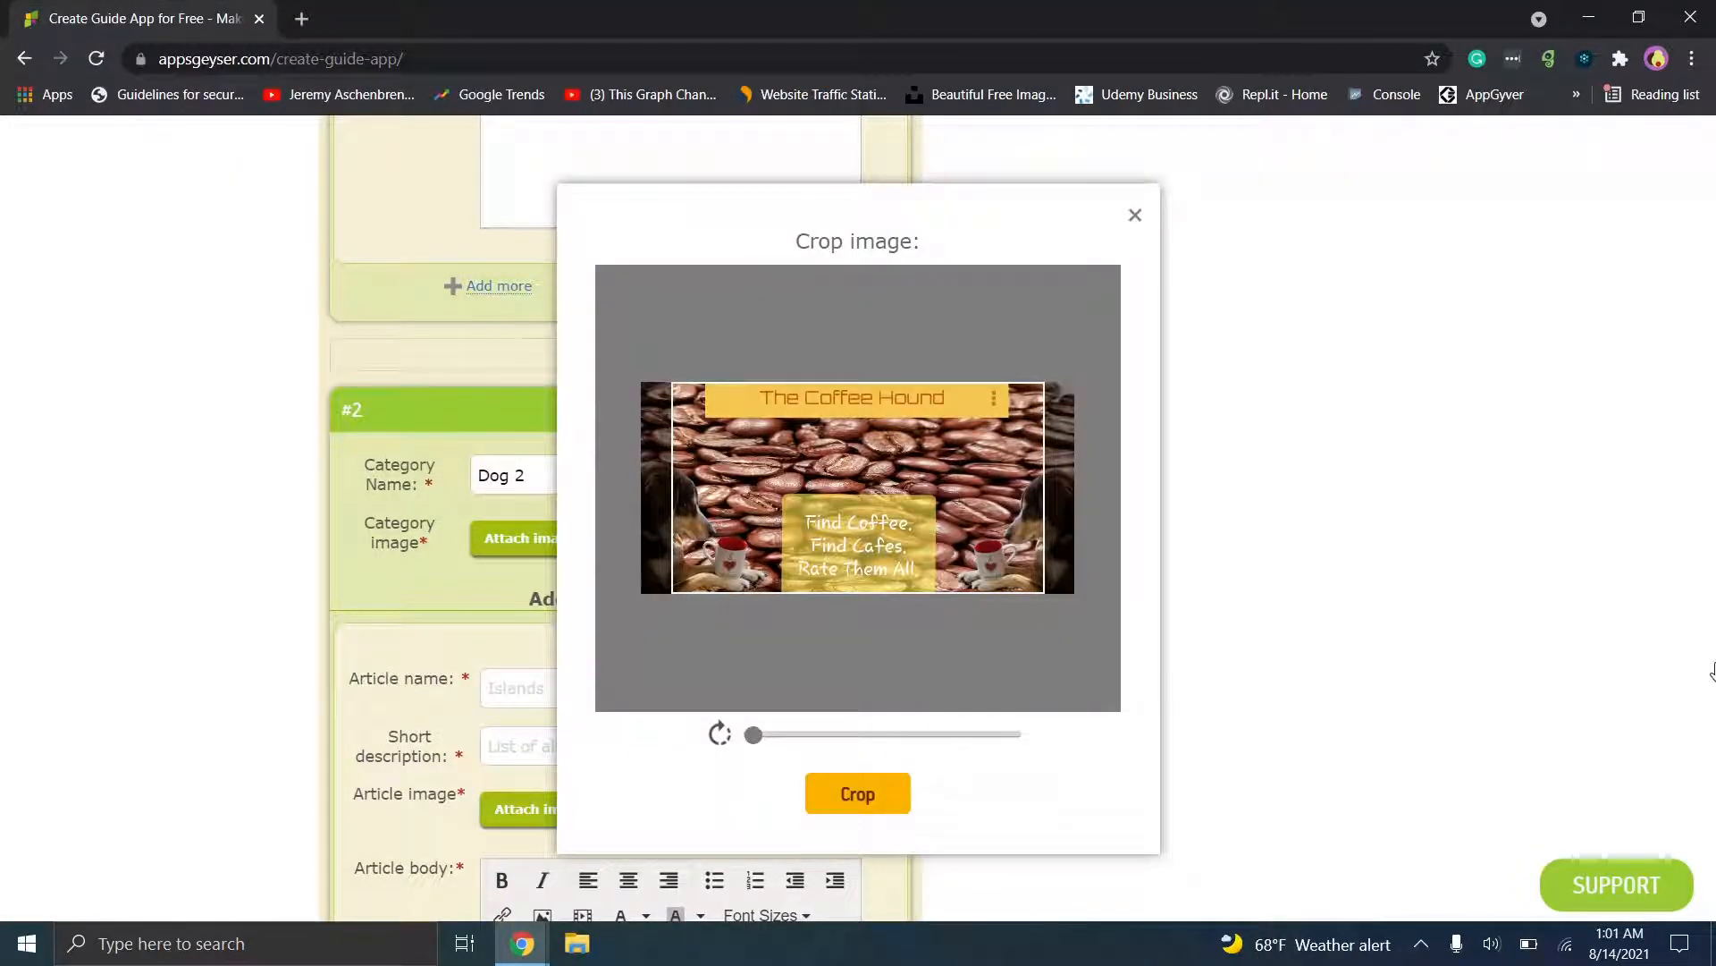
{"action": "left_click", "coordinate": [856, 794]}
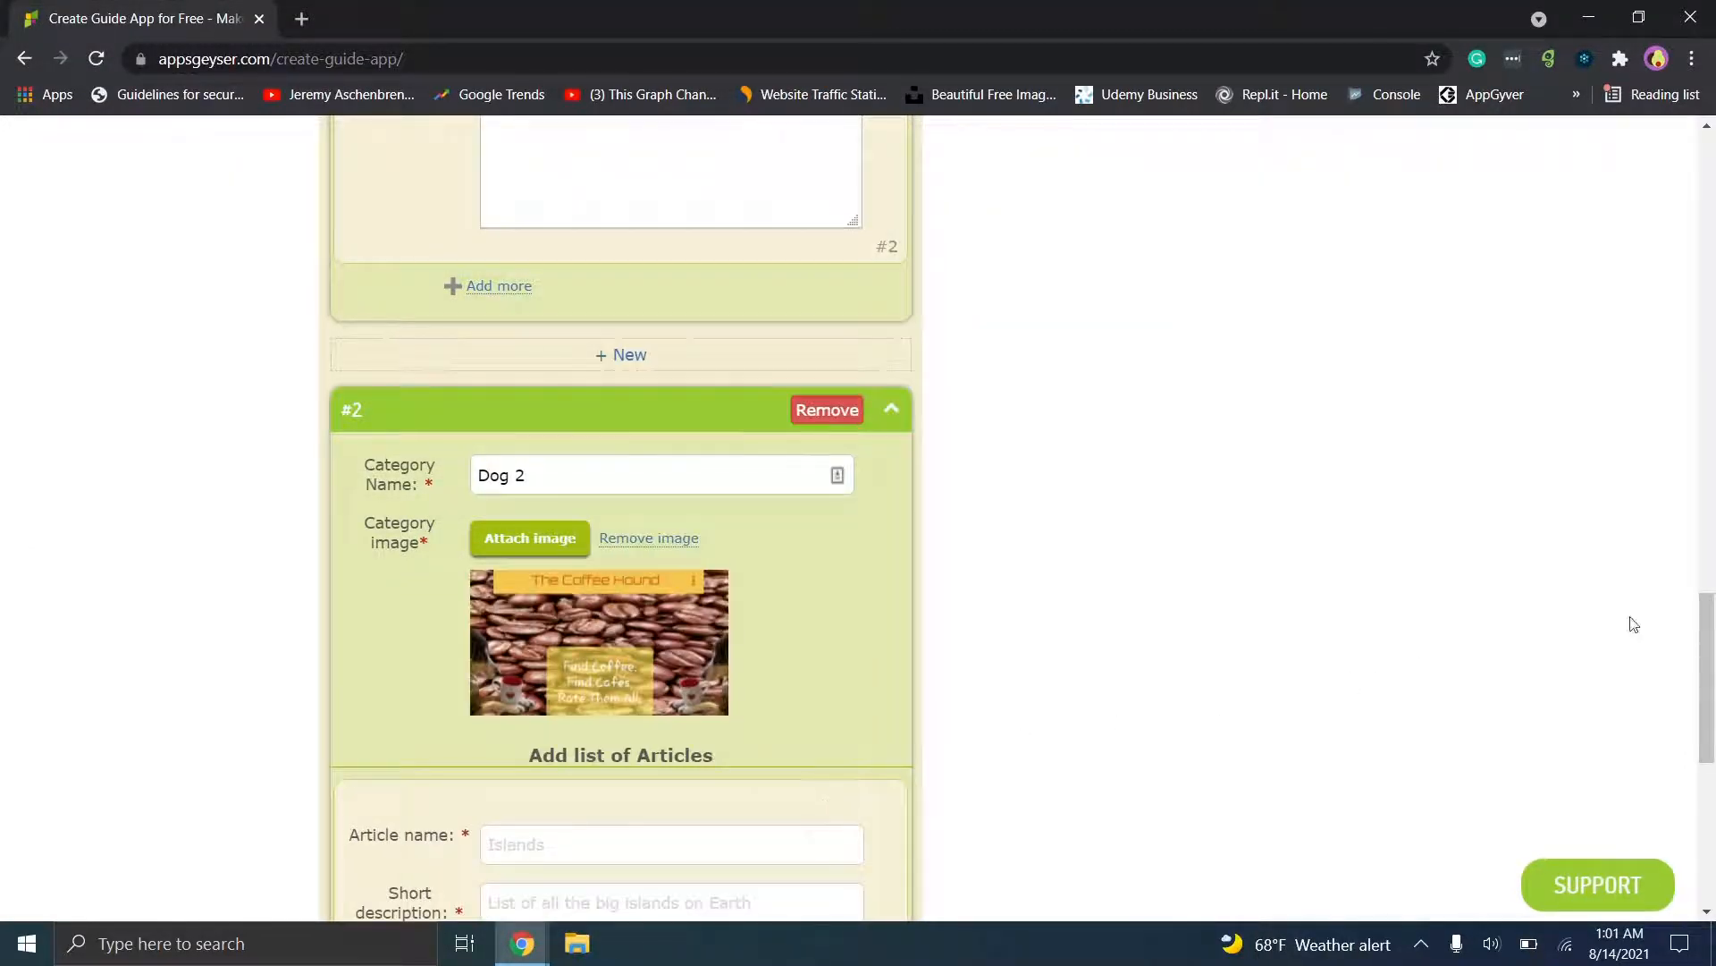
{"action": "scroll", "scroll_direction": "down", "scroll_amount": 3}
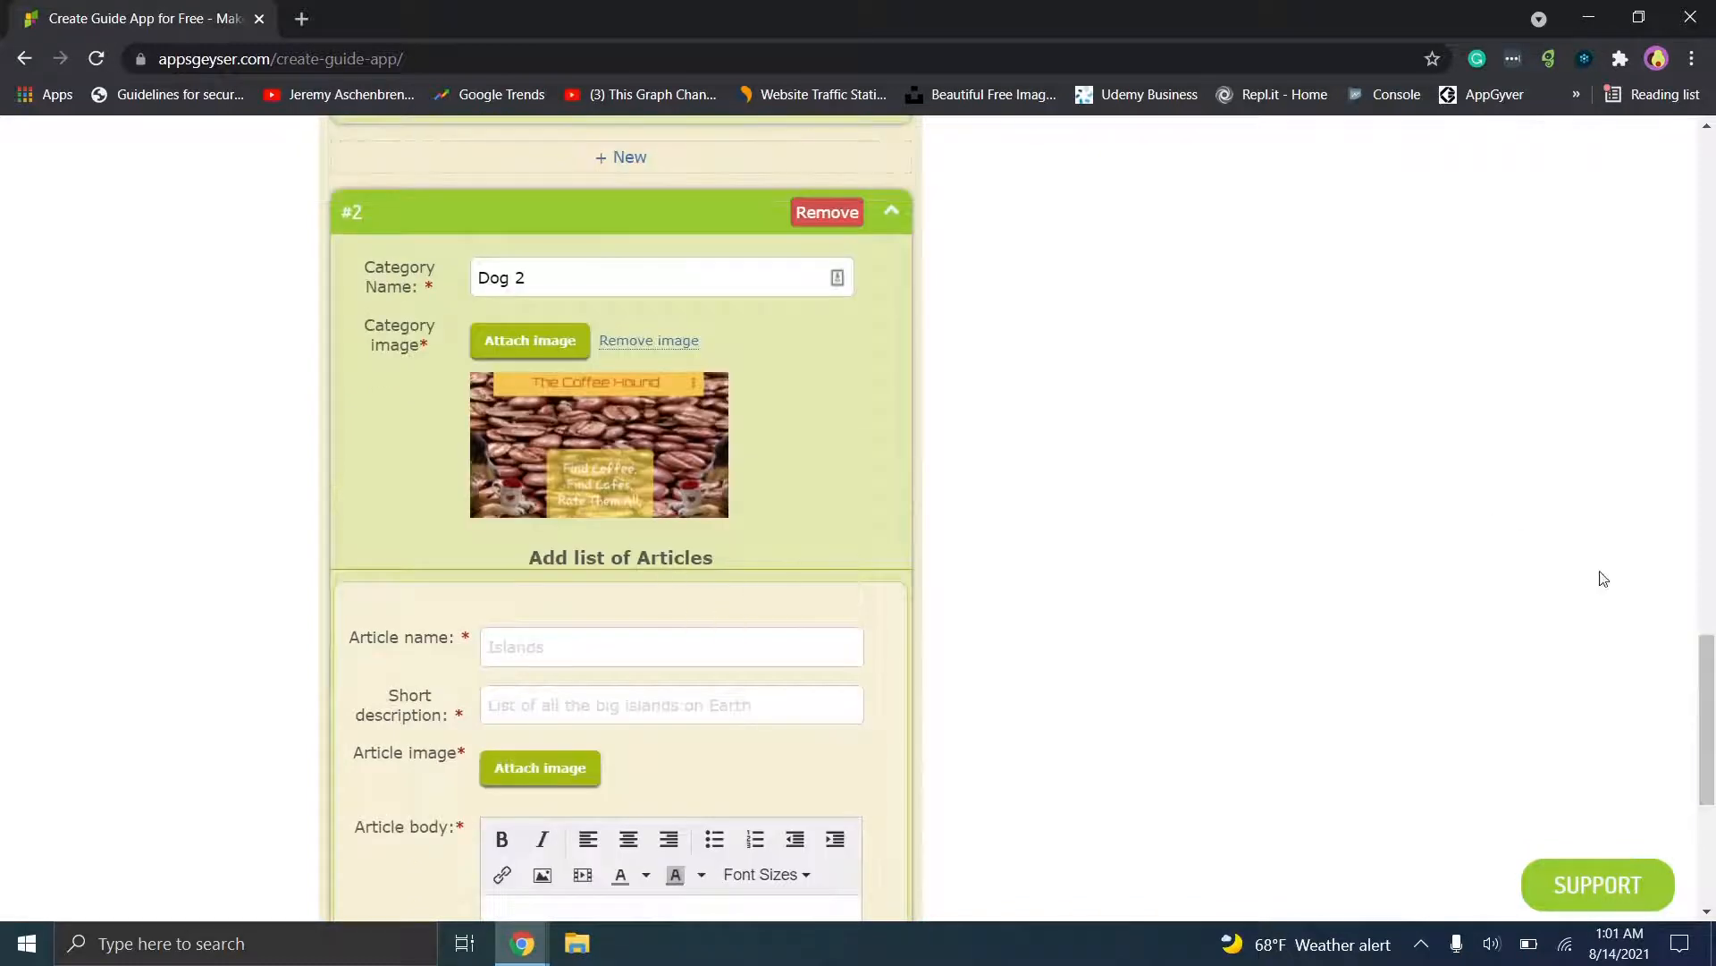
{"action": "scroll", "scroll_direction": "down", "scroll_amount": 3}
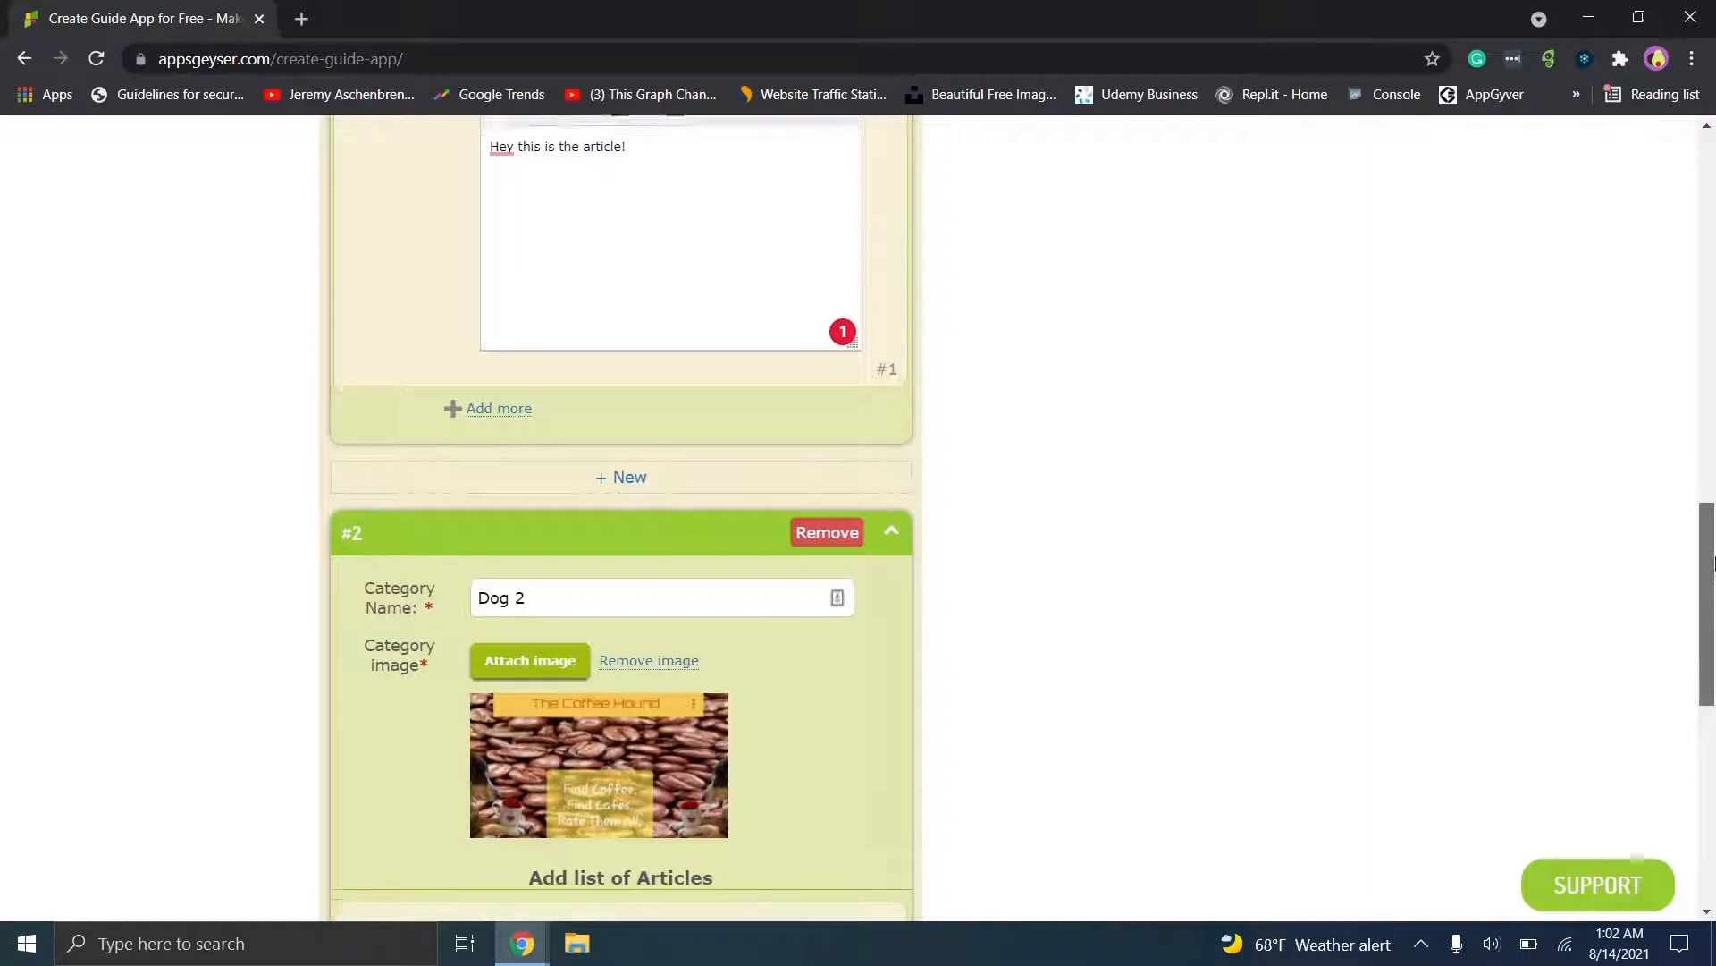
Fill the Dog 2 article: name 'Dog 2', description 'This is the next description', body 'Here it is!'.
{"action": "scroll", "scroll_direction": "down", "scroll_amount": 3}
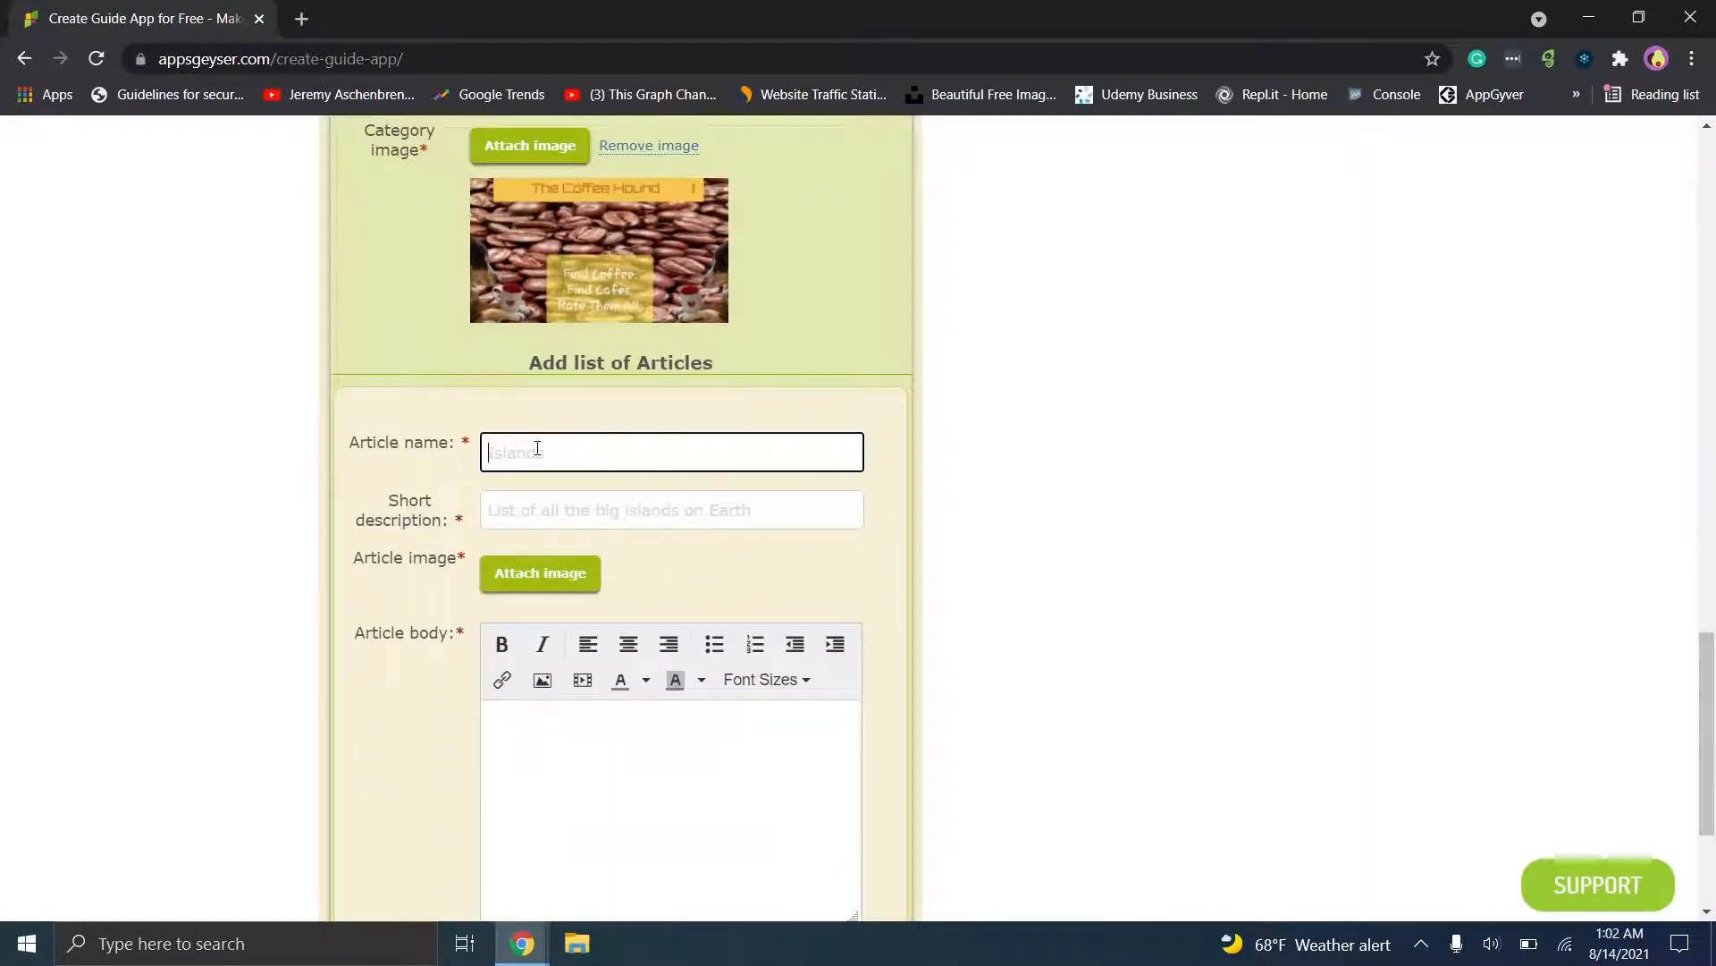
{"action": "type", "text": "Dog 2"}
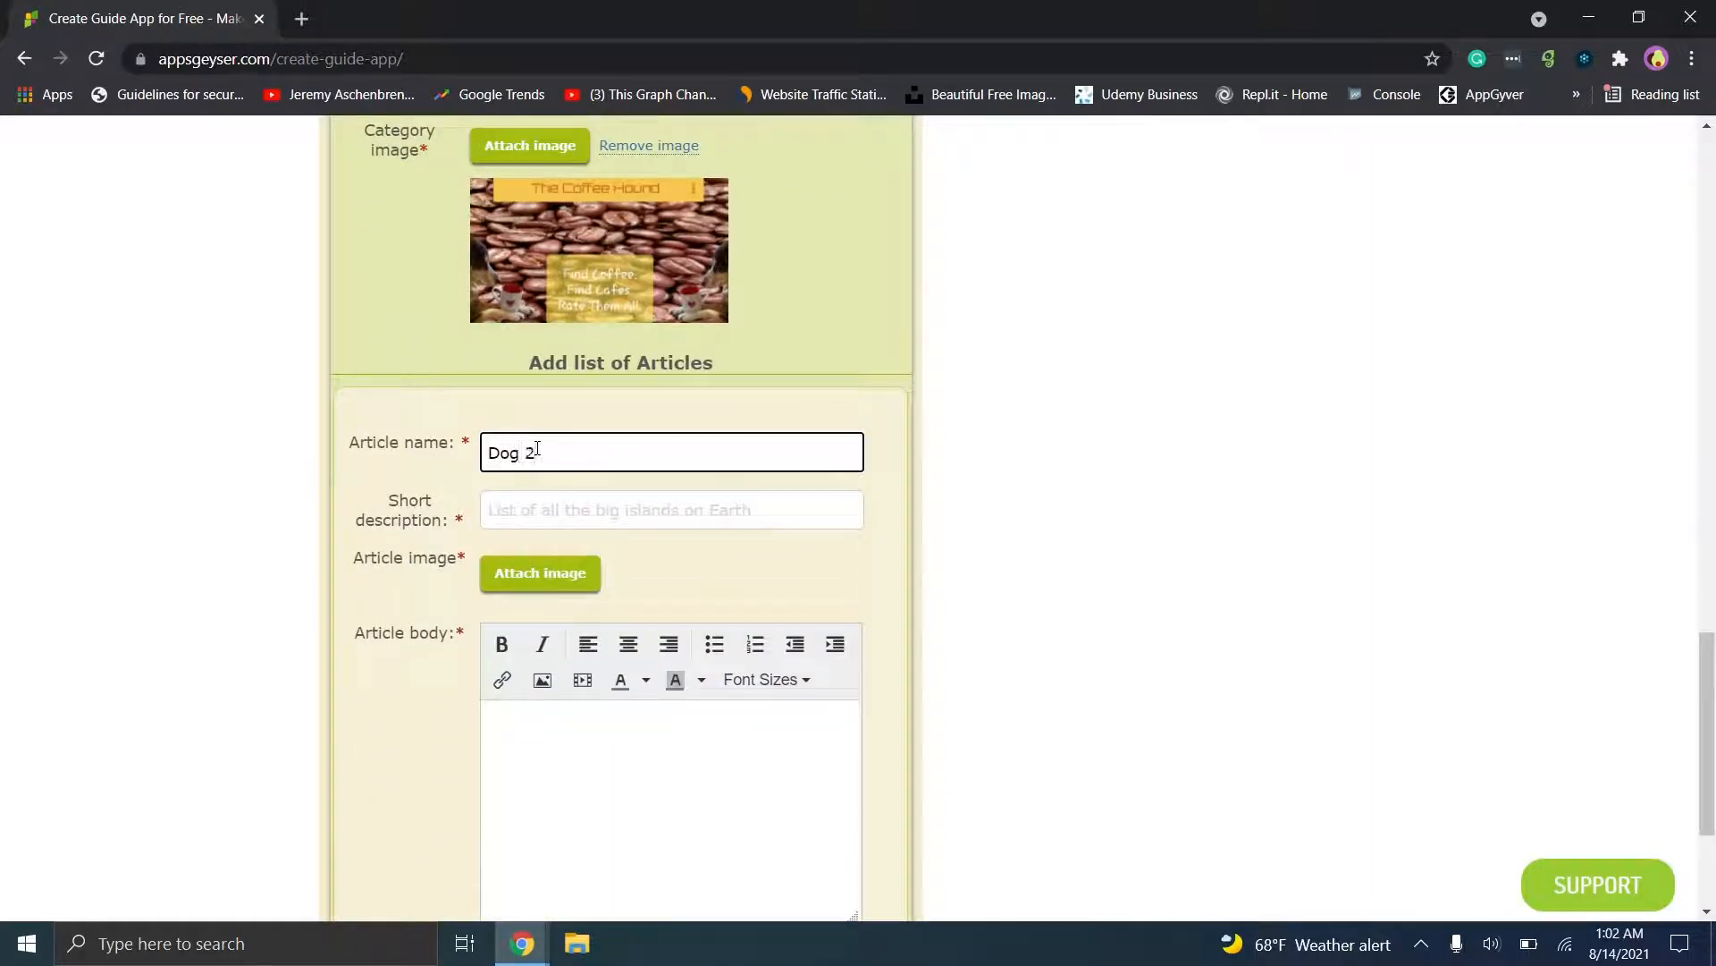
{"action": "left_click", "coordinate": [671, 510]}
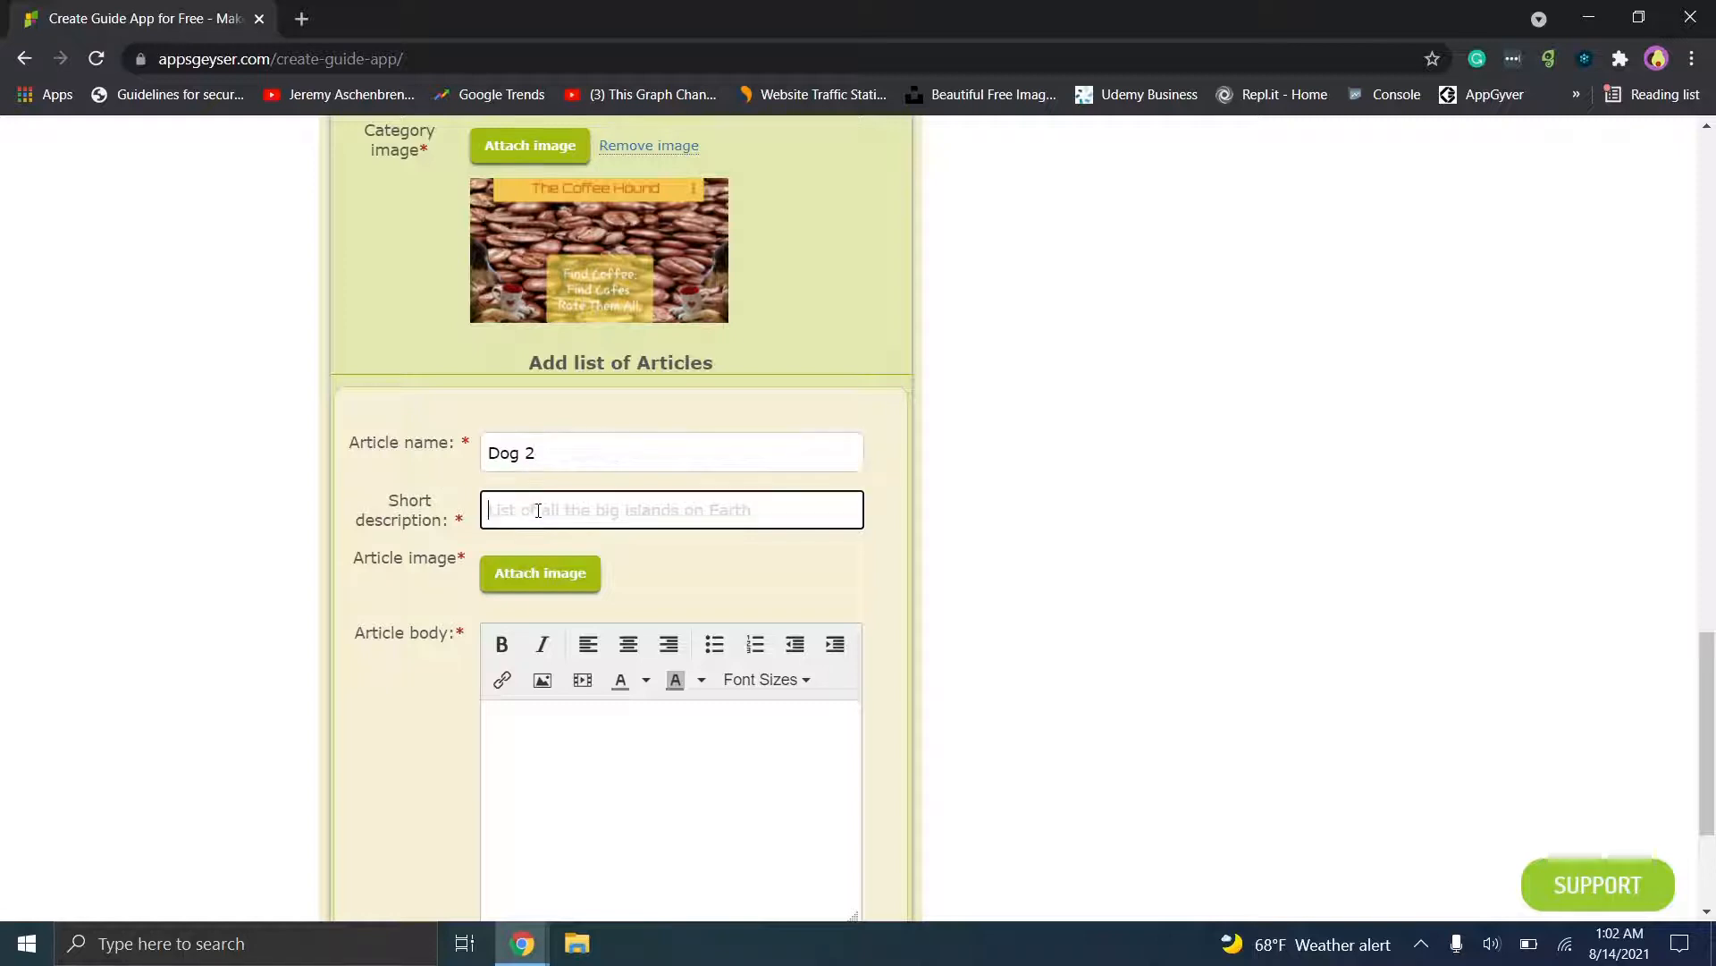
{"action": "type", "text": "This is the ne"}
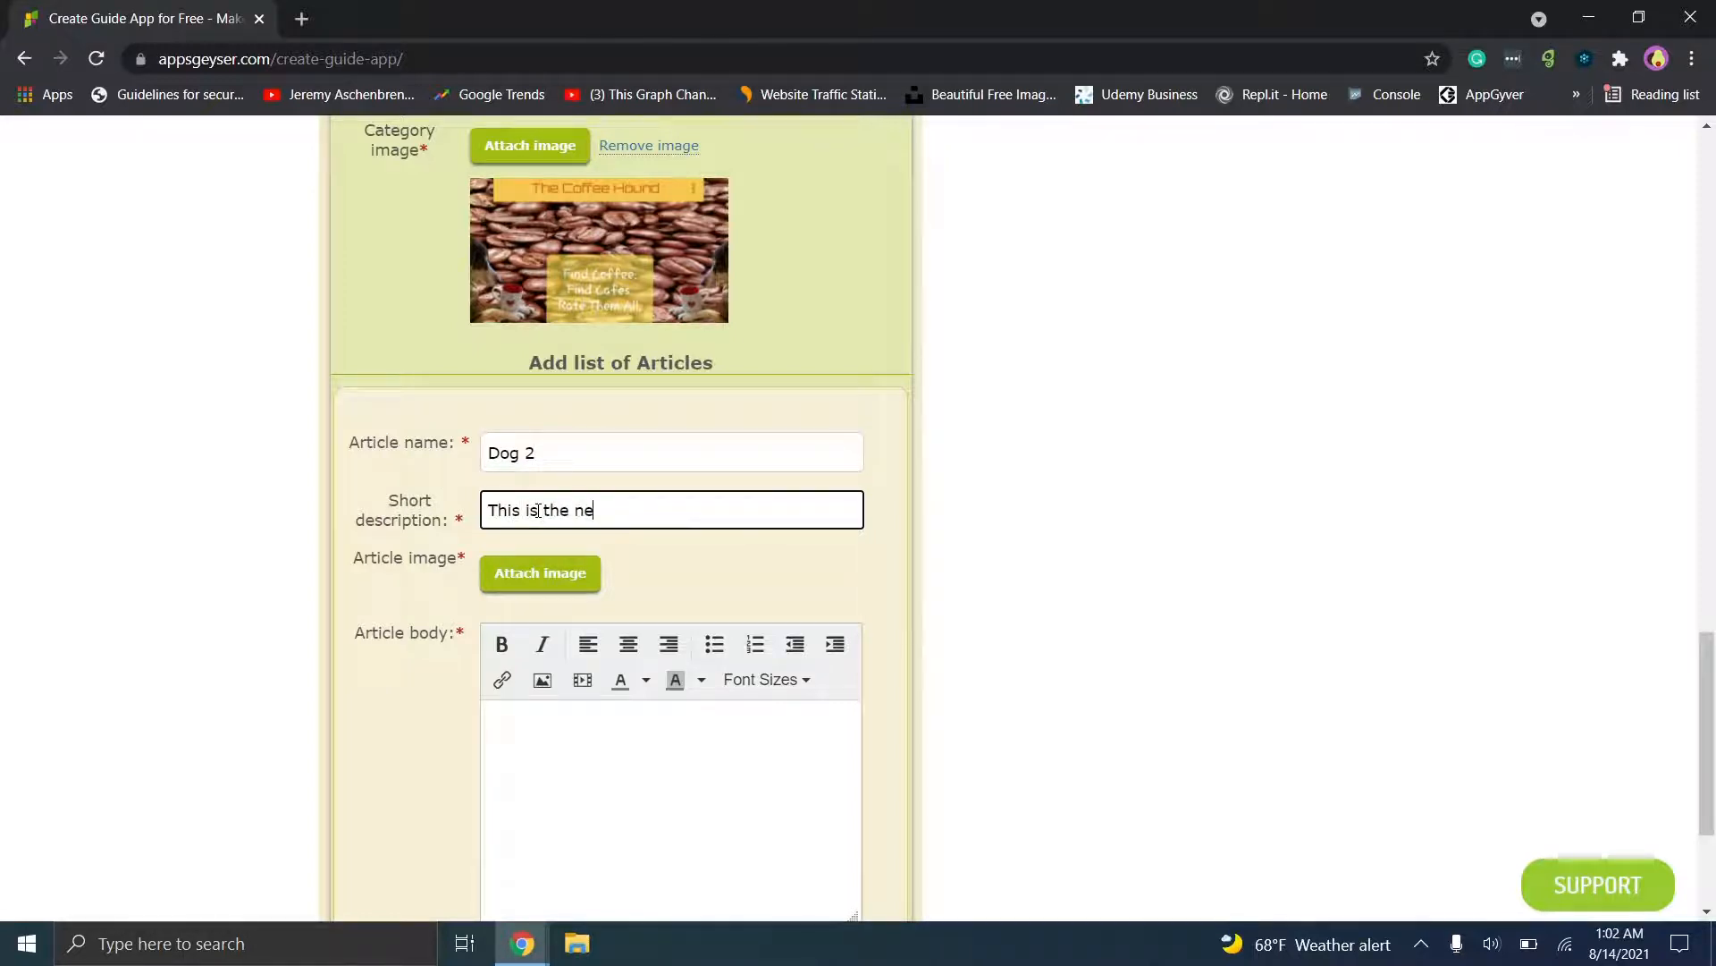
{"action": "type", "text": "xt description"}
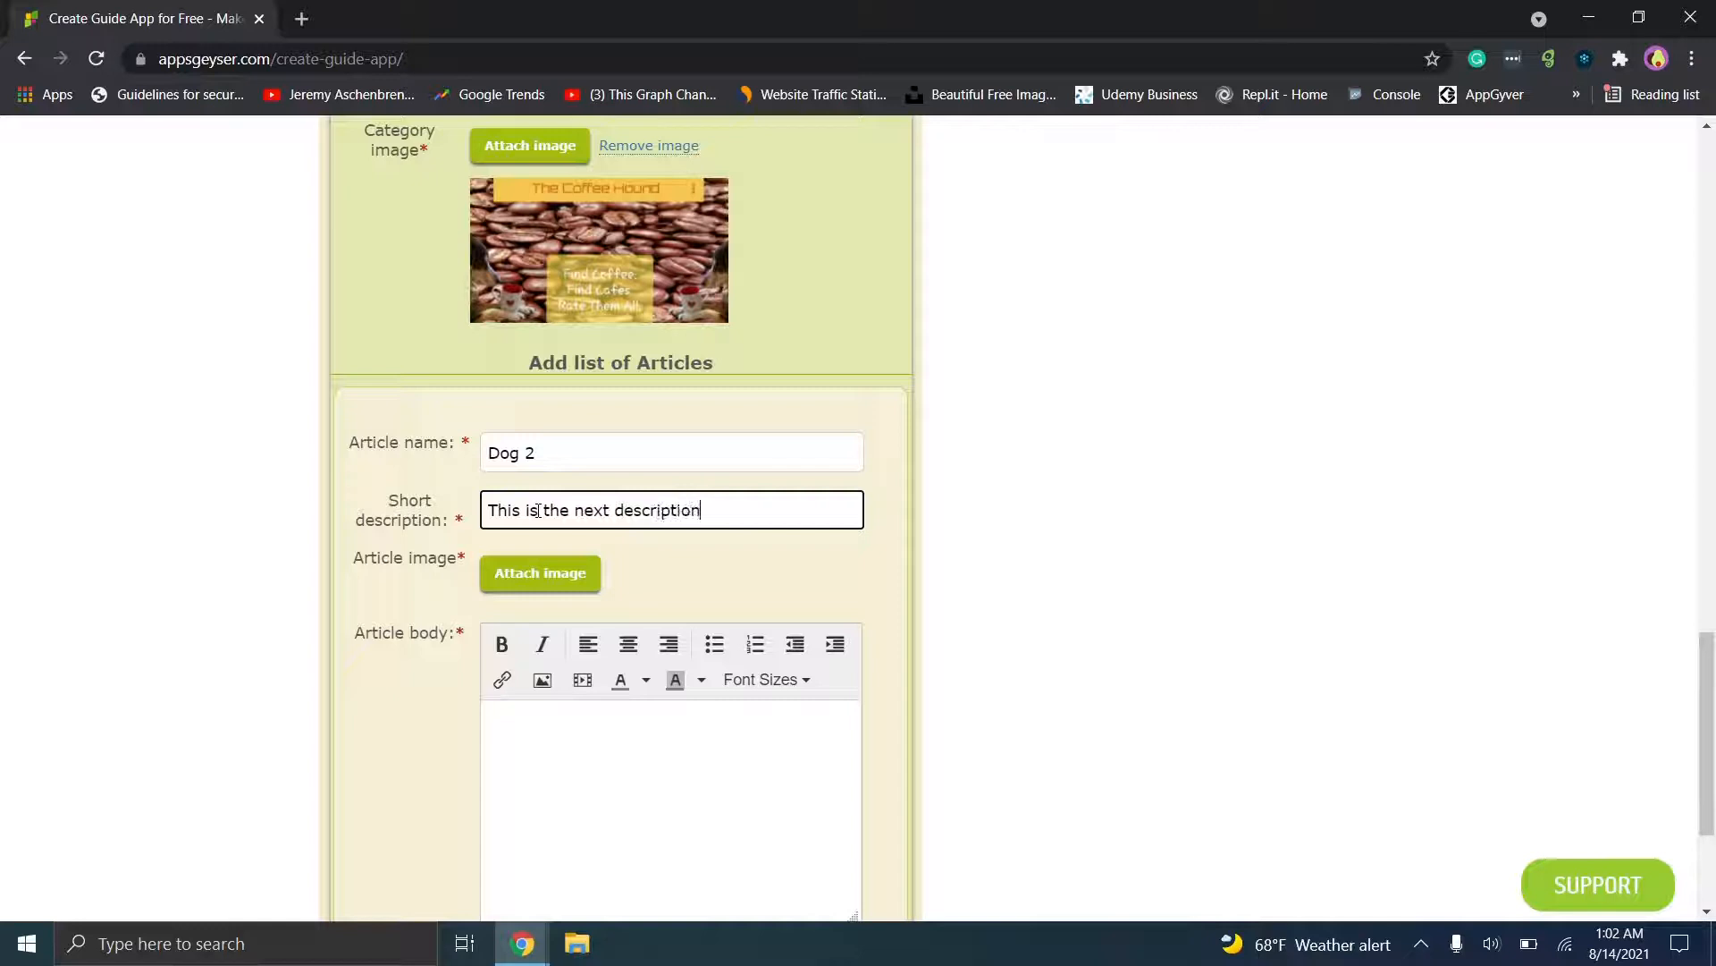
{"action": "mouse_move", "coordinate": [620, 742]}
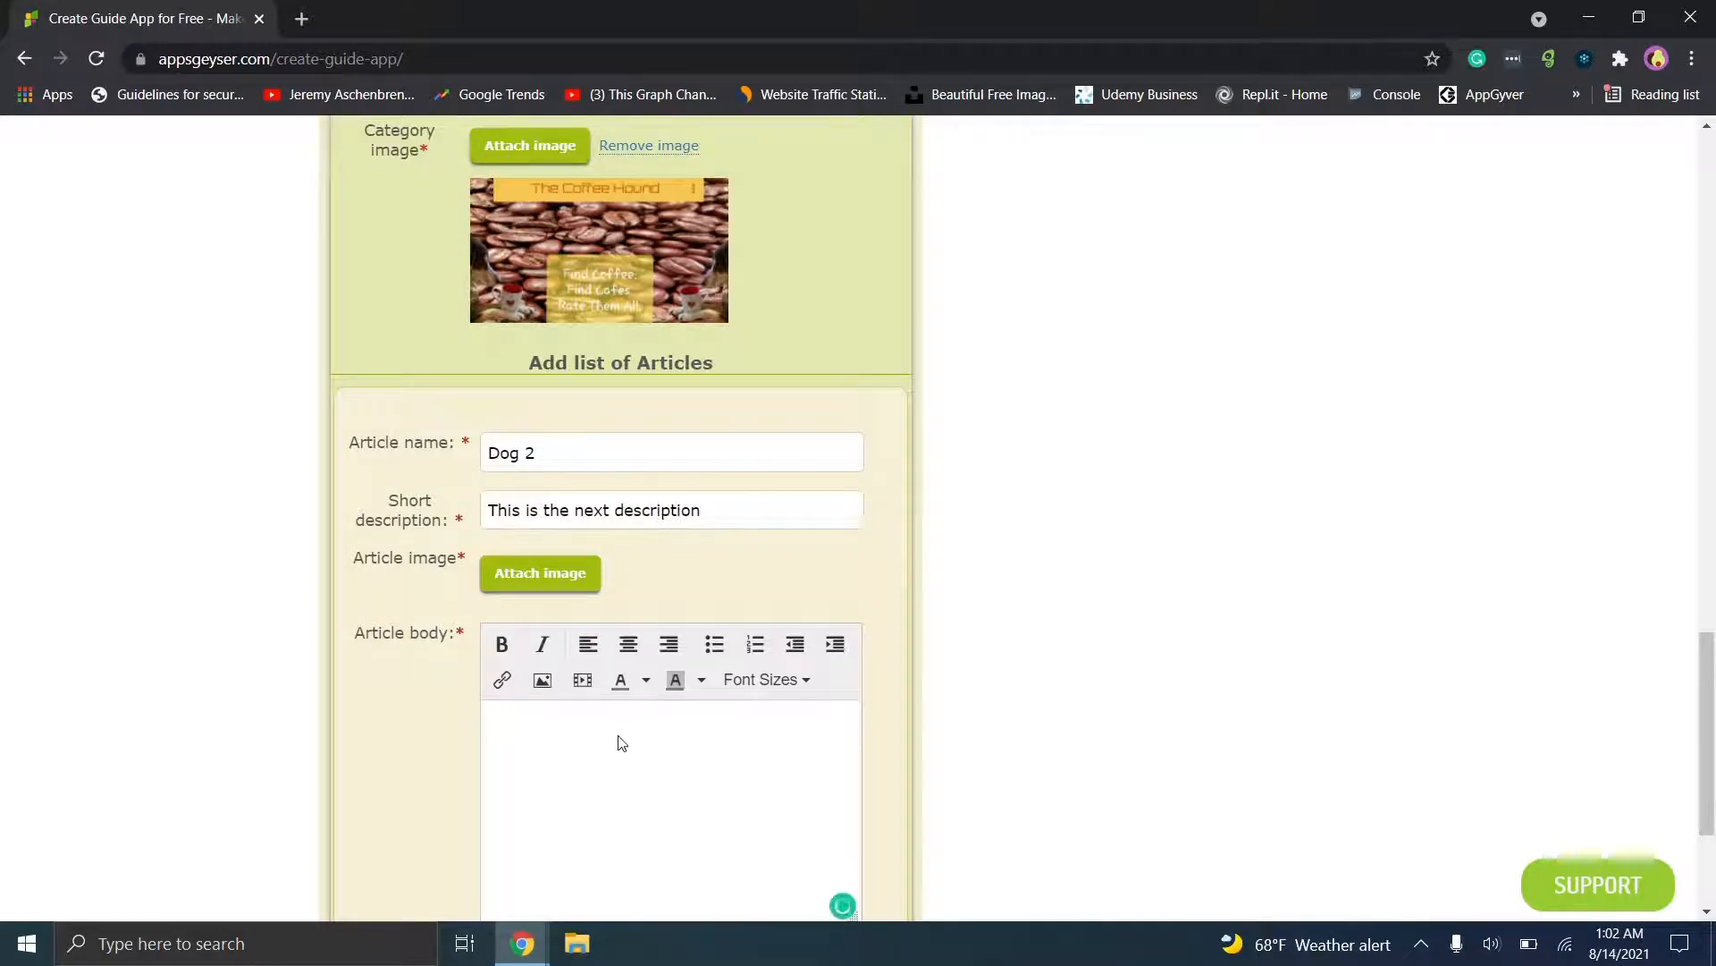
{"action": "type", "text": "Here it is!"}
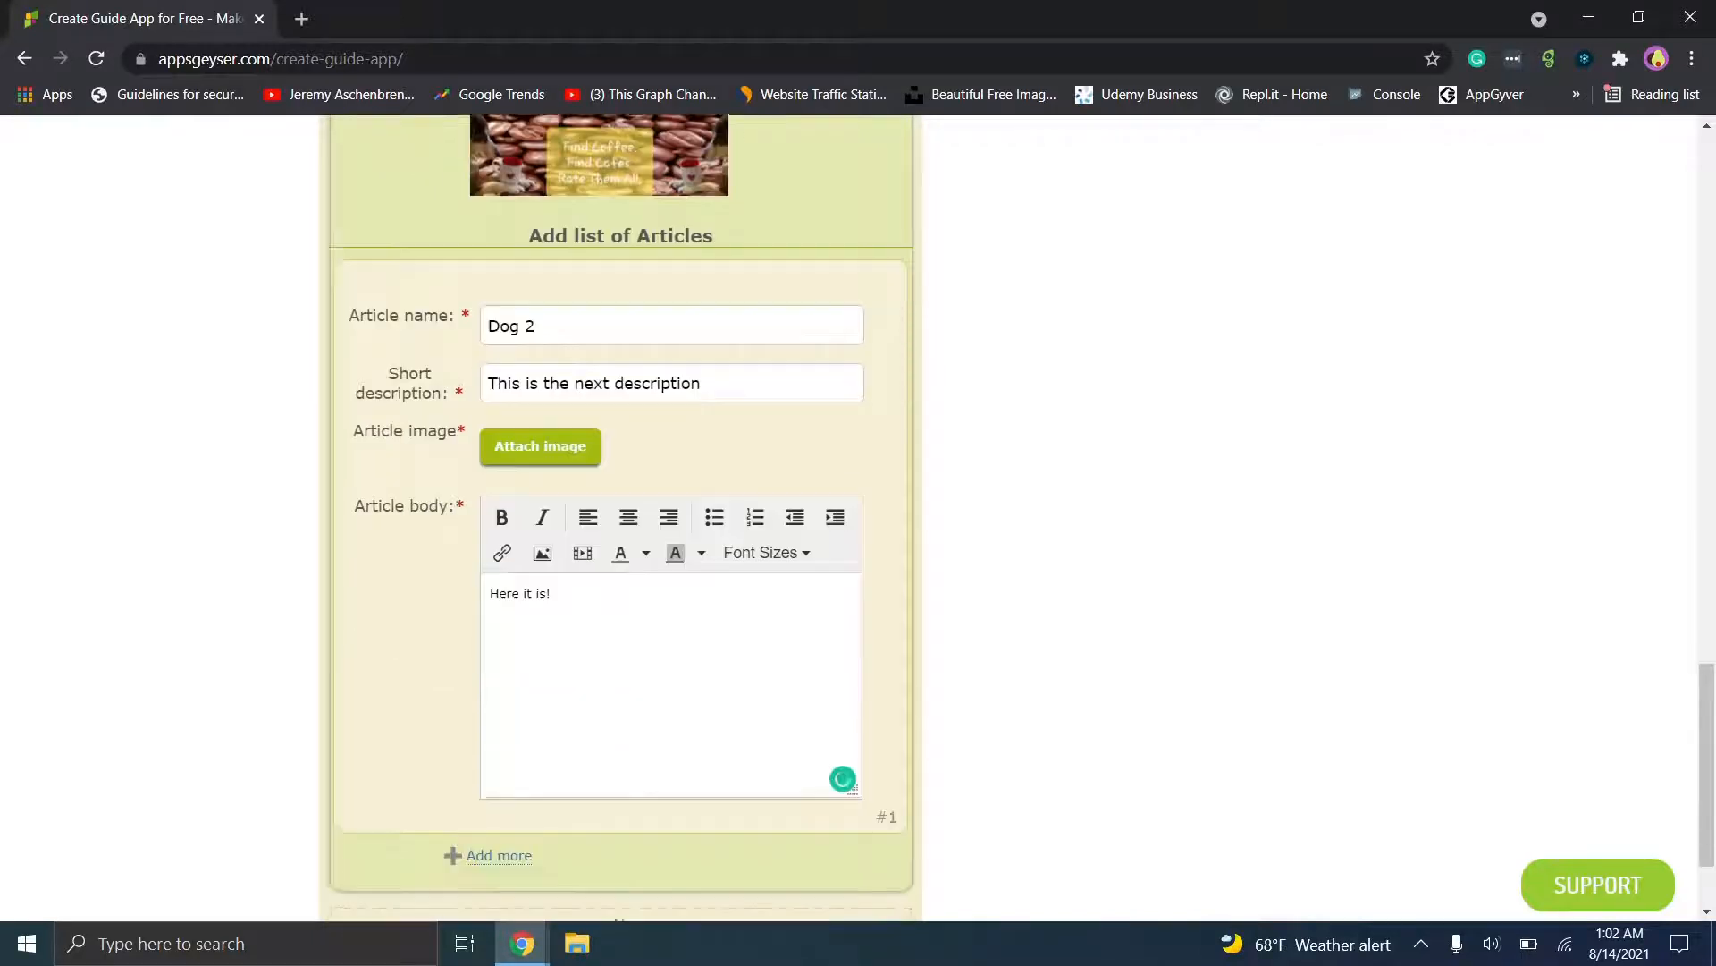
{"action": "scroll", "scroll_direction": "down", "scroll_amount": 3}
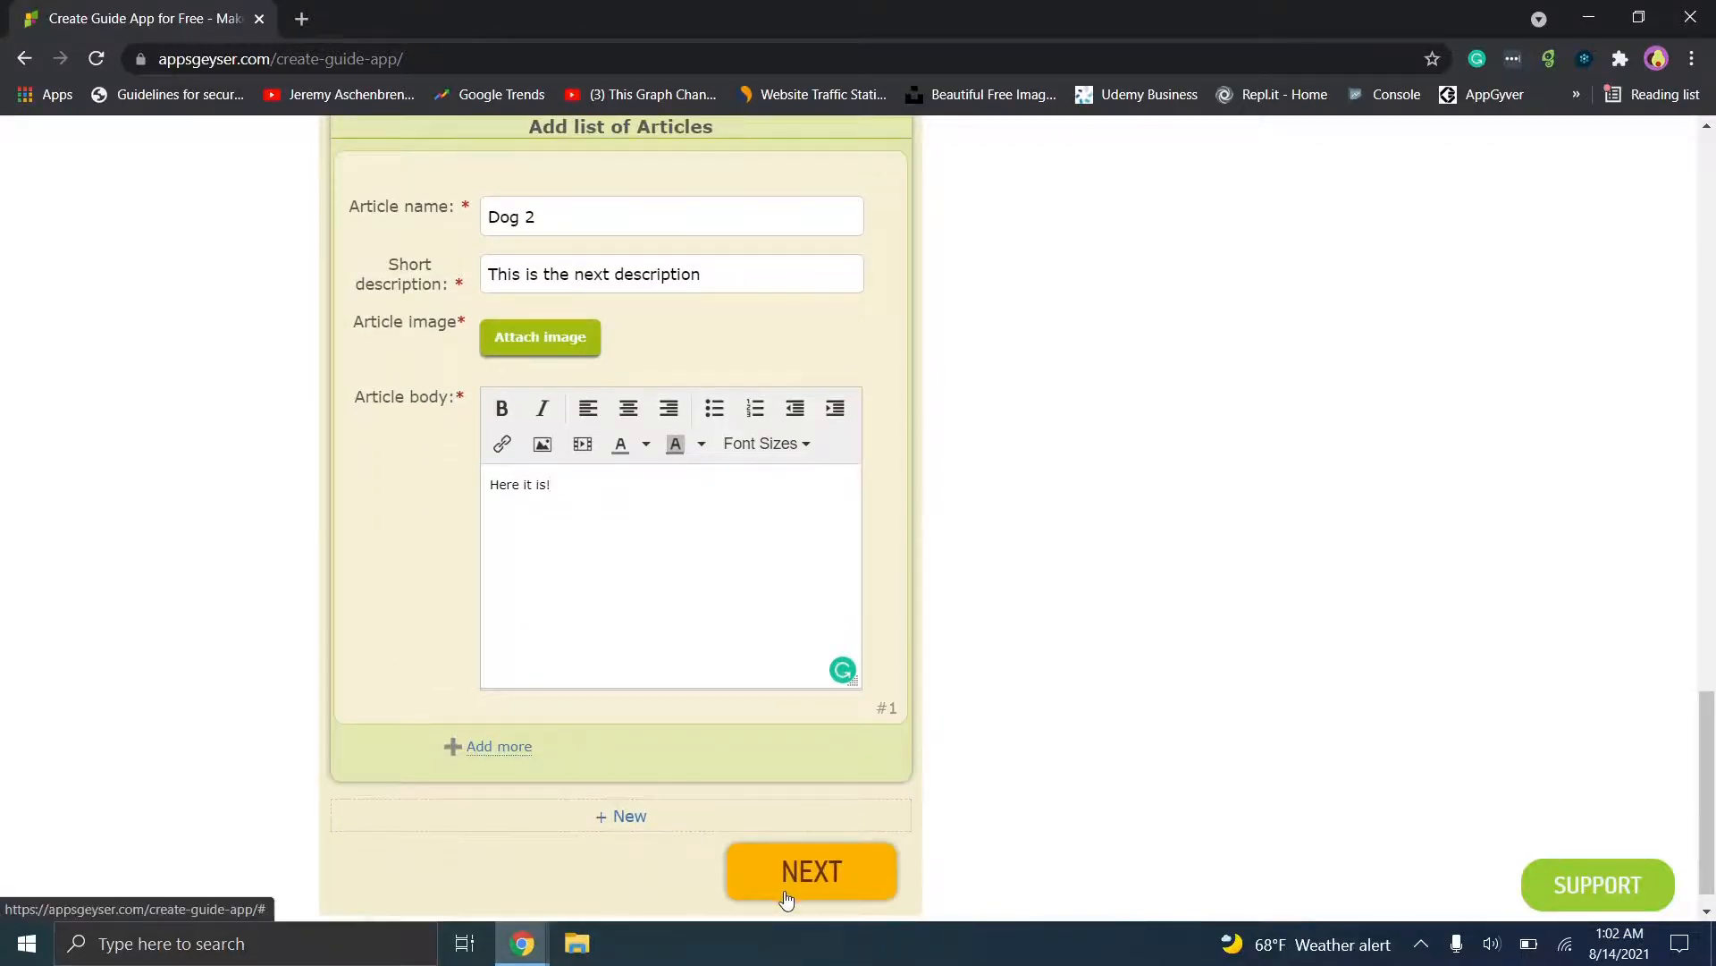
Attach the cropped coffee image to the Dog 2 article and advance to the app name step.
{"action": "left_click", "coordinate": [810, 871]}
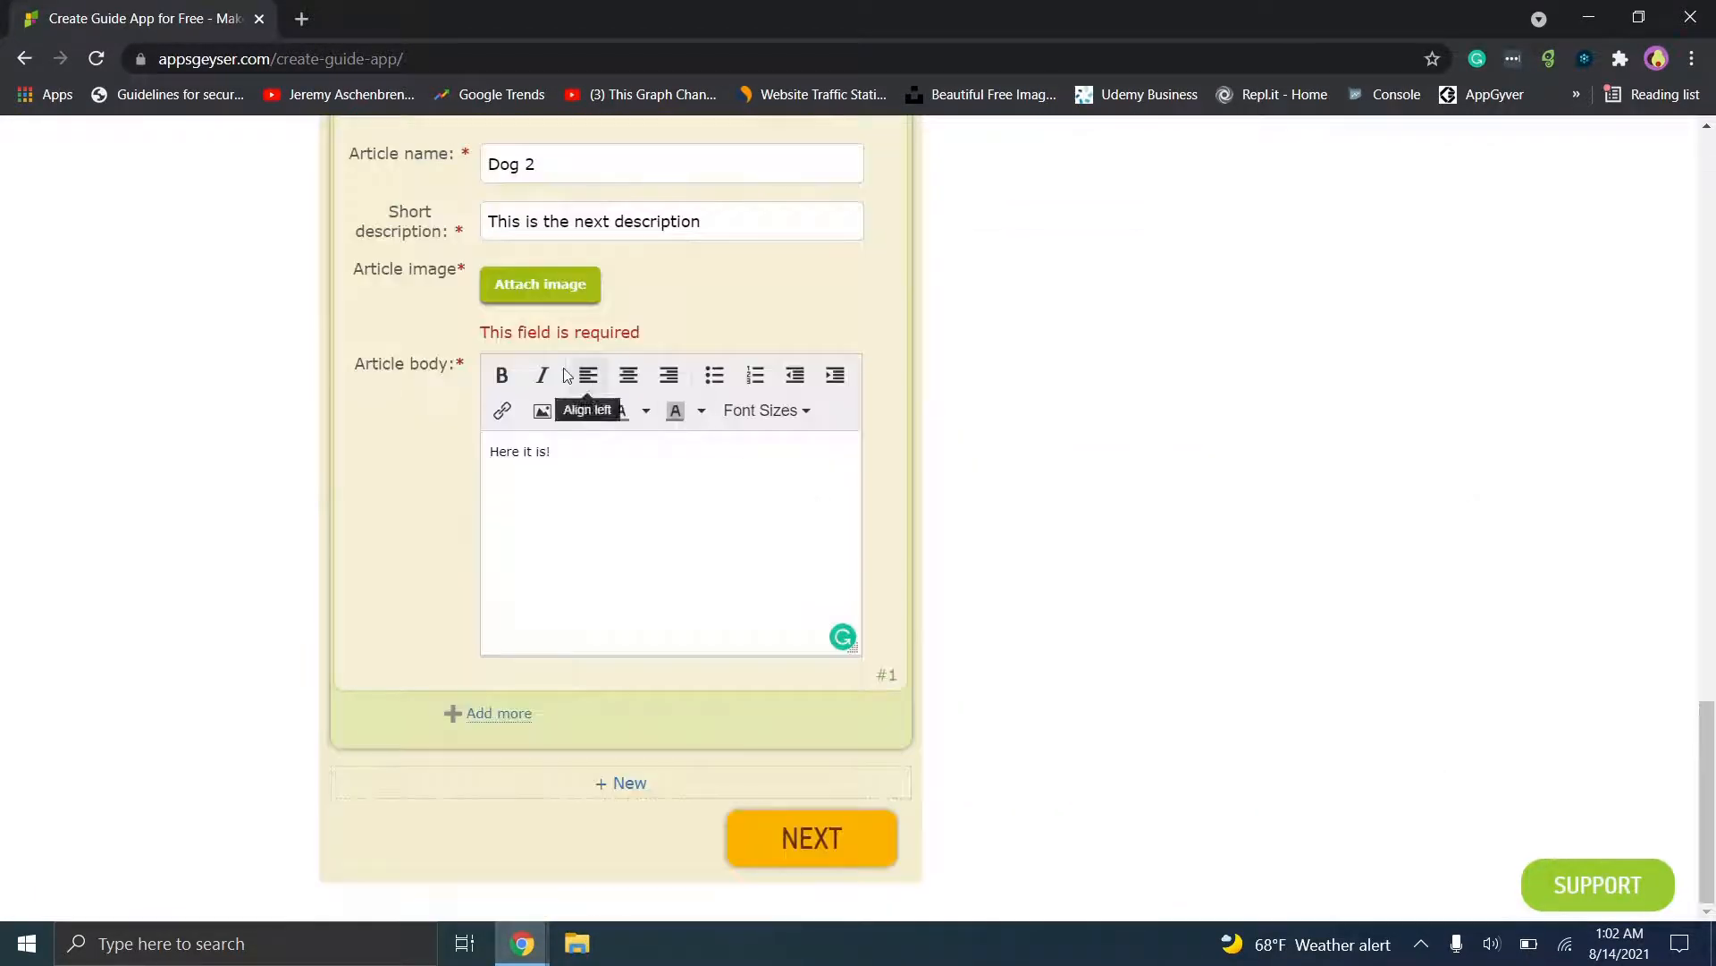
{"action": "left_click", "coordinate": [540, 285]}
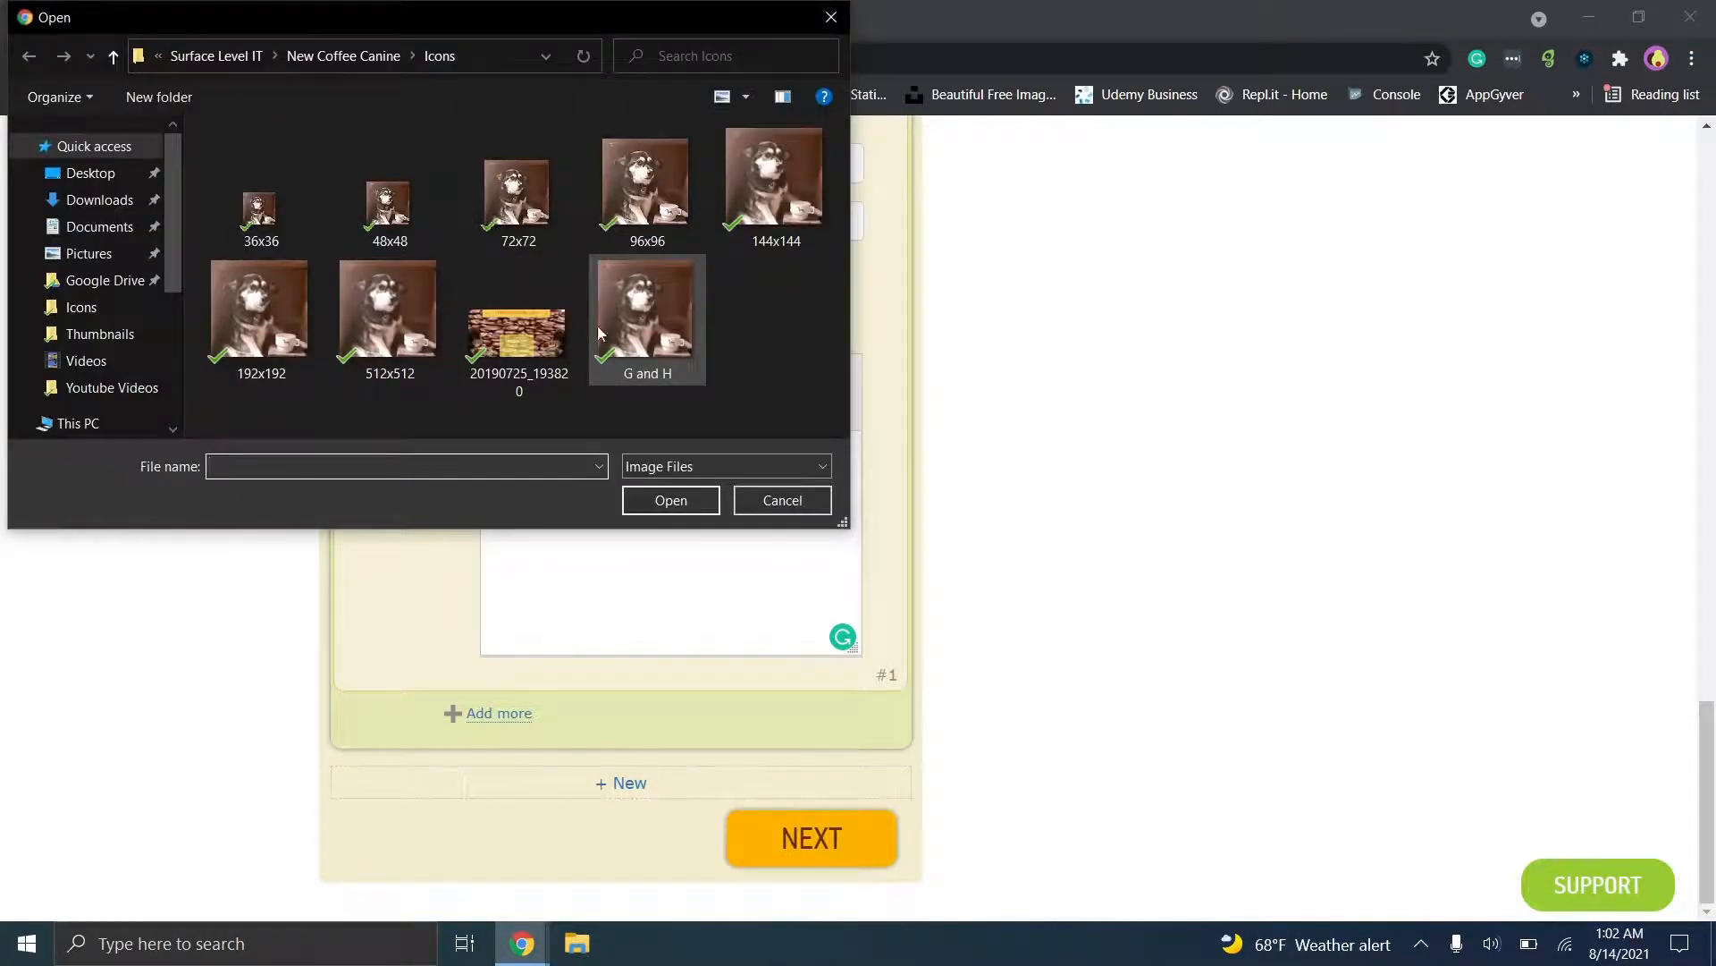
{"action": "left_click", "coordinate": [782, 500]}
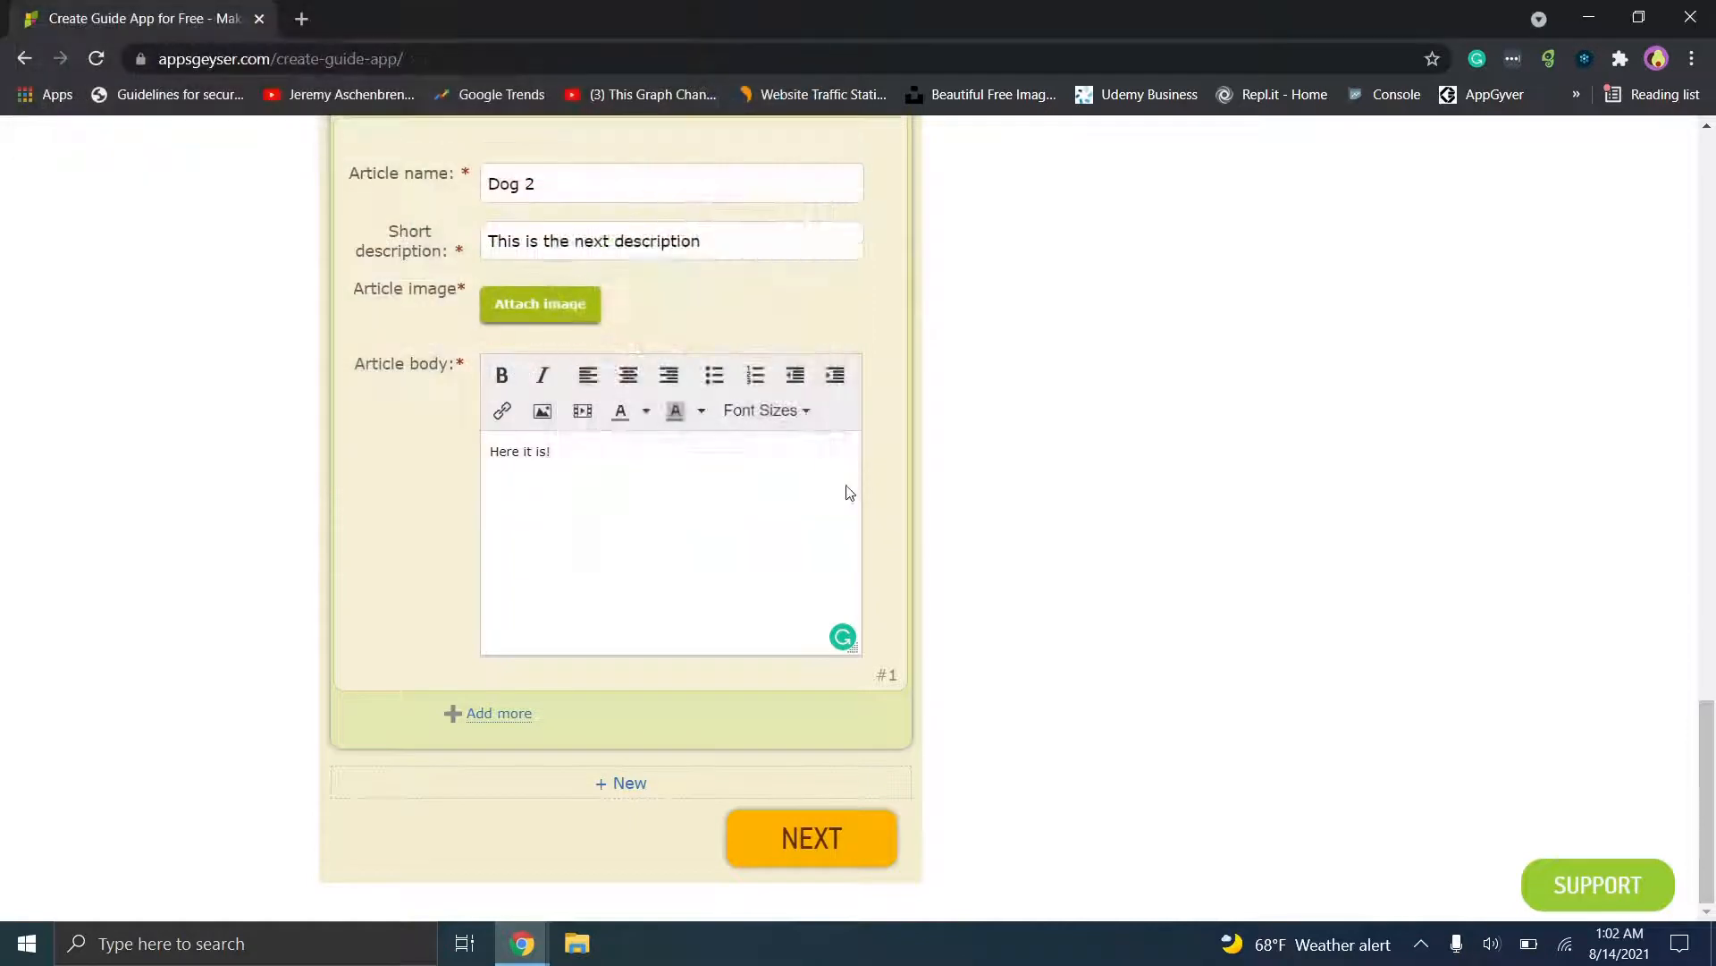
{"action": "left_click", "coordinate": [540, 304]}
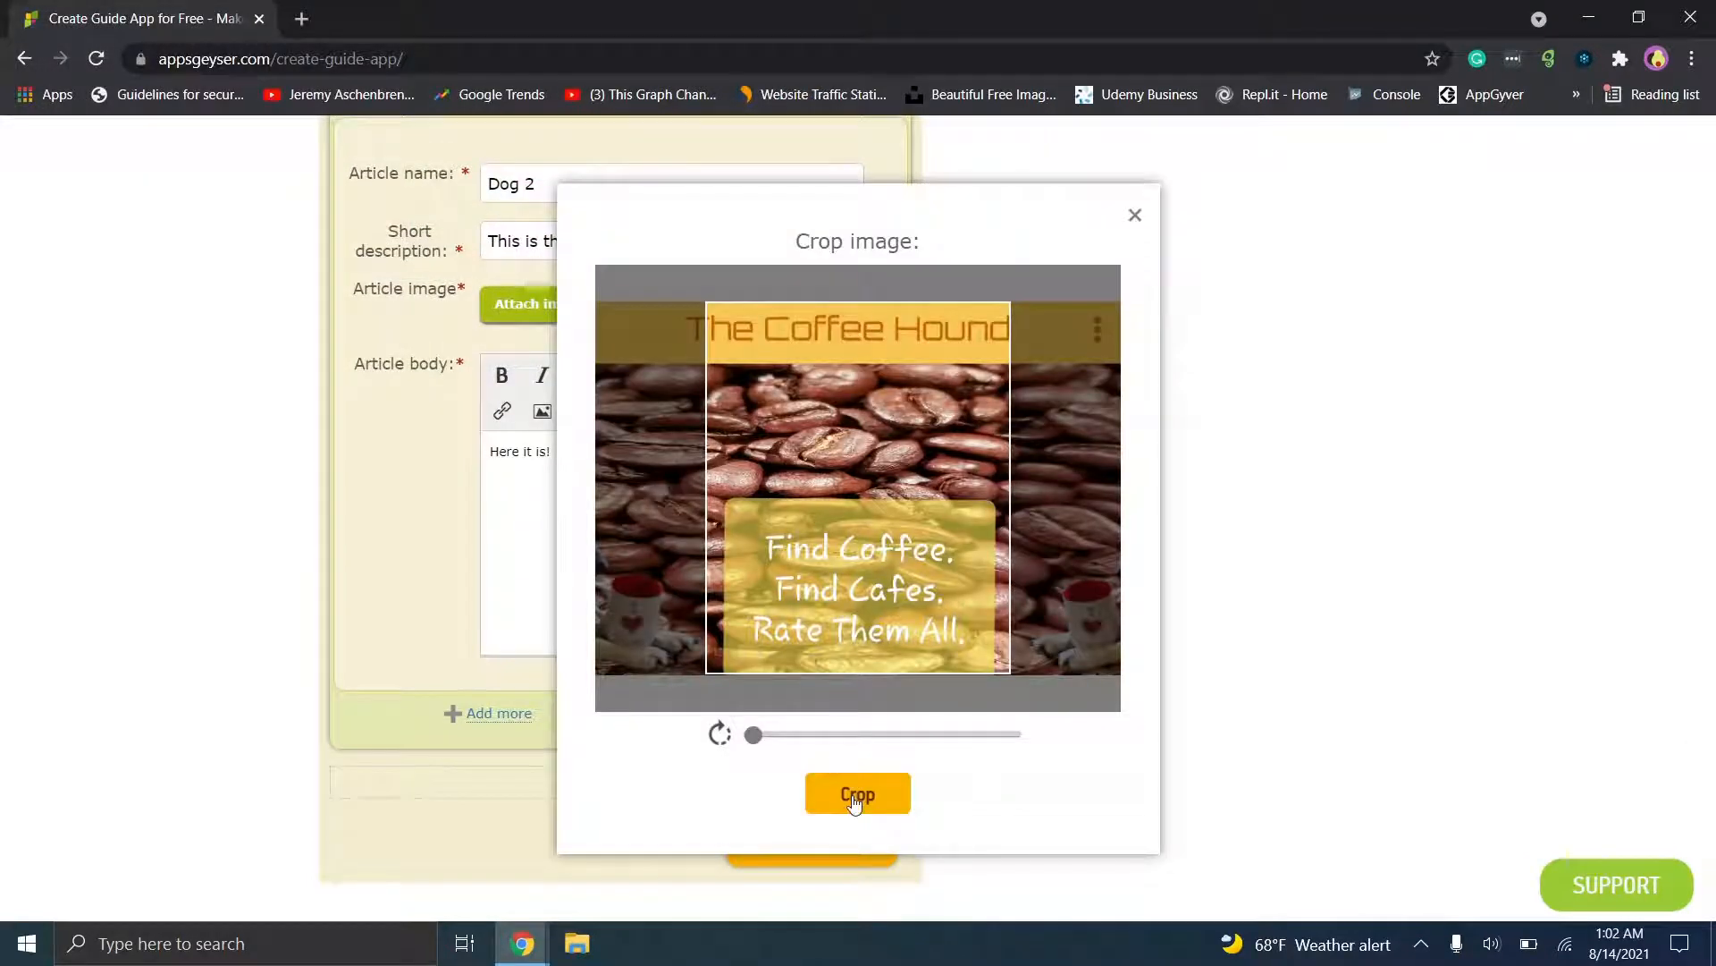
{"action": "left_click", "coordinate": [856, 794]}
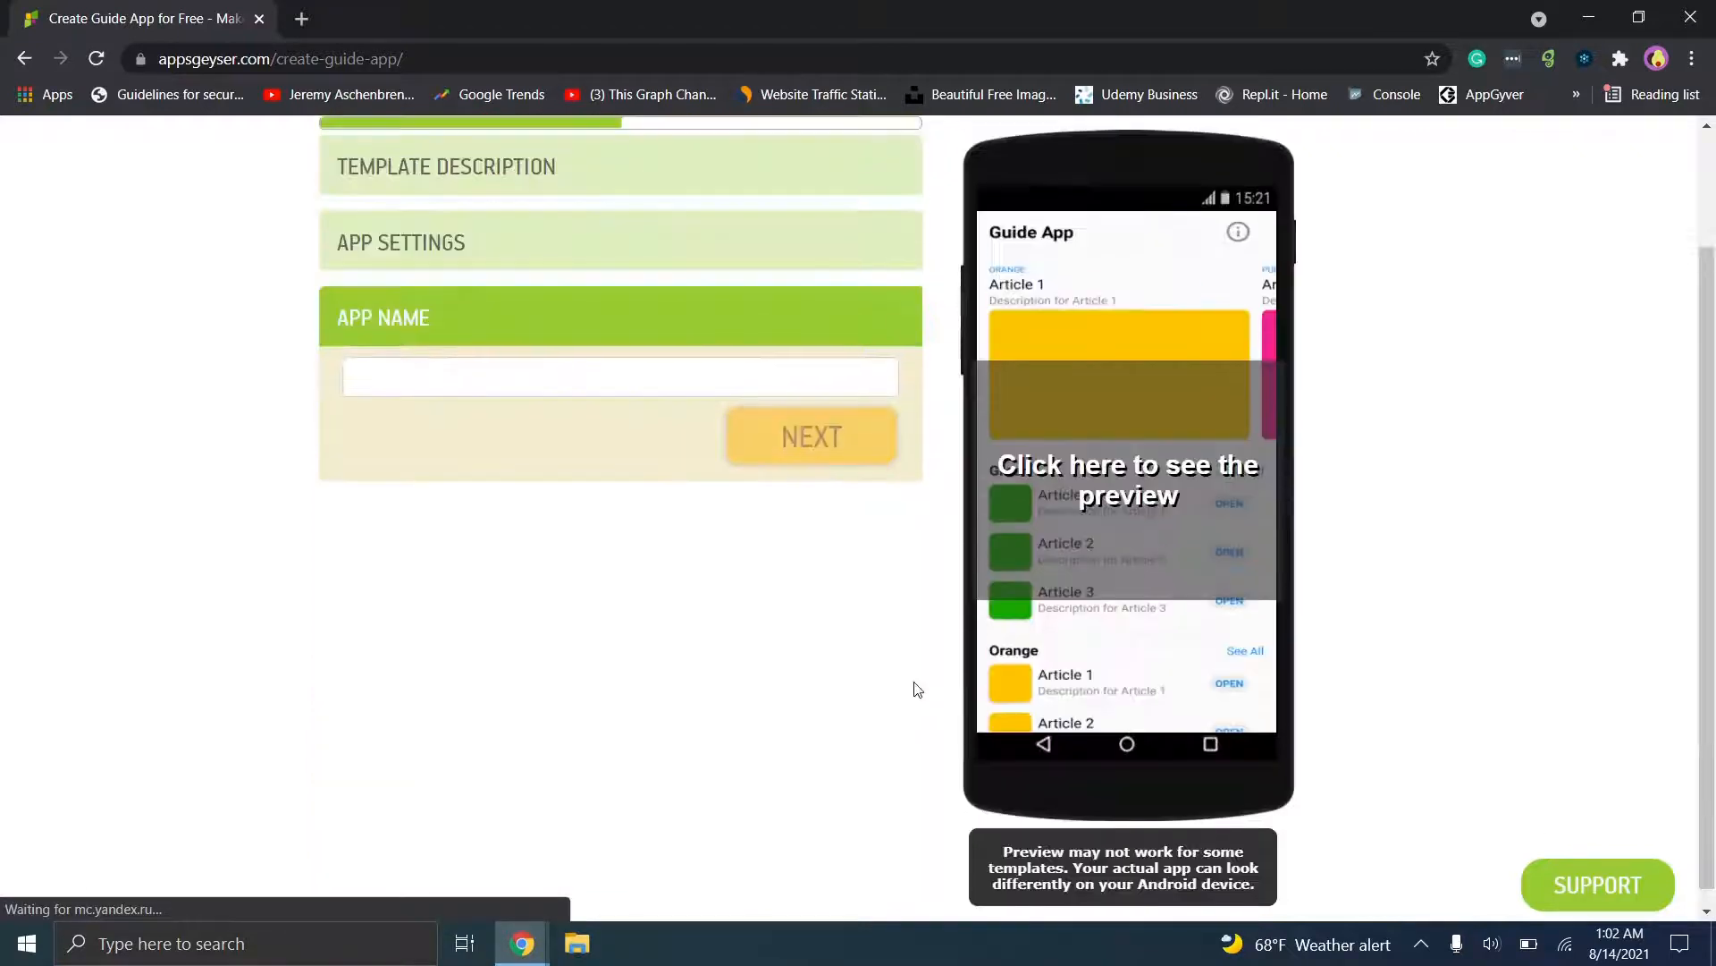
{"action": "mouse_move", "coordinate": [1017, 493]}
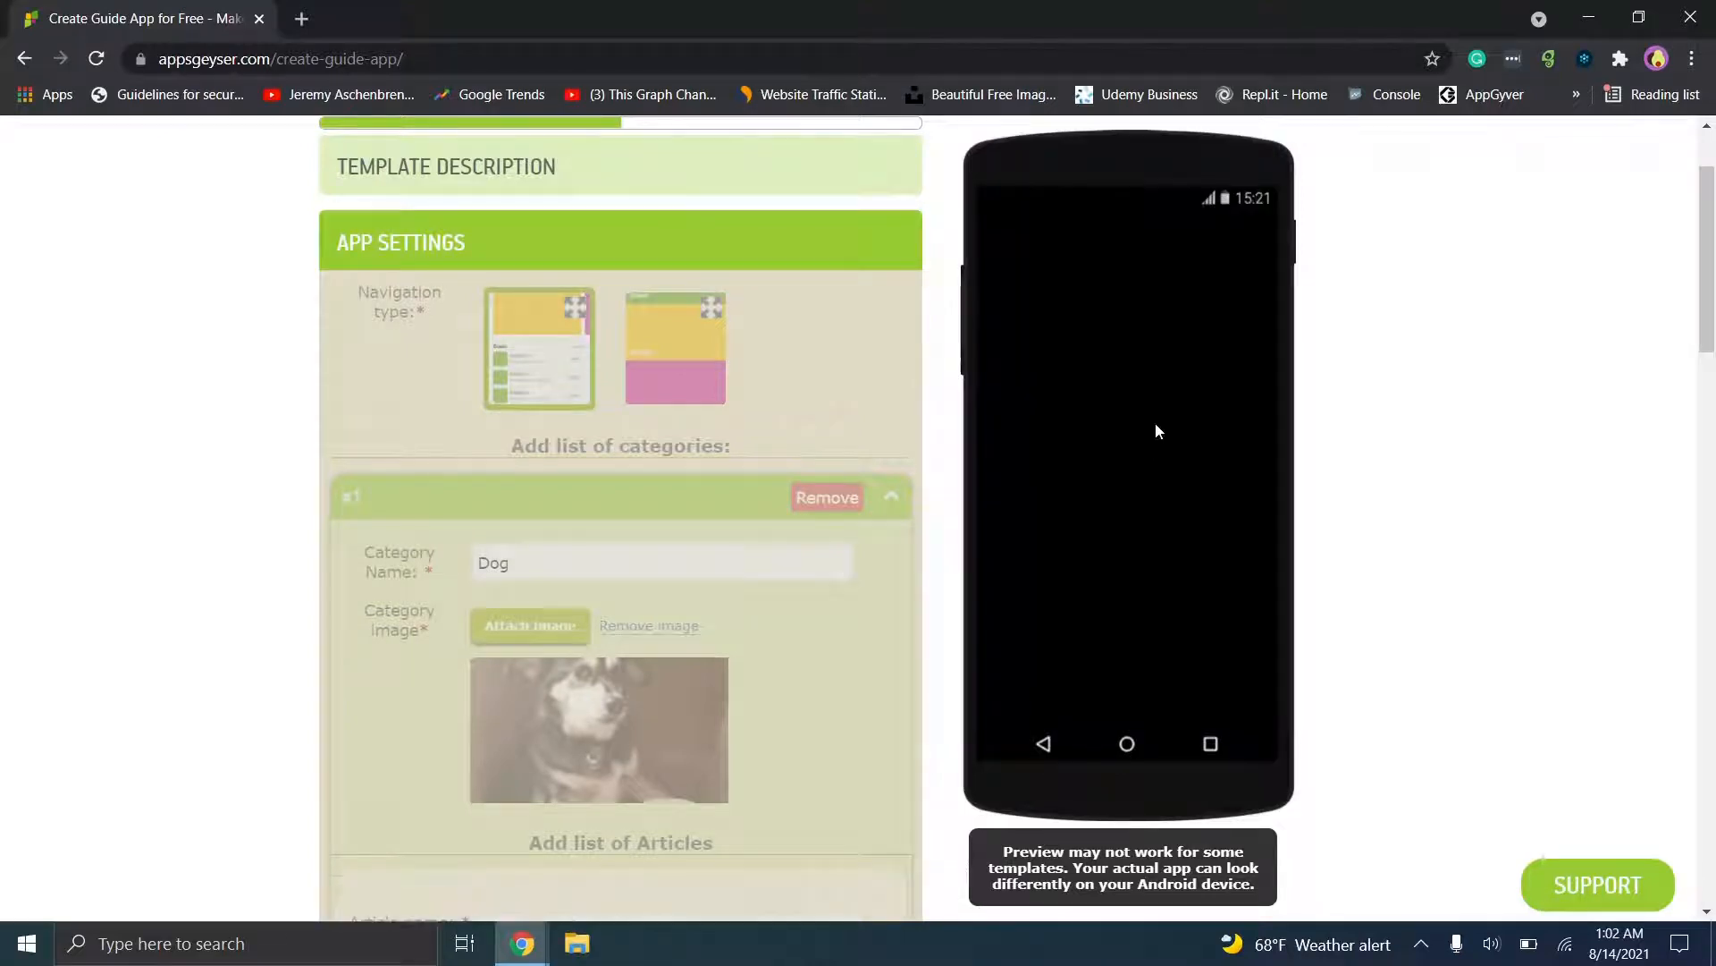
Add a third, blank category after Dog and Dog 2 with '+ New', then return to the form top.
{"action": "scroll", "scroll_direction": "down", "scroll_amount": 3}
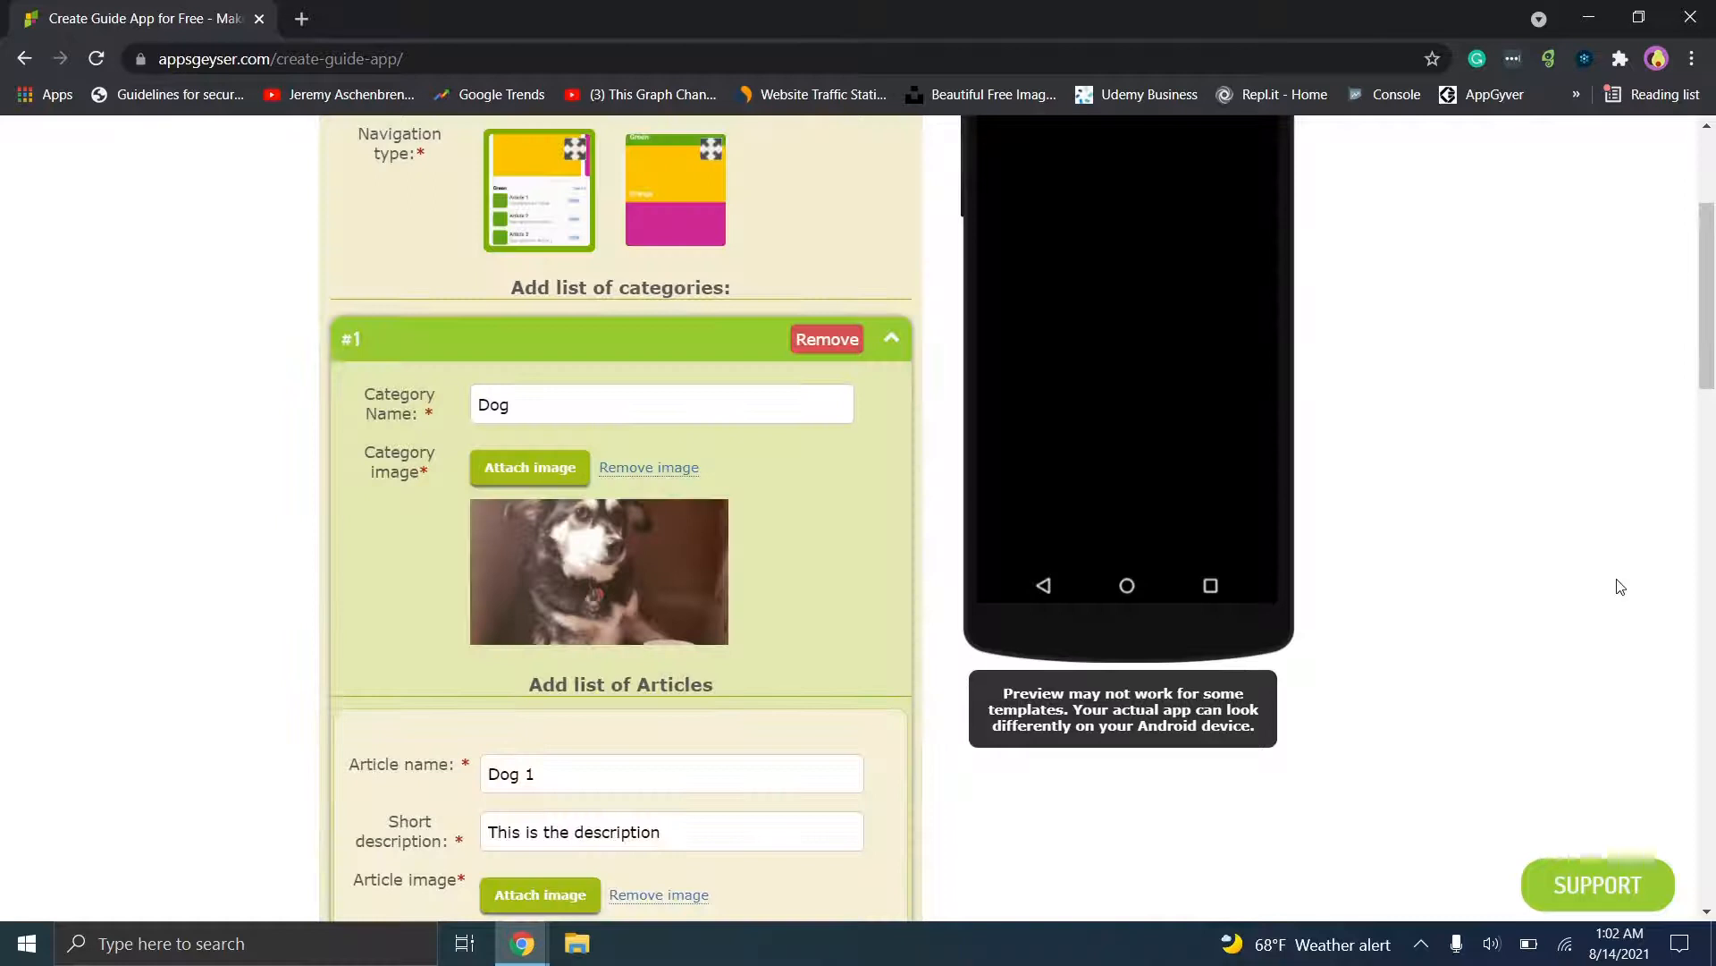
{"action": "scroll", "scroll_direction": "up", "scroll_amount": 3}
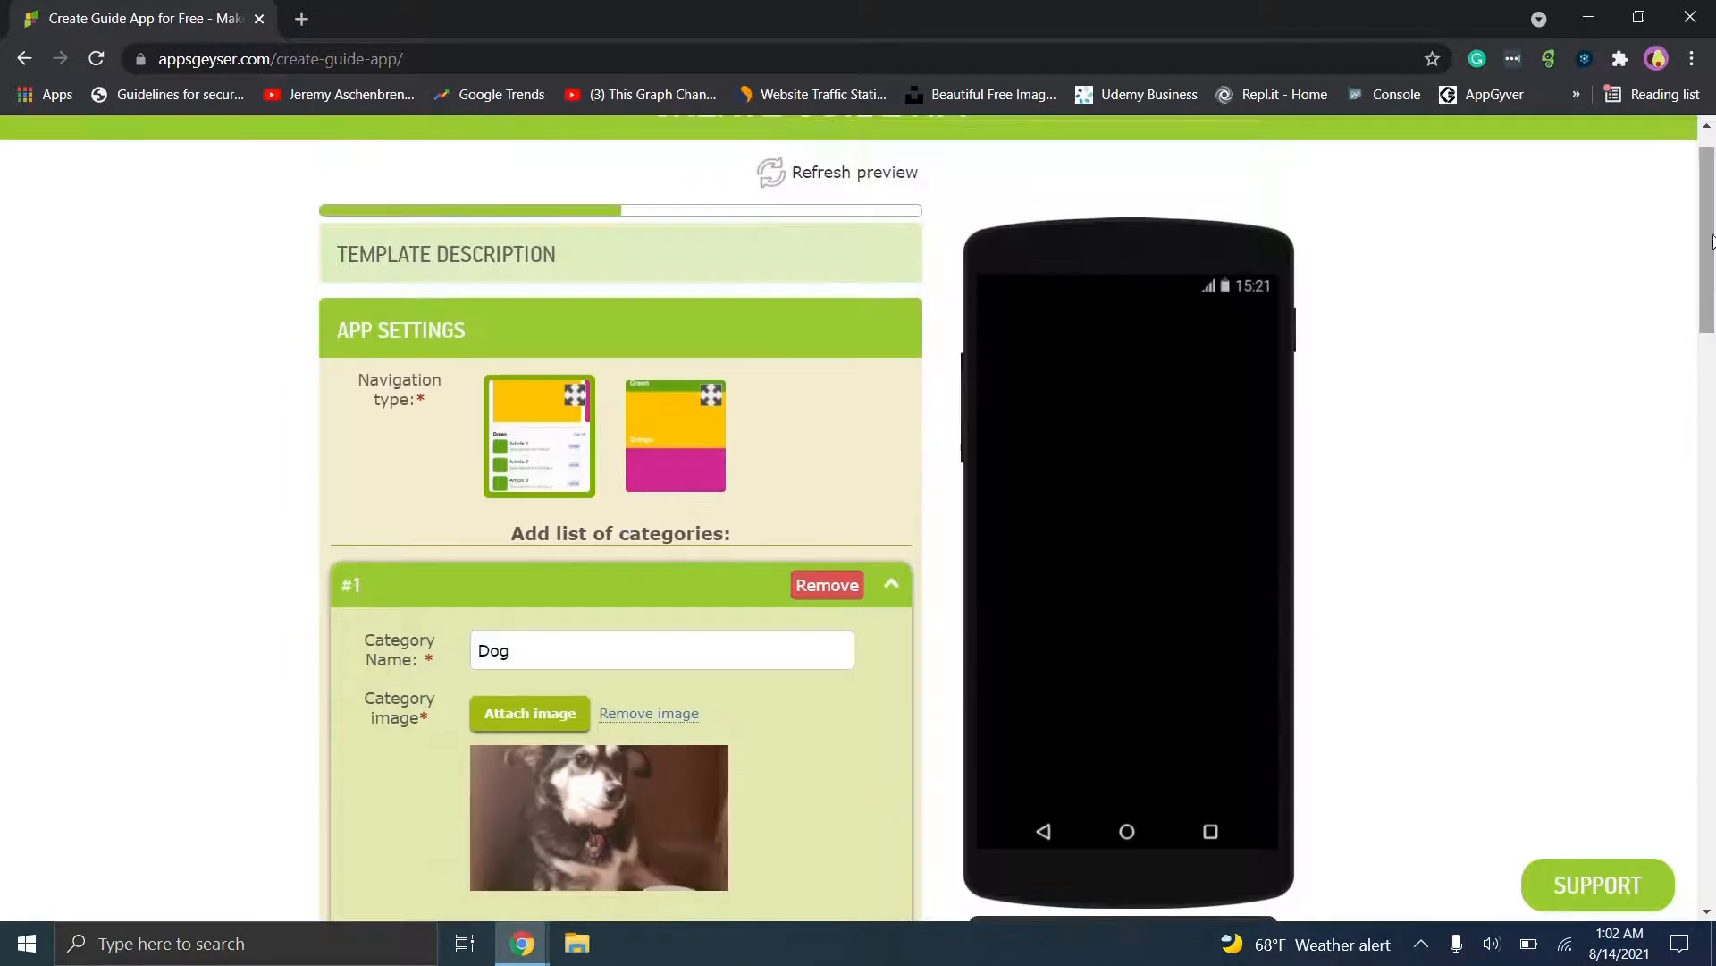
{"action": "scroll", "scroll_direction": "down", "scroll_amount": 3}
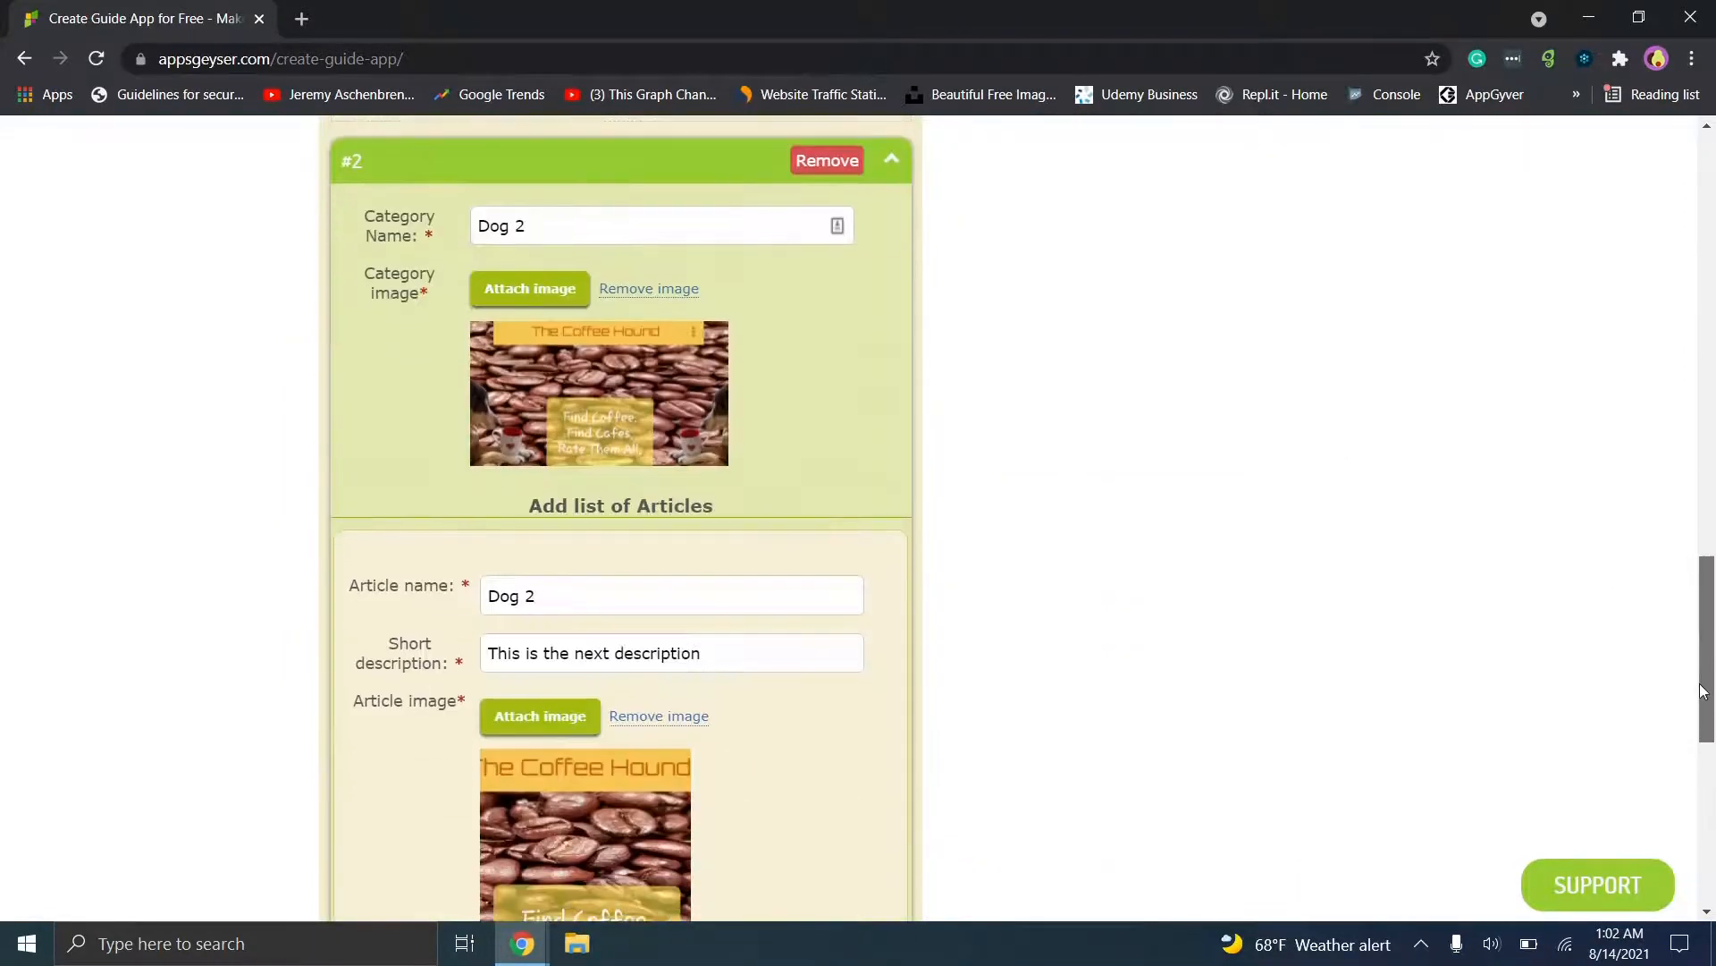
{"action": "scroll", "scroll_direction": "down", "scroll_amount": 3}
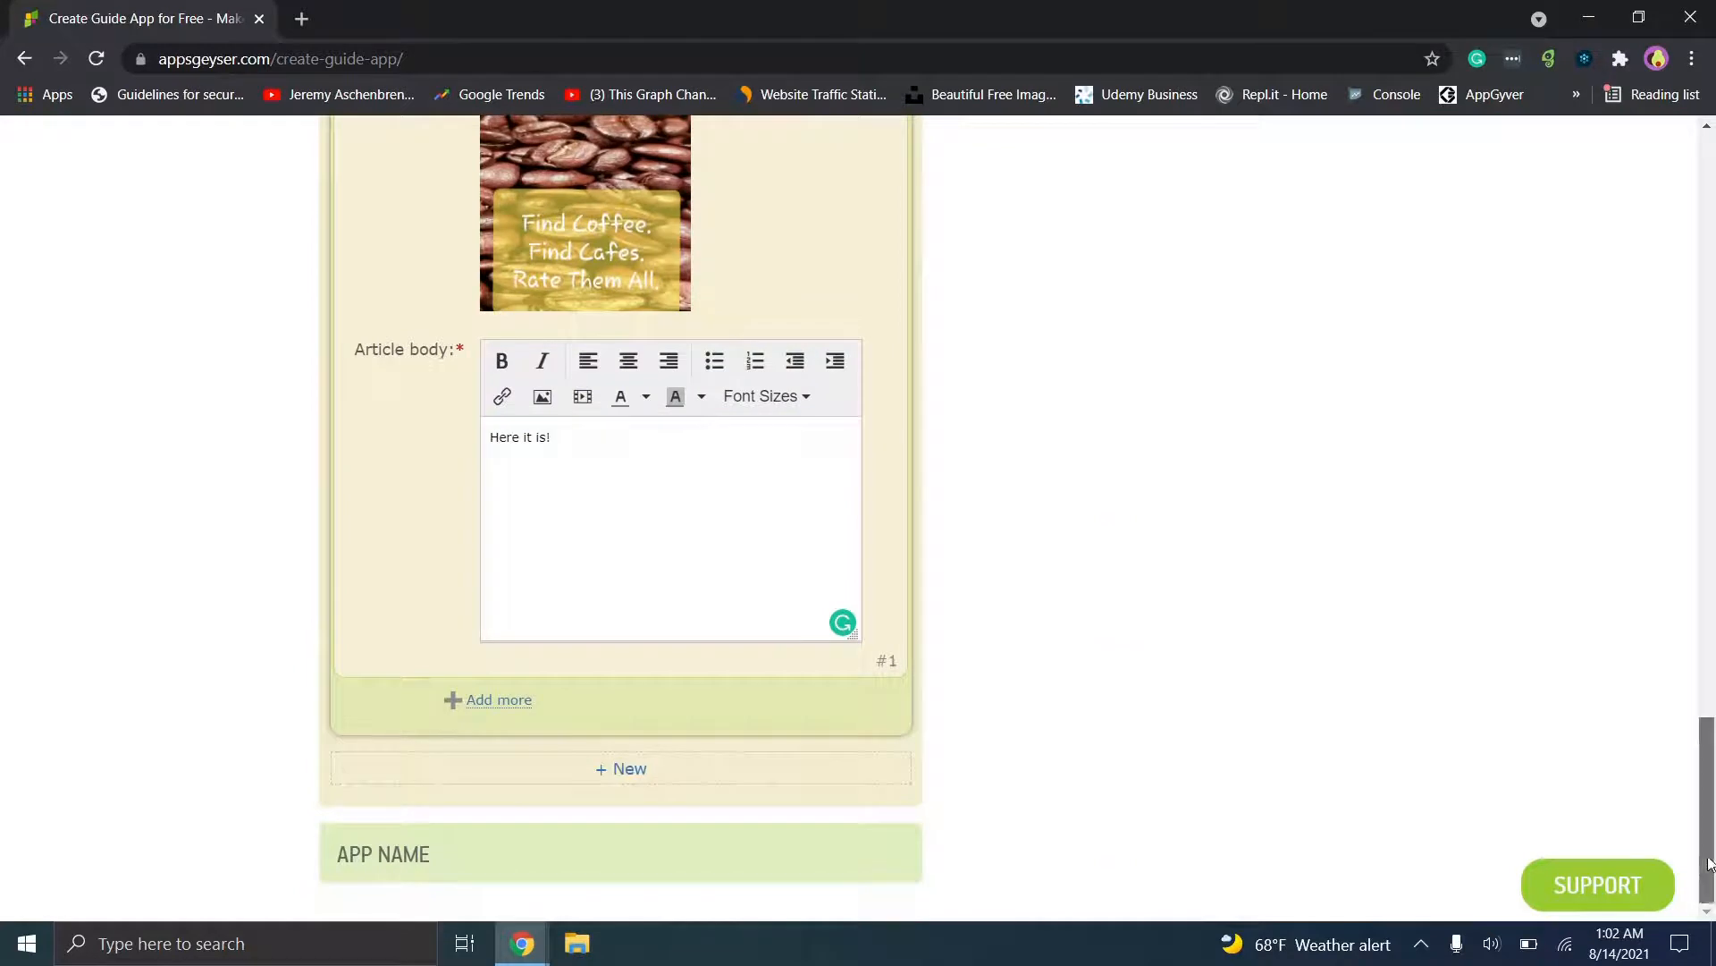
{"action": "scroll", "scroll_direction": "up", "scroll_amount": 3}
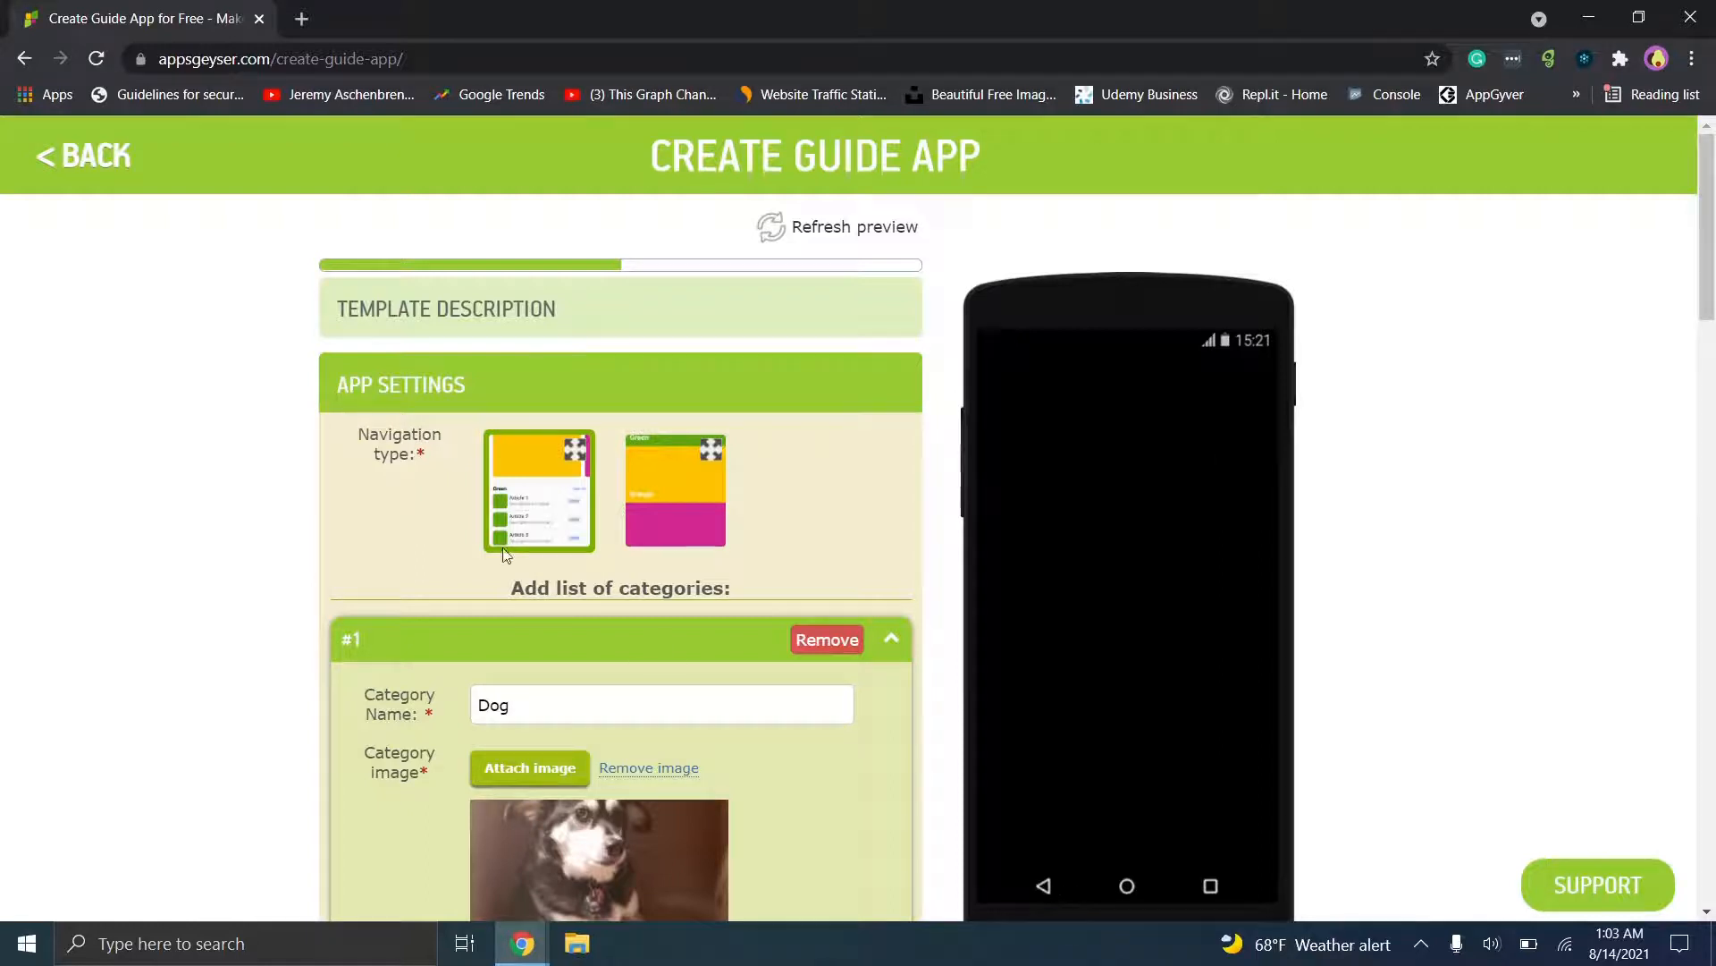
{"action": "mouse_move", "coordinate": [490, 266]}
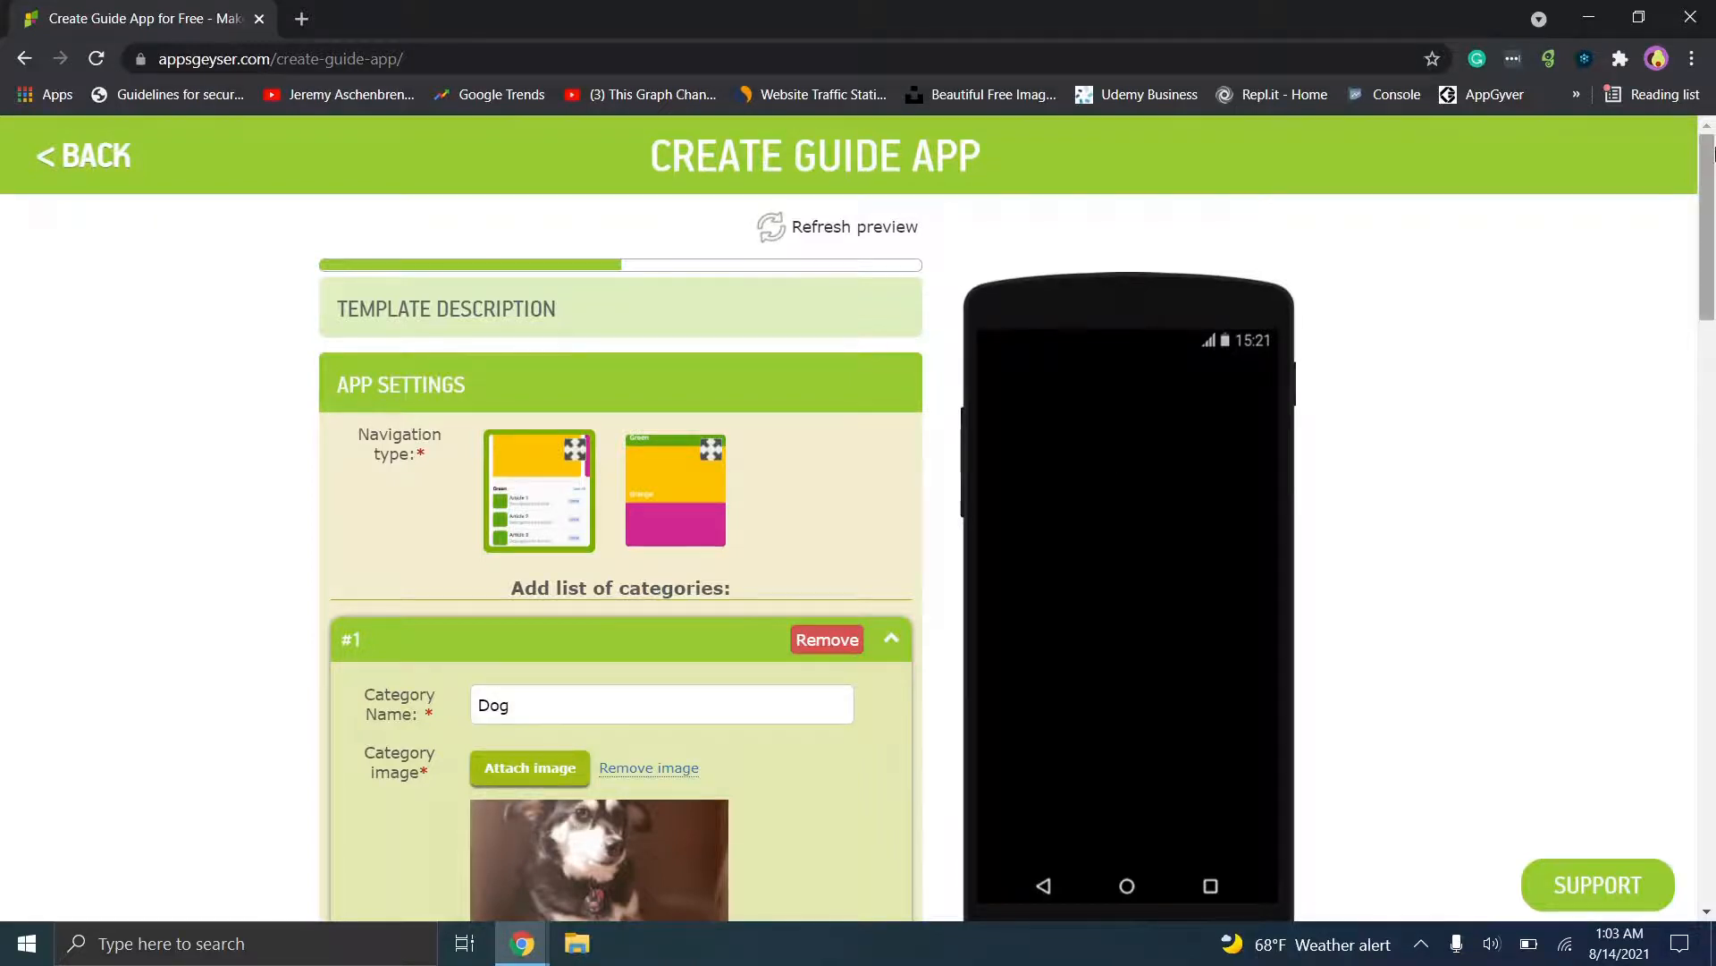
{"action": "scroll", "scroll_direction": "down", "scroll_amount": 3}
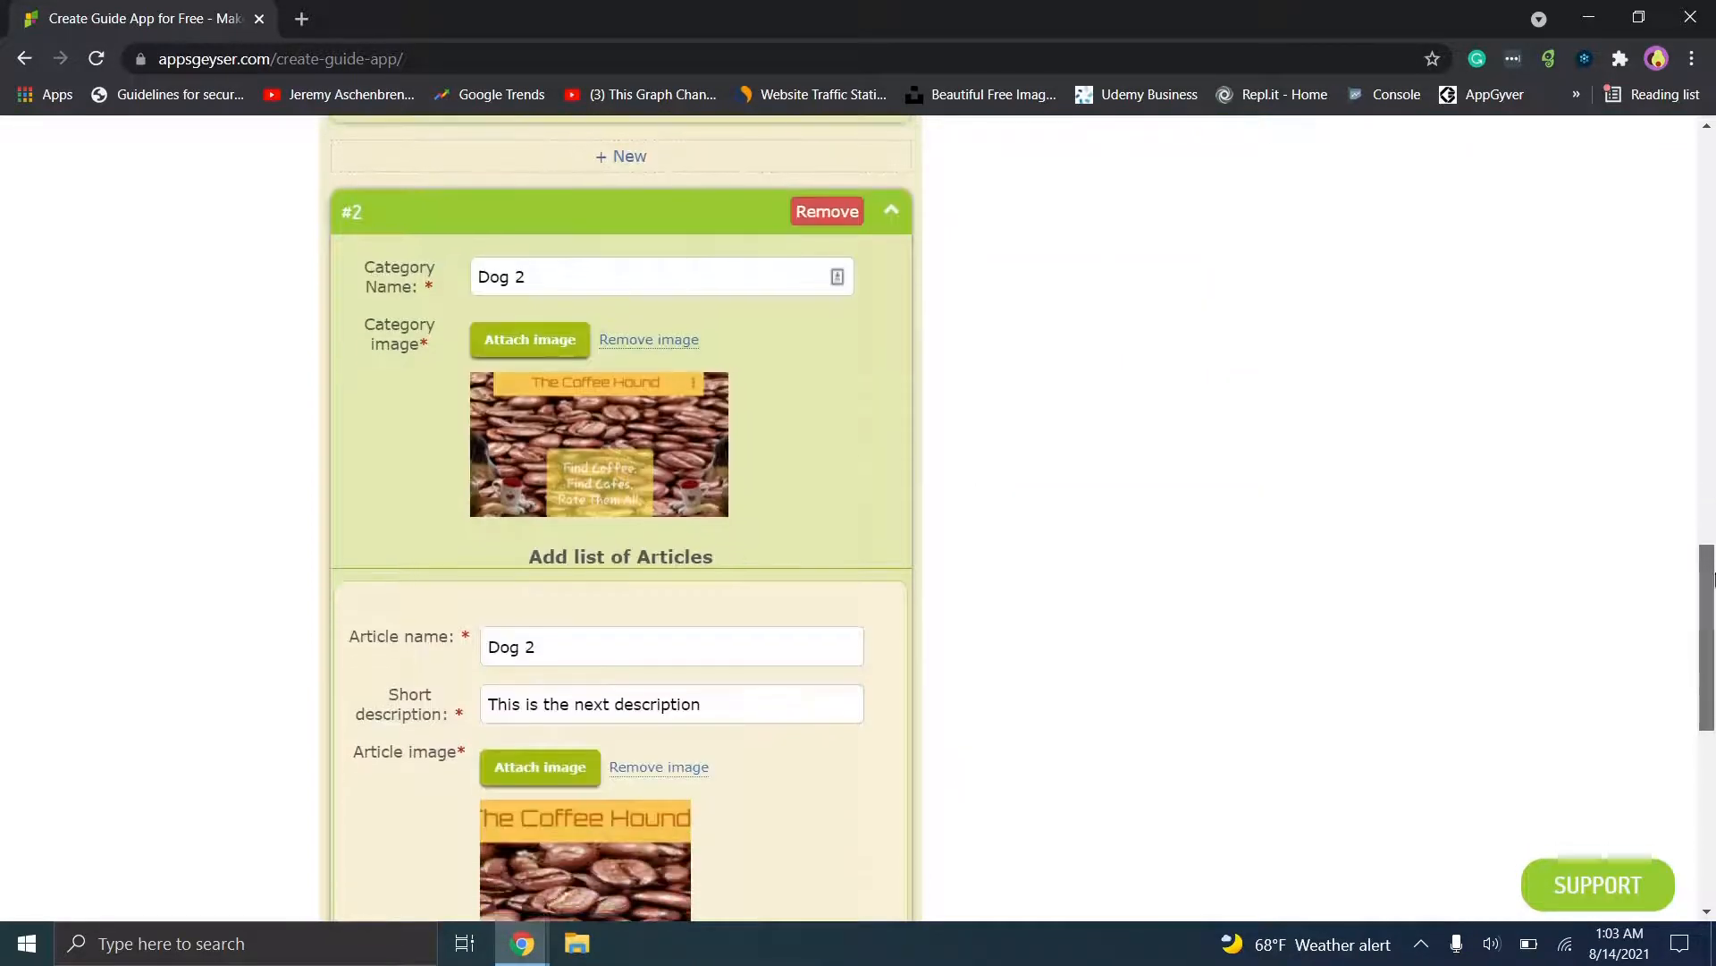
{"action": "scroll", "scroll_direction": "down", "scroll_amount": 3}
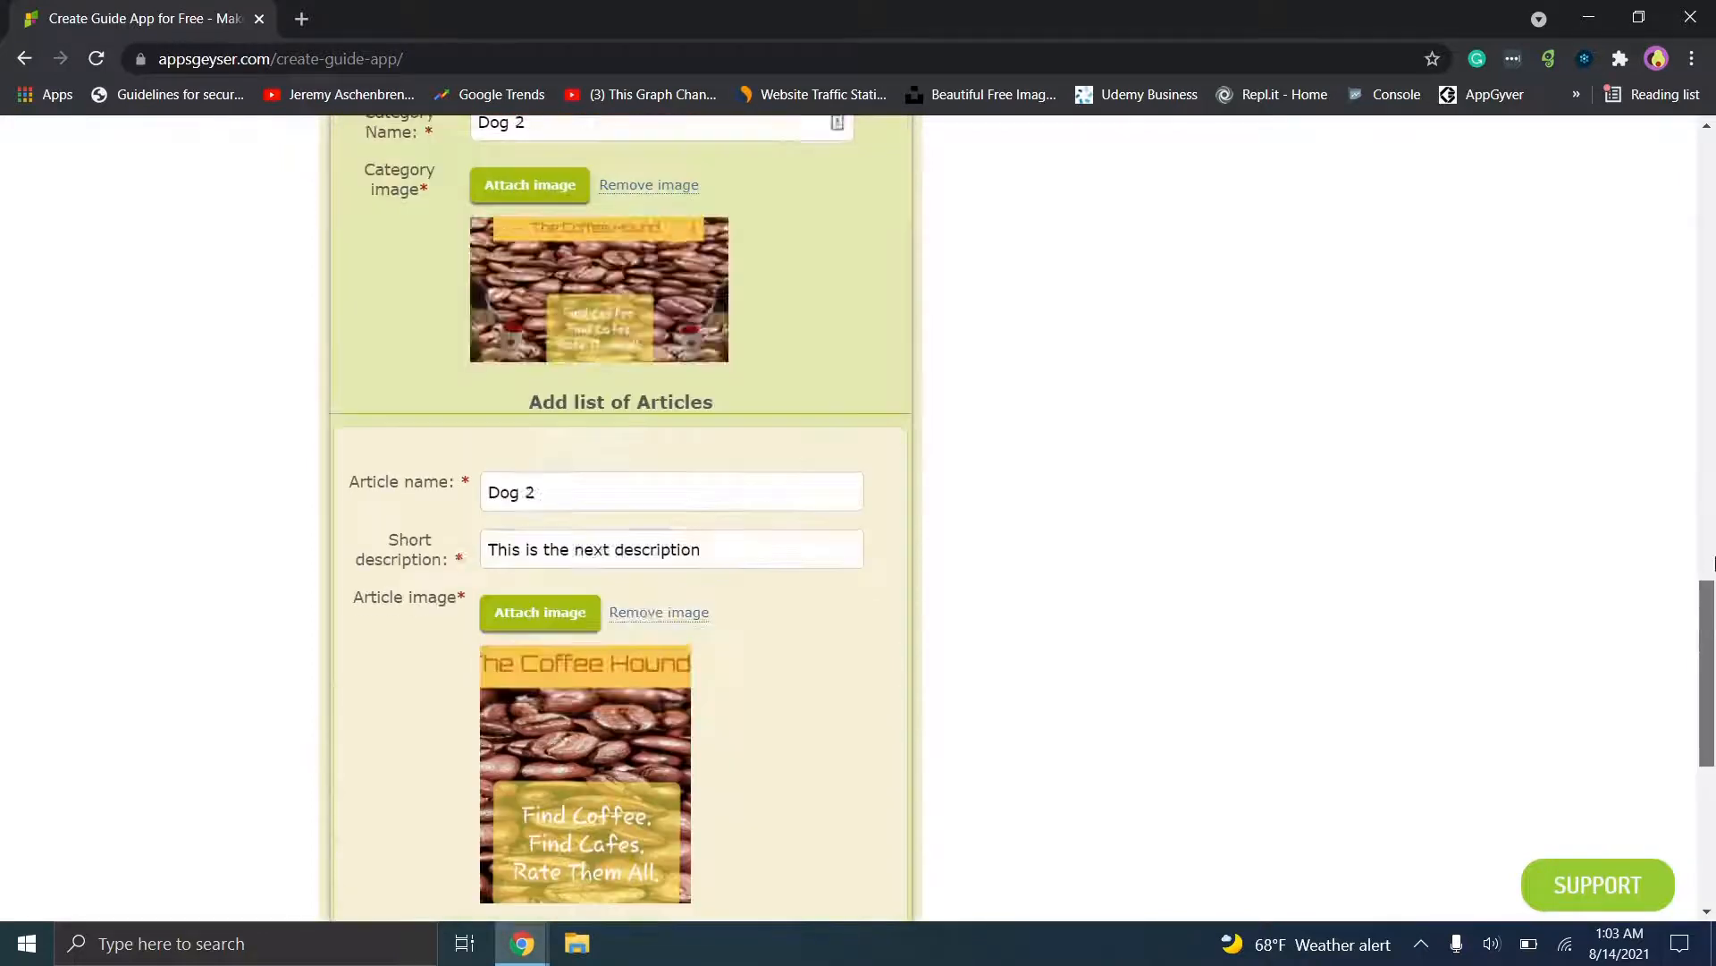
{"action": "scroll", "scroll_direction": "up", "scroll_amount": 3}
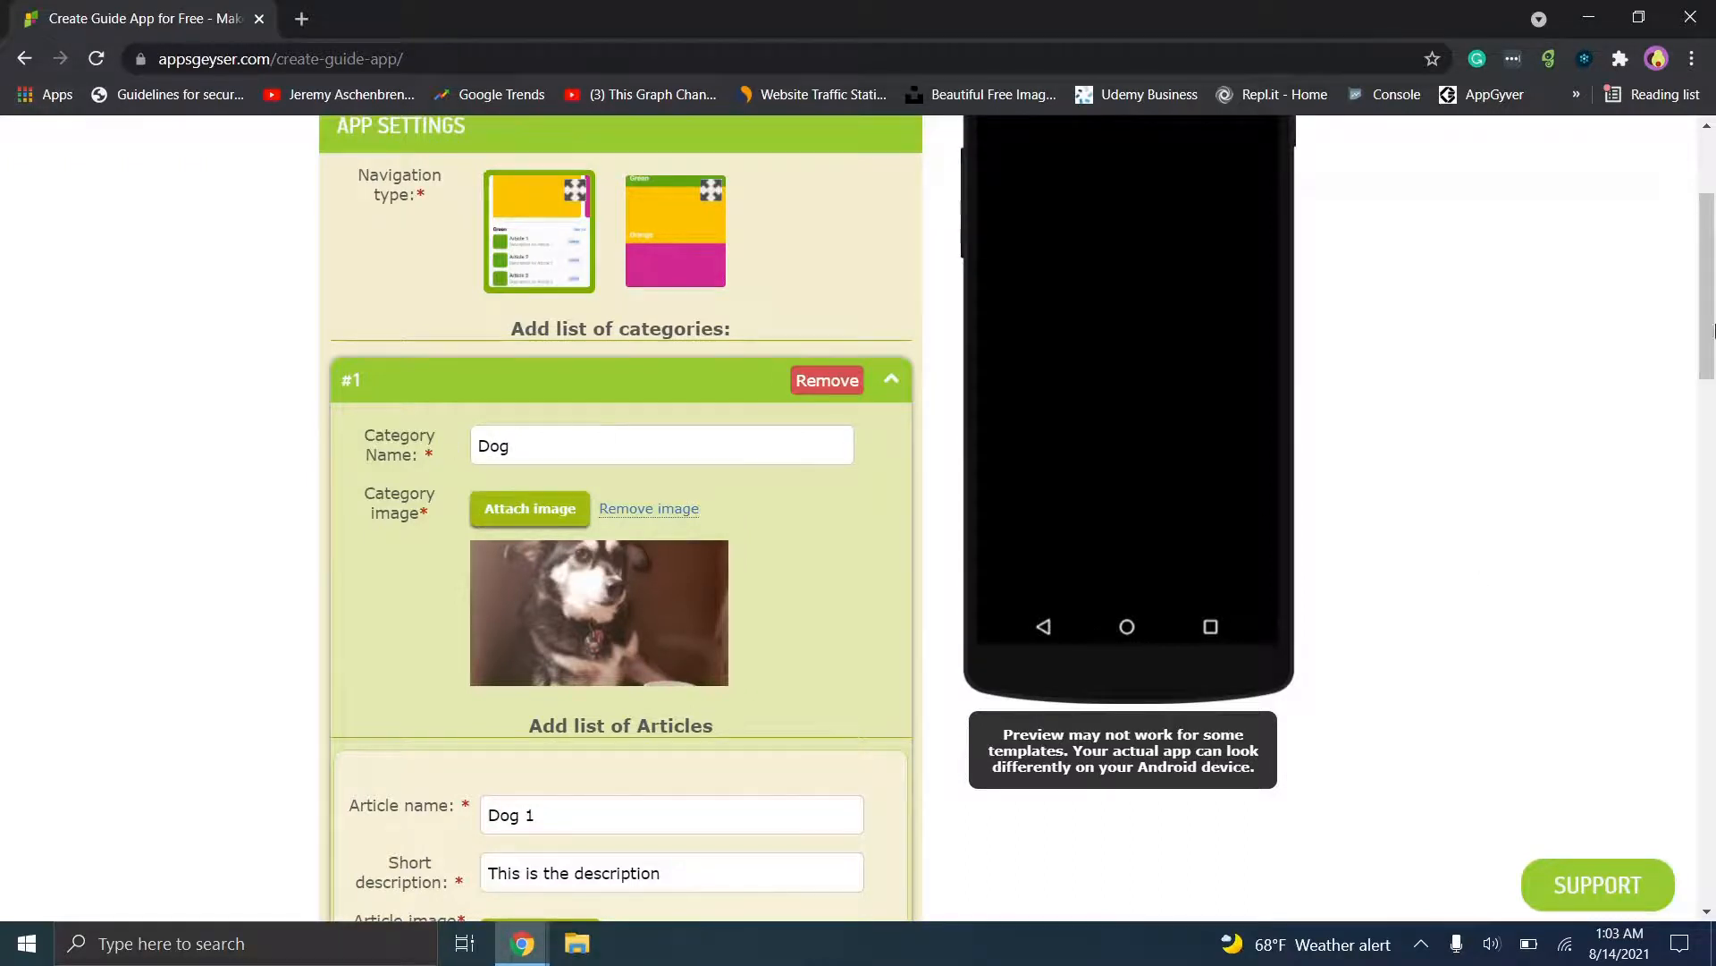
{"action": "scroll", "scroll_direction": "down", "scroll_amount": 3}
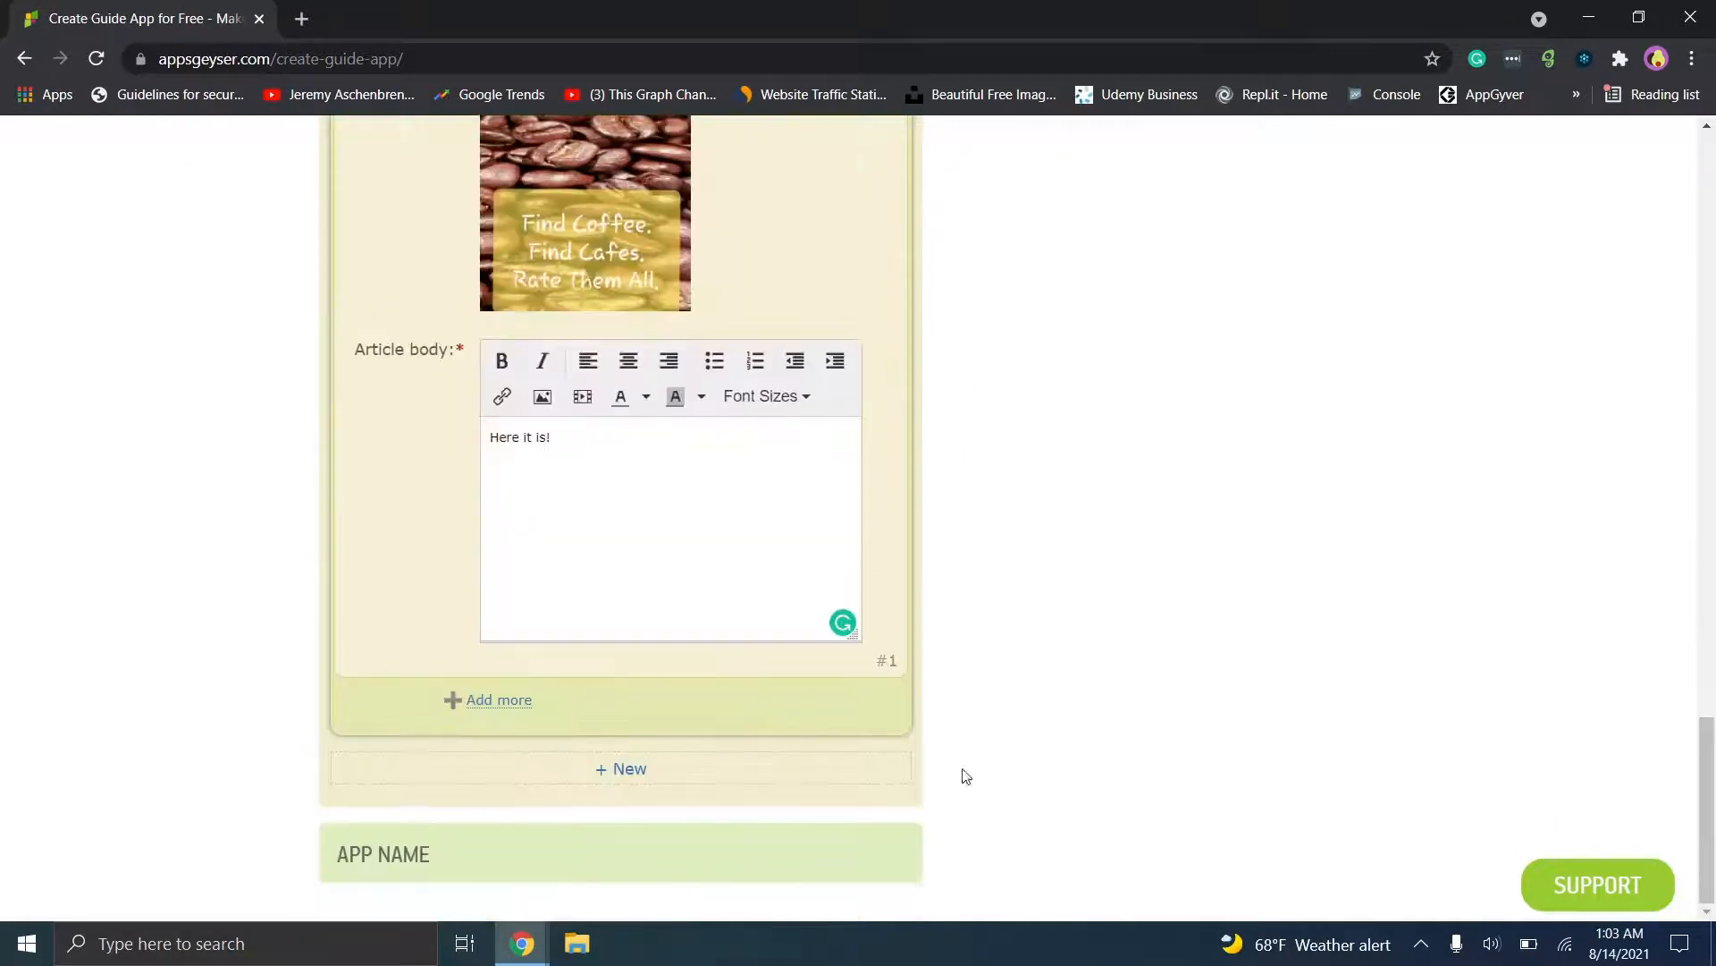
{"action": "left_click", "coordinate": [621, 767]}
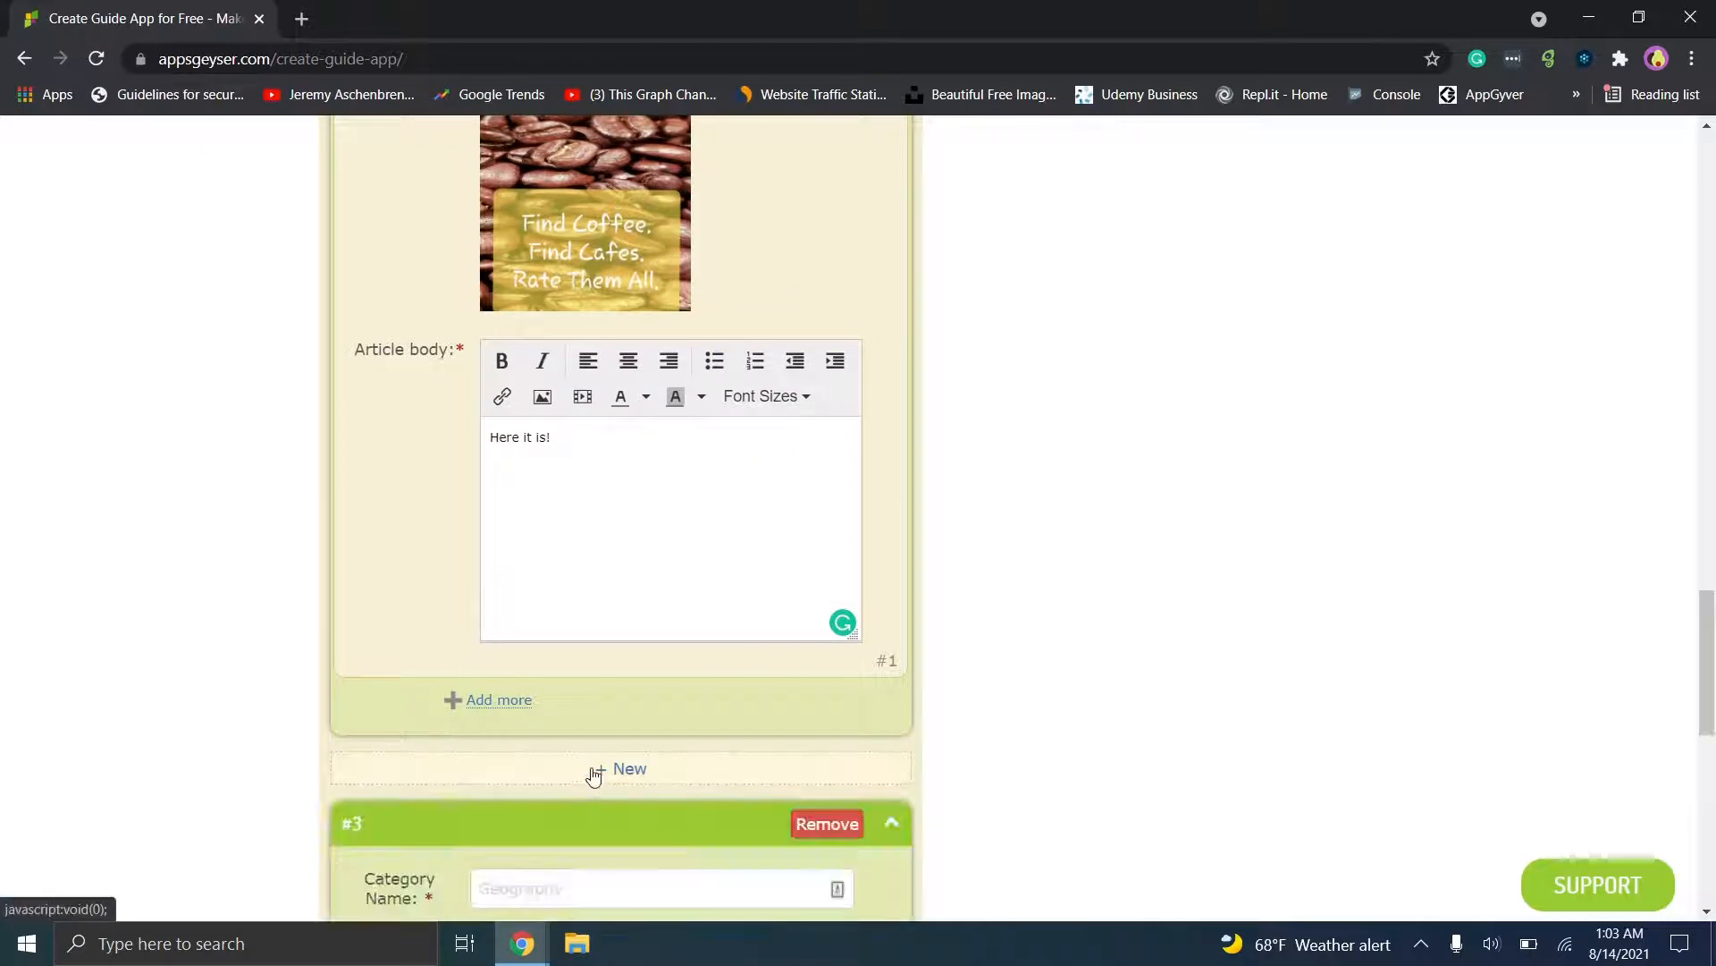
{"action": "scroll", "scroll_direction": "down", "scroll_amount": 3}
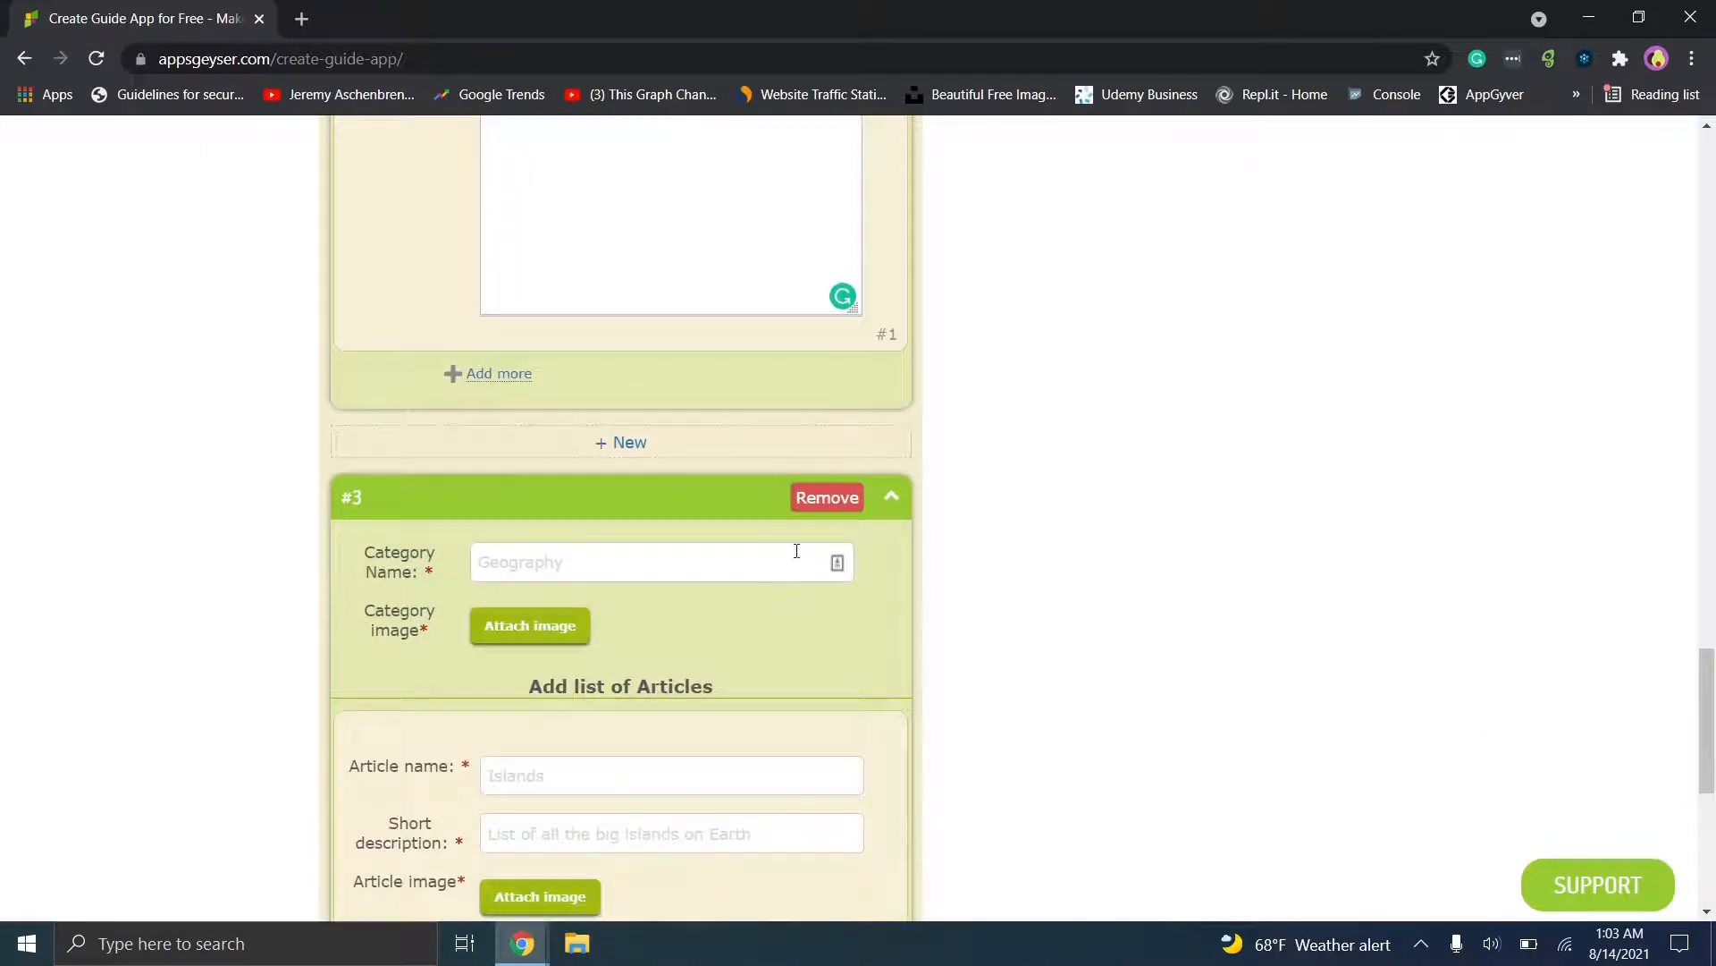
{"action": "scroll", "scroll_direction": "up", "scroll_amount": 3}
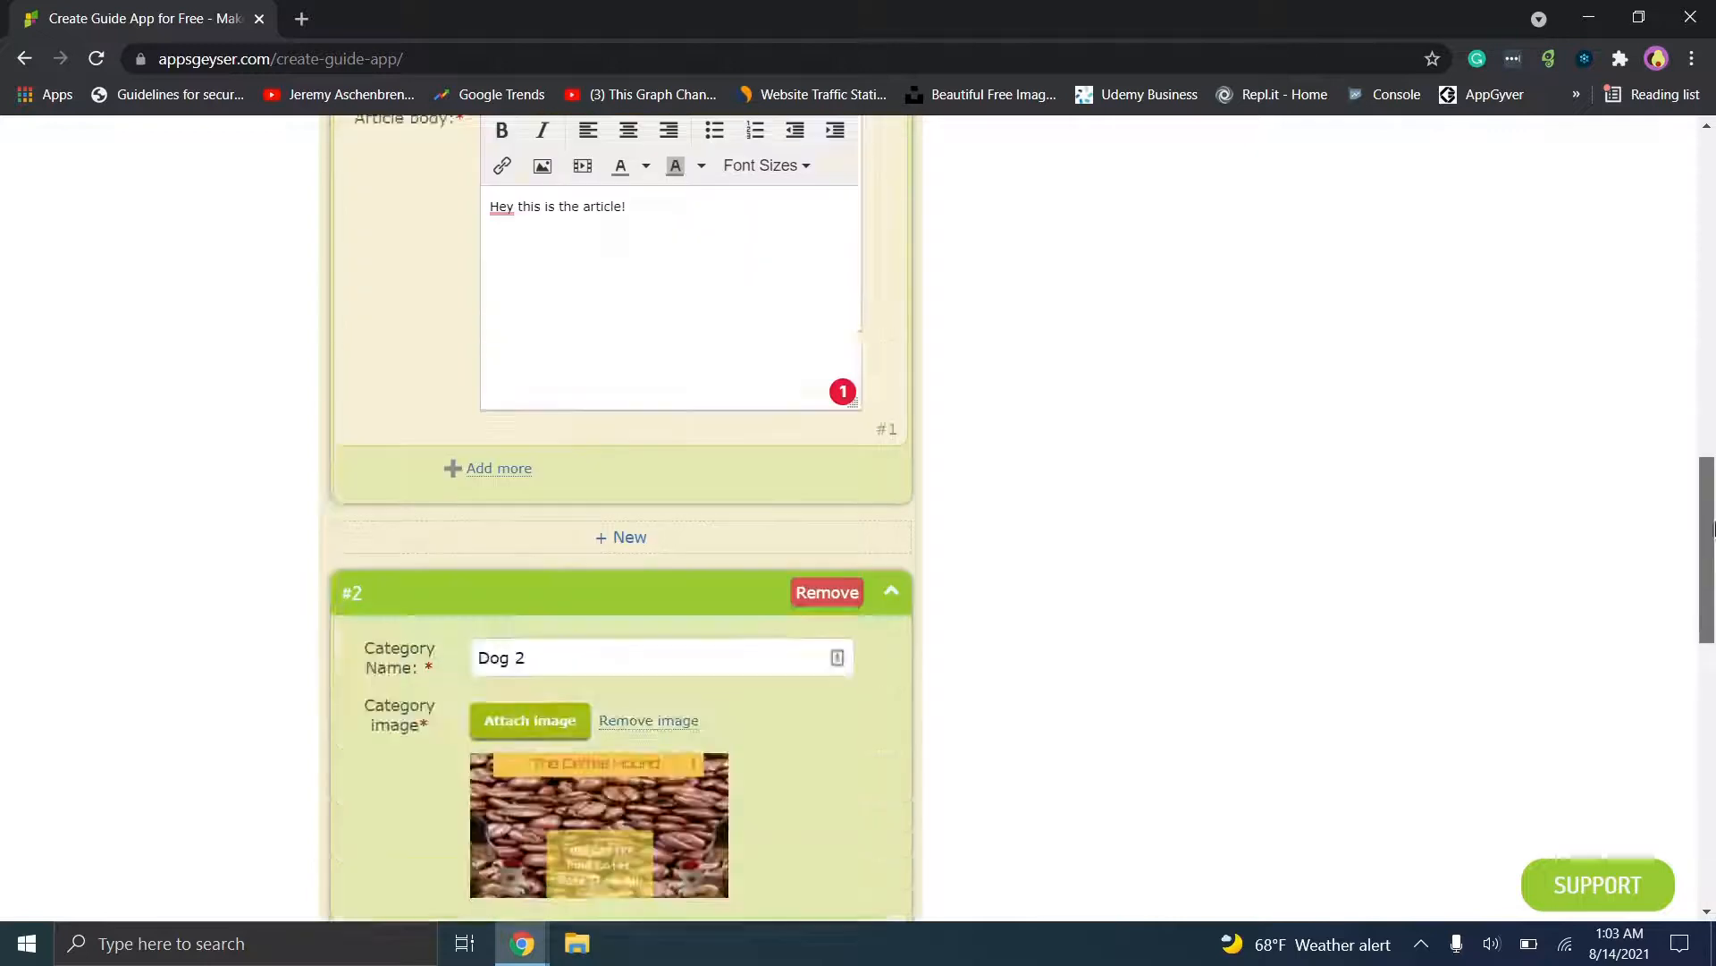
{"action": "scroll", "scroll_direction": "up", "scroll_amount": 3}
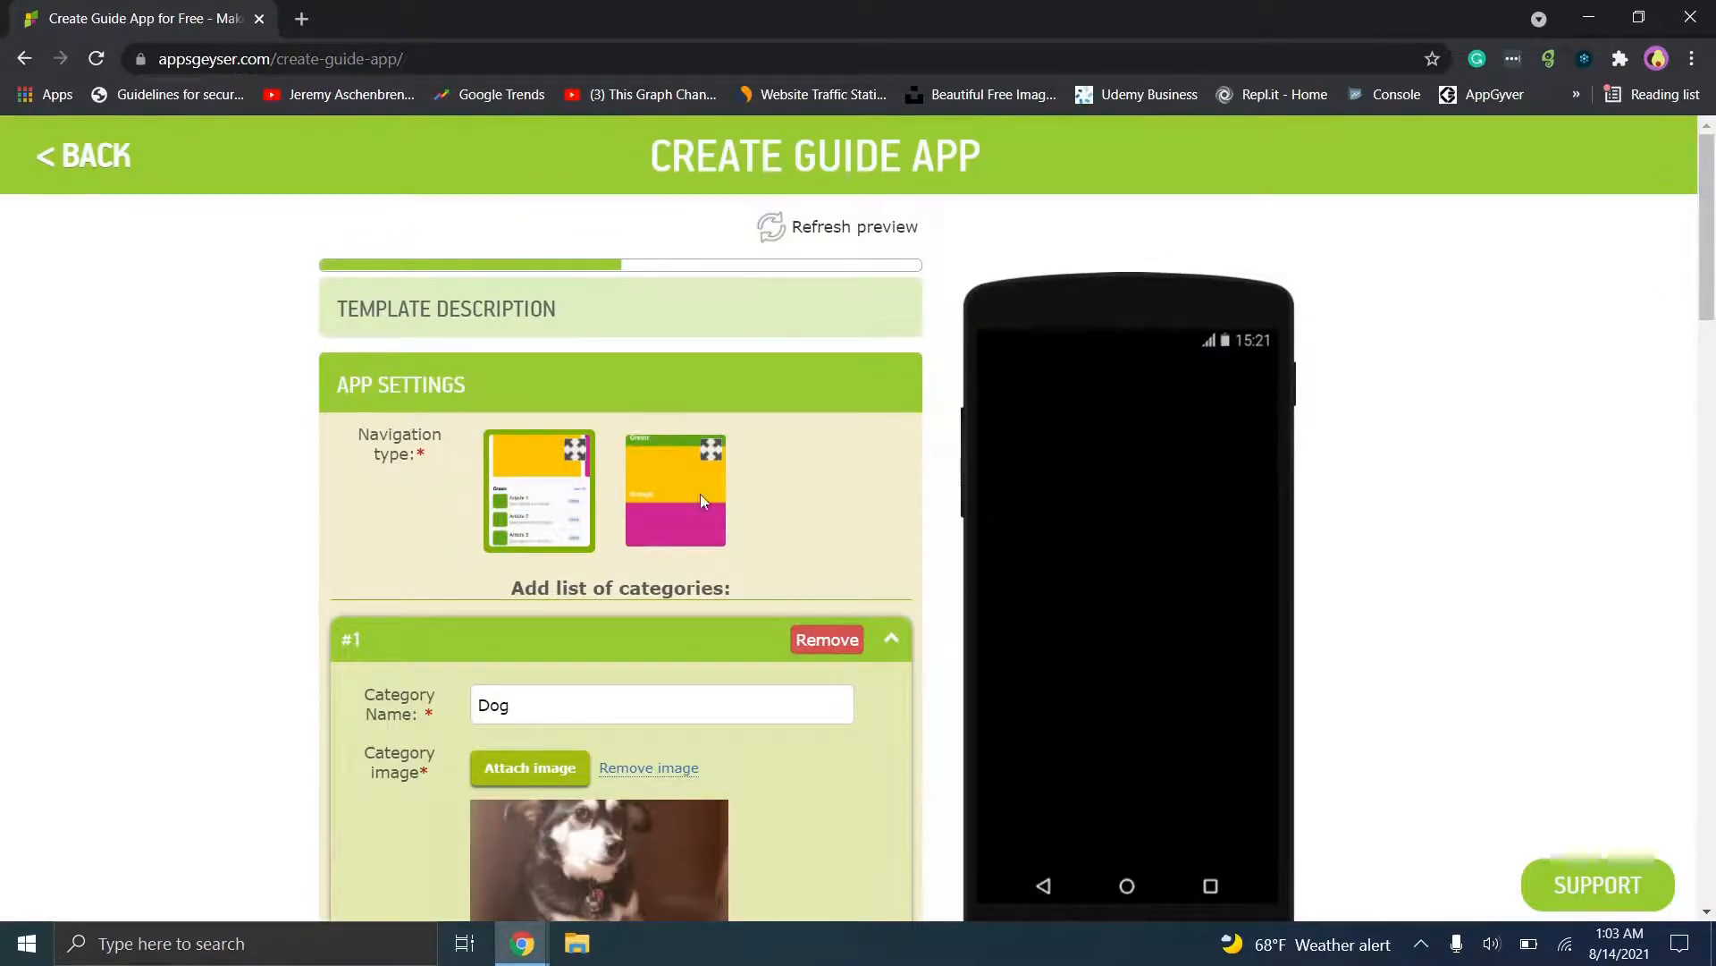
Reload the guide form, confirming the discard, so it starts fresh with one blank category.
{"action": "left_click", "coordinate": [94, 57]}
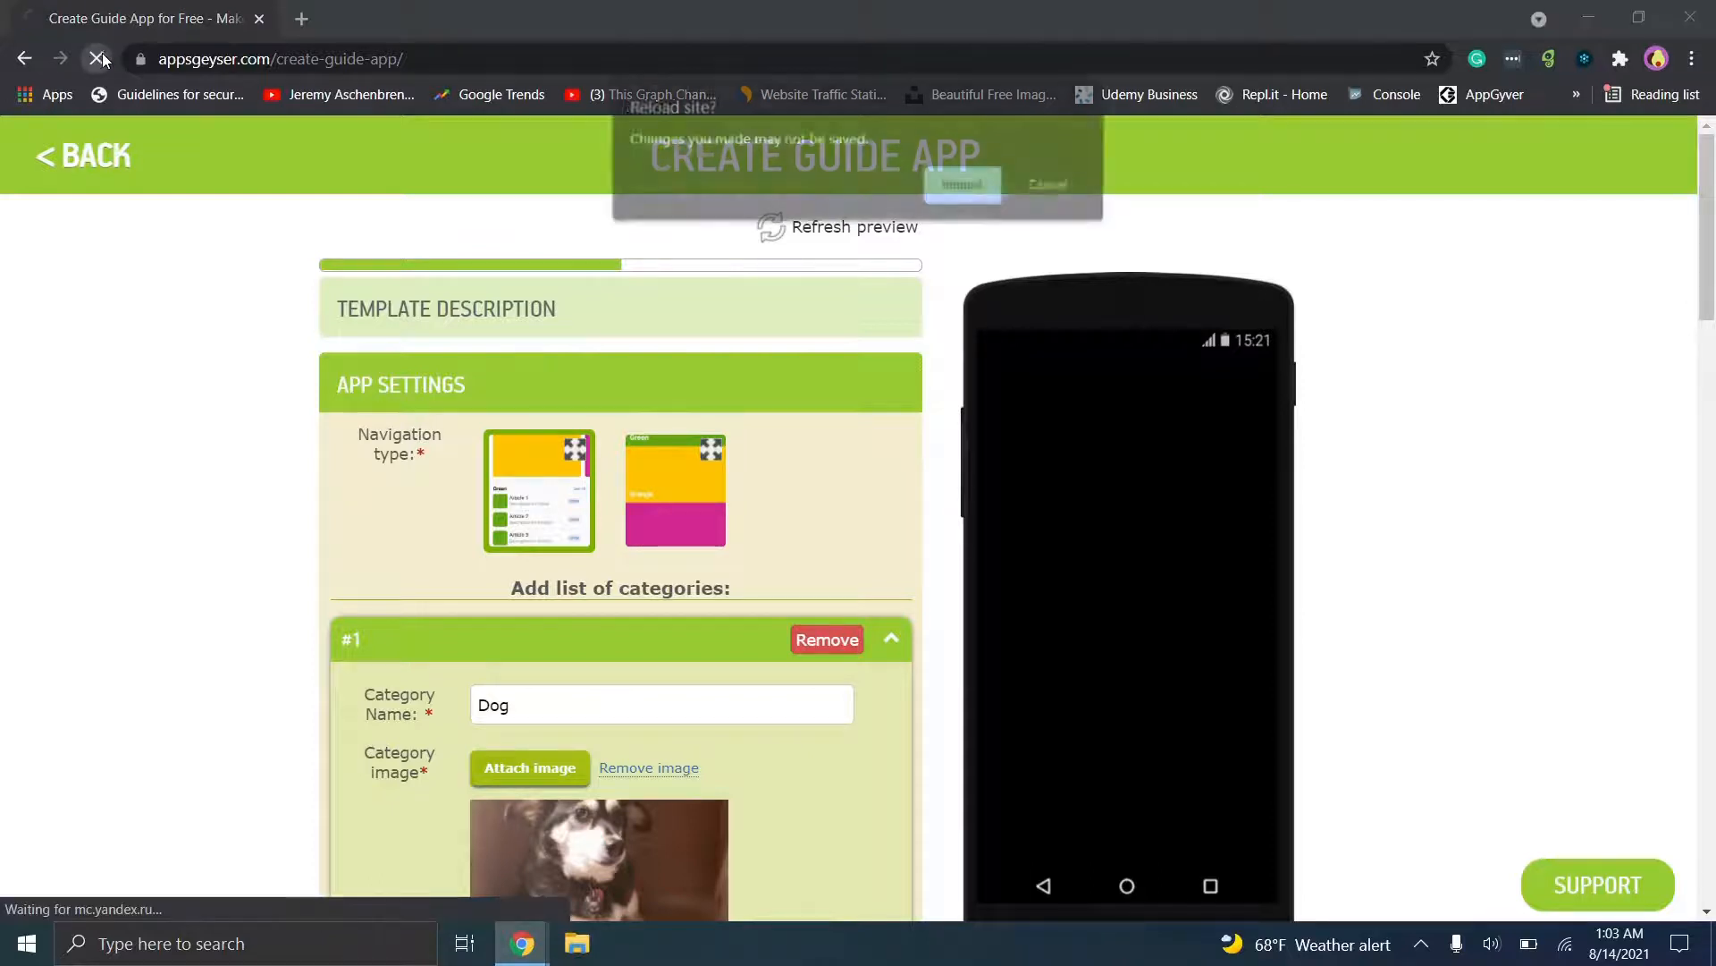
{"action": "left_click", "coordinate": [962, 182]}
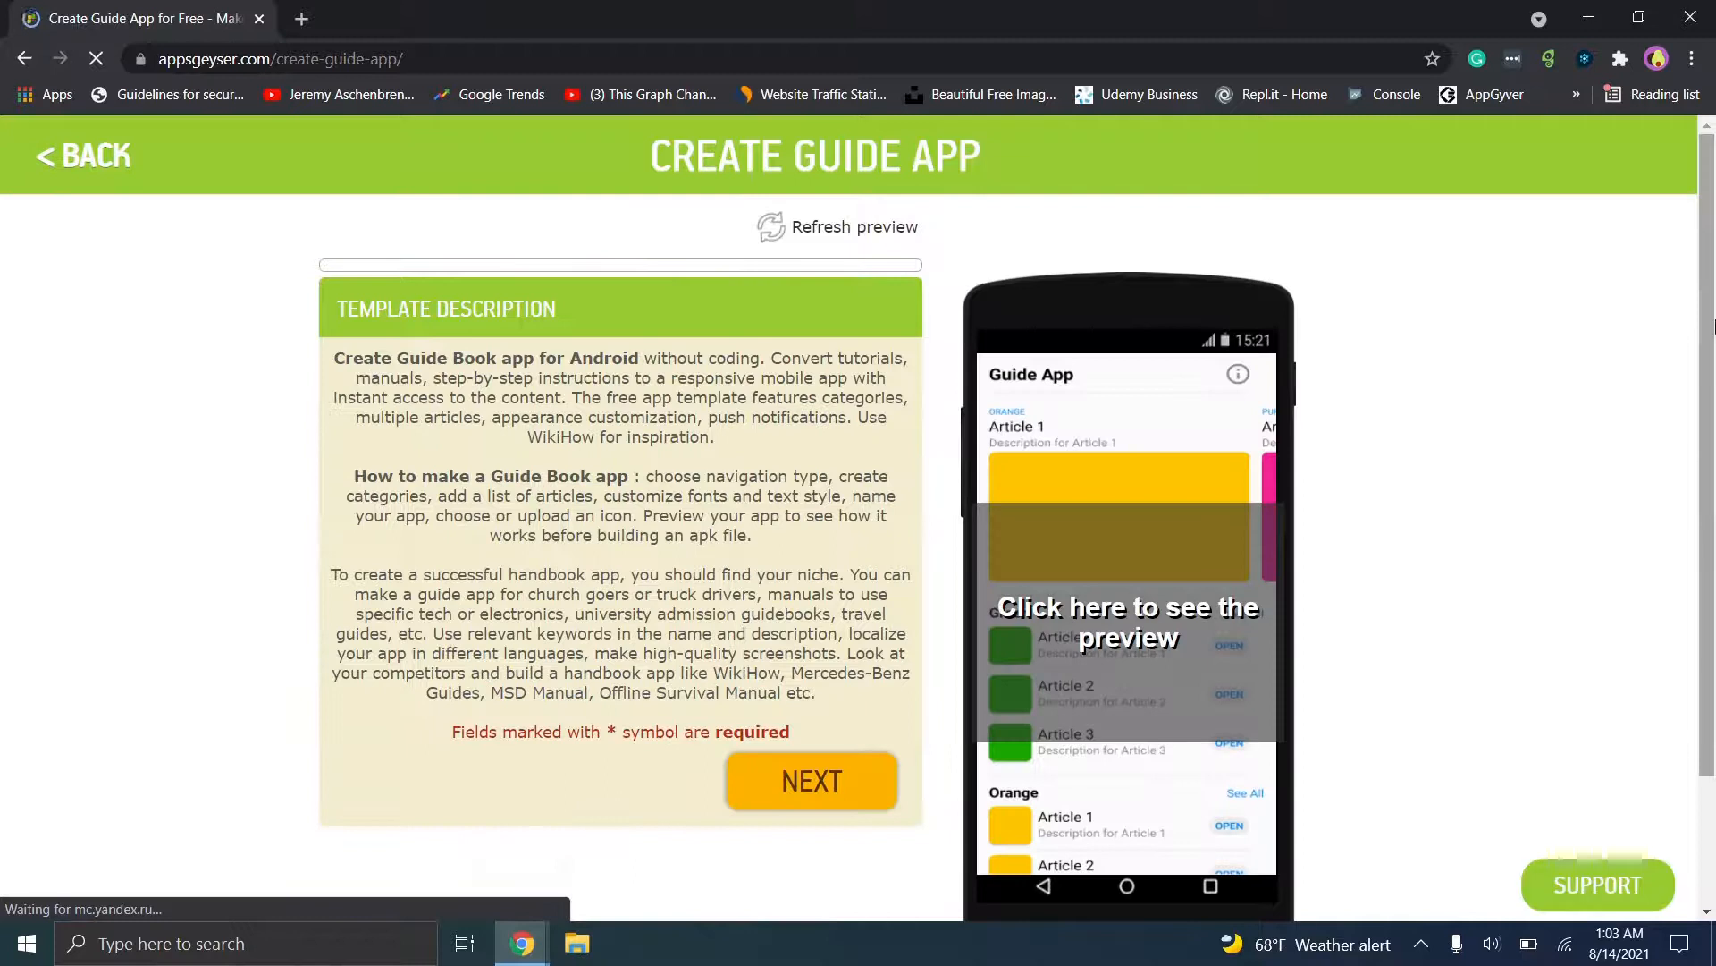
{"action": "scroll", "scroll_direction": "down", "scroll_amount": 3}
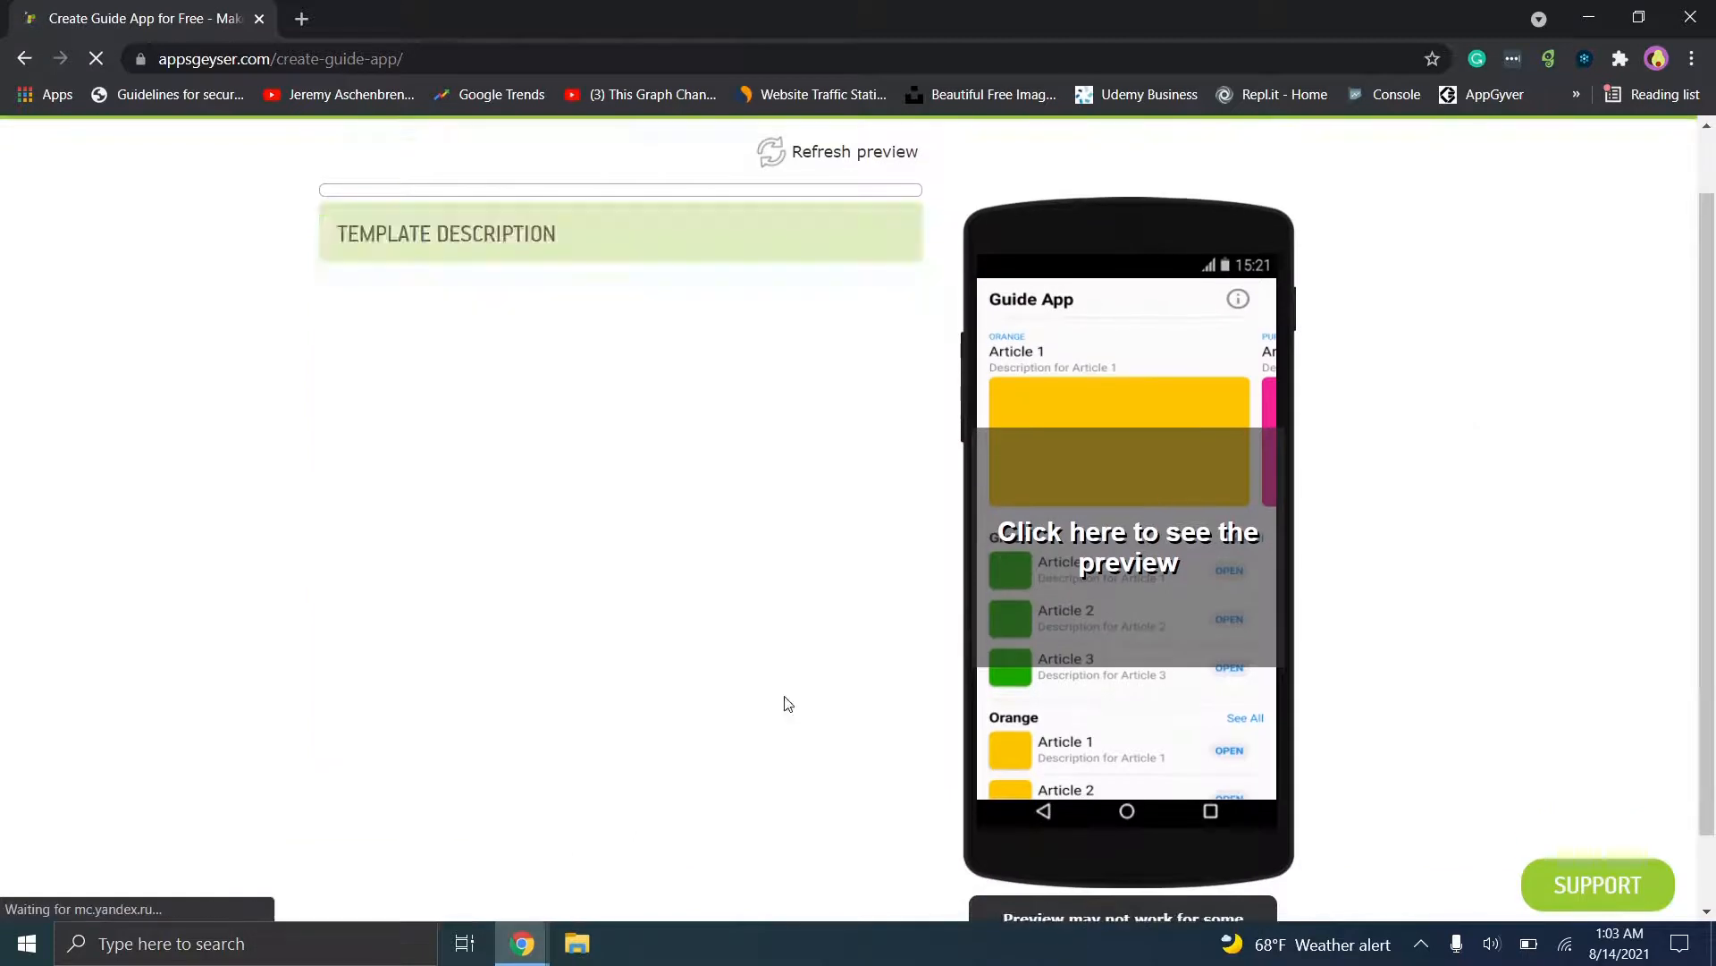
{"action": "scroll", "scroll_direction": "down", "scroll_amount": 3}
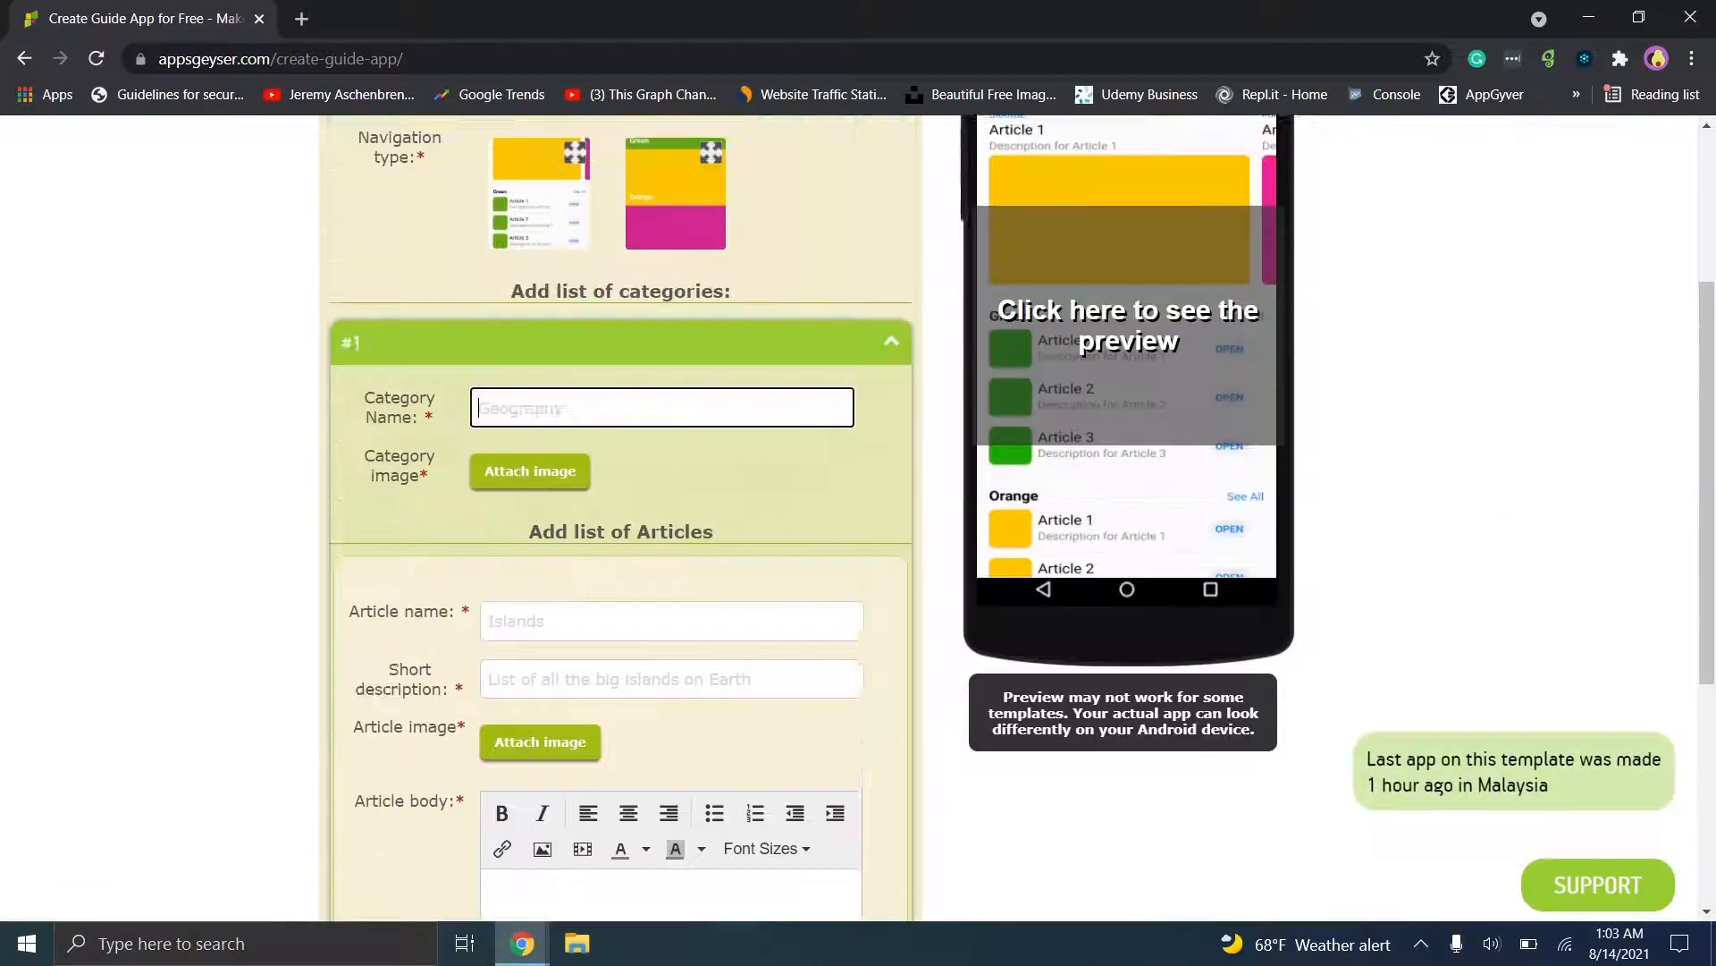
Name the first category 'Dog 1' and attach the cropped dog photo.
{"action": "scroll", "scroll_direction": "up", "scroll_amount": 3}
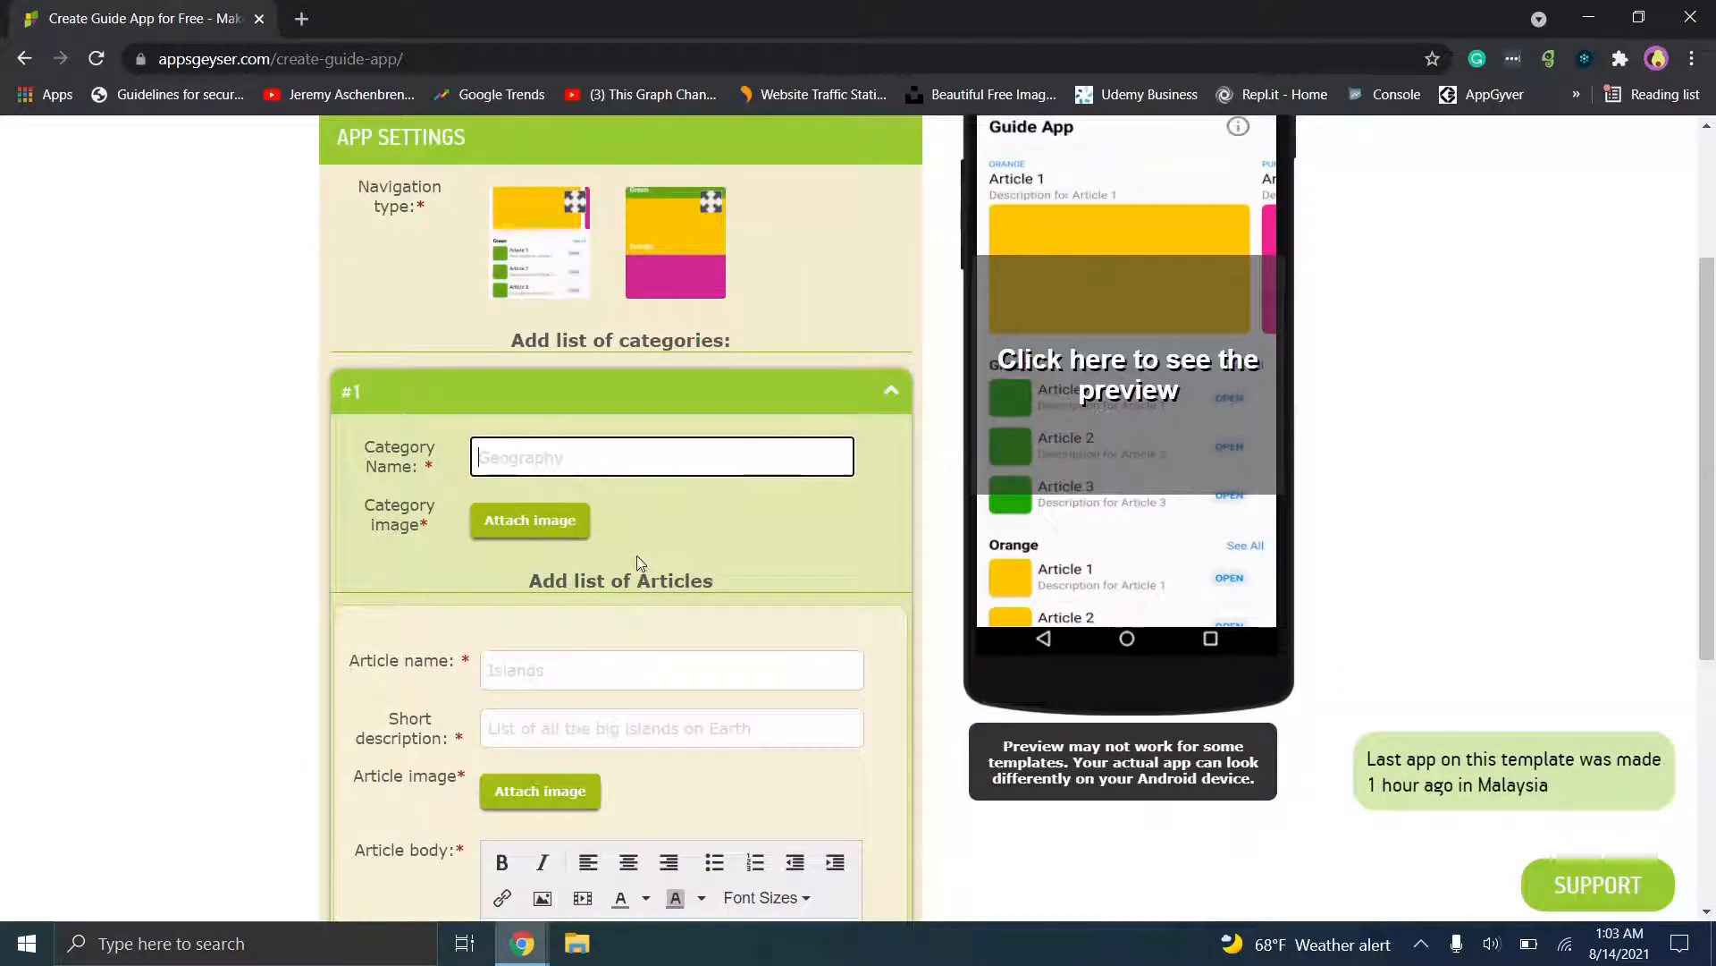
{"action": "type", "text": "Dog"}
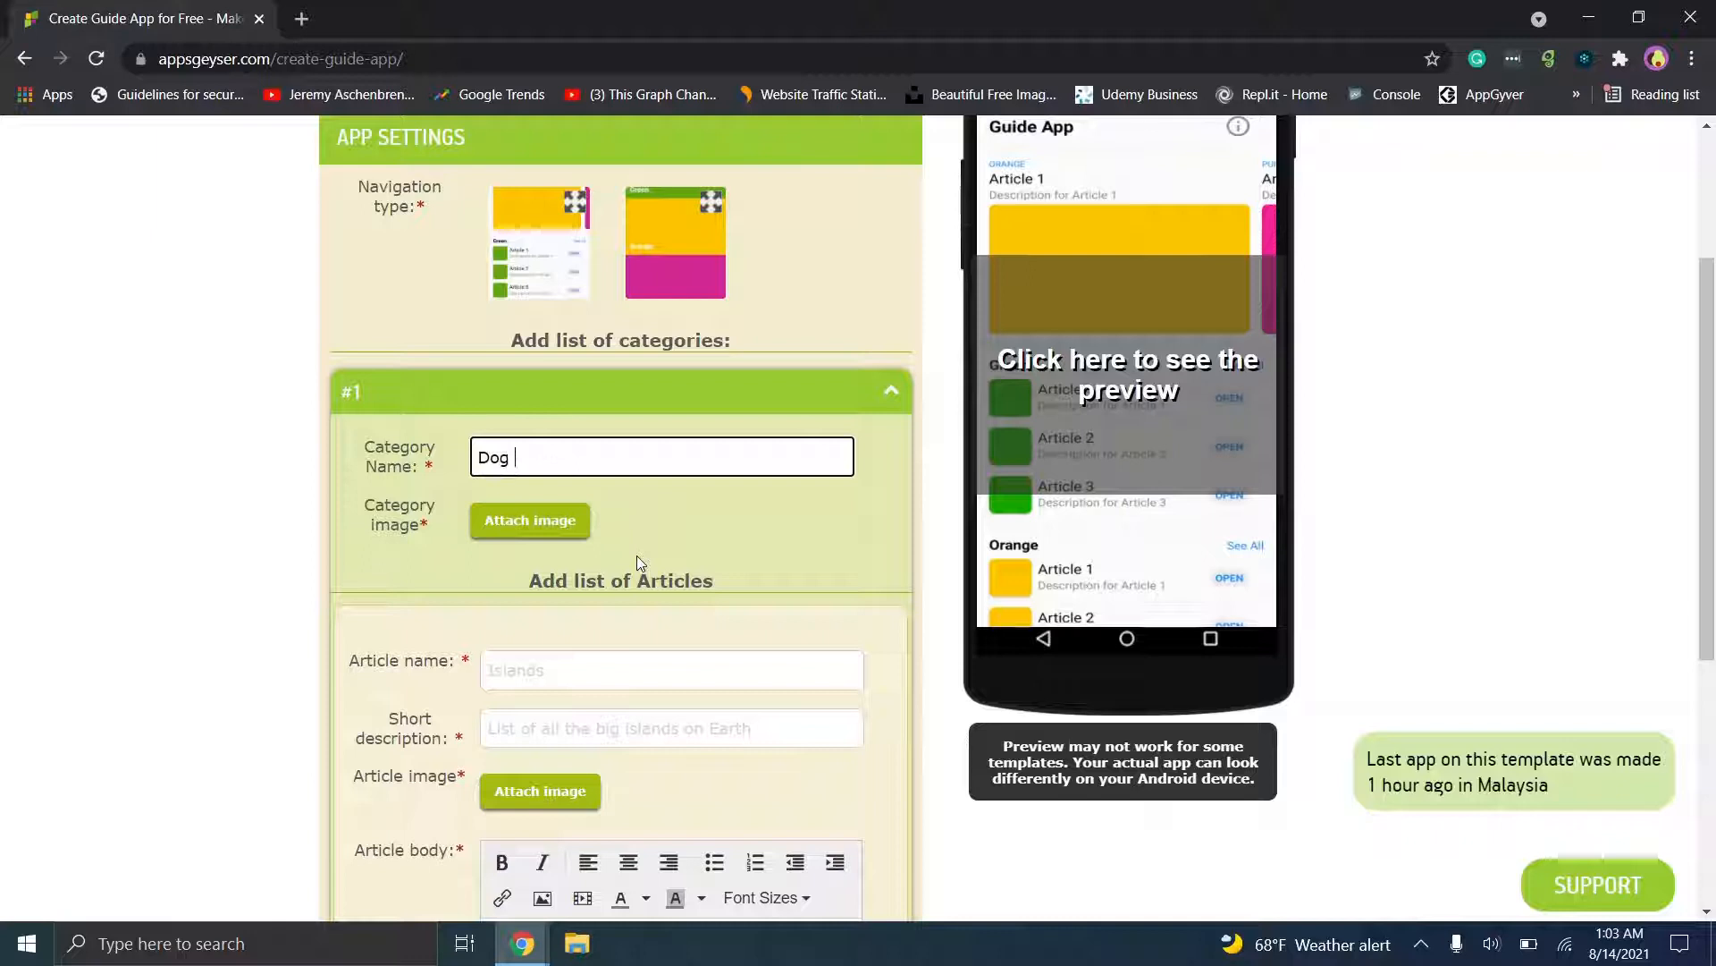
{"action": "type", "text": "1"}
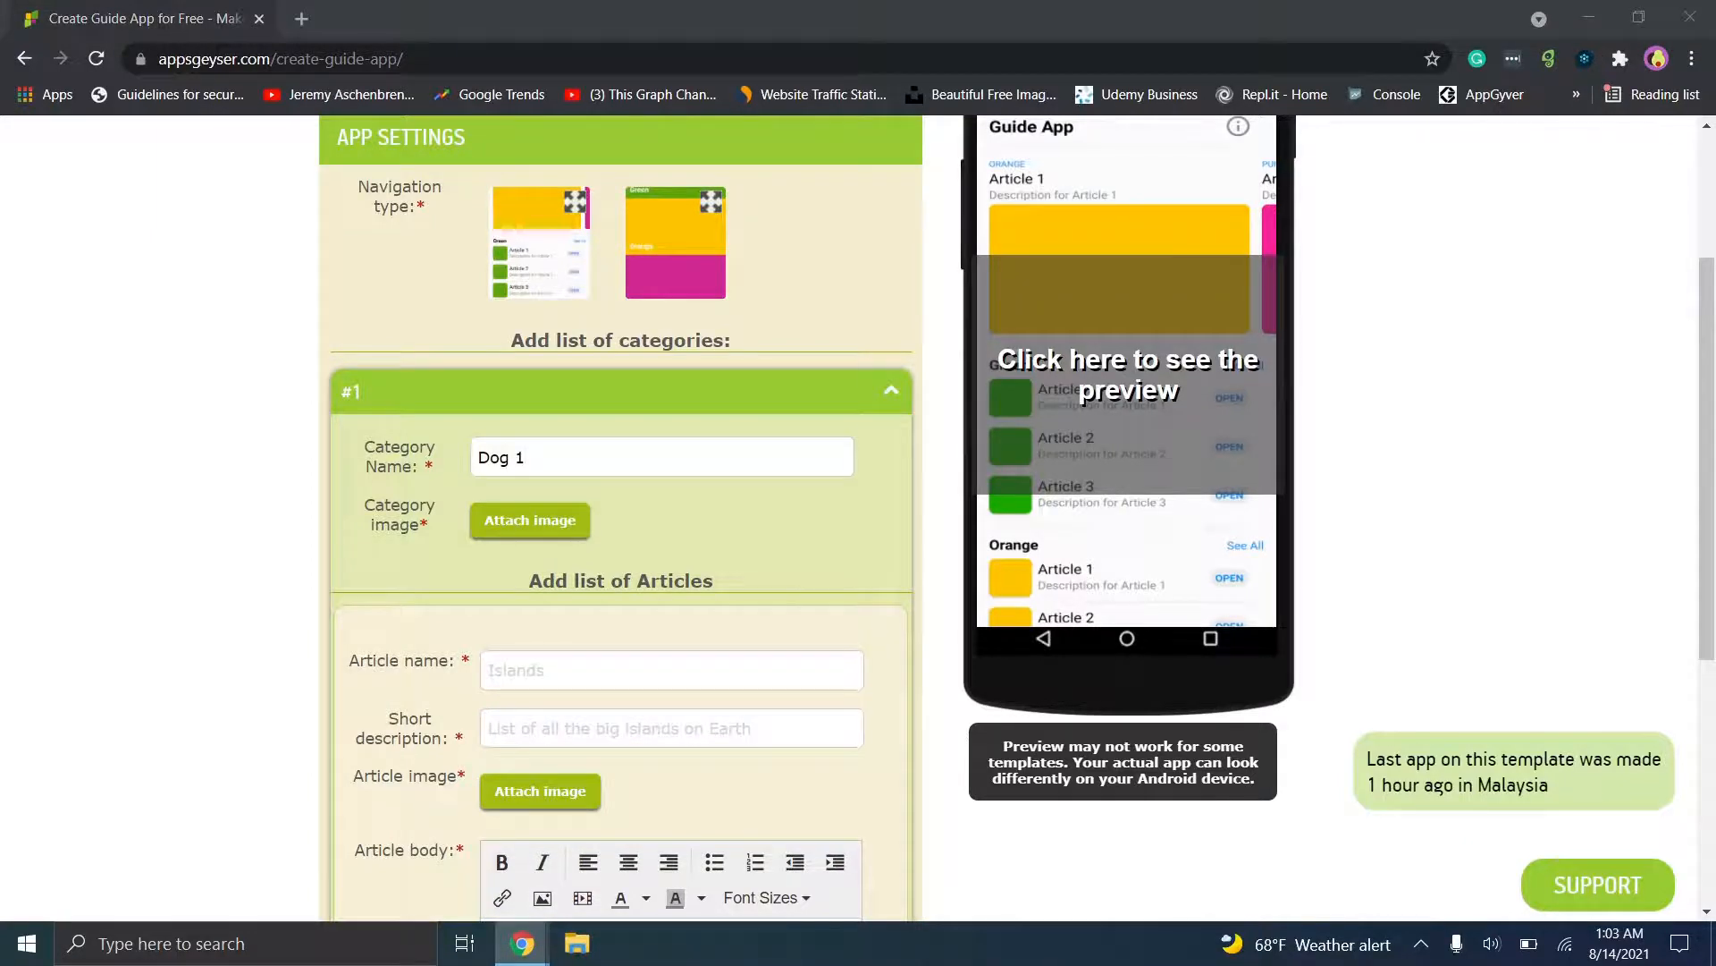
{"action": "left_click", "coordinate": [529, 520]}
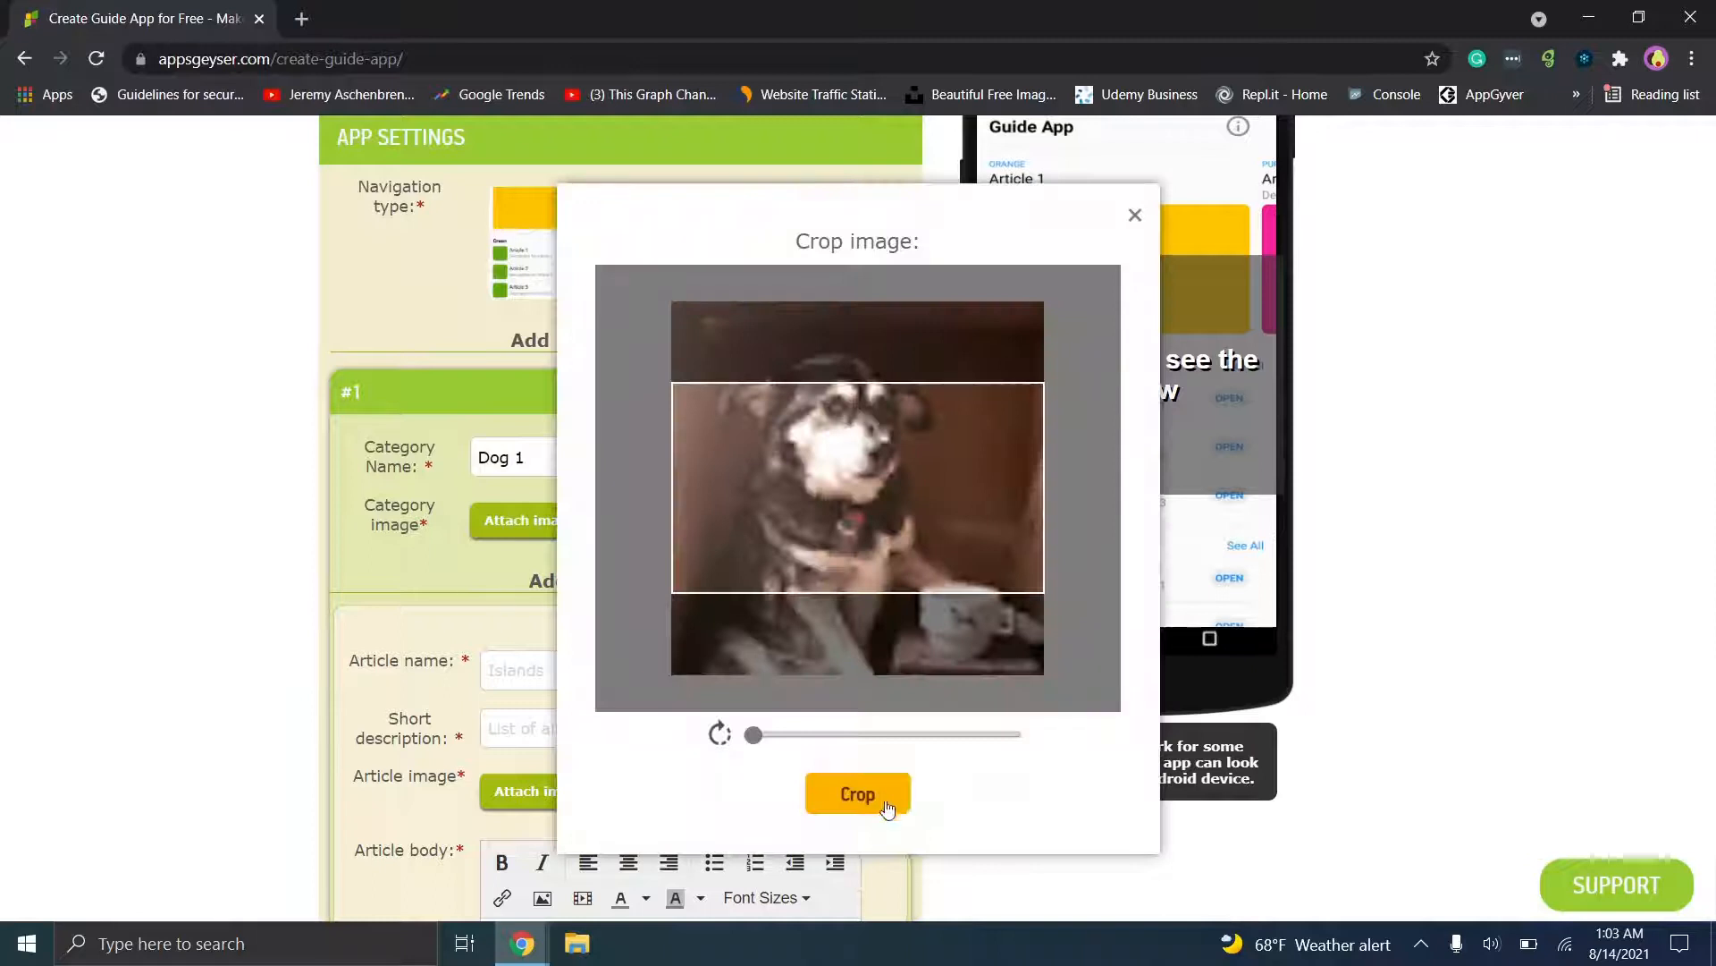
{"action": "left_click", "coordinate": [856, 793]}
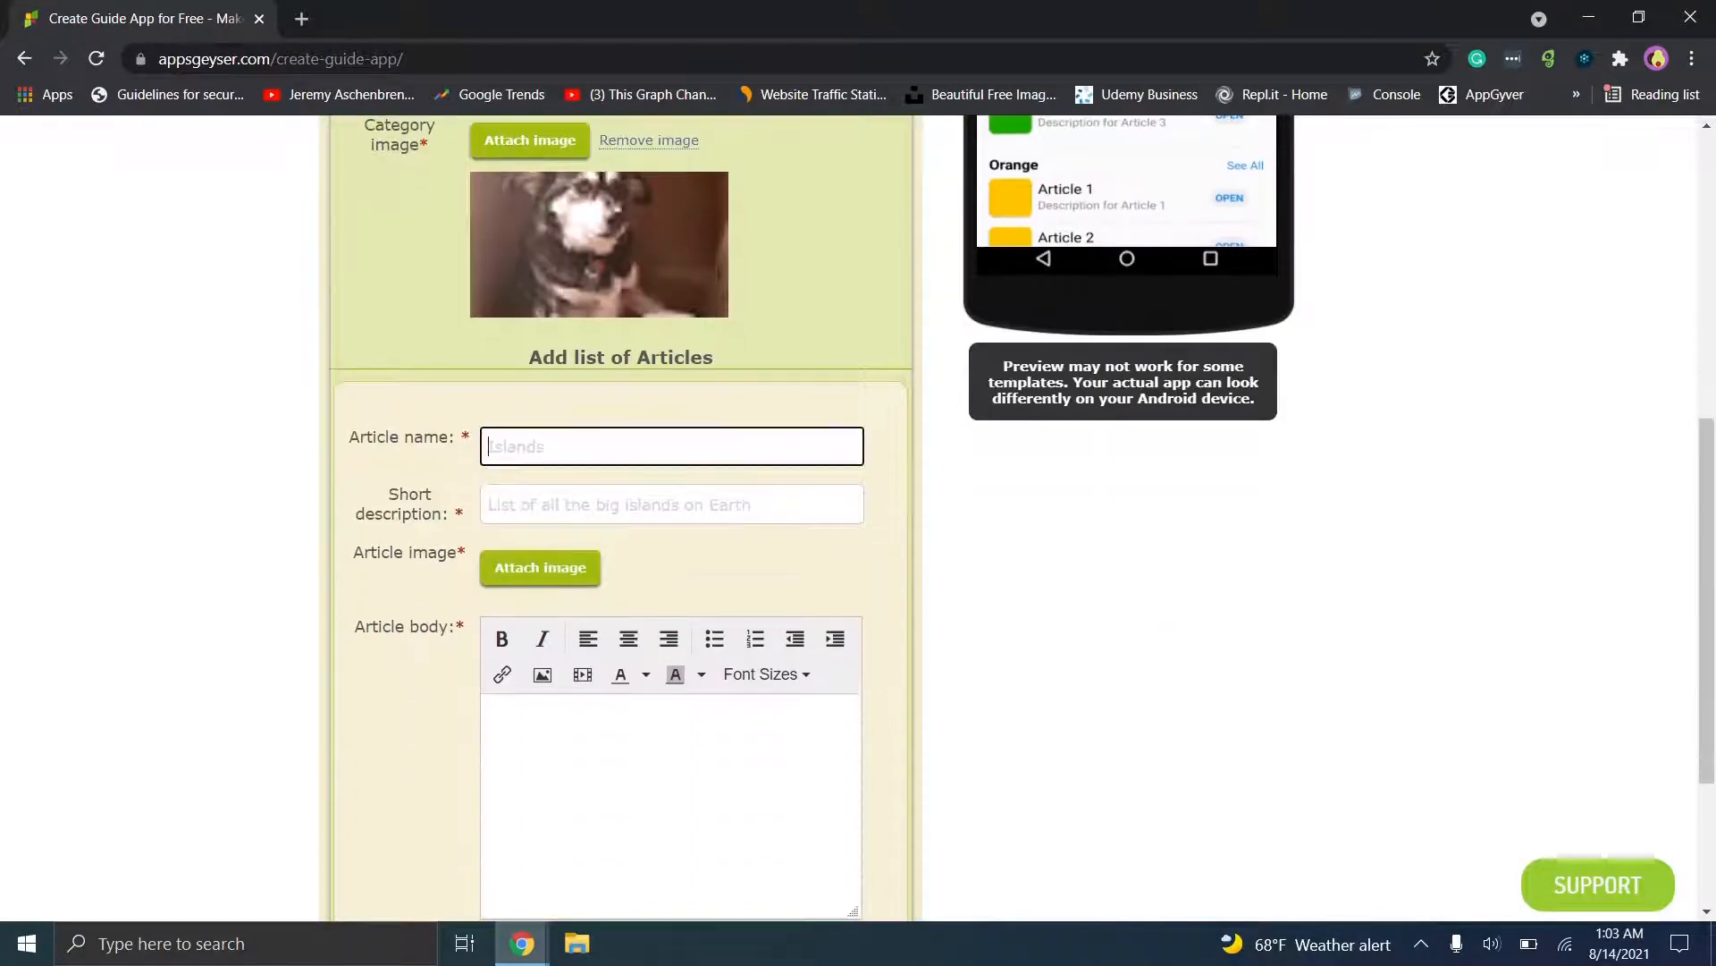
Fill the first article with name 'Name 1' and a short description.
{"action": "type", "text": "Name 1"}
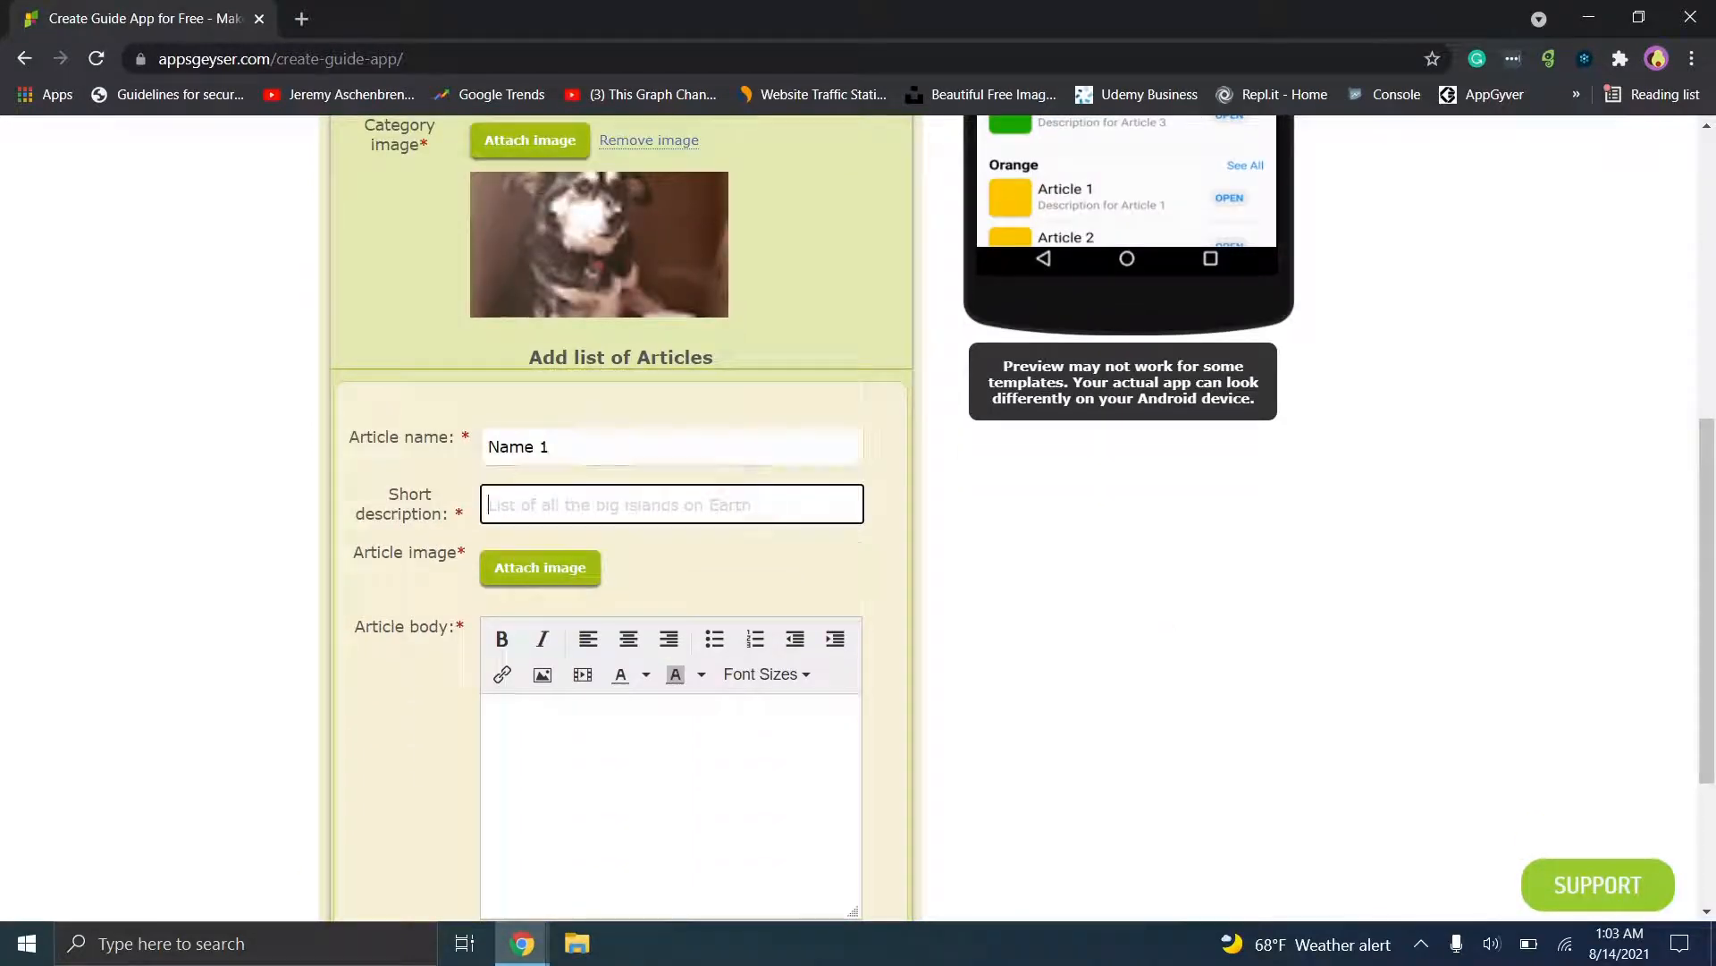
{"action": "type", "text": "Descriptio"}
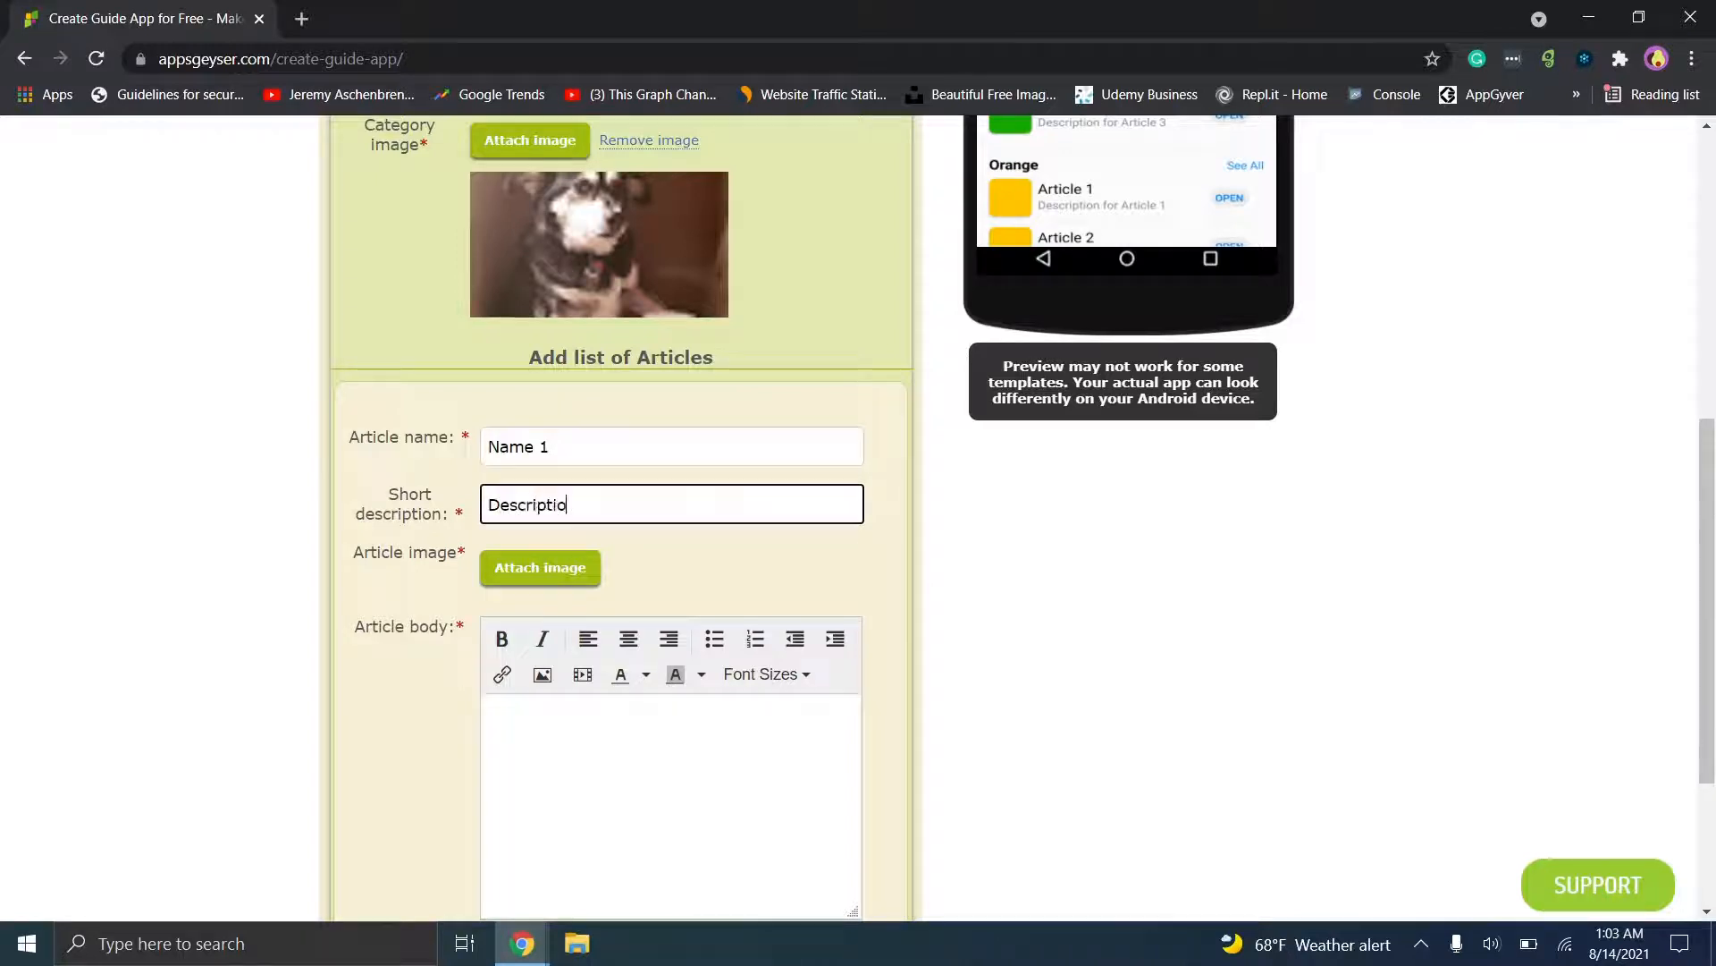
{"action": "scroll", "scroll_direction": "down", "scroll_amount": 3}
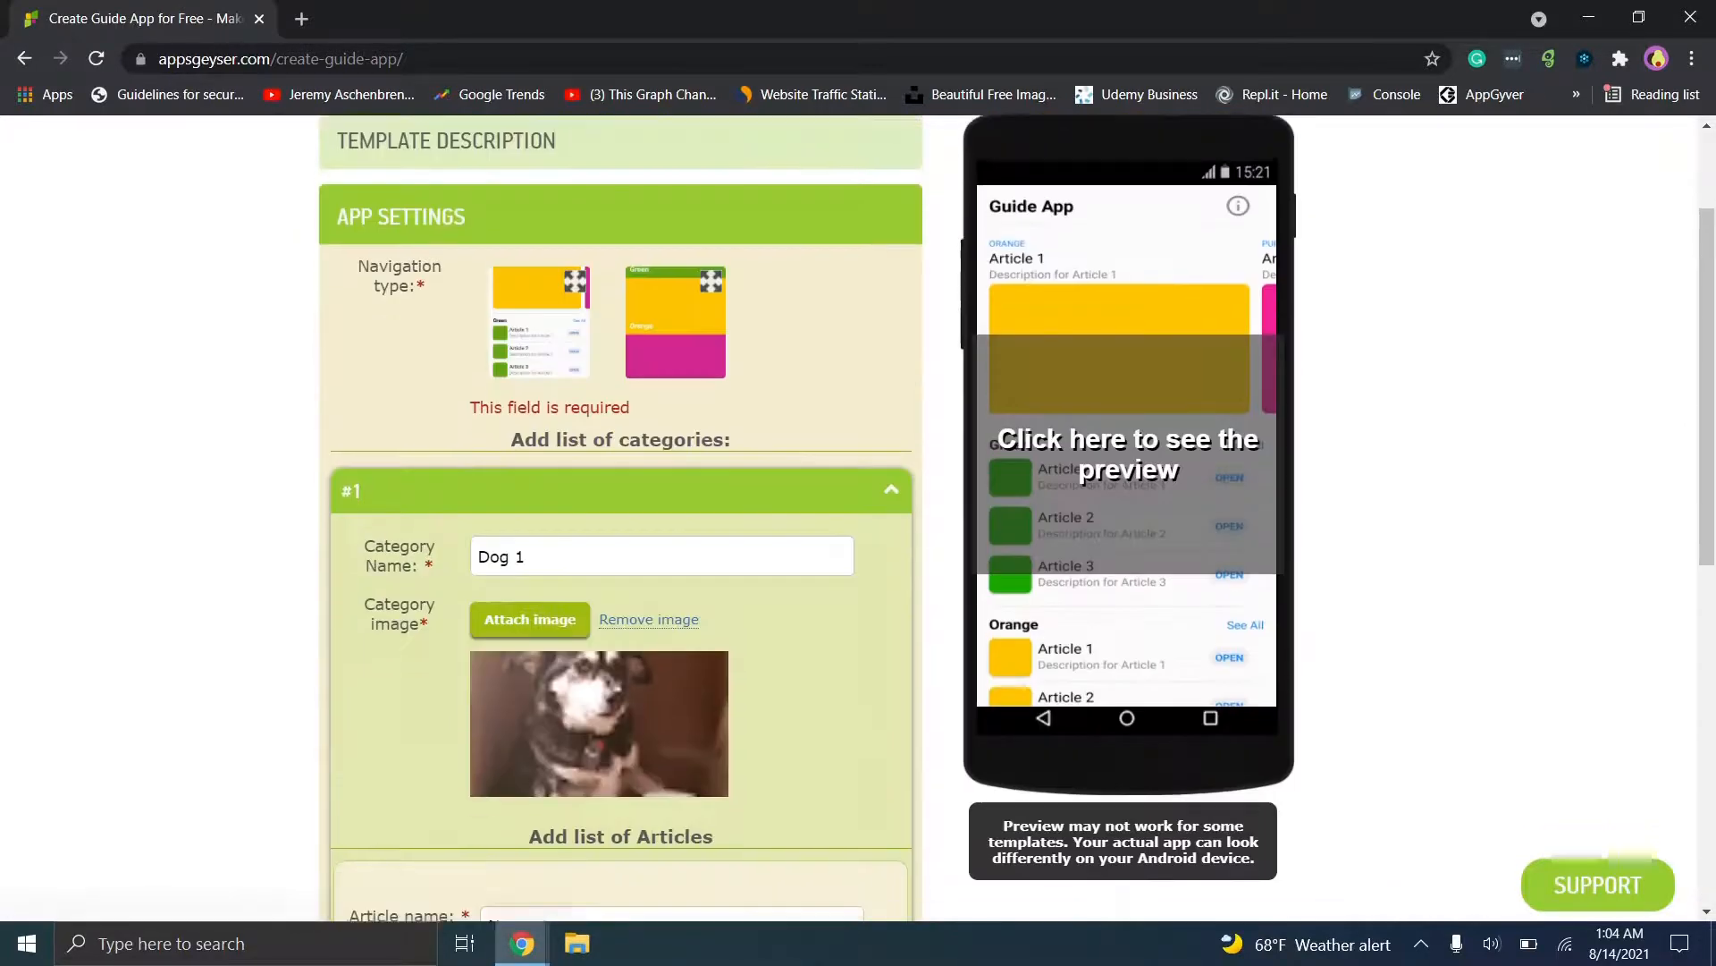
Attach the Coffee Hound picture to the first article and confirm the crop.
{"action": "scroll", "scroll_direction": "down", "scroll_amount": 3}
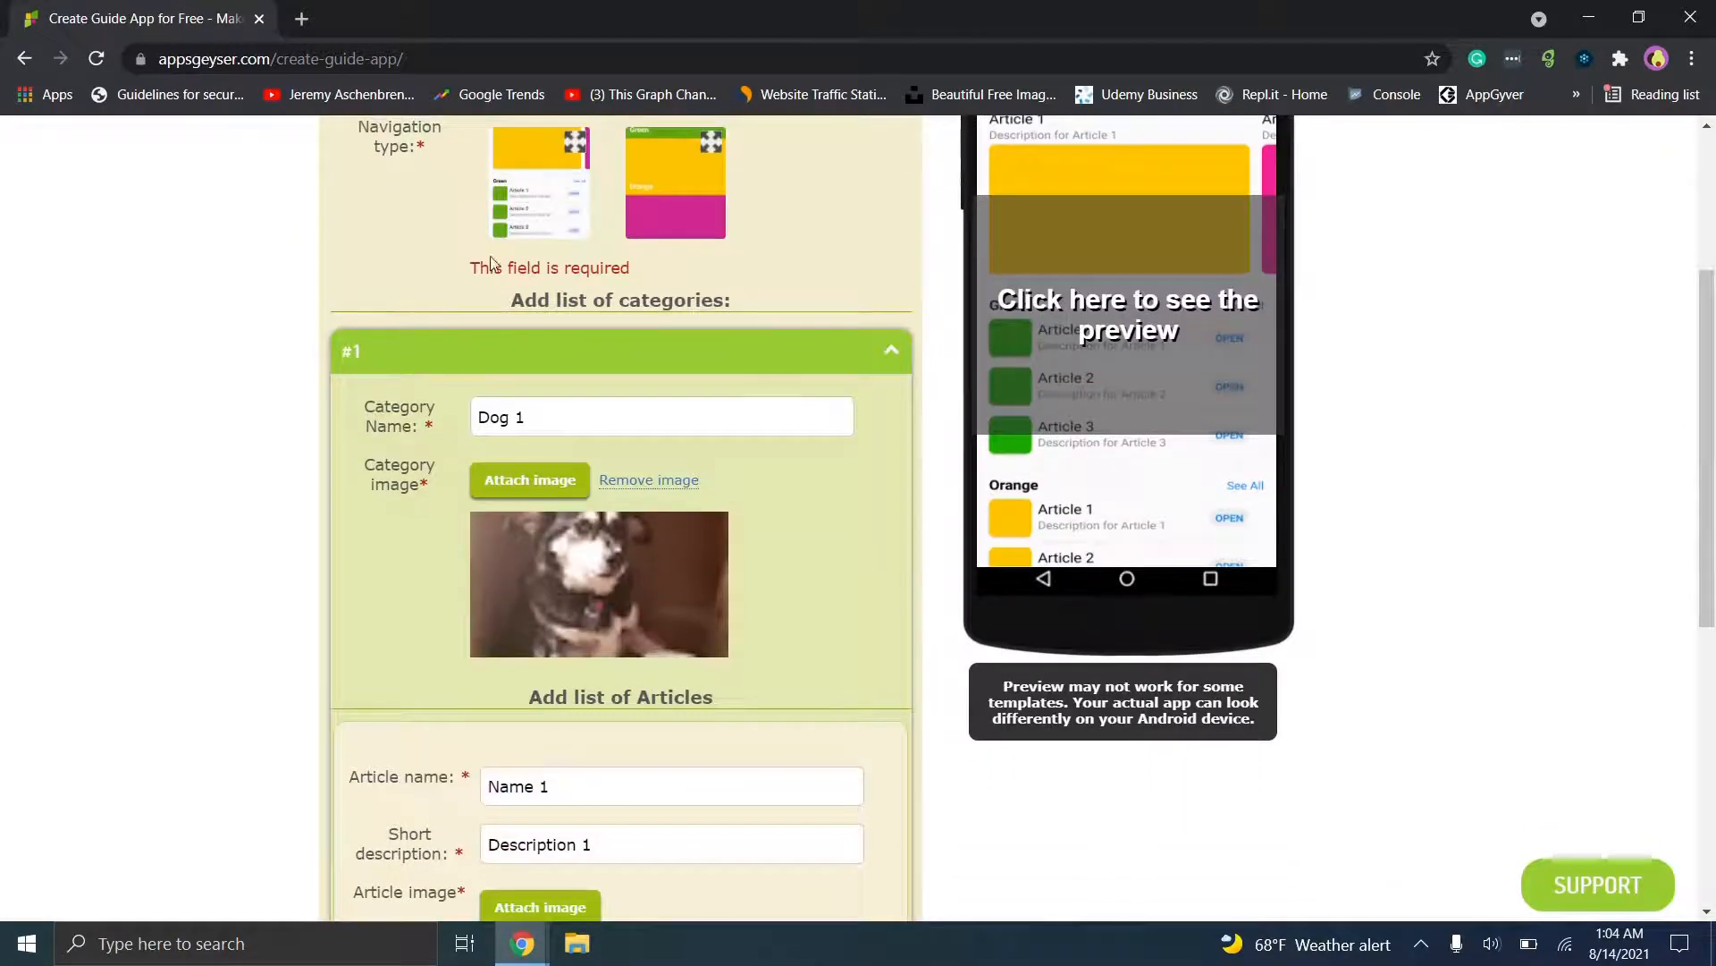
{"action": "scroll", "scroll_direction": "down", "scroll_amount": 3}
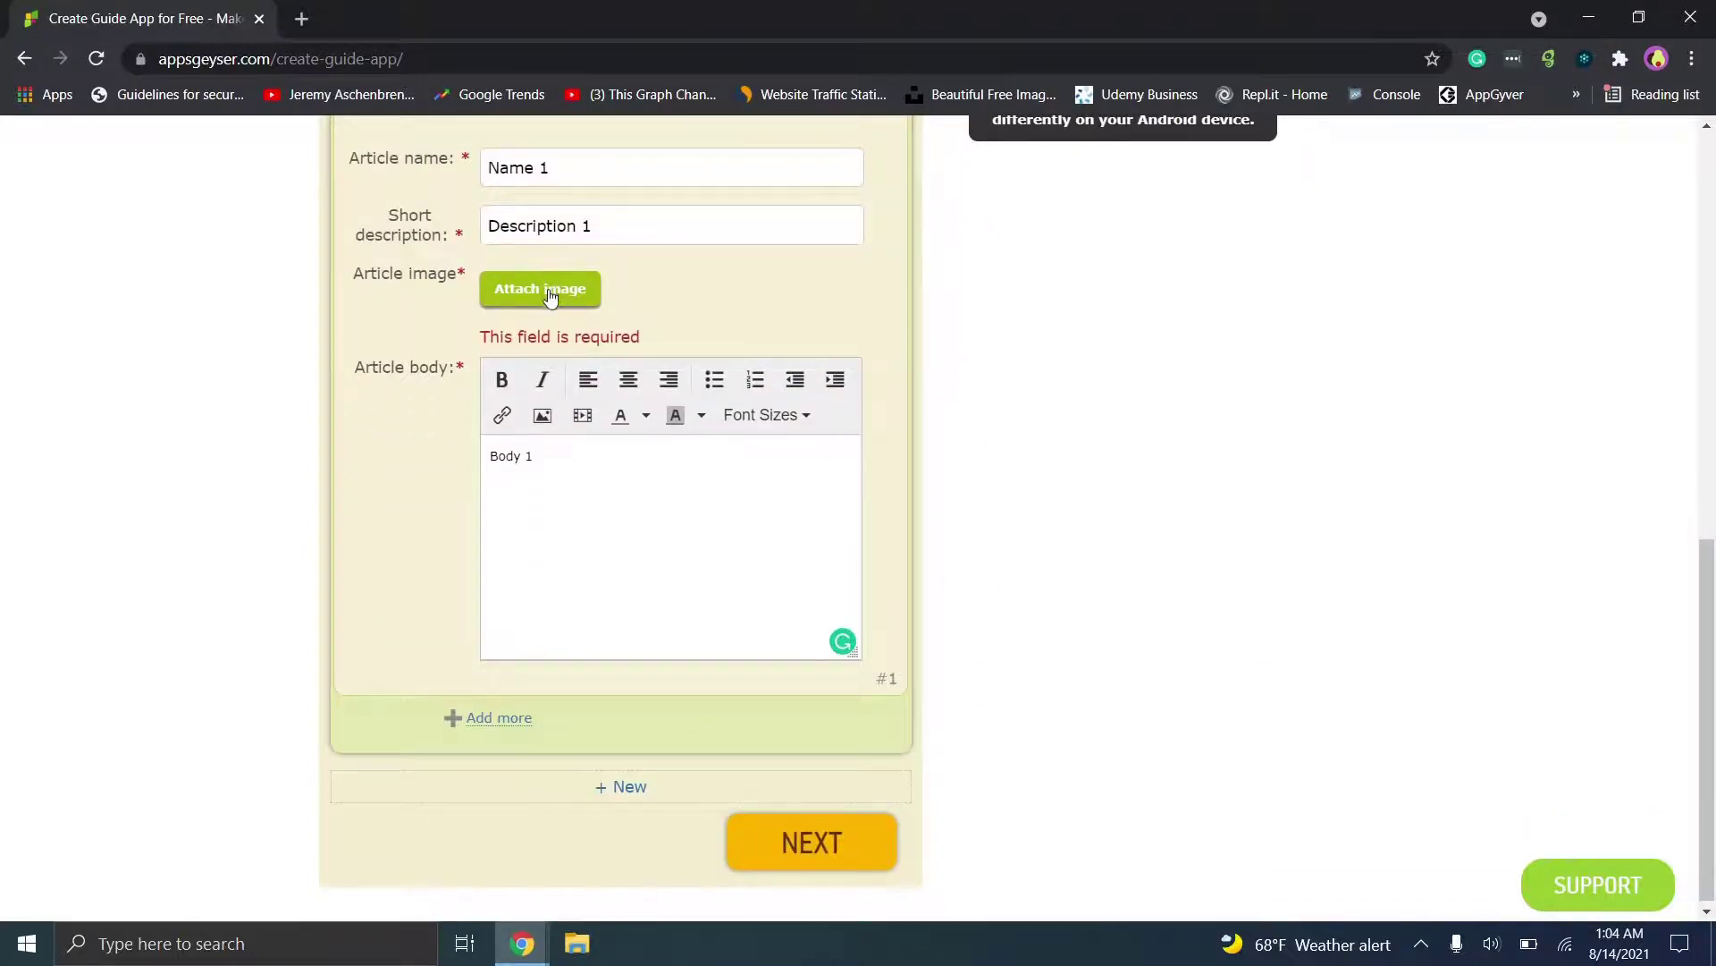
{"action": "left_click", "coordinate": [540, 290]}
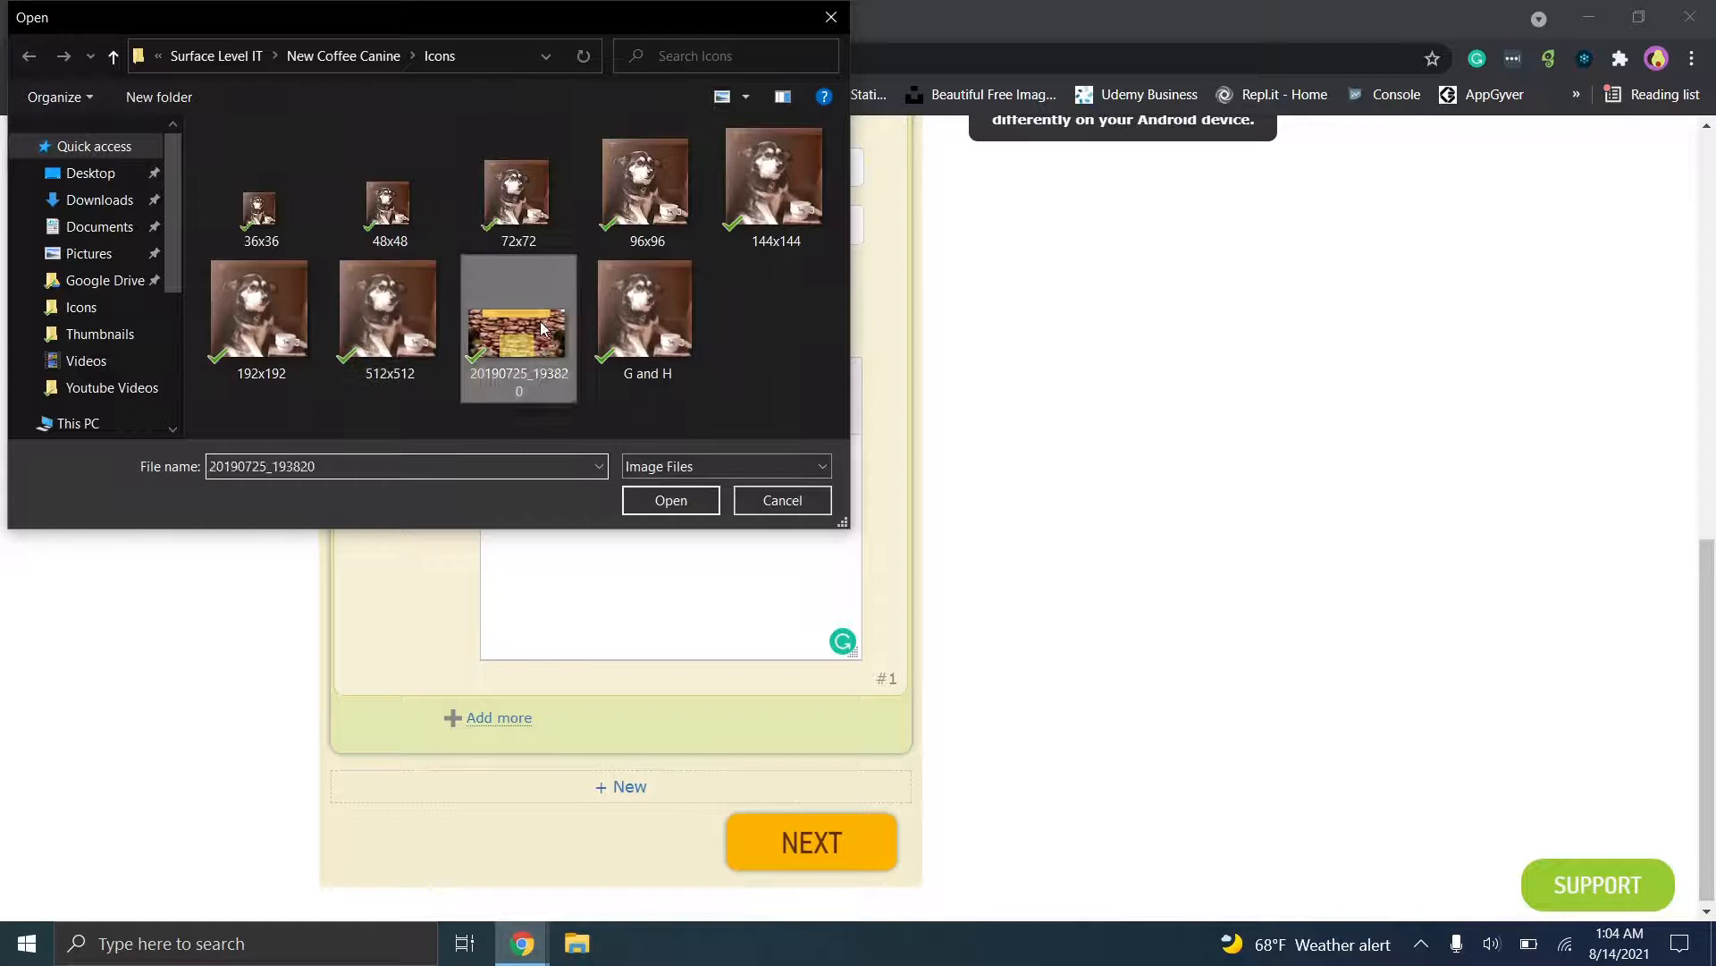
{"action": "left_click", "coordinate": [670, 500]}
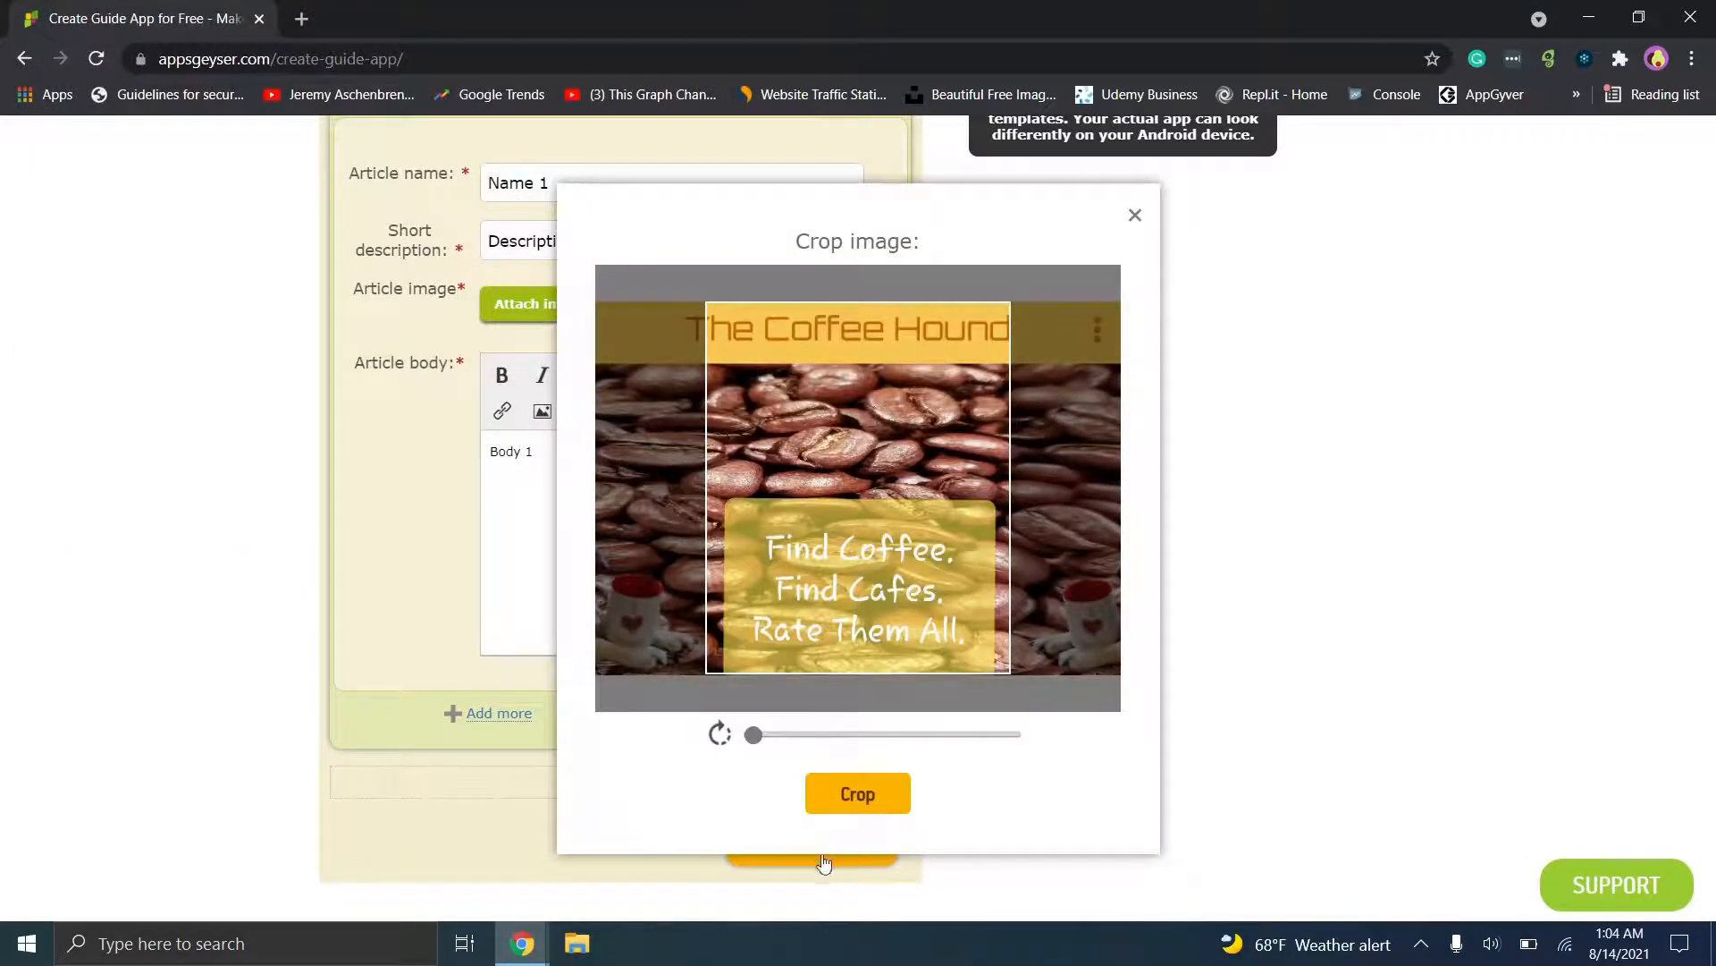
{"action": "left_click", "coordinate": [856, 794]}
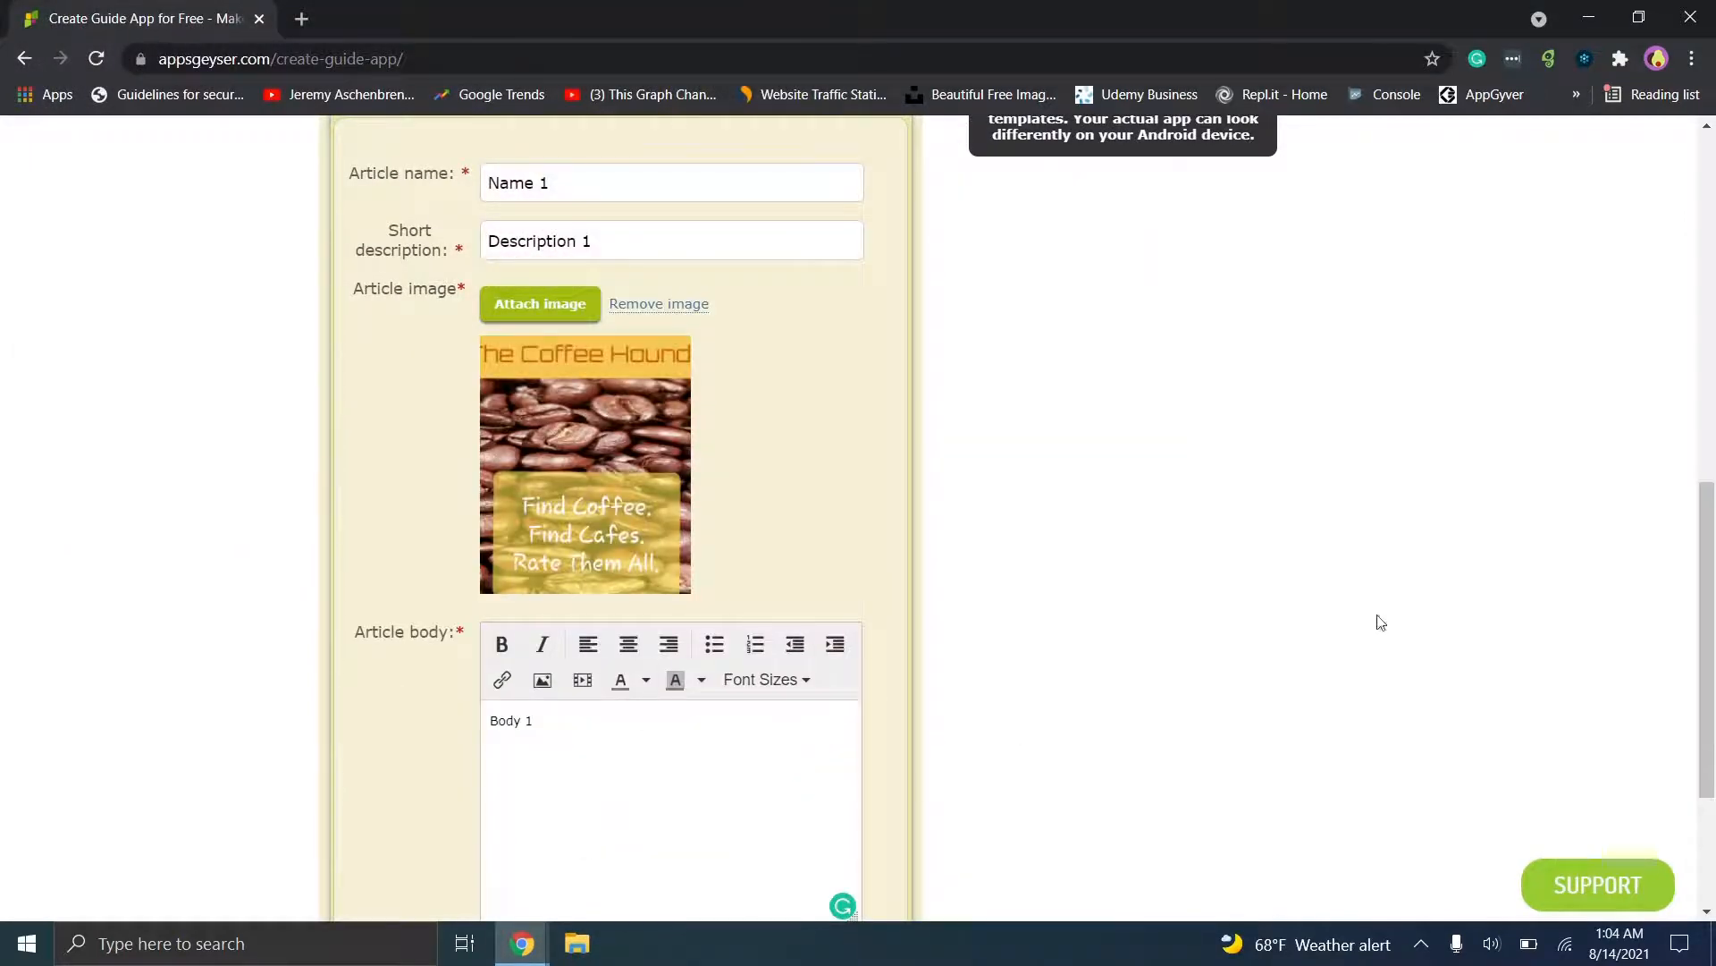
{"action": "scroll", "scroll_direction": "down", "scroll_amount": 3}
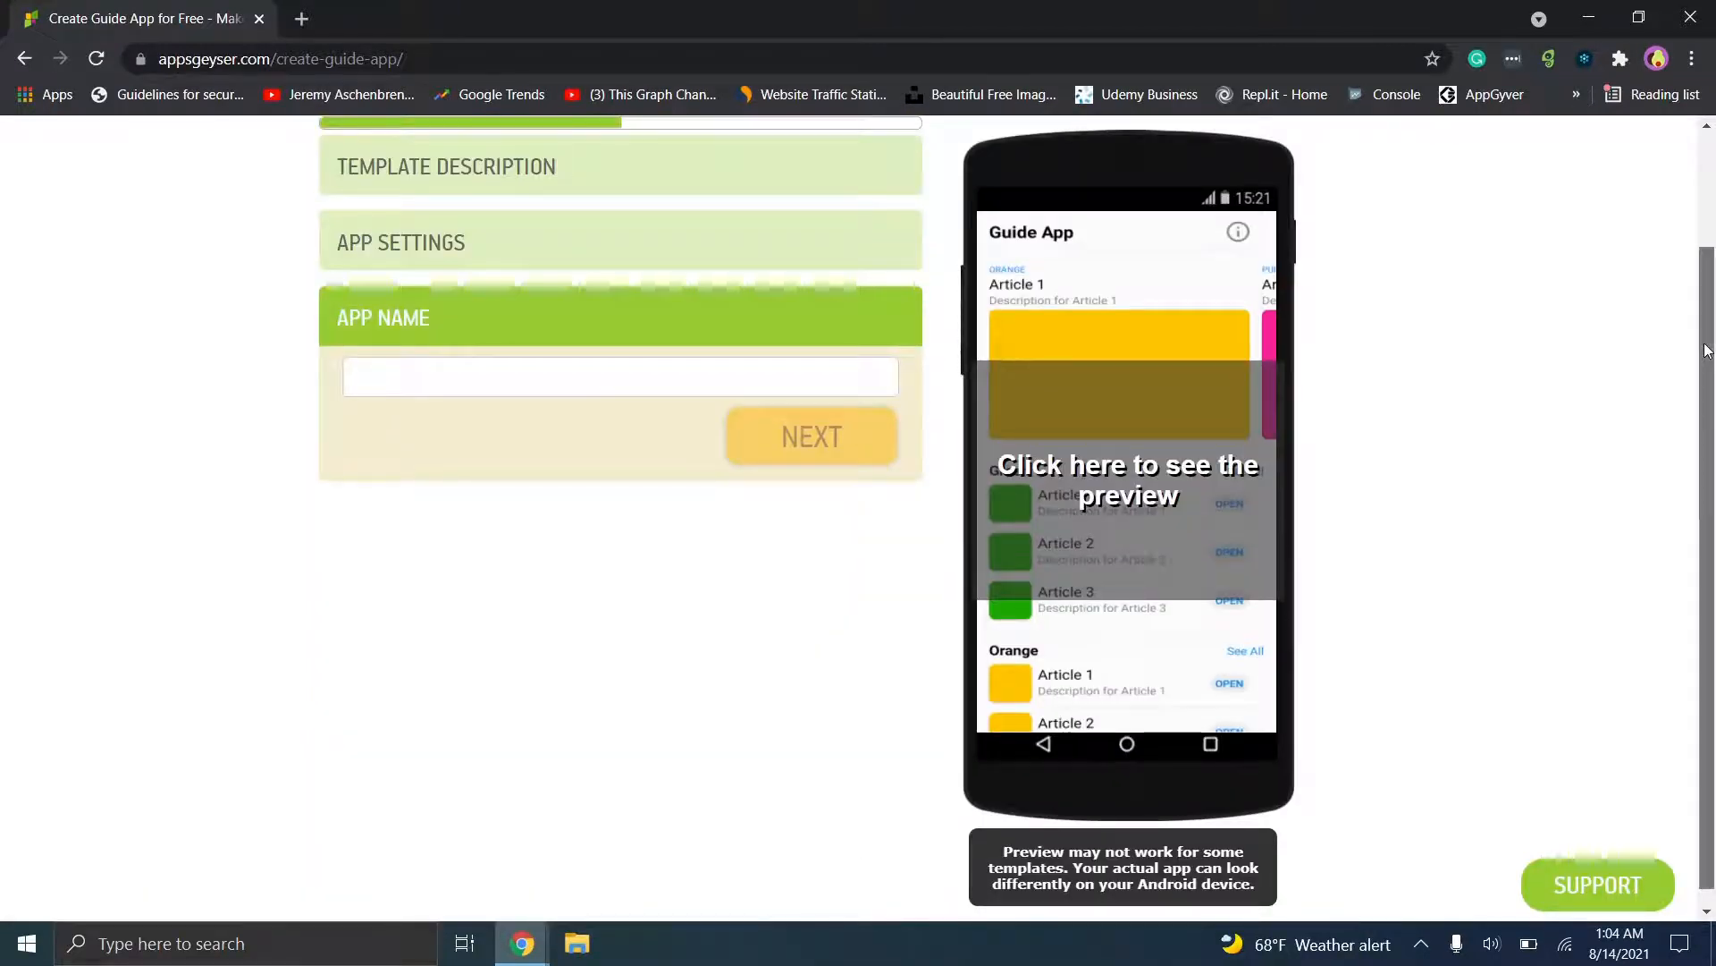
Enter 'Dog' as the app name and continue to the icon step.
{"action": "left_click", "coordinate": [619, 397]}
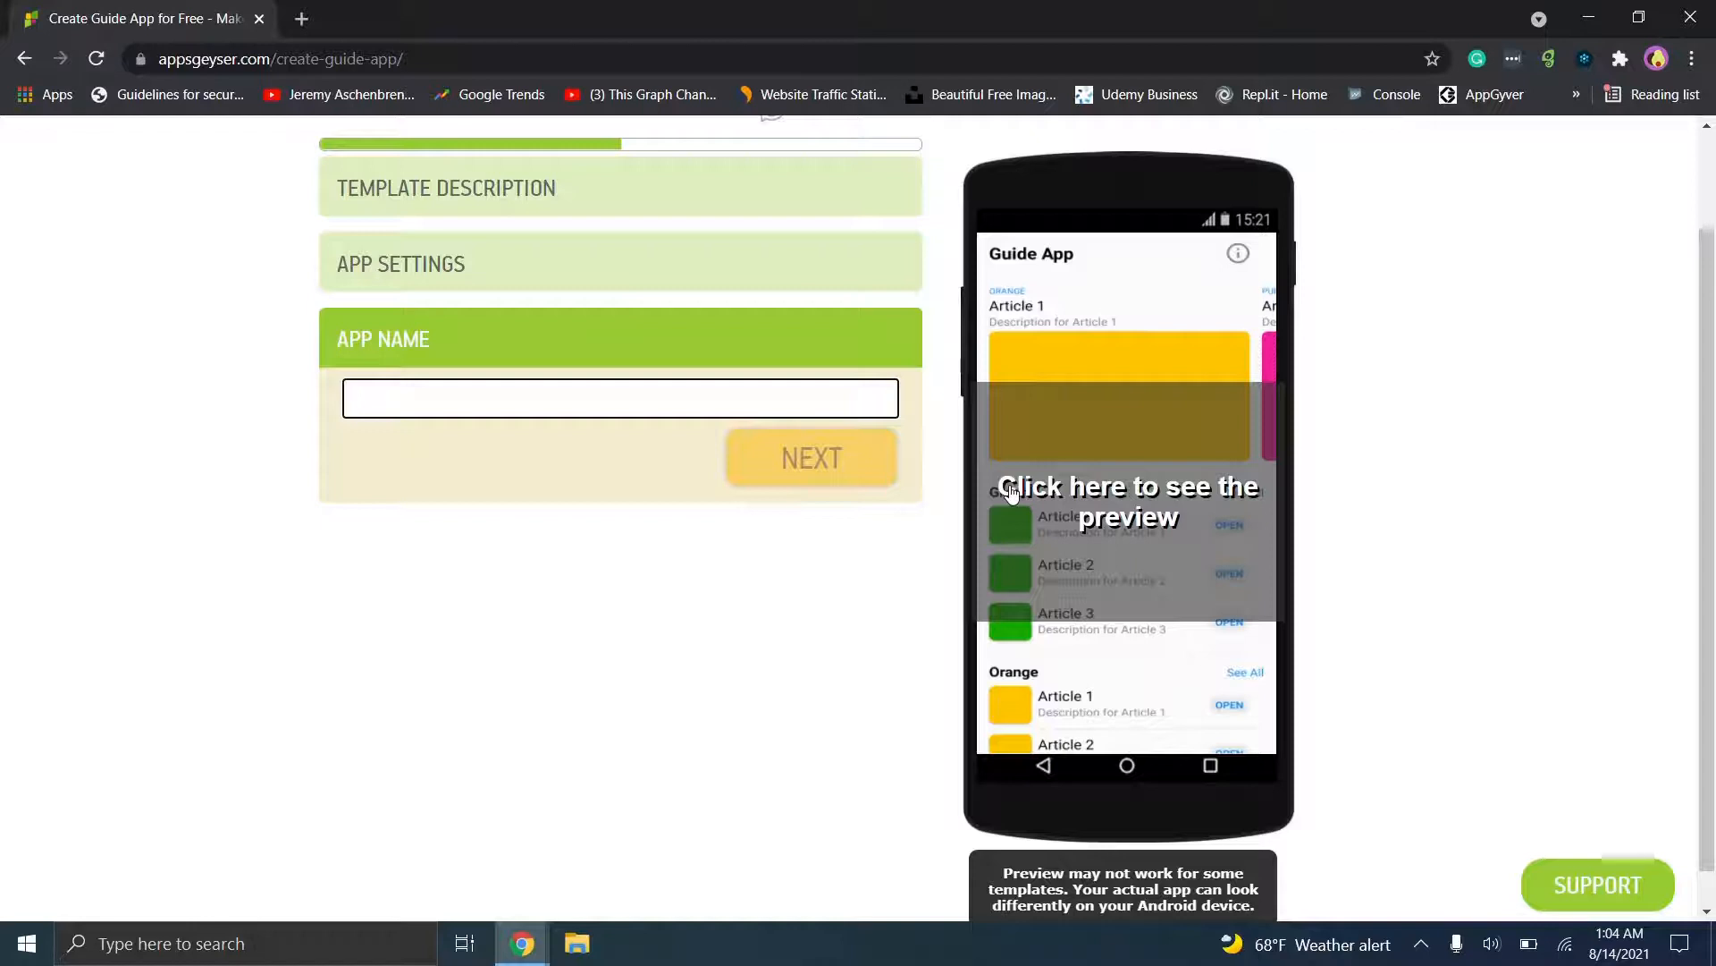
{"action": "left_click", "coordinate": [618, 397]}
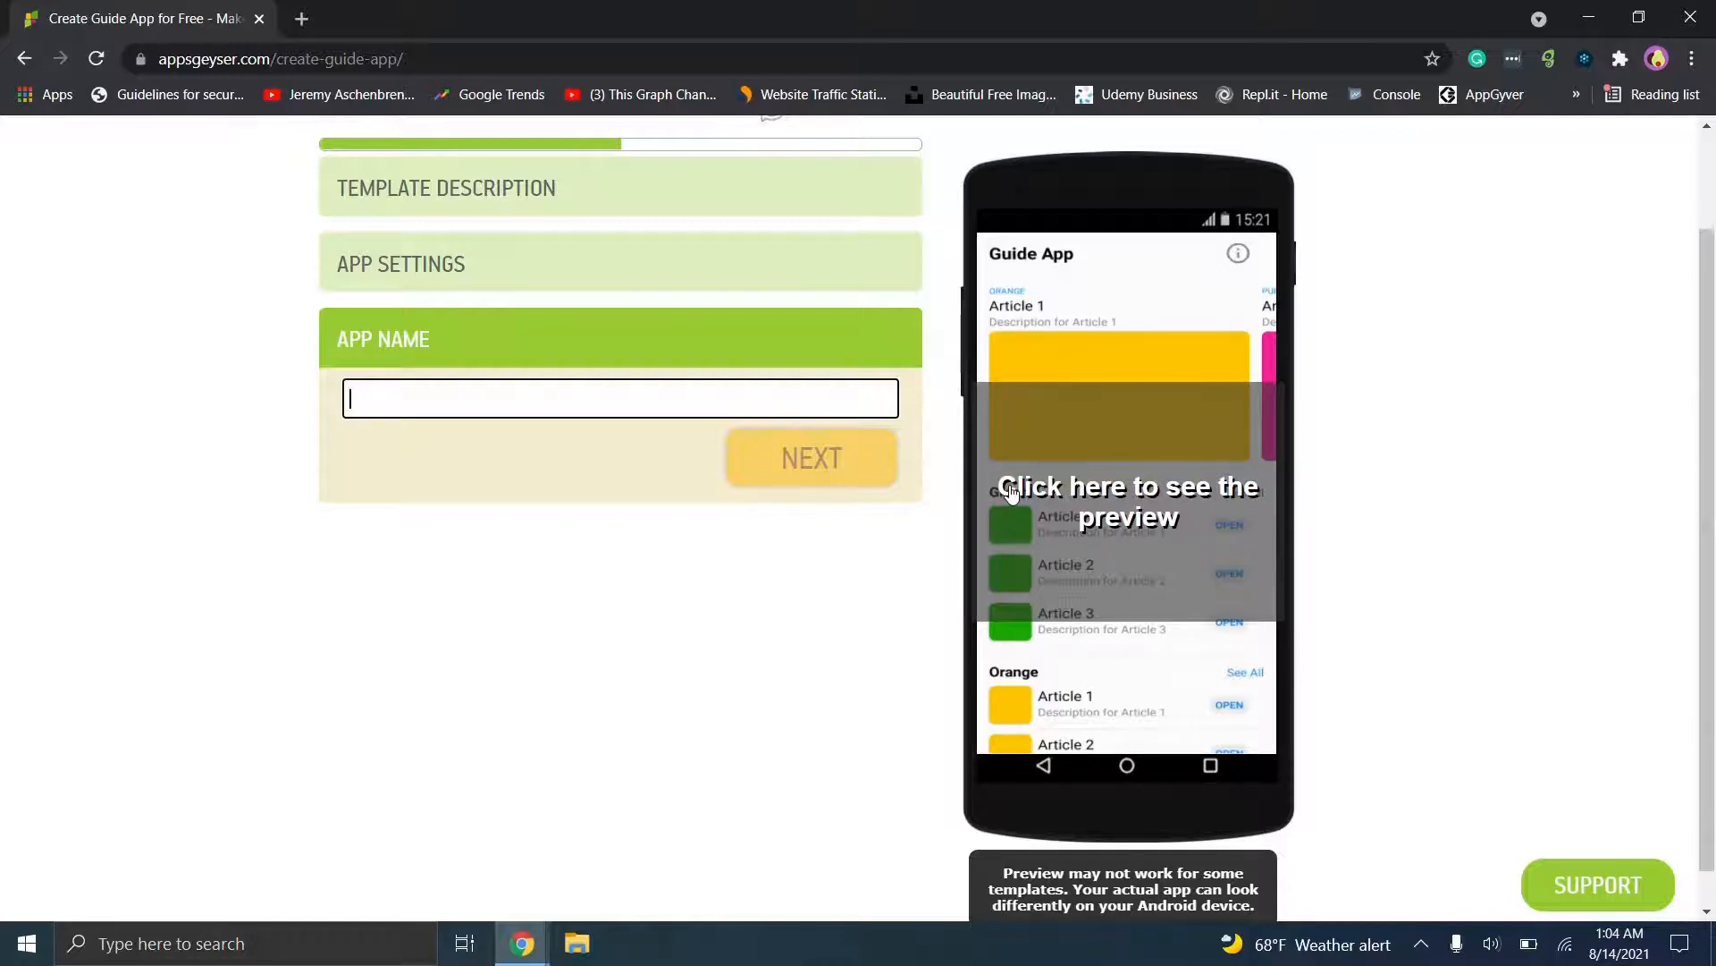
{"action": "type", "text": "Dog"}
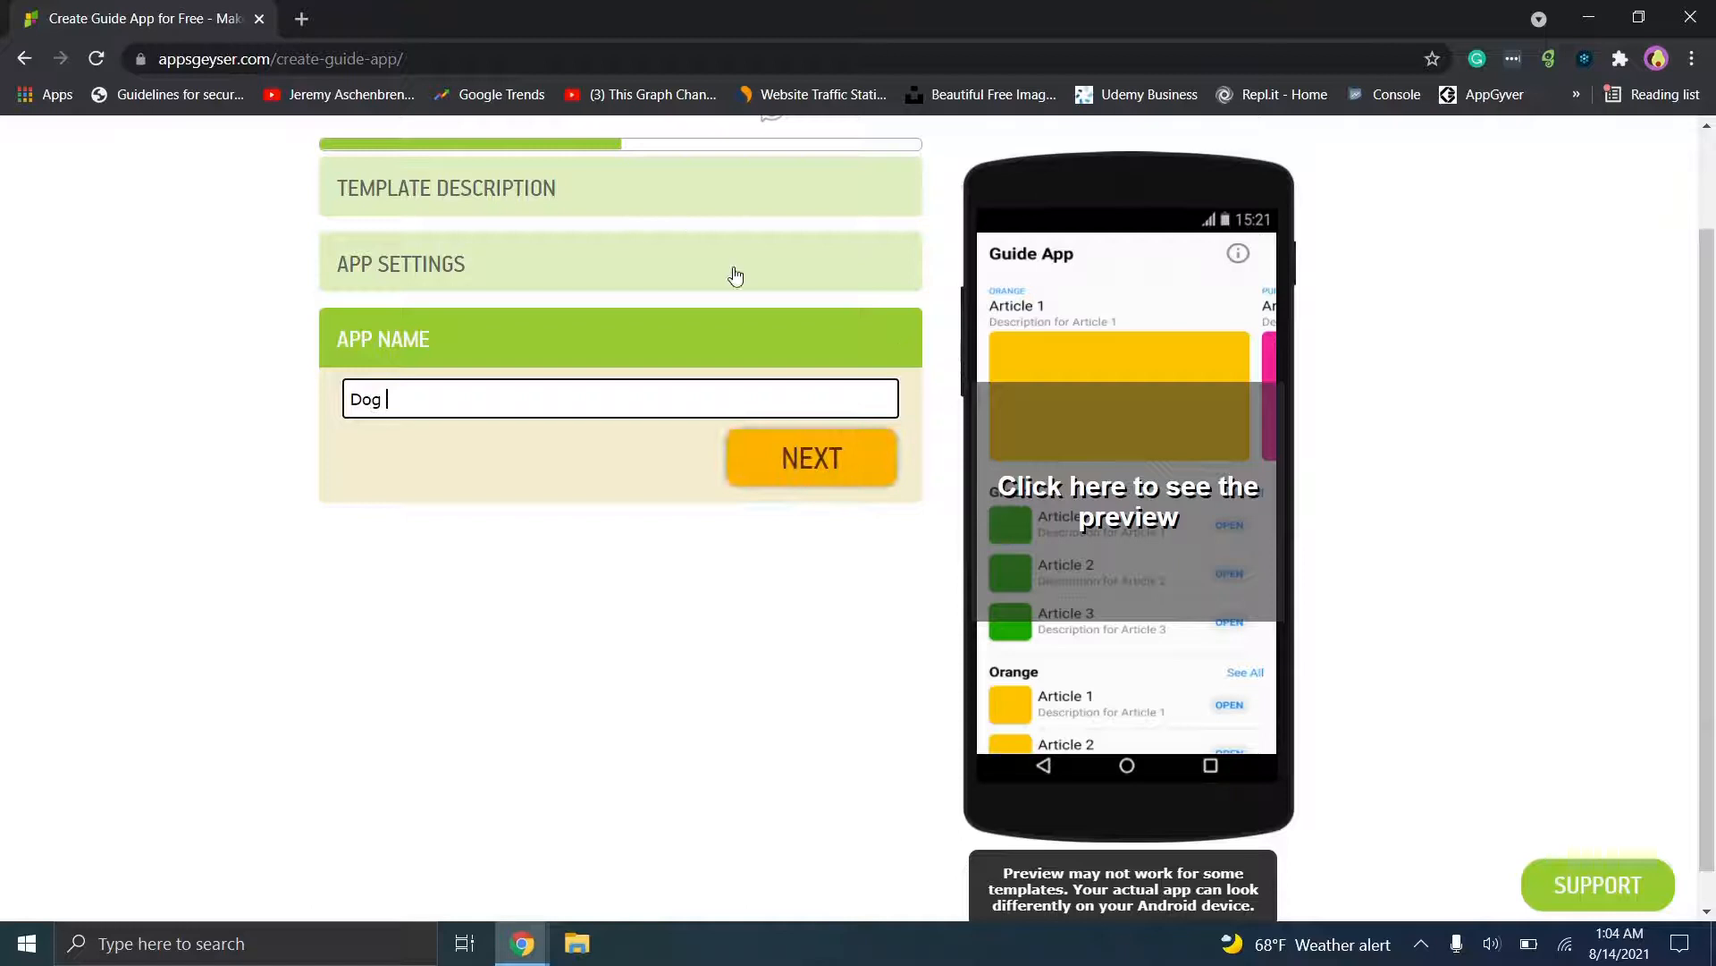
{"action": "left_click", "coordinate": [812, 458]}
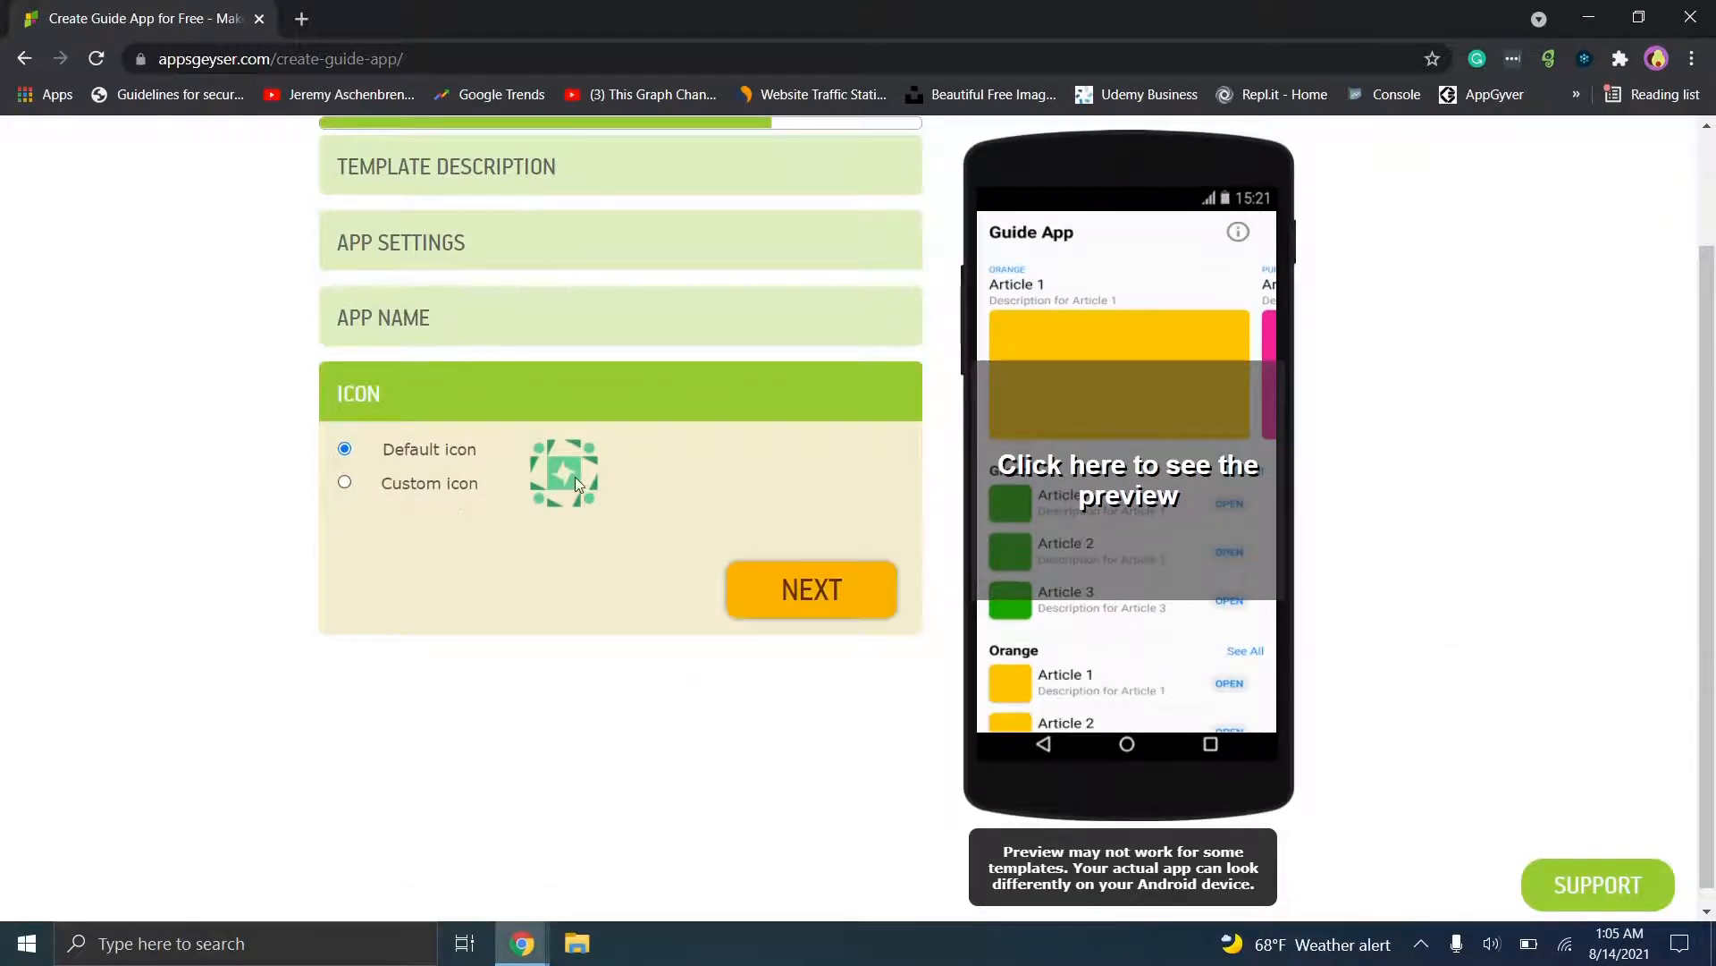
Choose a custom icon and create the Dog guide app.
{"action": "left_click", "coordinate": [345, 483]}
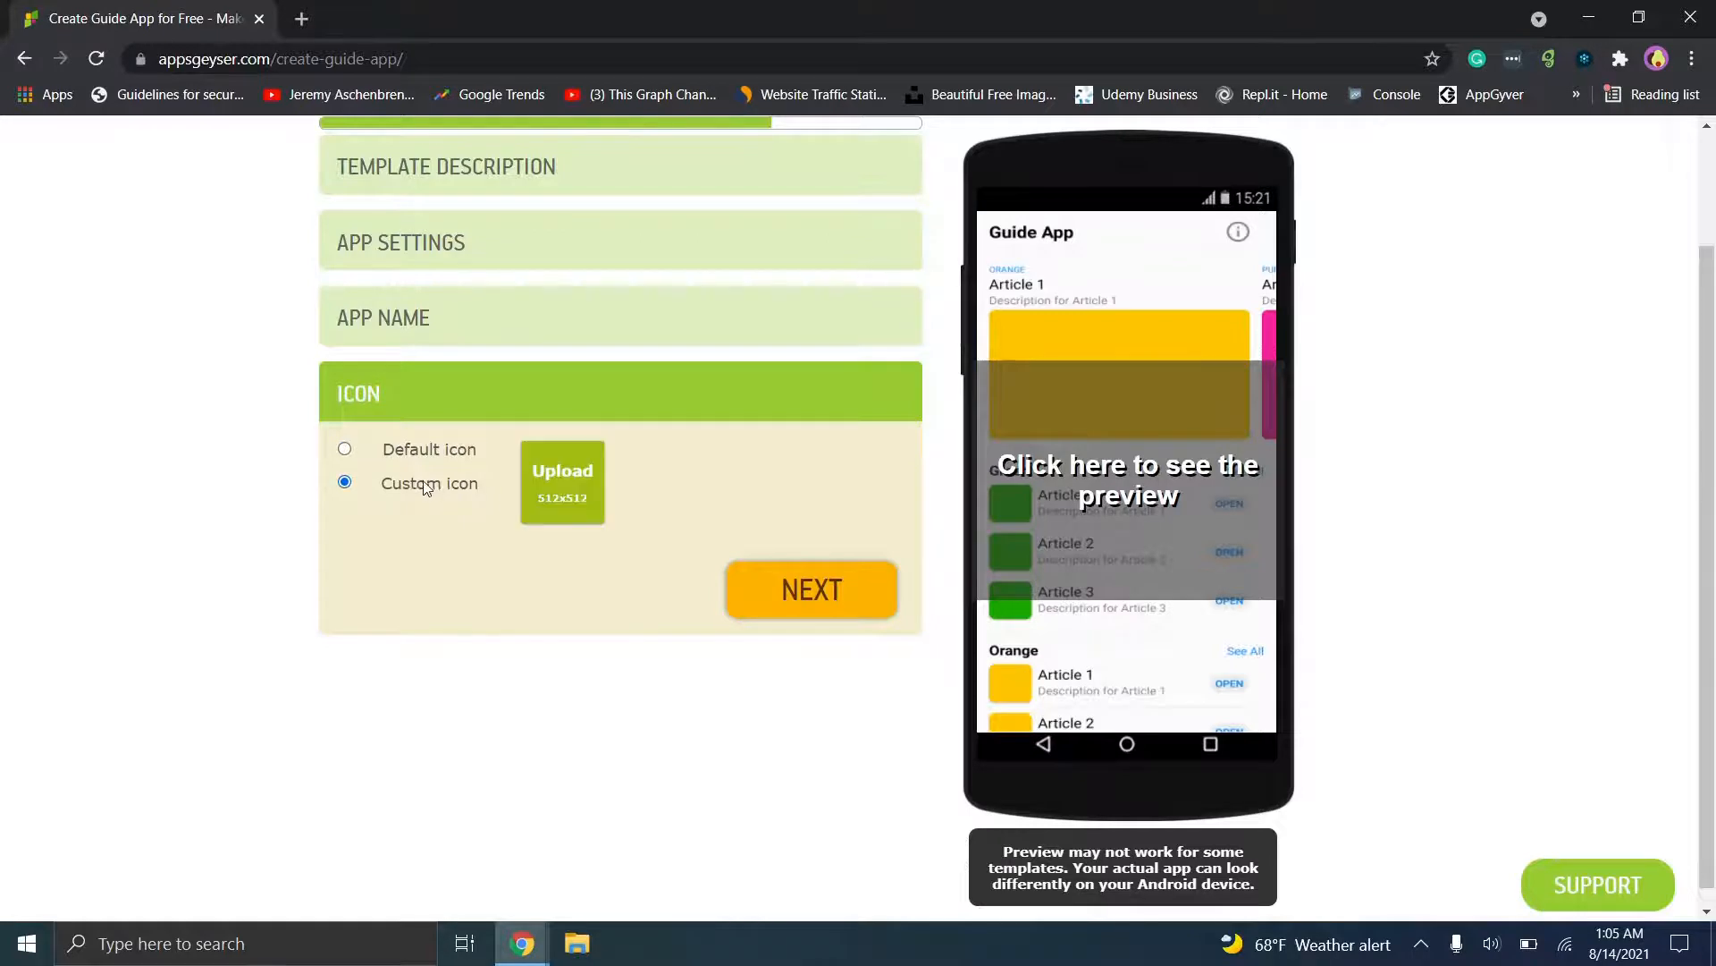
{"action": "left_click", "coordinate": [811, 589]}
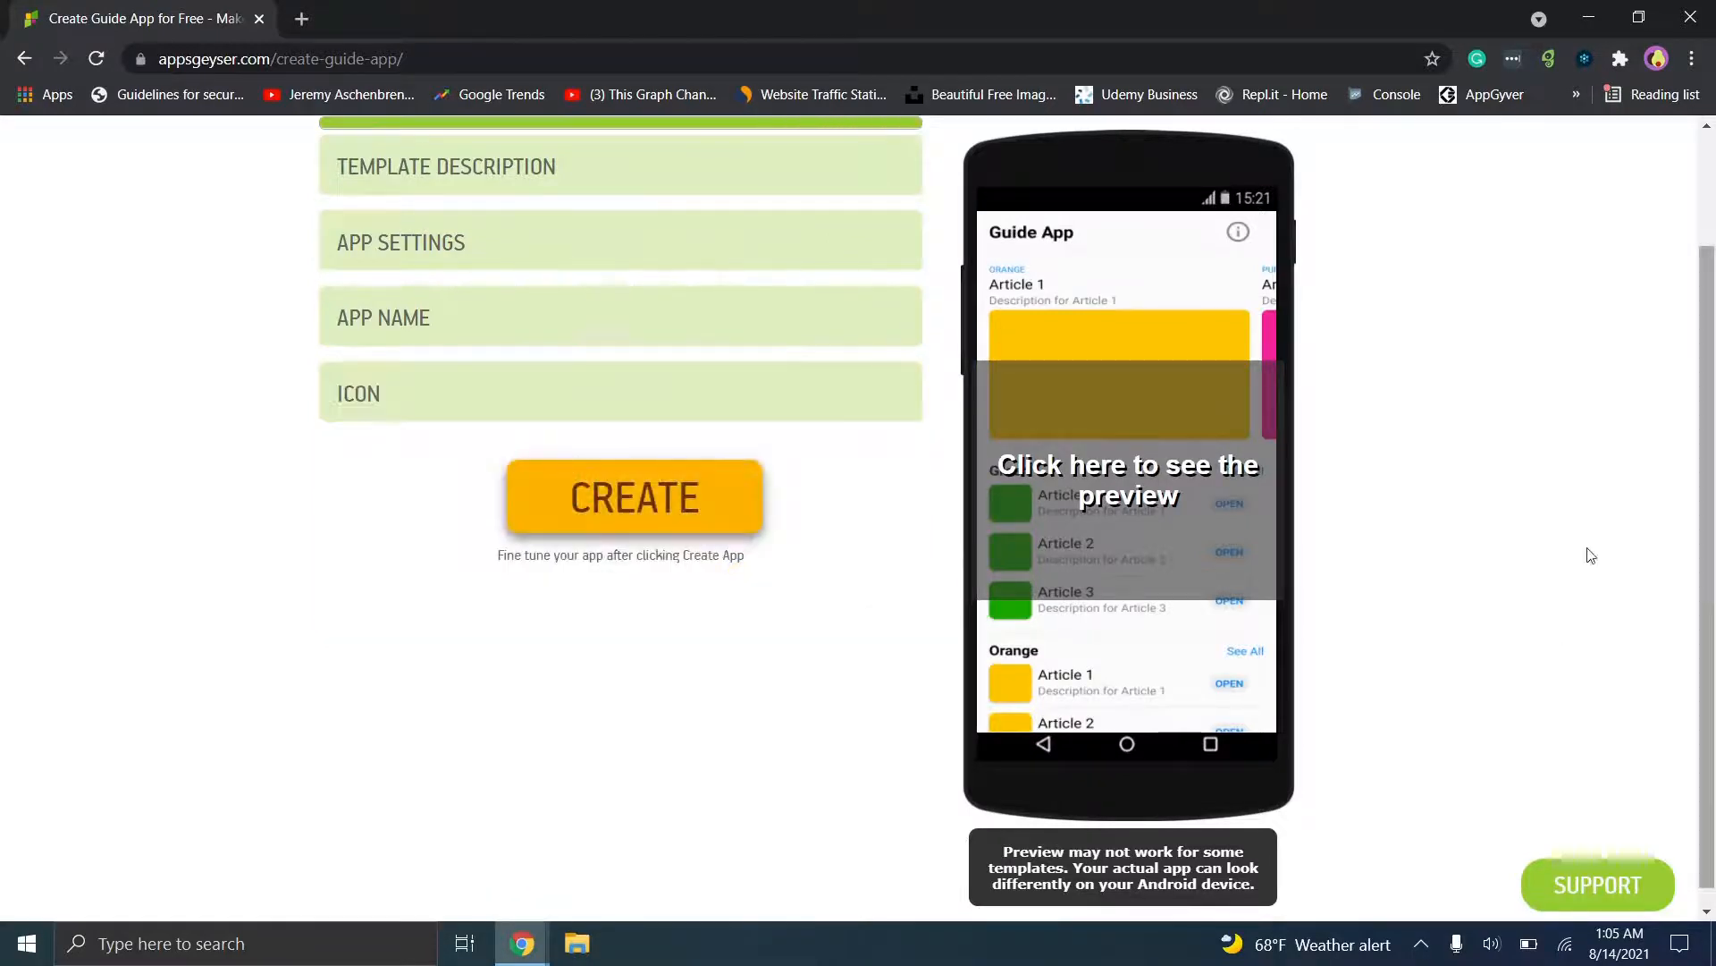
{"action": "left_click", "coordinate": [633, 497]}
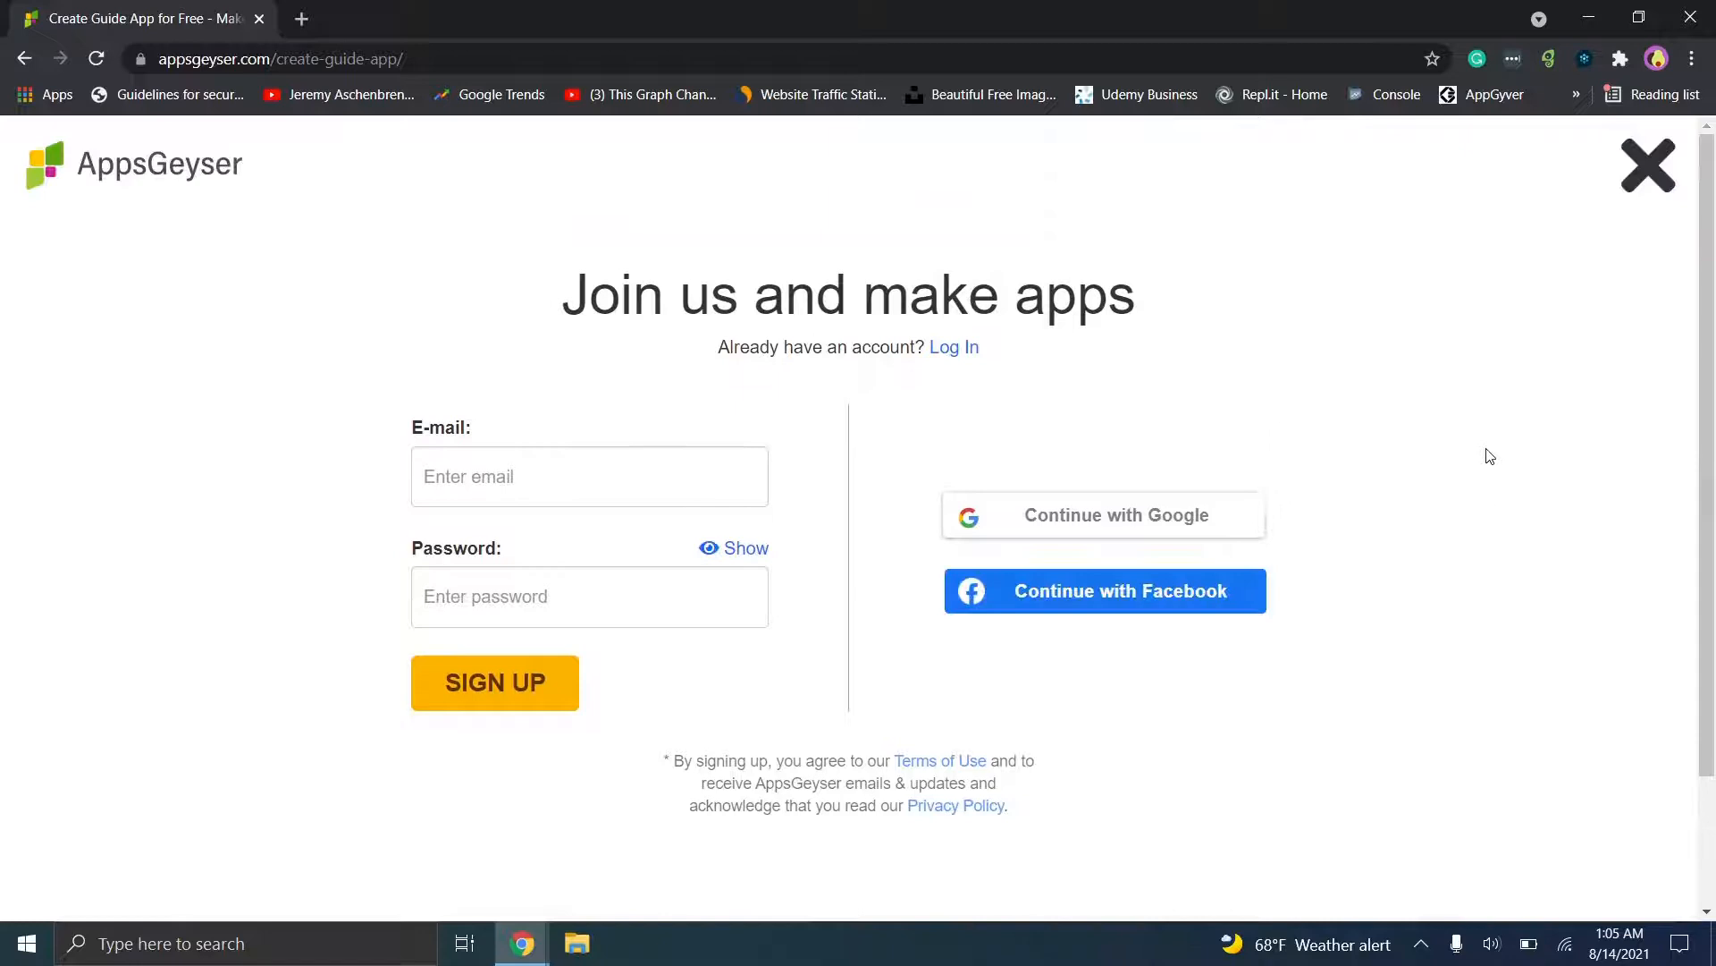
{"action": "mouse_move", "coordinate": [520, 529]}
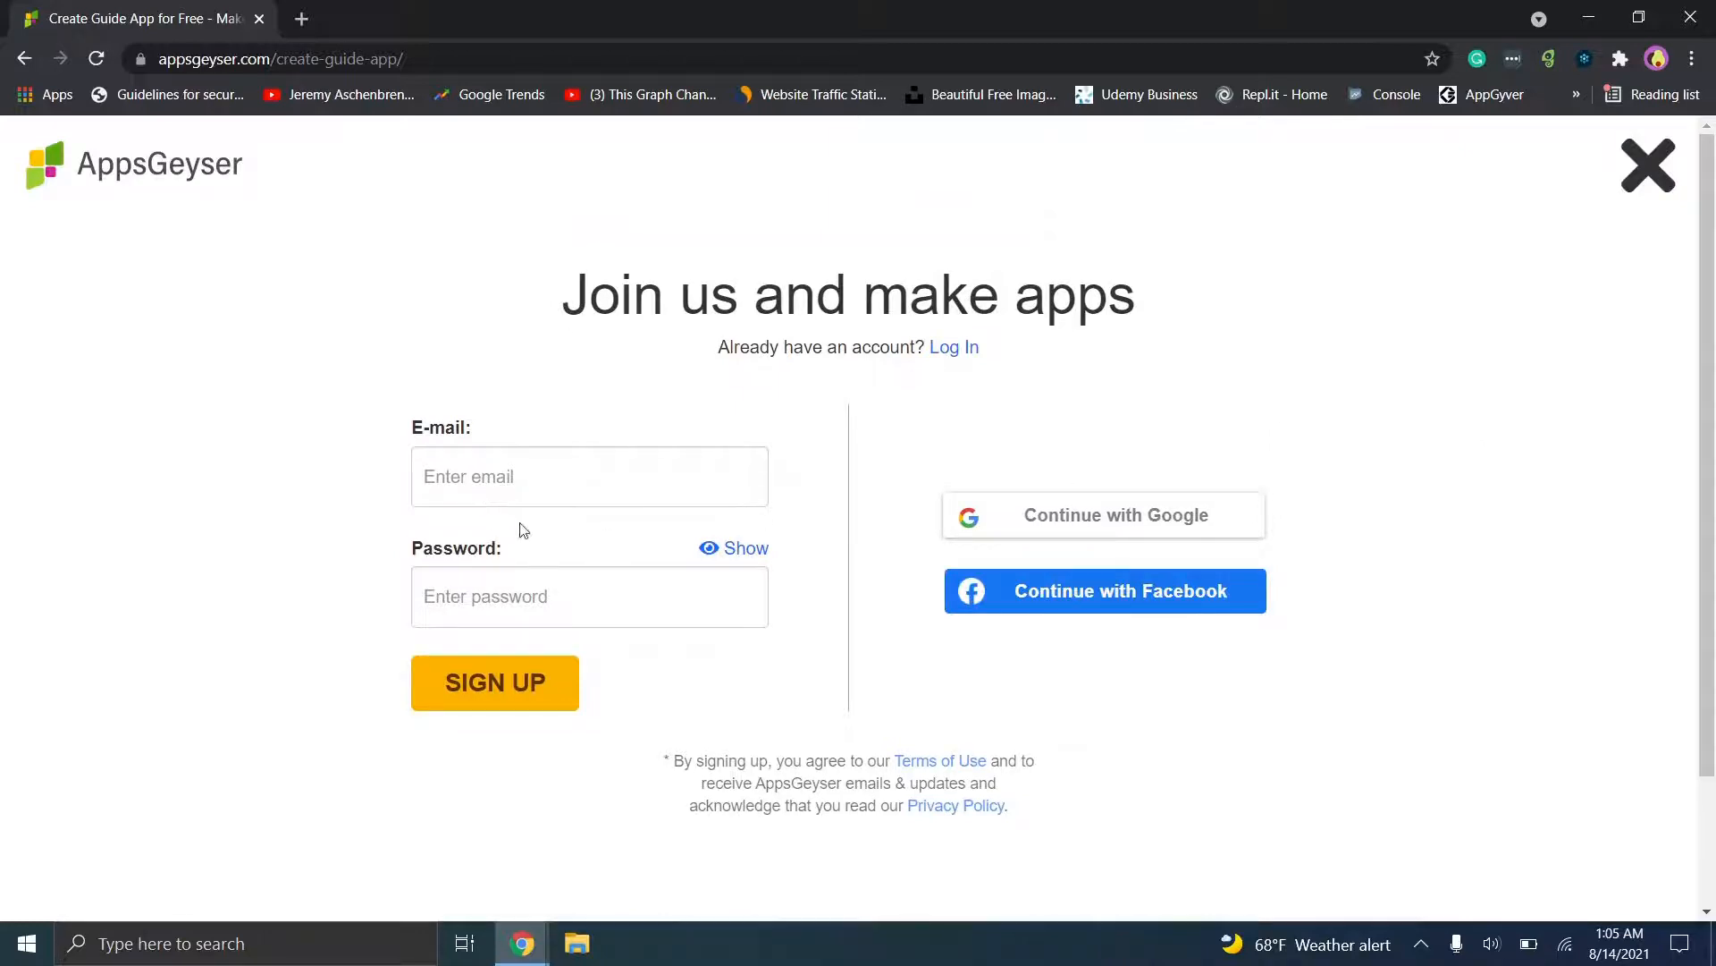
Enter the account email and password and submit the sign-up form.
{"action": "left_click", "coordinate": [588, 476]}
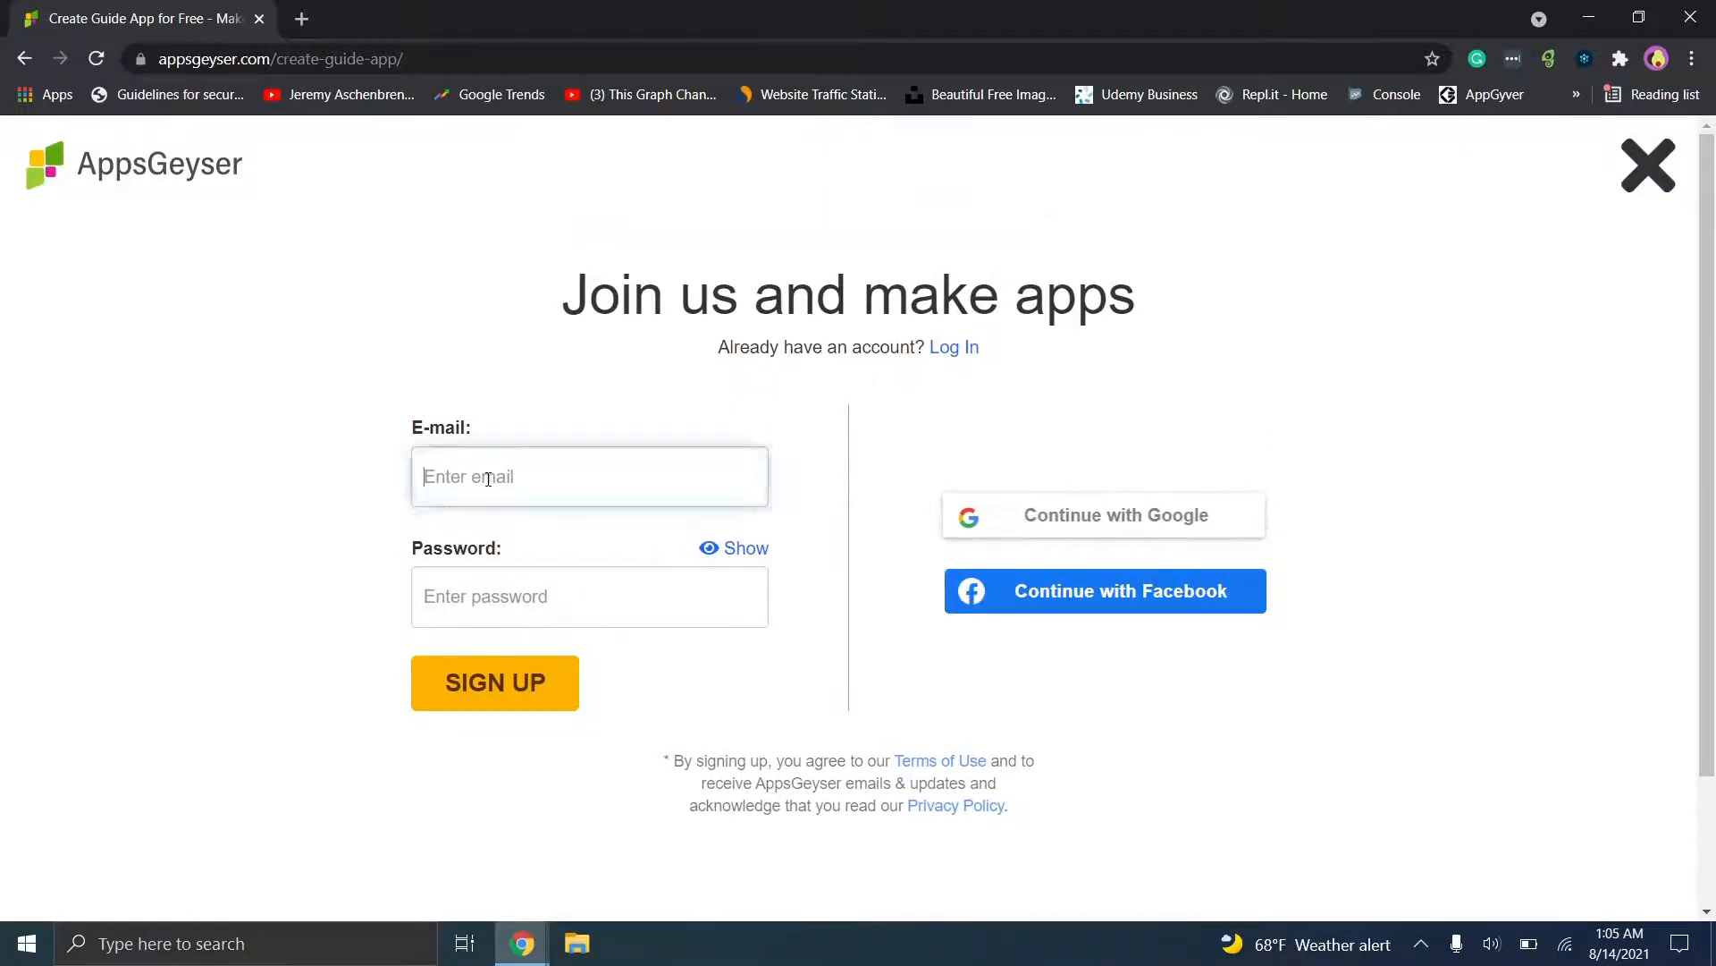
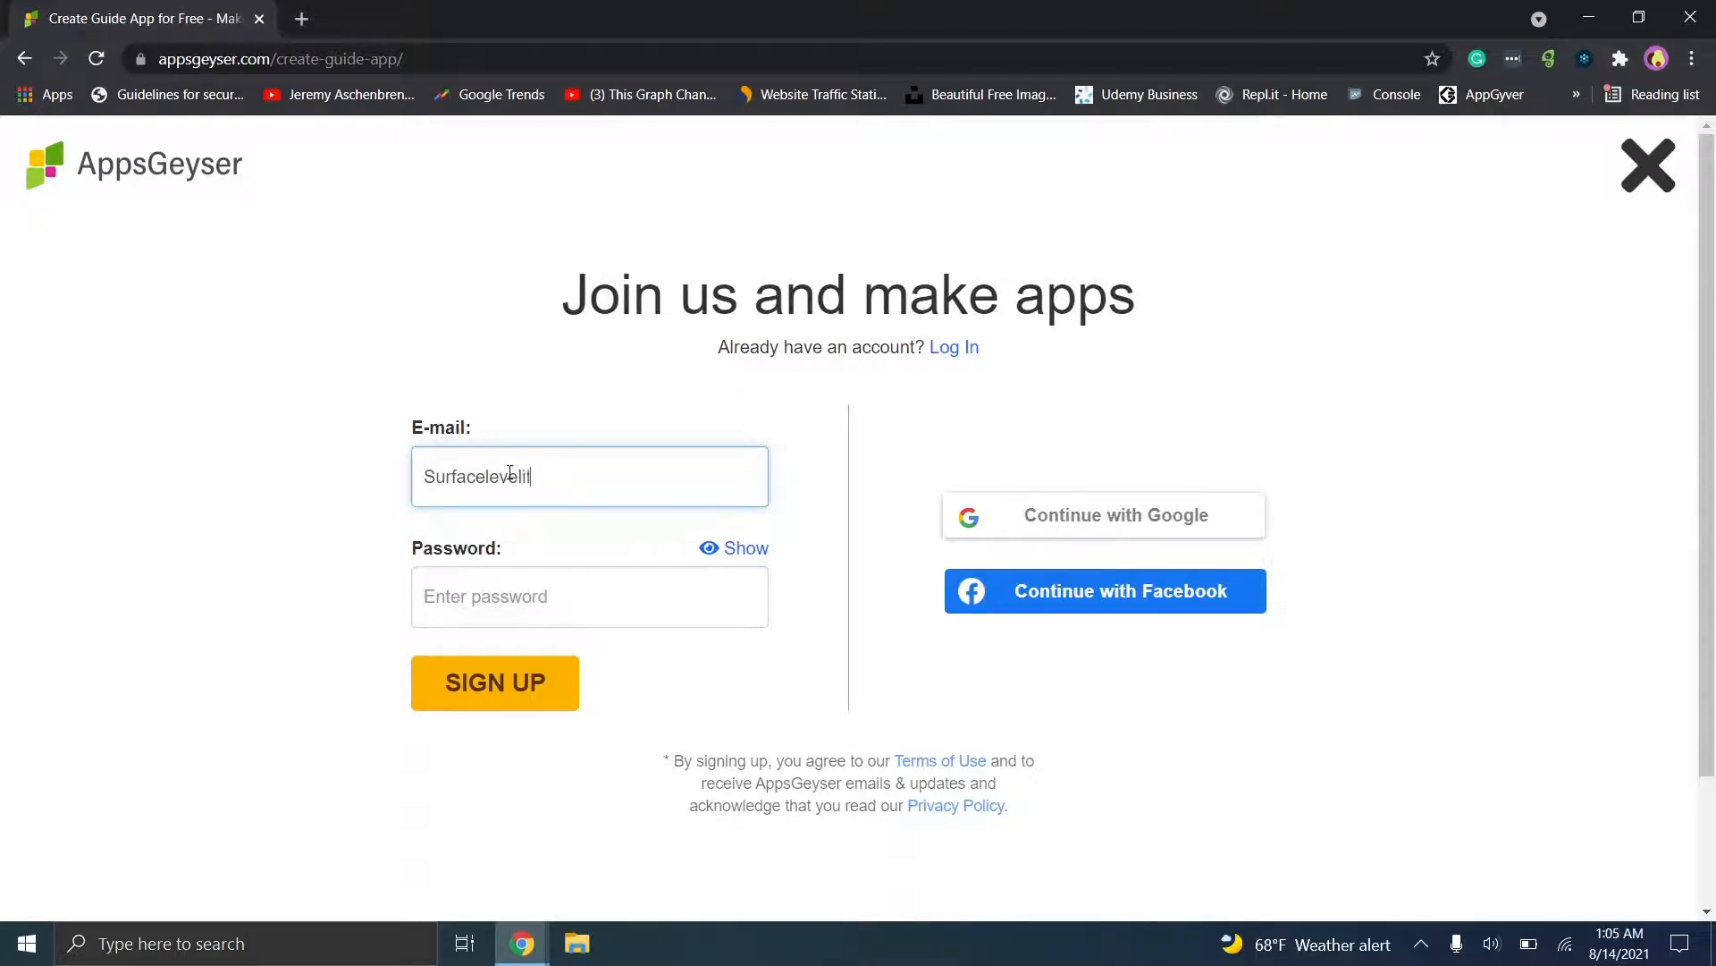
{"action": "left_click", "coordinate": [588, 595]}
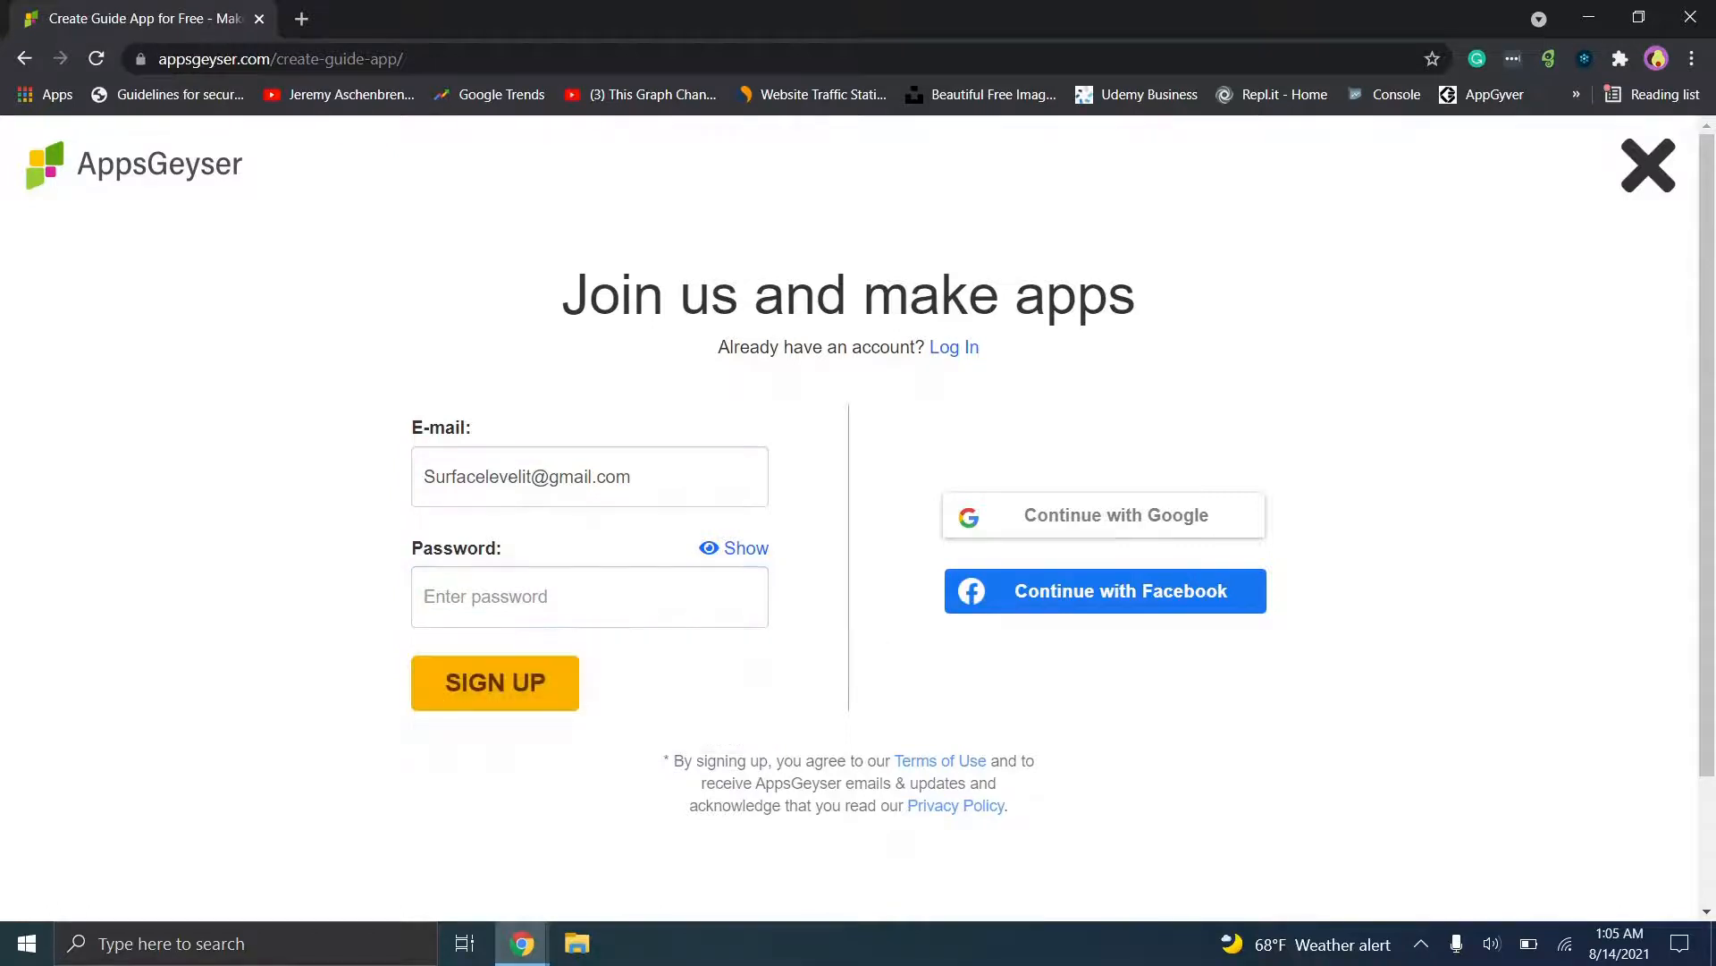
{"action": "type", "text": "password"}
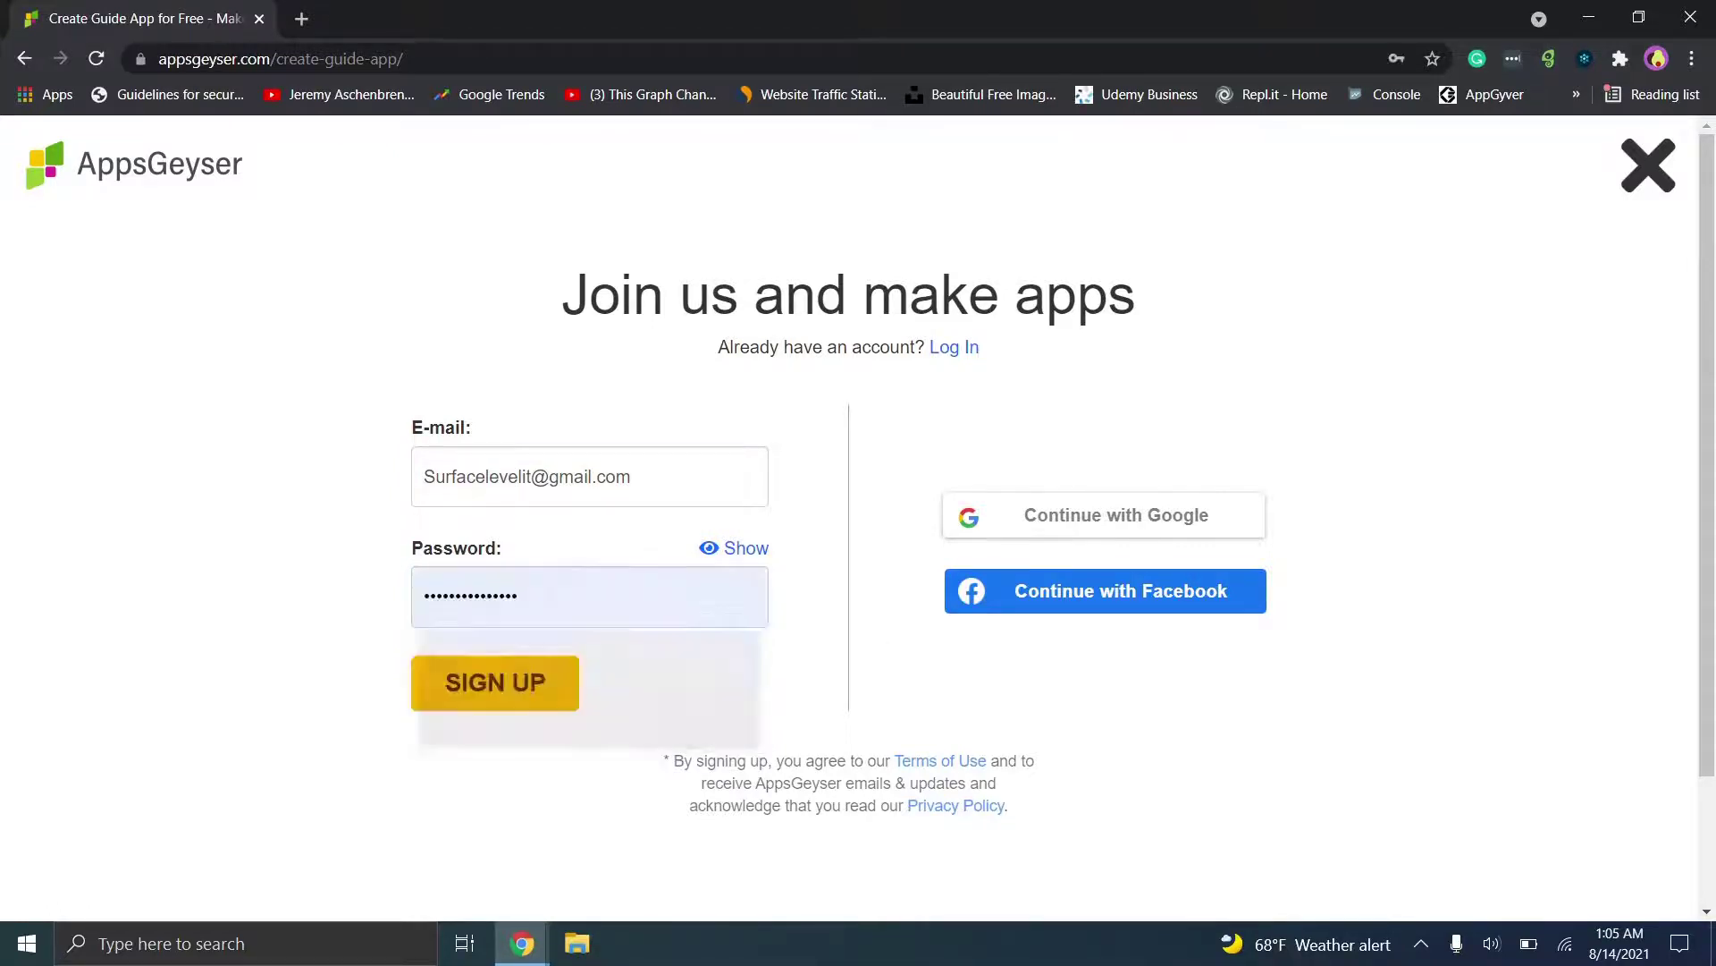
{"action": "left_click", "coordinate": [744, 547]}
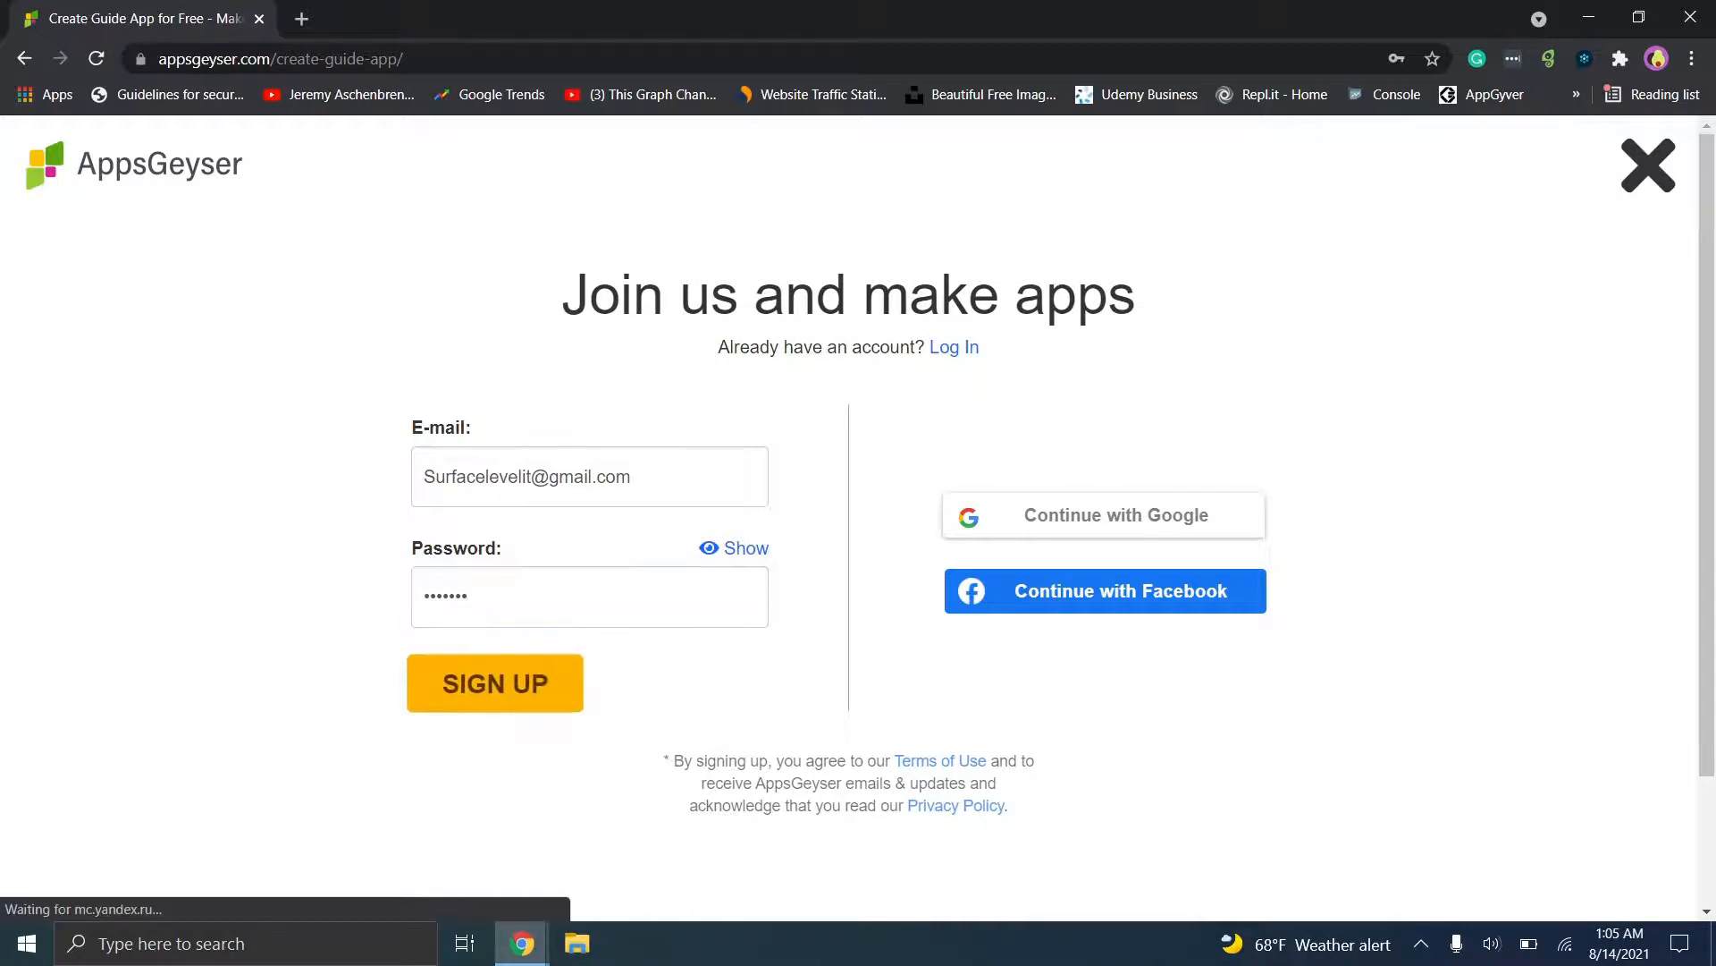
{"action": "left_click", "coordinate": [494, 681]}
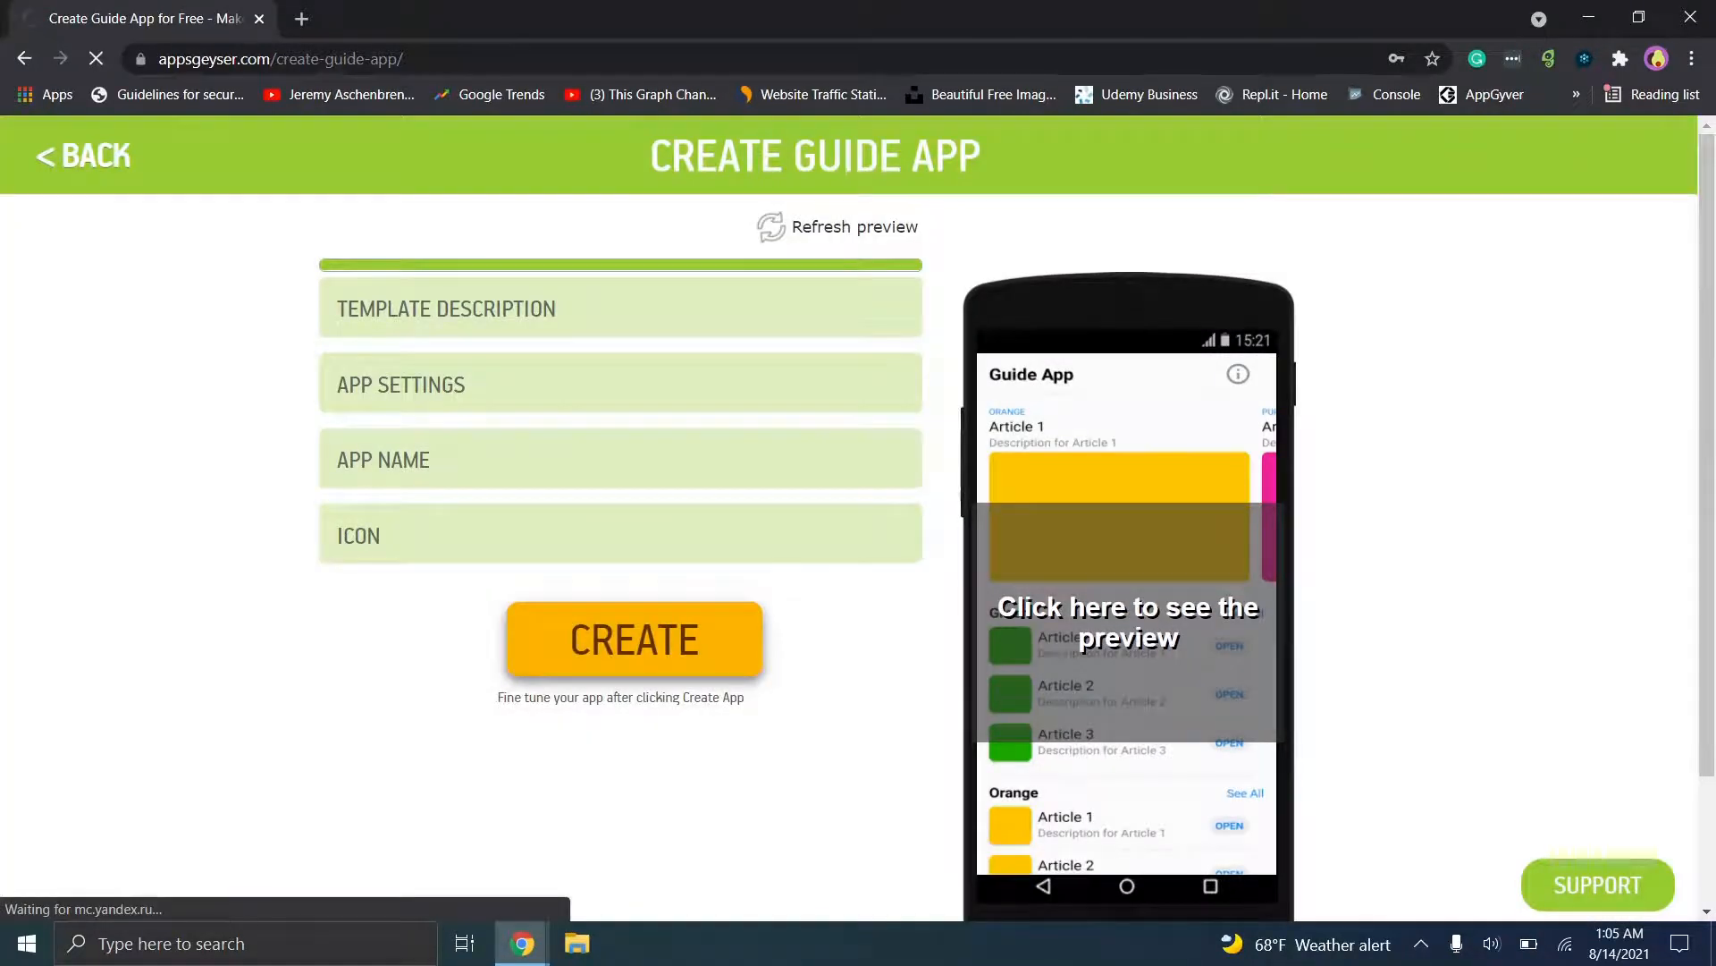
Skip the premium welcome tour and decline Chrome's offer to save the password.
{"action": "left_click", "coordinate": [633, 640]}
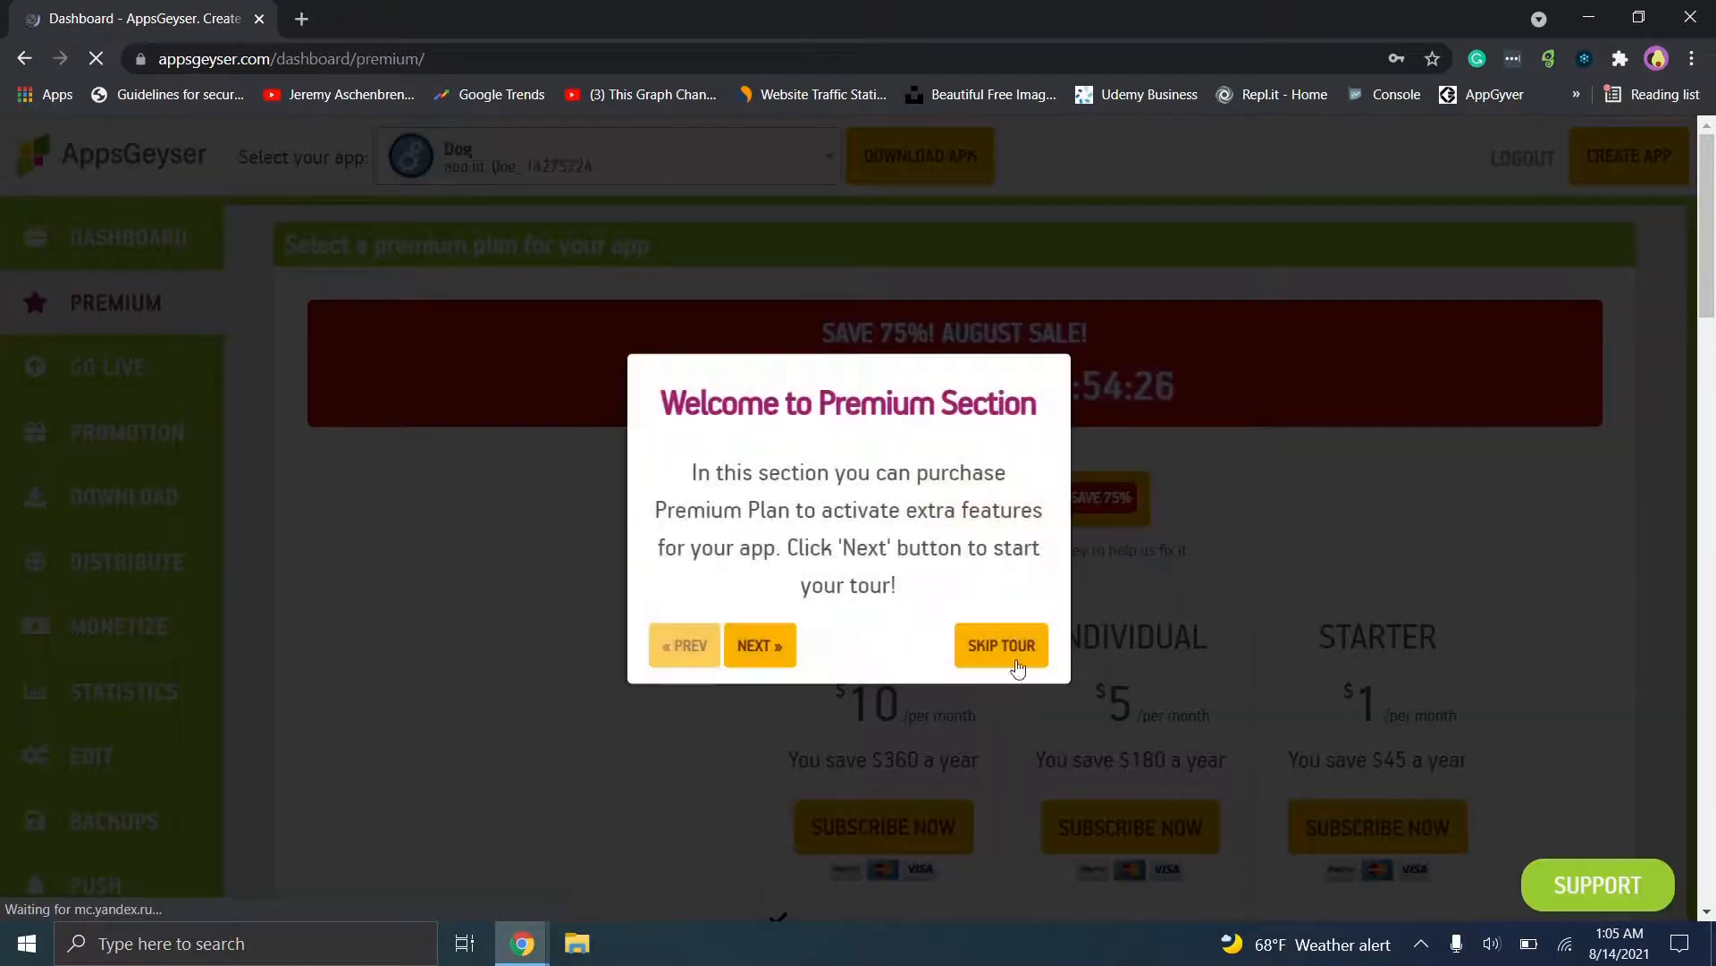
{"action": "left_click", "coordinate": [999, 646]}
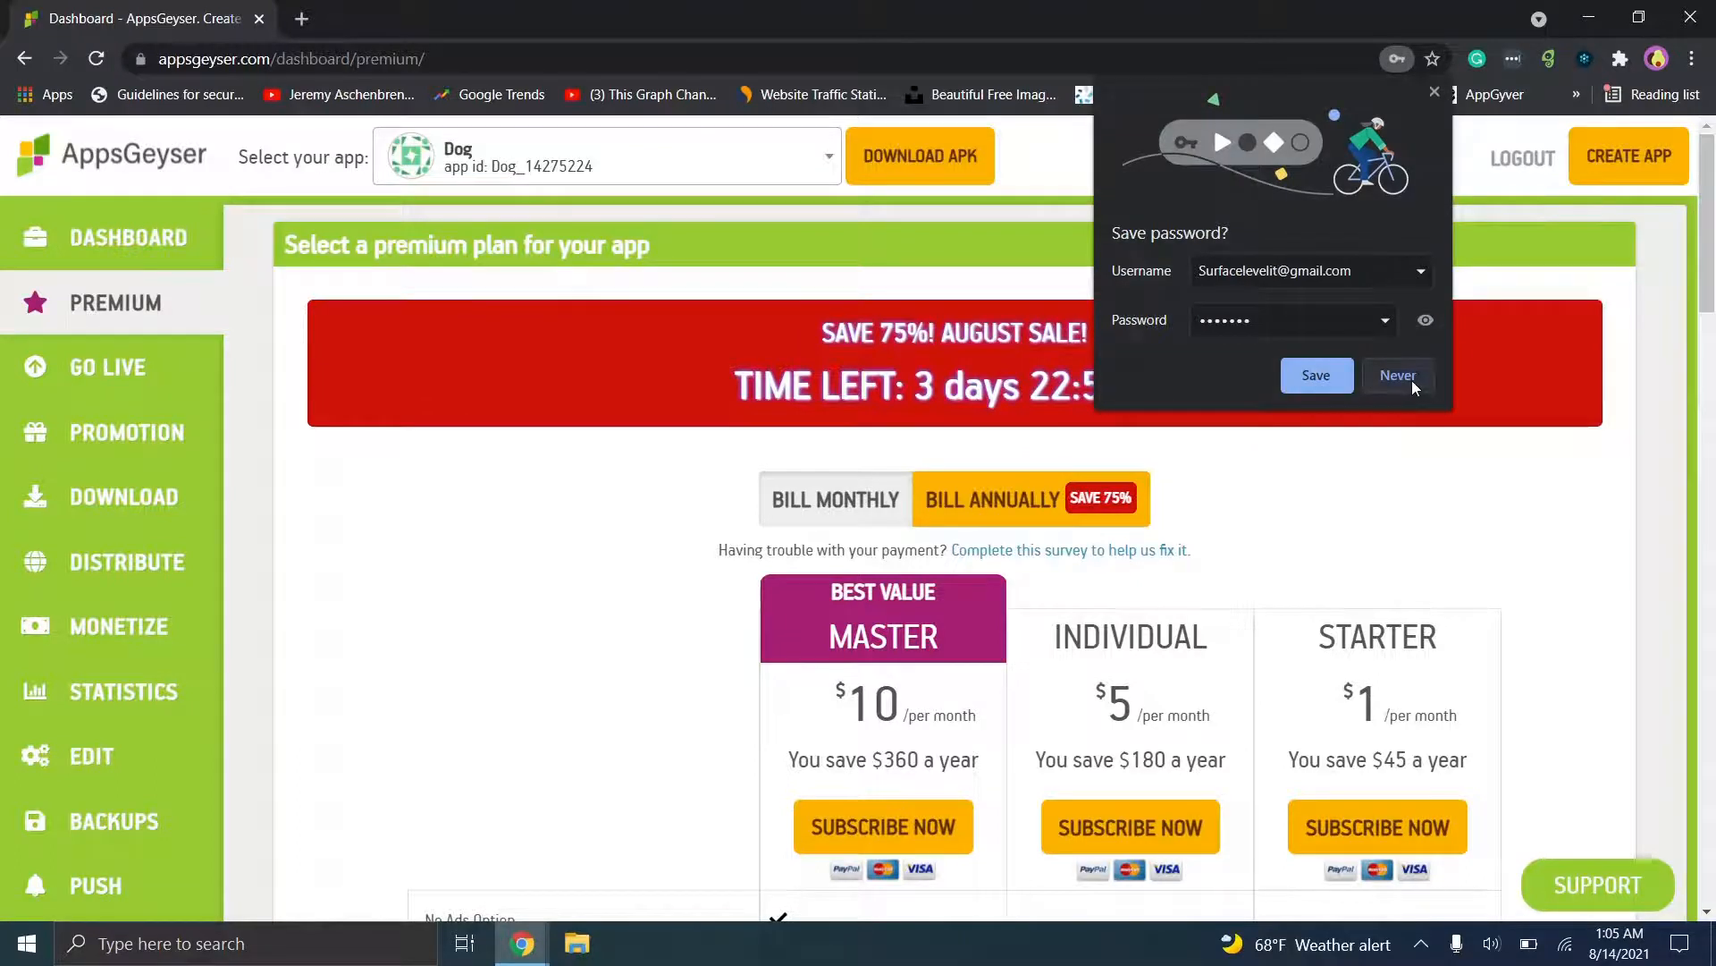
{"action": "left_click", "coordinate": [1398, 375]}
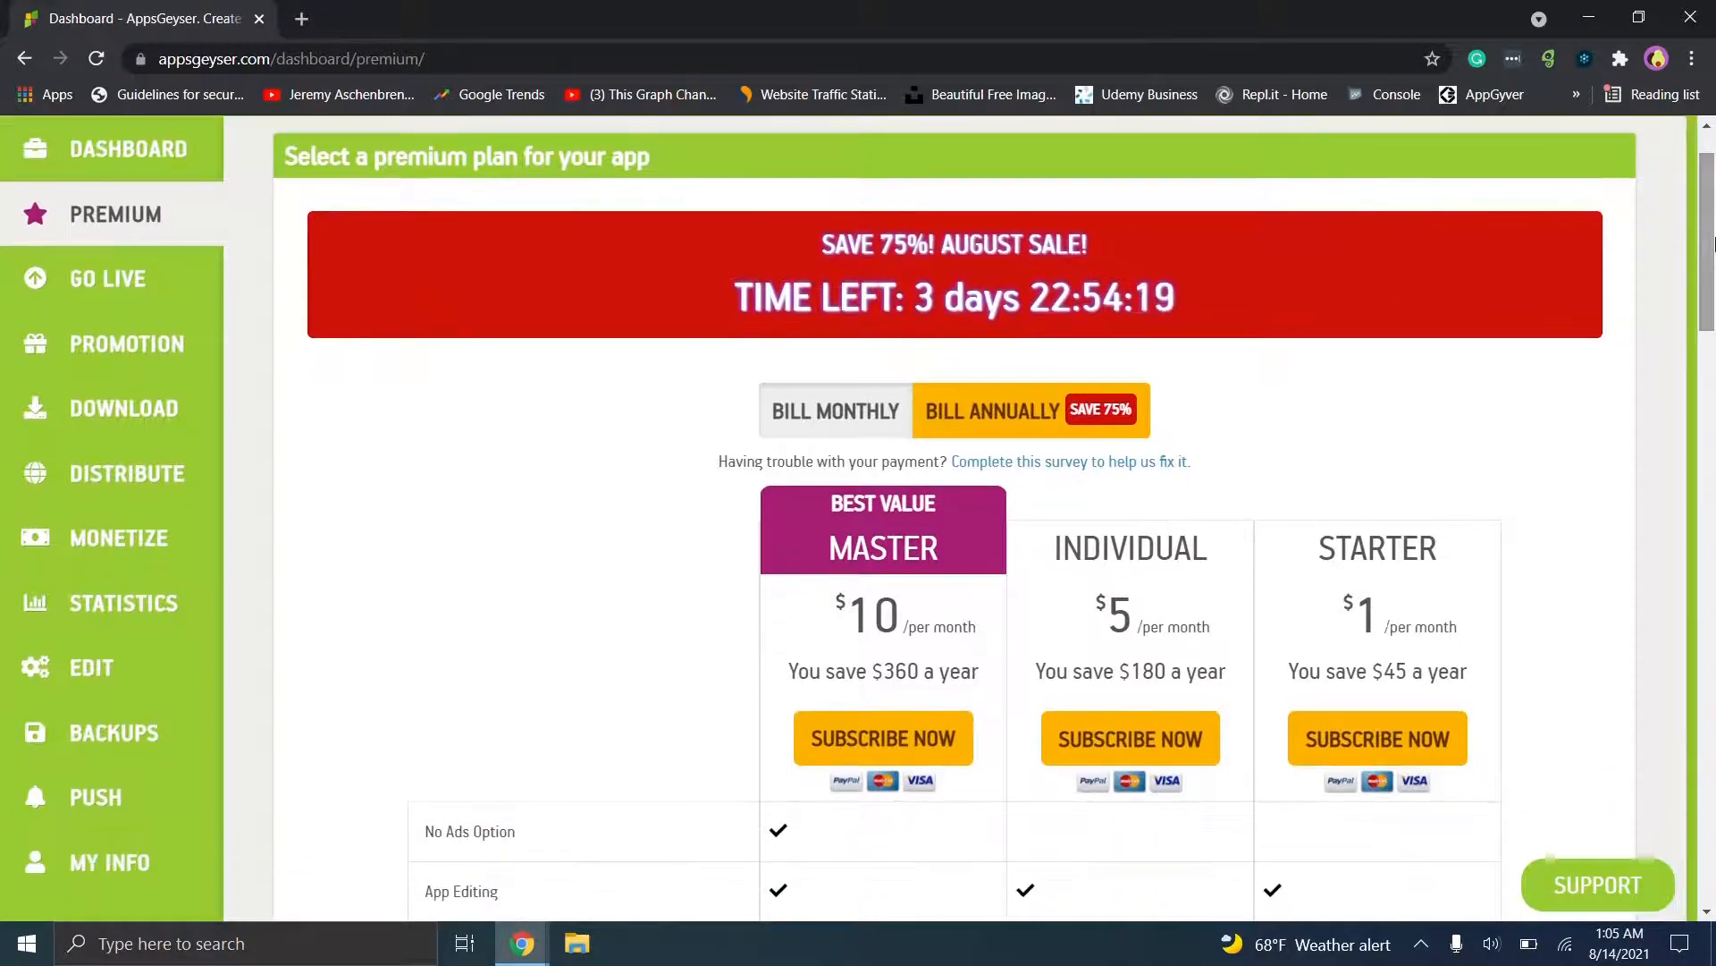
{"action": "mouse_move", "coordinate": [1182, 386]}
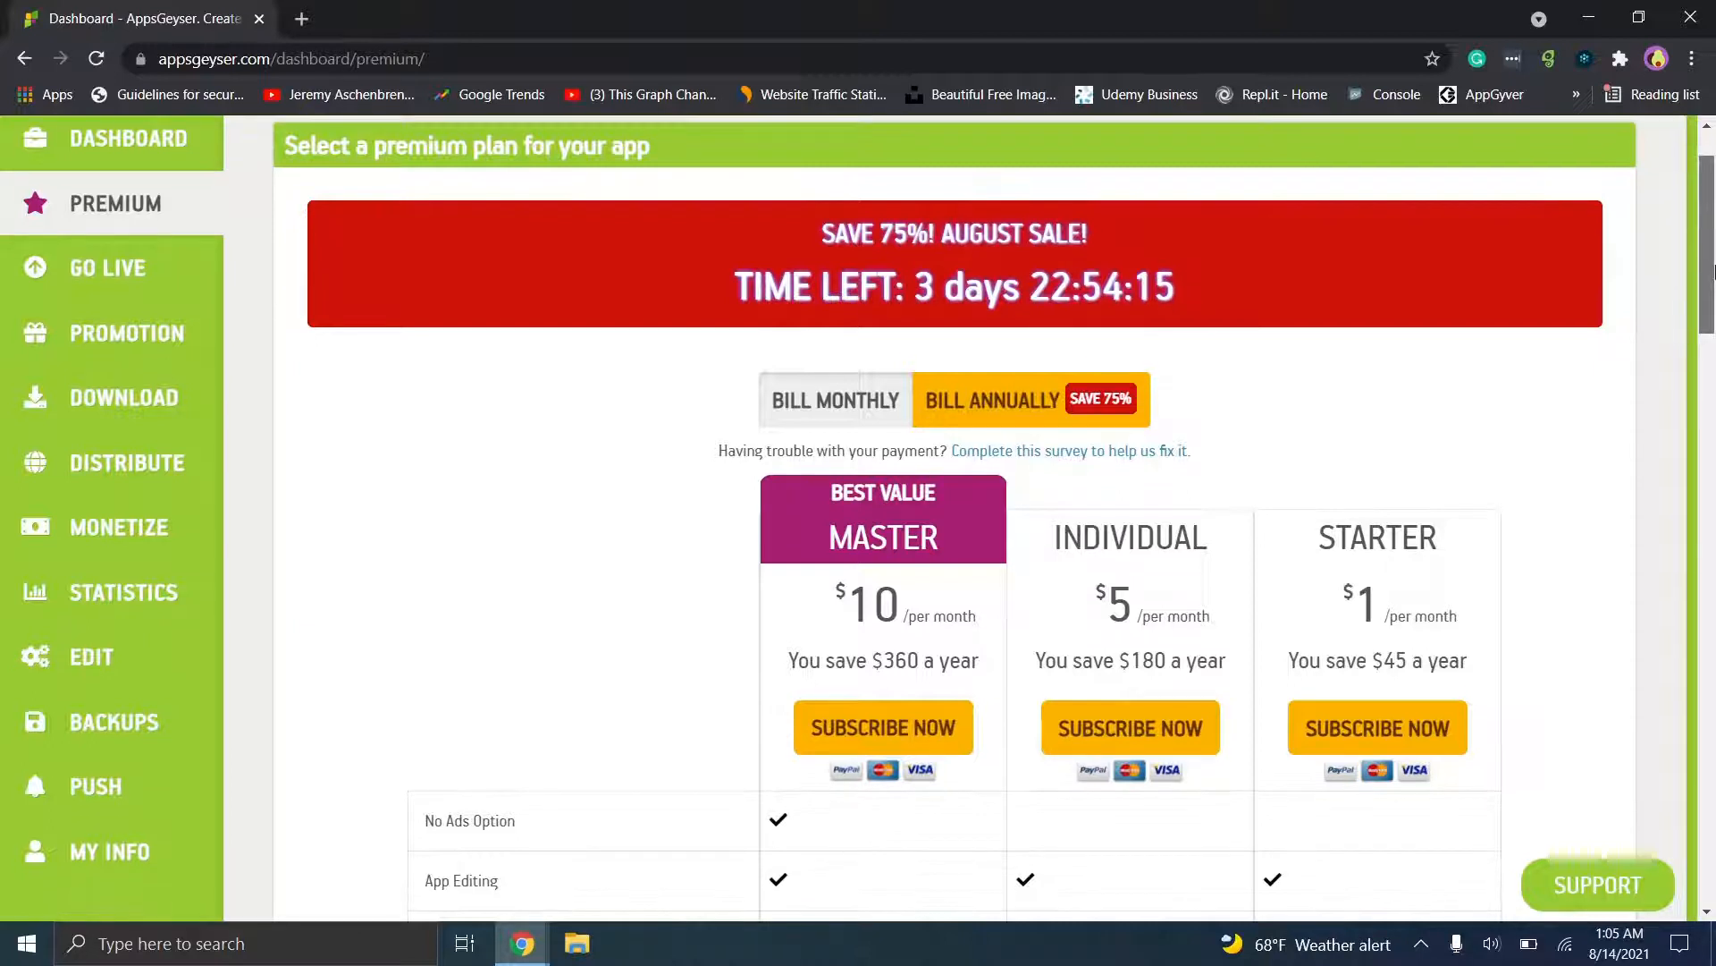
{"action": "scroll", "scroll_direction": "down", "scroll_amount": 3}
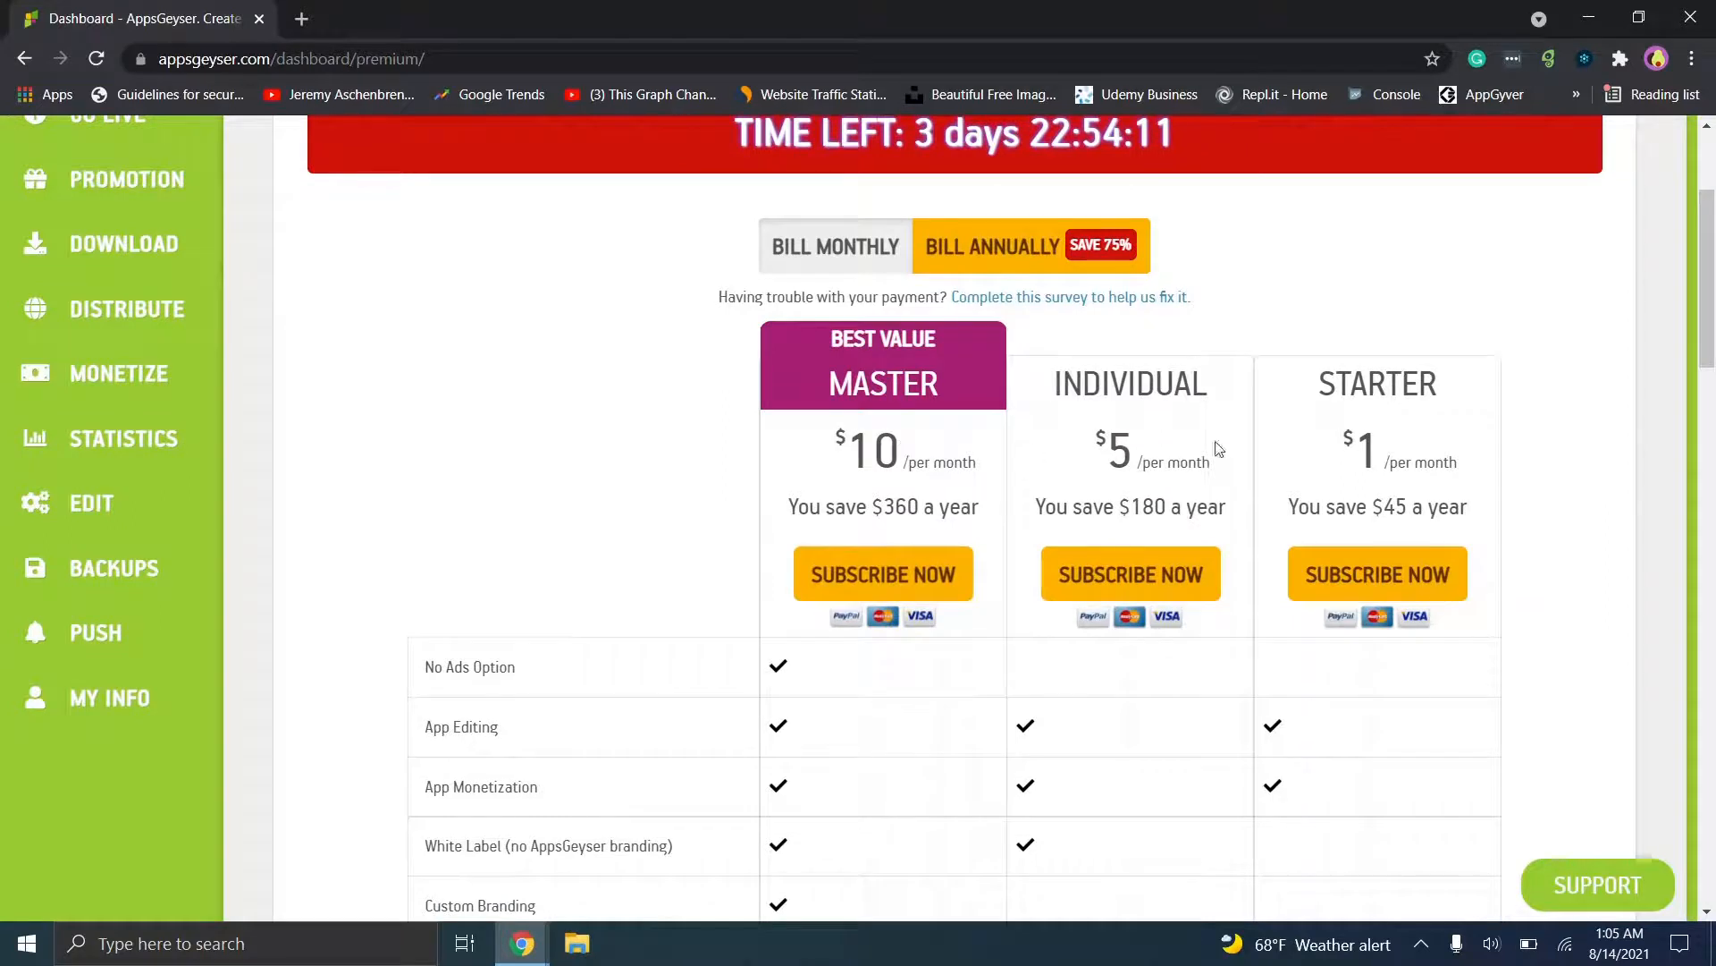
{"action": "scroll", "scroll_direction": "down", "scroll_amount": 3}
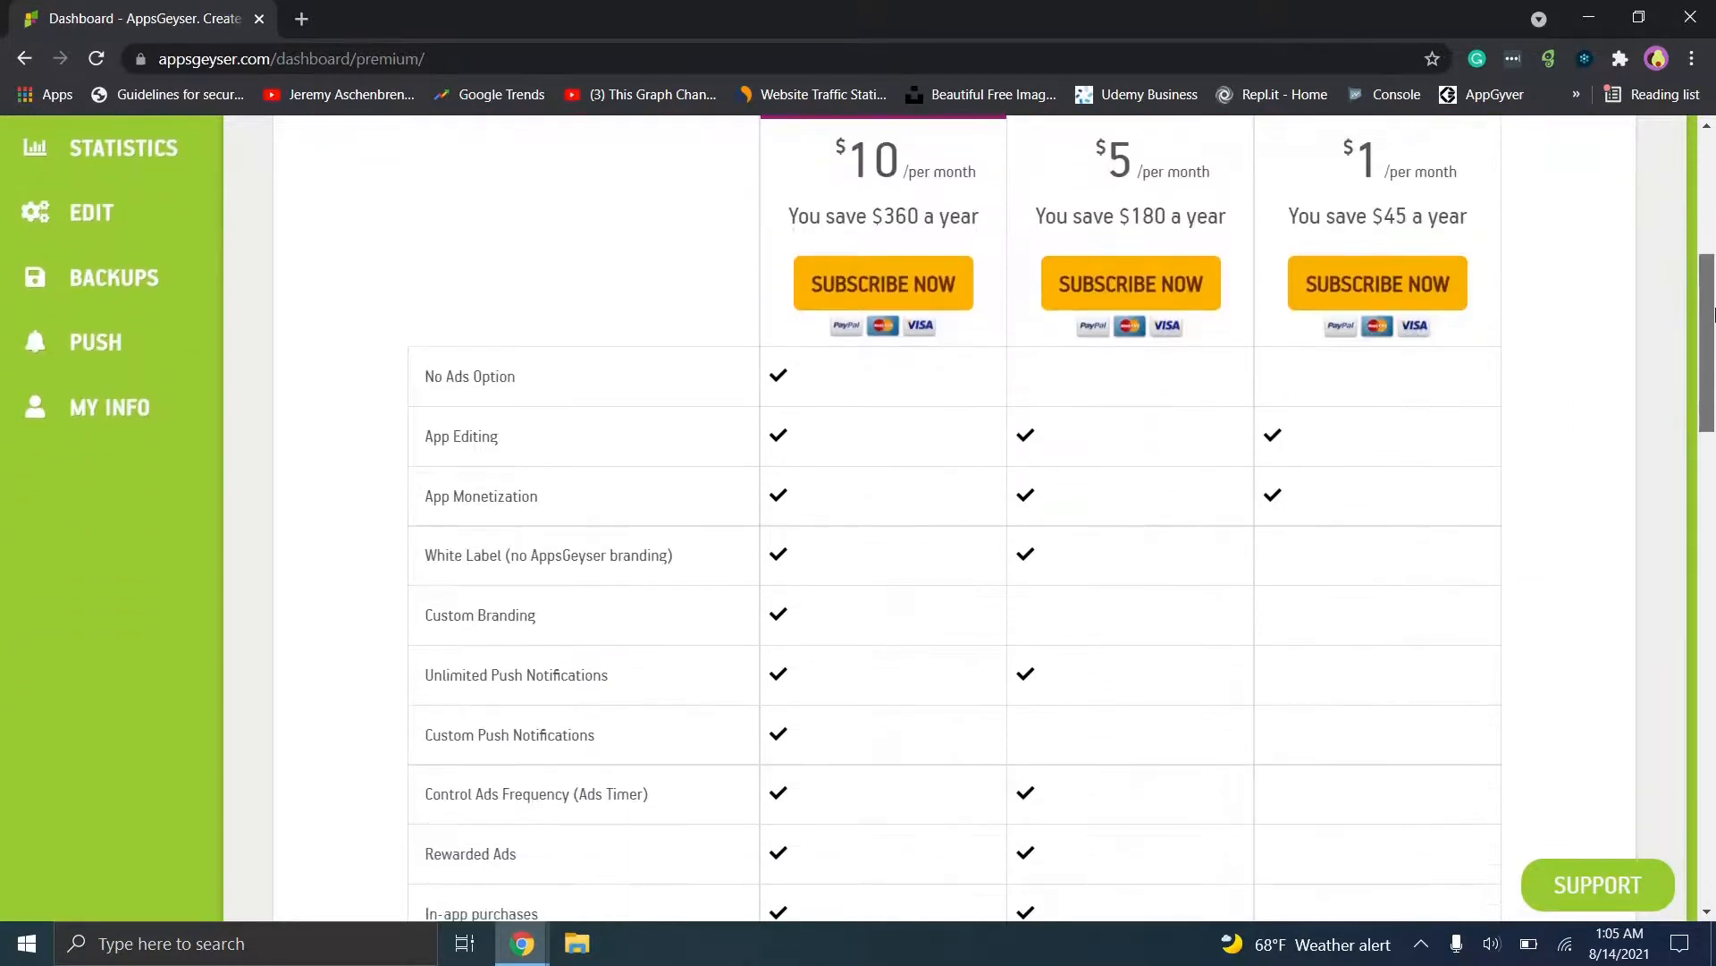
{"action": "scroll", "scroll_direction": "up", "scroll_amount": 3}
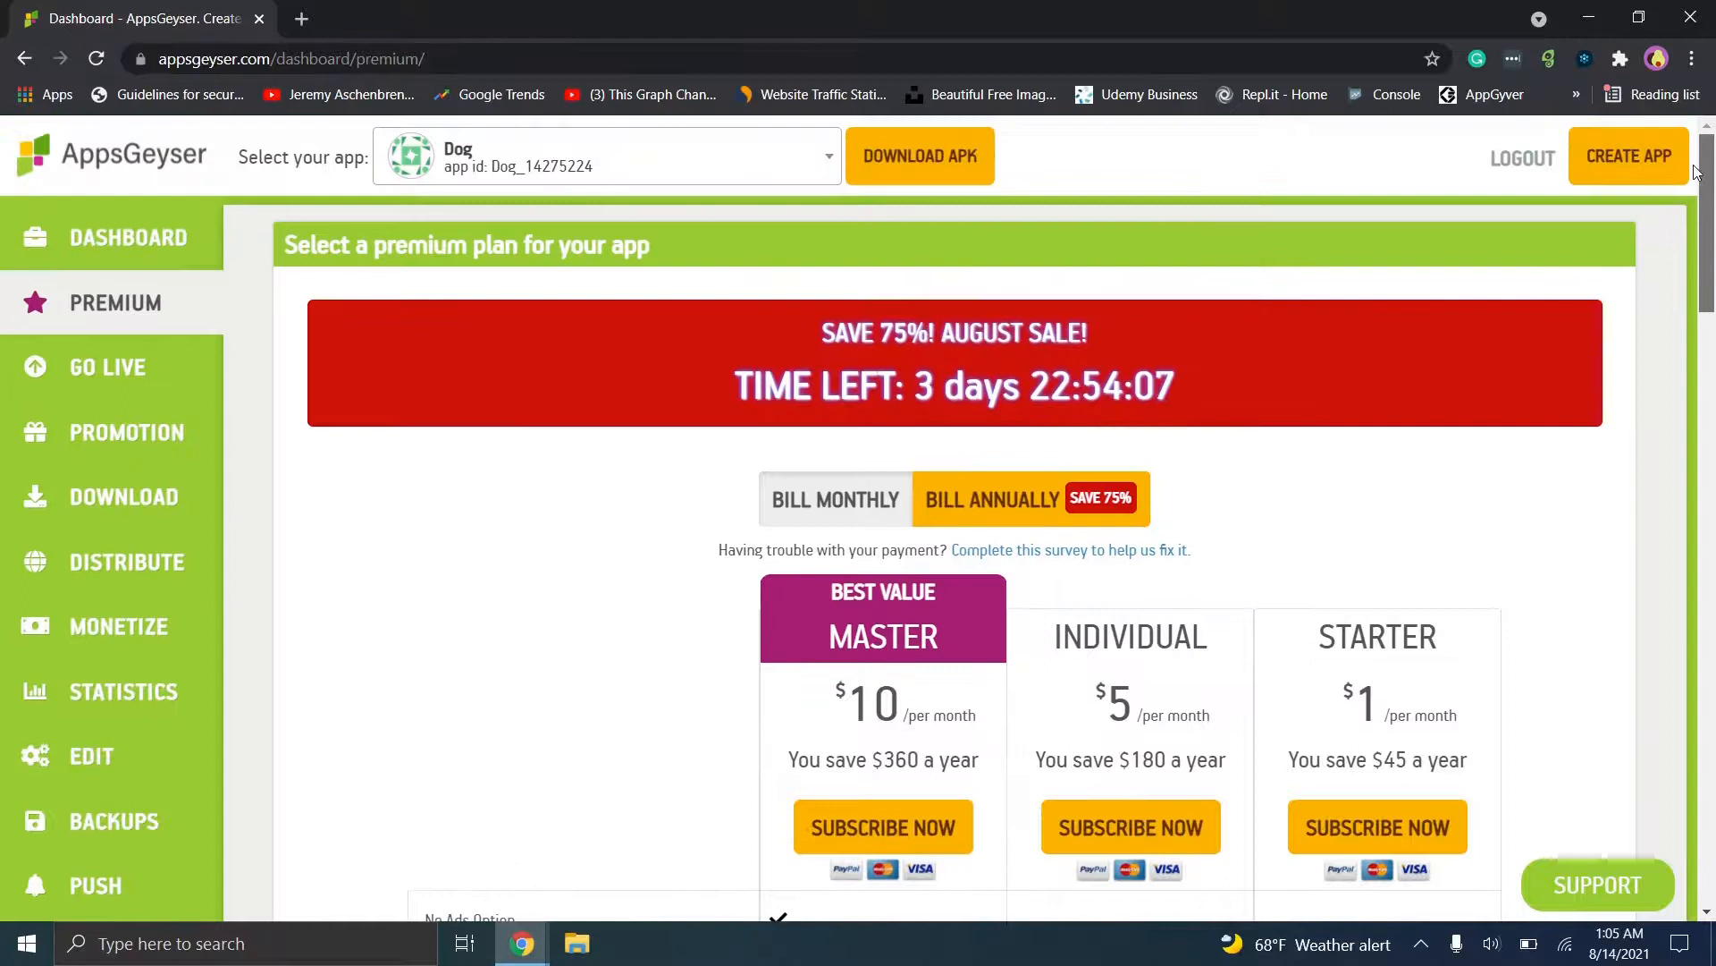
{"action": "scroll", "scroll_direction": "down", "scroll_amount": 3}
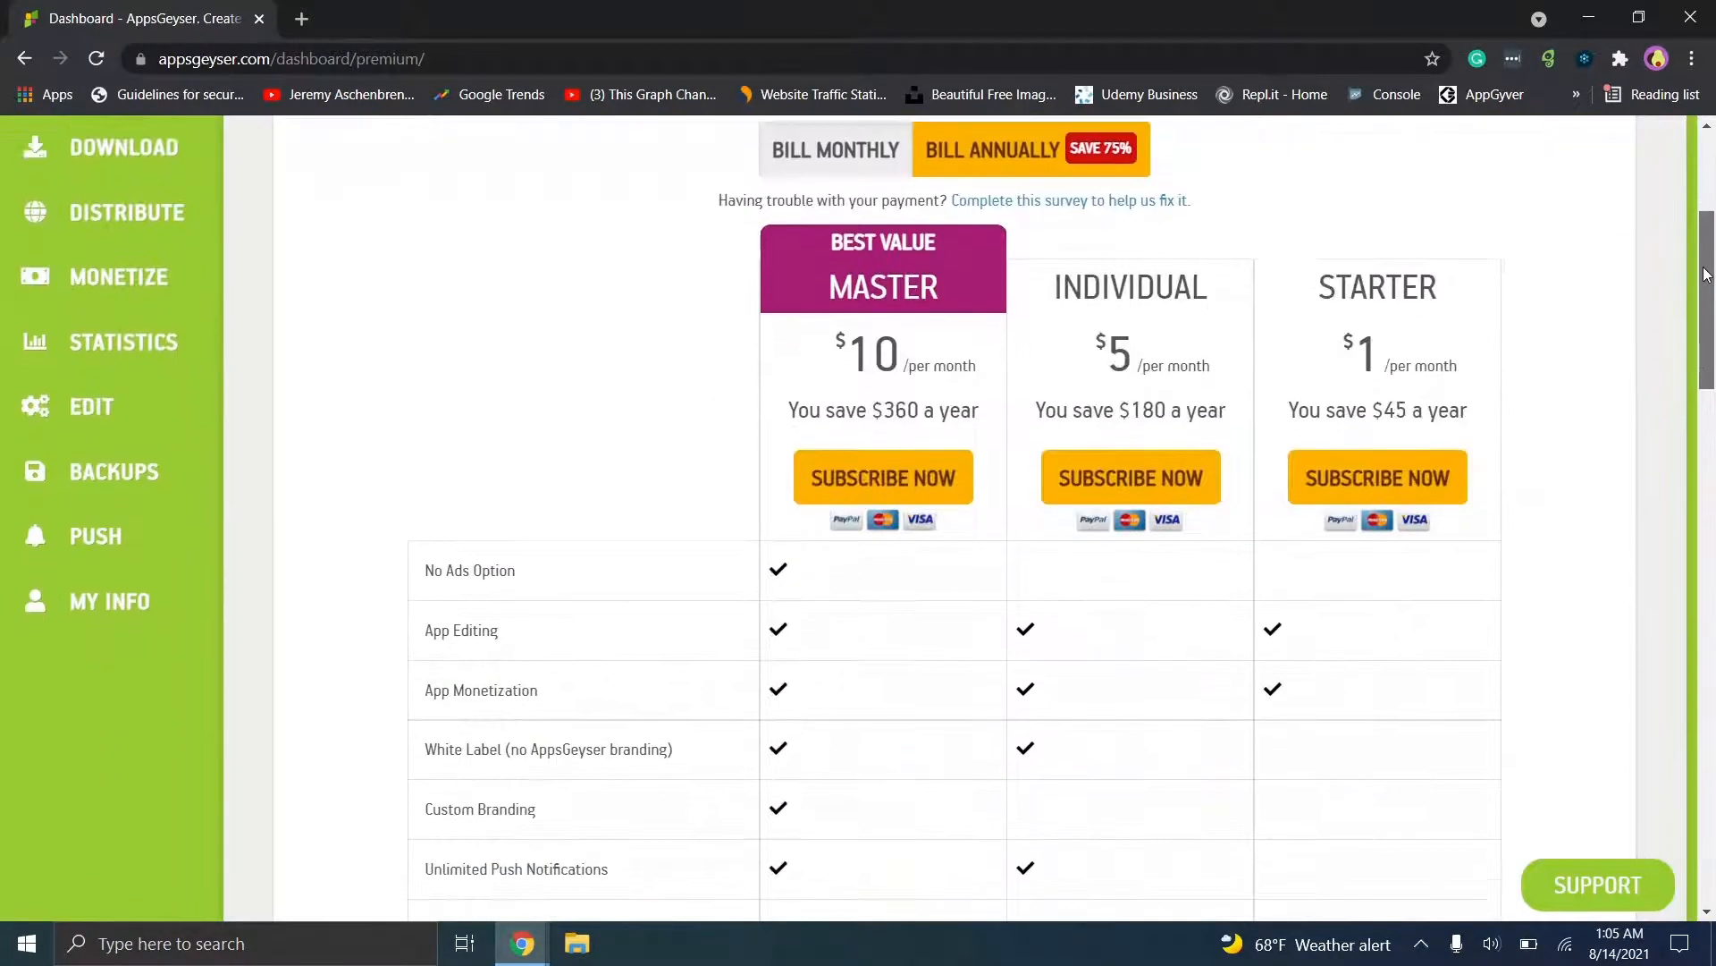
{"action": "scroll", "scroll_direction": "down", "scroll_amount": 3}
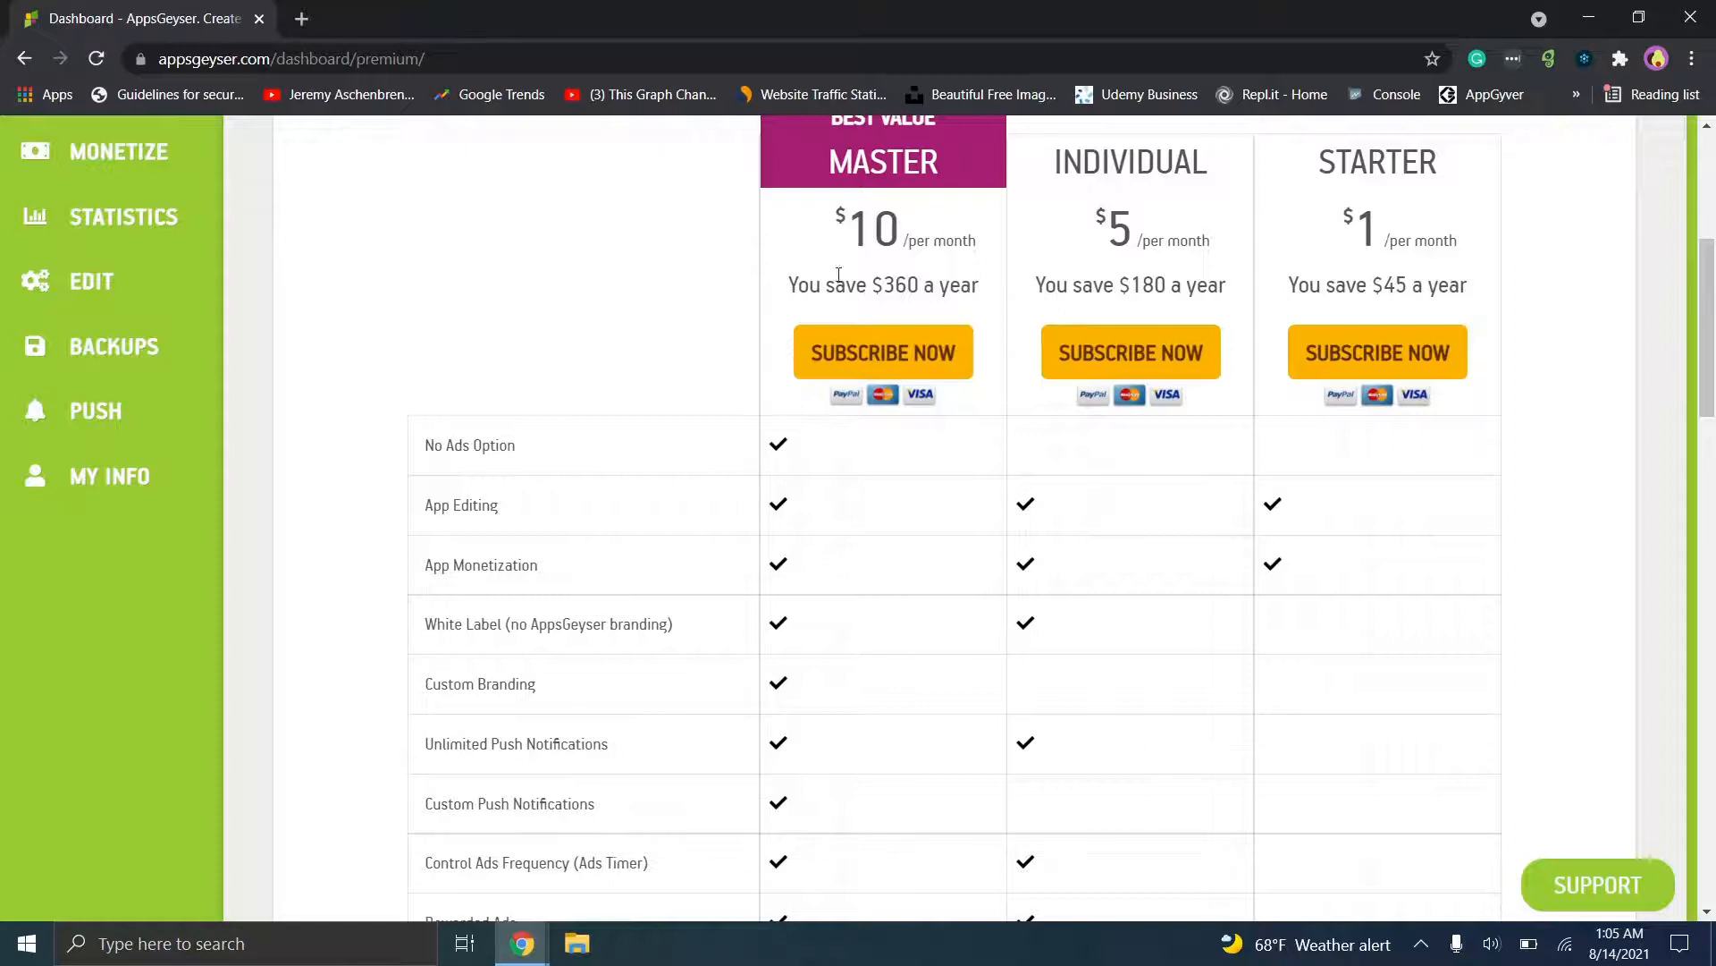
{"action": "mouse_move", "coordinate": [851, 574]}
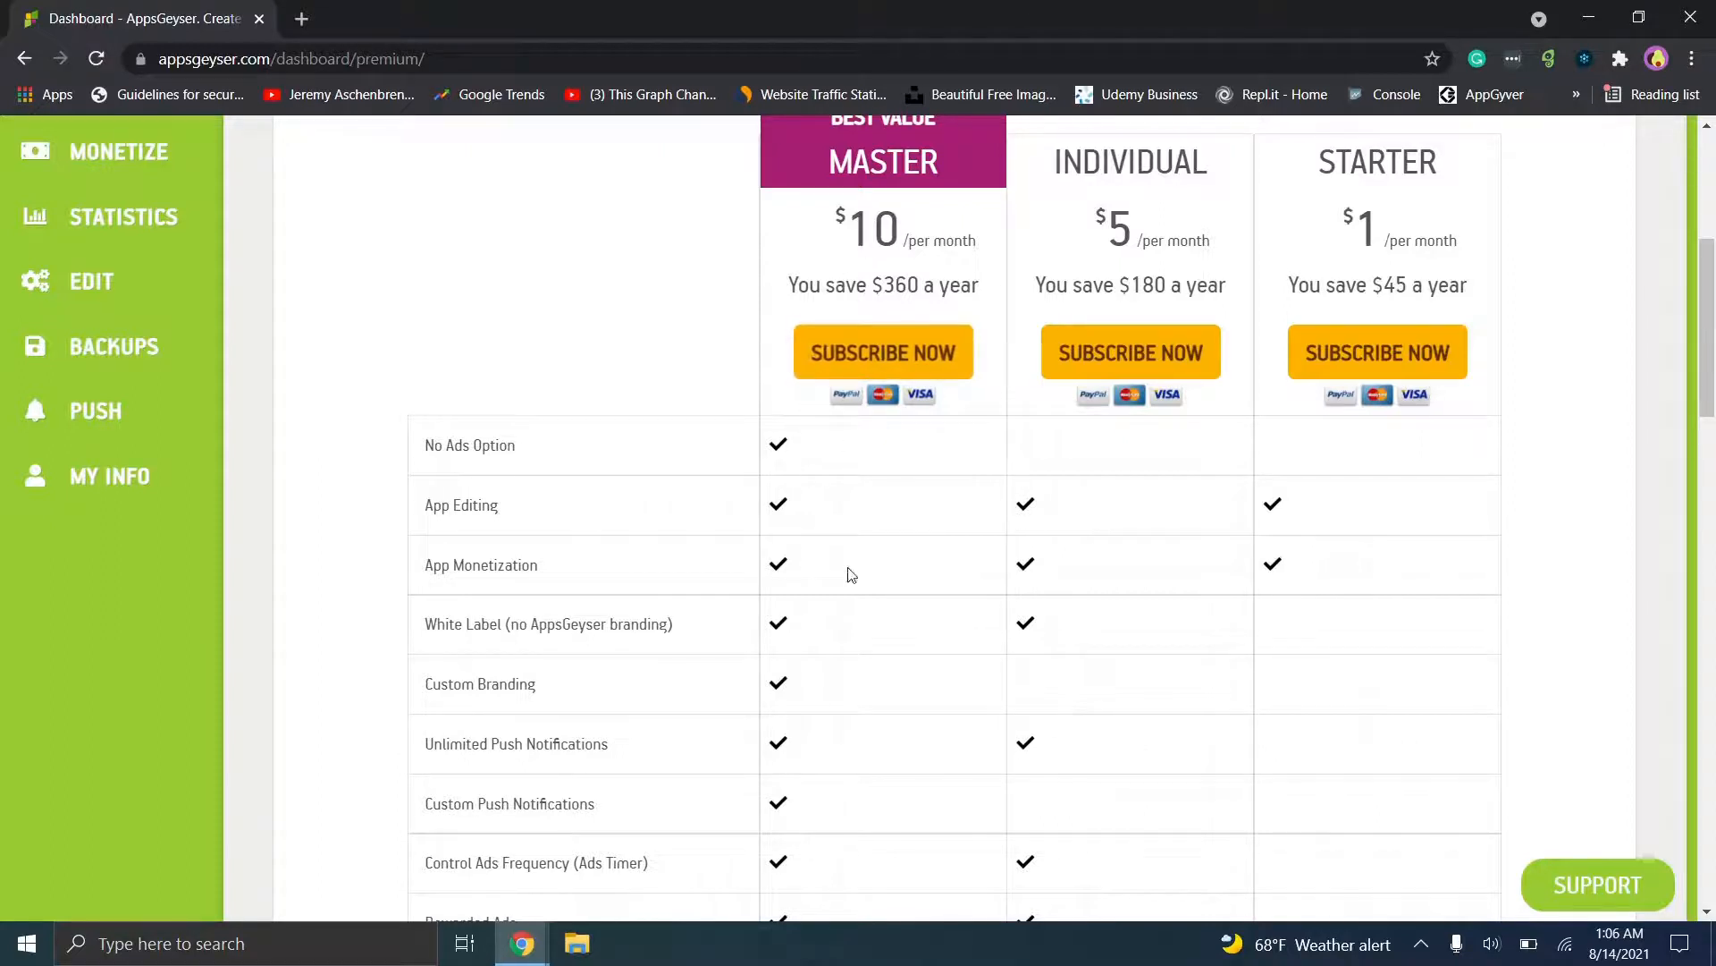
{"action": "scroll", "scroll_direction": "down", "scroll_amount": 3}
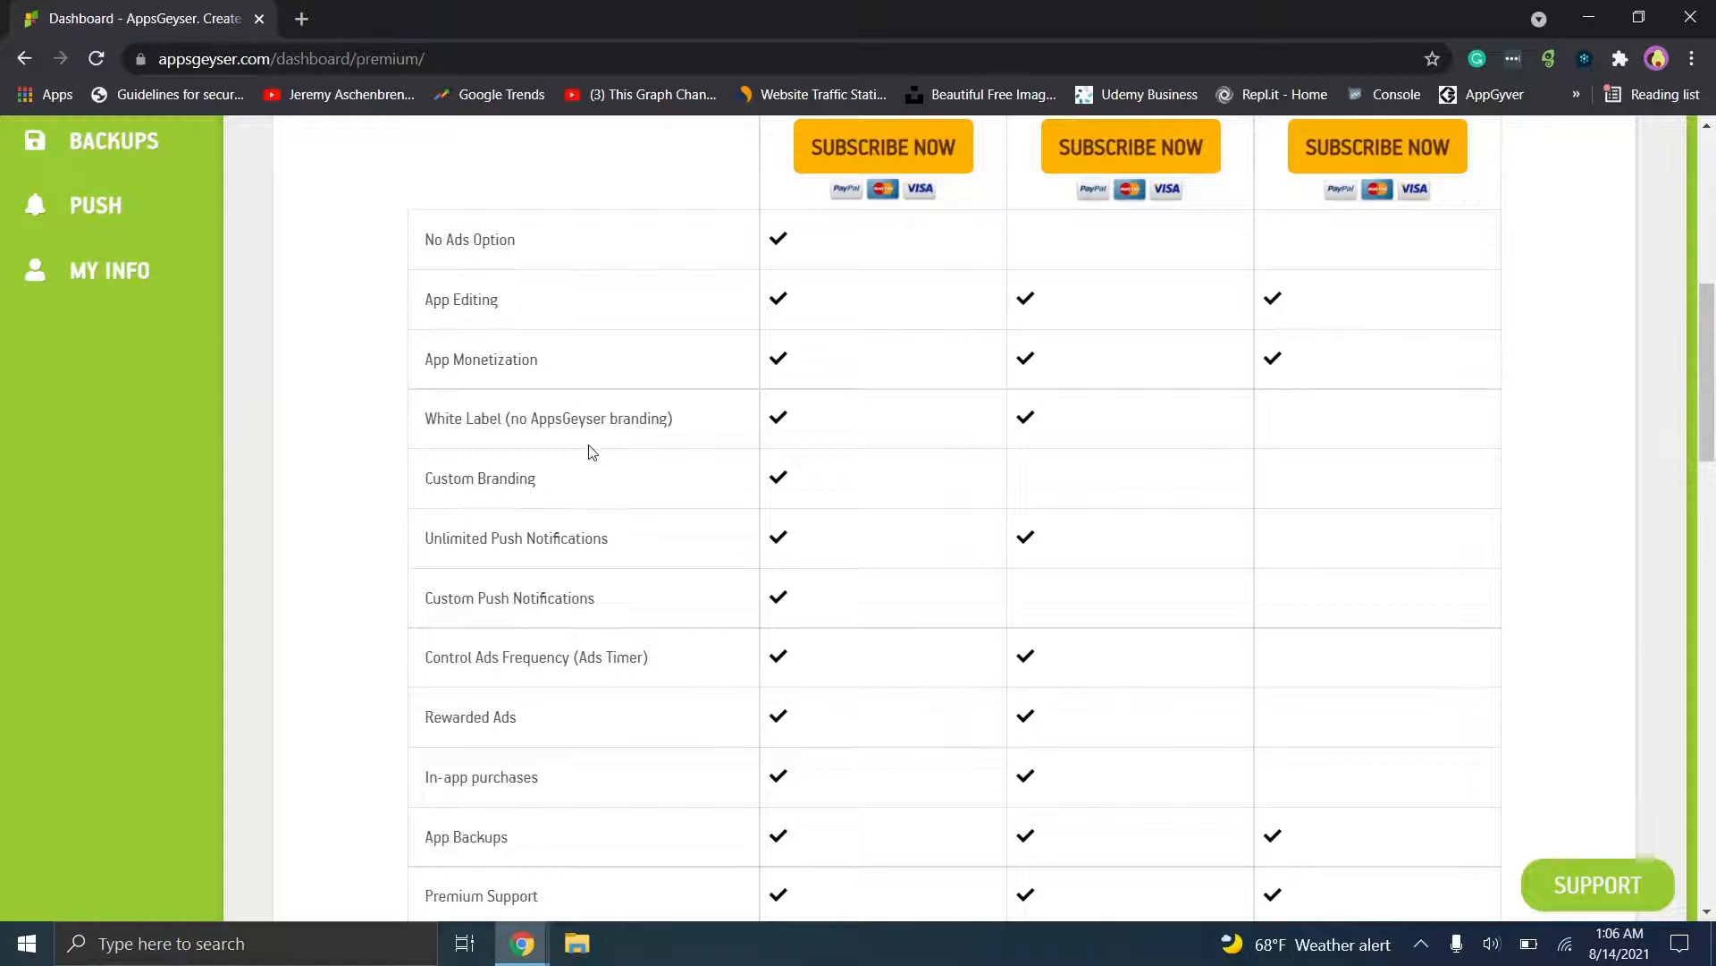
{"action": "mouse_move", "coordinate": [982, 440]}
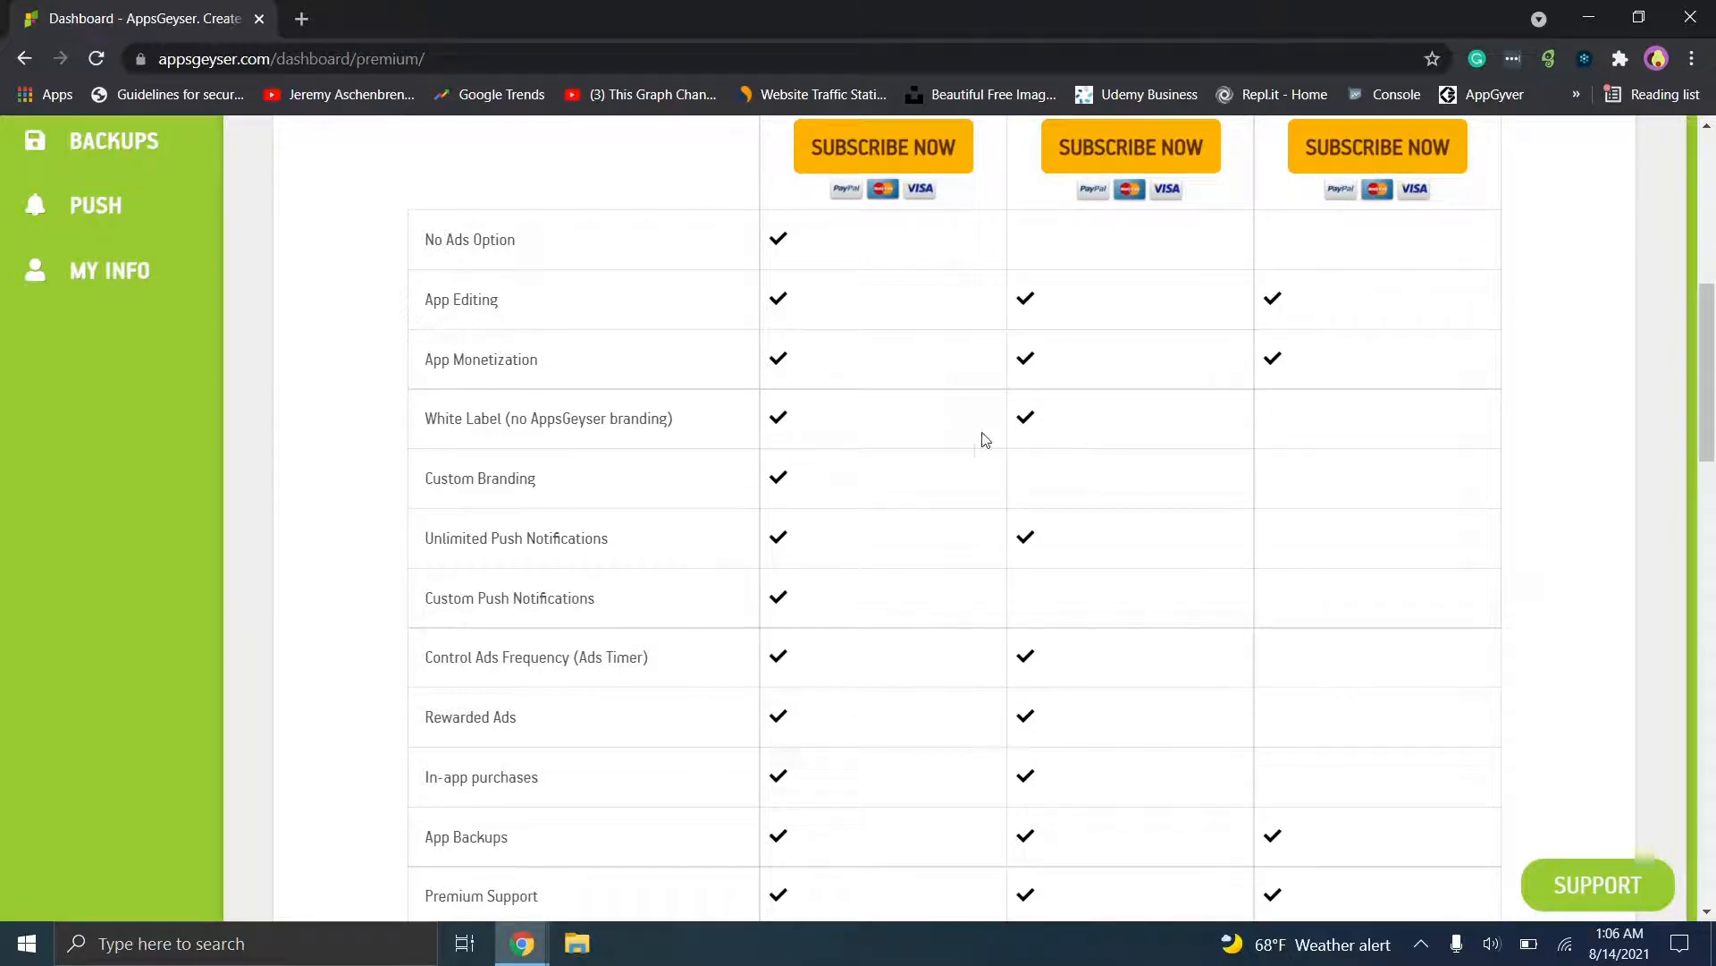
{"action": "mouse_move", "coordinate": [908, 506]}
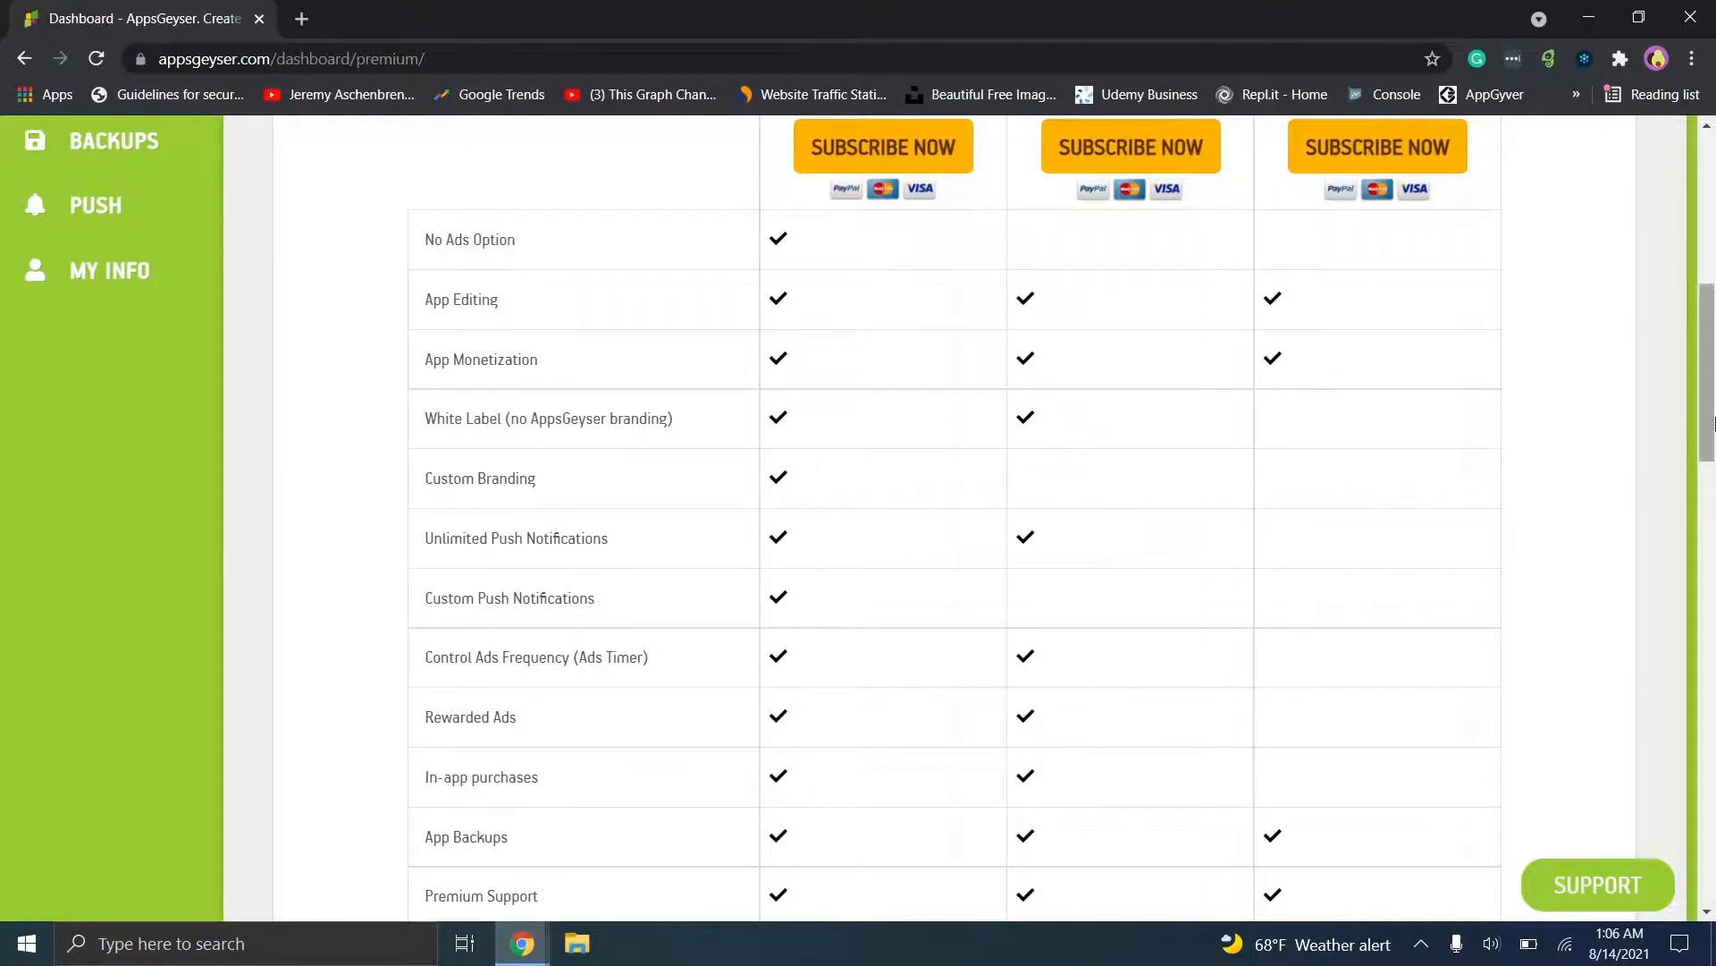
{"action": "scroll", "scroll_direction": "down", "scroll_amount": 3}
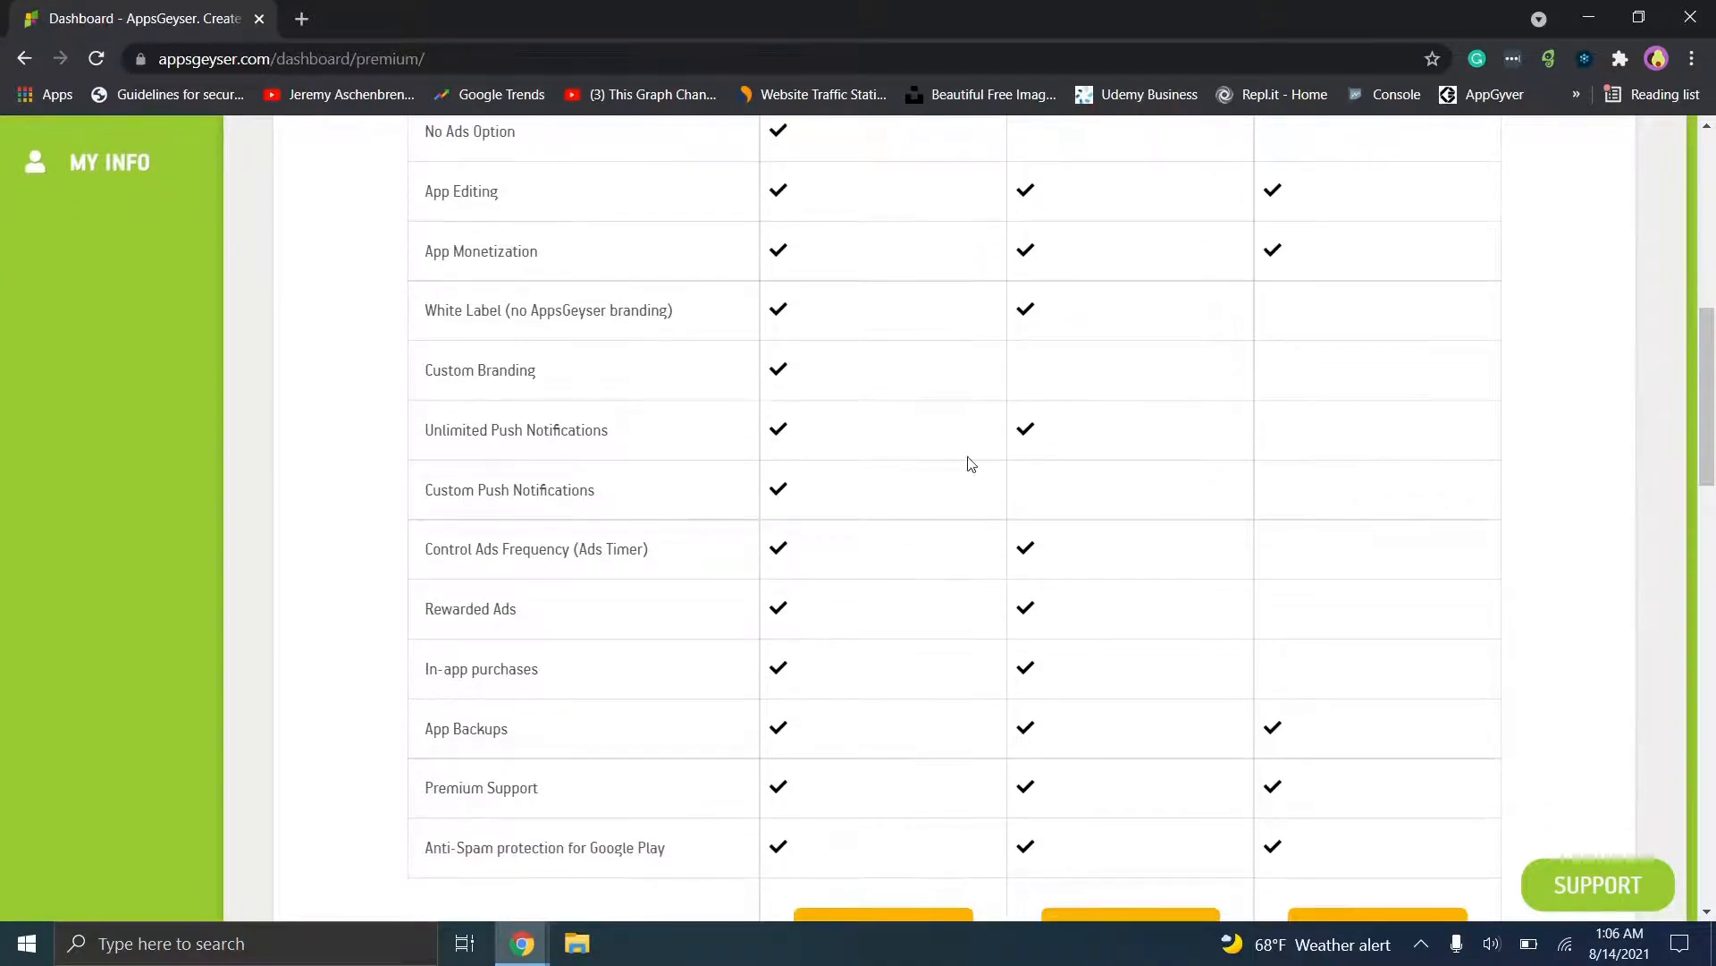
{"action": "mouse_move", "coordinate": [711, 459]}
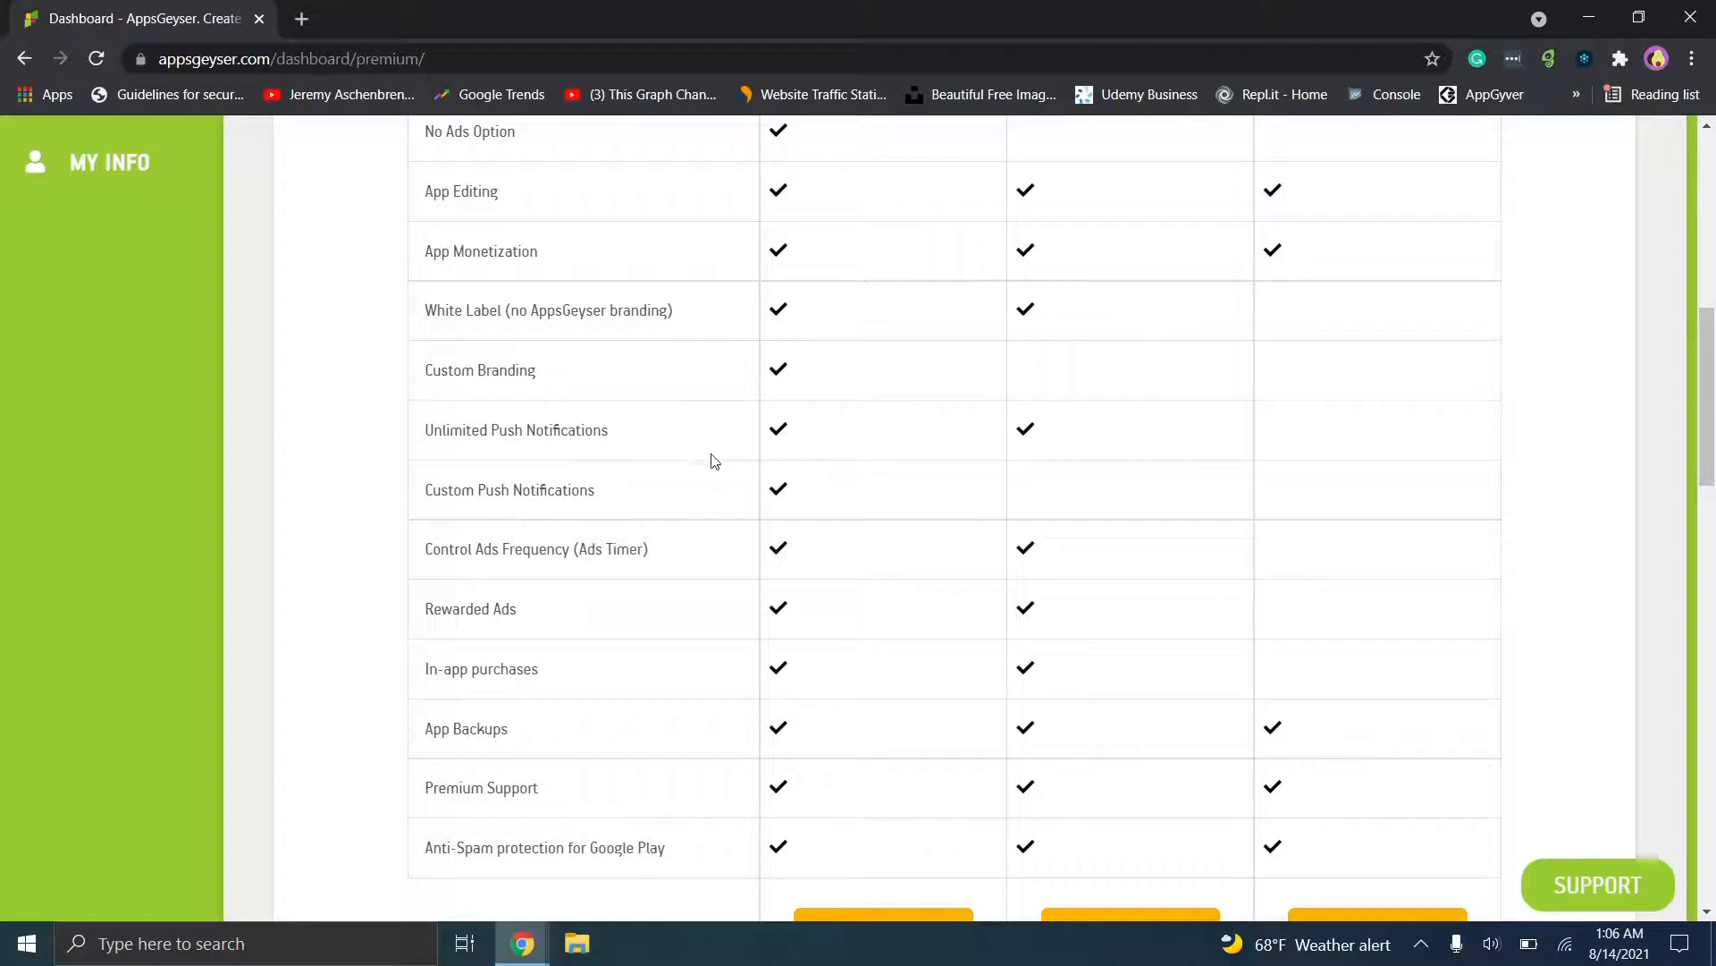
{"action": "mouse_move", "coordinate": [837, 496]}
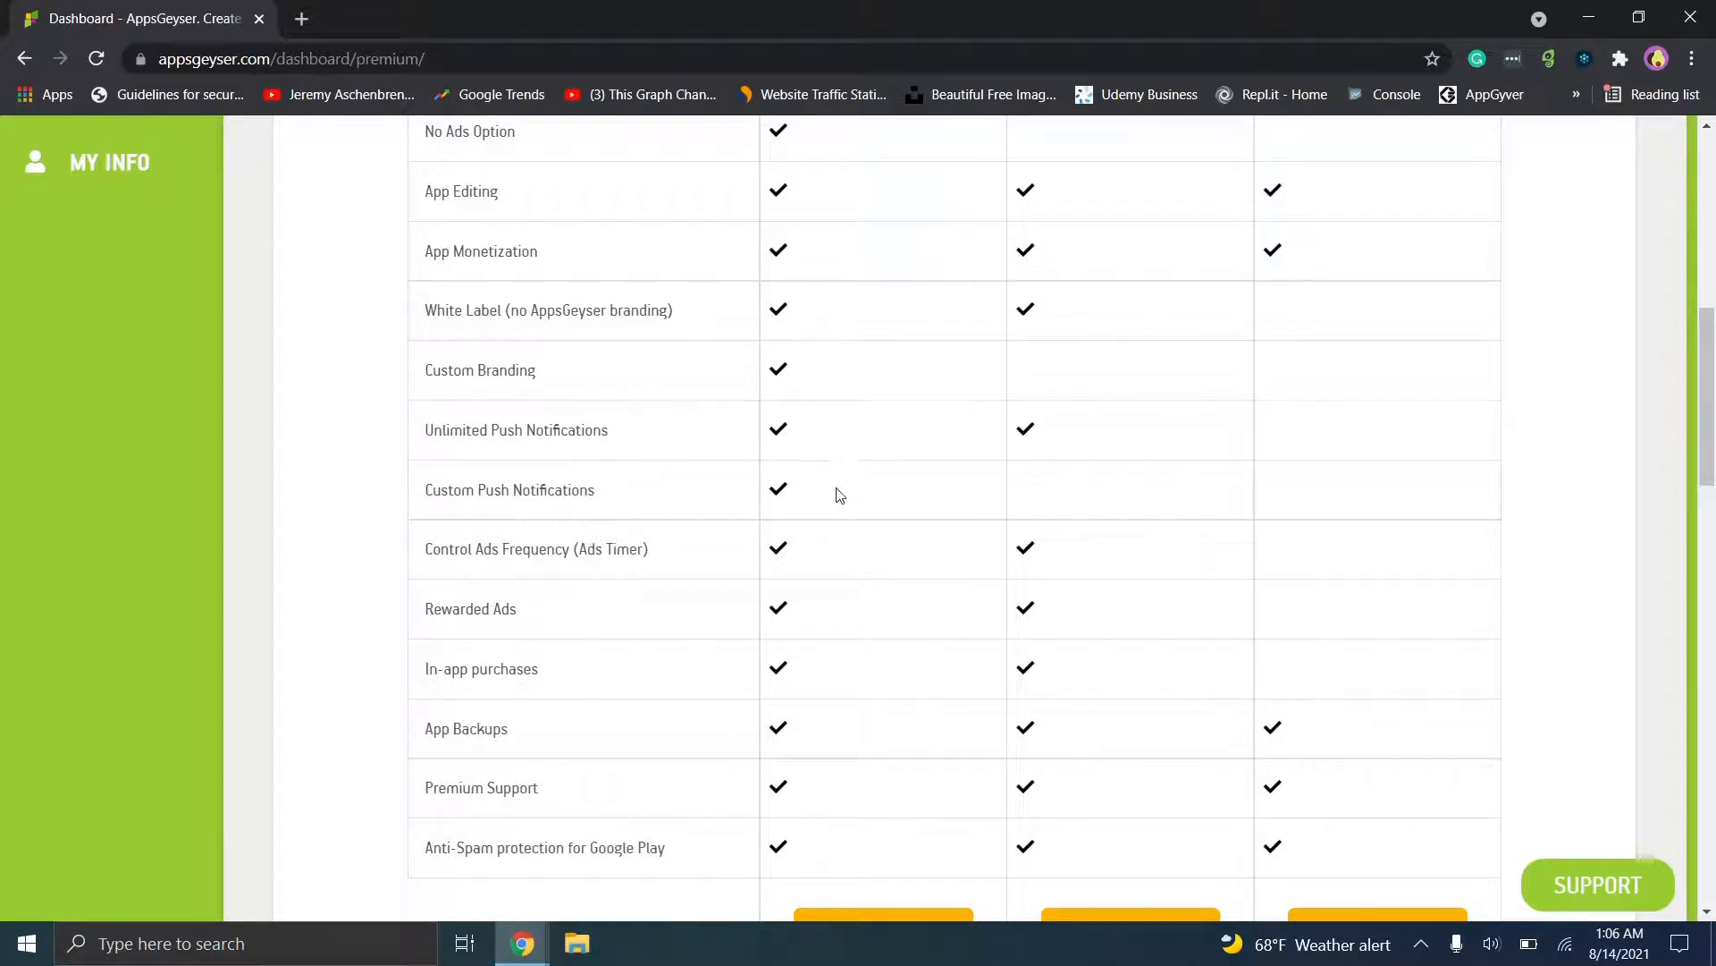
{"action": "mouse_move", "coordinate": [824, 578]}
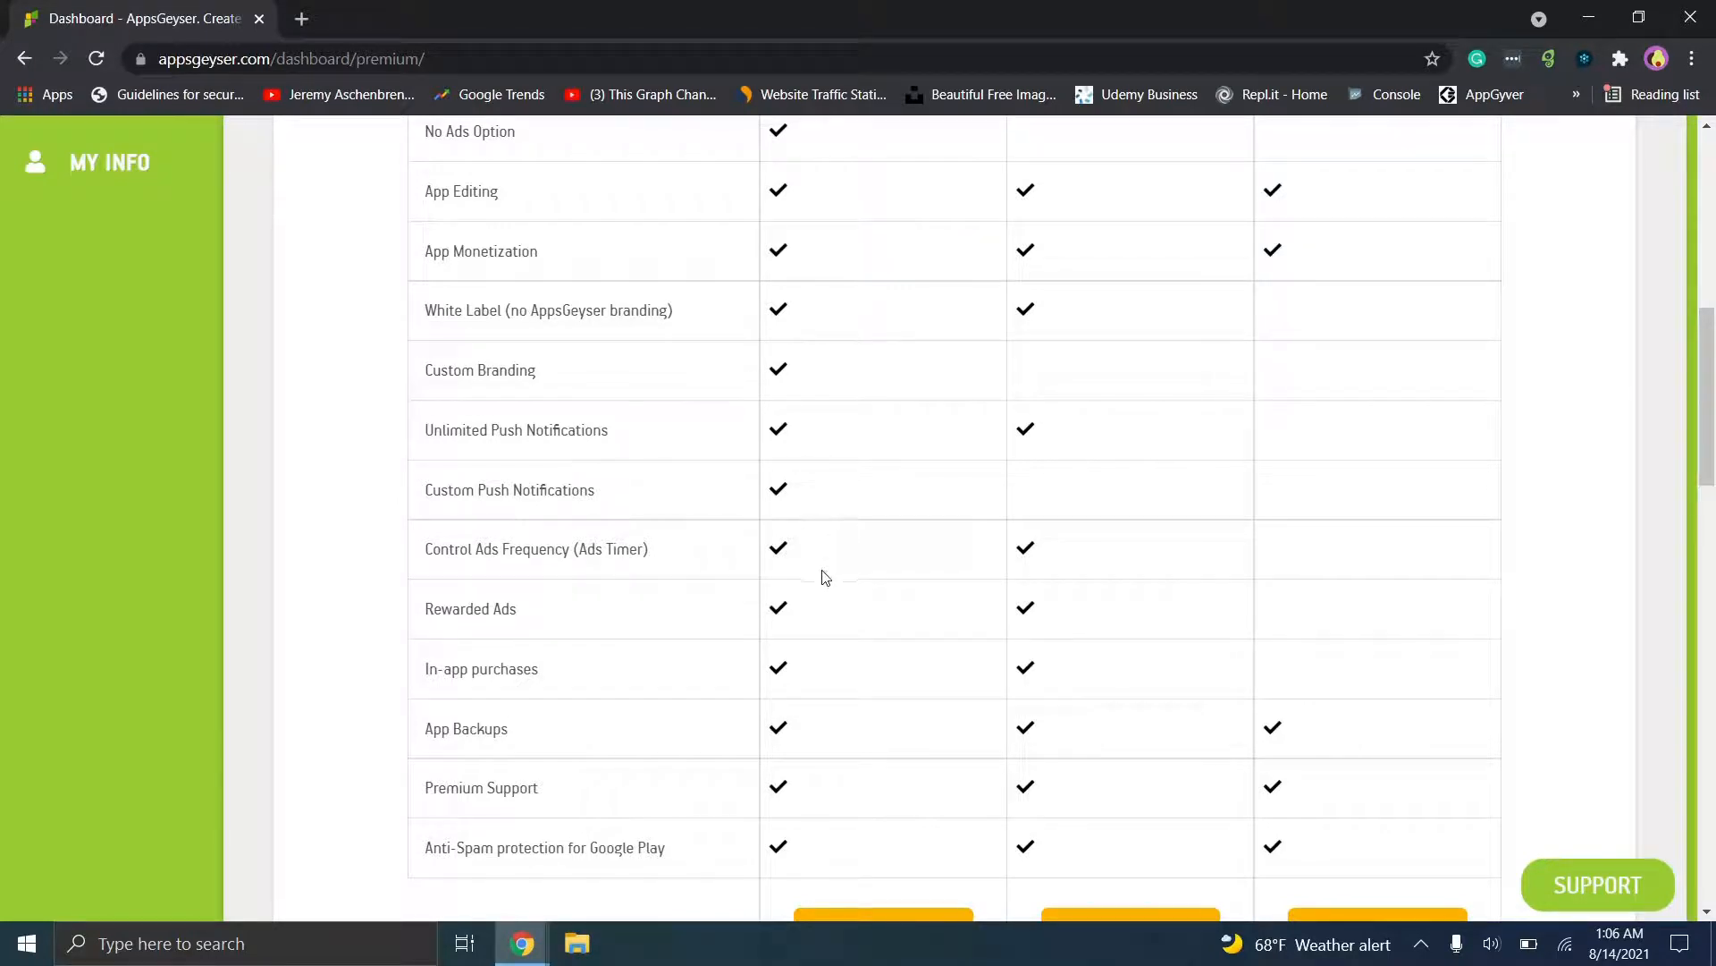
{"action": "mouse_move", "coordinate": [708, 764]}
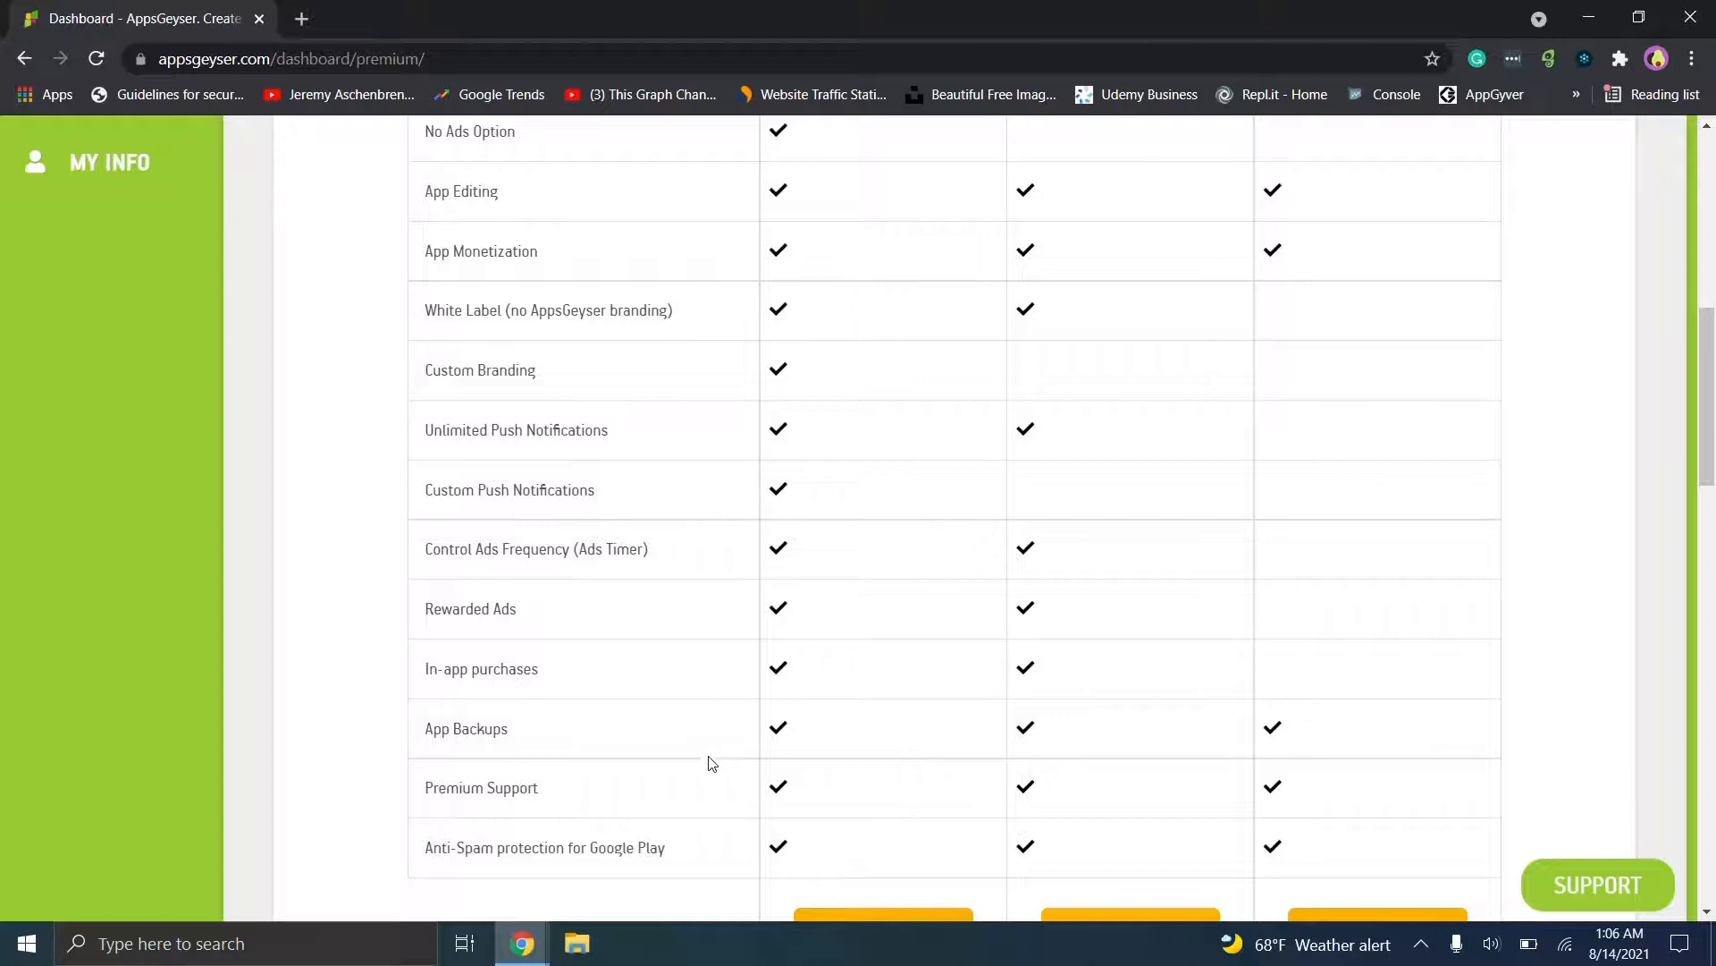
{"action": "mouse_move", "coordinate": [763, 865]}
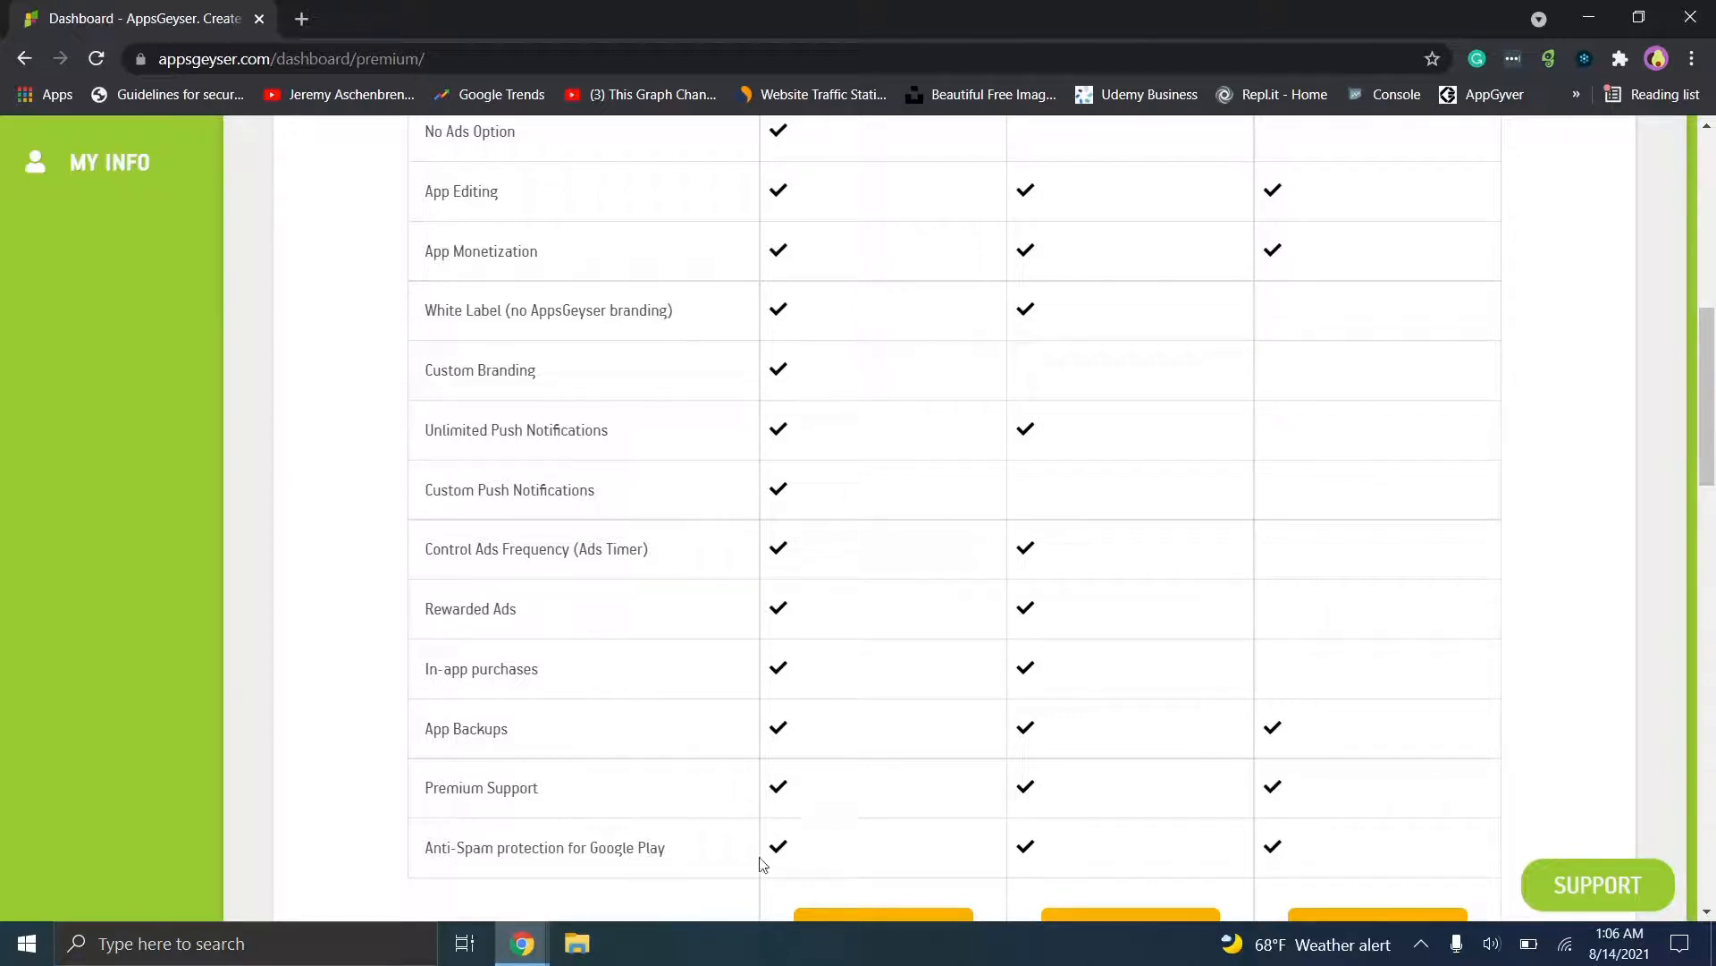
{"action": "scroll", "scroll_direction": "down", "scroll_amount": 3}
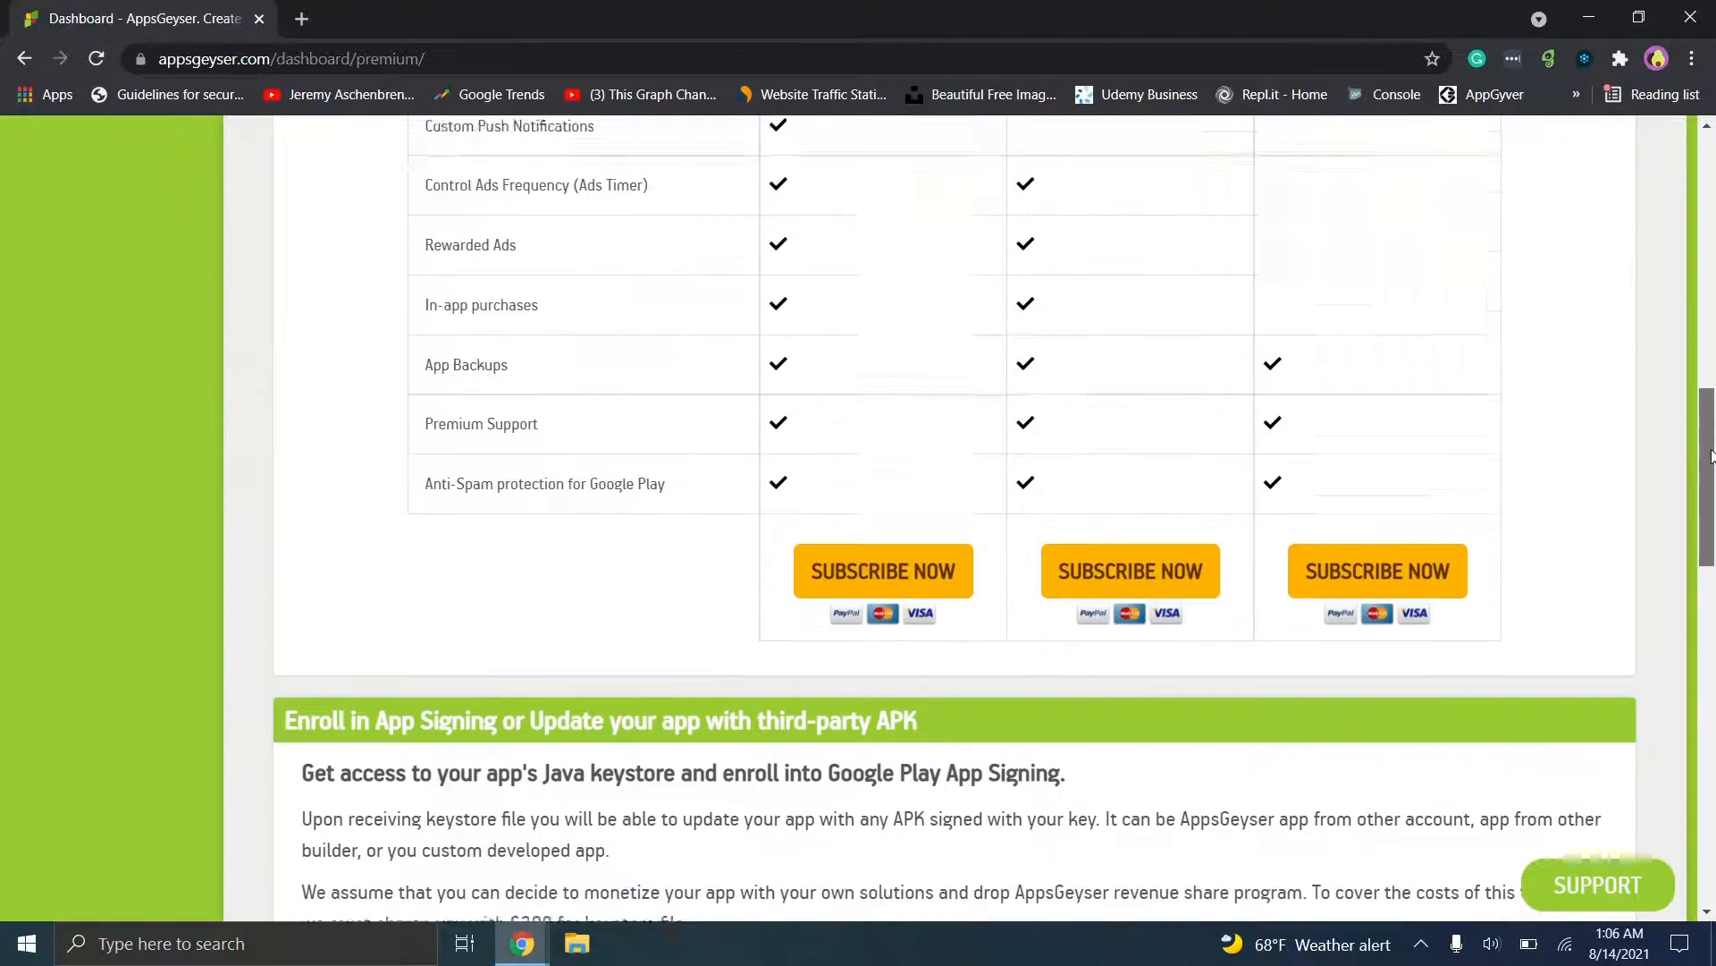
Scroll through the premium plans and go to the Go Live publishing guide.
{"action": "scroll", "scroll_direction": "down", "scroll_amount": 3}
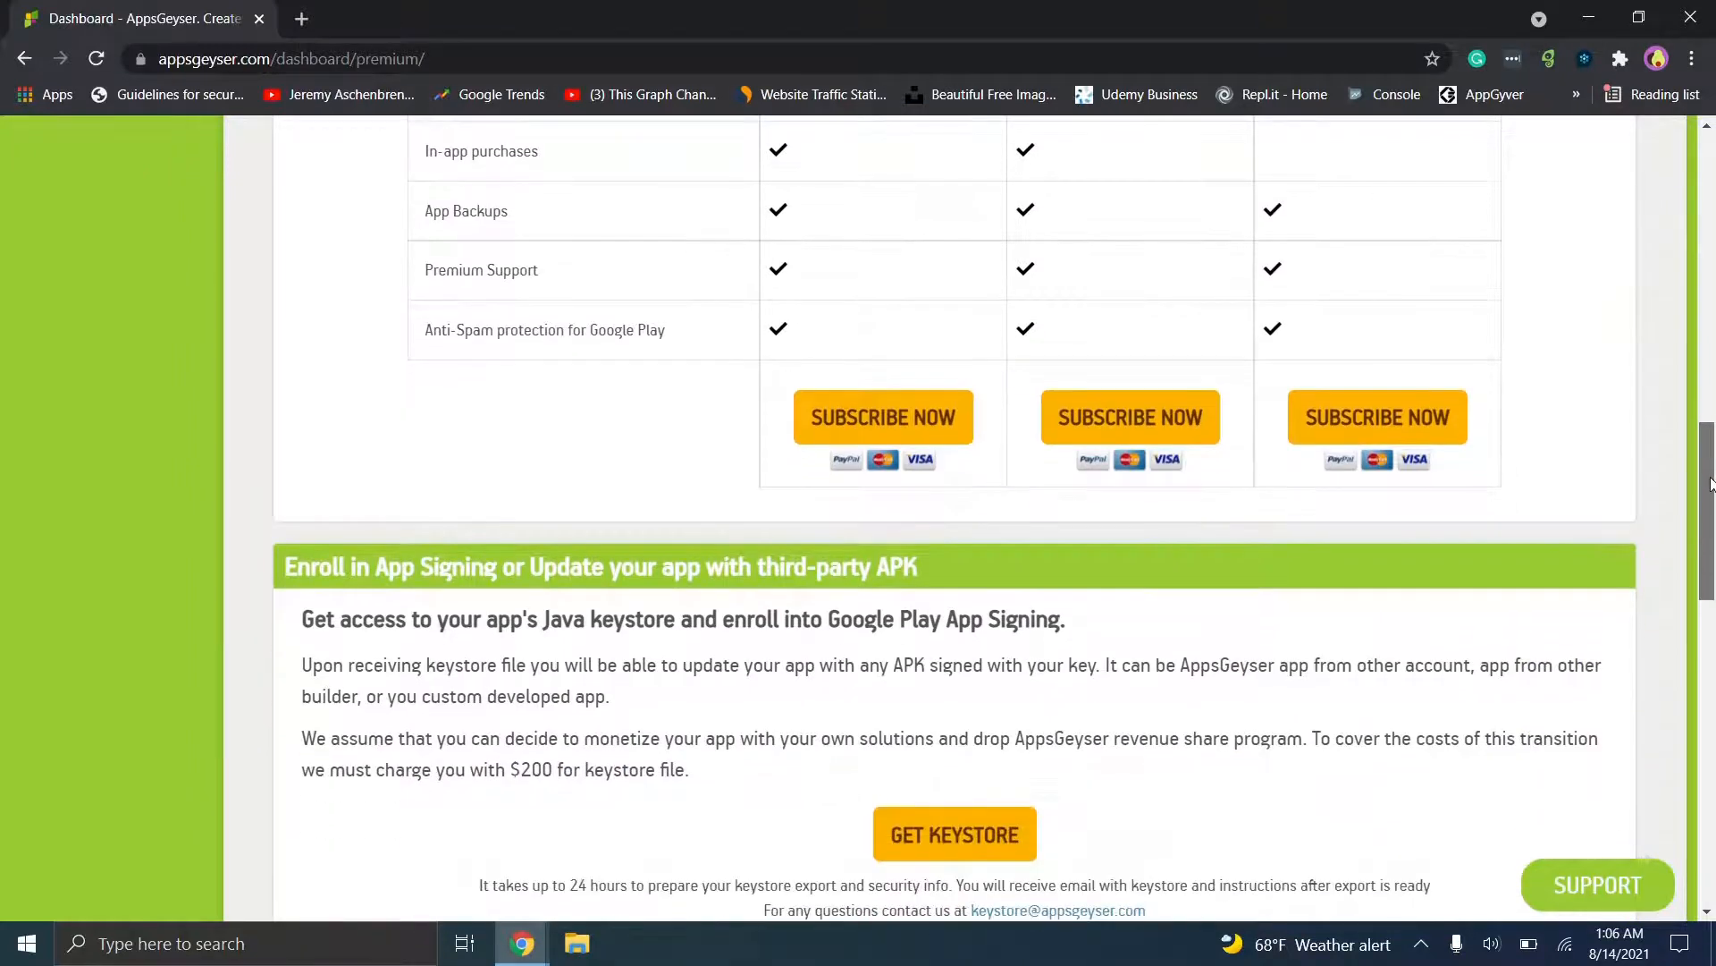
{"action": "scroll", "scroll_direction": "down", "scroll_amount": 3}
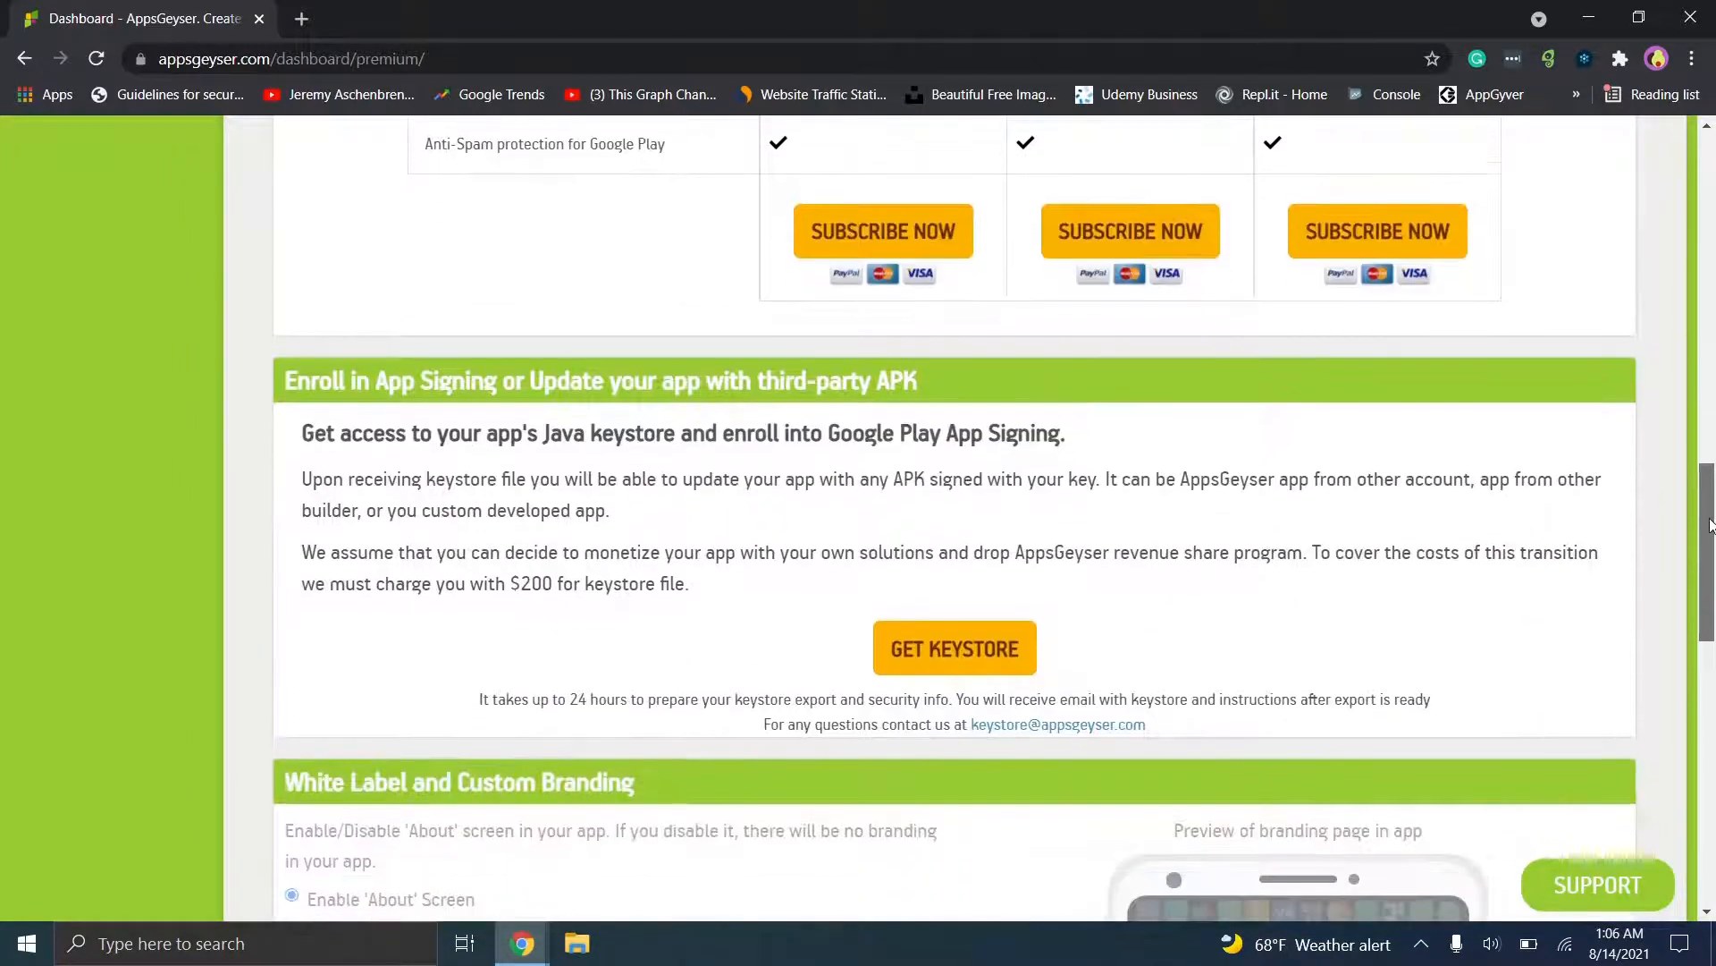
{"action": "scroll", "scroll_direction": "down", "scroll_amount": 3}
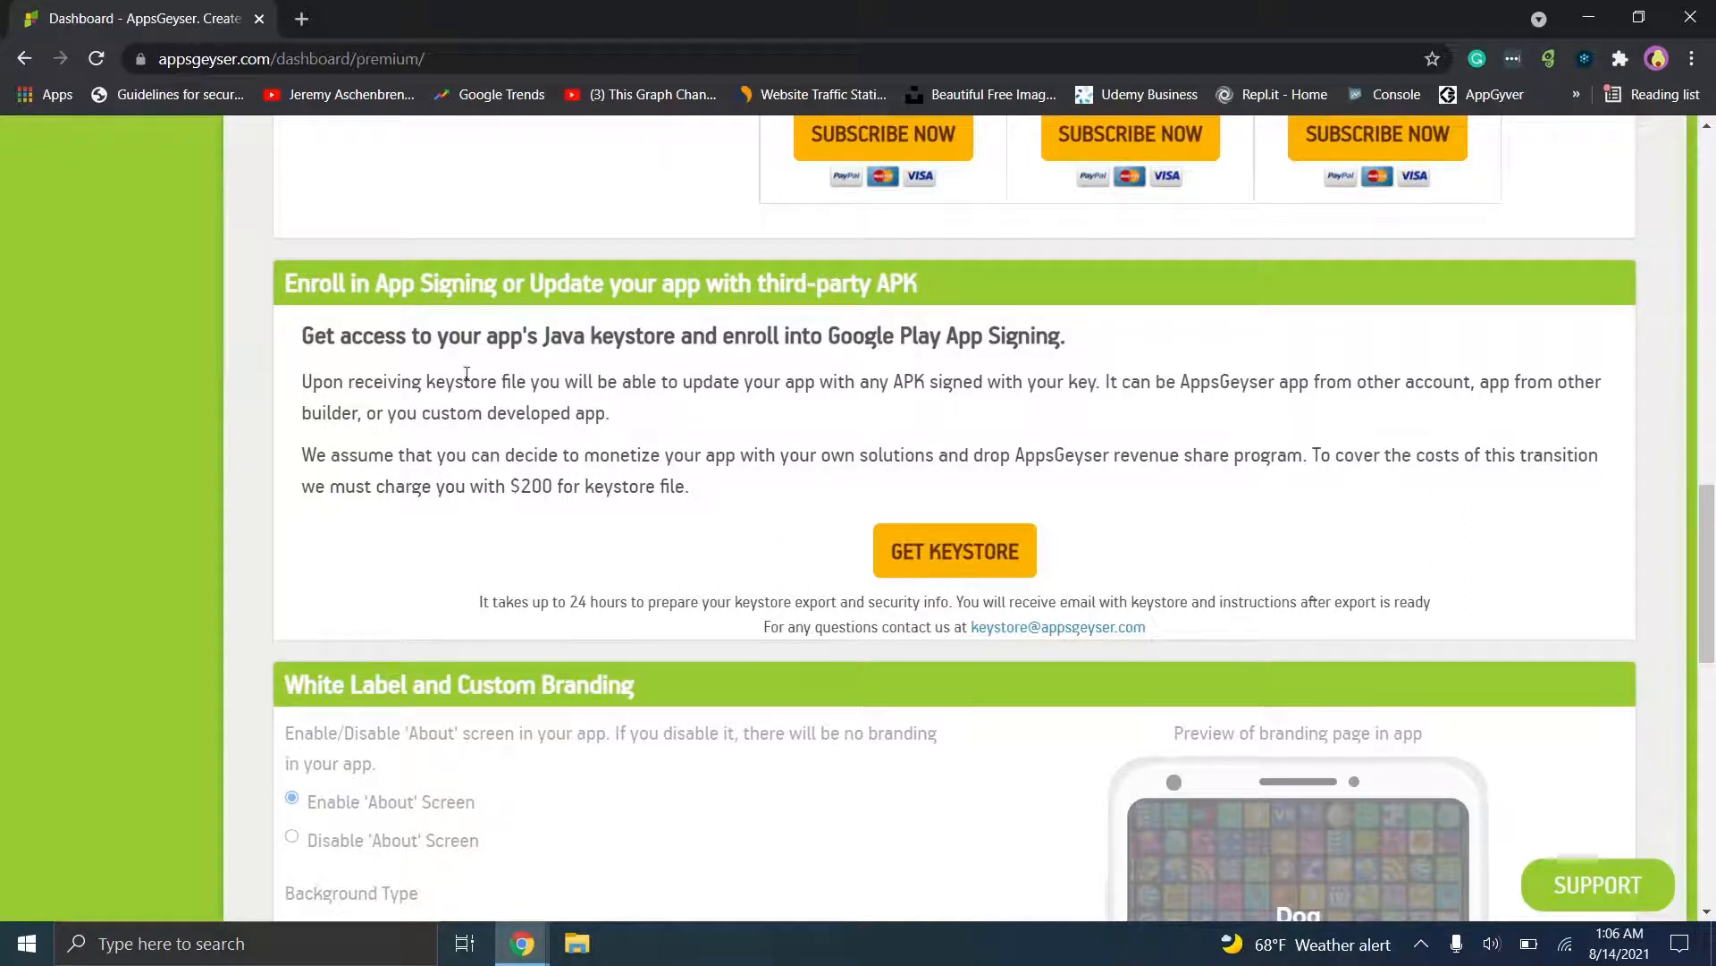
{"action": "mouse_move", "coordinate": [835, 372]}
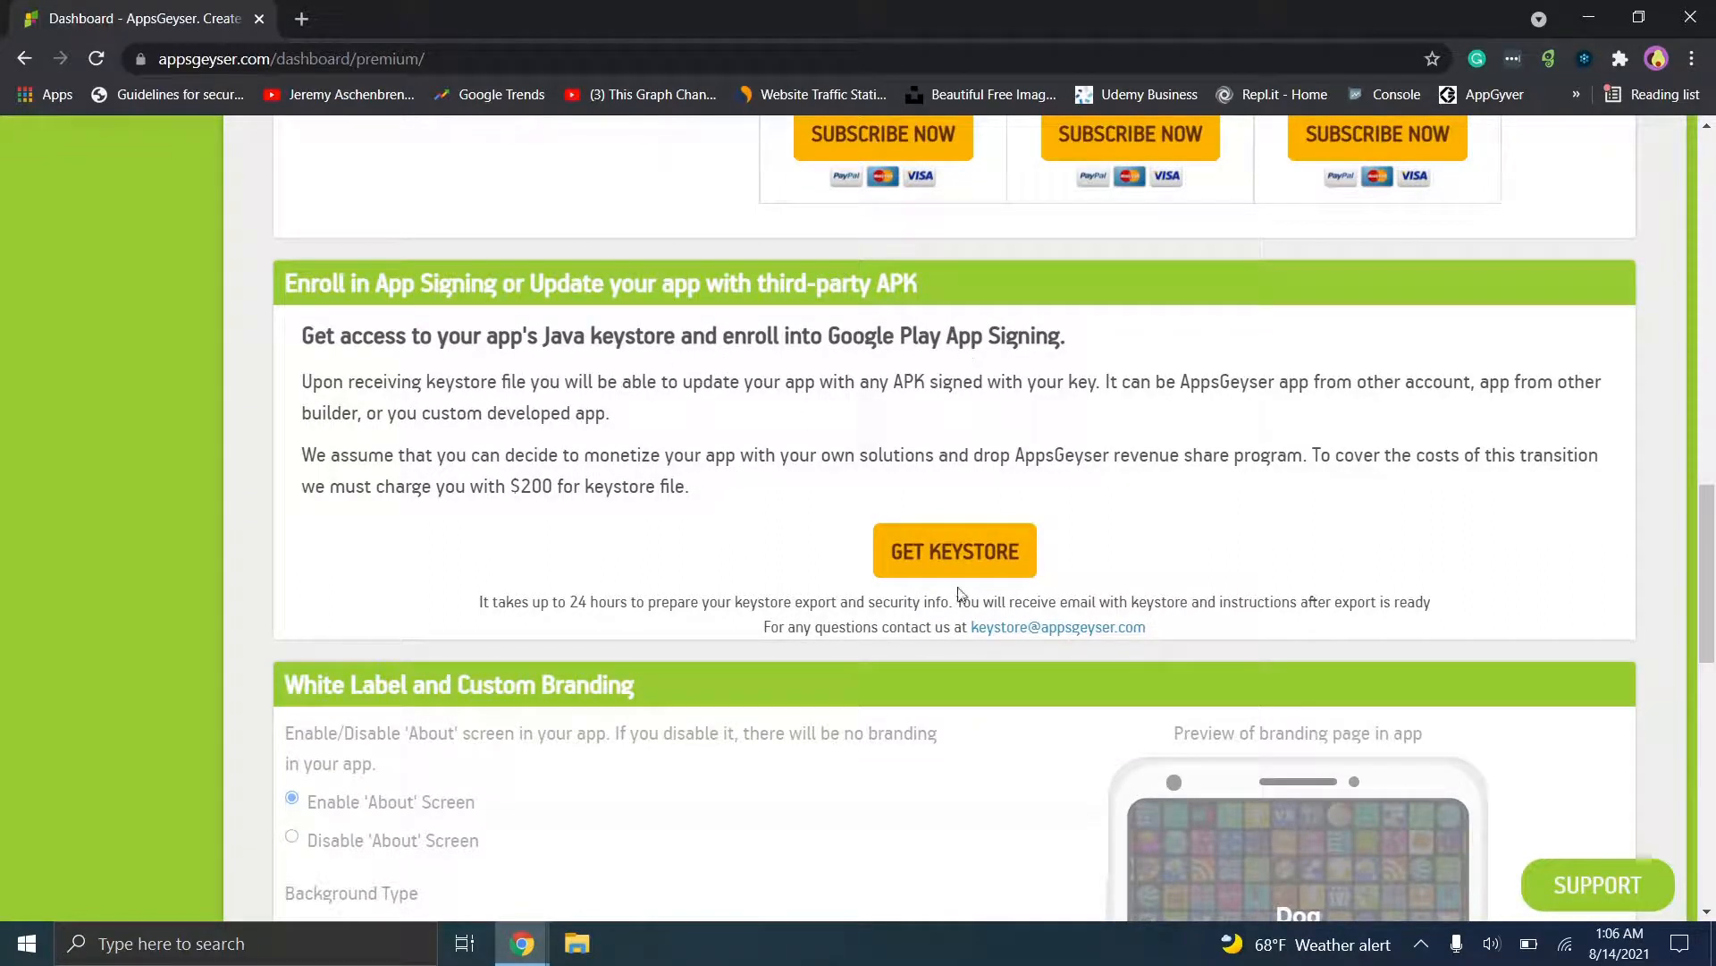
{"action": "scroll", "scroll_direction": "down", "scroll_amount": 3}
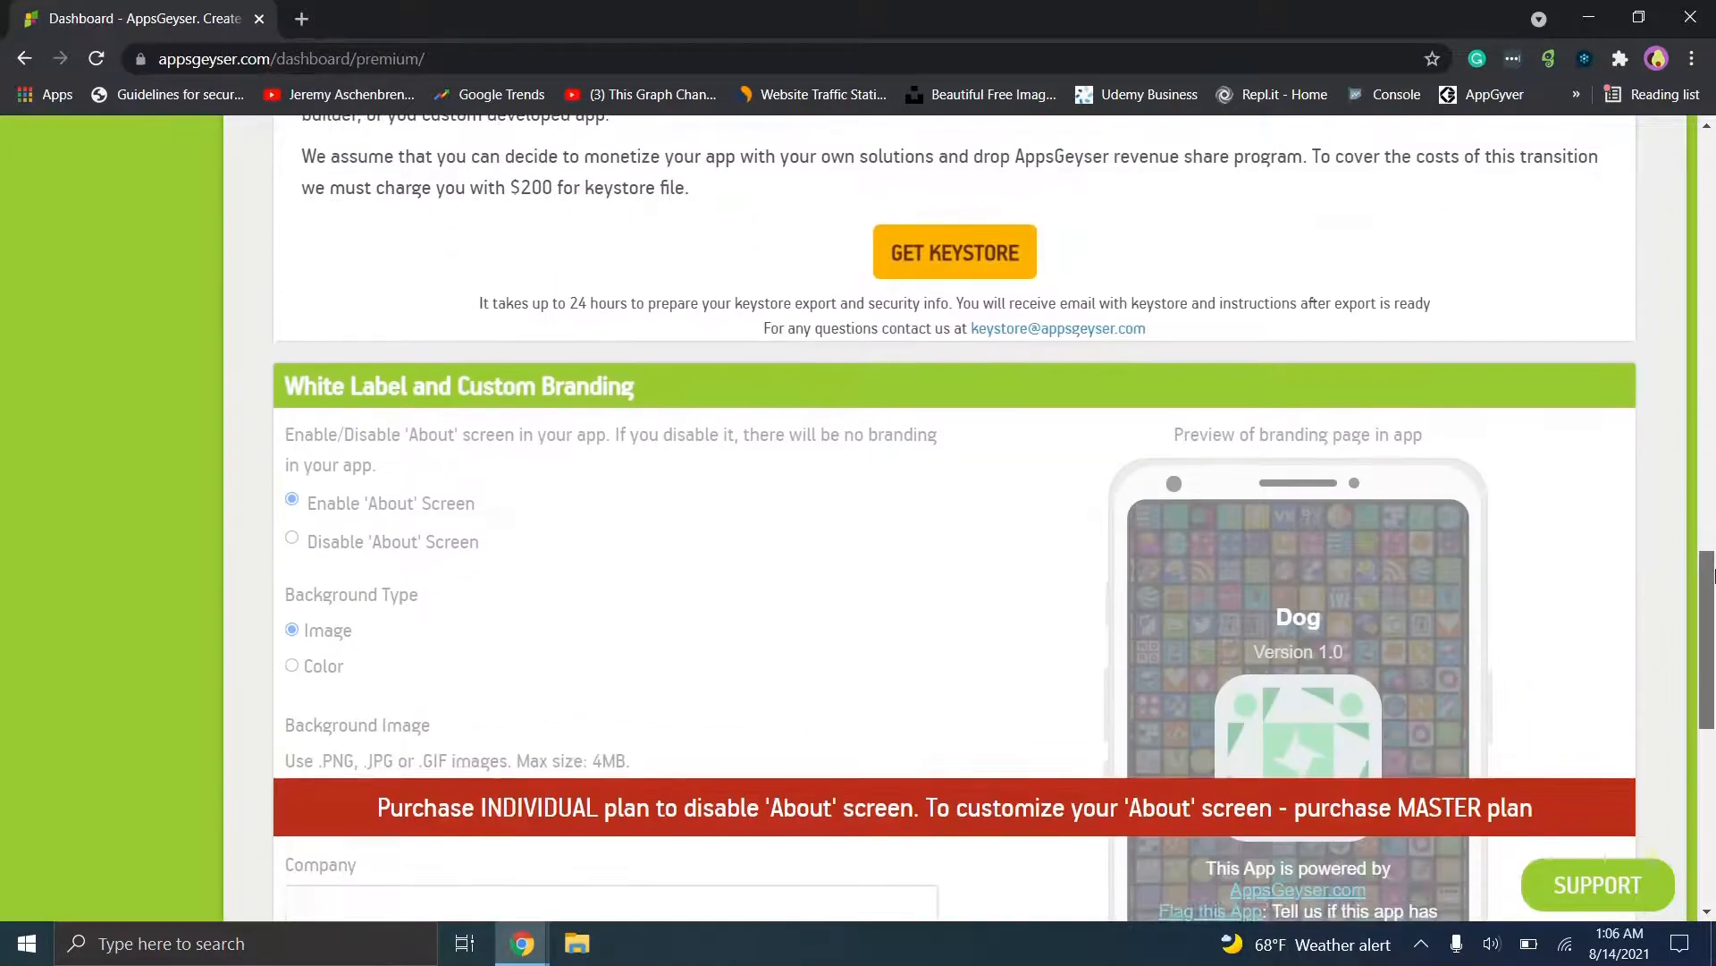
{"action": "scroll", "scroll_direction": "down", "scroll_amount": 3}
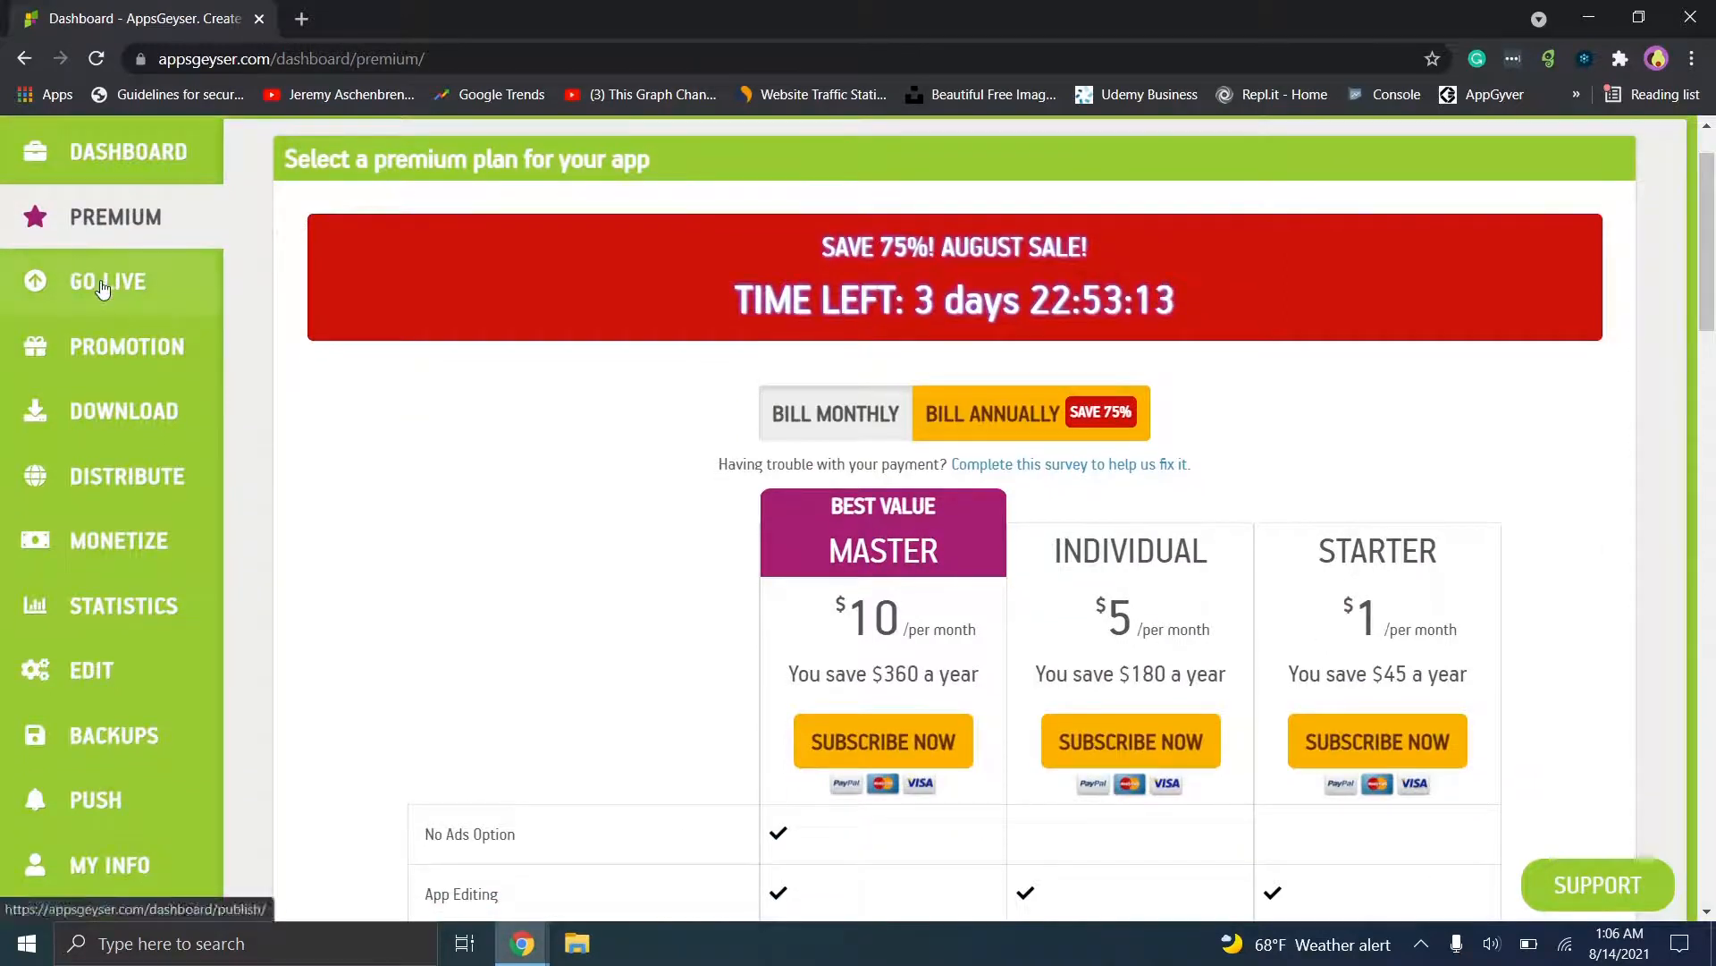
{"action": "left_click", "coordinate": [108, 281]}
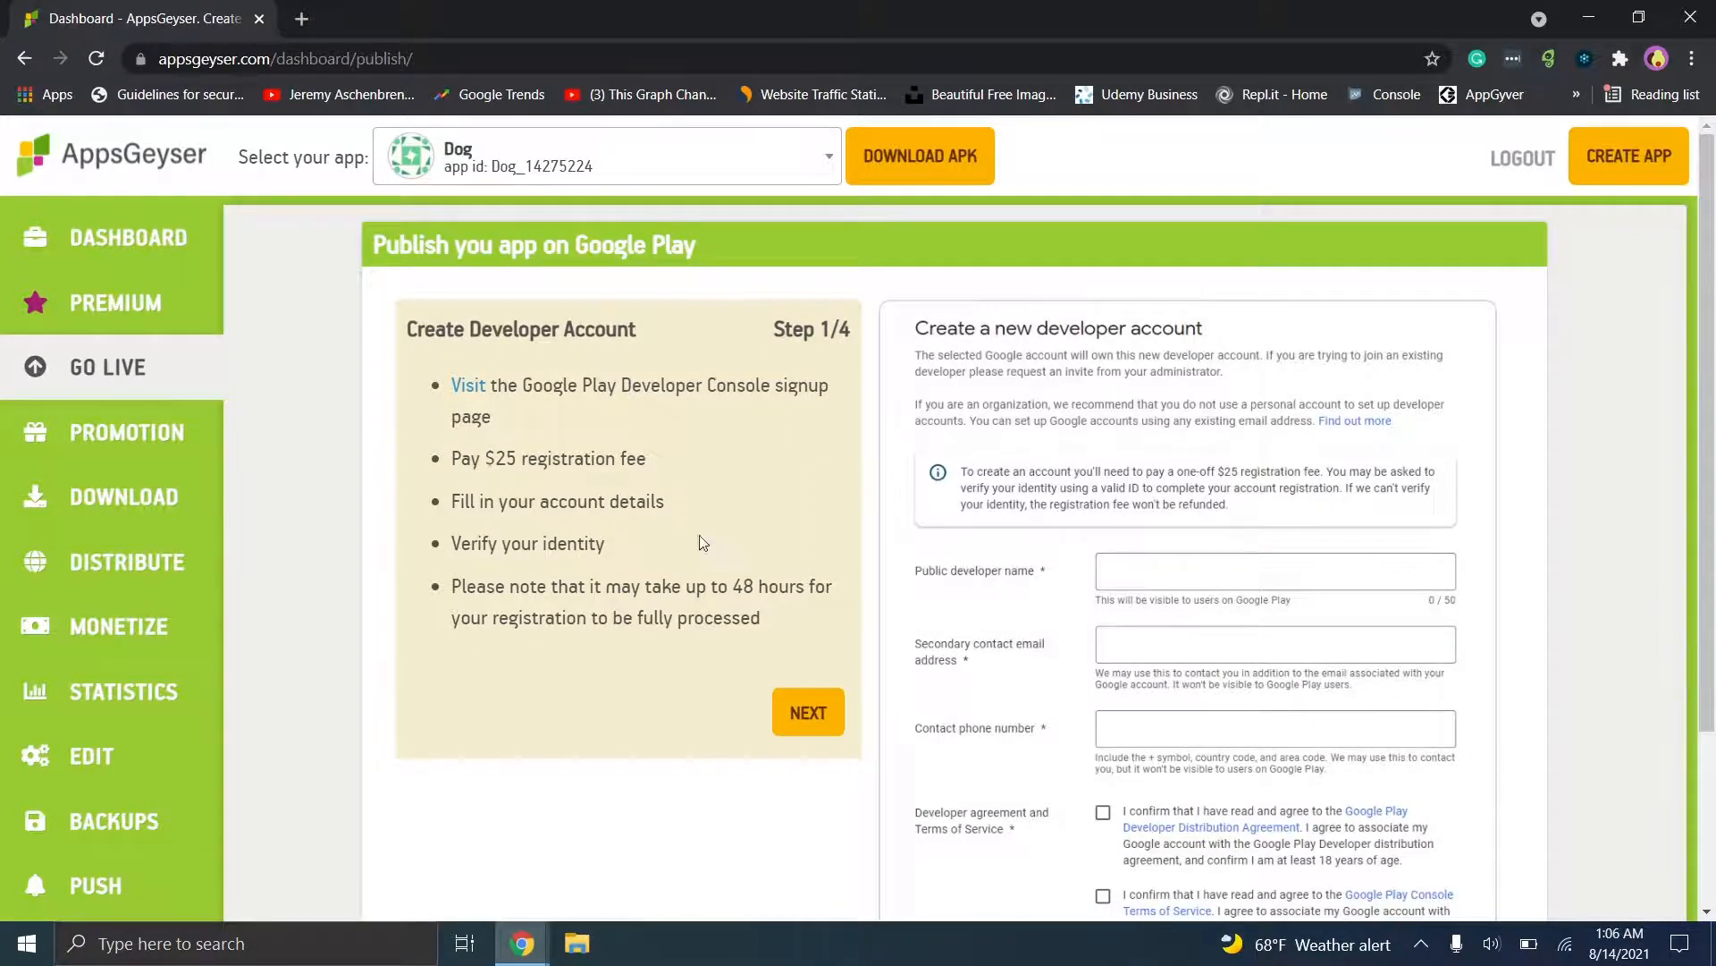
{"action": "mouse_move", "coordinate": [1089, 654]}
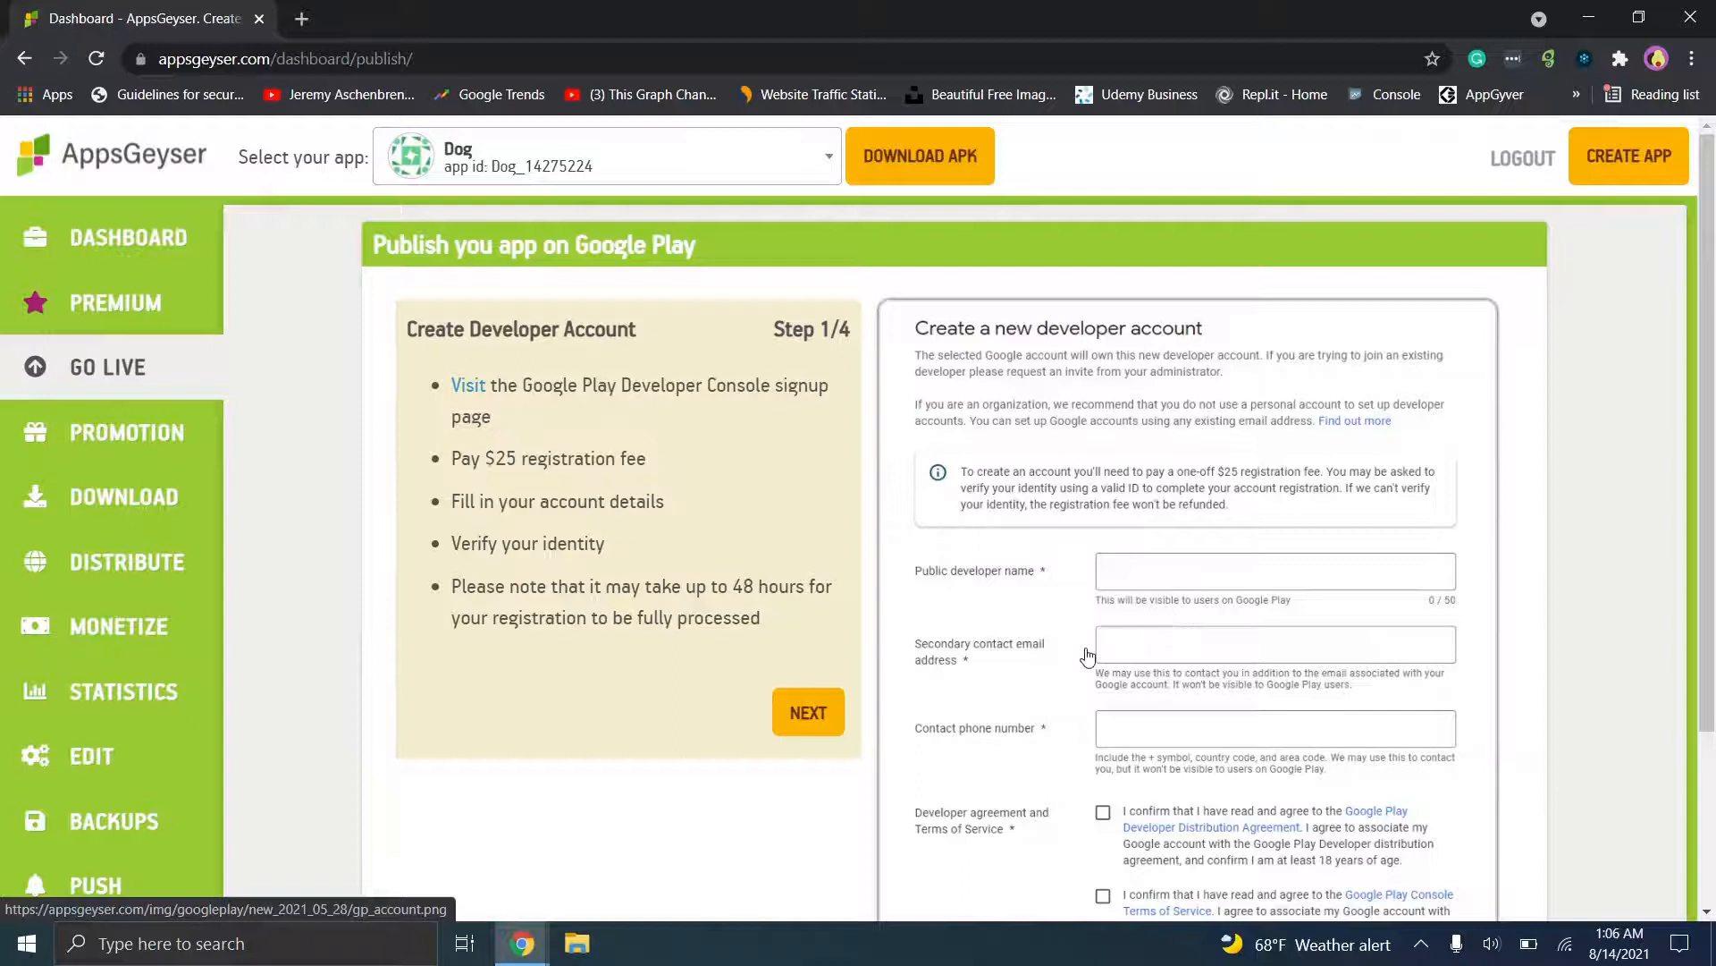
Read through the Google Play publishing steps and close the developer account preview.
{"action": "scroll", "scroll_direction": "down", "scroll_amount": 3}
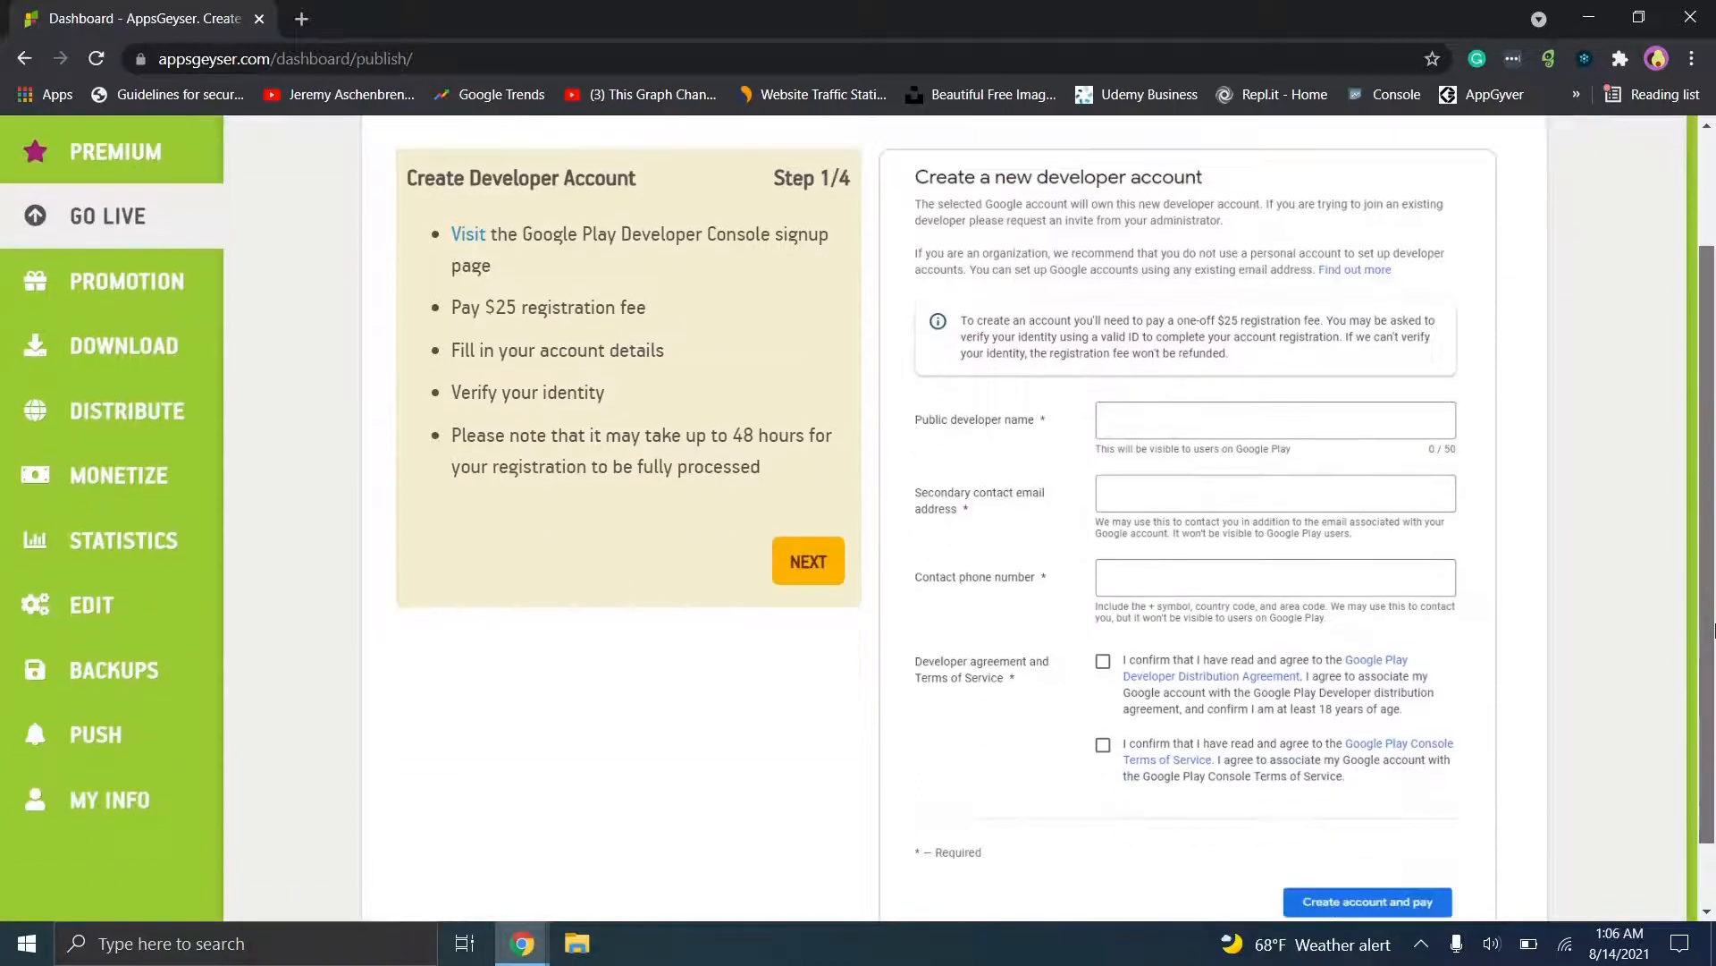
{"action": "scroll", "scroll_direction": "down", "scroll_amount": 3}
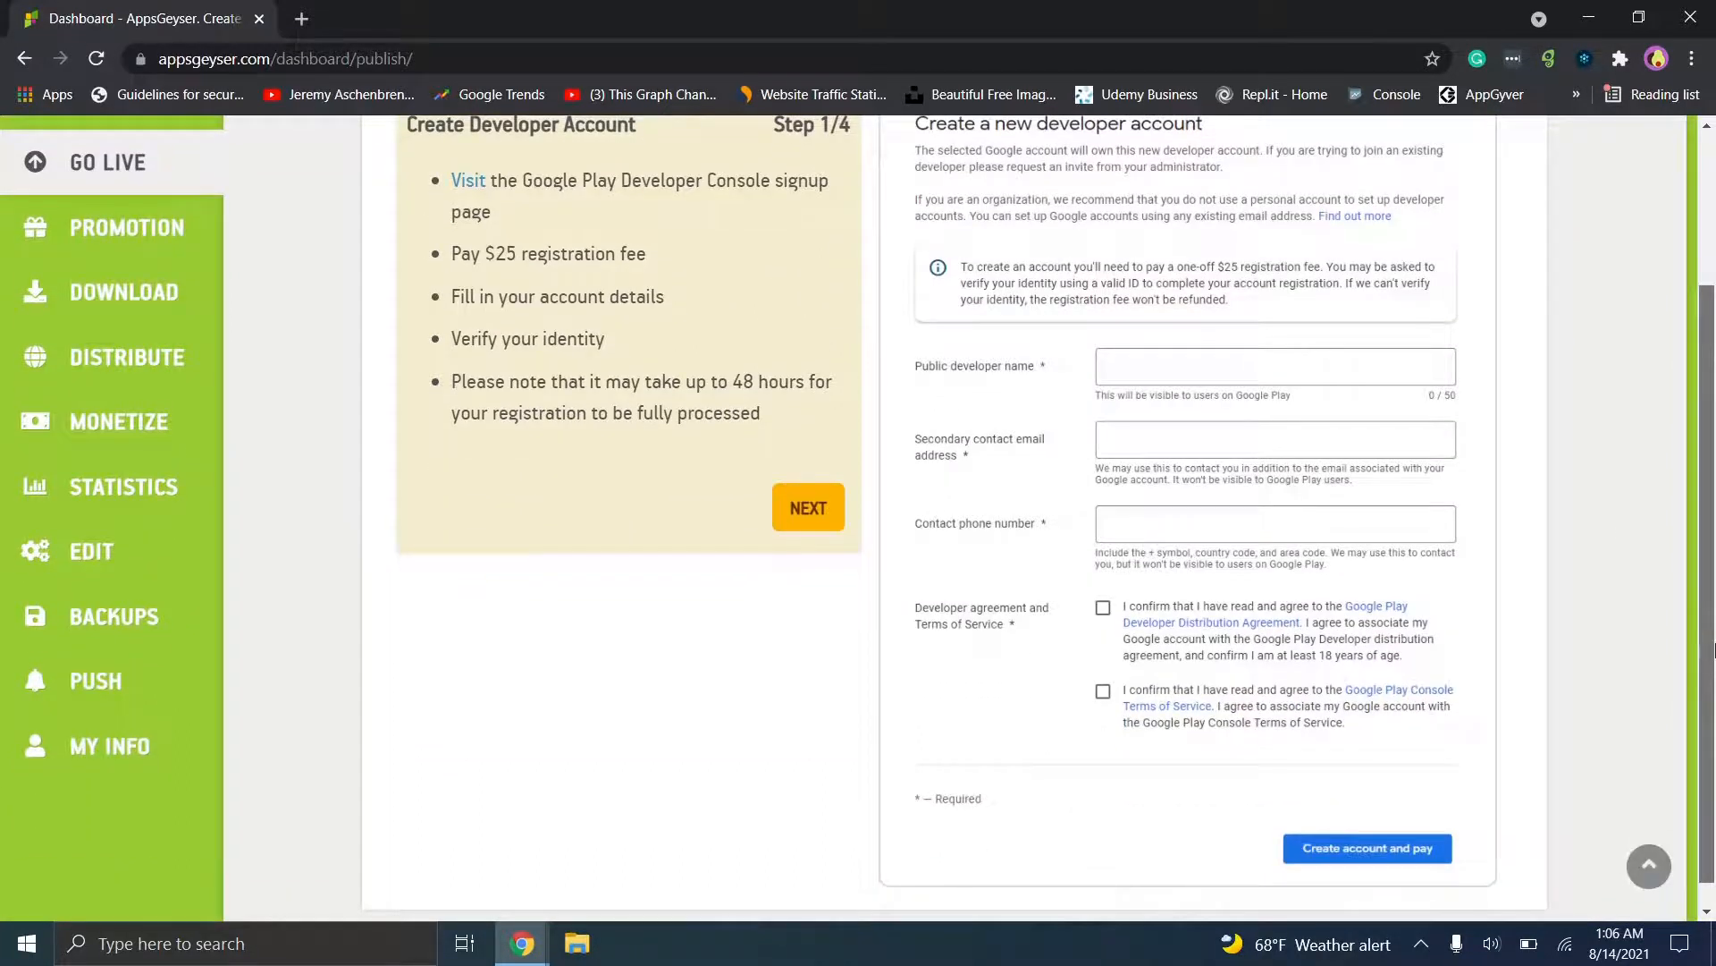
{"action": "scroll", "scroll_direction": "up", "scroll_amount": 3}
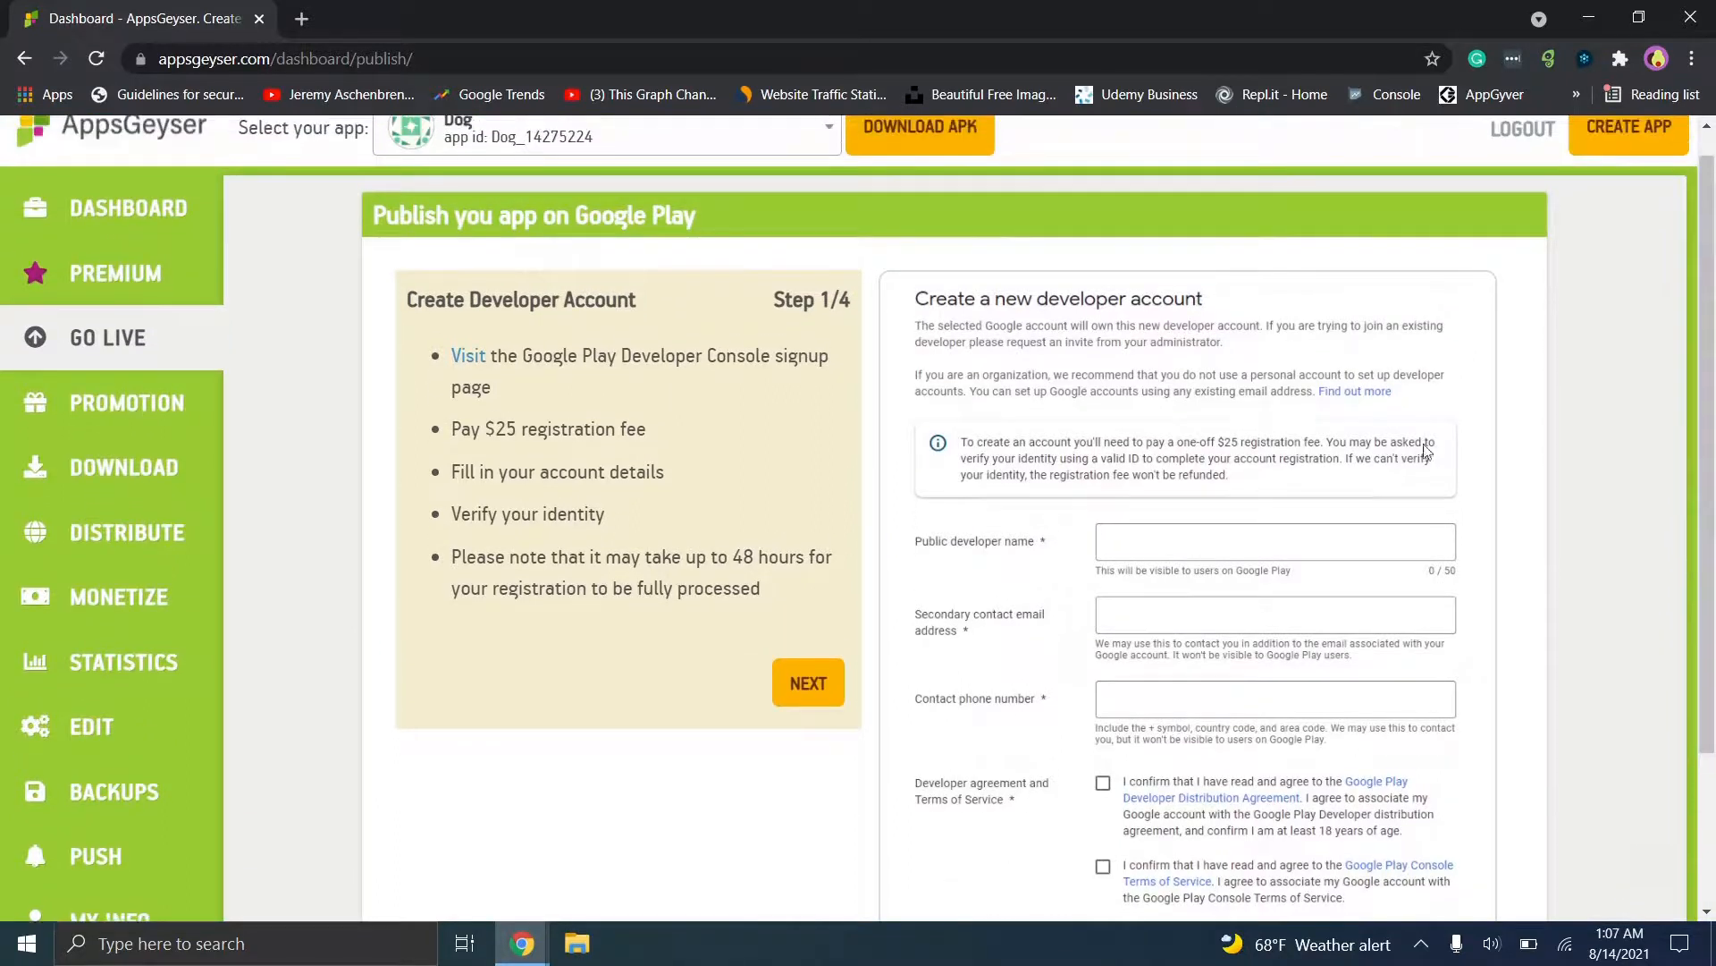
{"action": "mouse_move", "coordinate": [953, 574]}
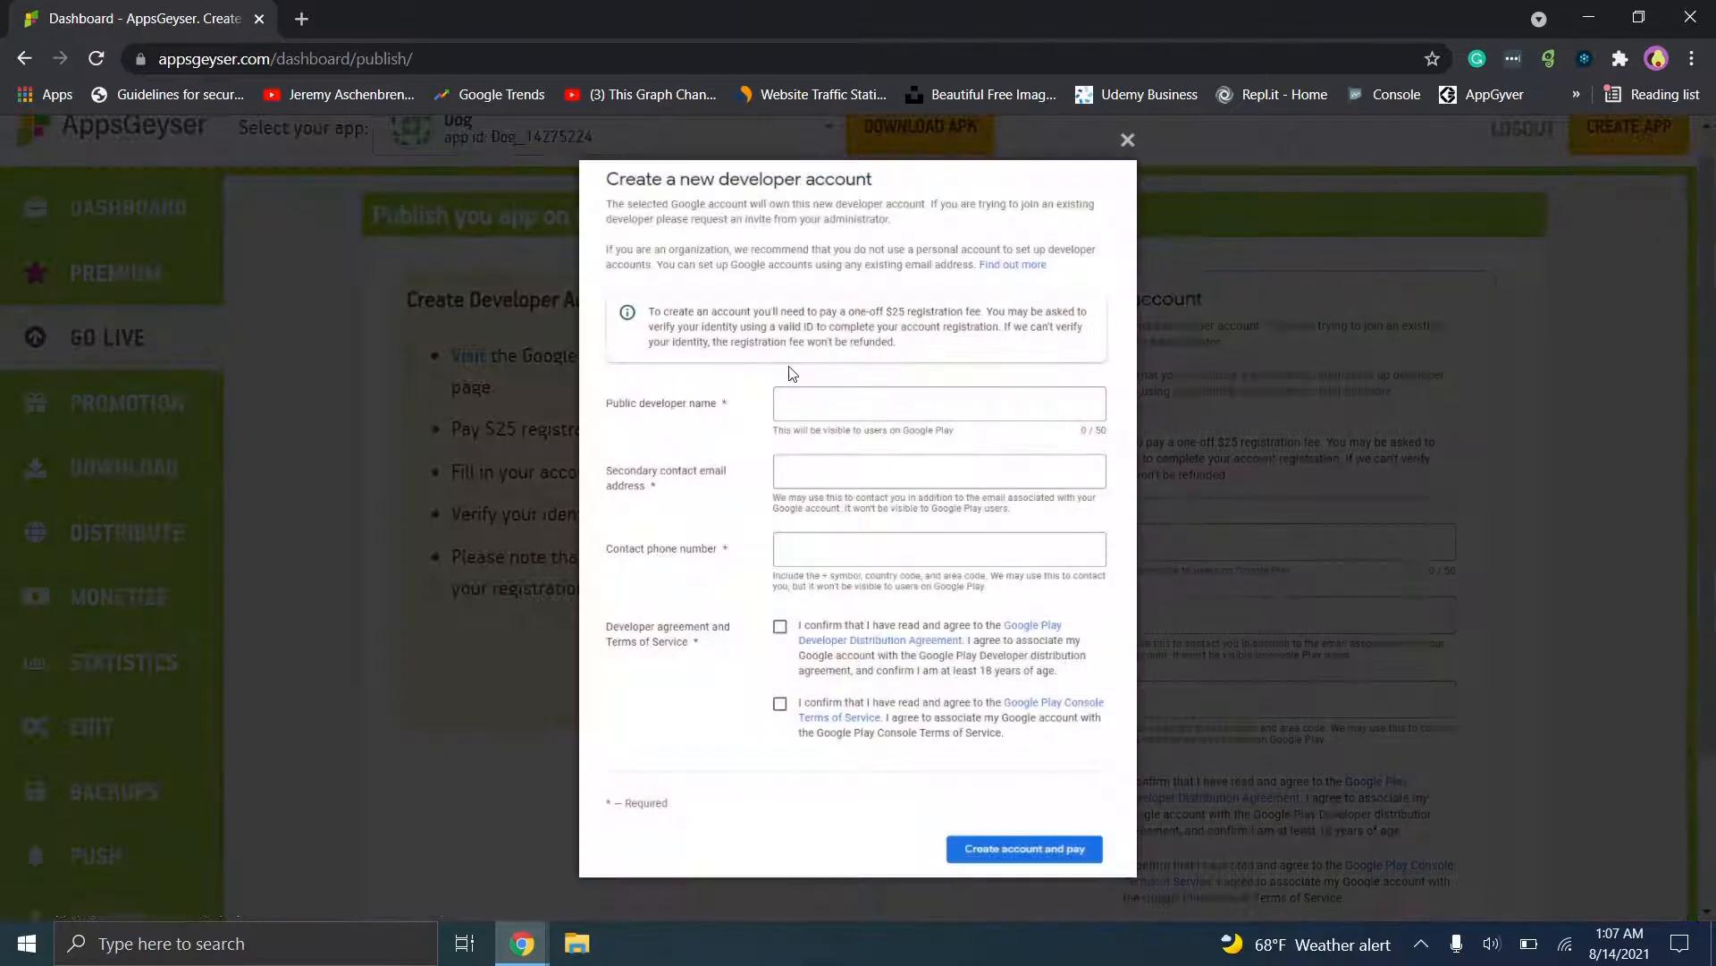
{"action": "left_click", "coordinate": [1128, 139]}
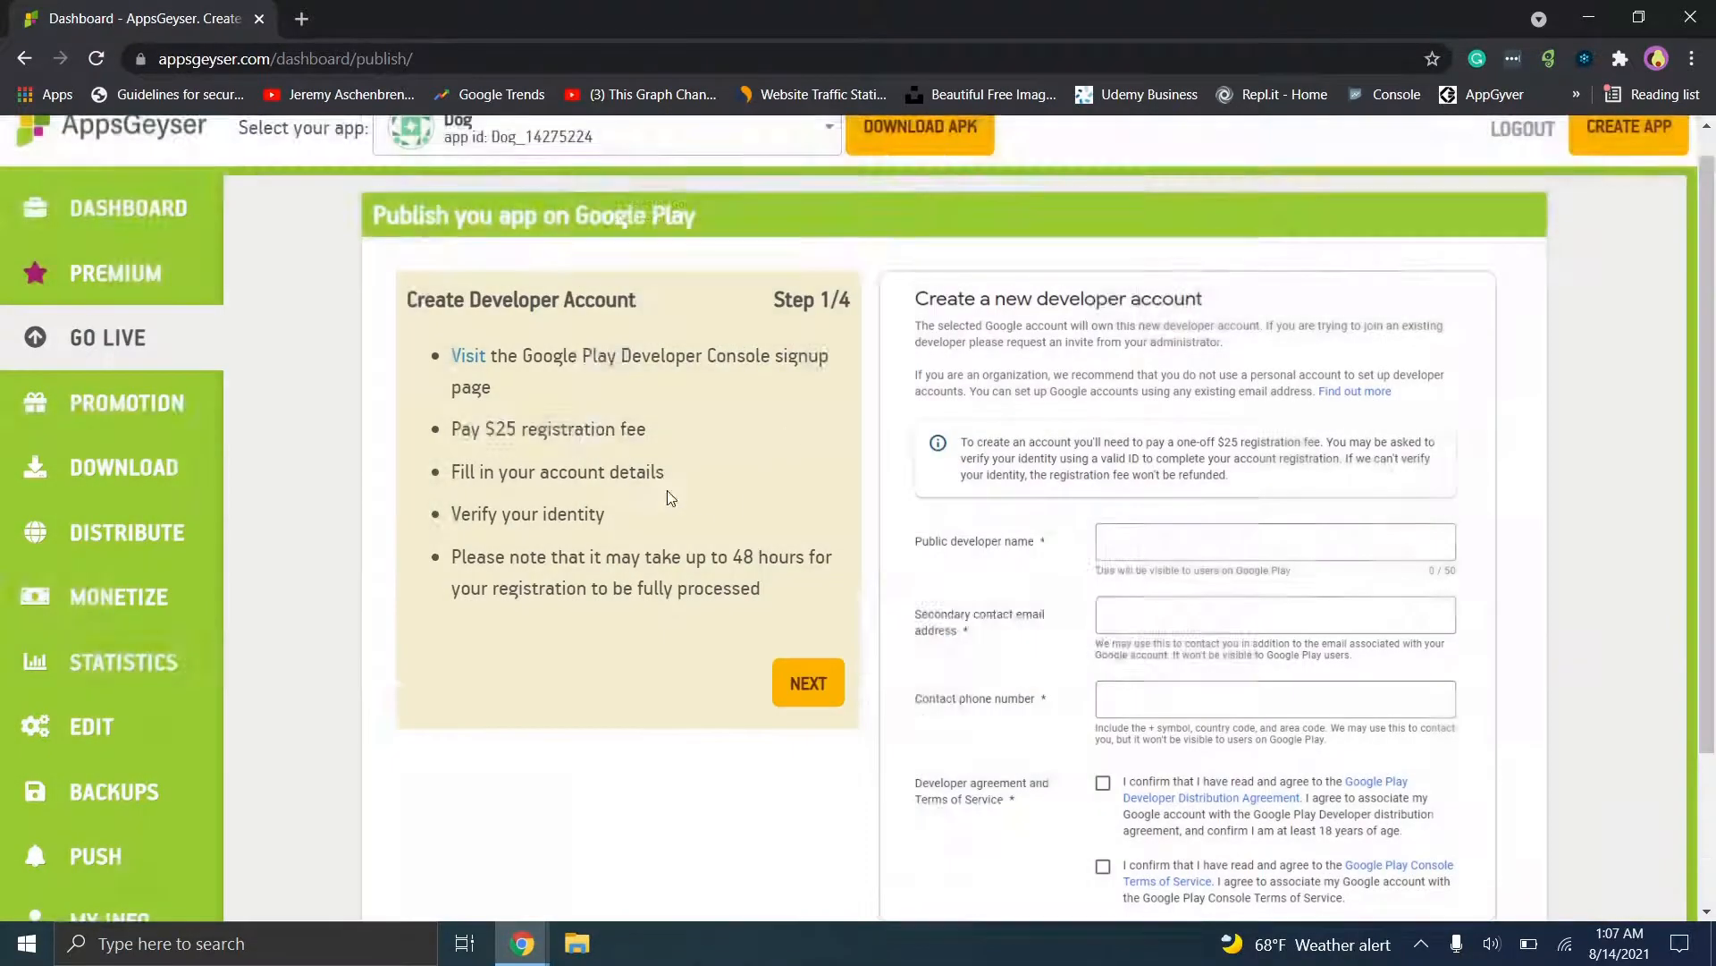
{"action": "scroll", "scroll_direction": "down", "scroll_amount": 3}
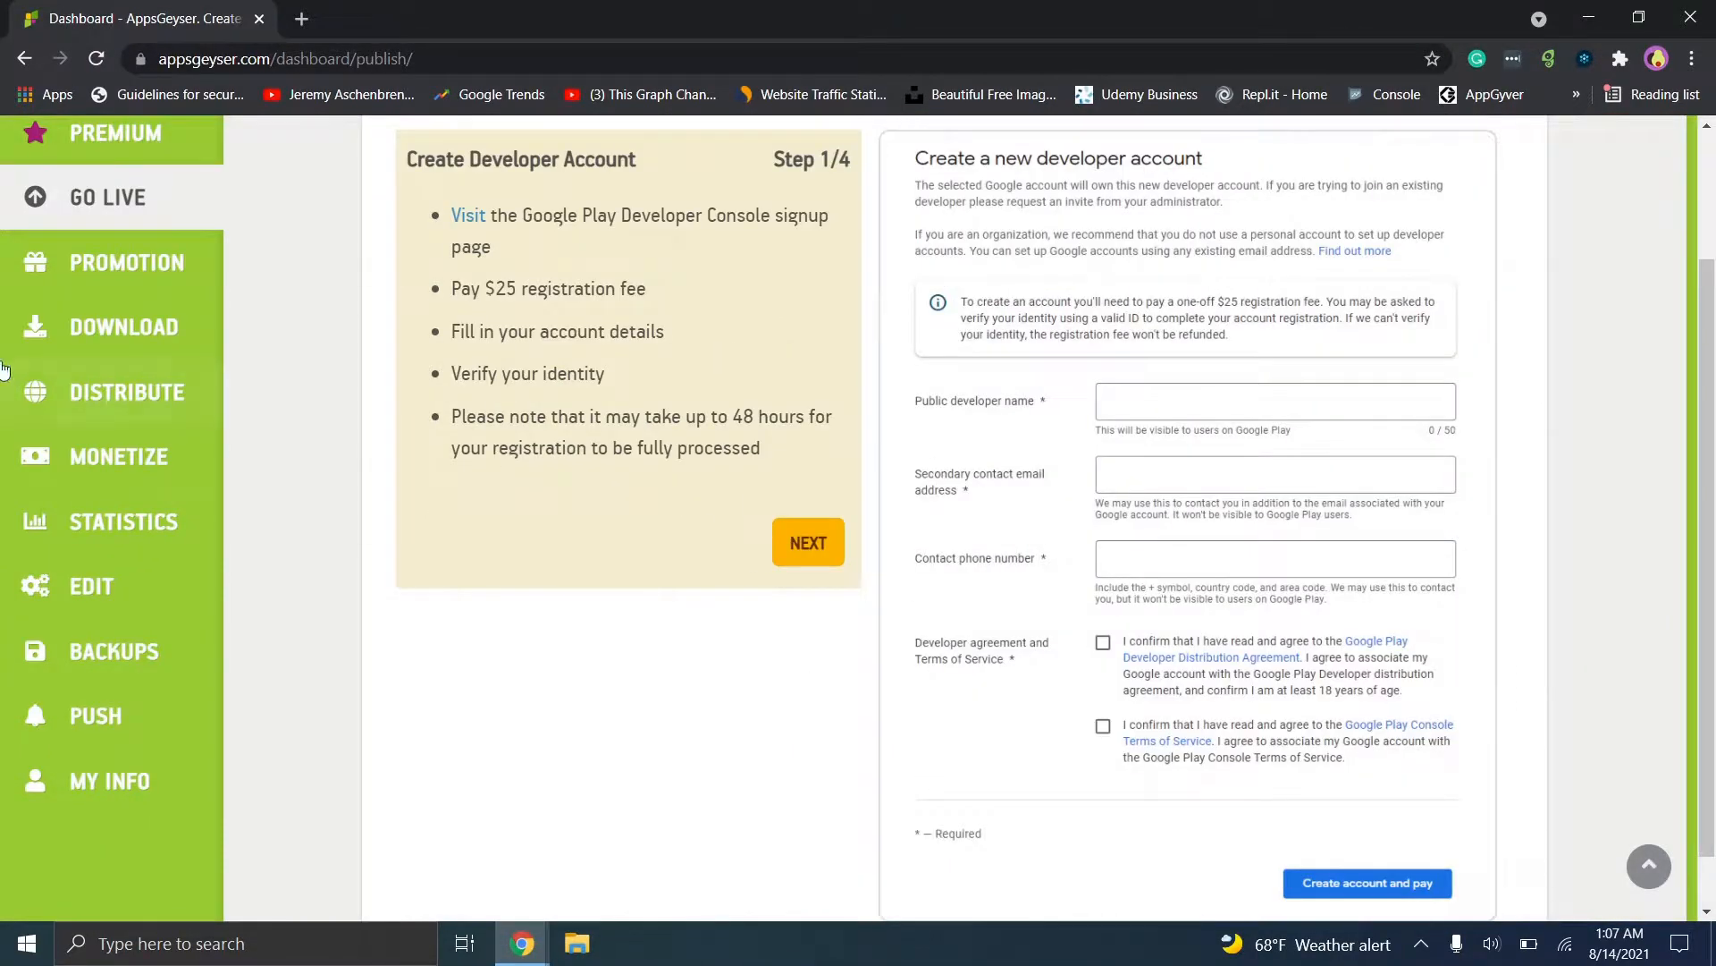
{"action": "scroll", "scroll_direction": "up", "scroll_amount": 3}
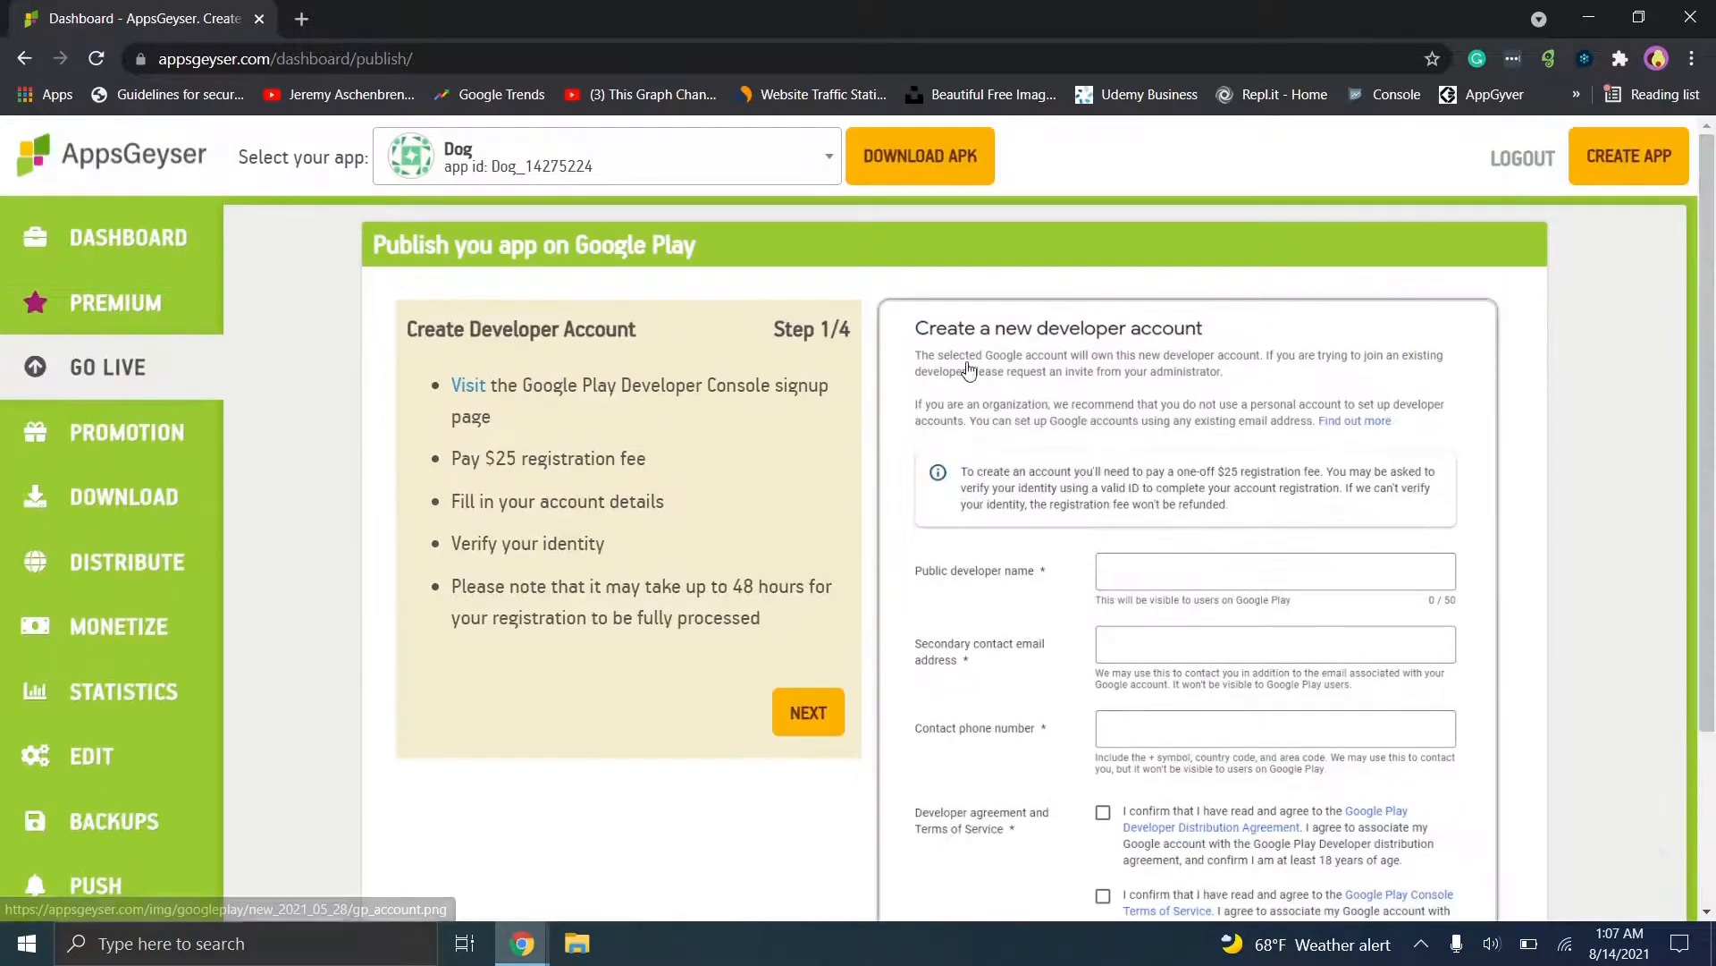
Visit the Promotion campaigns page briefly and return to the publishing guide.
{"action": "left_click", "coordinate": [127, 431]}
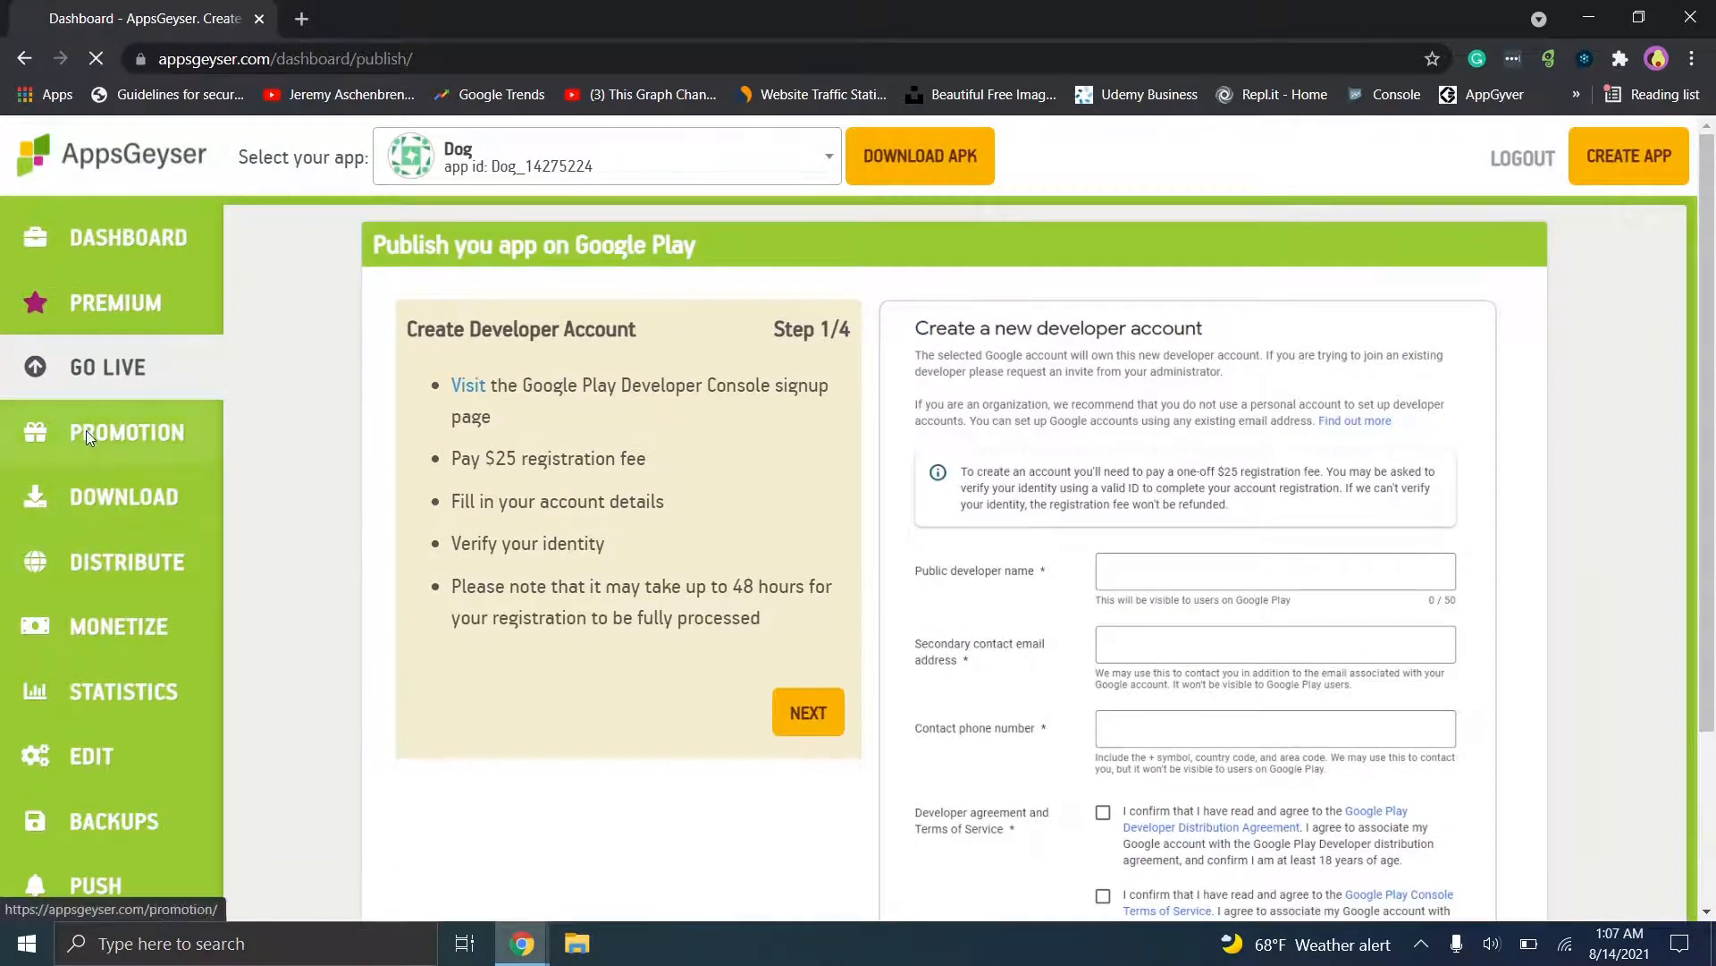
{"action": "left_click", "coordinate": [127, 431]}
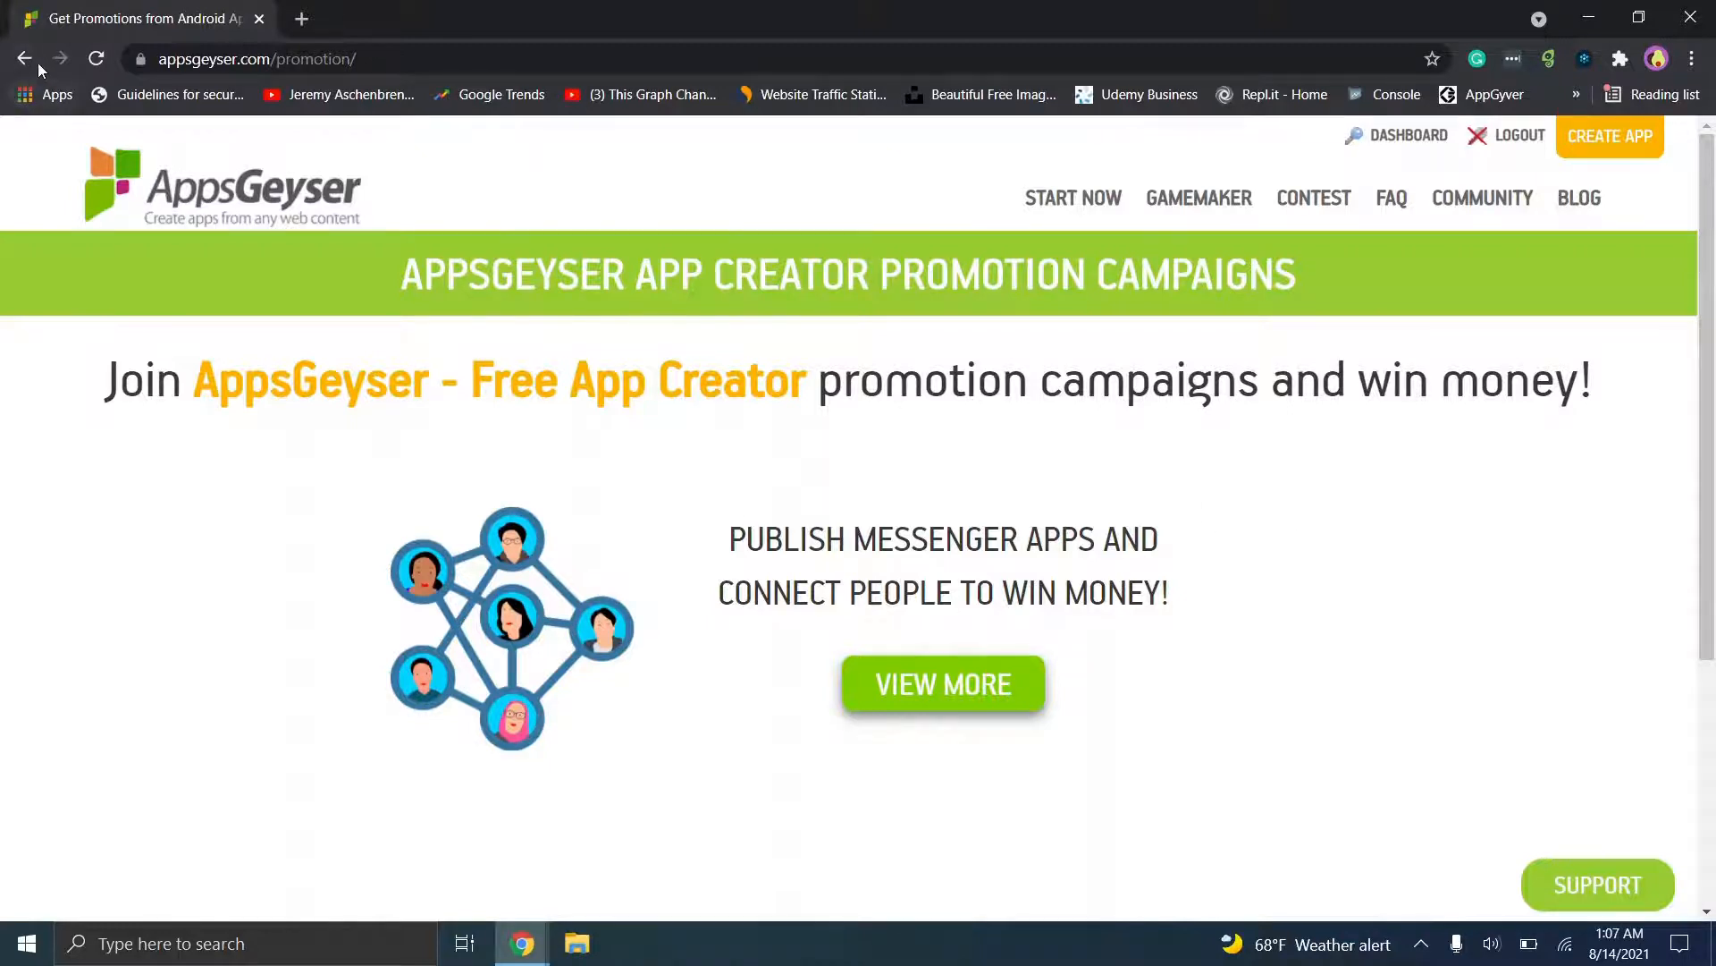
{"action": "left_click", "coordinate": [1407, 134]}
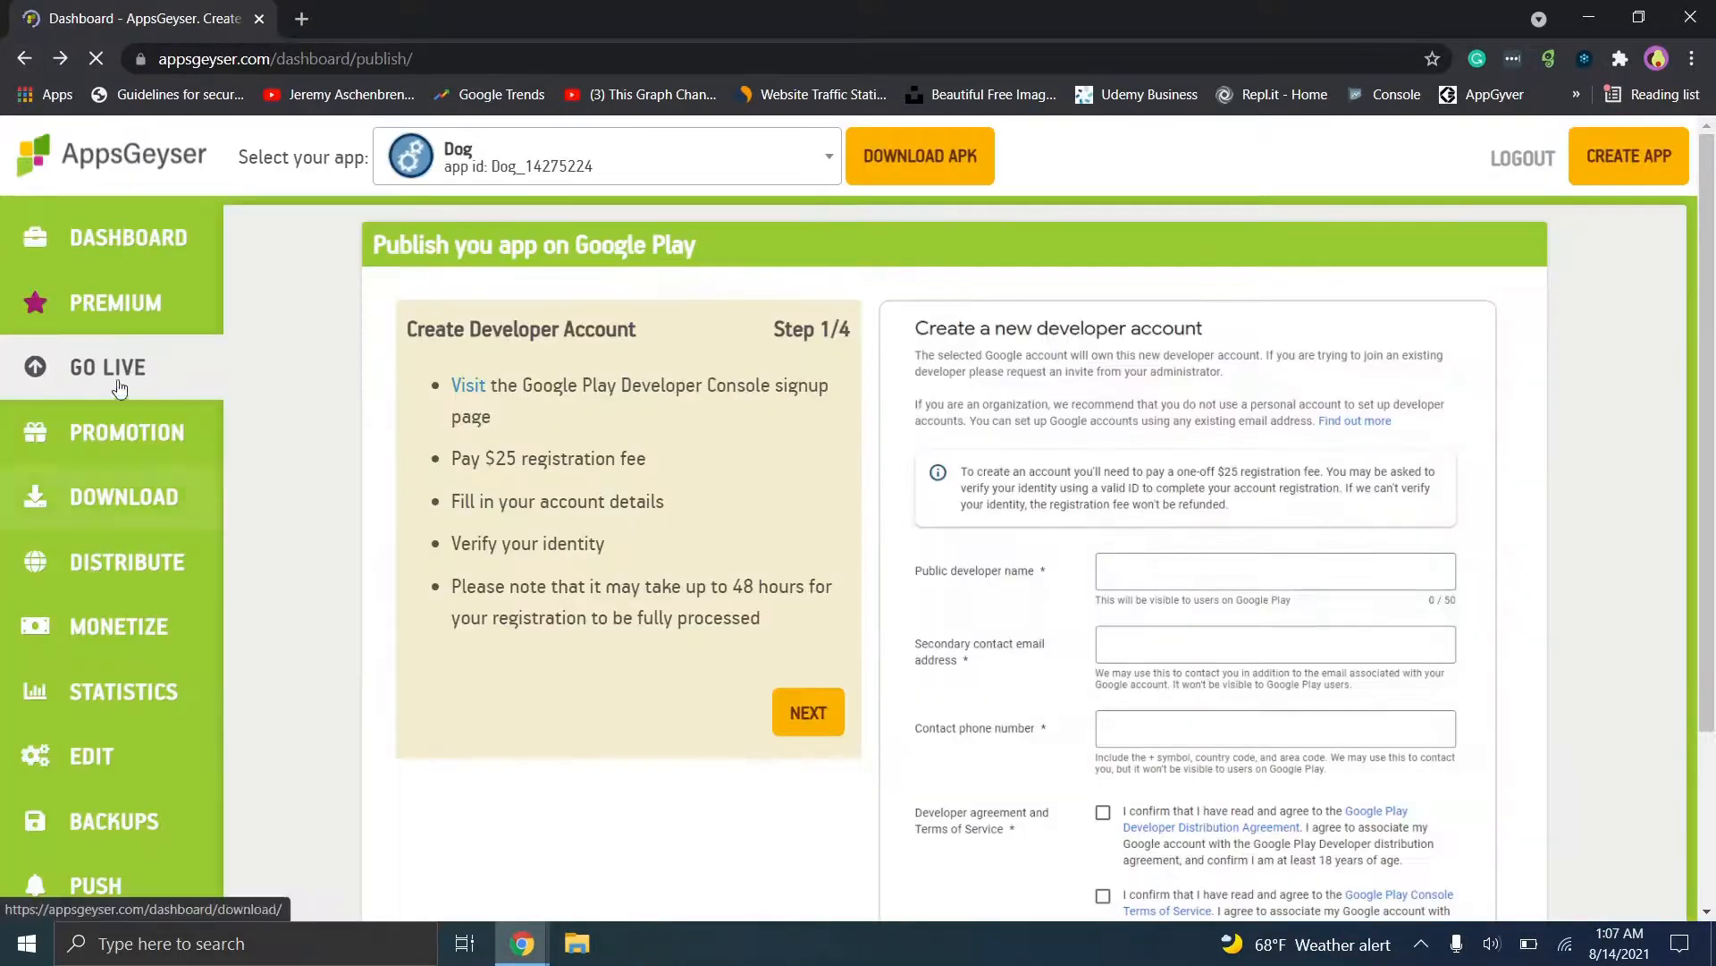
{"action": "mouse_move", "coordinate": [119, 561]}
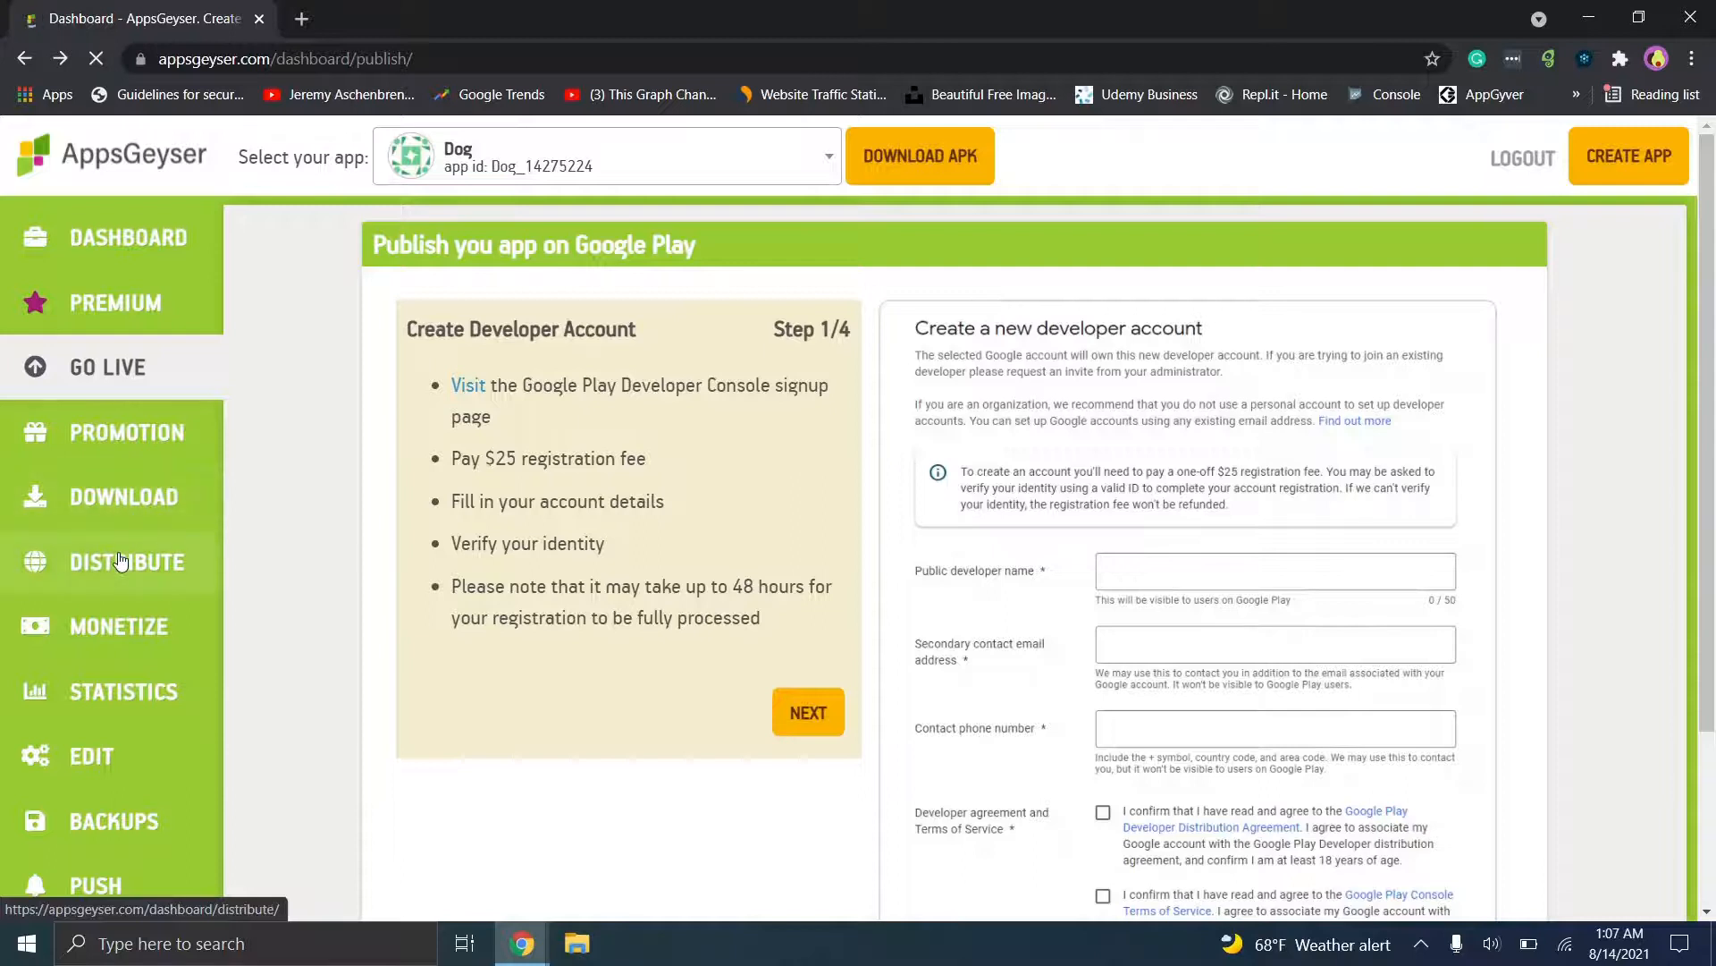
Read the Distribute page's alternative markets, QR widget and redirect code sections, then head to Monetize.
{"action": "left_click", "coordinate": [127, 561]}
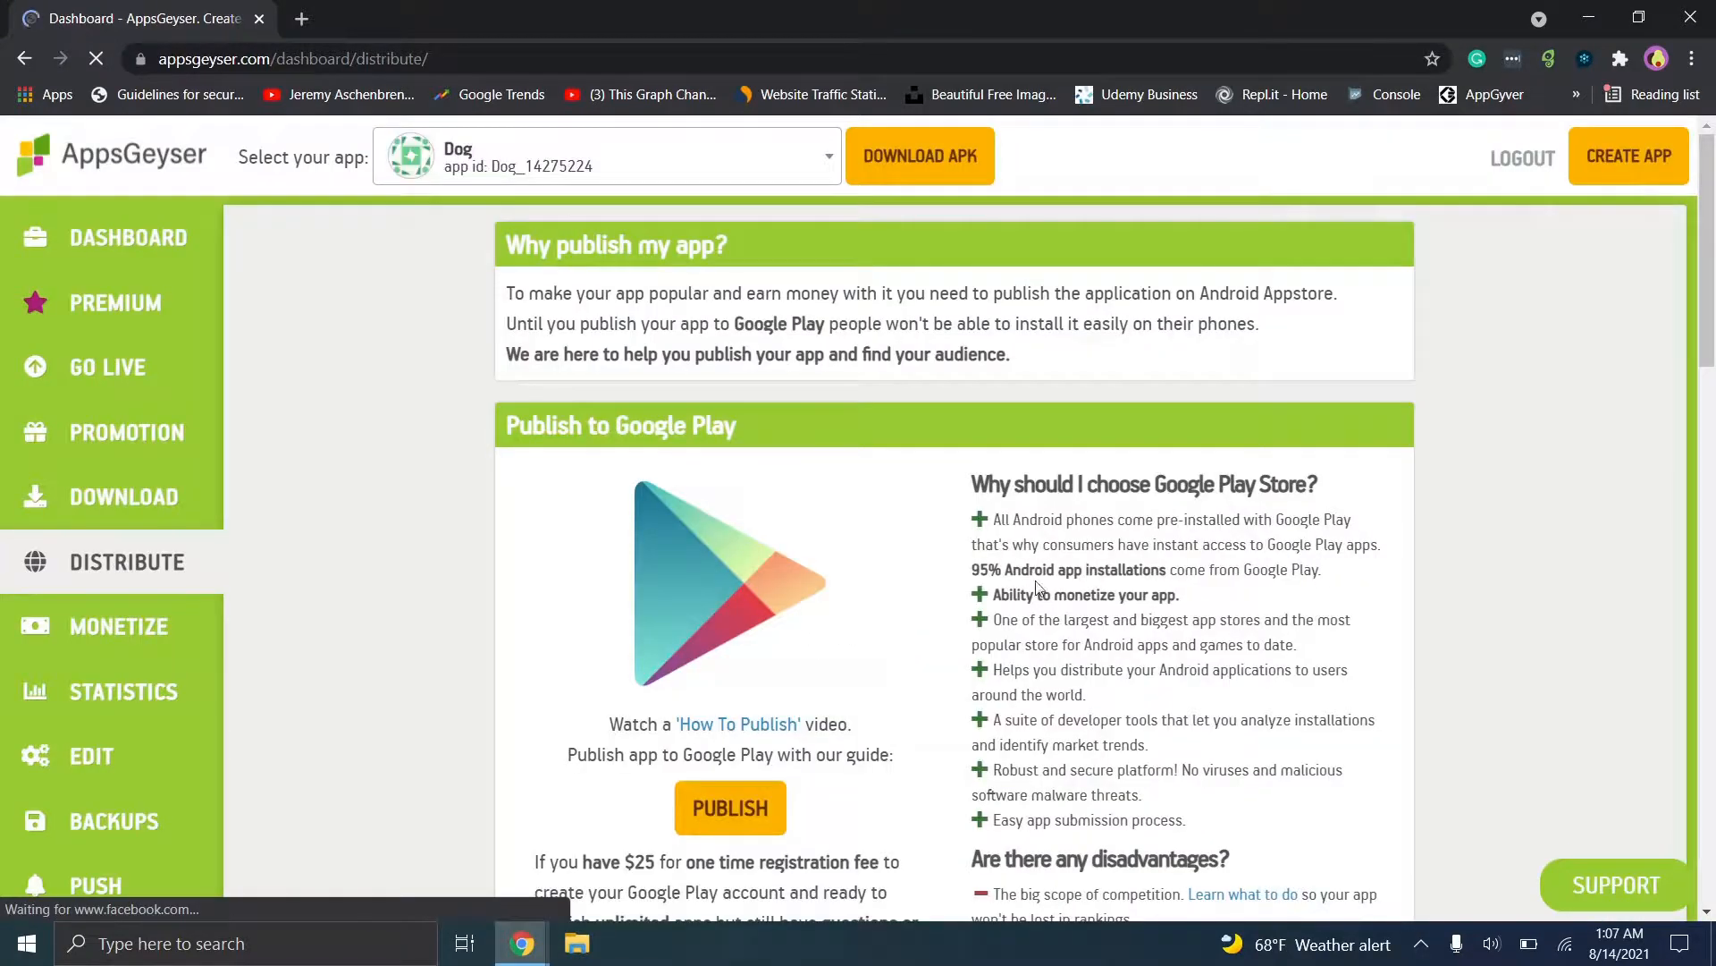
{"action": "scroll", "scroll_direction": "down", "scroll_amount": 3}
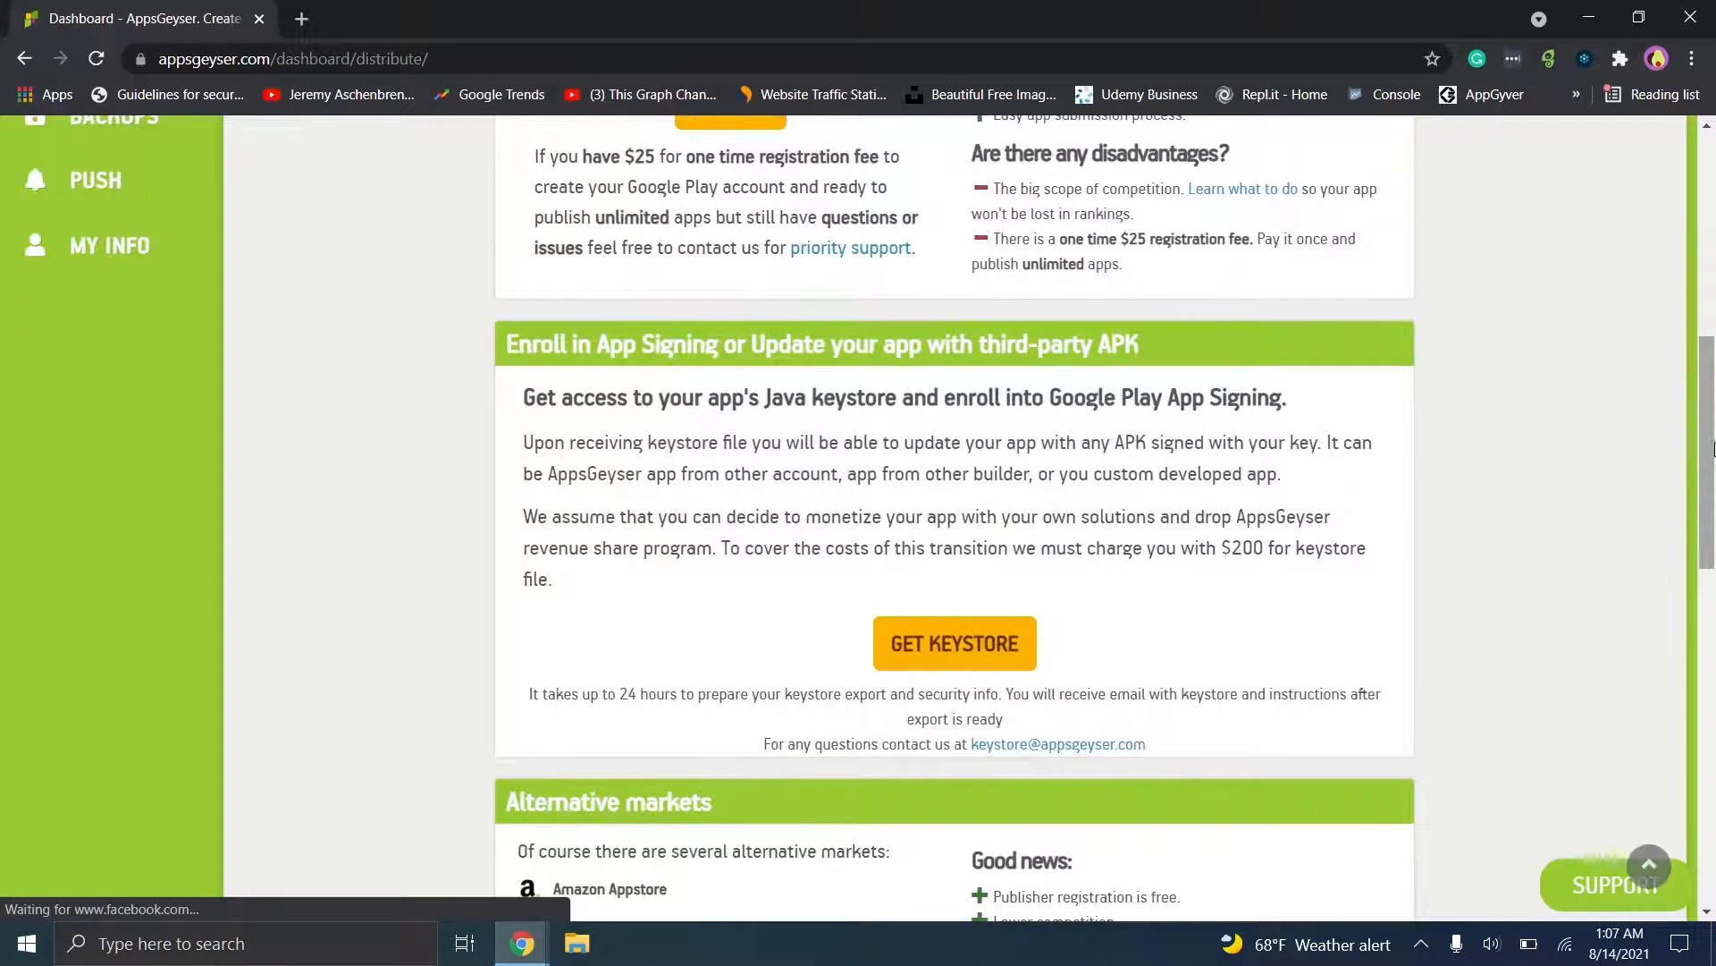
{"action": "scroll", "scroll_direction": "down", "scroll_amount": 3}
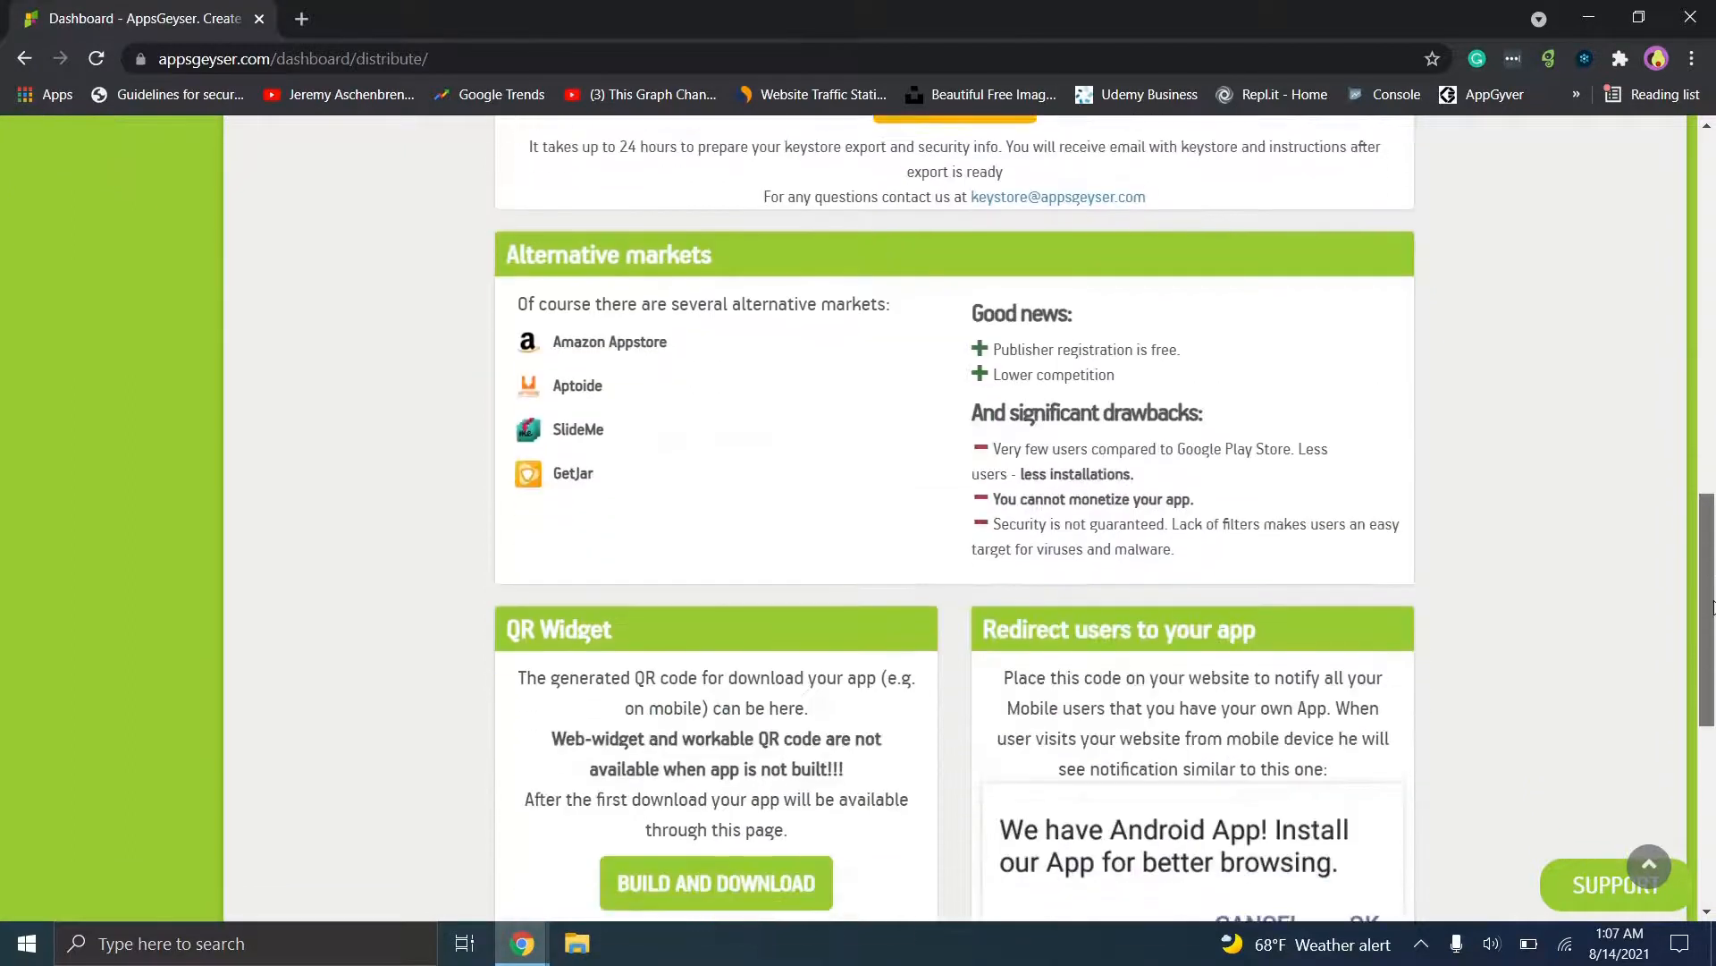
{"action": "scroll", "scroll_direction": "down", "scroll_amount": 3}
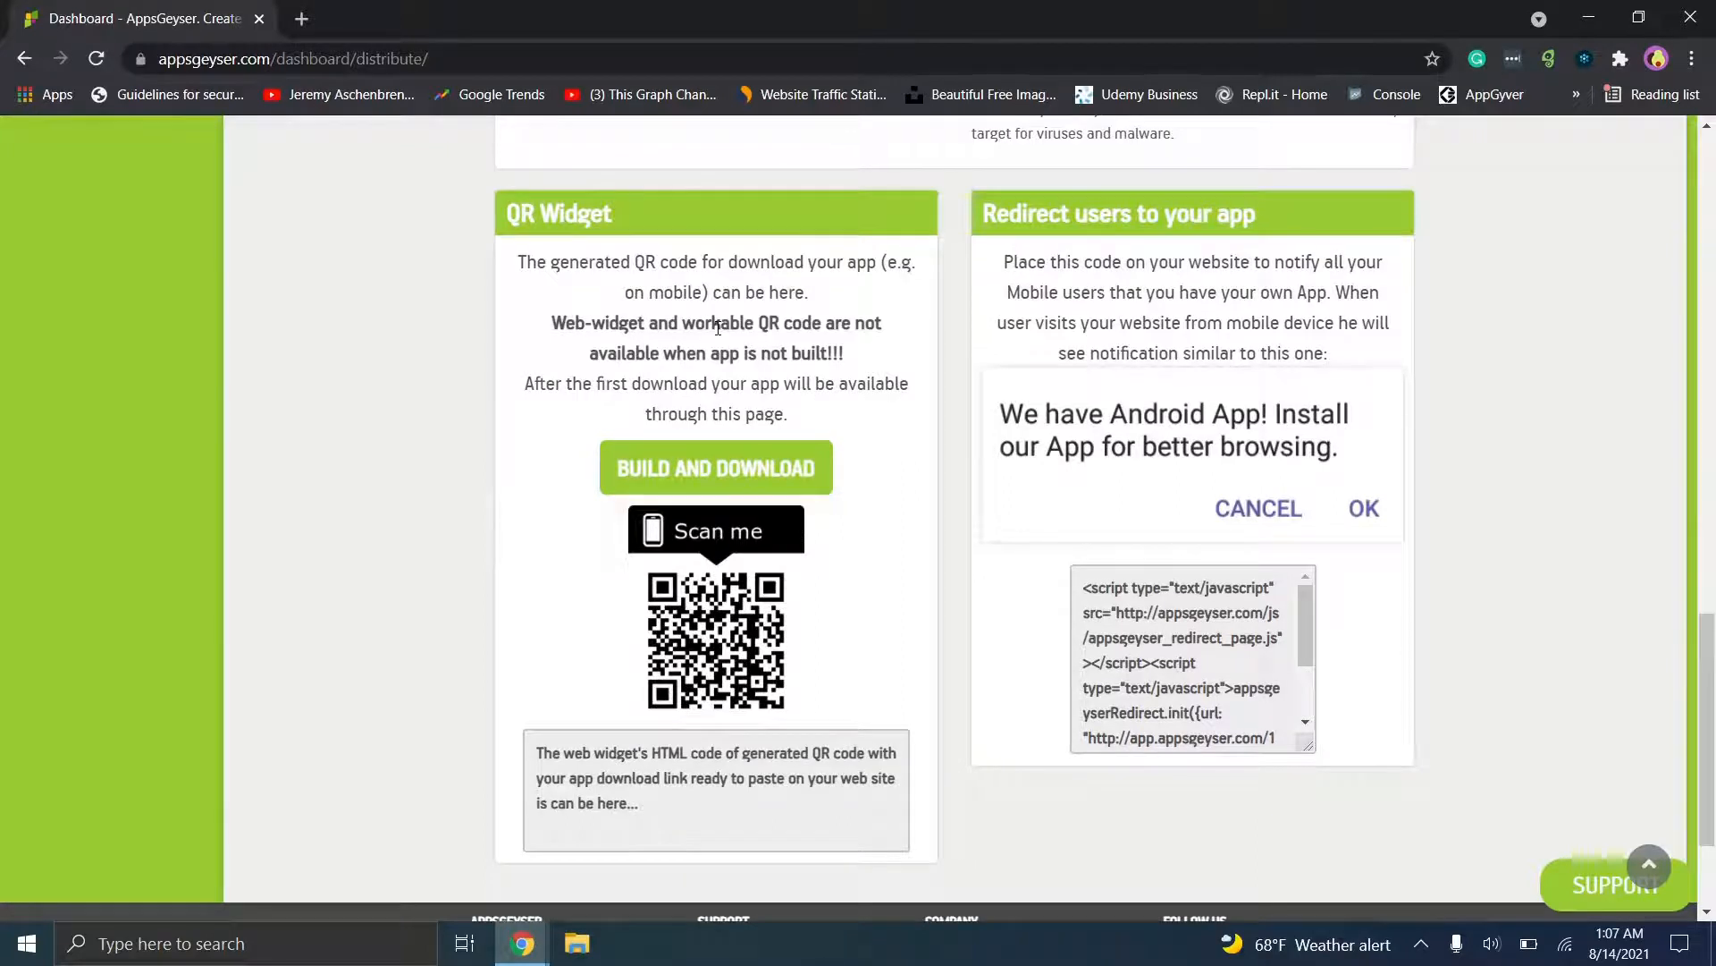
{"action": "mouse_move", "coordinate": [712, 504]}
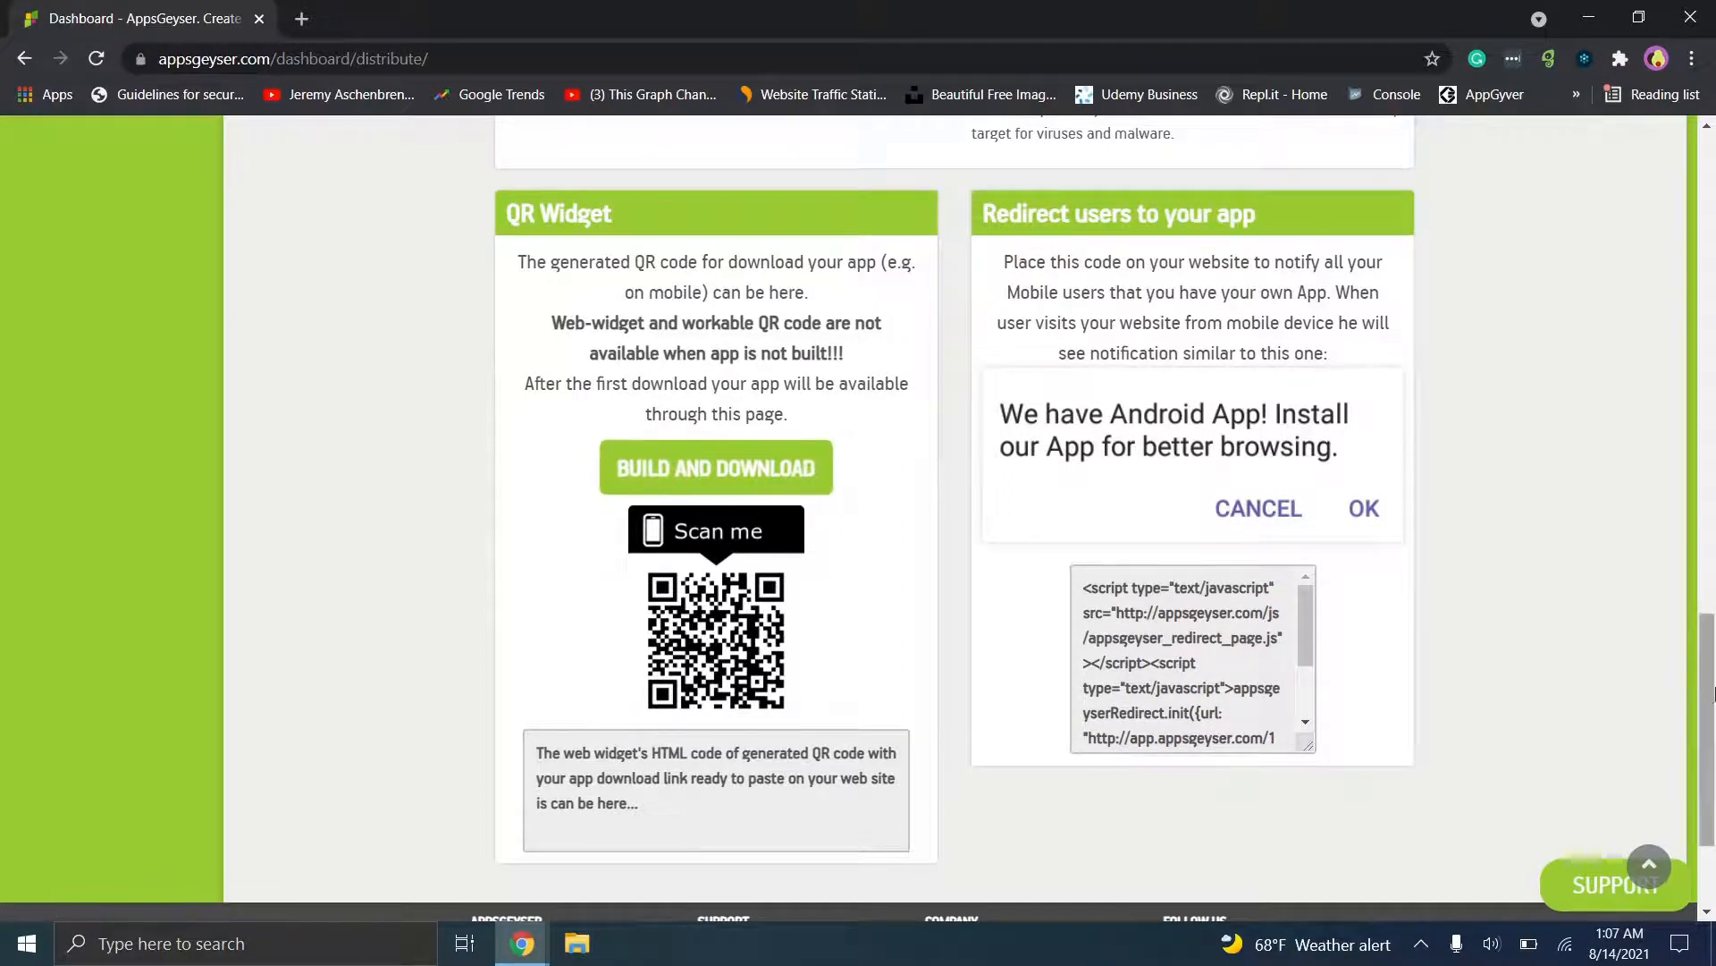
{"action": "scroll", "scroll_direction": "up", "scroll_amount": 3}
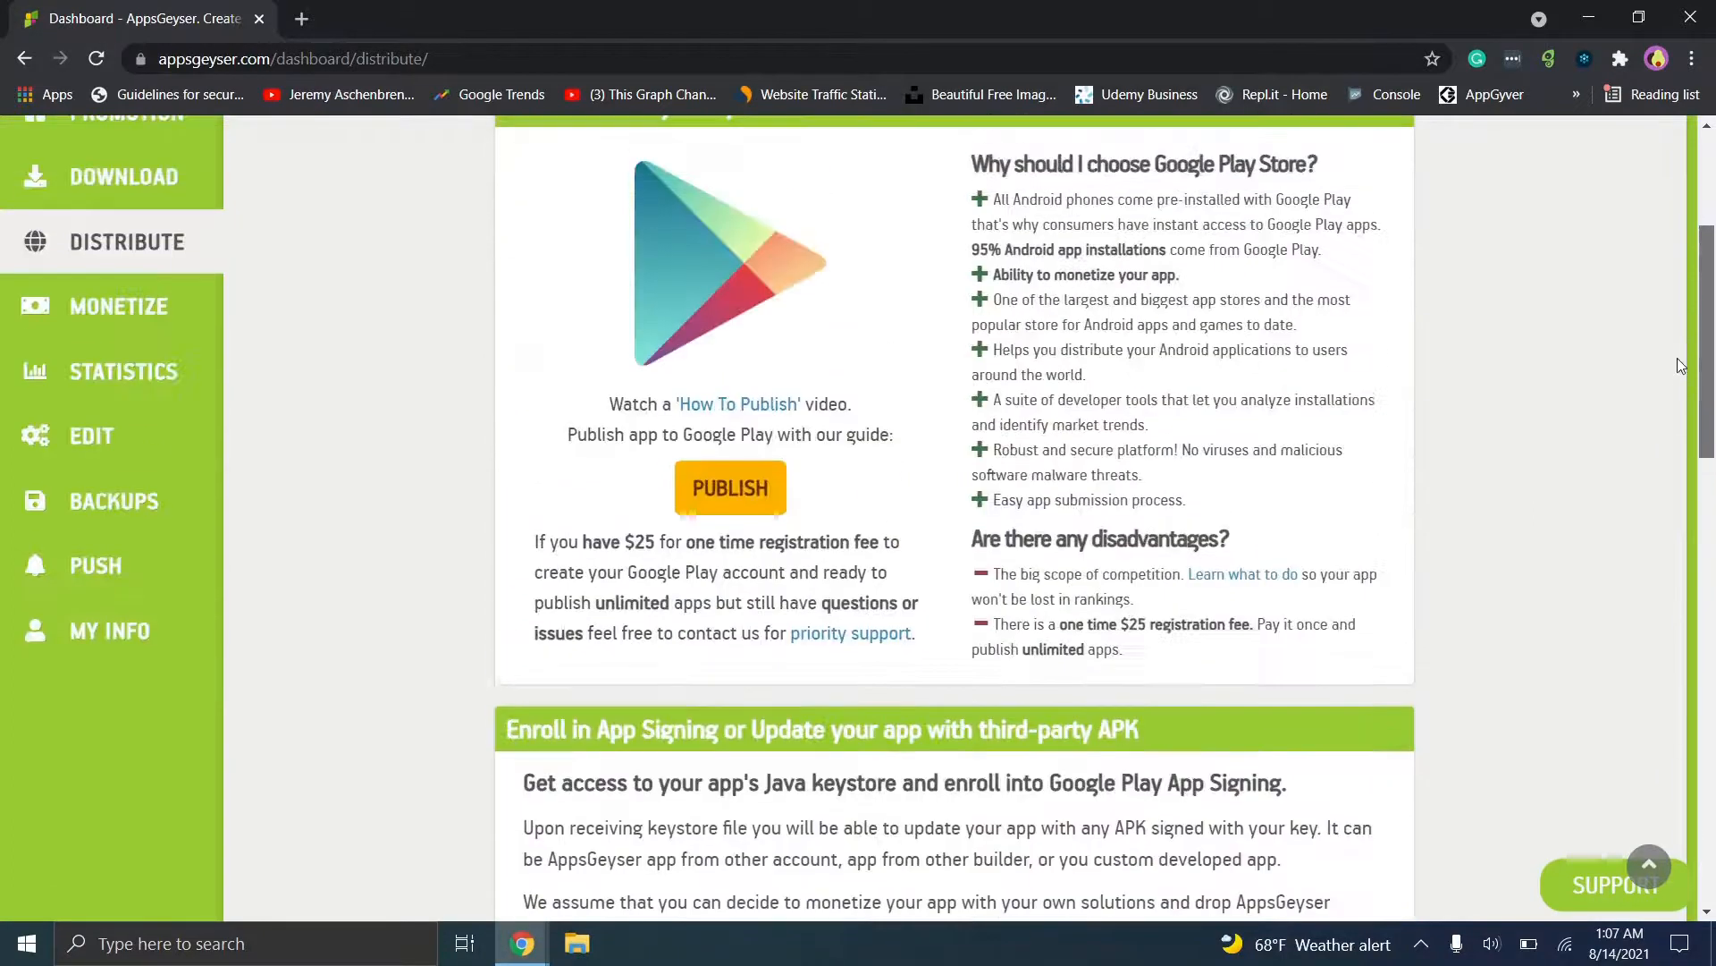
{"action": "mouse_move", "coordinate": [1357, 493]}
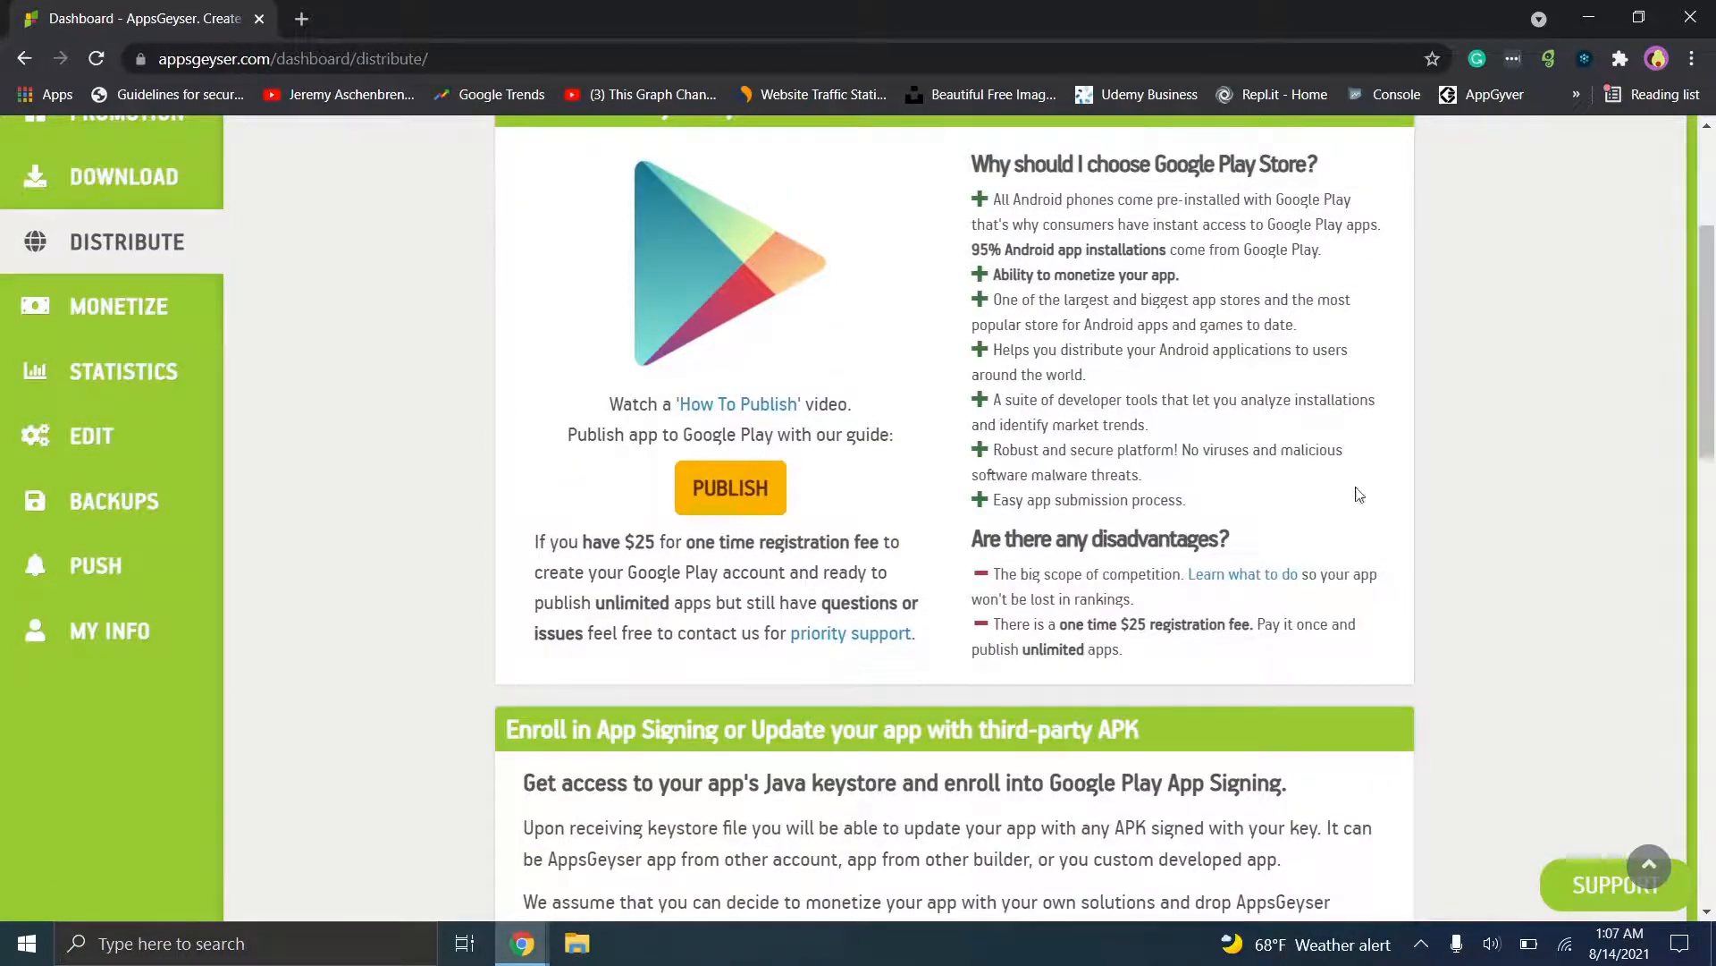
{"action": "scroll", "scroll_direction": "up", "scroll_amount": 3}
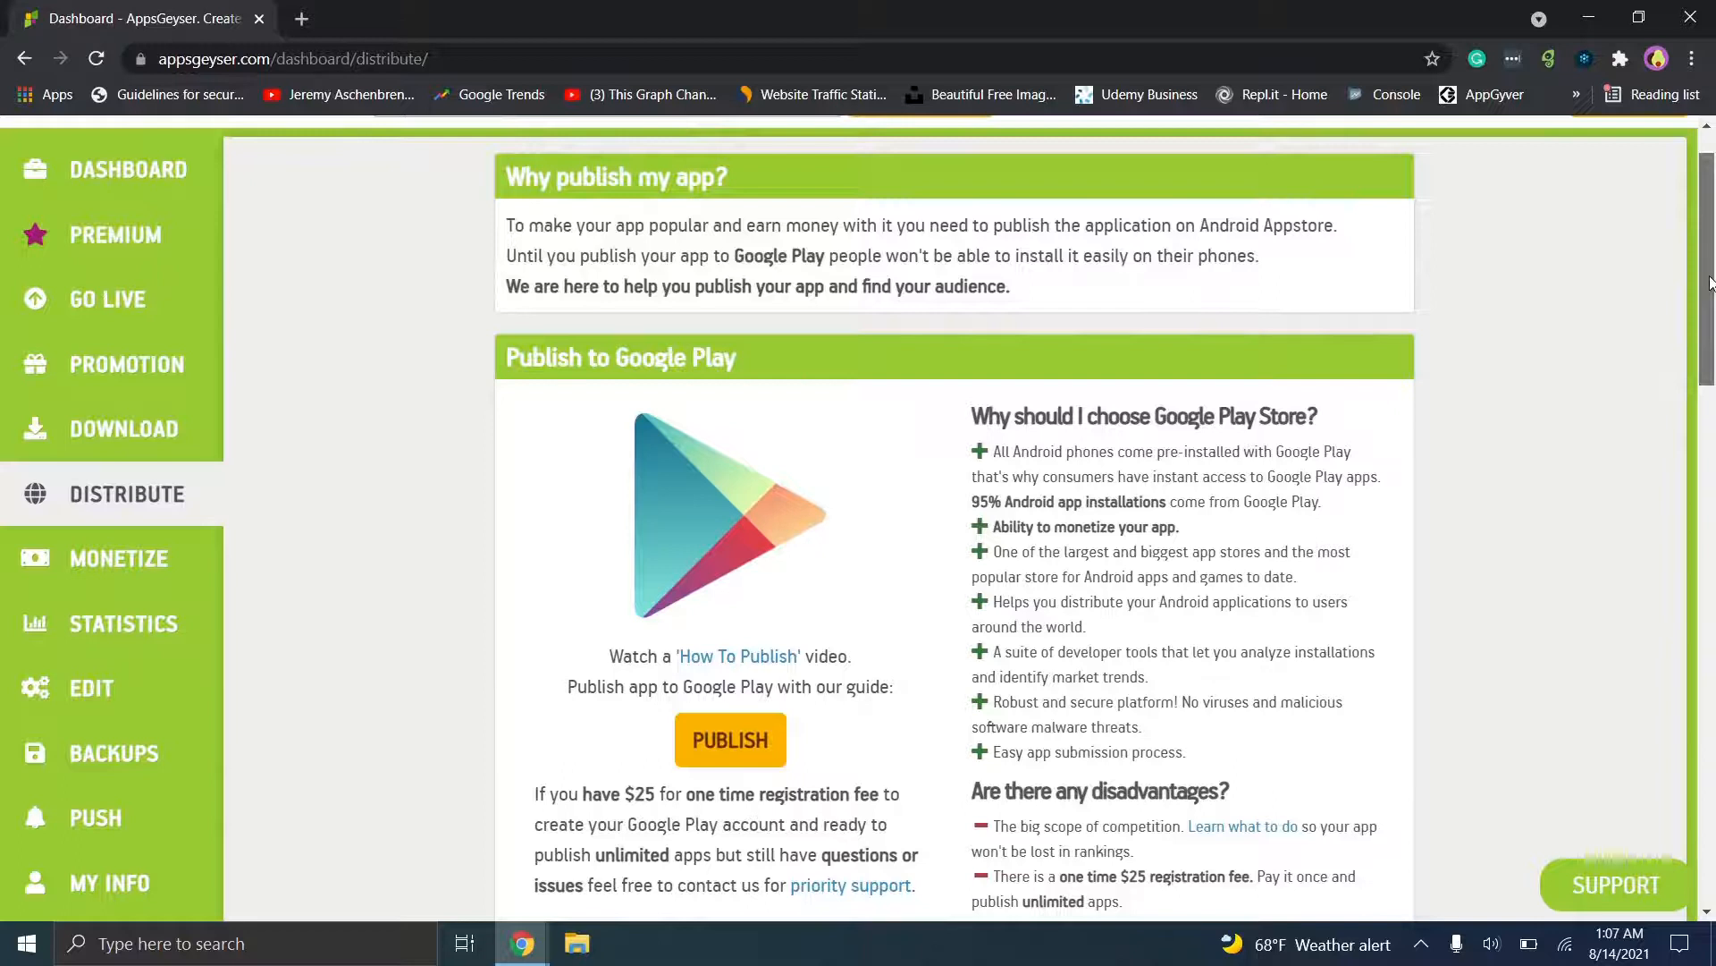
{"action": "scroll", "scroll_direction": "up", "scroll_amount": 3}
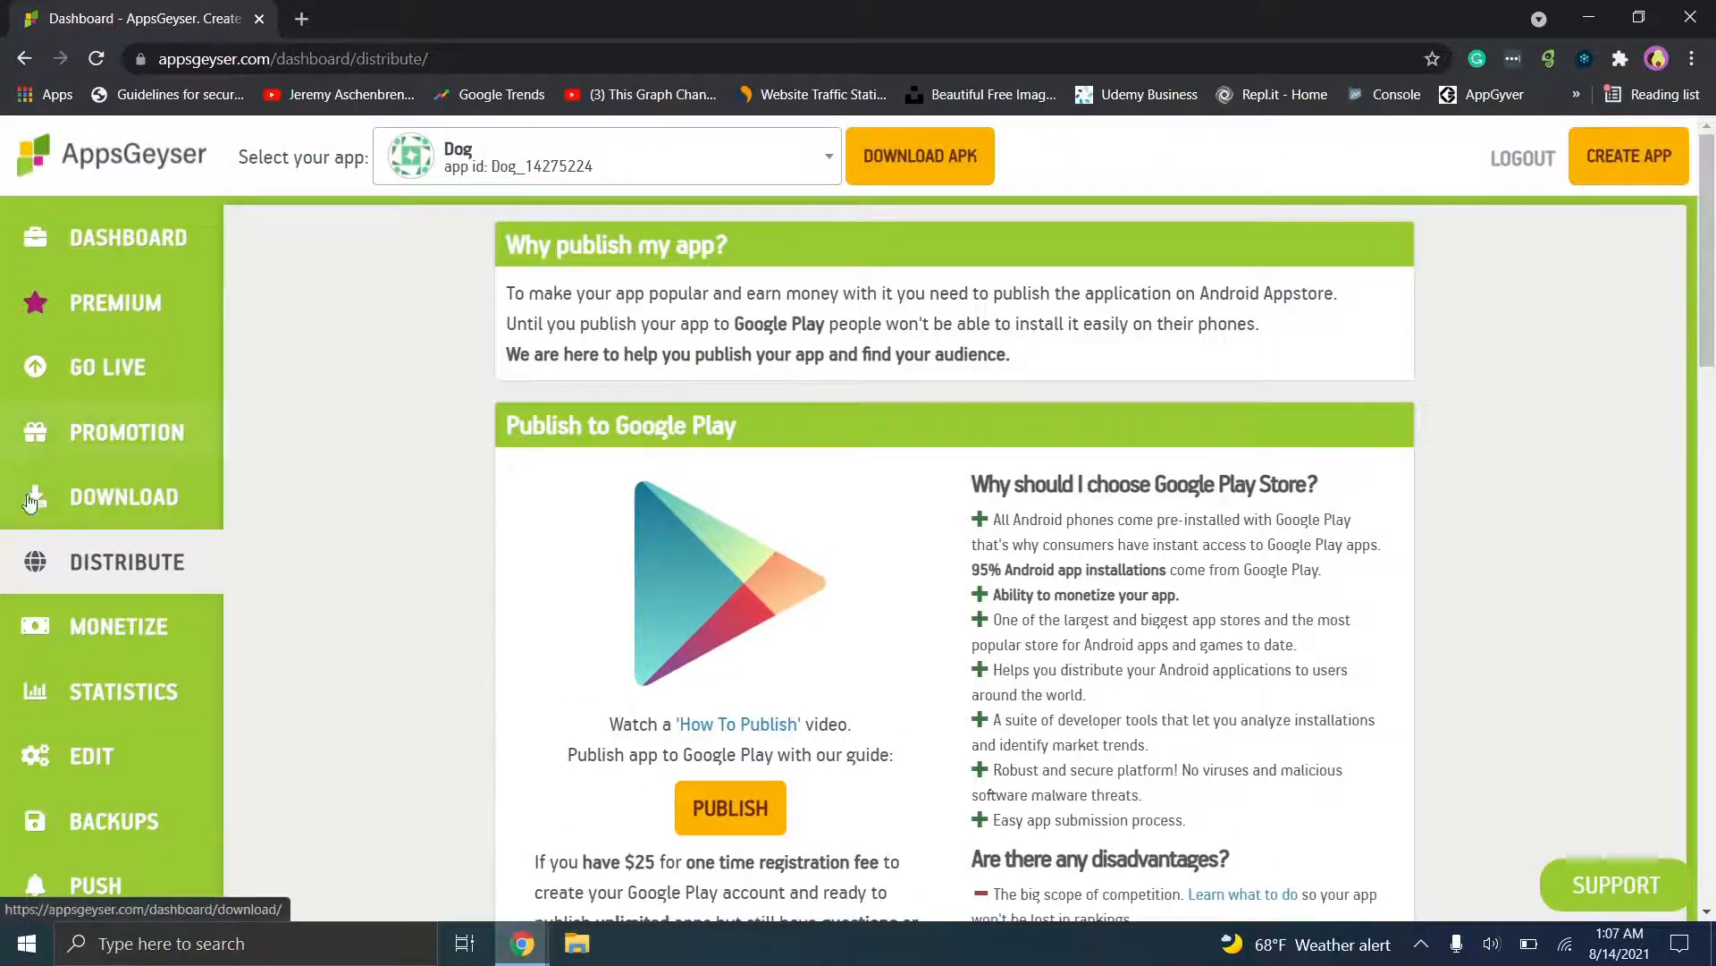
{"action": "mouse_move", "coordinate": [921, 155]}
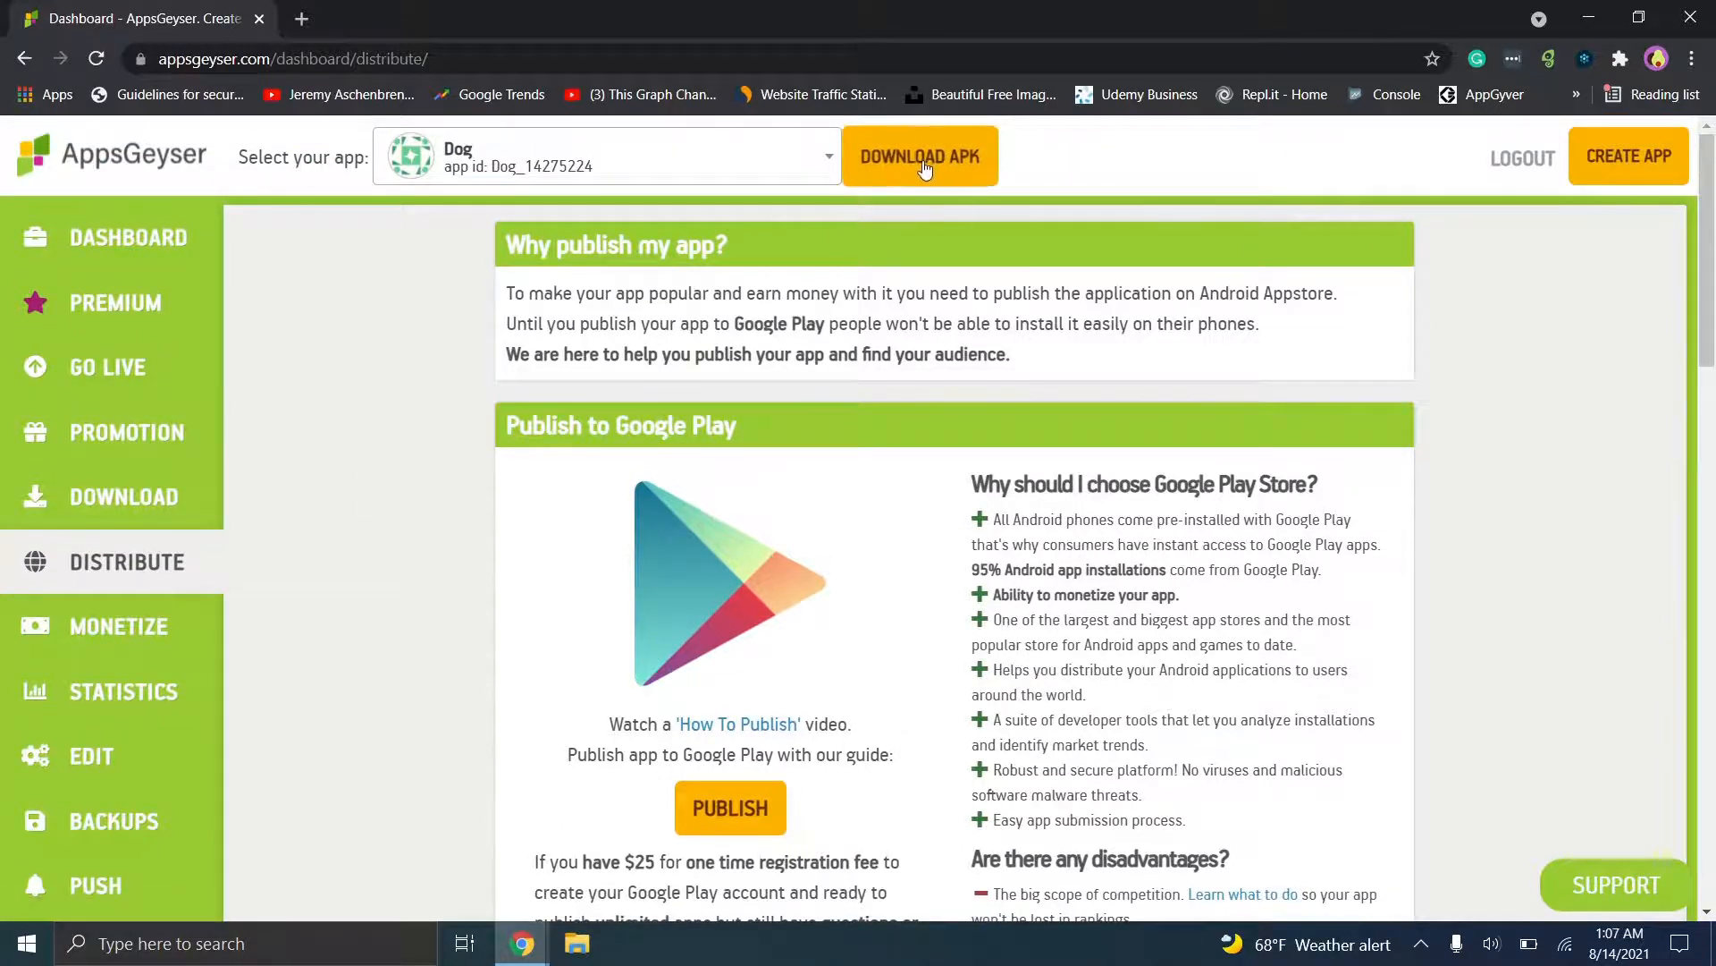
{"action": "scroll", "scroll_direction": "down", "scroll_amount": 3}
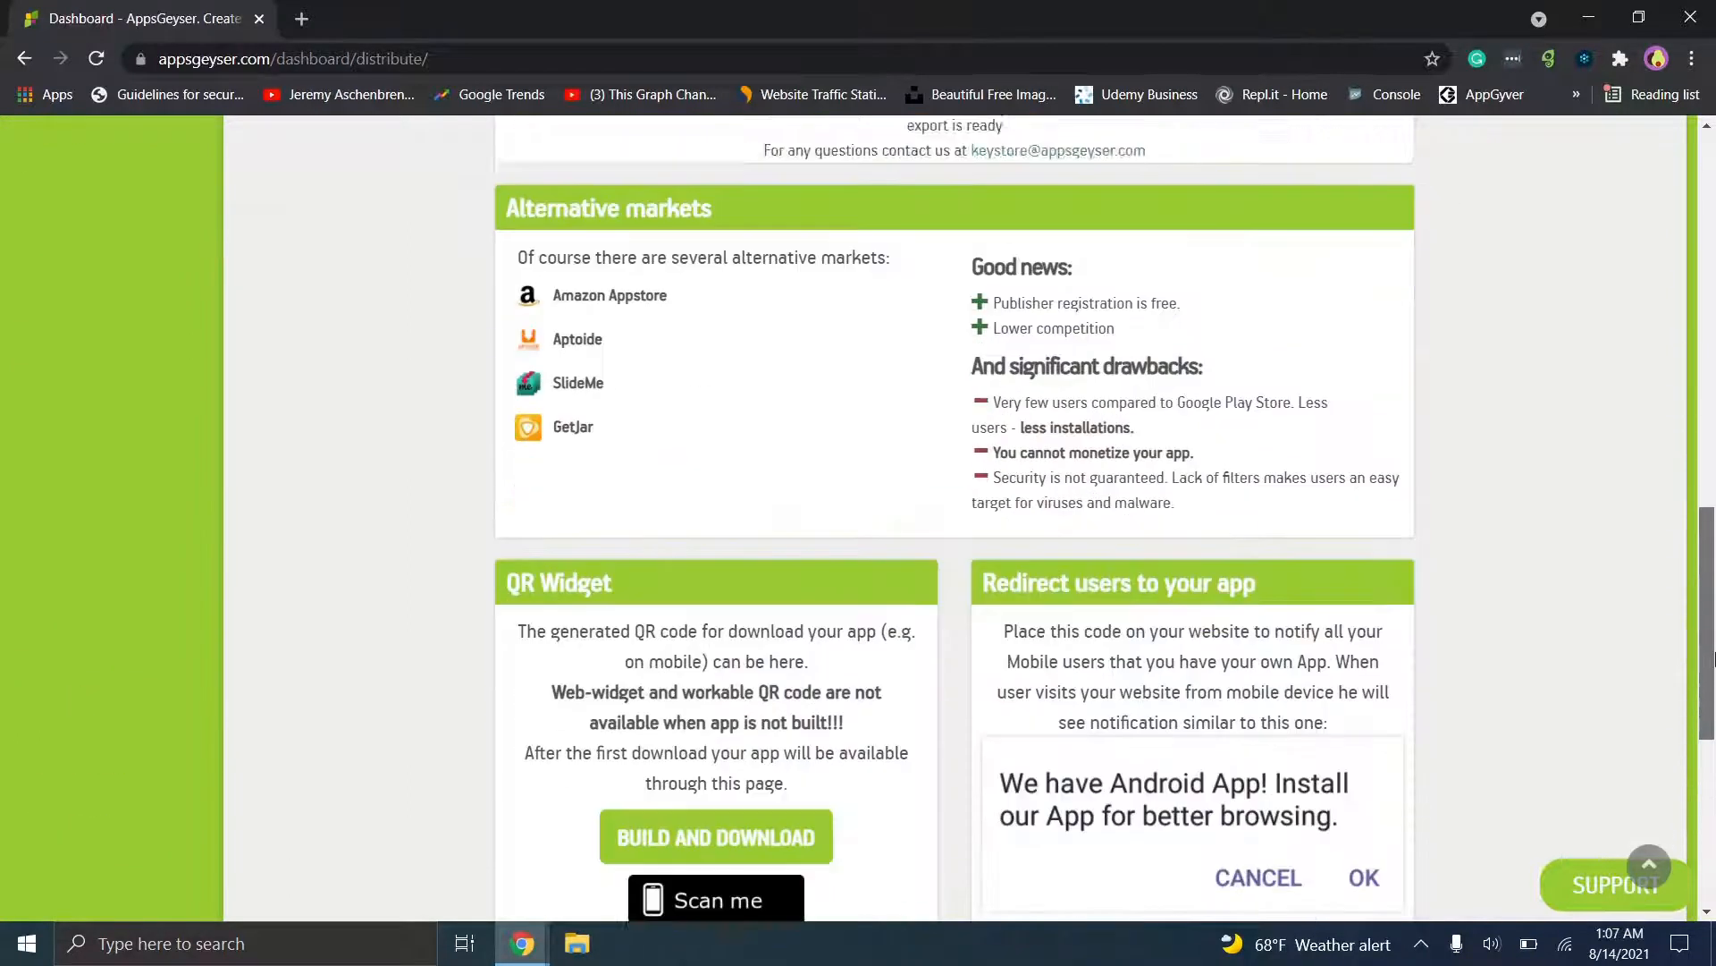
{"action": "scroll", "scroll_direction": "down", "scroll_amount": 3}
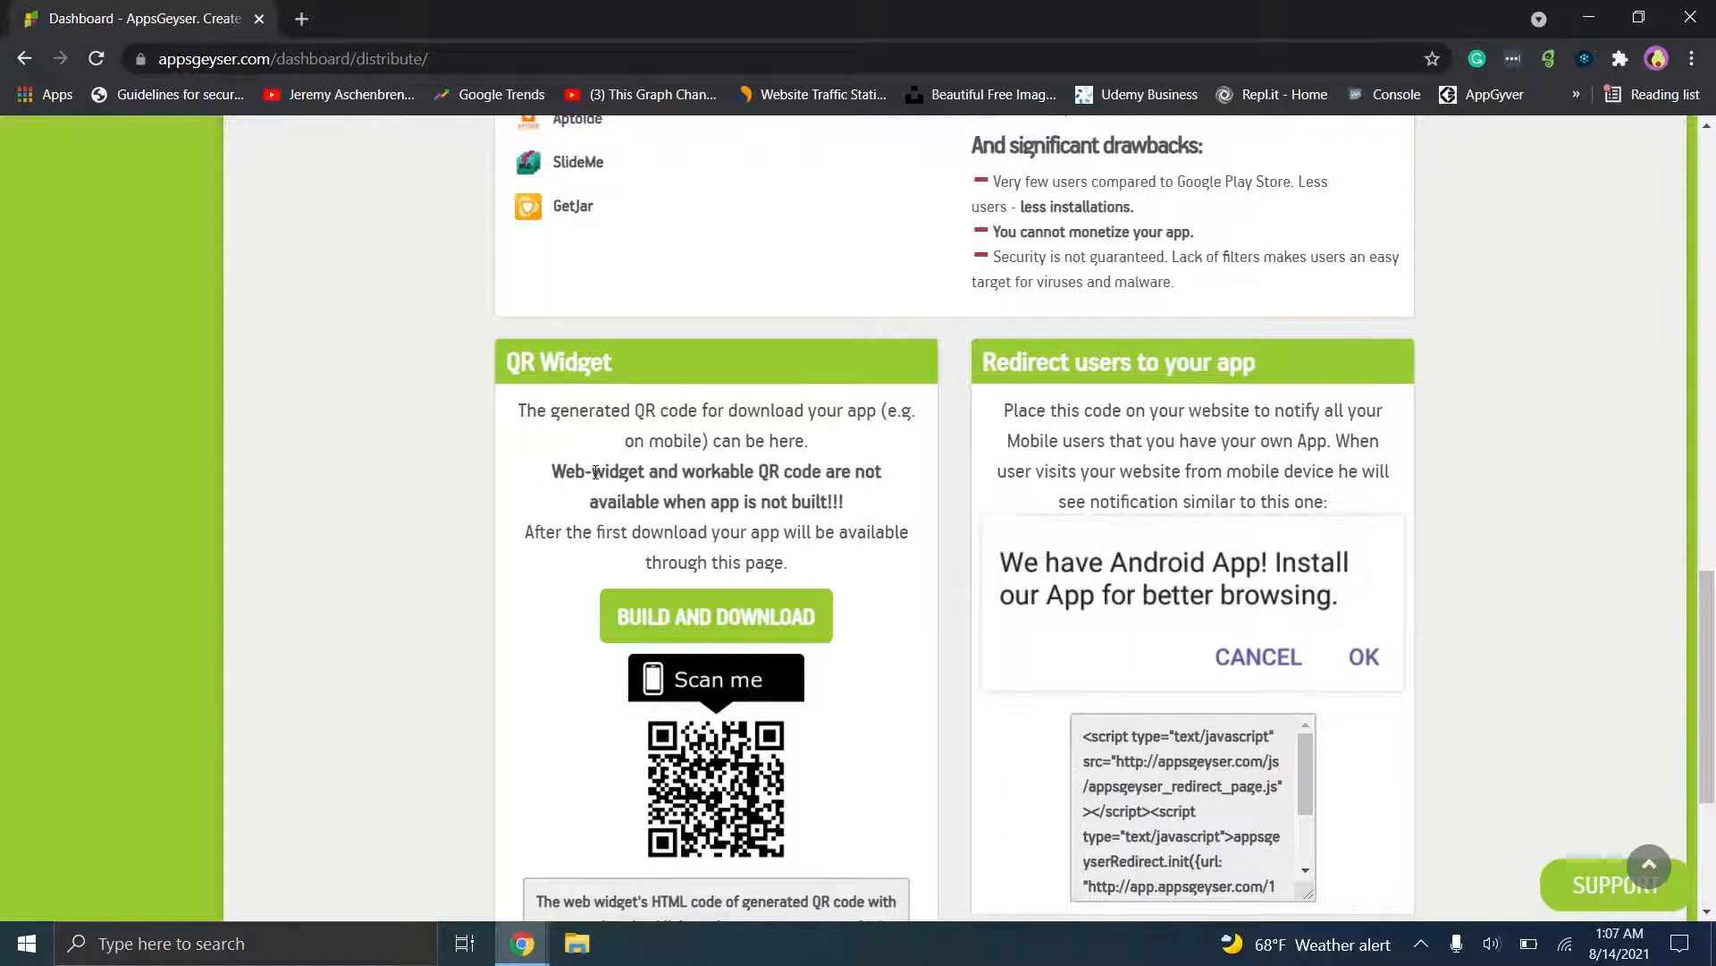
{"action": "mouse_move", "coordinate": [874, 556]}
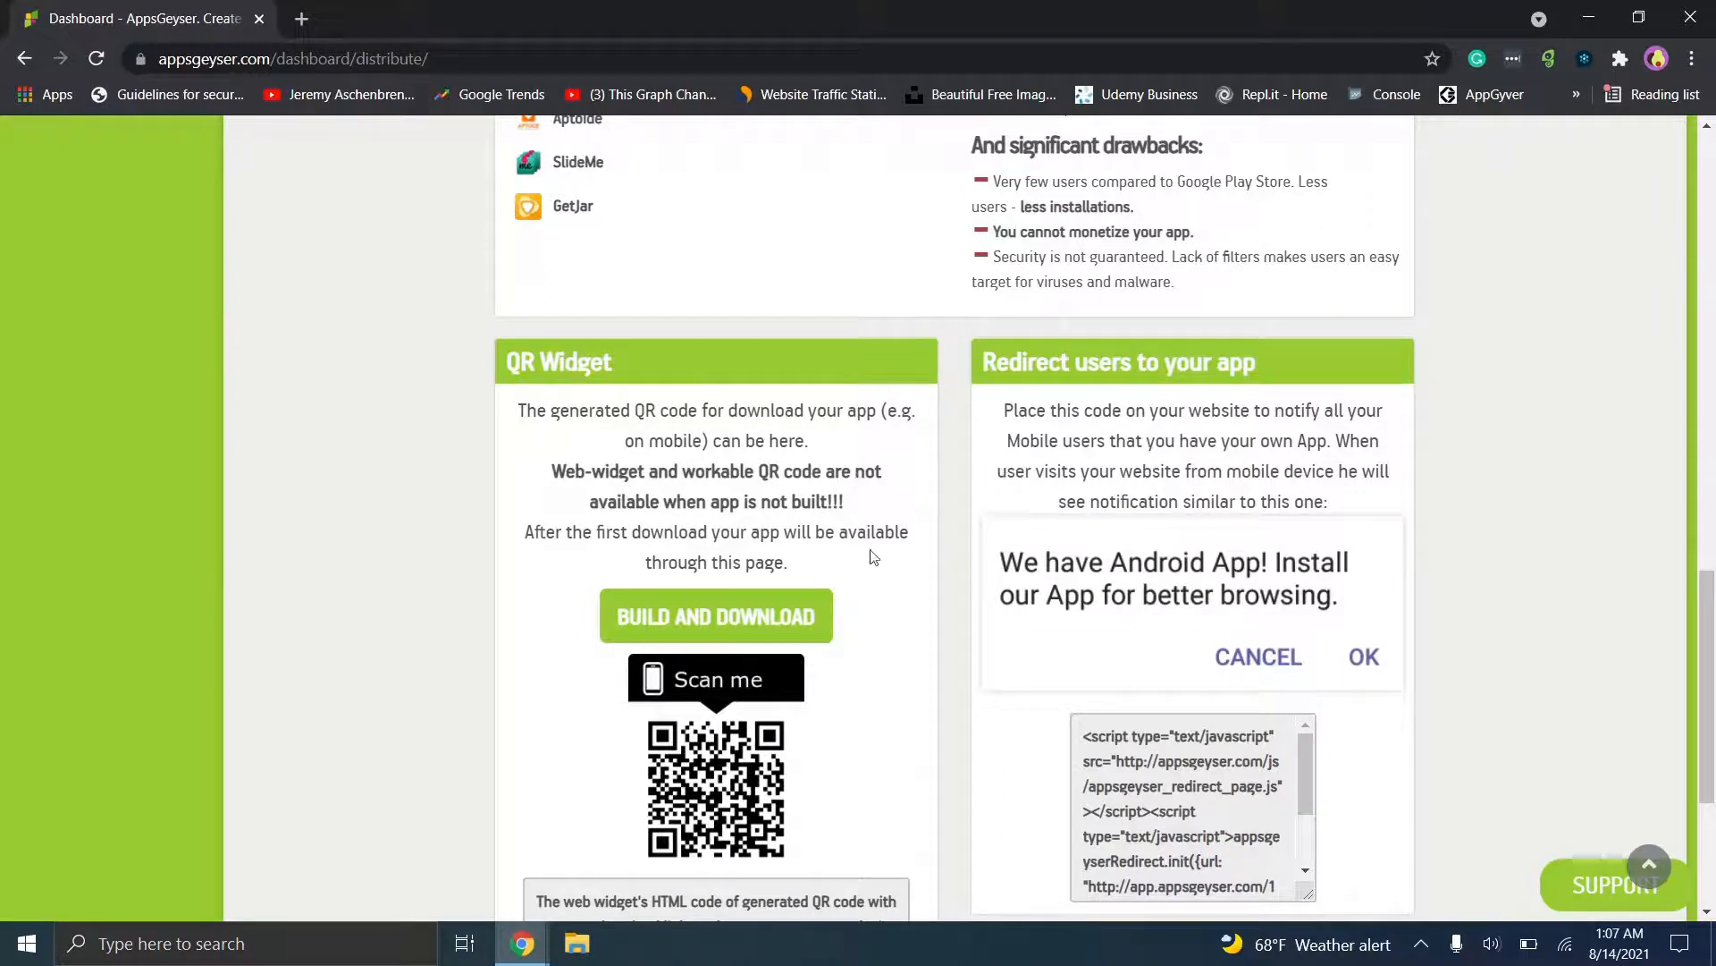
{"action": "mouse_move", "coordinate": [1563, 563]}
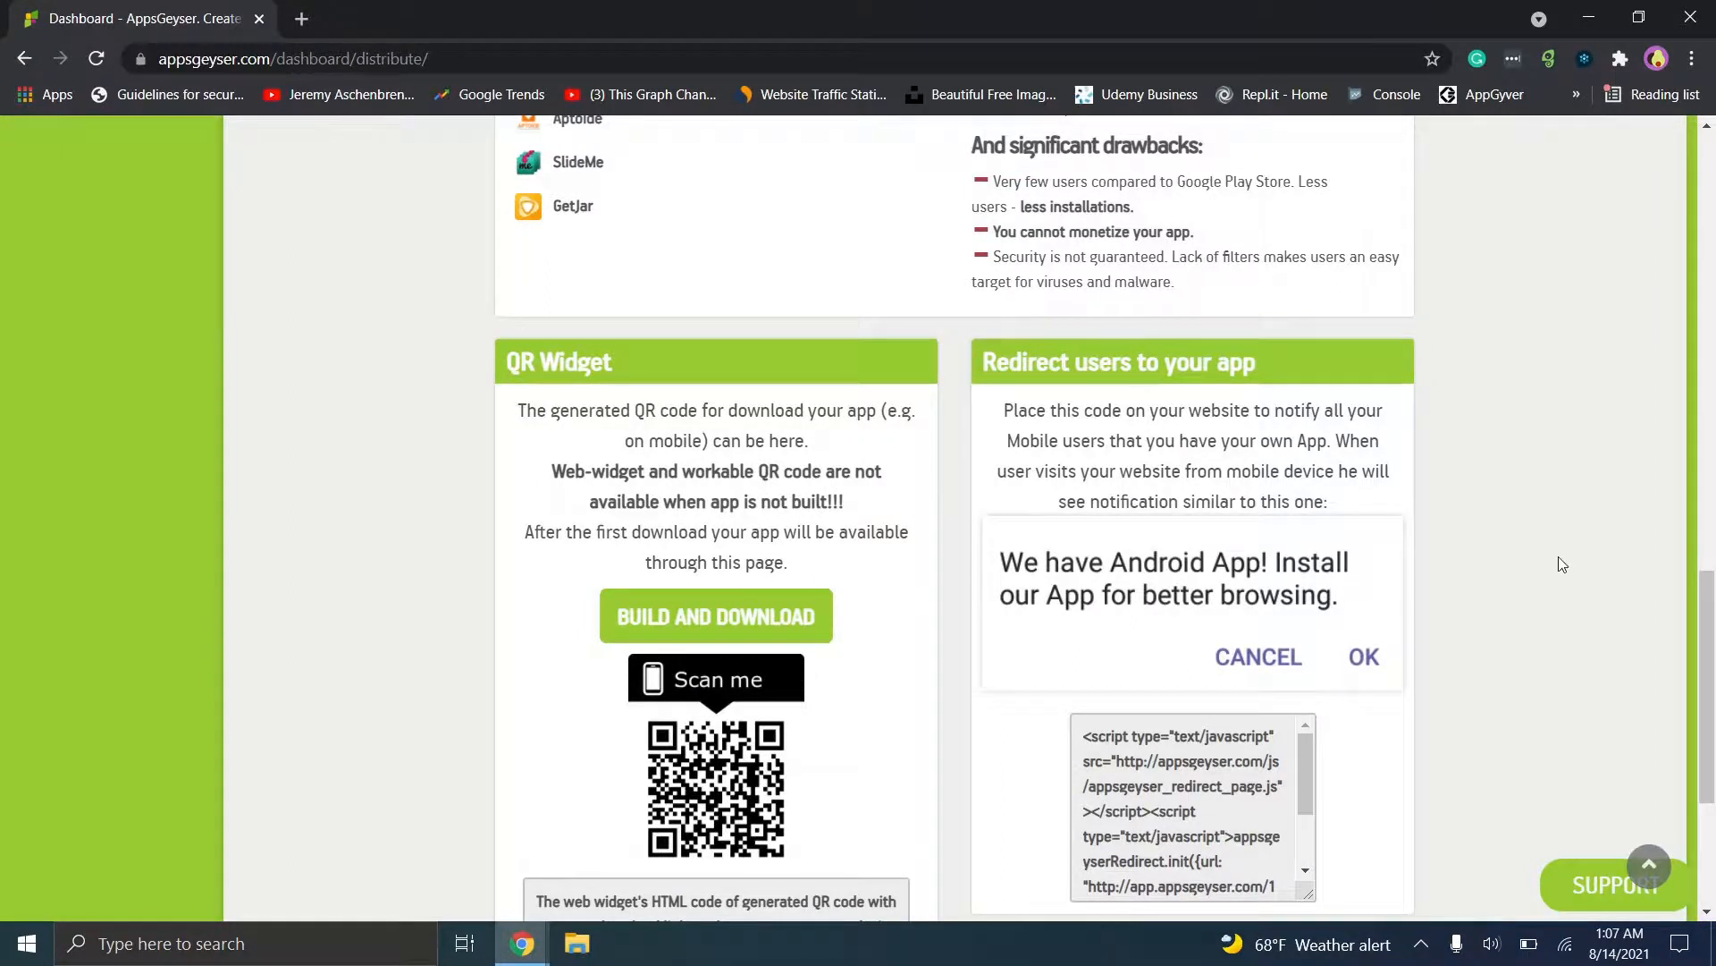
{"action": "scroll", "scroll_direction": "up", "scroll_amount": 3}
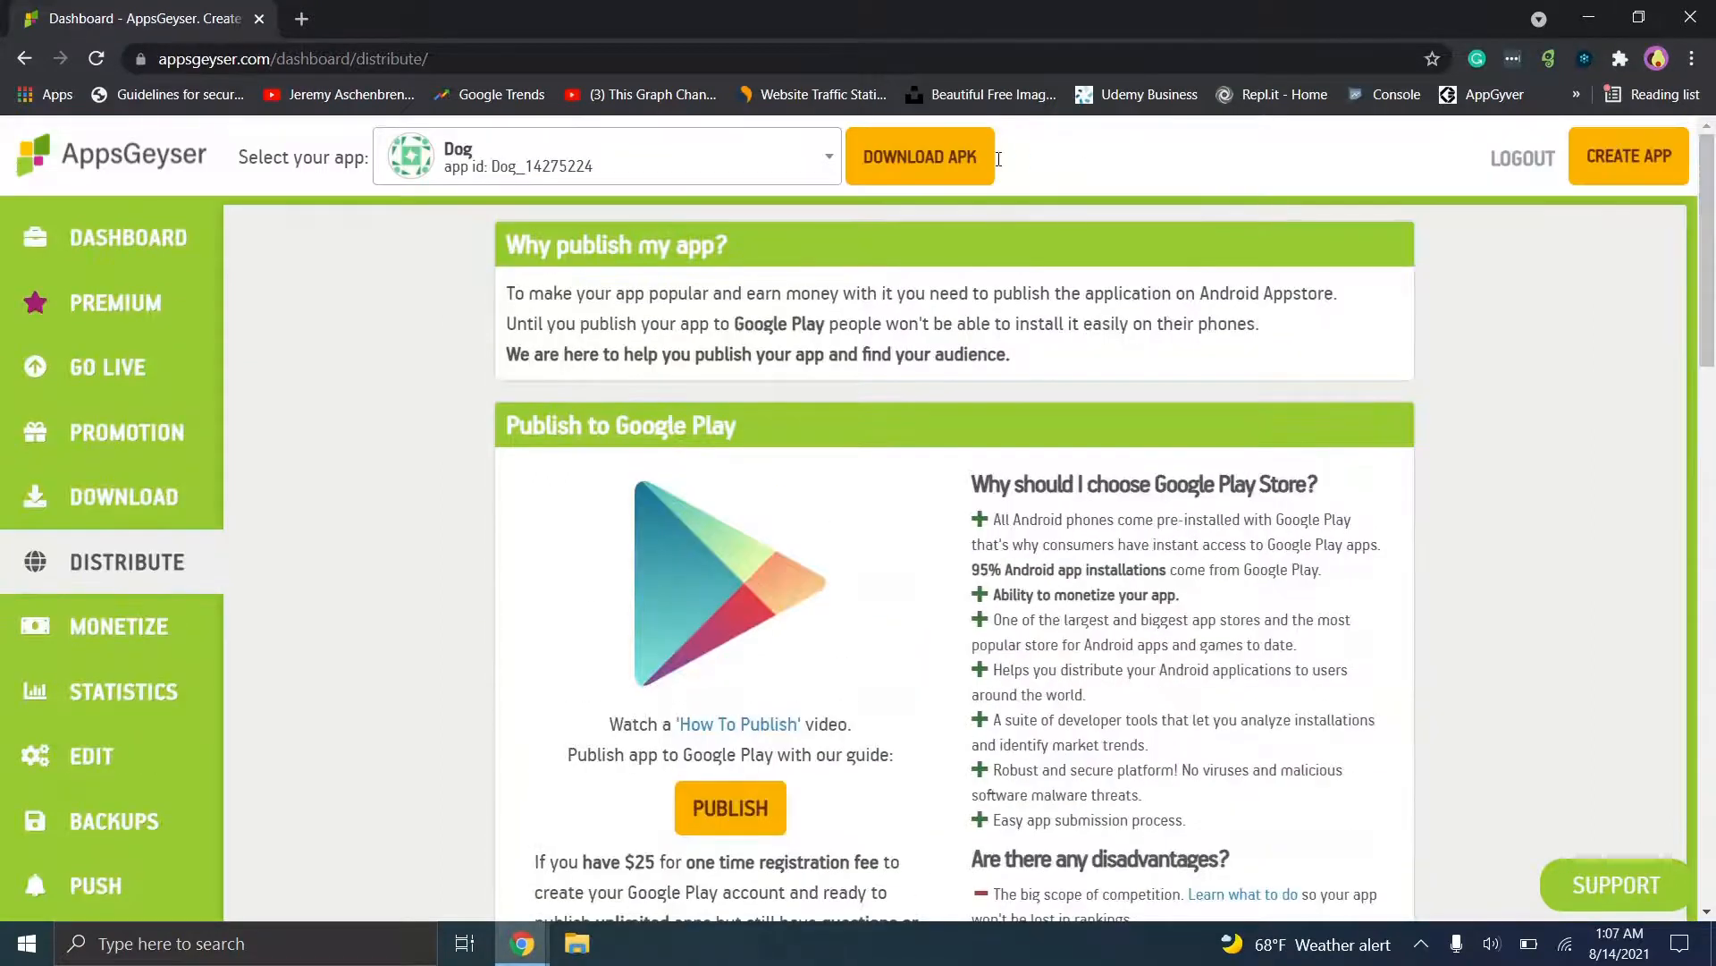
{"action": "mouse_move", "coordinate": [947, 165]}
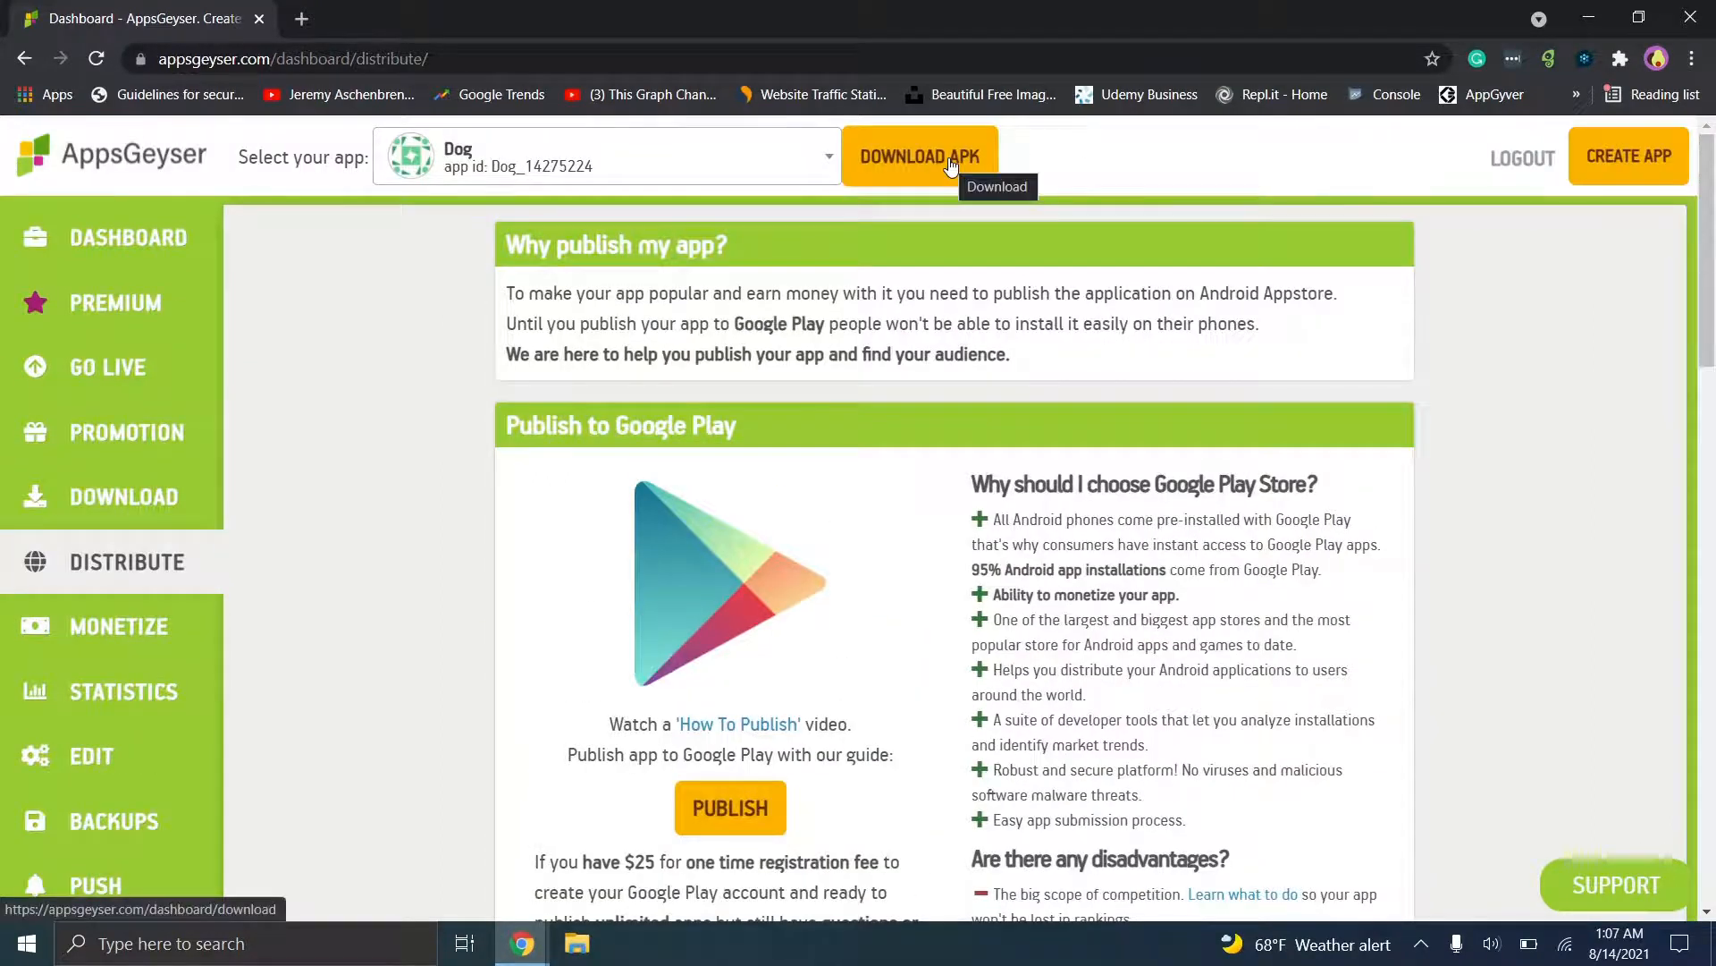
{"action": "mouse_move", "coordinate": [1089, 270]}
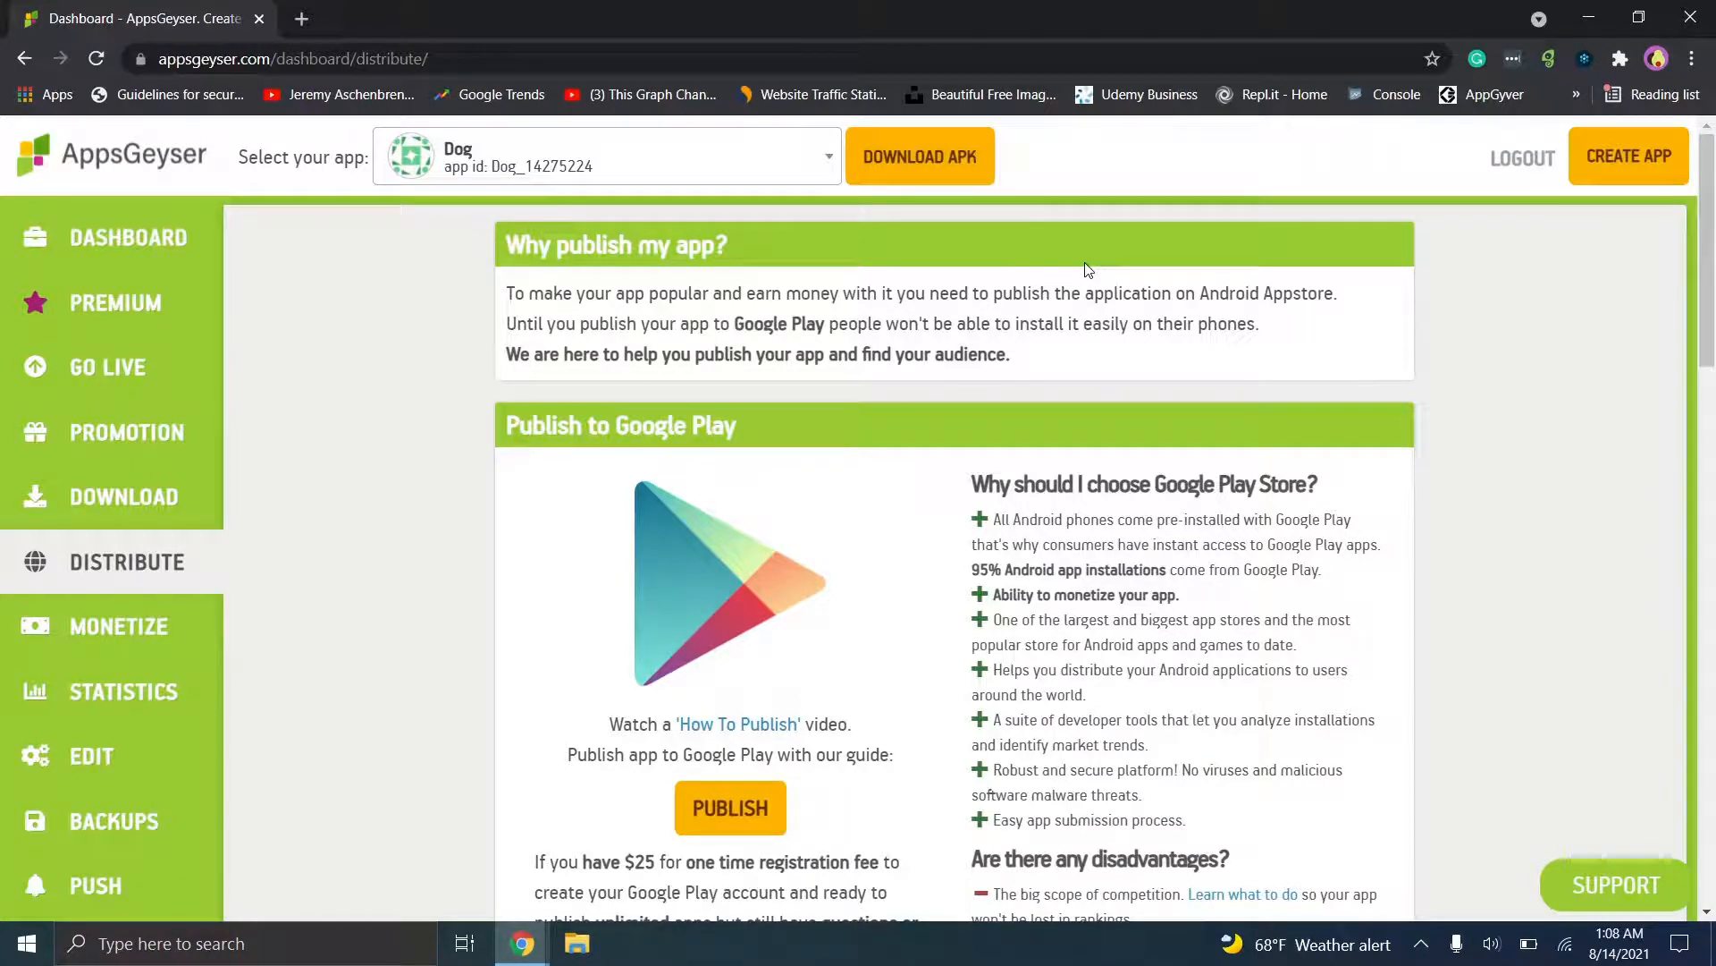
{"action": "left_click", "coordinate": [118, 626]}
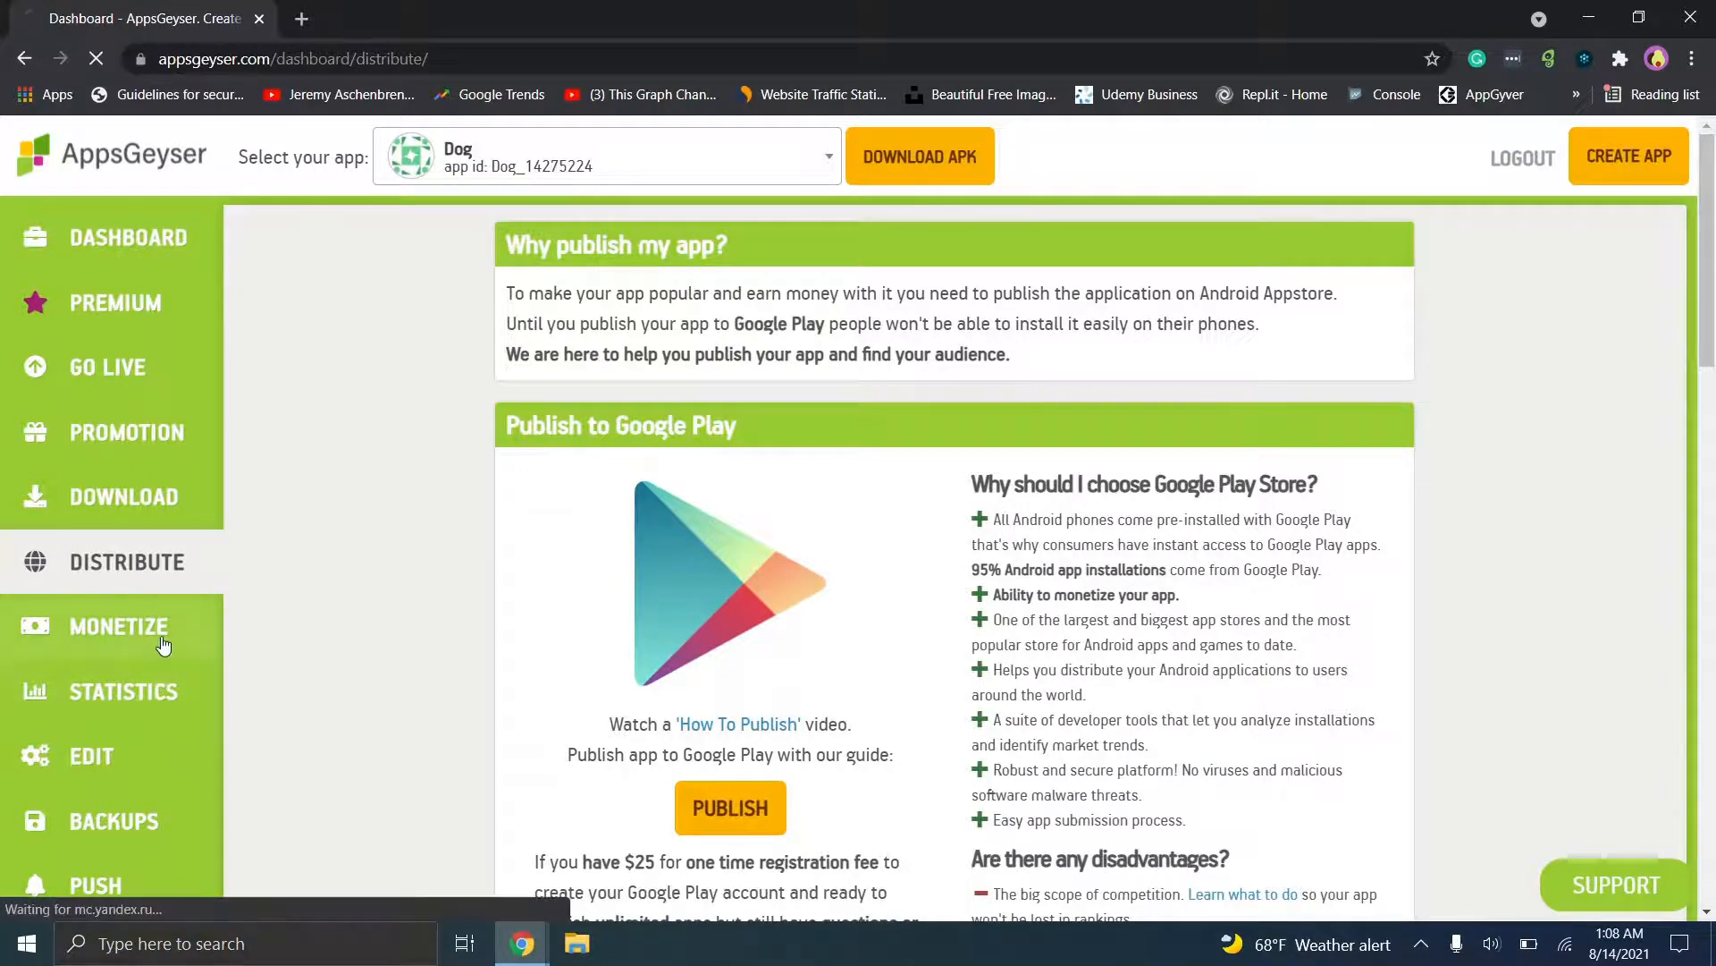
Attempt to disable ads on the Monetize page and dismiss the premium plan offer.
{"action": "left_click", "coordinate": [118, 626]}
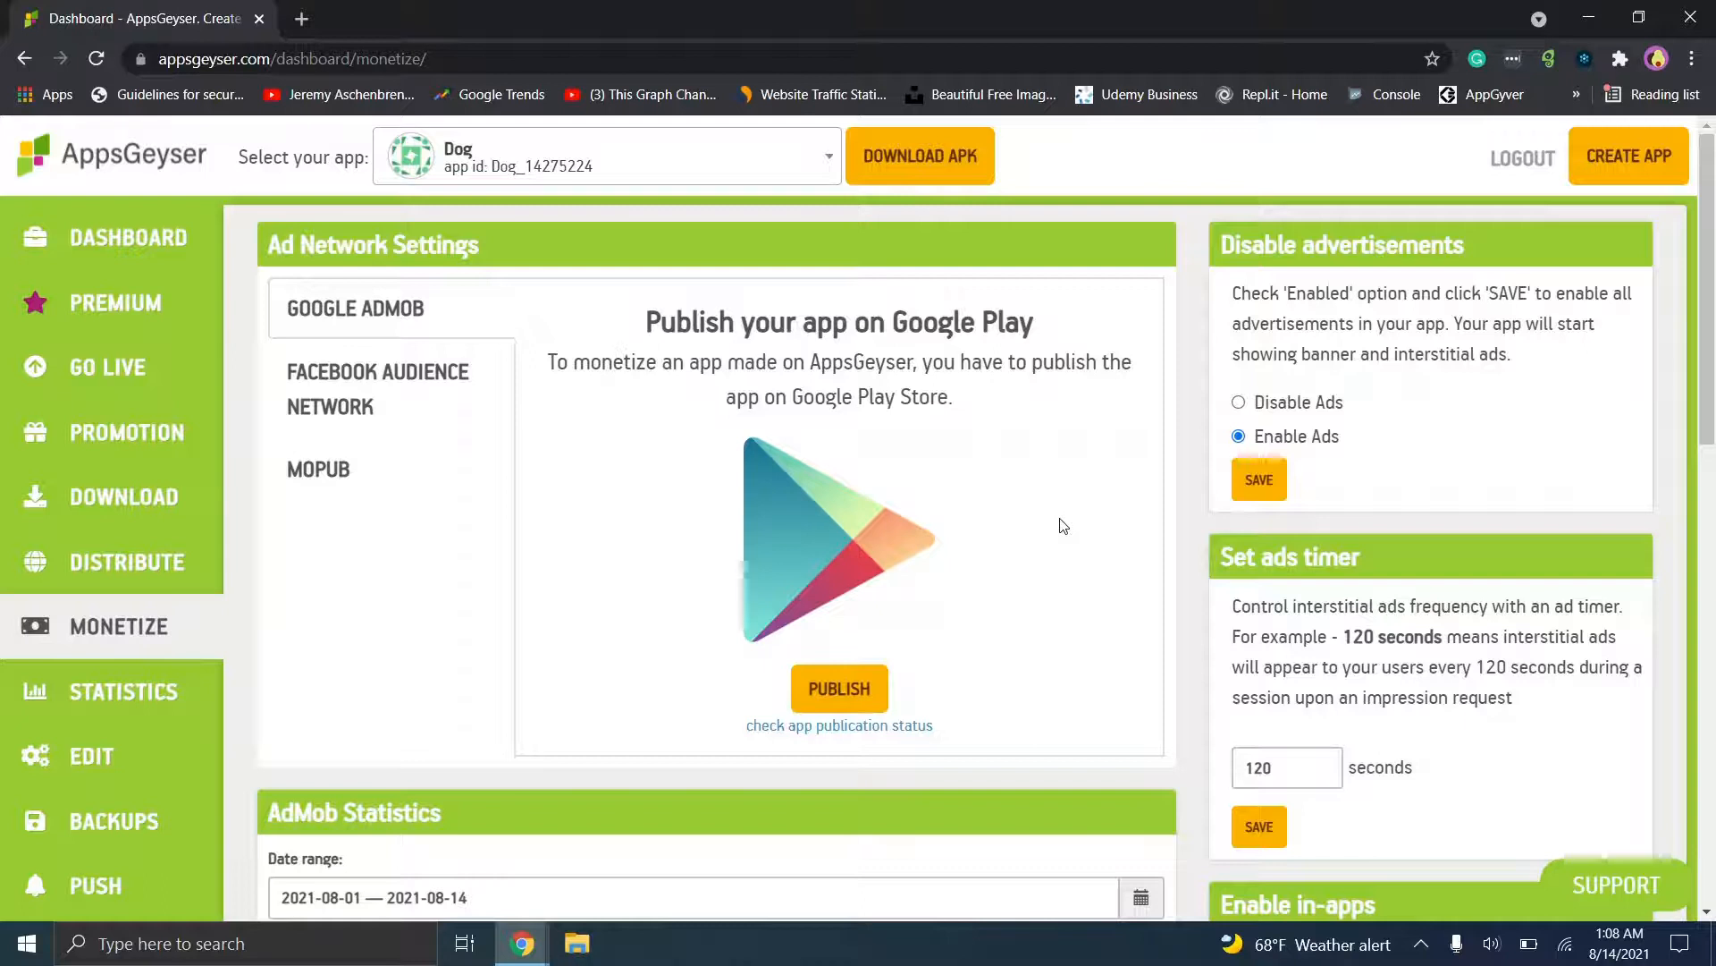
{"action": "mouse_move", "coordinate": [1445, 471]}
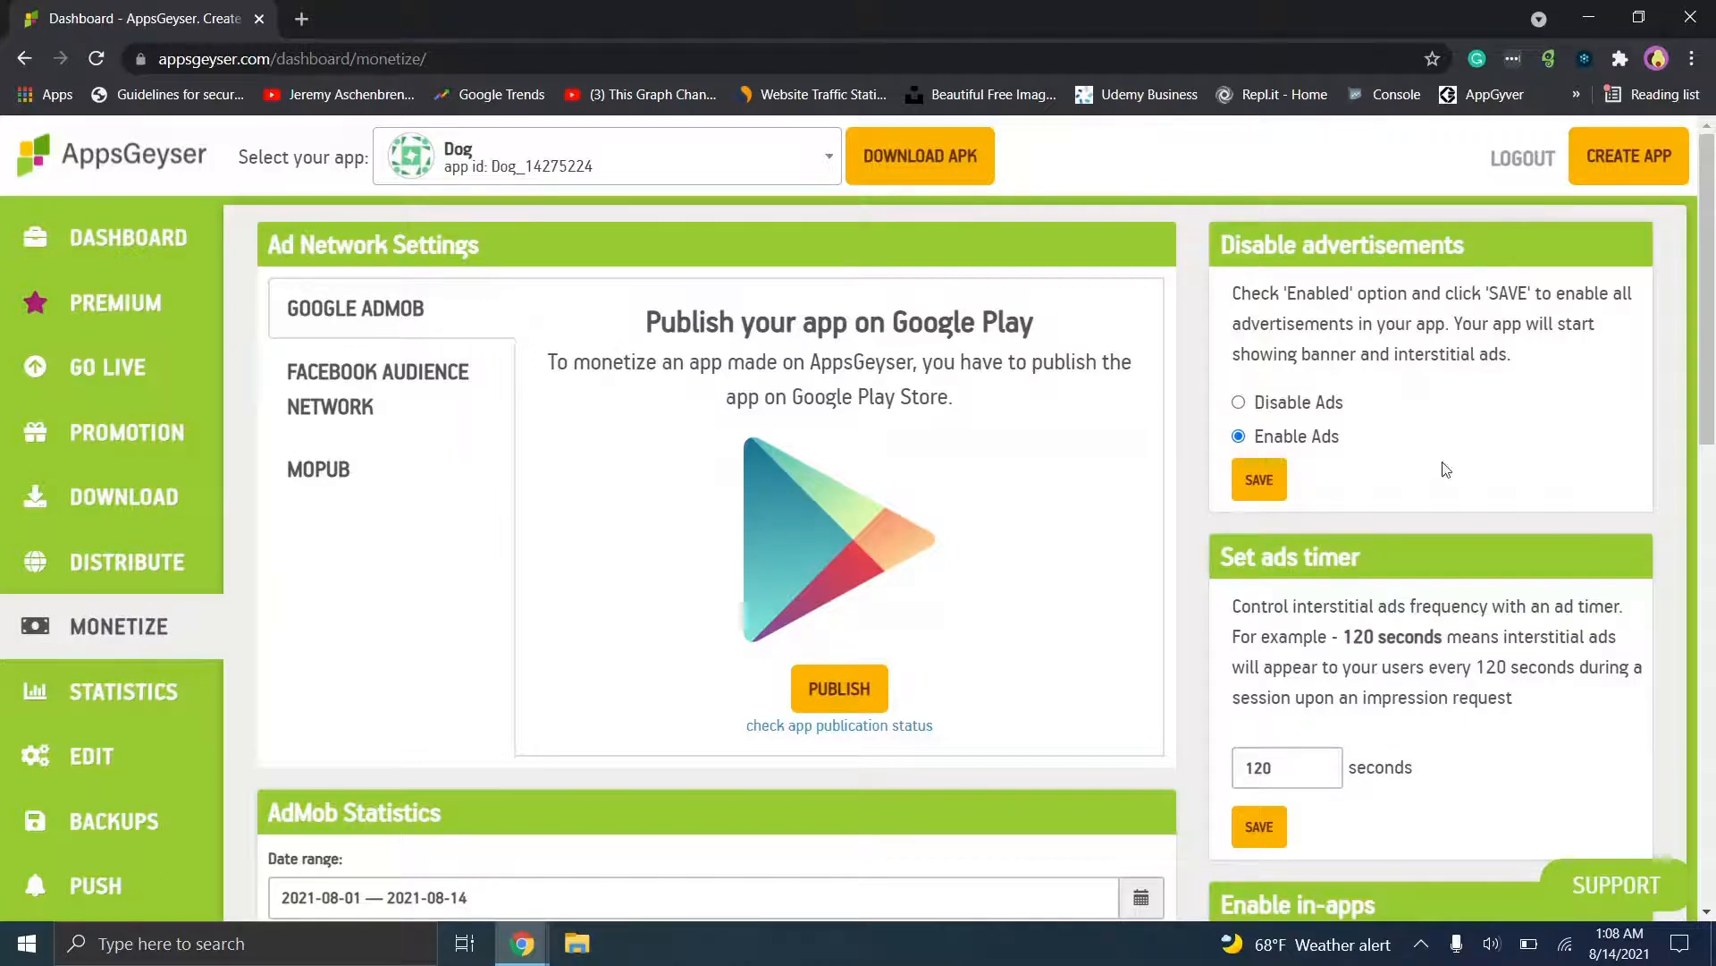
{"action": "left_click", "coordinate": [1238, 402]}
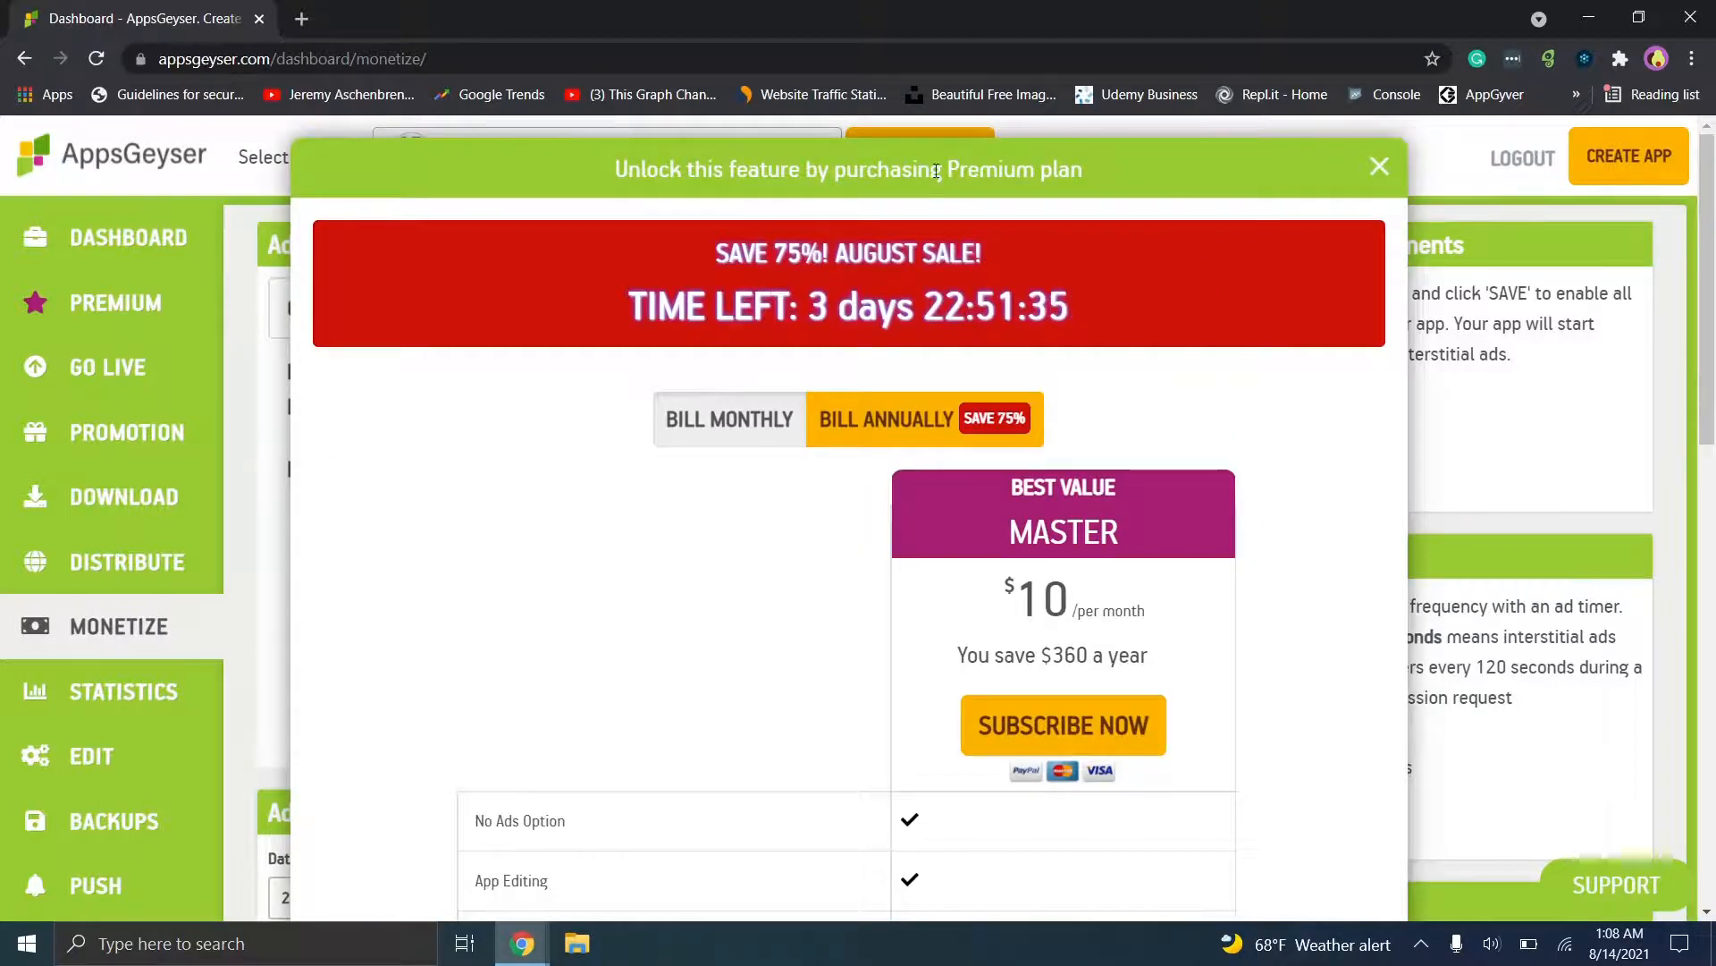
{"action": "left_click", "coordinate": [1378, 167]}
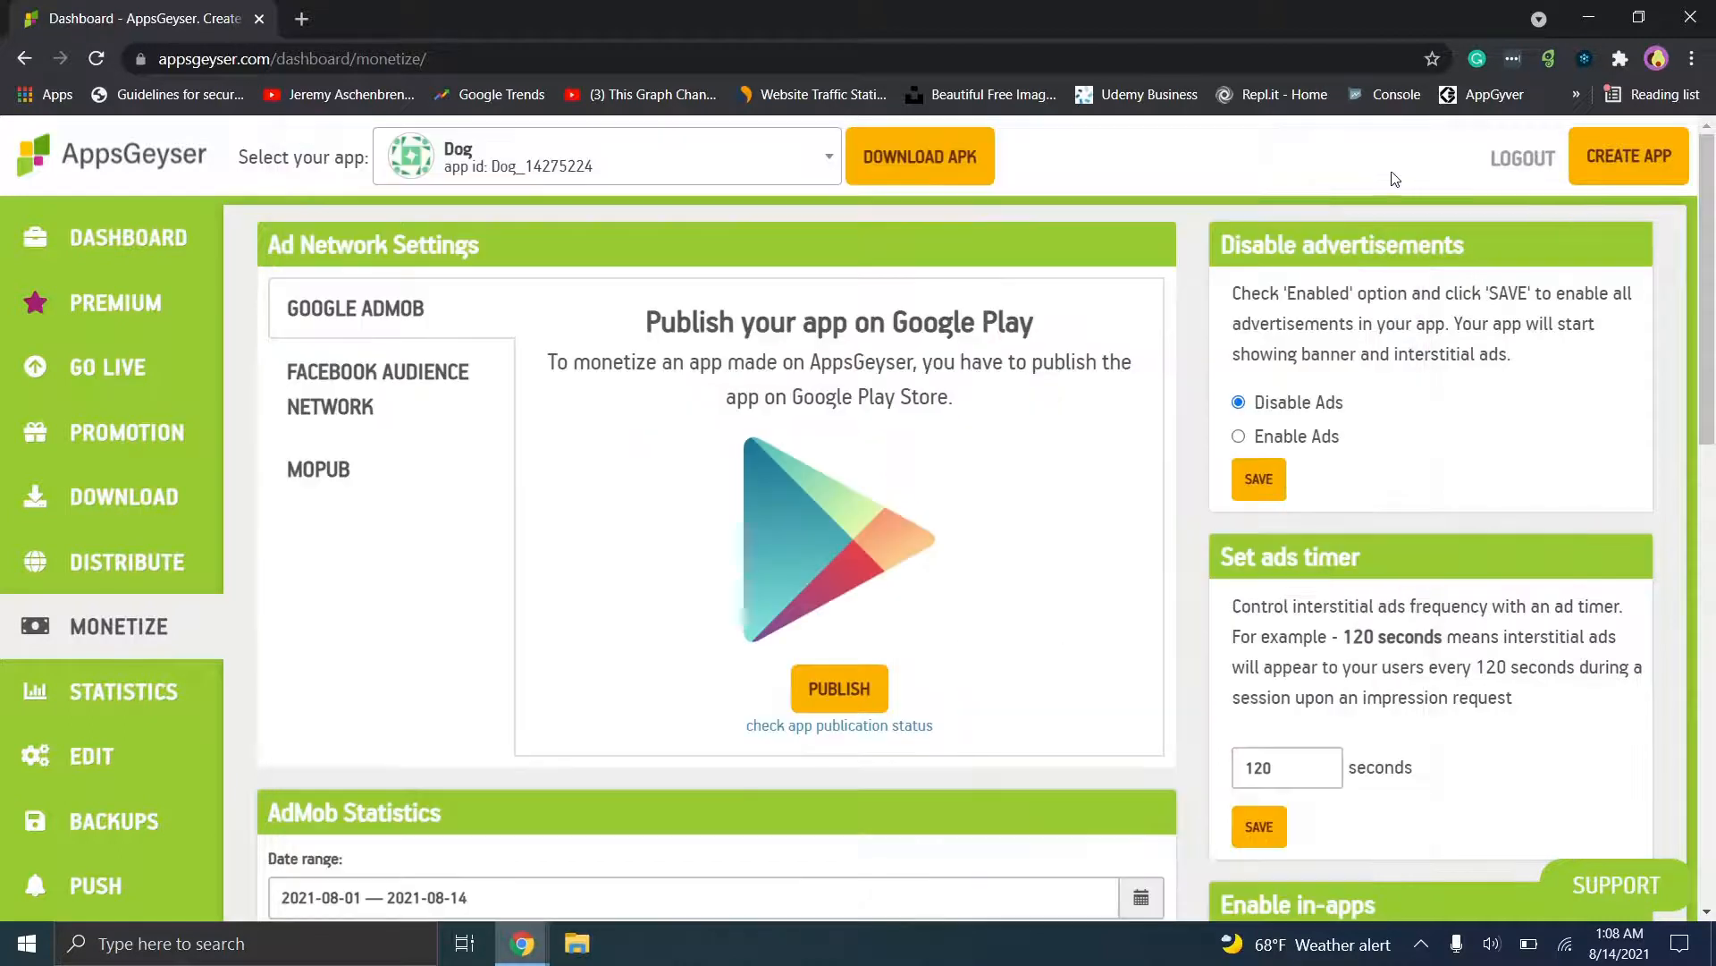
Review the rest of the Monetize settings, decline the upgrade and return to the Dashboard.
{"action": "scroll", "scroll_direction": "down", "scroll_amount": 3}
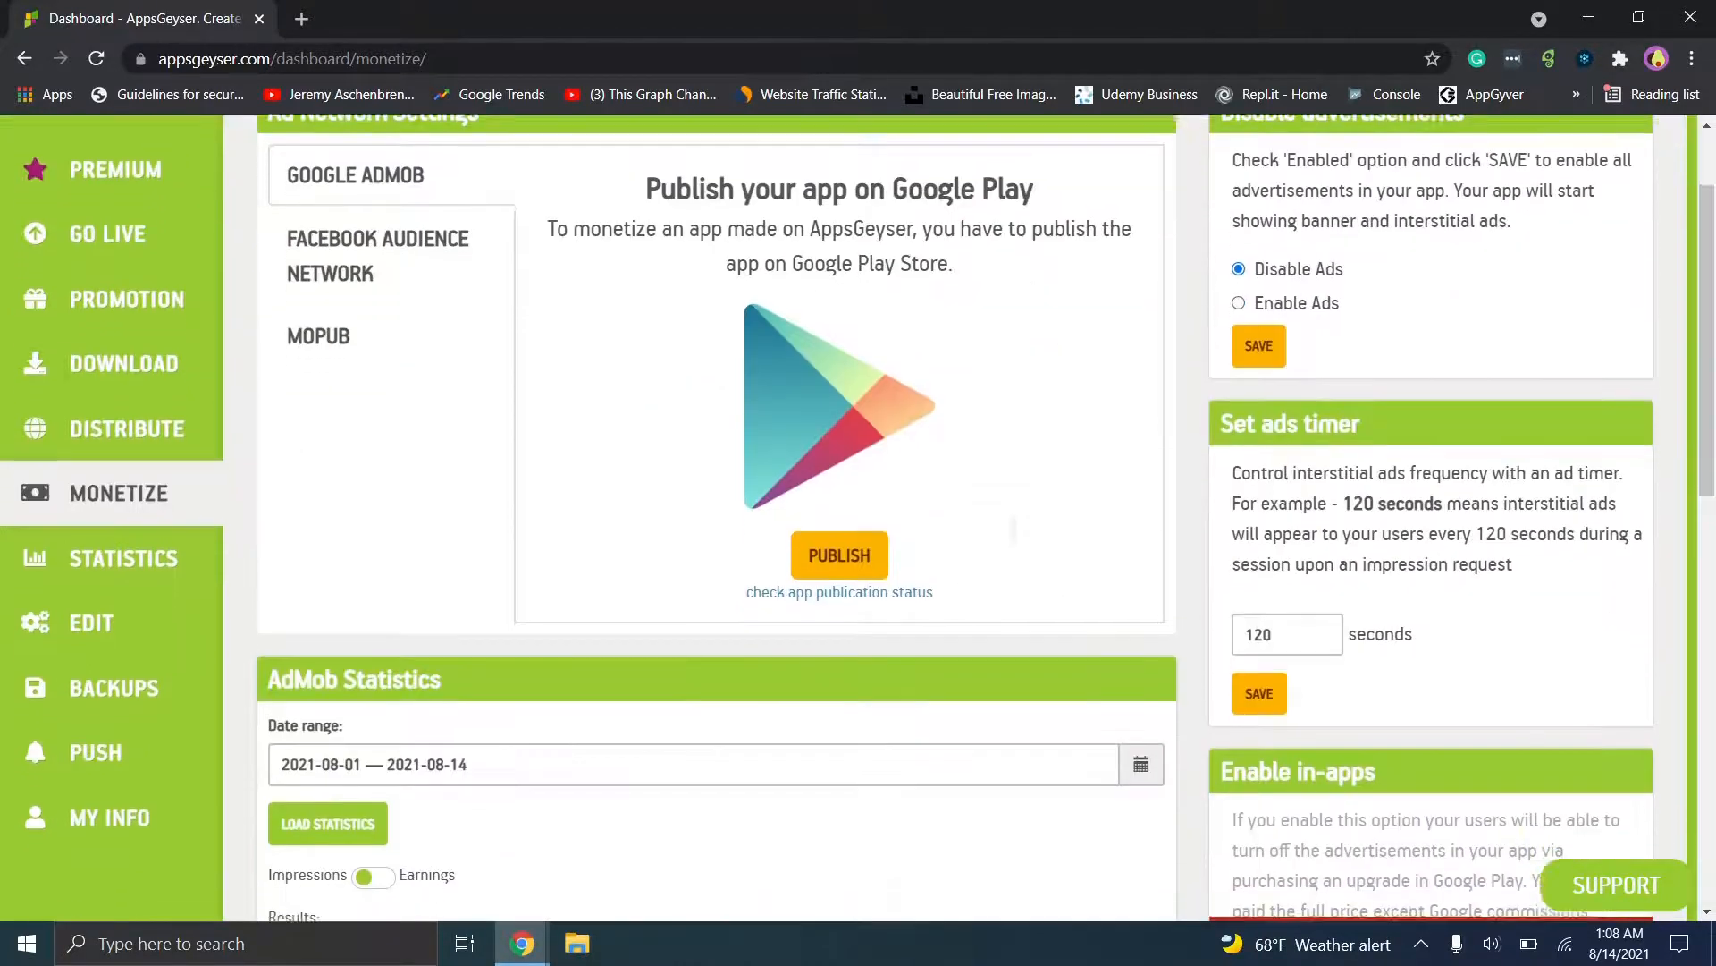
{"action": "scroll", "scroll_direction": "down", "scroll_amount": 3}
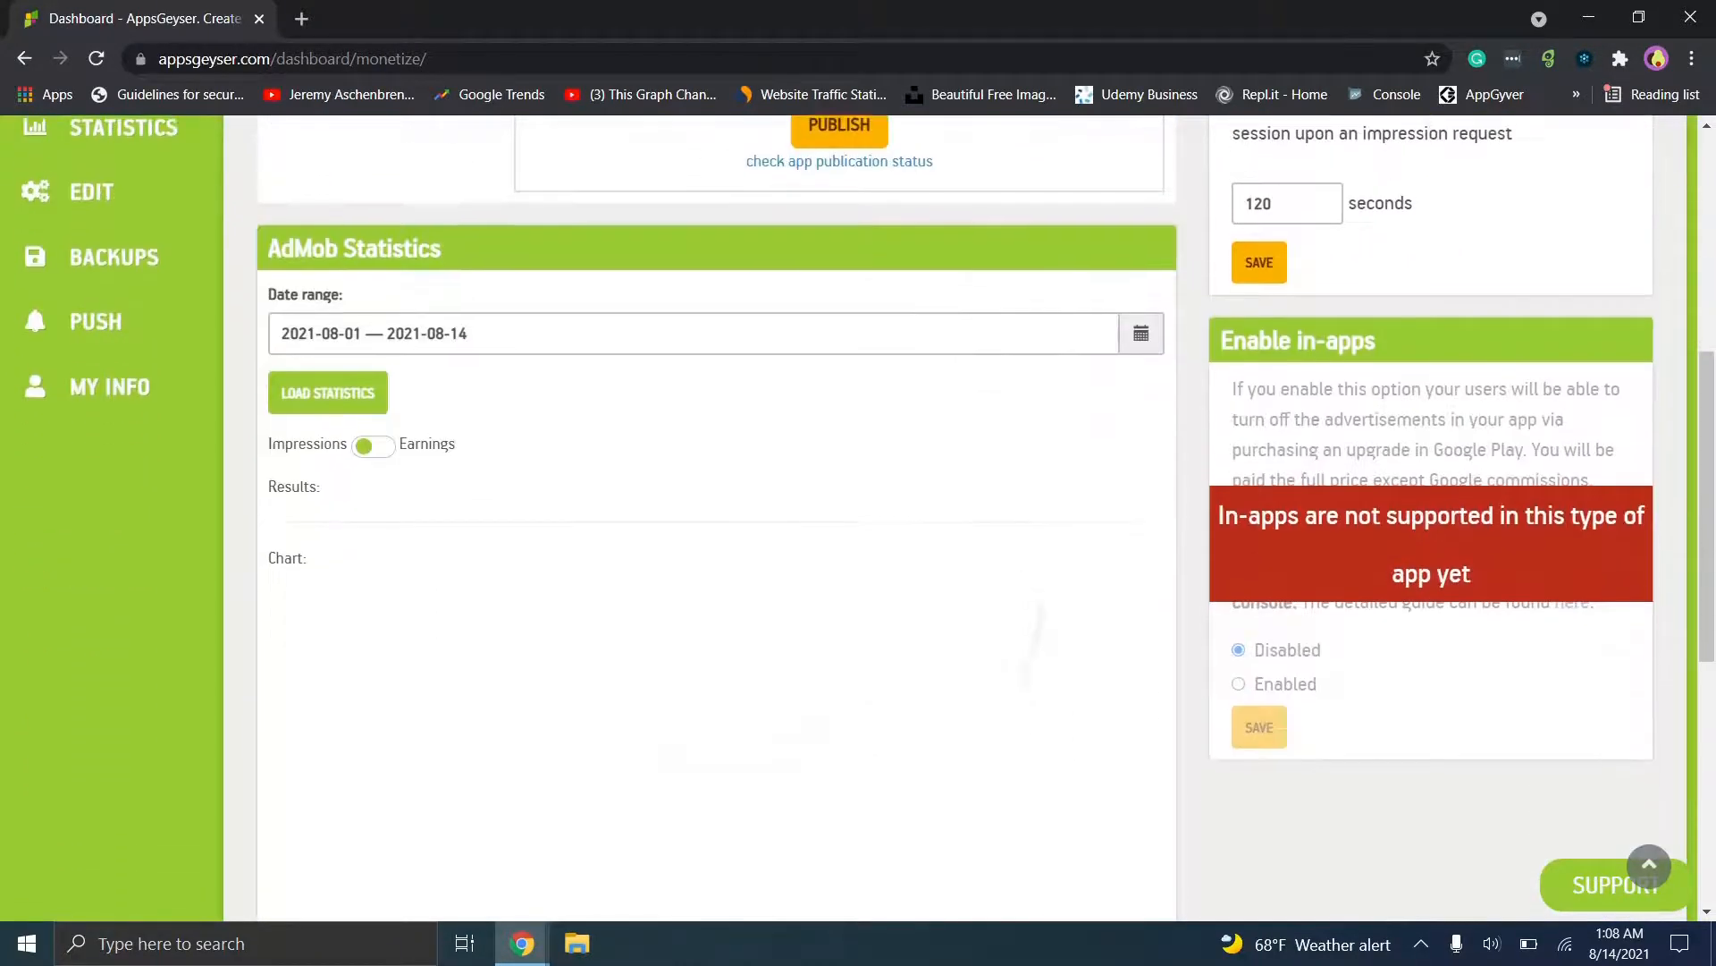
{"action": "scroll", "scroll_direction": "down", "scroll_amount": 3}
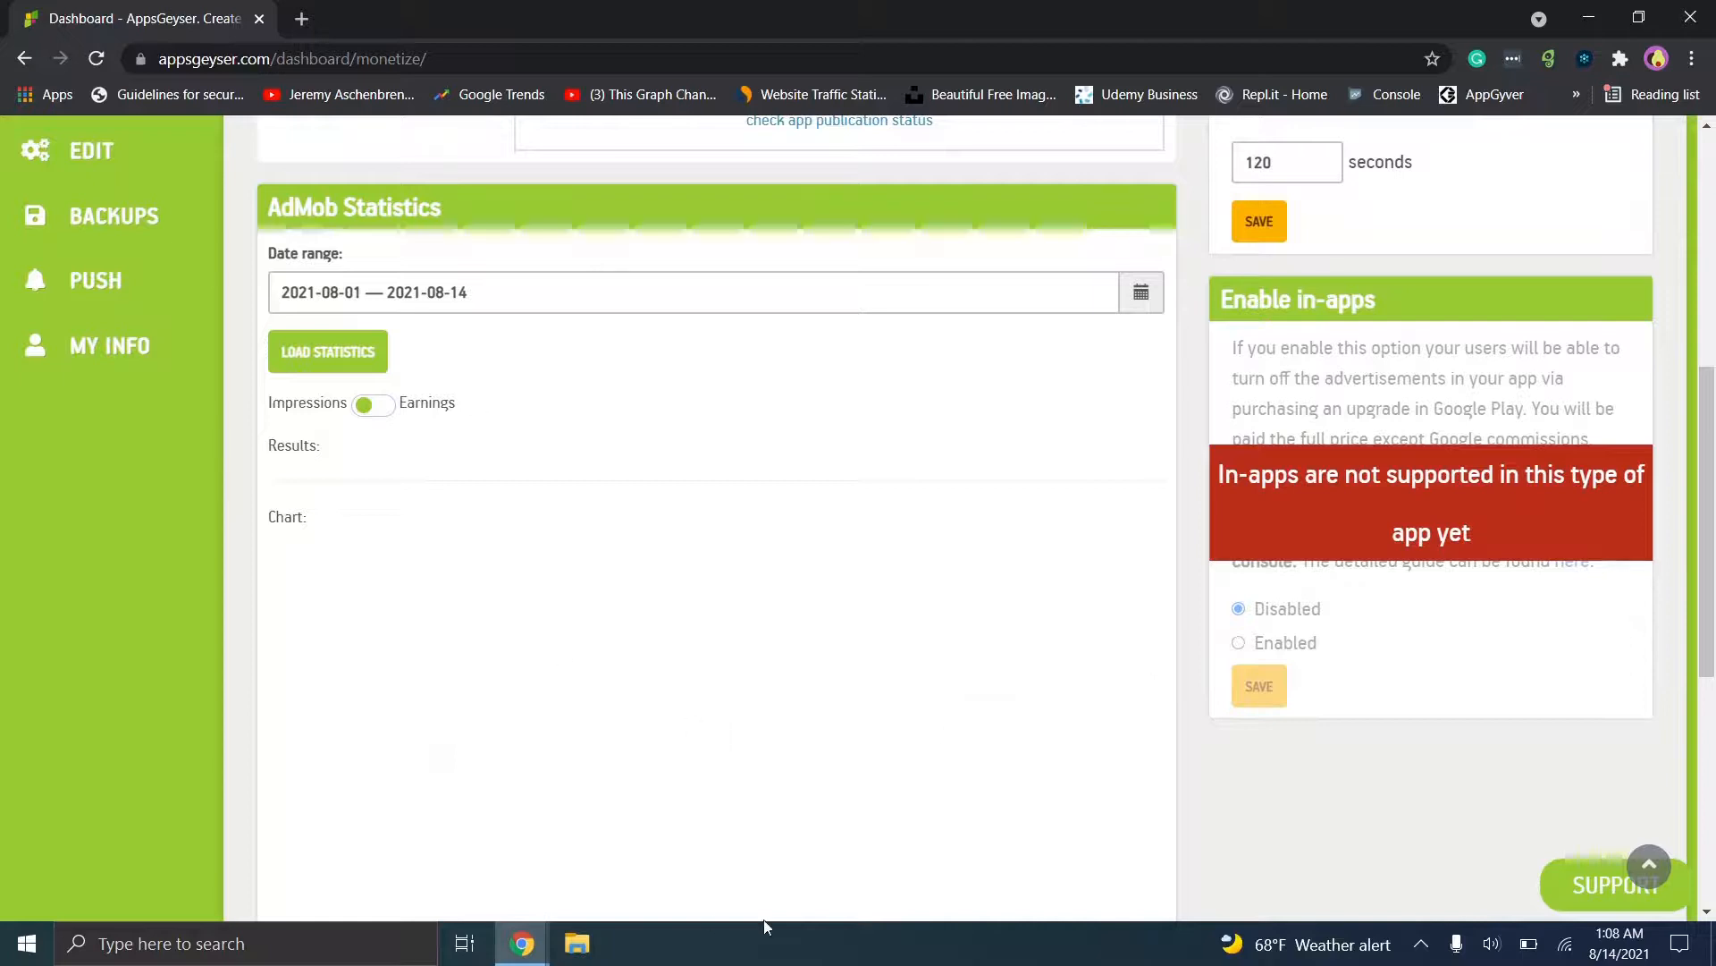
{"action": "mouse_move", "coordinate": [701, 506]}
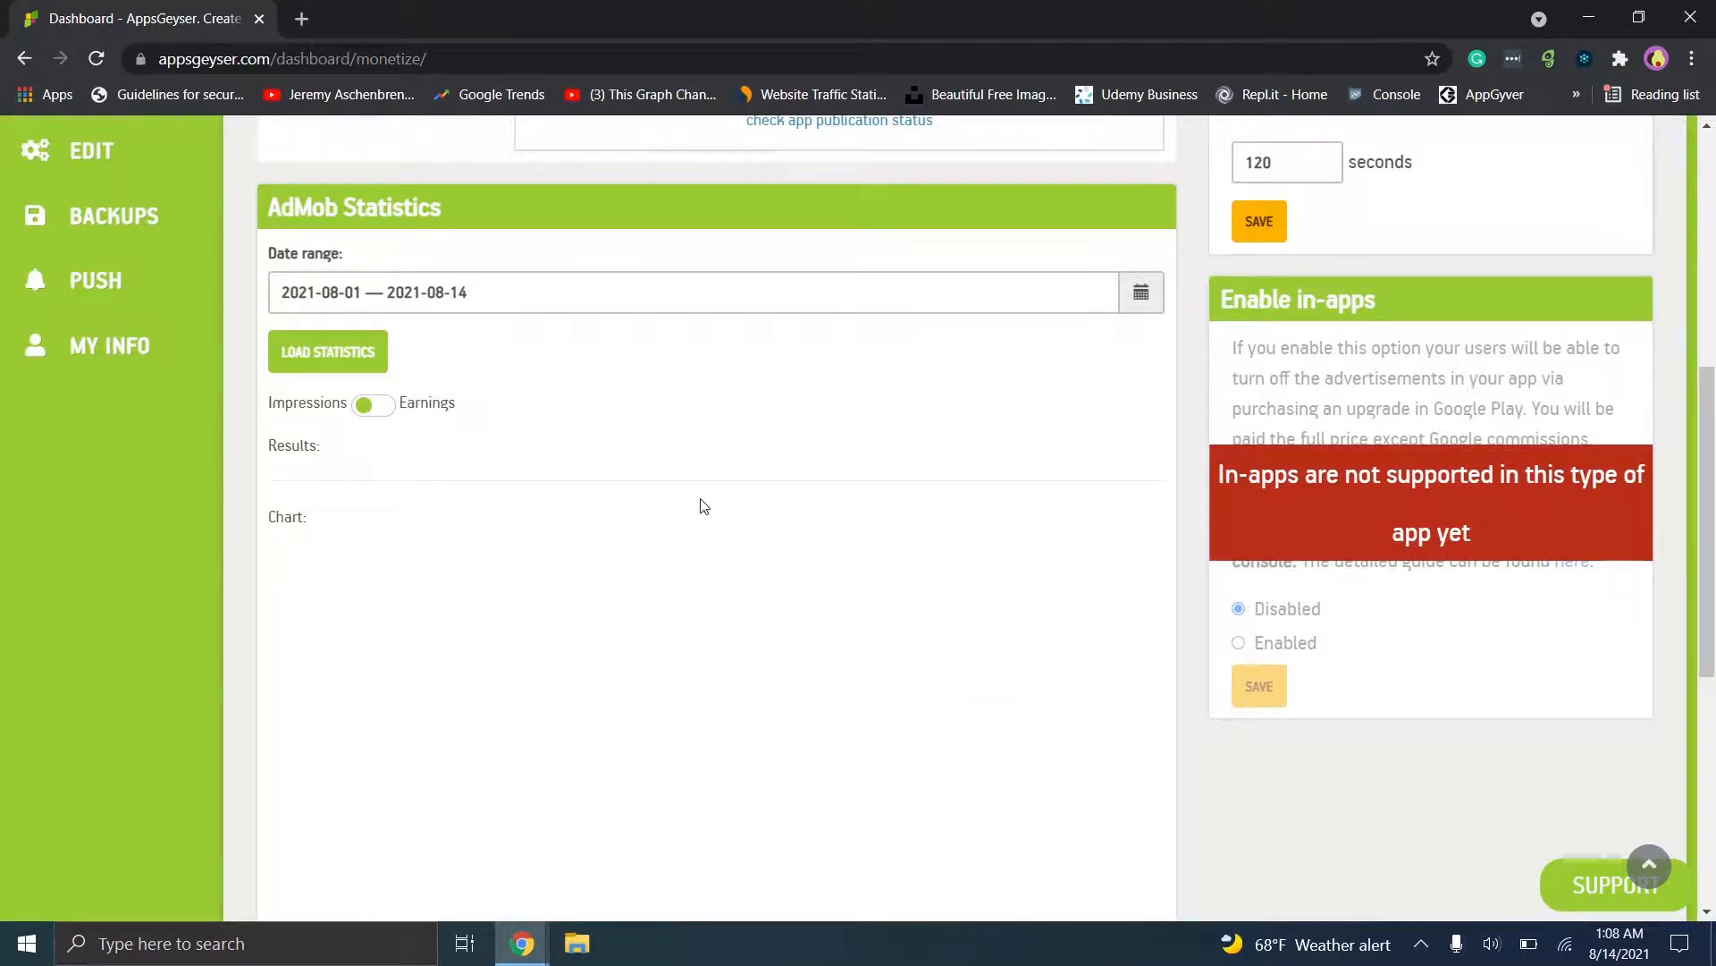
{"action": "scroll", "scroll_direction": "up", "scroll_amount": 3}
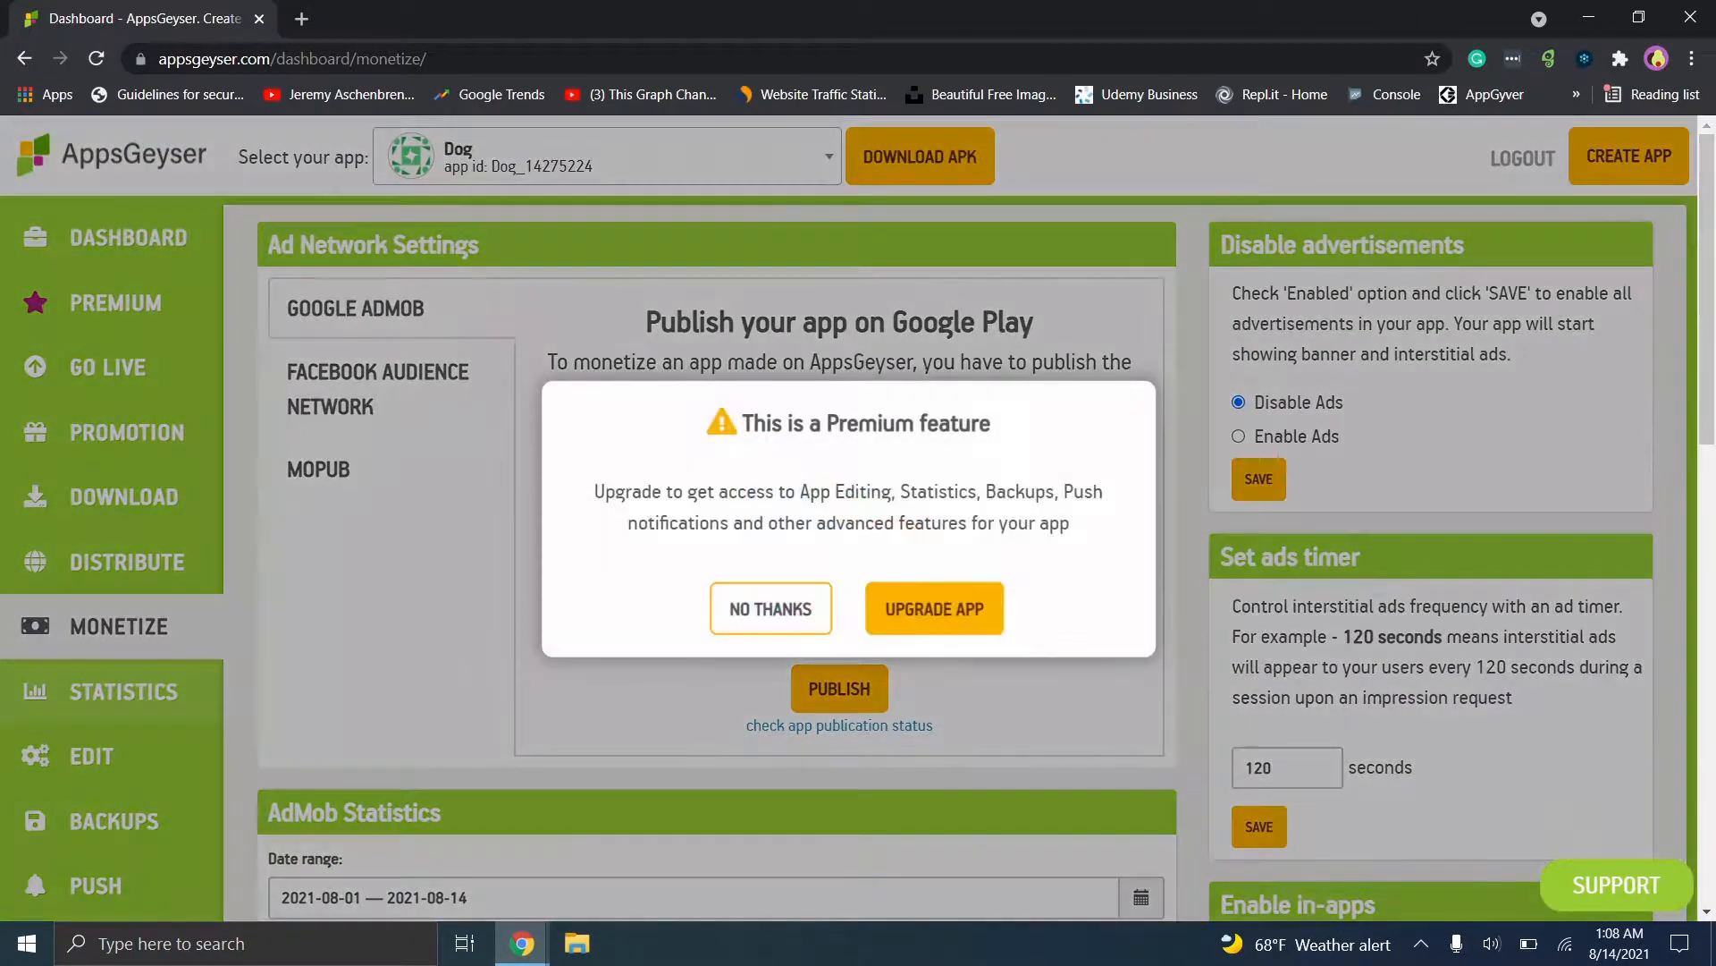
{"action": "left_click", "coordinate": [769, 608]}
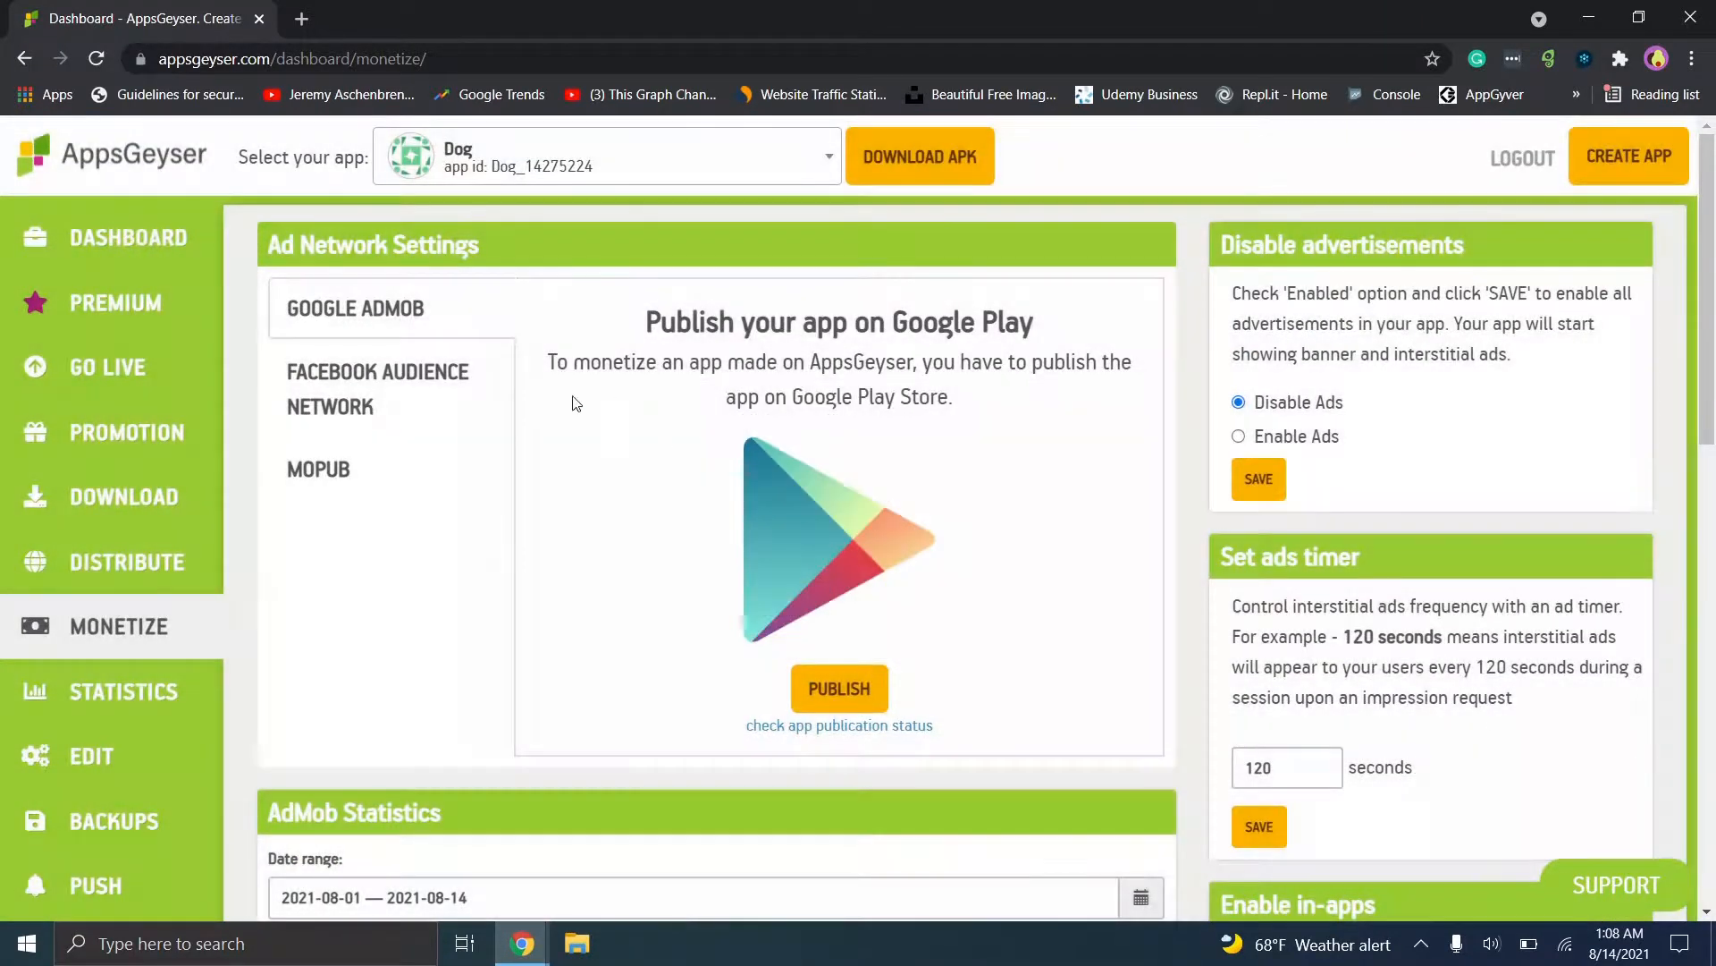
{"action": "left_click", "coordinate": [129, 237]}
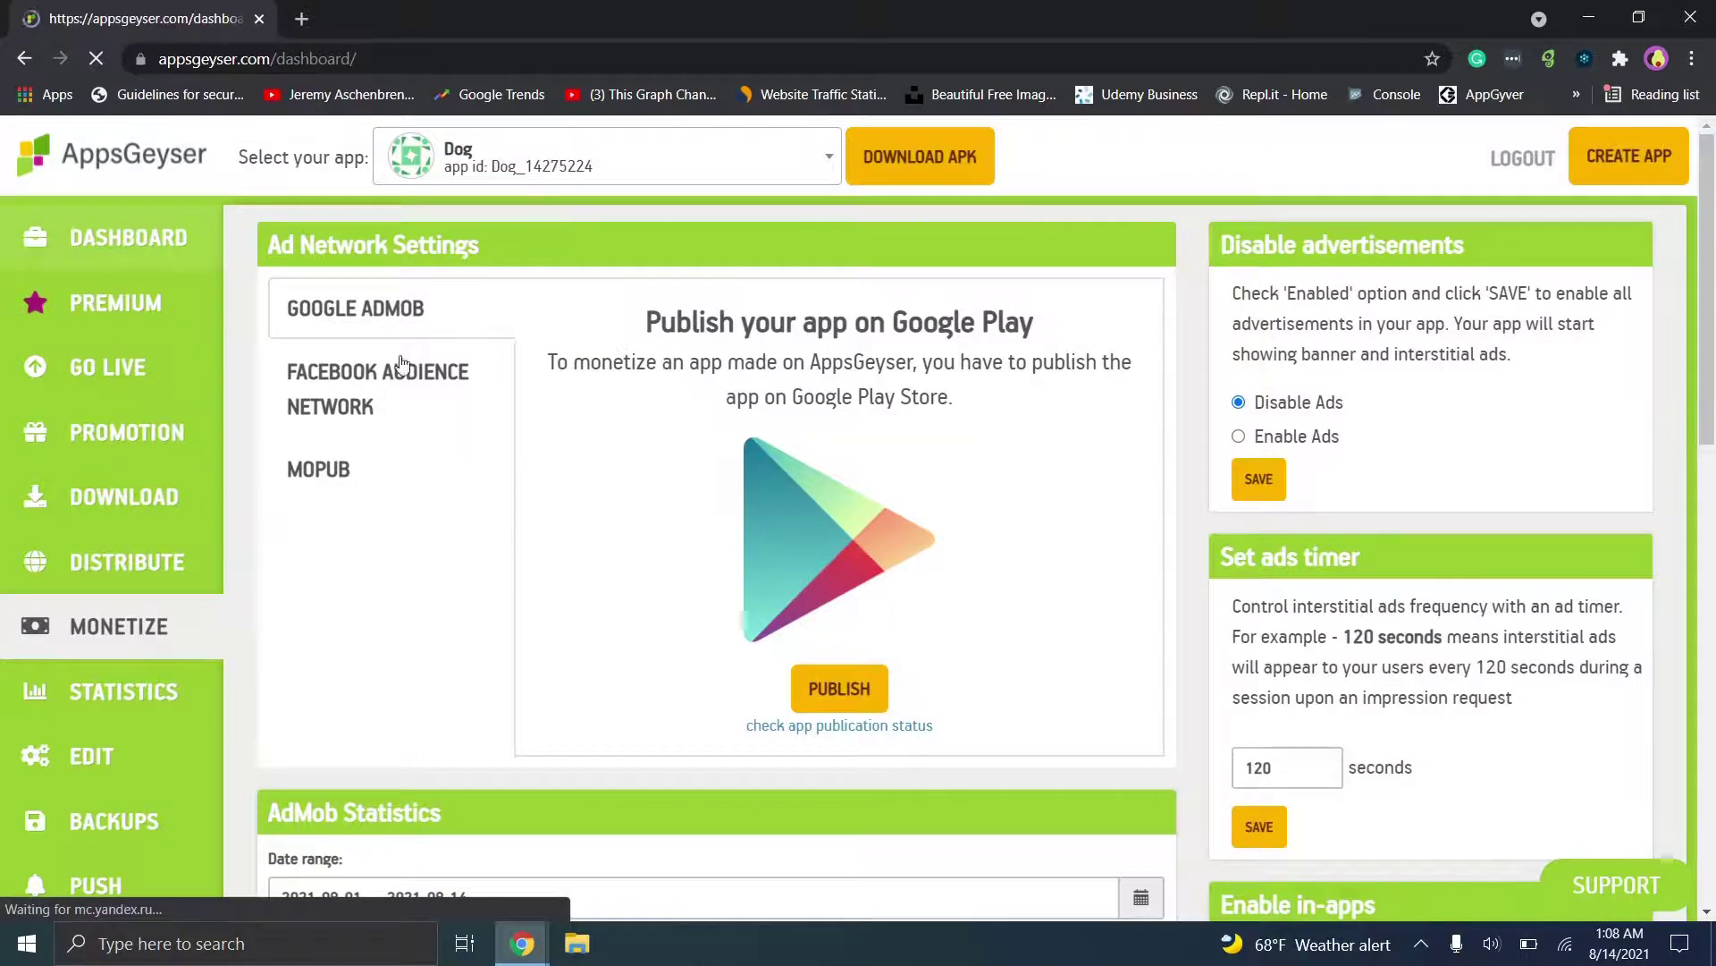
Review the Dog app's getting-started progress on the Dashboard.
{"action": "left_click", "coordinate": [129, 238]}
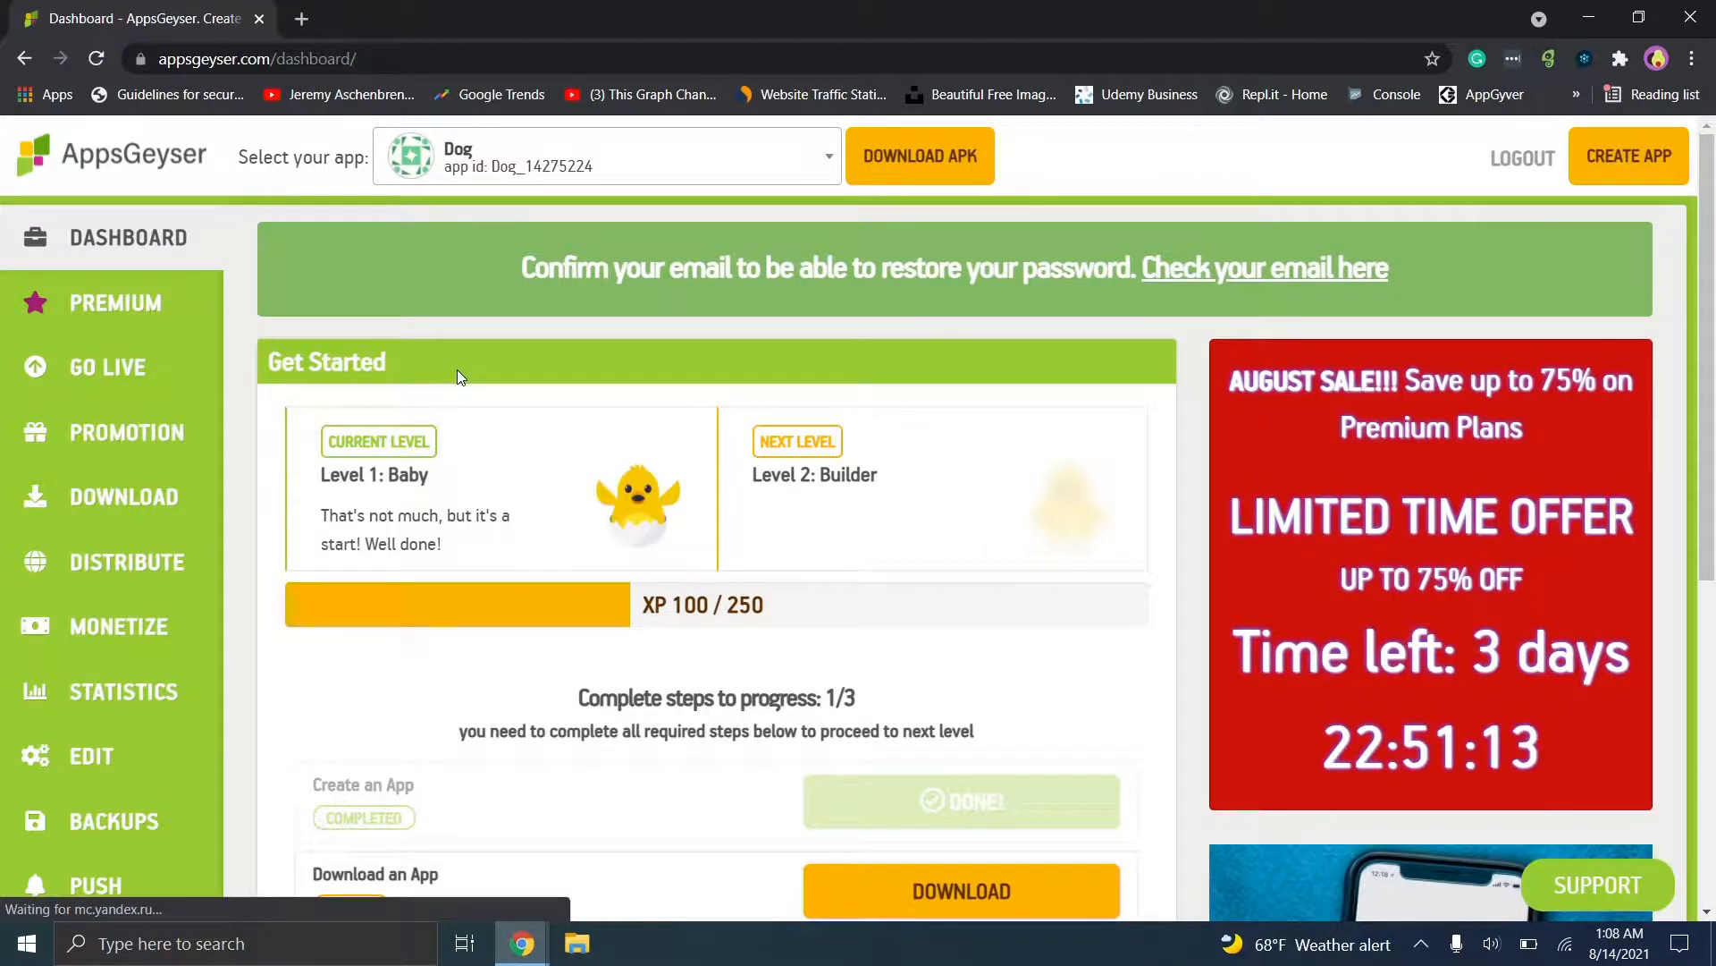
{"action": "scroll", "scroll_direction": "down", "scroll_amount": 3}
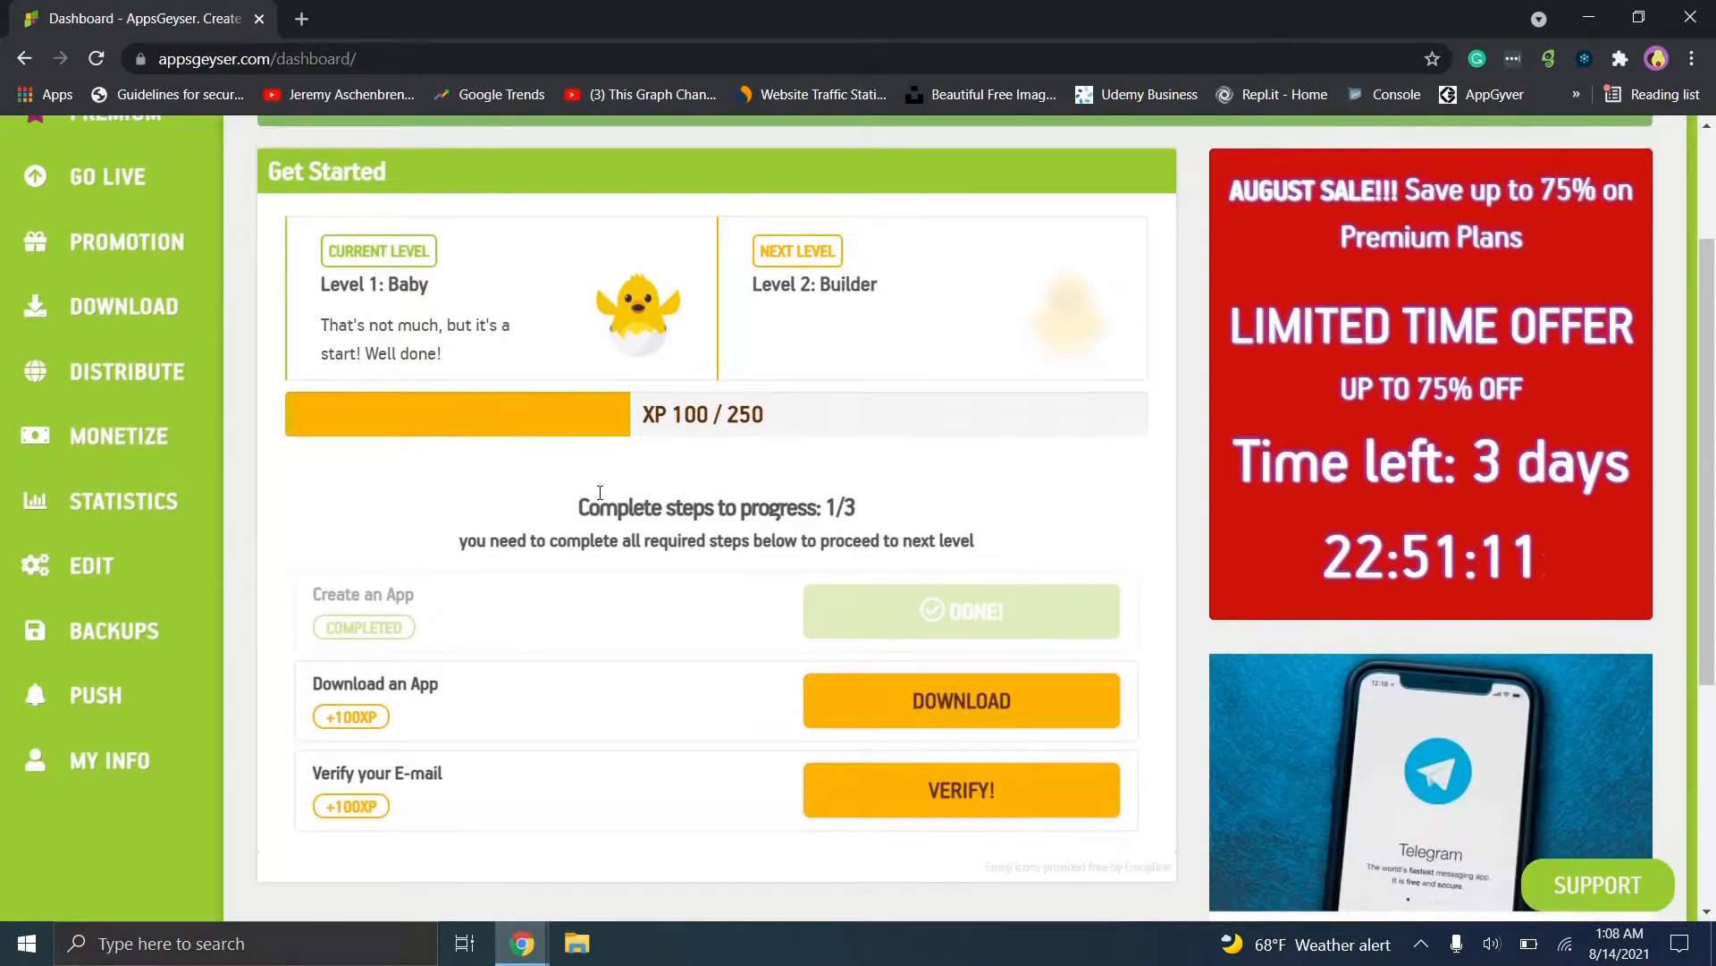
{"action": "mouse_move", "coordinate": [962, 701]}
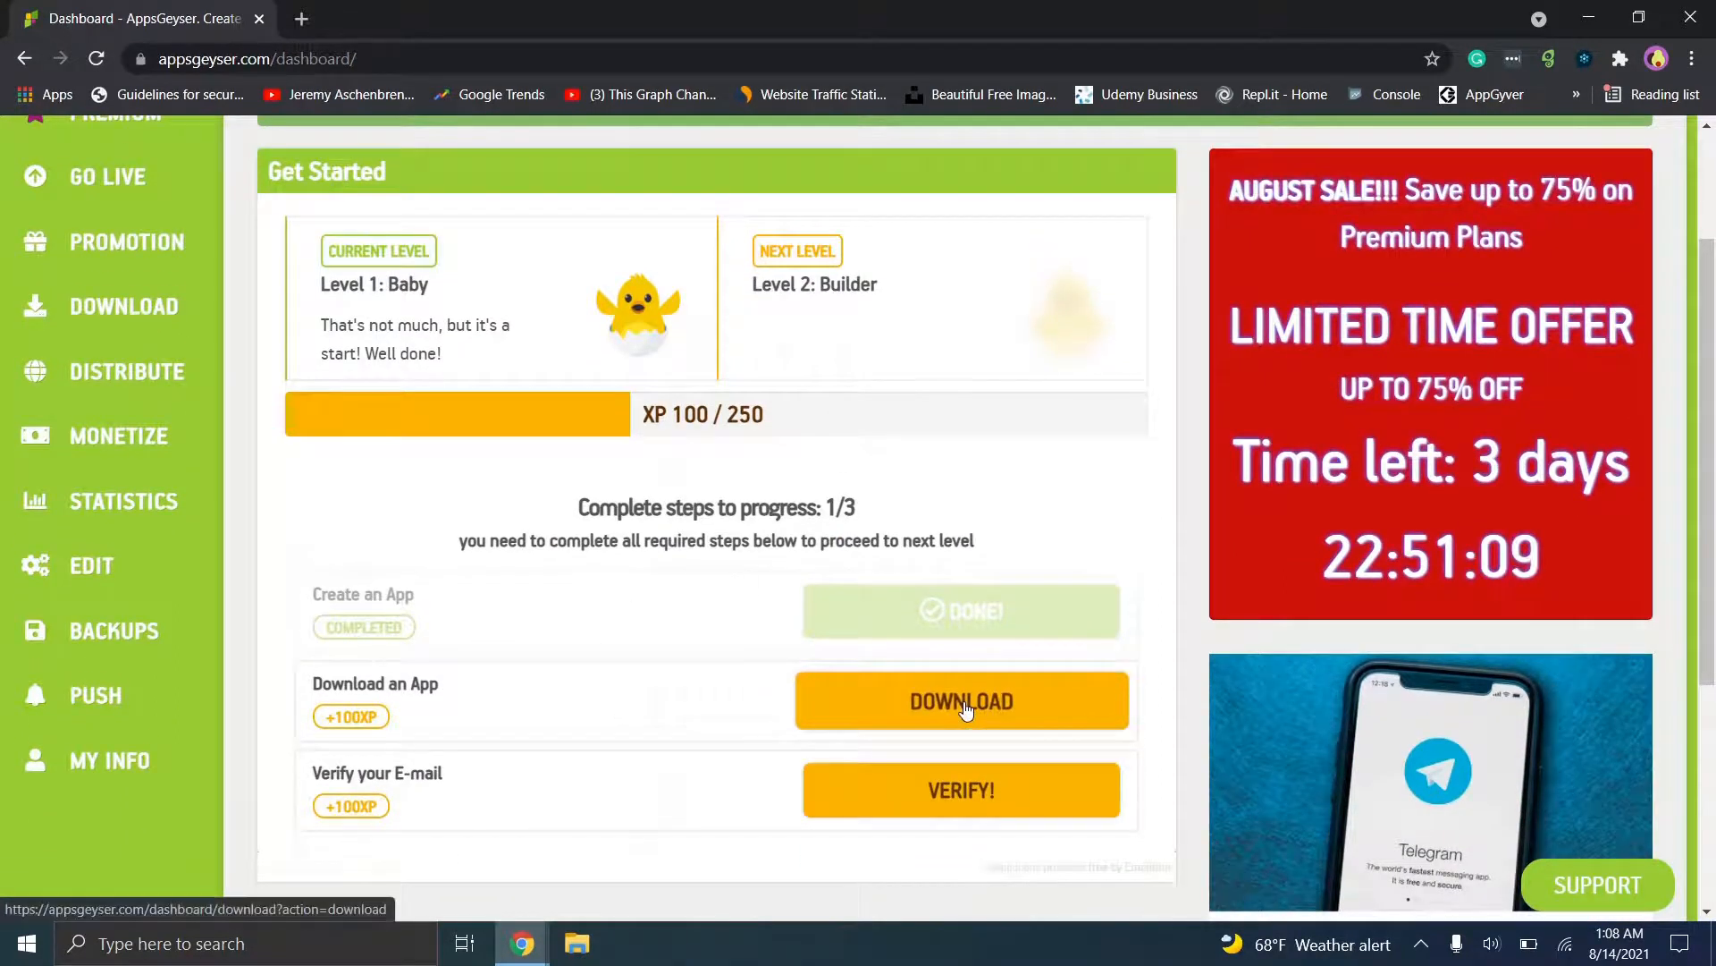
{"action": "scroll", "scroll_direction": "up", "scroll_amount": 3}
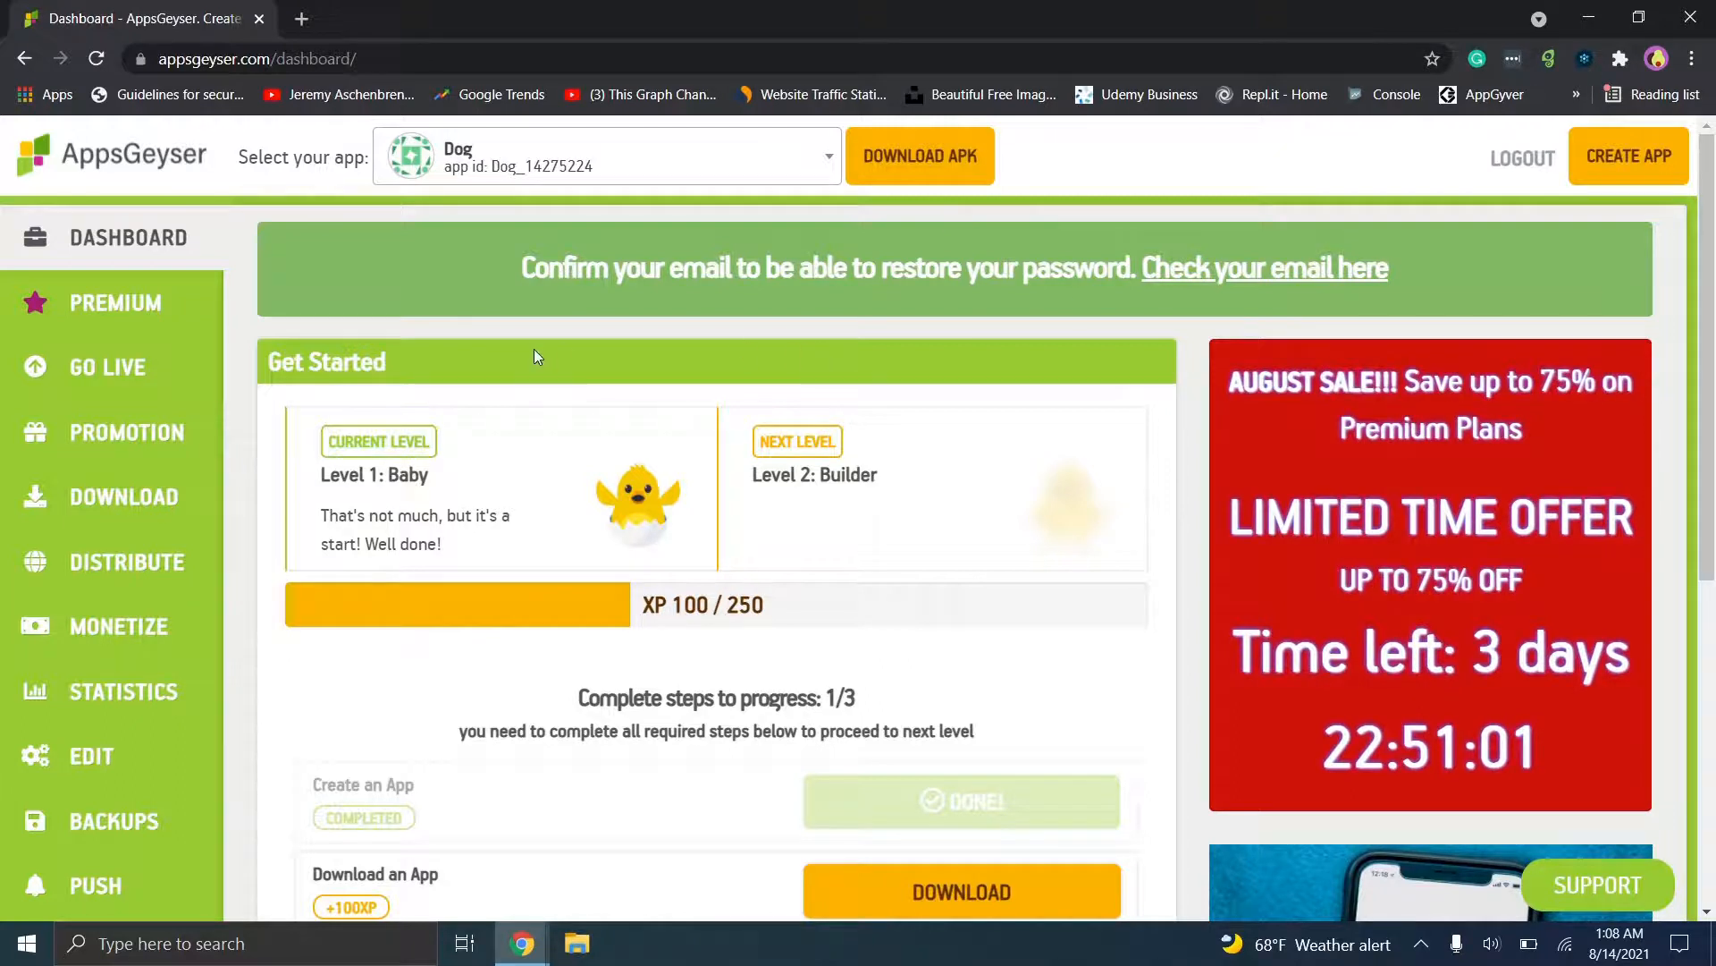
{"action": "mouse_move", "coordinate": [66, 733]}
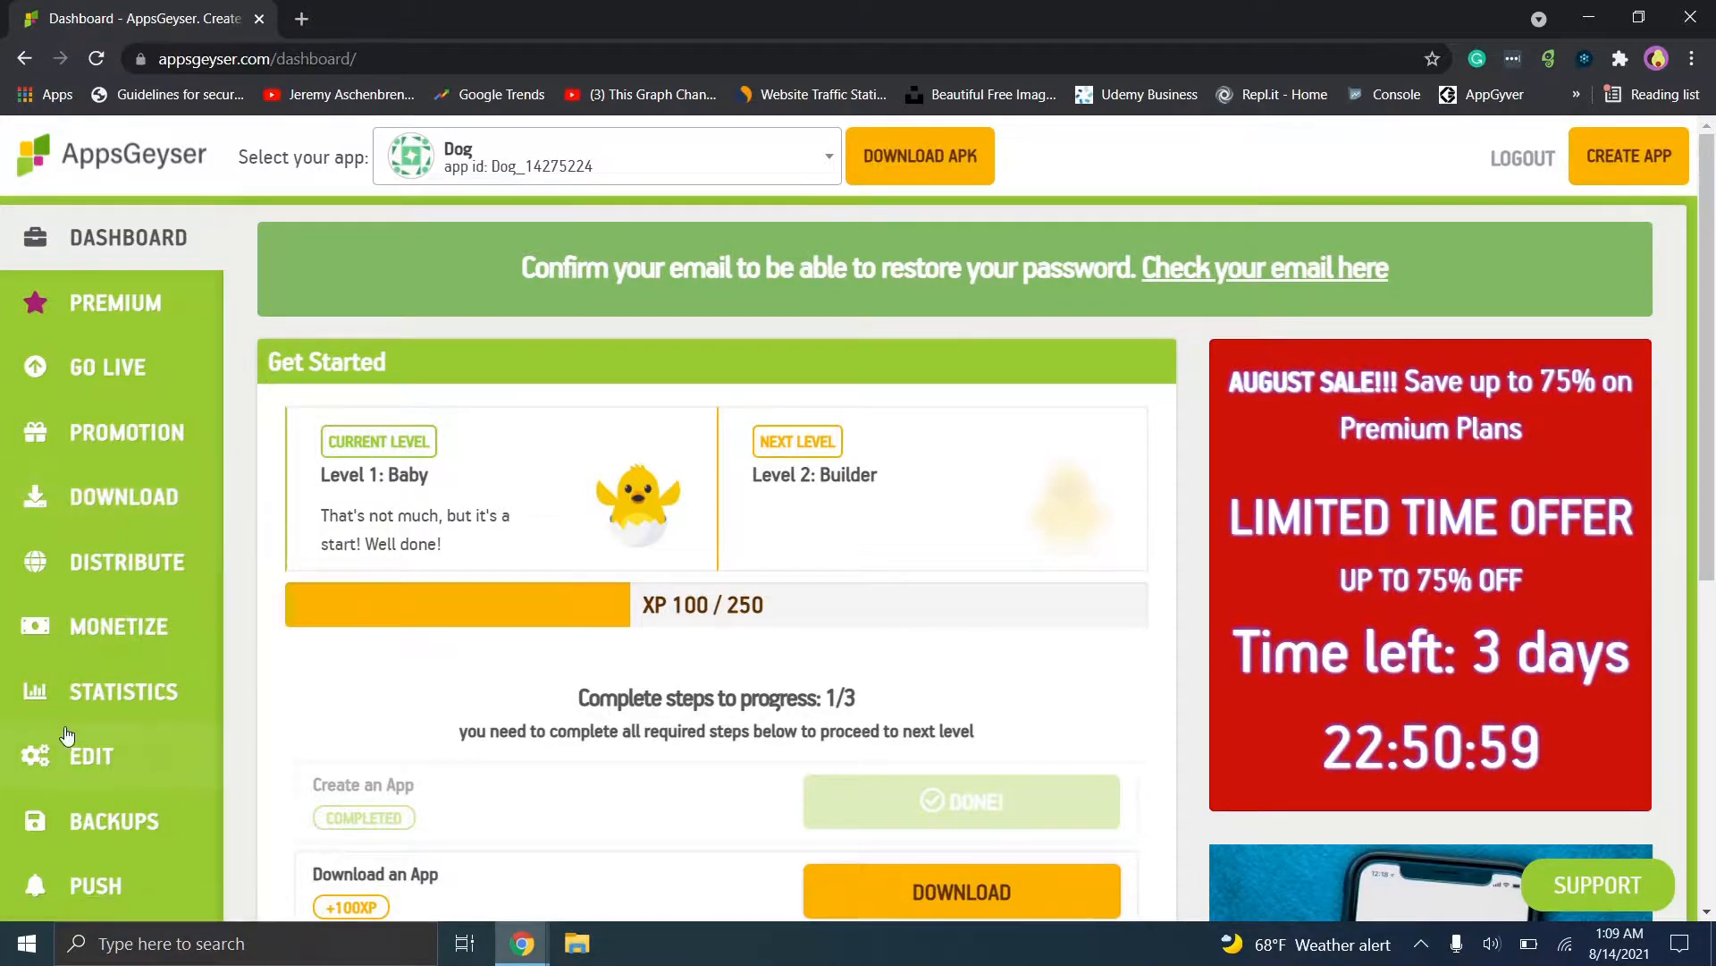
Try to edit the app, then accept the upgrade prompt to reach the premium plans.
{"action": "left_click", "coordinate": [92, 755]}
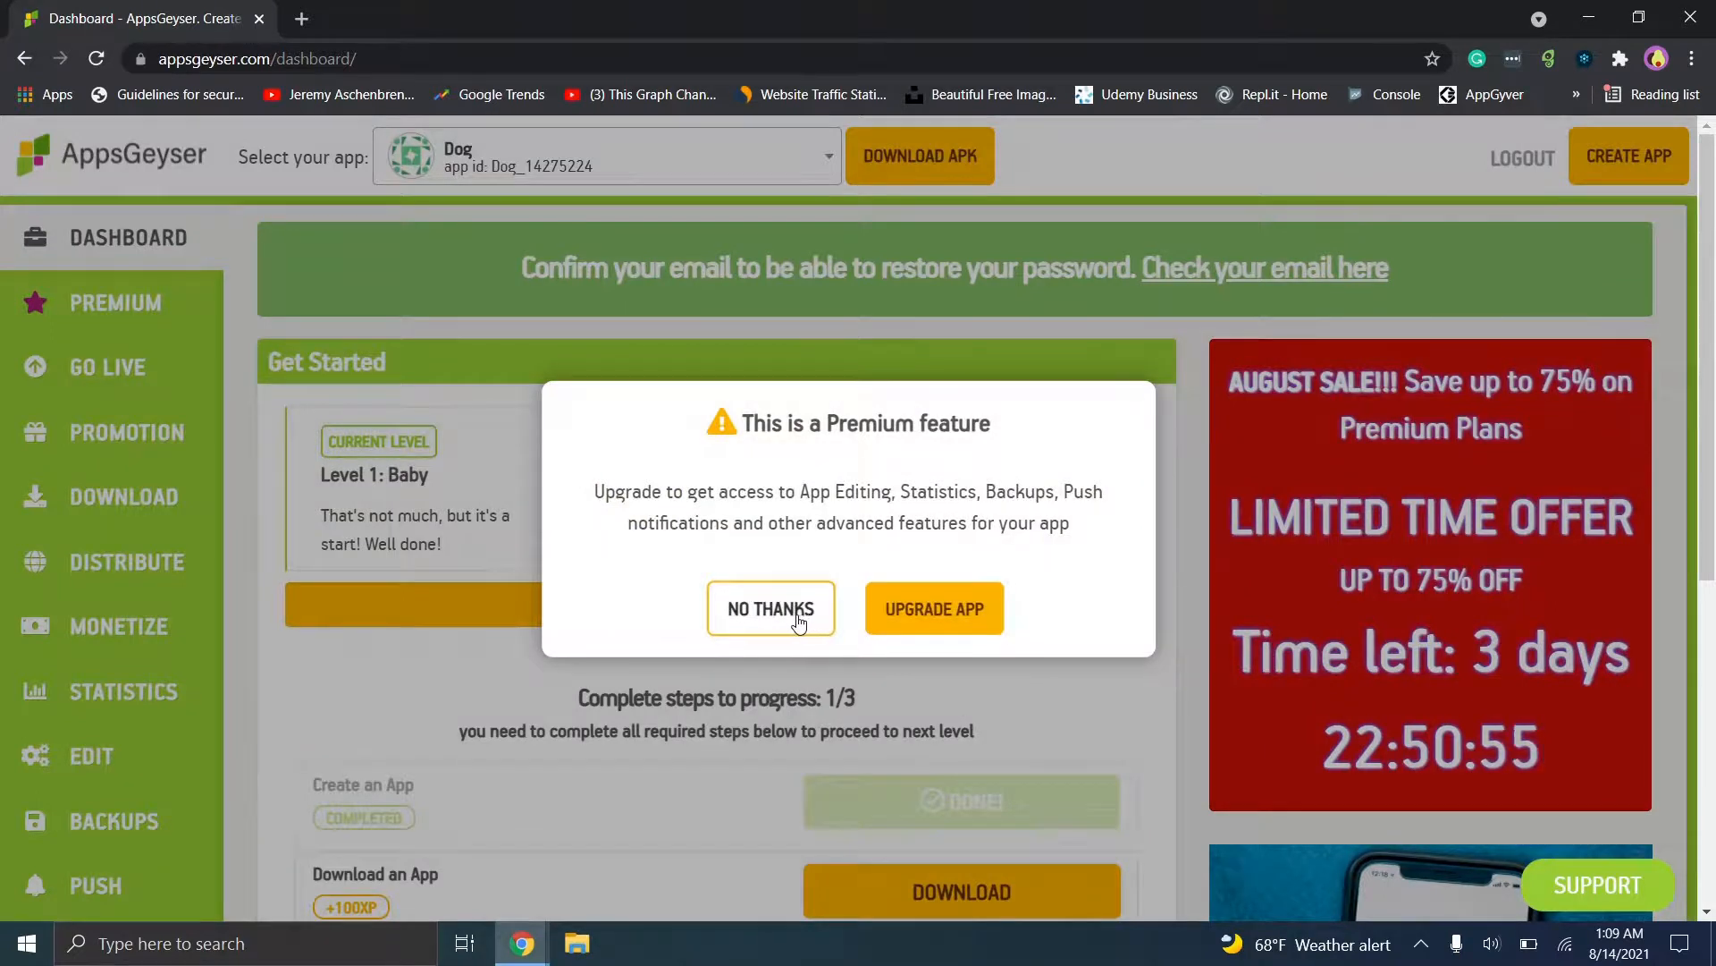
{"action": "left_click", "coordinate": [770, 608]}
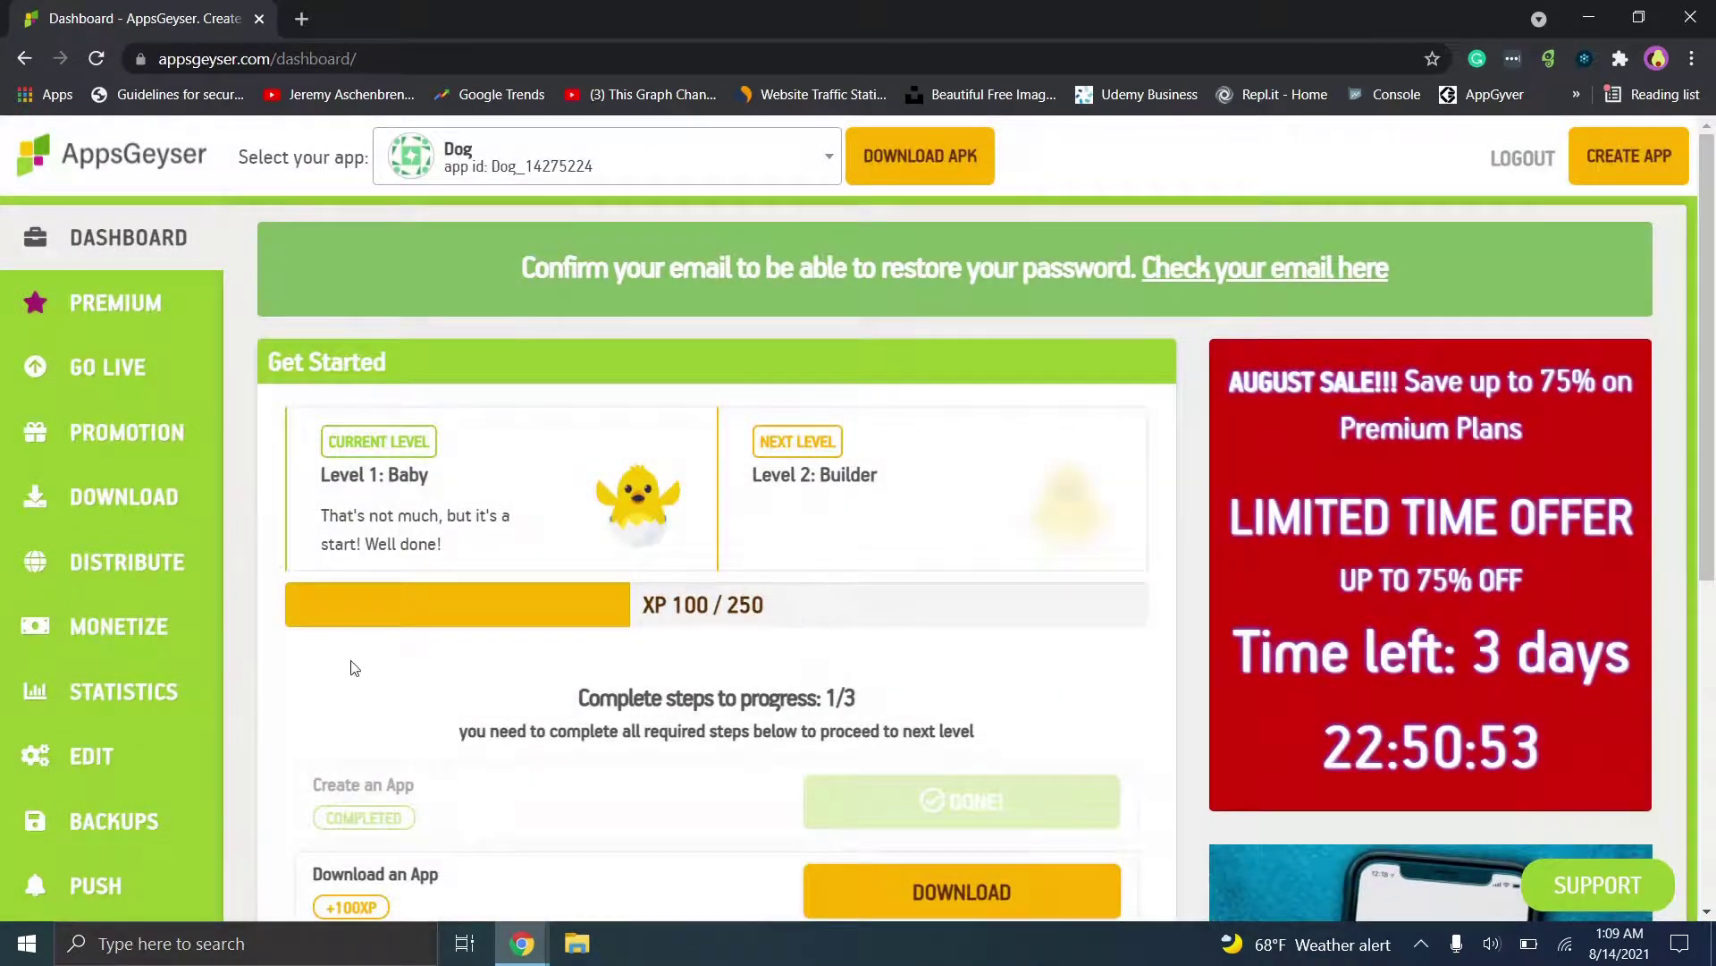
{"action": "mouse_move", "coordinate": [91, 755]}
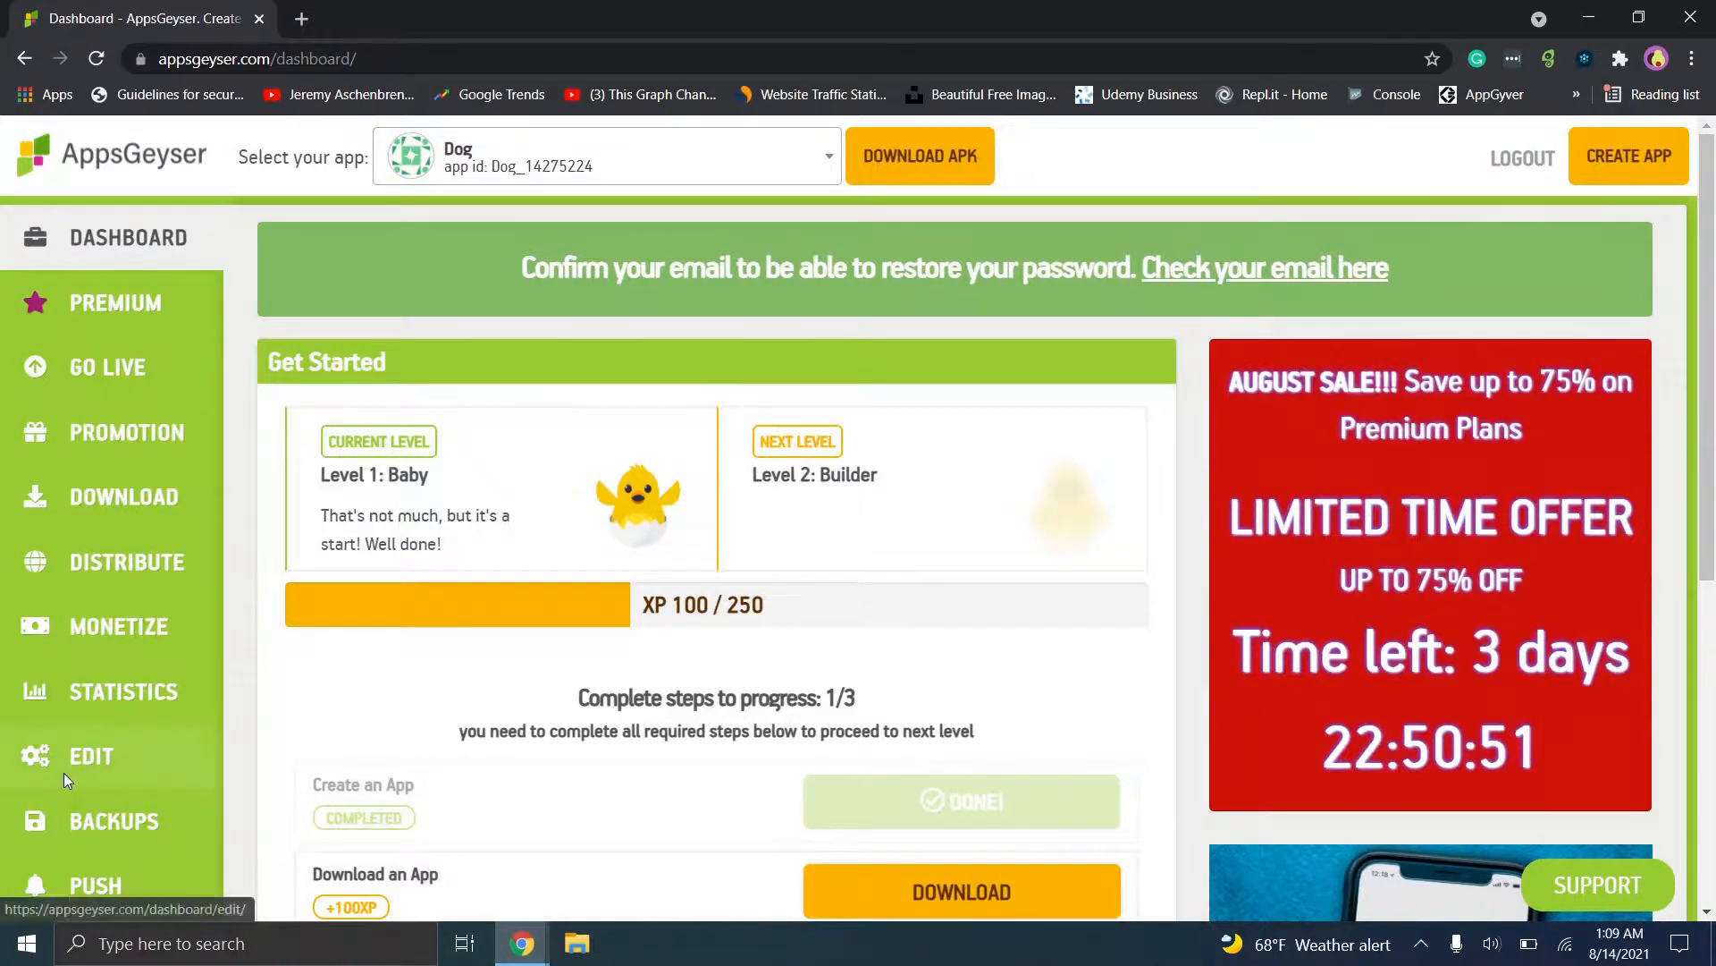
{"action": "left_click", "coordinate": [90, 755]}
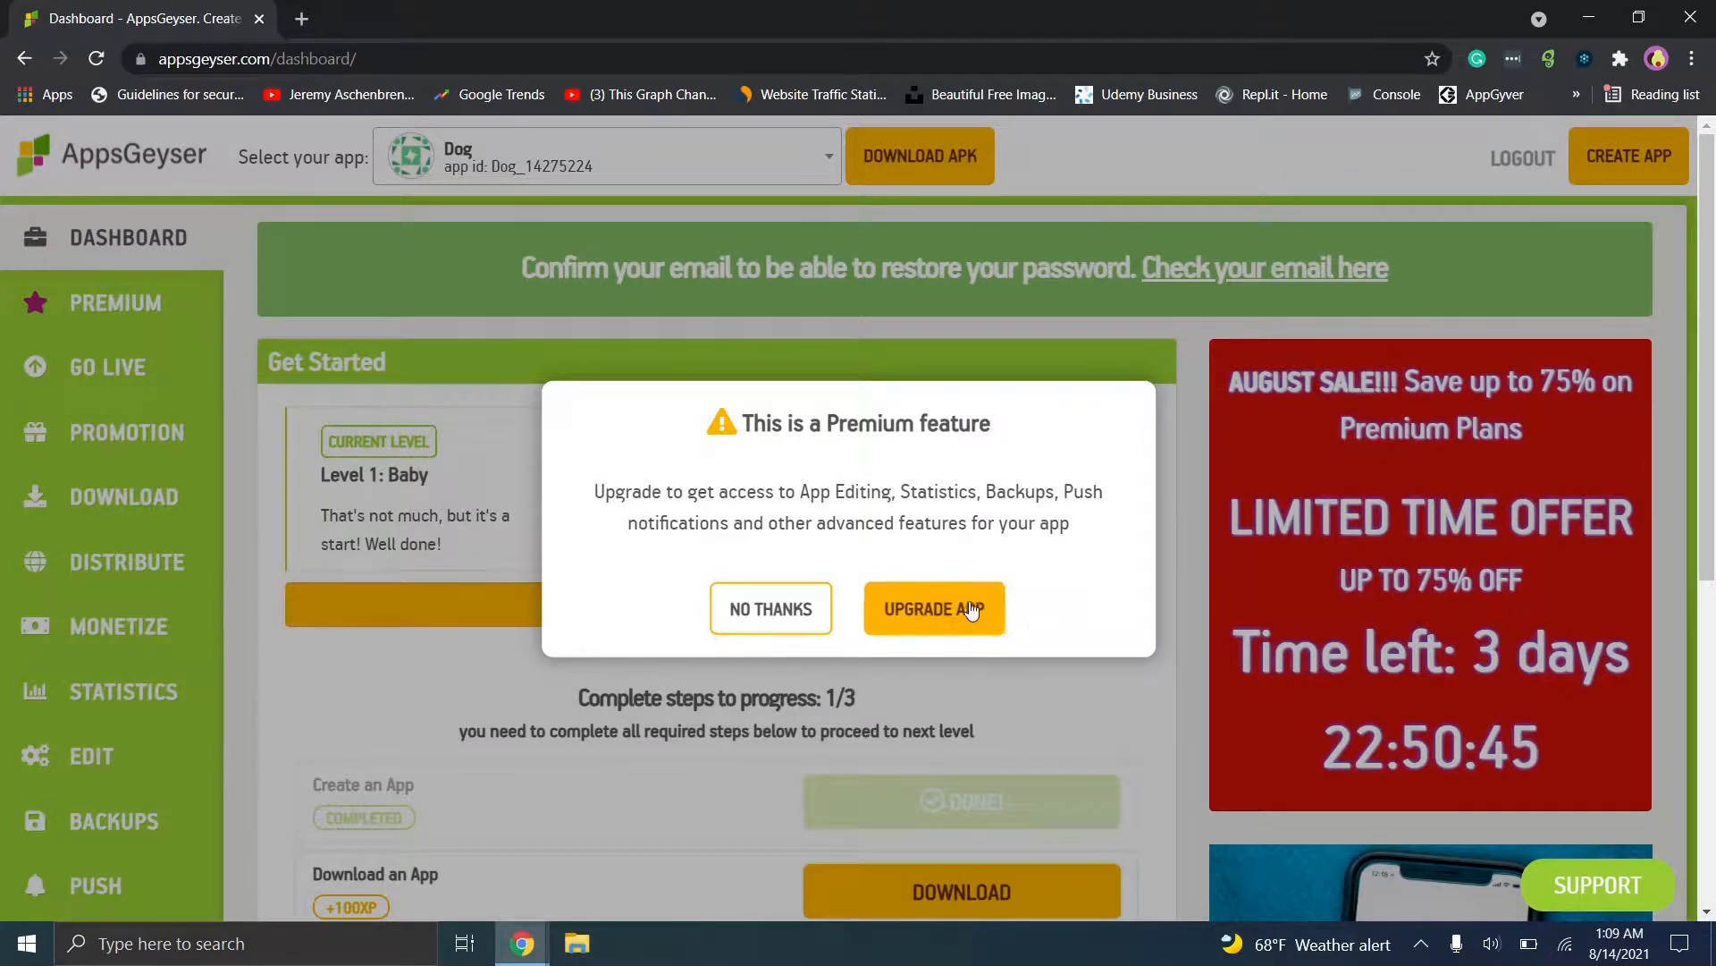
{"action": "left_click", "coordinate": [933, 608]}
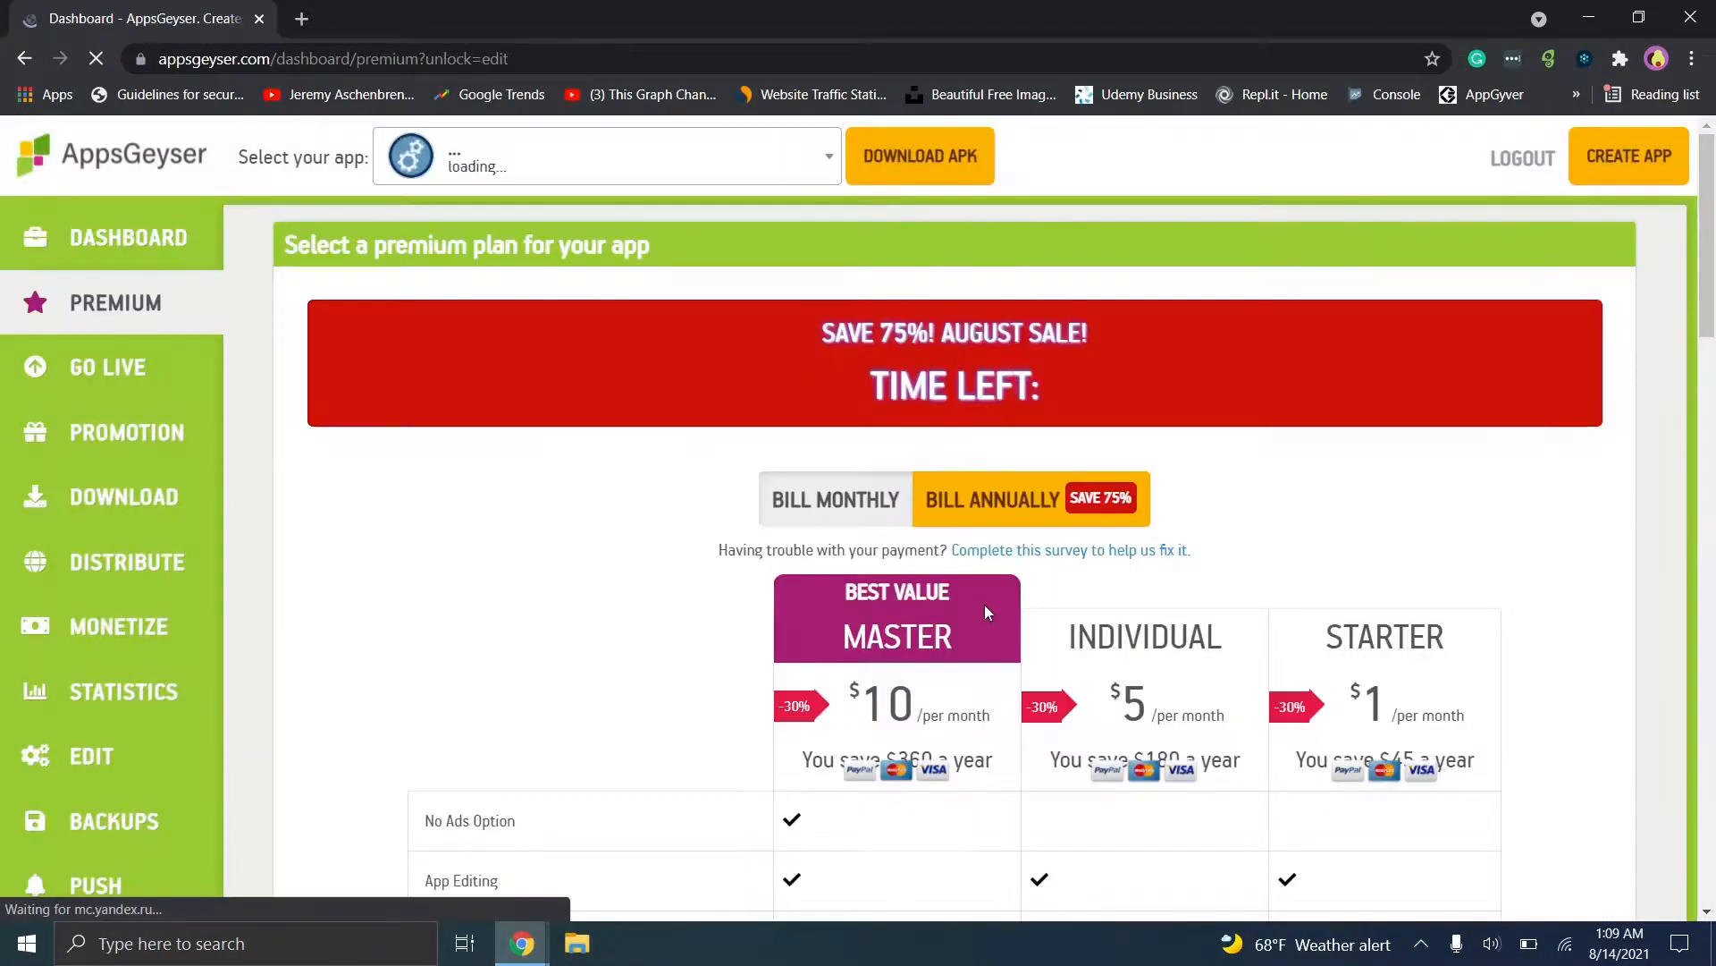
{"action": "scroll", "scroll_direction": "down", "scroll_amount": 3}
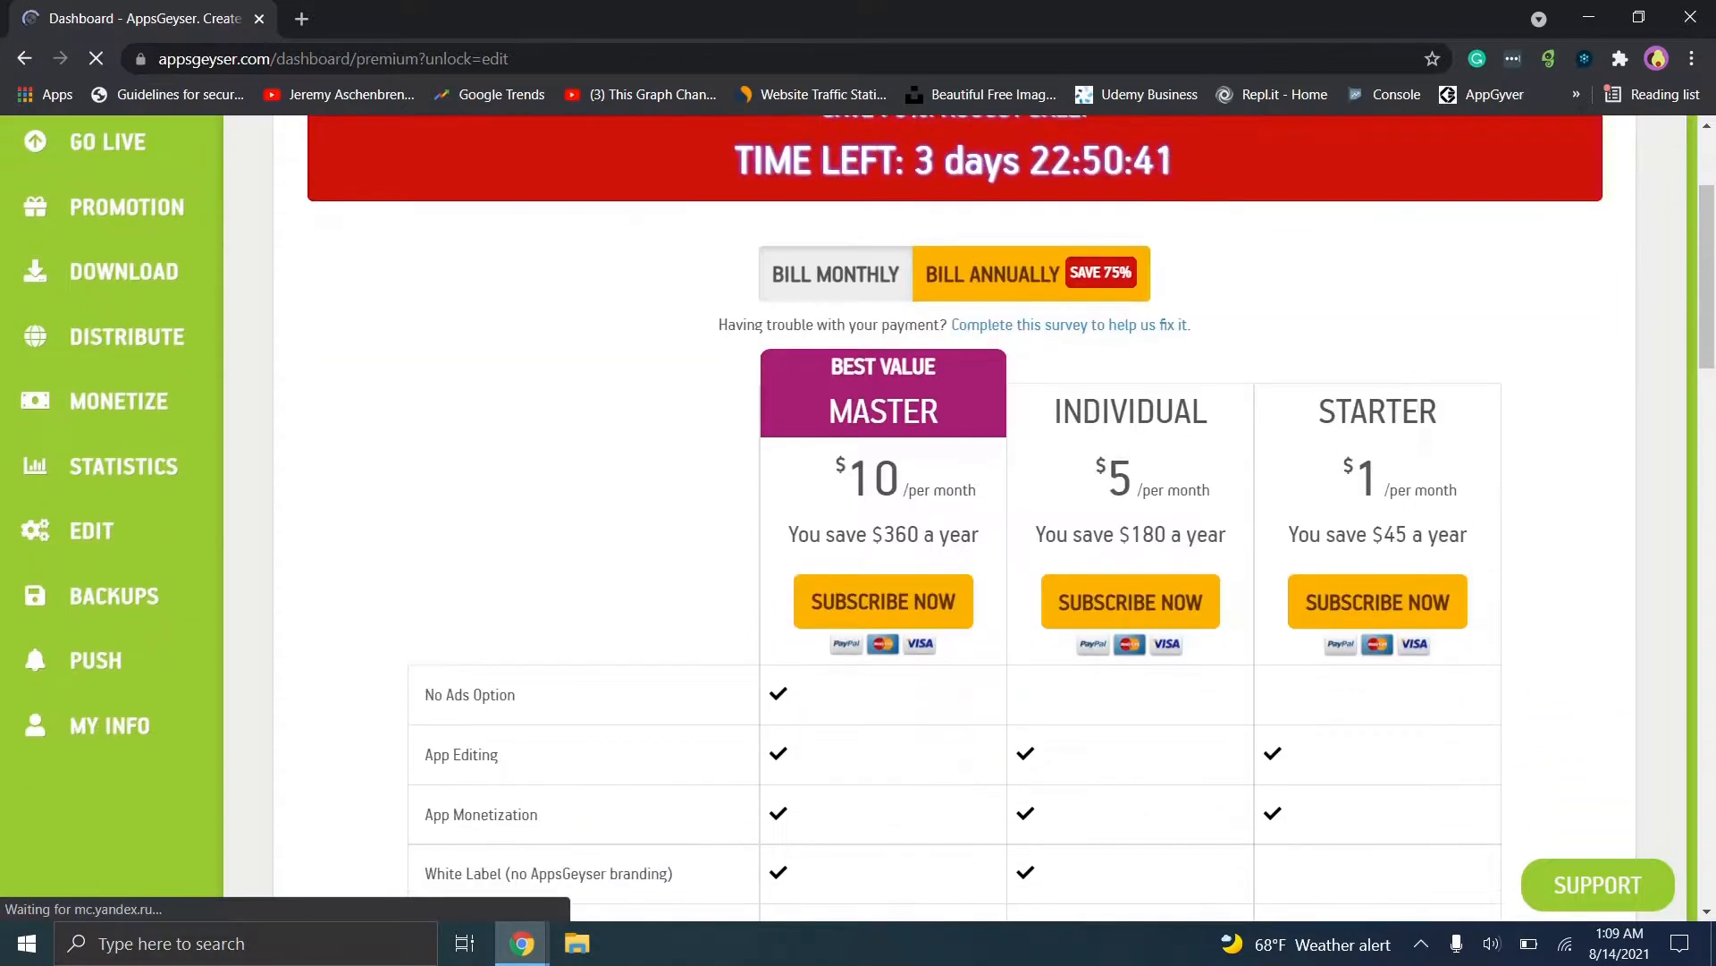
{"action": "scroll", "scroll_direction": "down", "scroll_amount": 3}
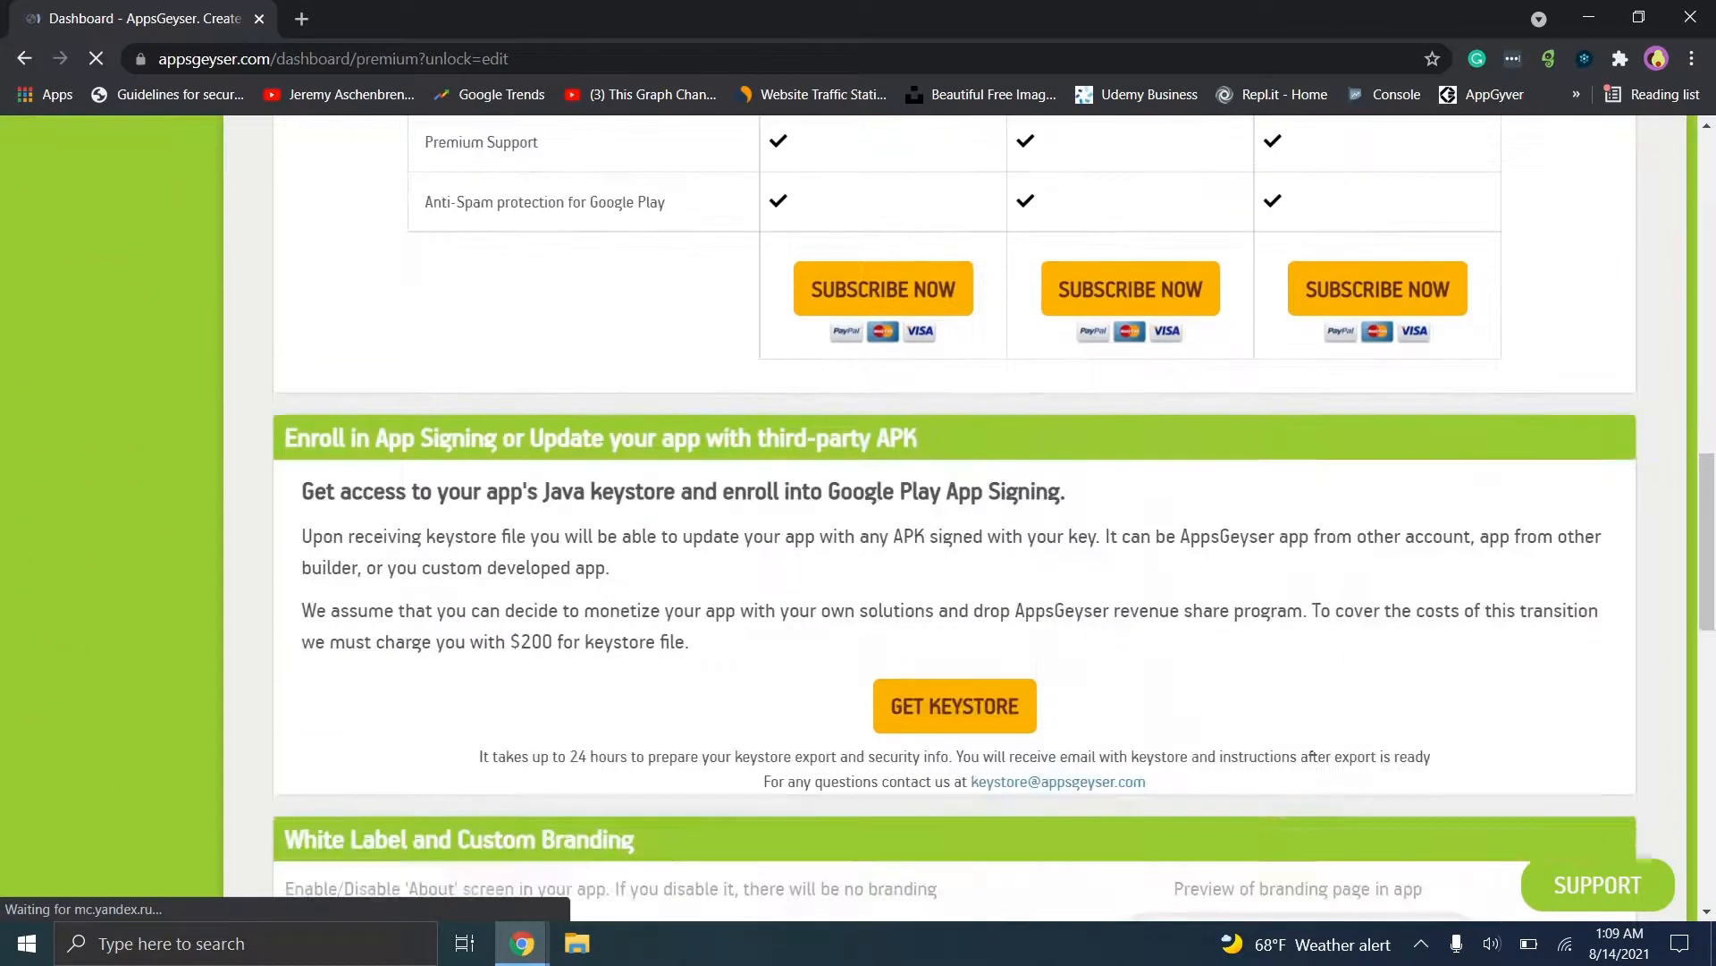
{"action": "scroll", "scroll_direction": "up", "scroll_amount": 3}
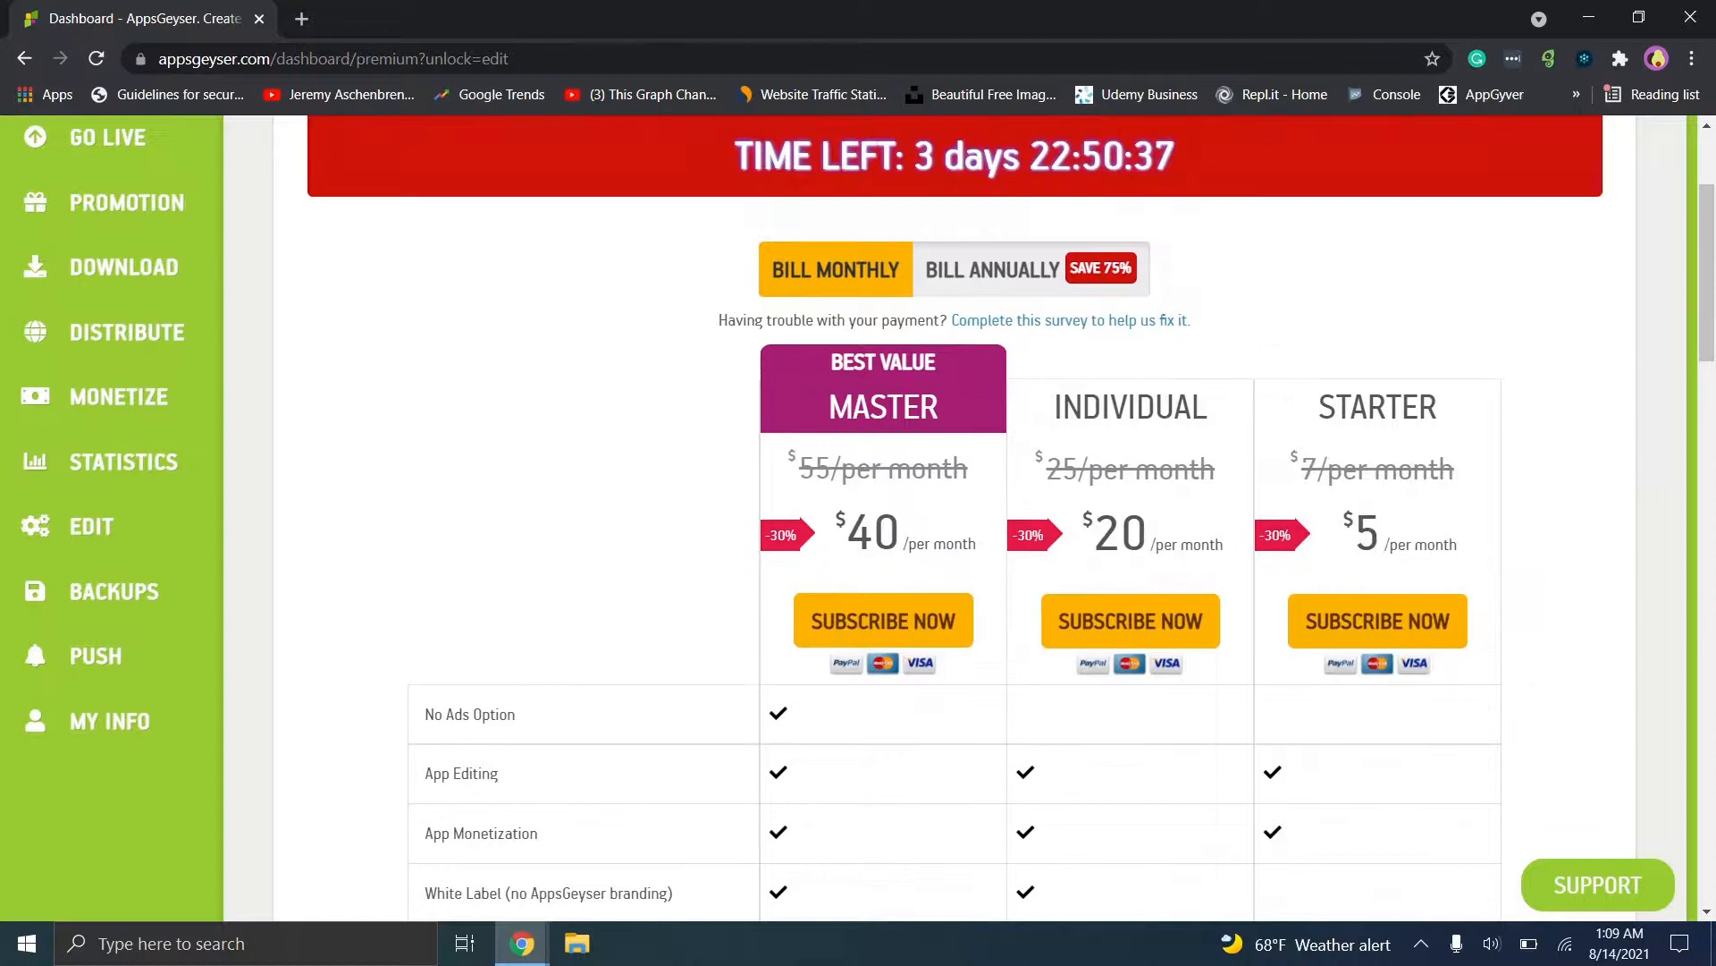
{"action": "left_click", "coordinate": [991, 270]}
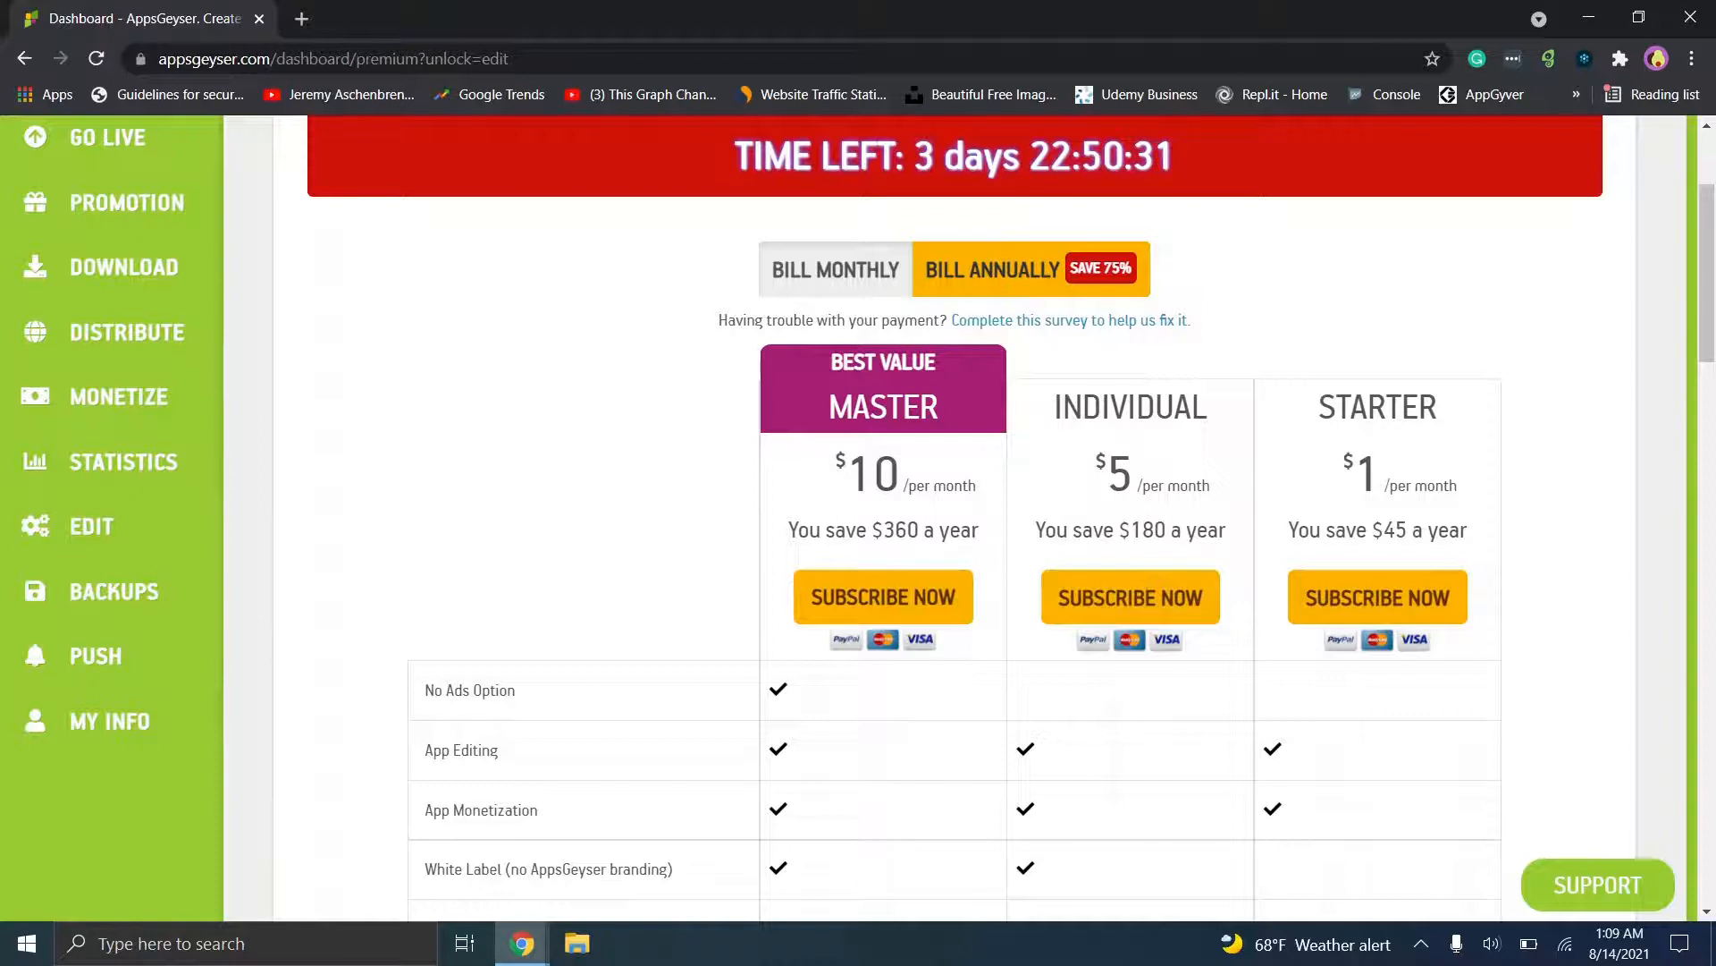
{"action": "scroll", "scroll_direction": "down", "scroll_amount": 3}
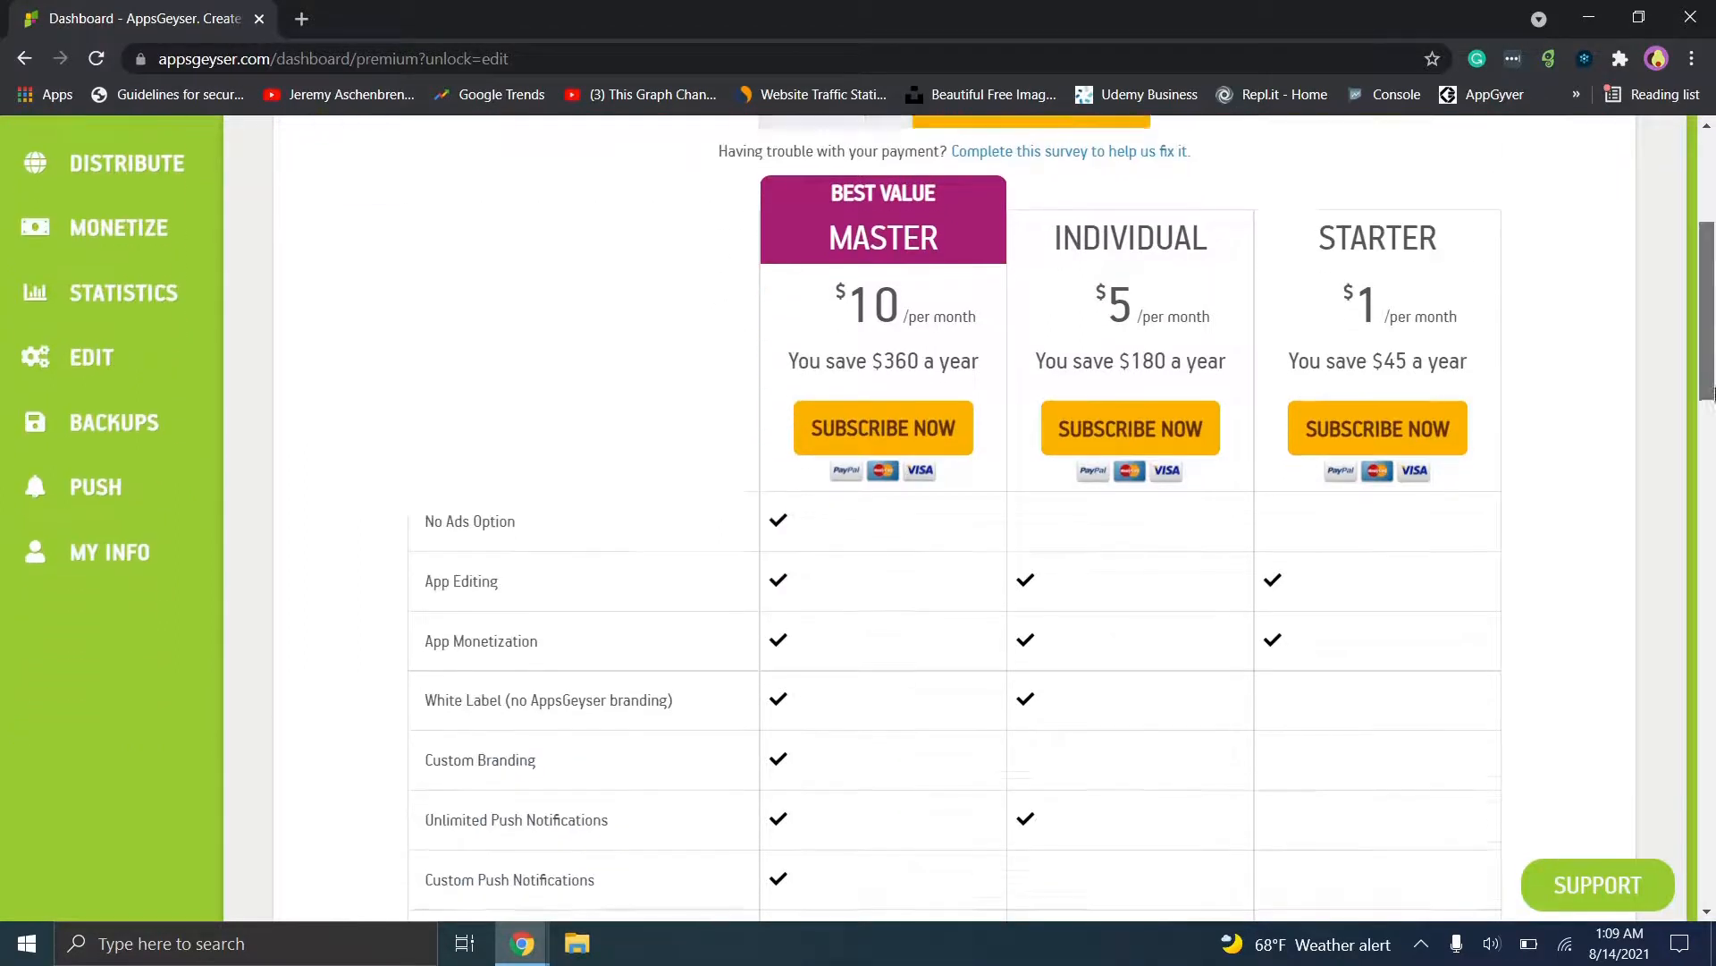
{"action": "scroll", "scroll_direction": "up", "scroll_amount": 3}
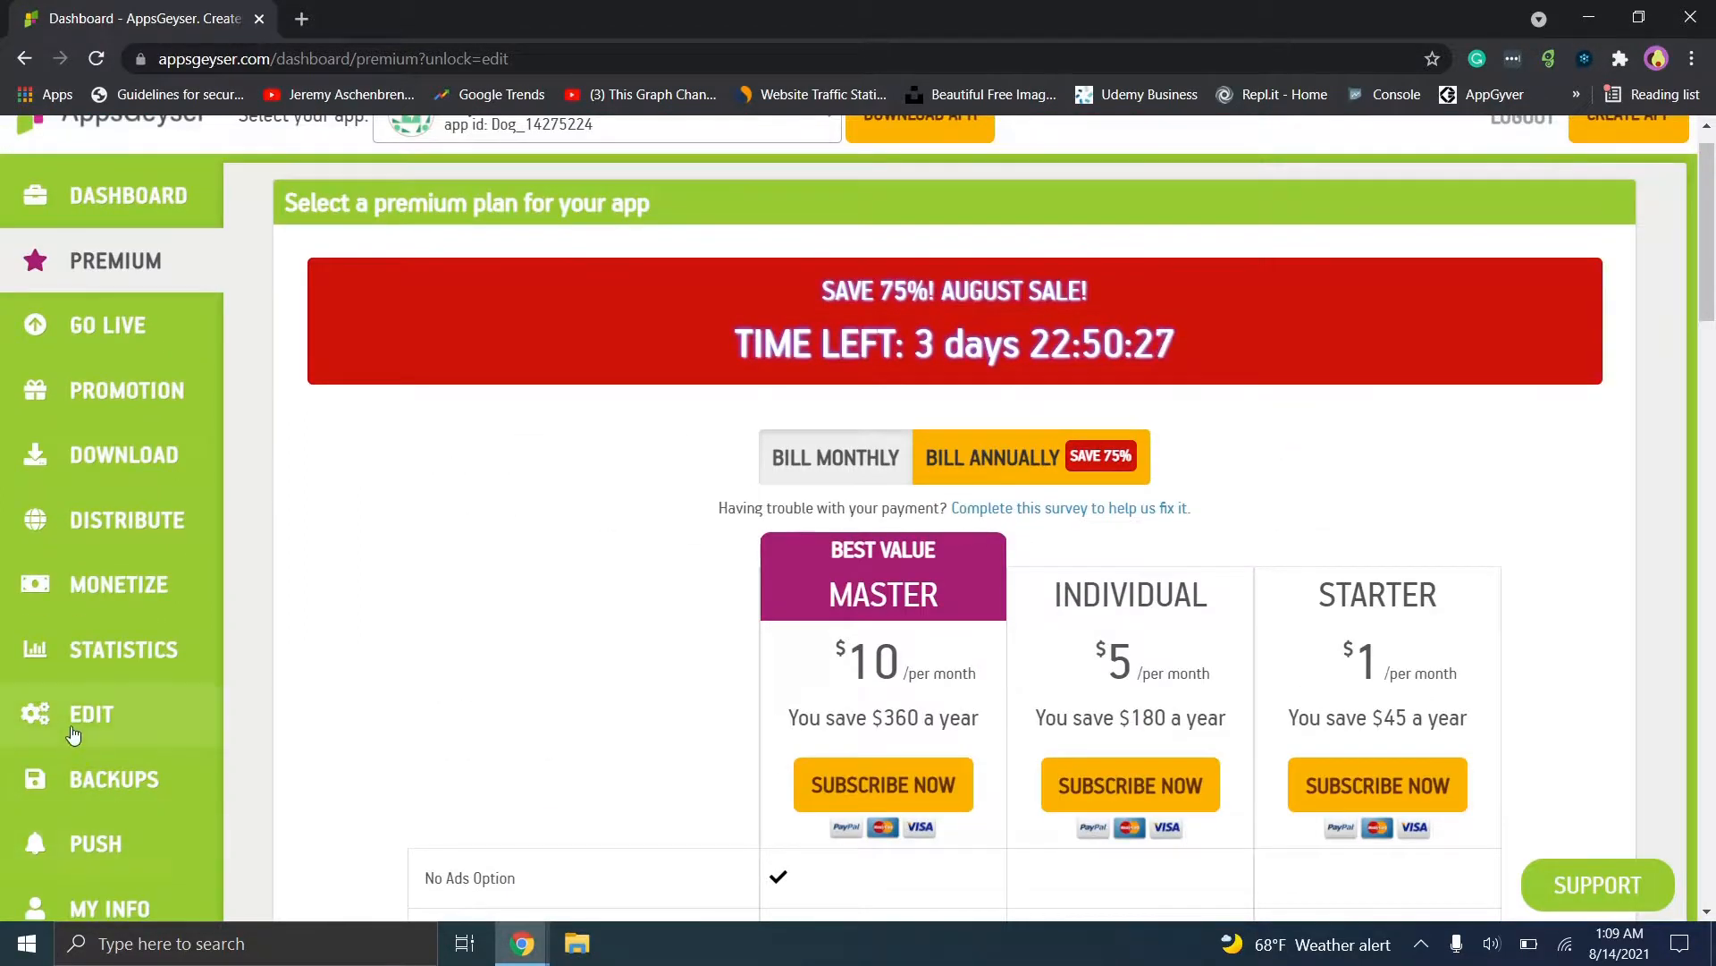
{"action": "left_click", "coordinate": [91, 714]}
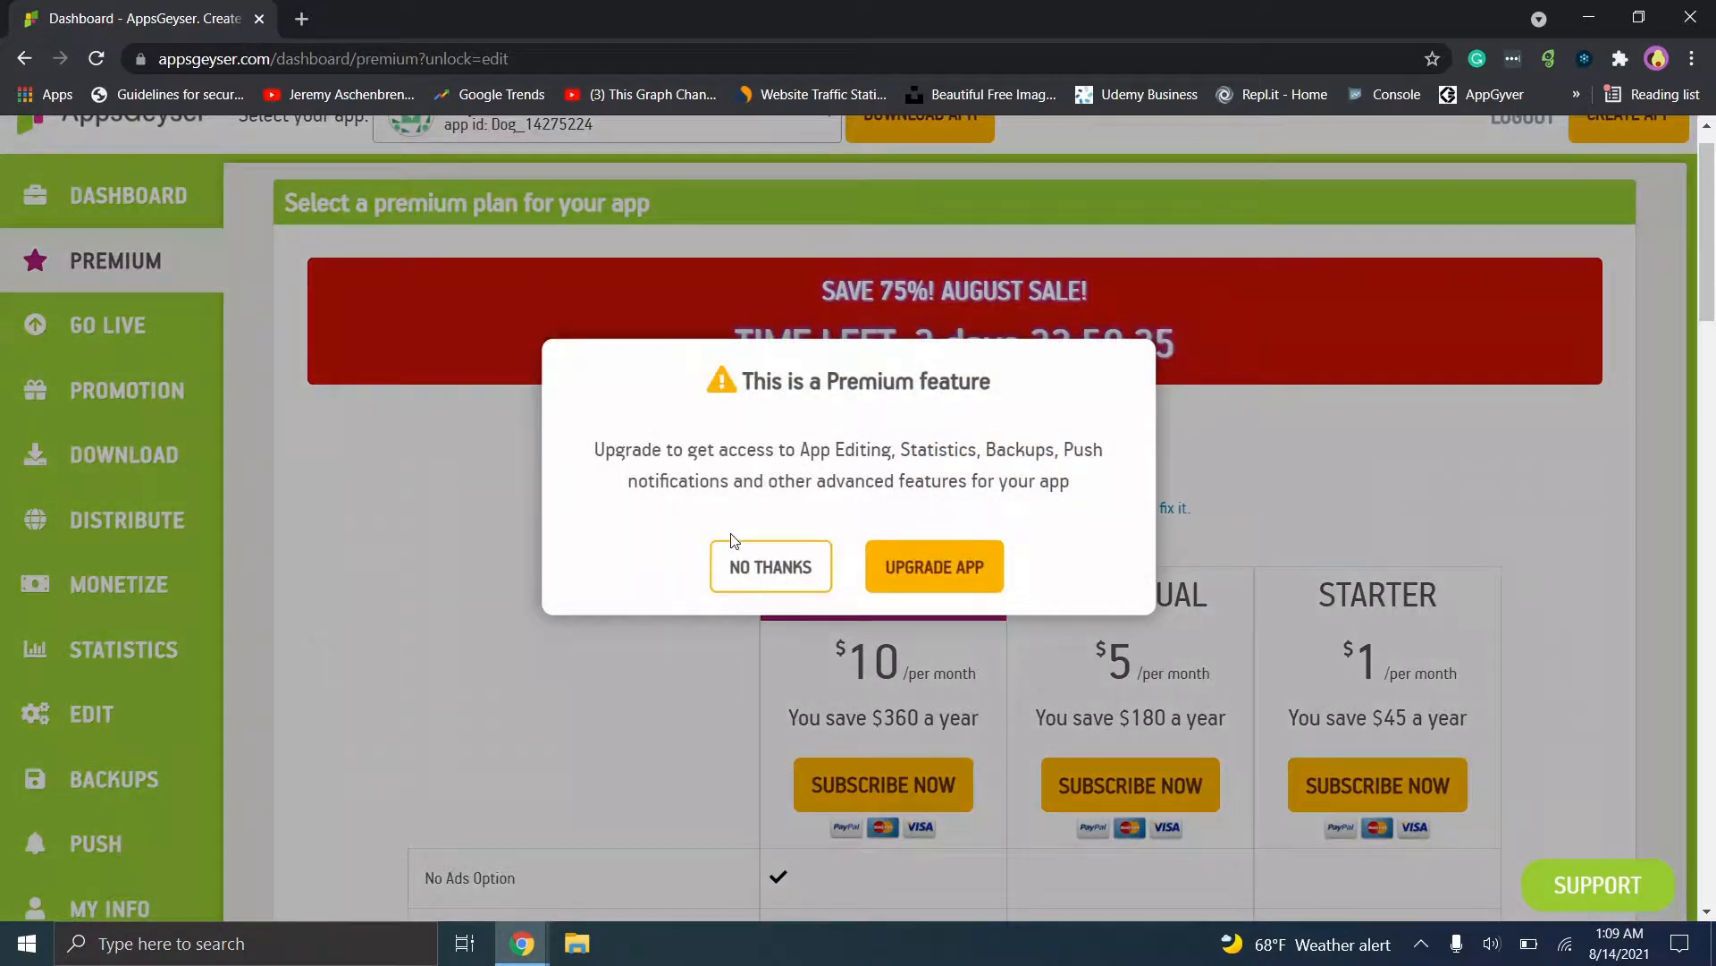
{"action": "mouse_move", "coordinate": [769, 567]}
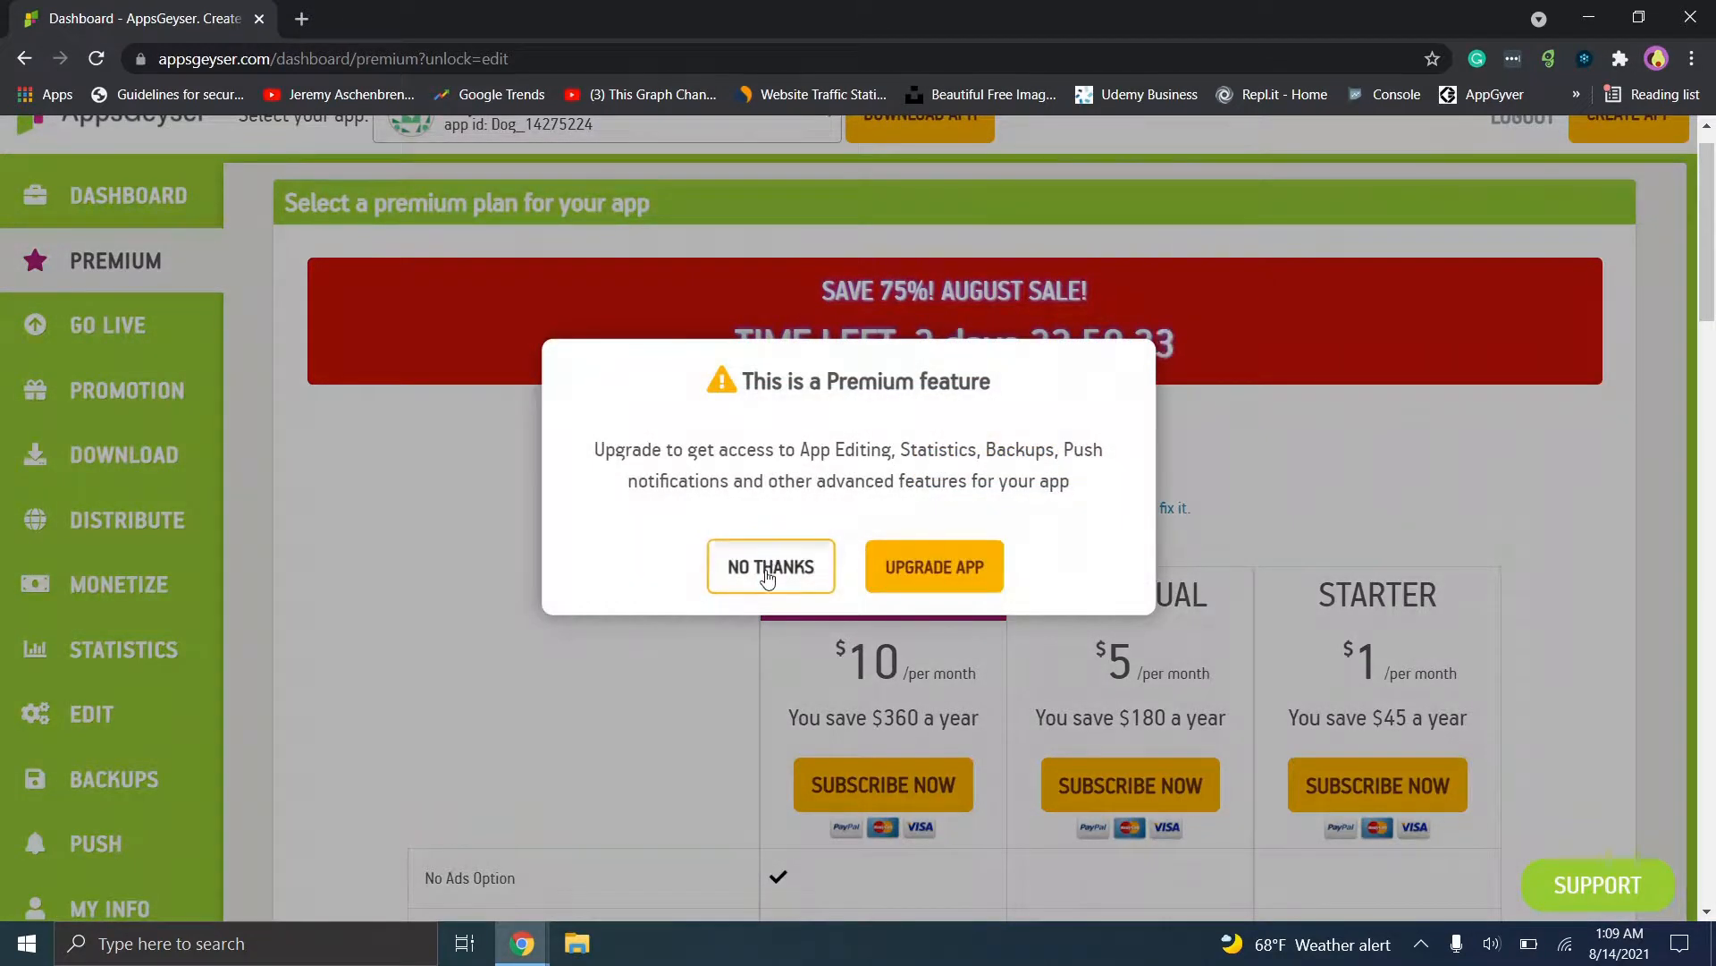
{"action": "left_click", "coordinate": [770, 567]}
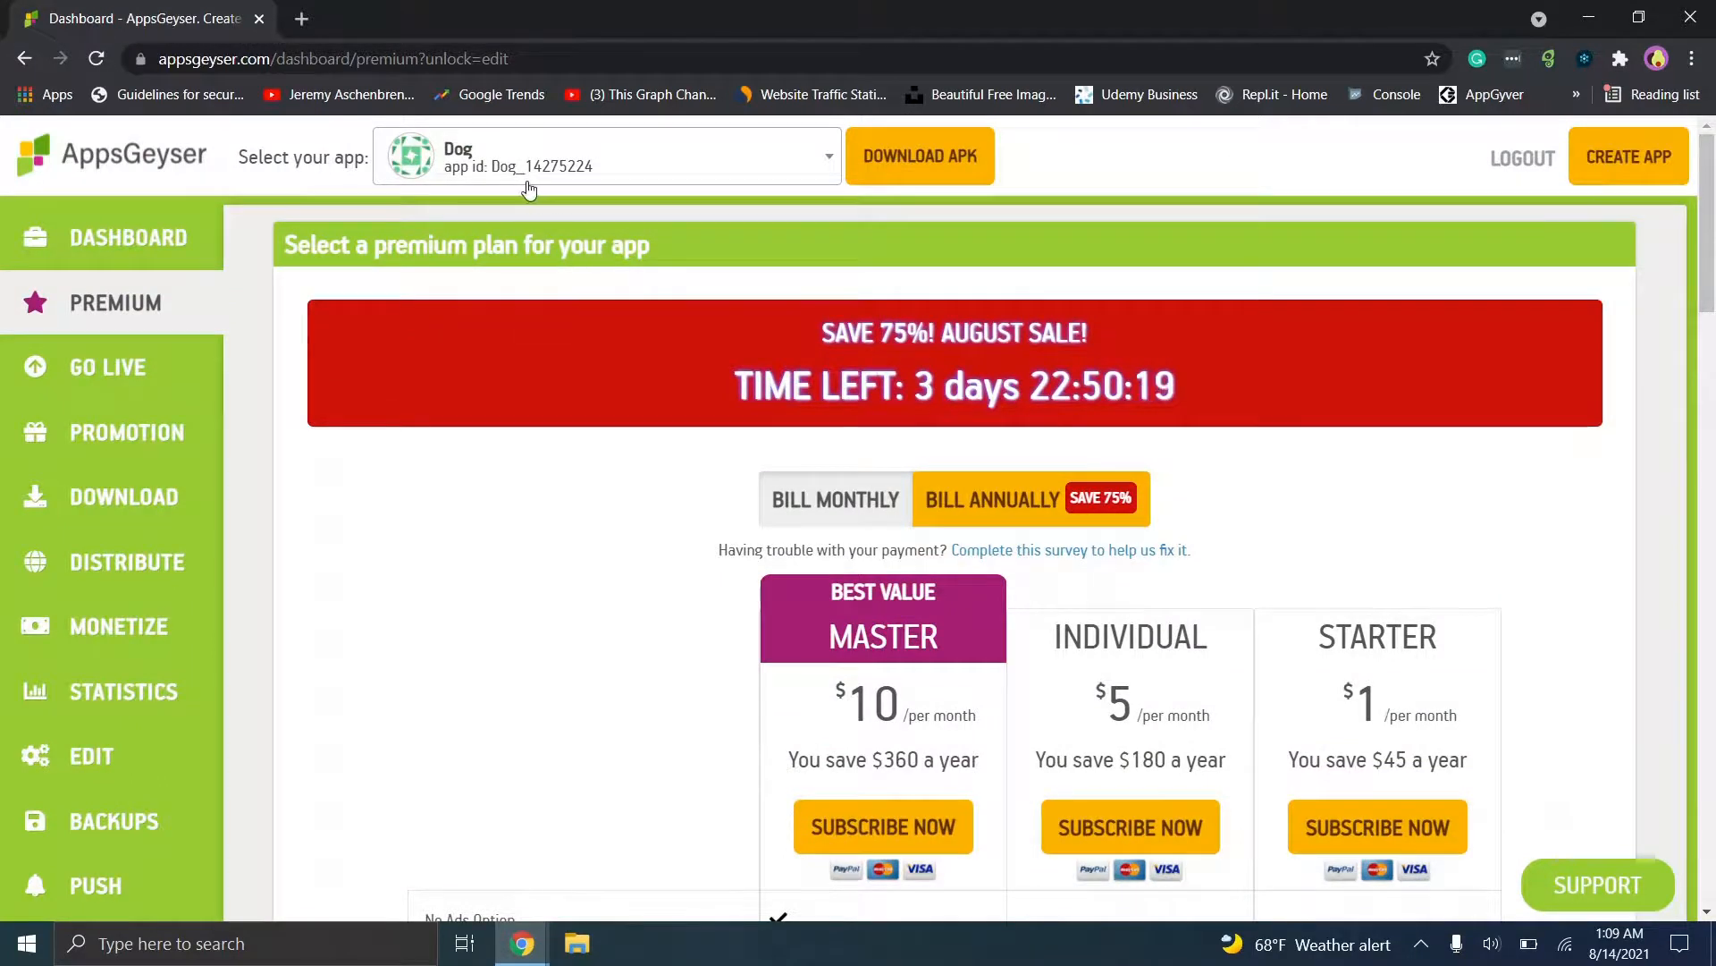
{"action": "mouse_move", "coordinate": [638, 306]}
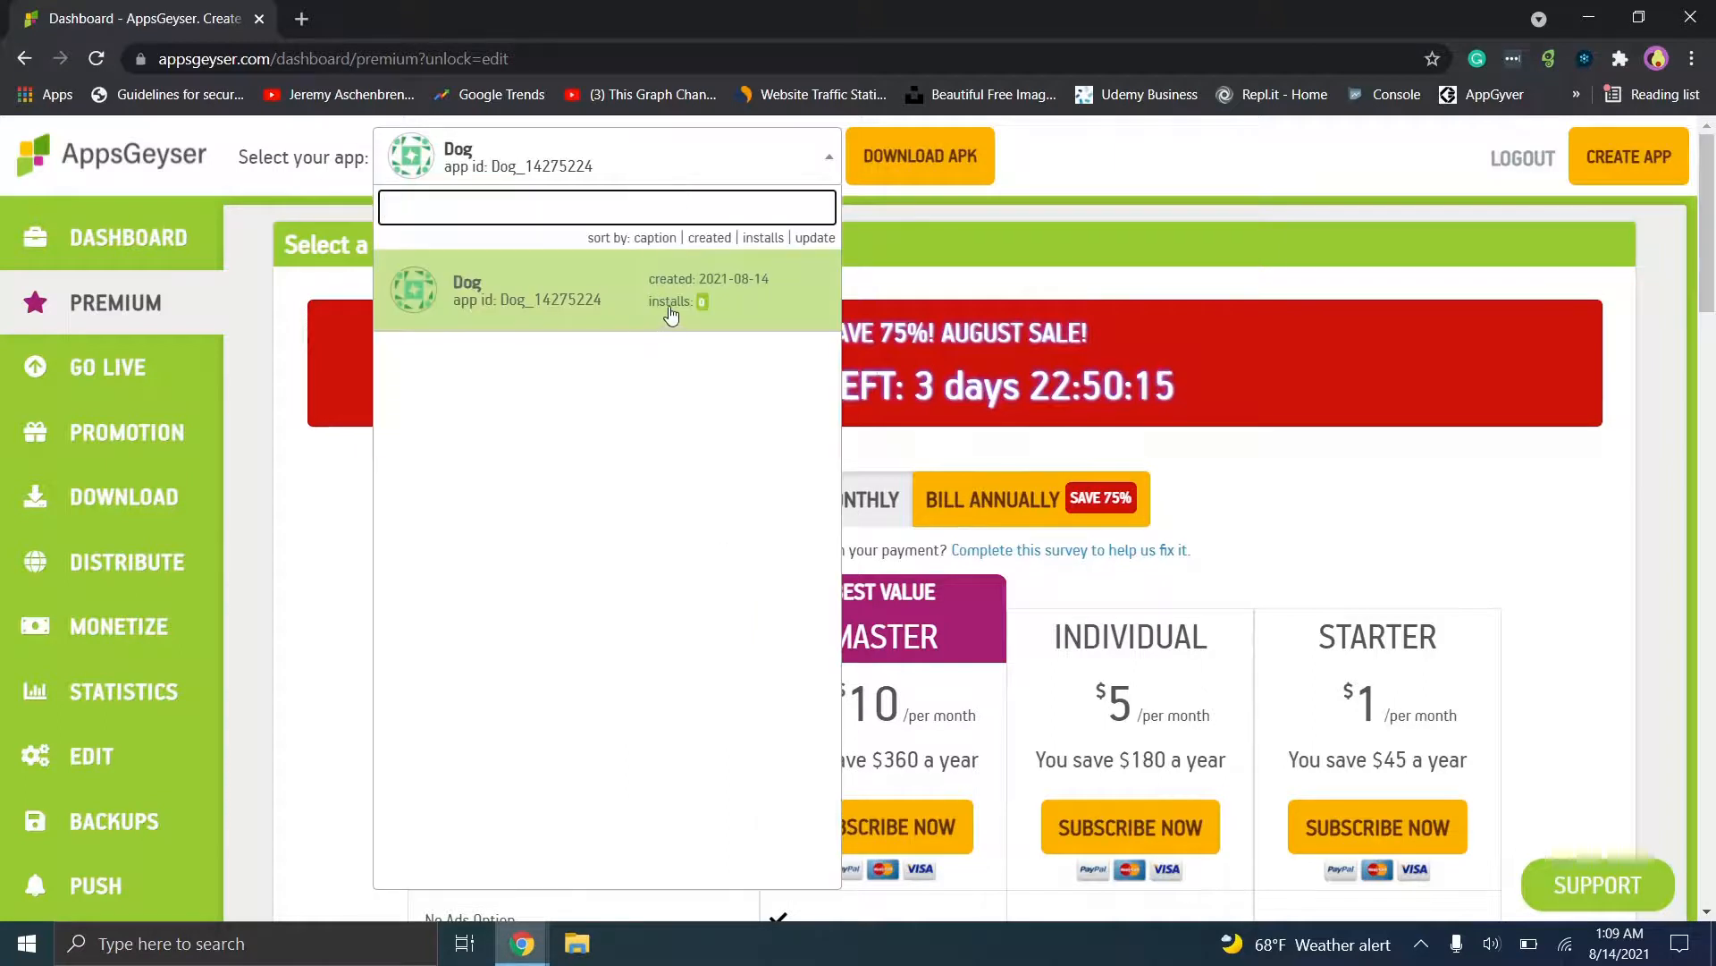
{"action": "mouse_move", "coordinate": [921, 155]}
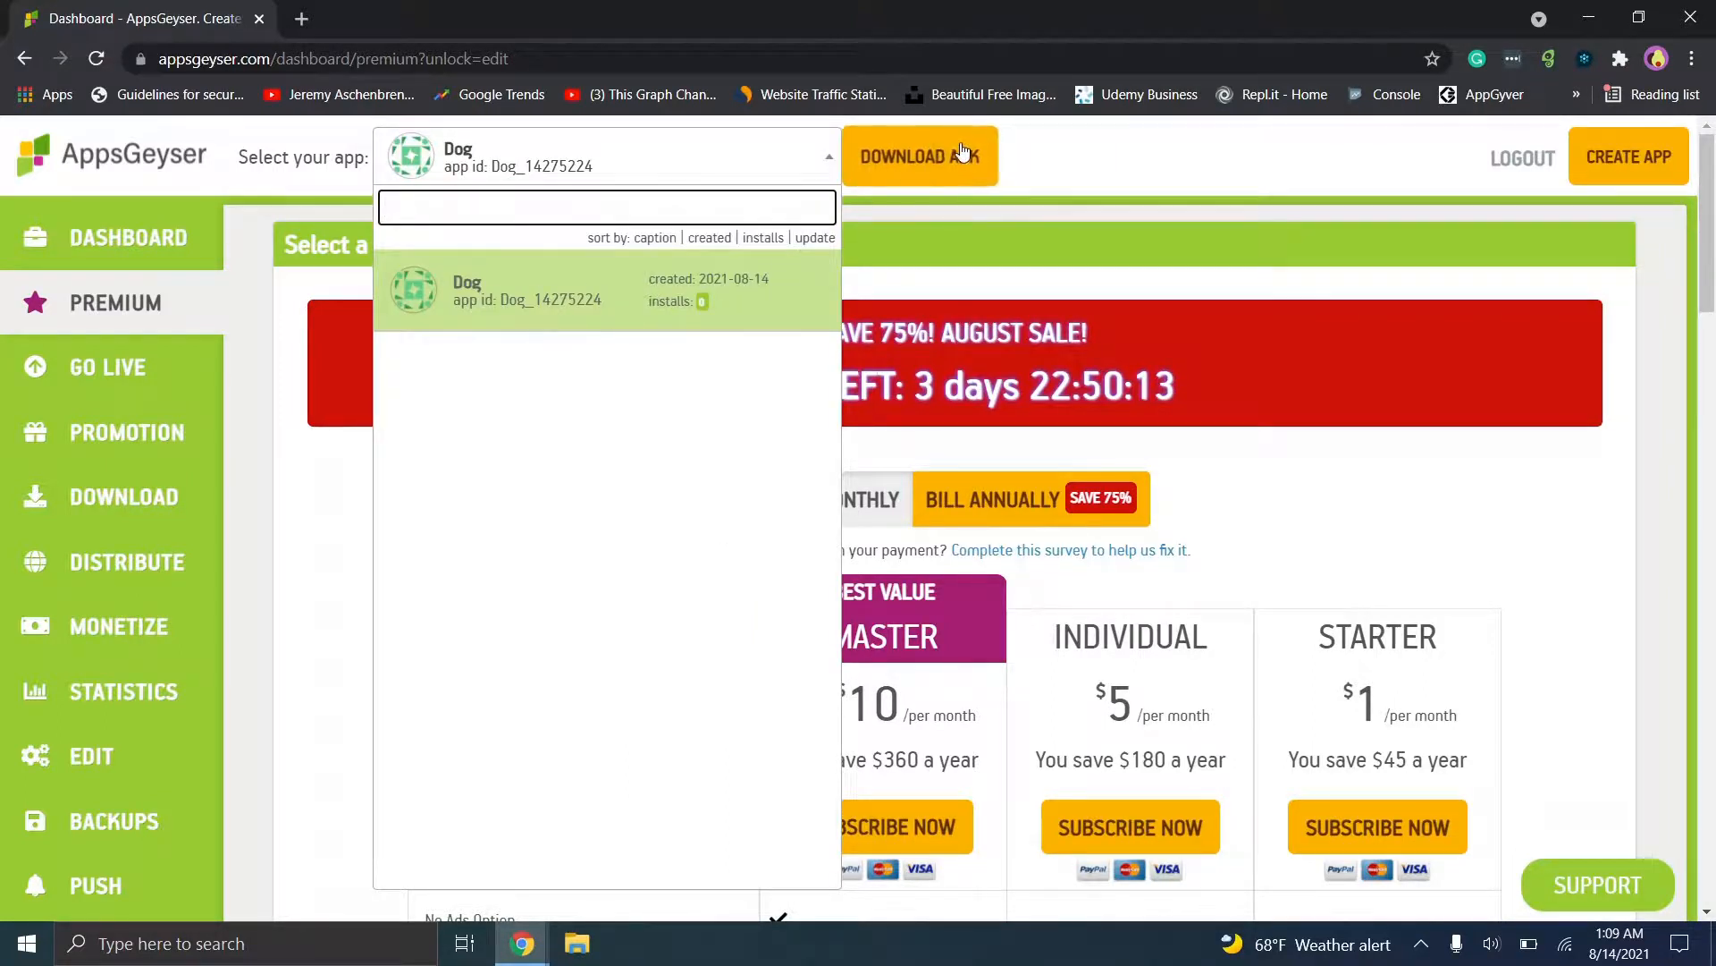
{"action": "mouse_move", "coordinate": [1216, 165]}
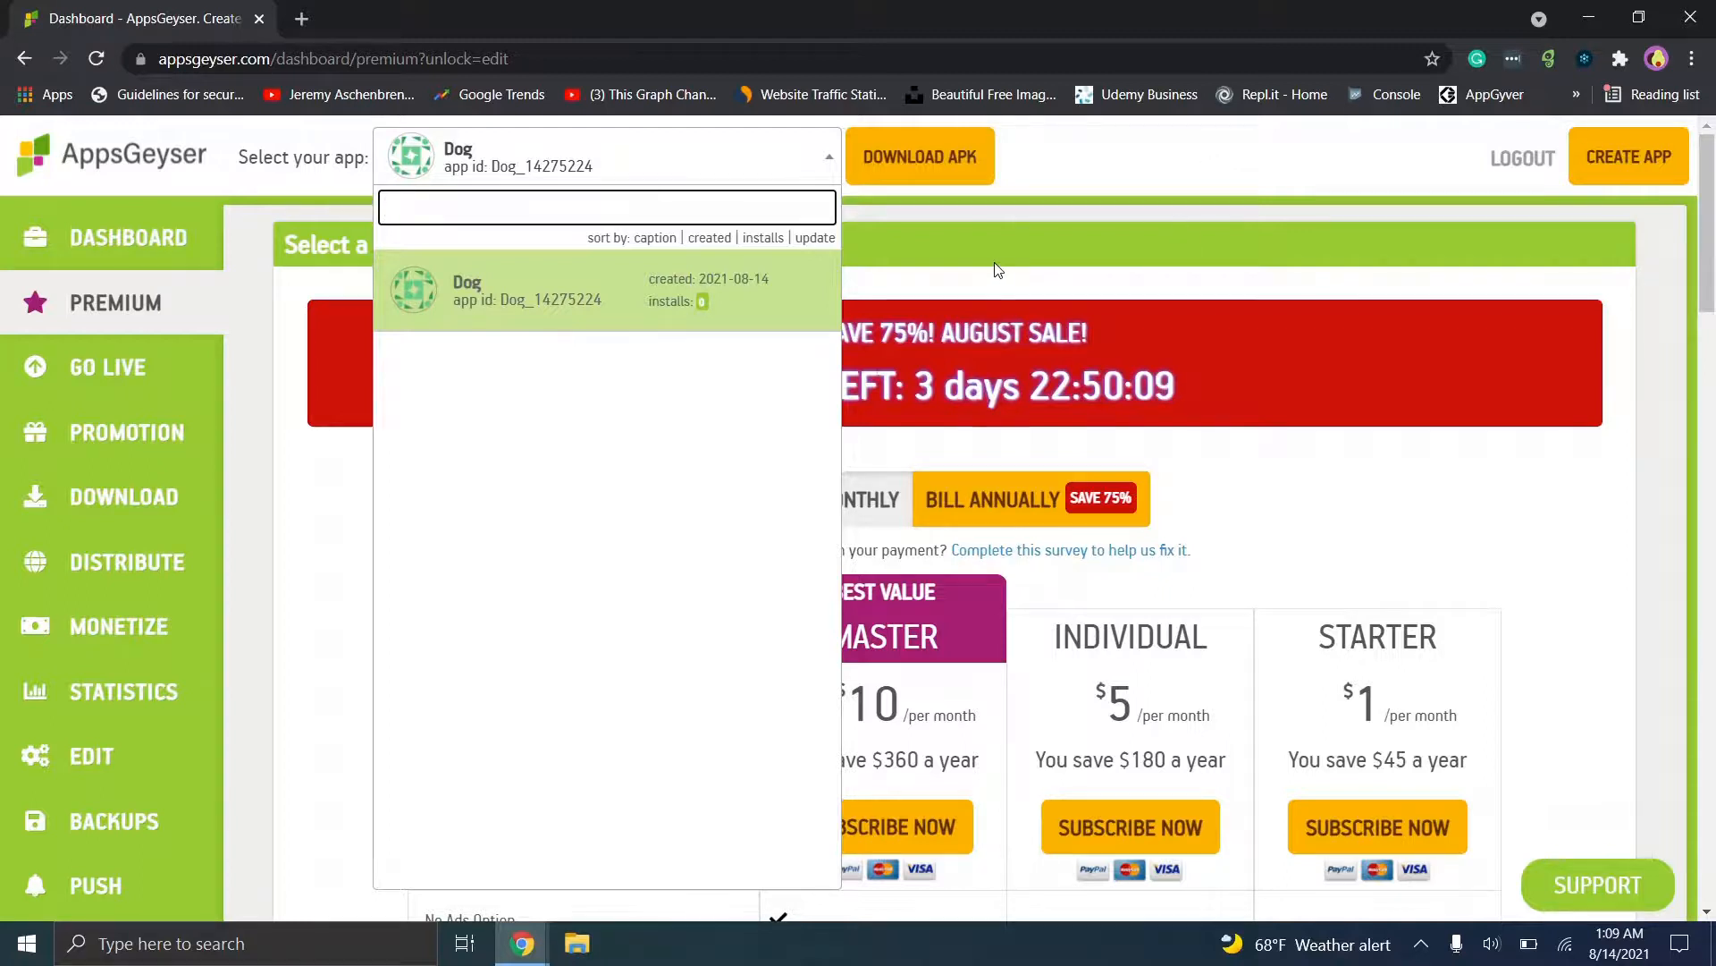
{"action": "mouse_move", "coordinate": [1003, 263]}
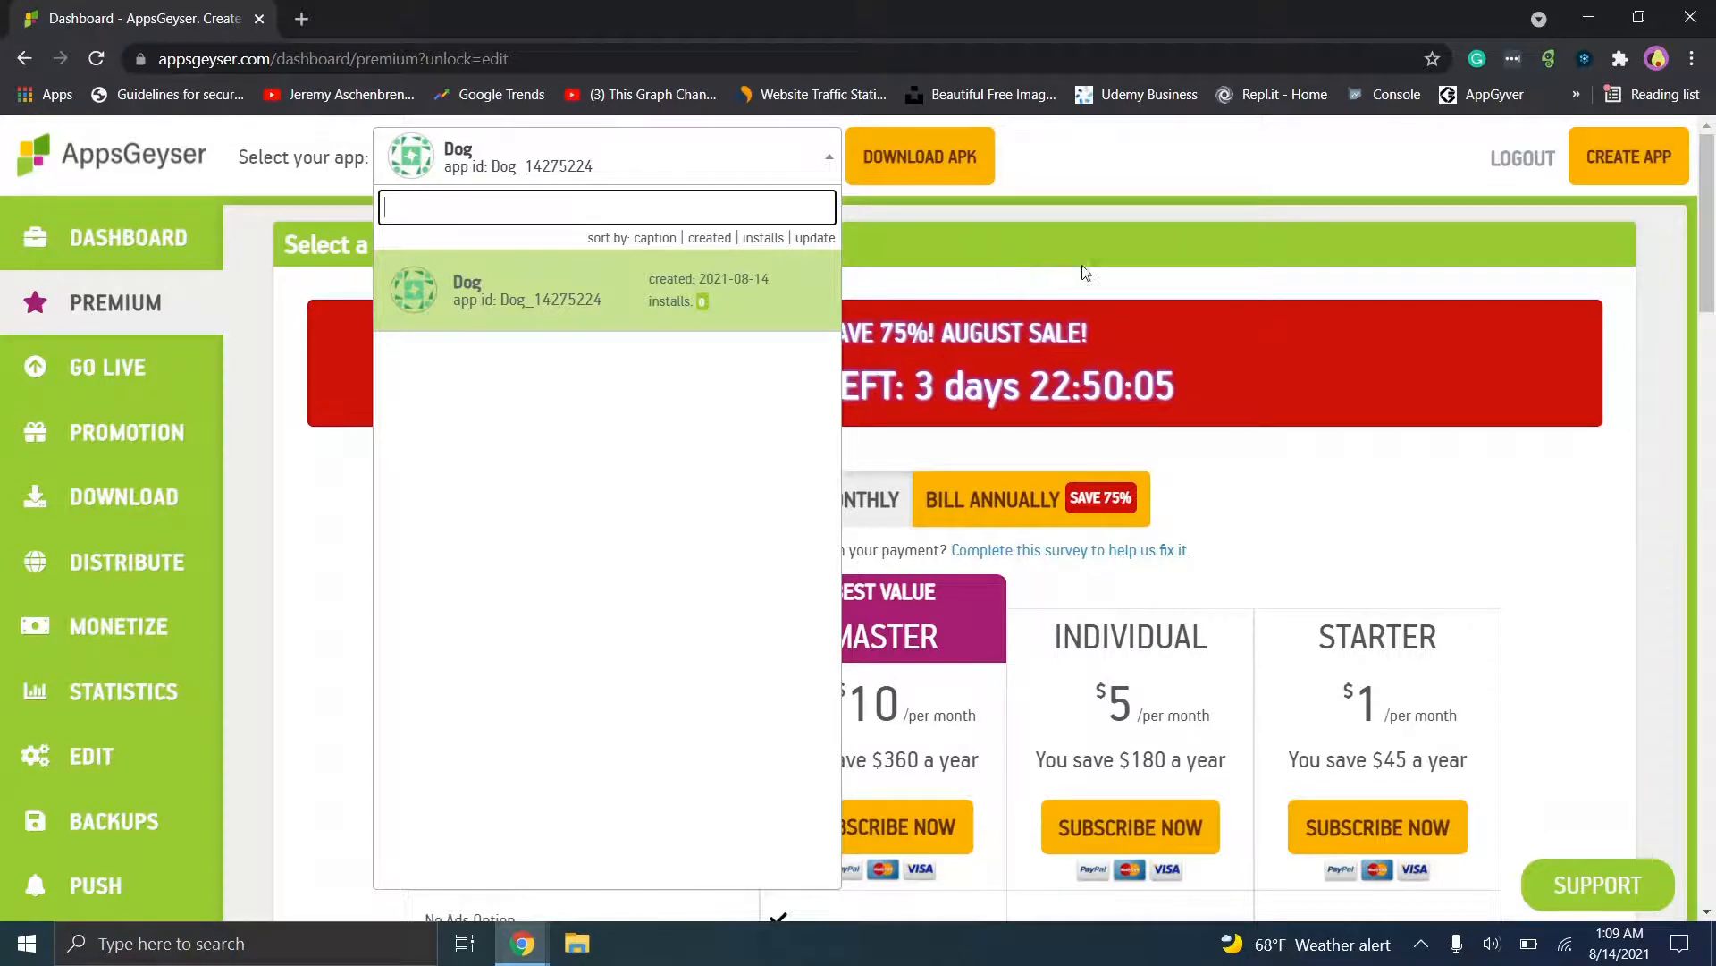
{"action": "mouse_move", "coordinate": [1192, 273]}
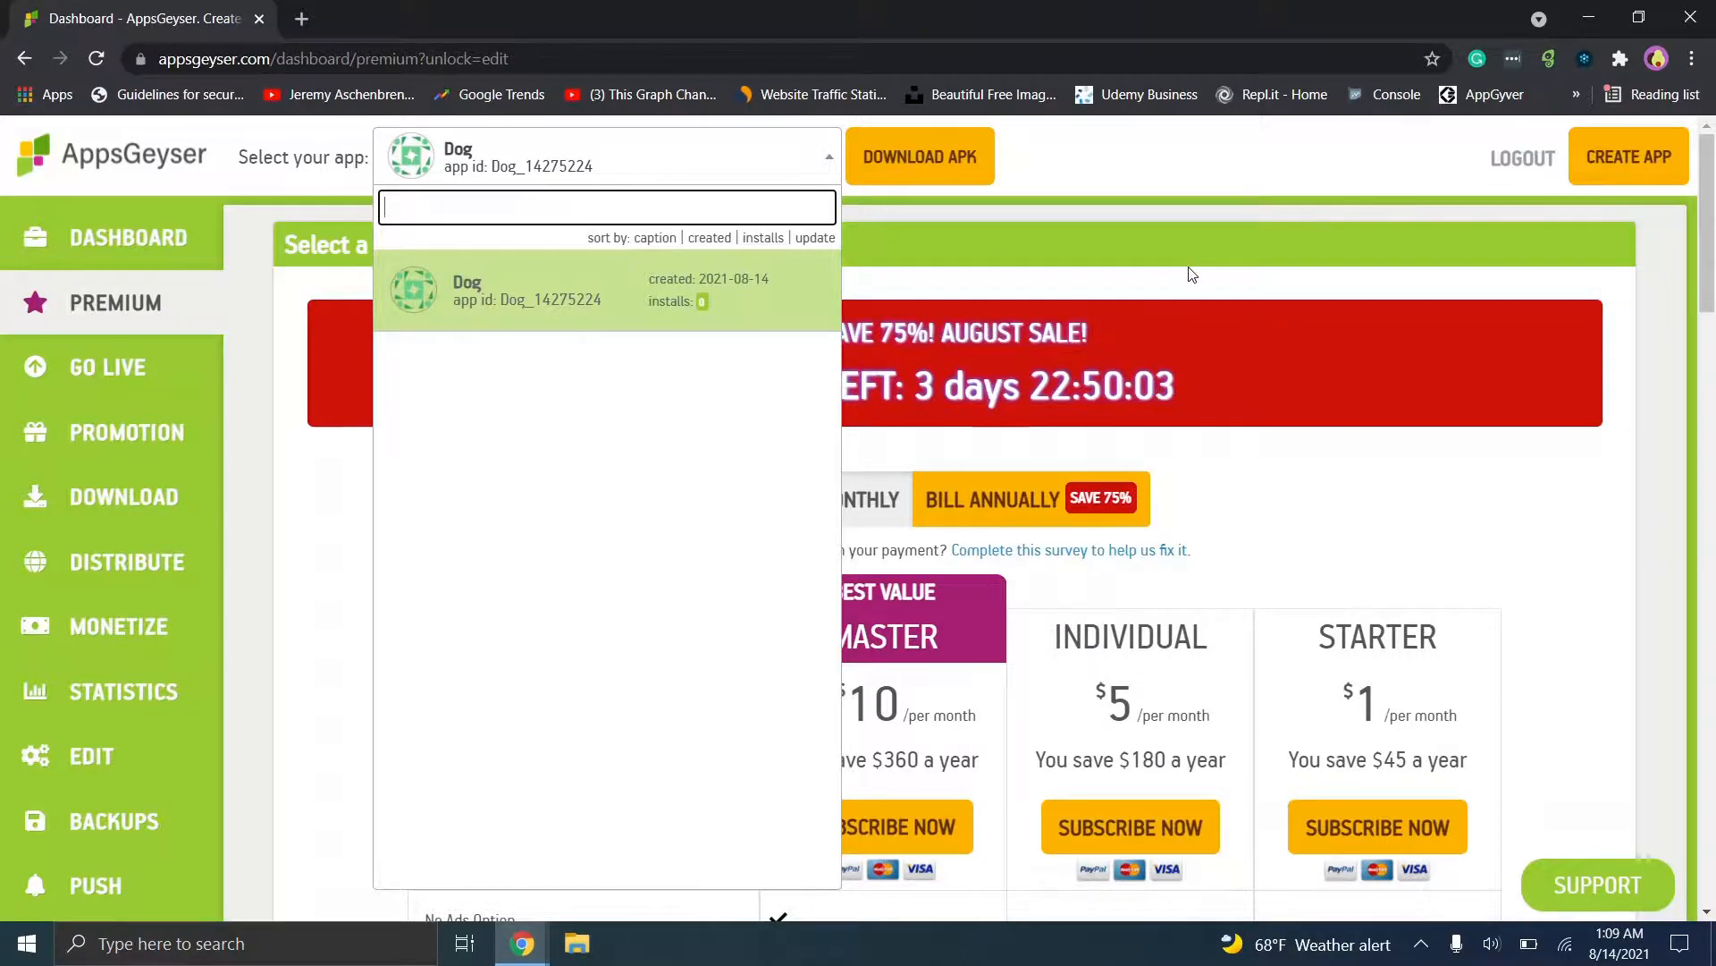
{"action": "mouse_move", "coordinate": [1266, 311]}
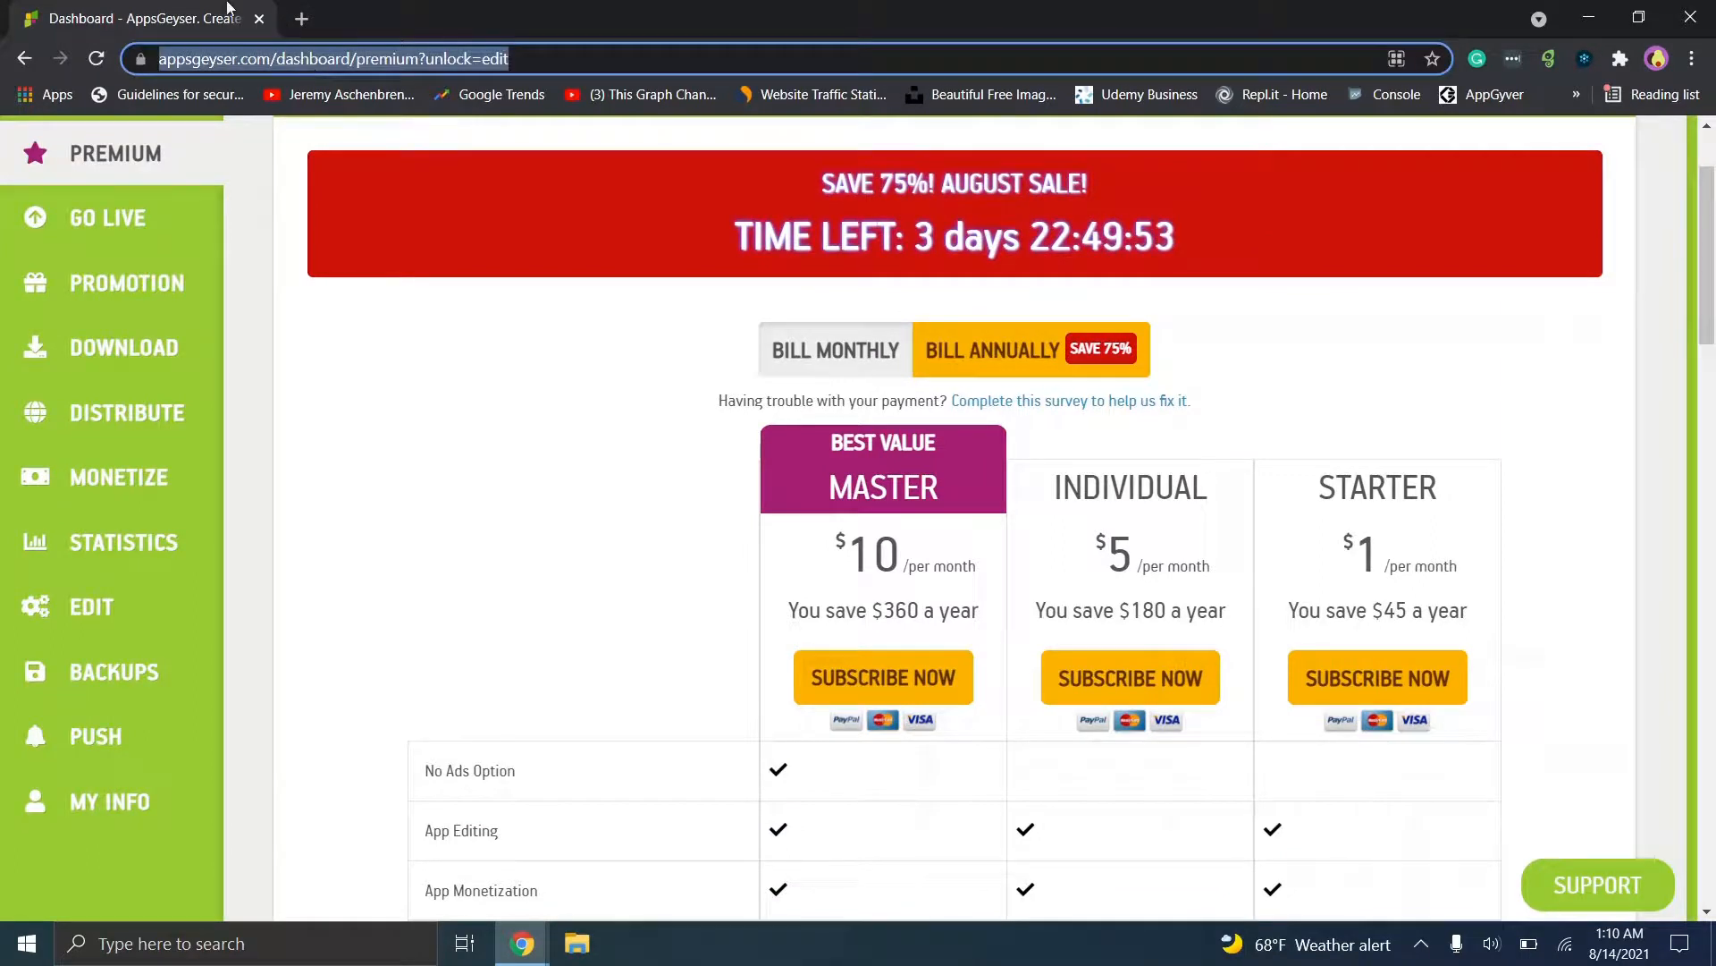
{"action": "left_click", "coordinate": [300, 18]}
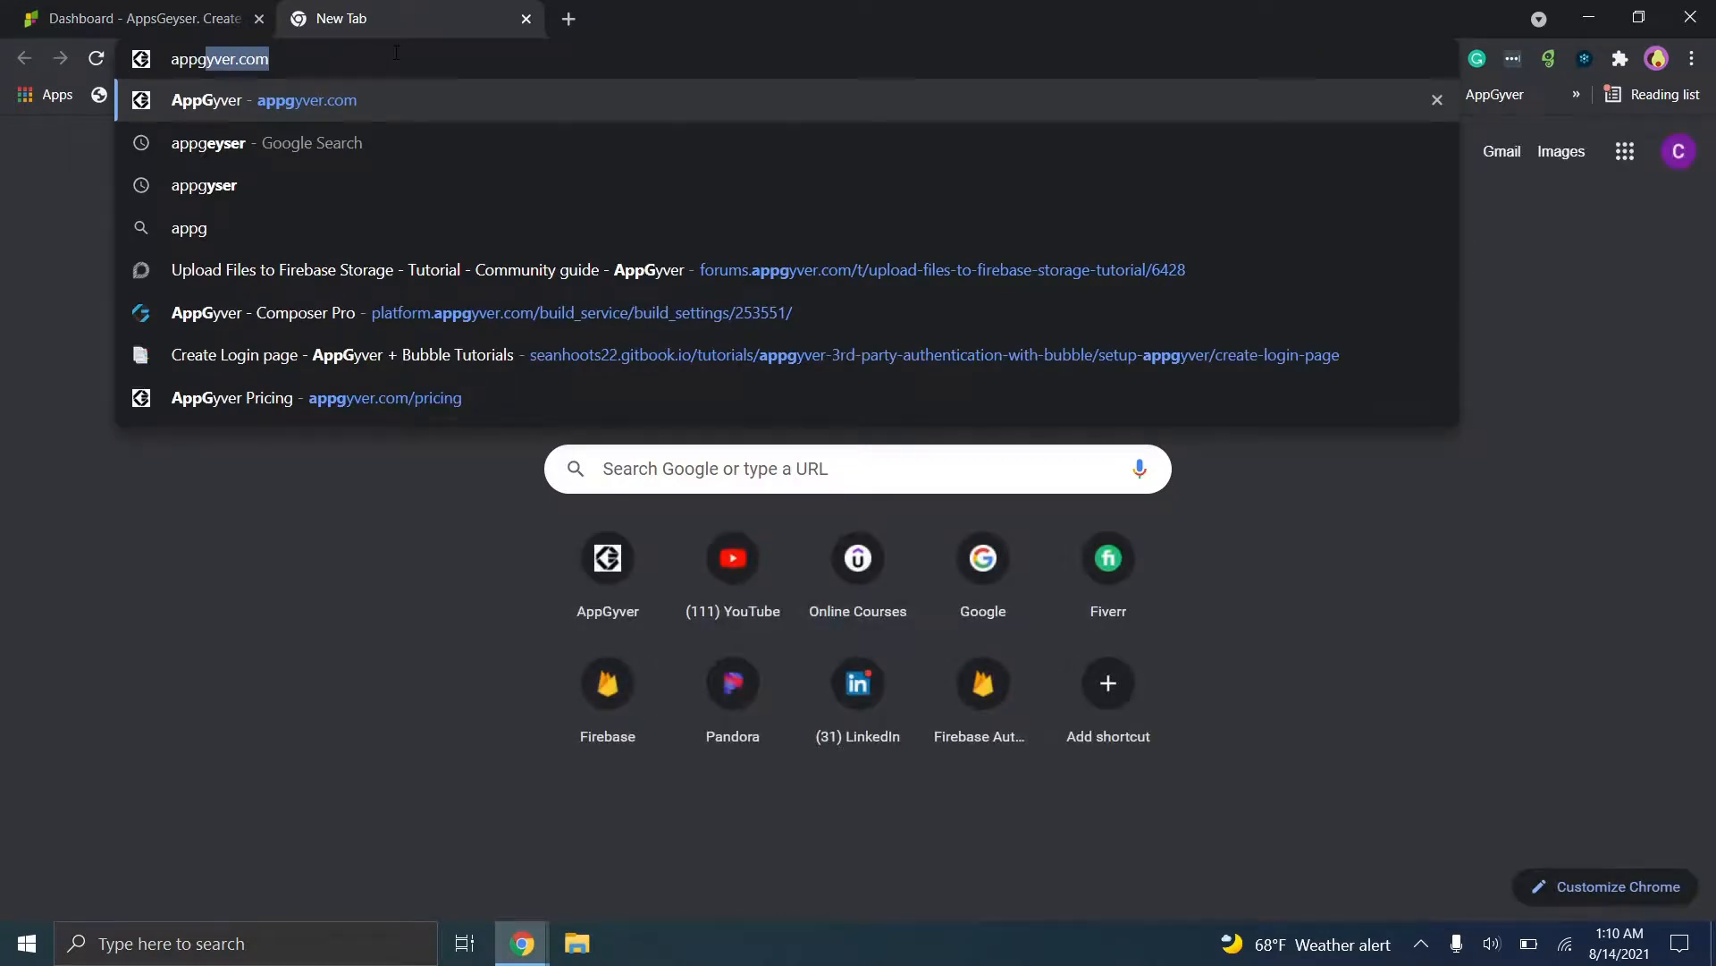
Search Google for 'appgeyser' in a new tab and land on the AppsGeyser homepage.
{"action": "type", "text": "appgeyser"}
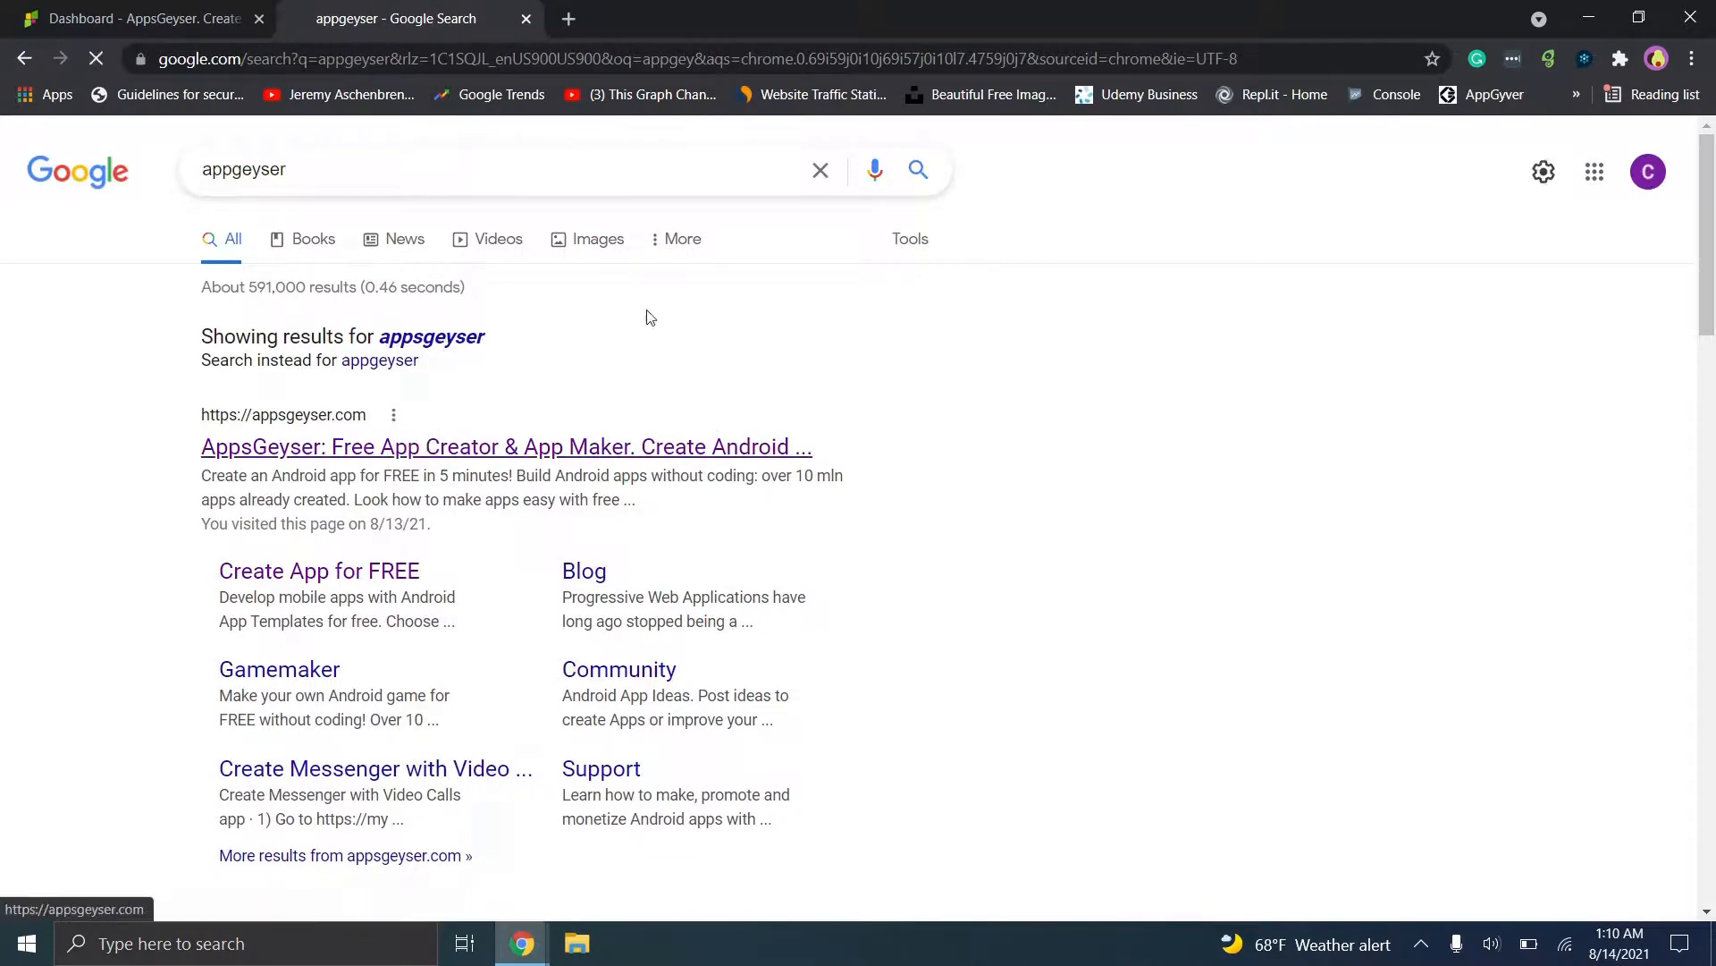
{"action": "left_click", "coordinate": [506, 445]}
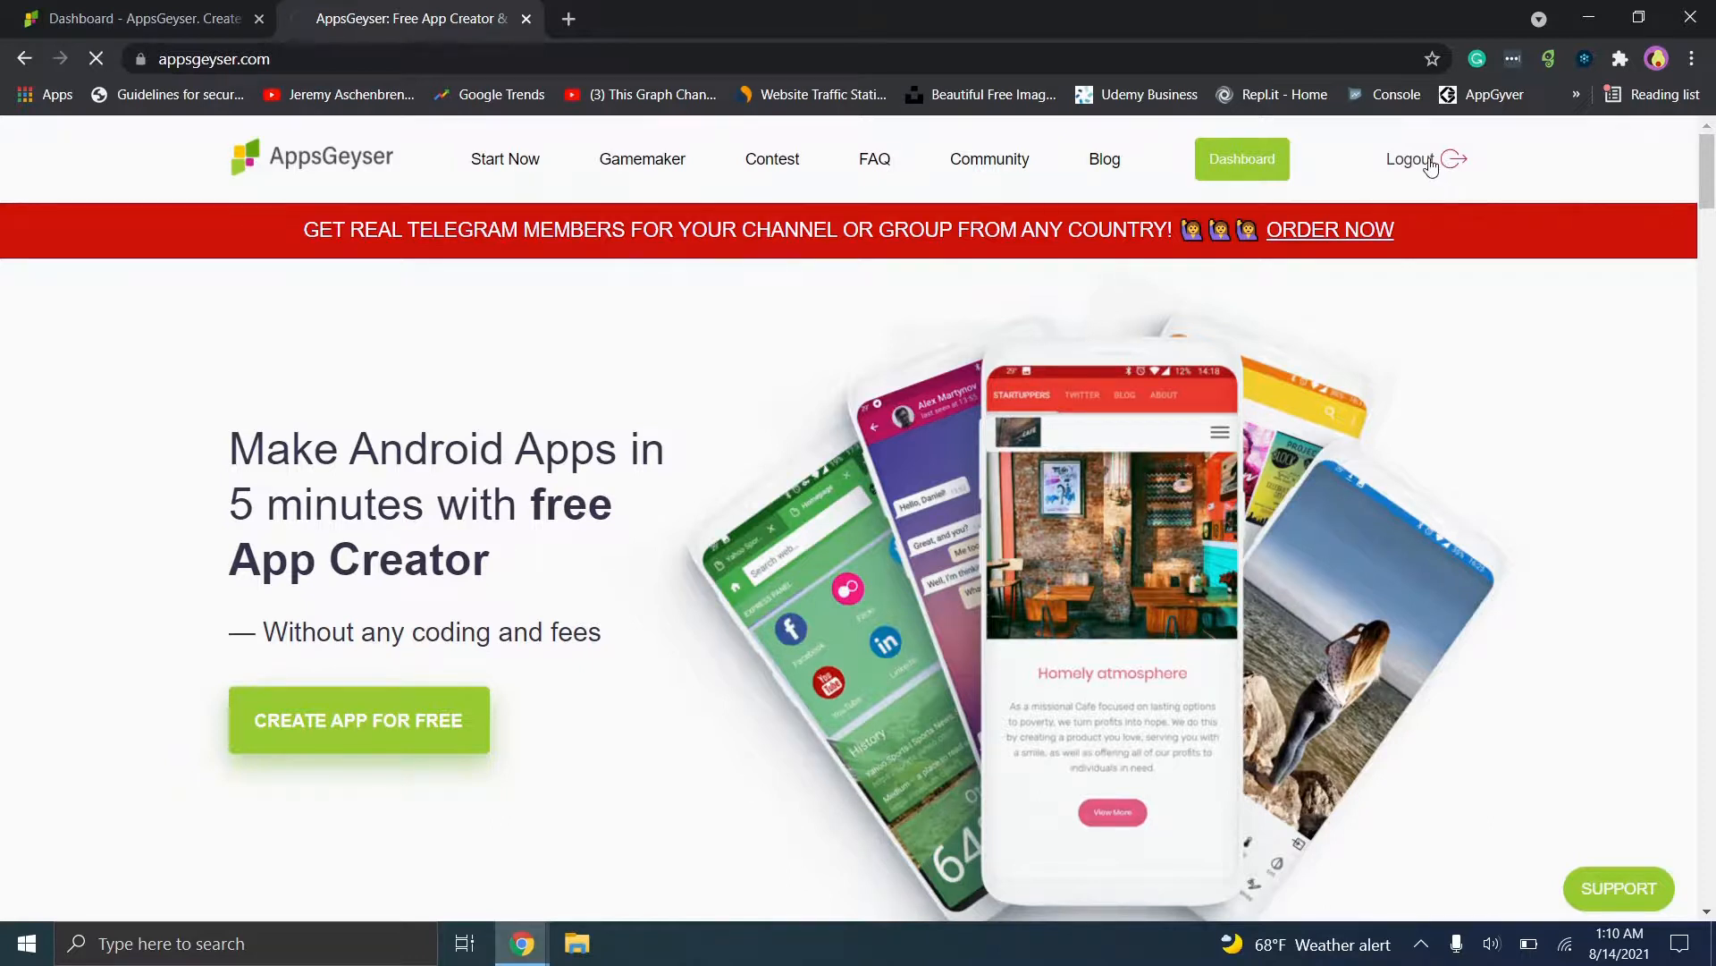
Log out of AppsGeyser, close the old dashboard tab, and return to the home page.
{"action": "left_click", "coordinate": [1411, 159]}
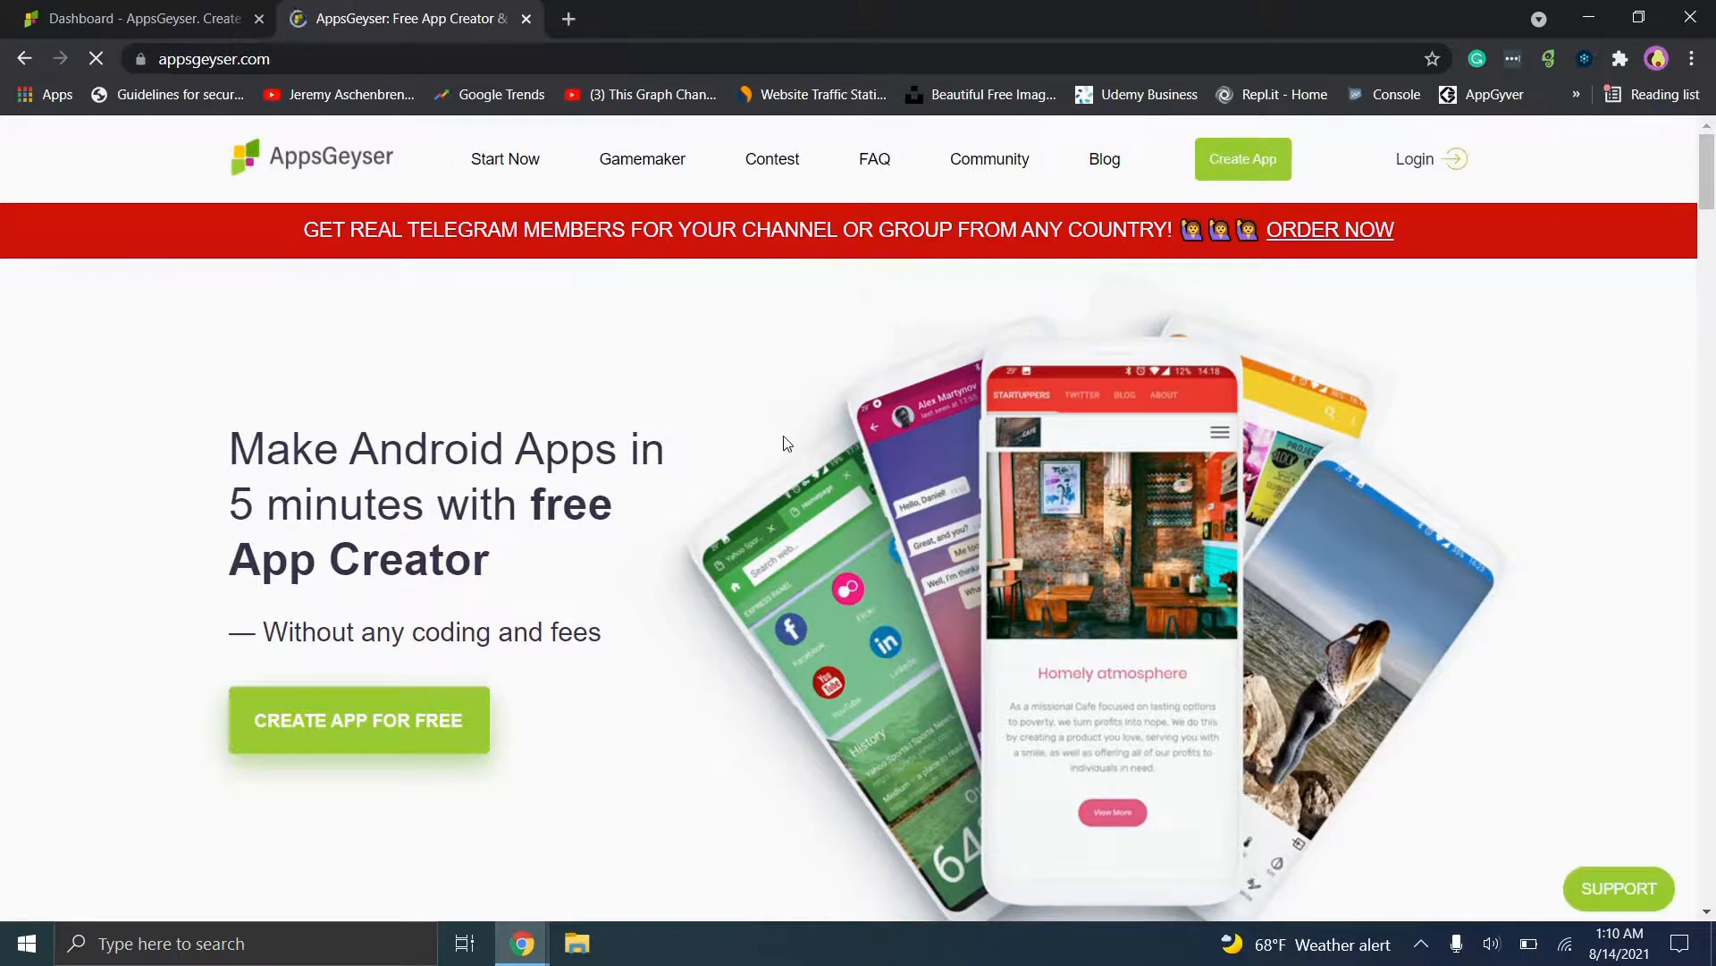
{"action": "mouse_move", "coordinate": [197, 23]}
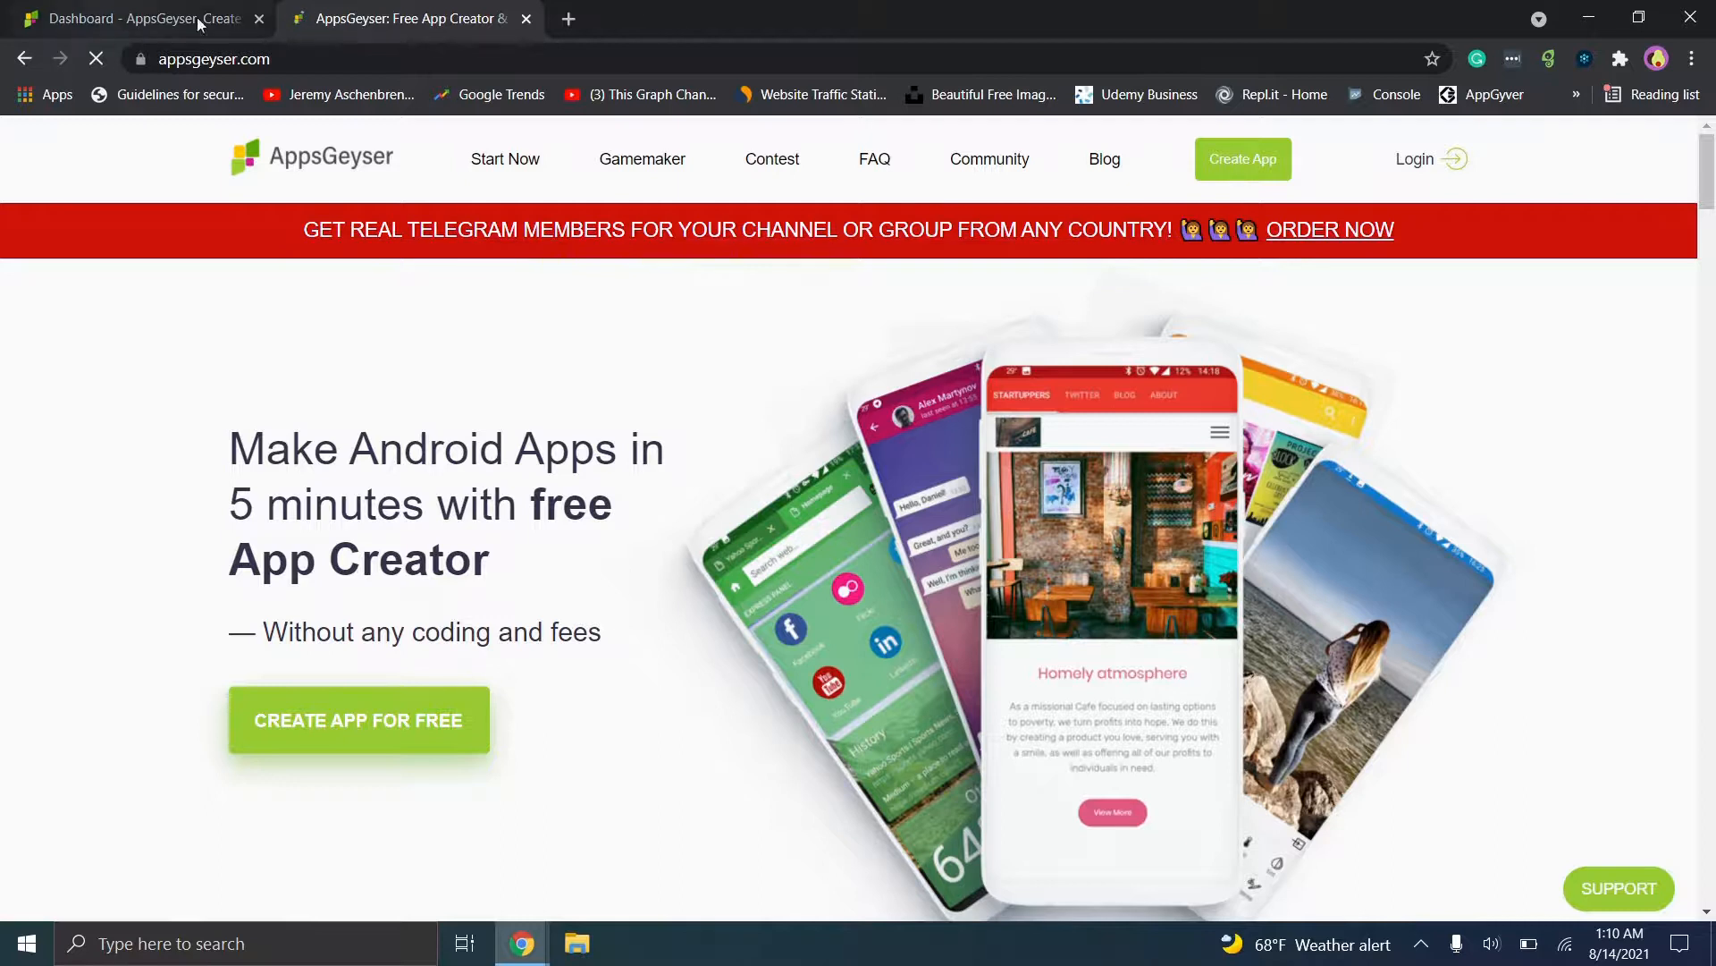
{"action": "left_click", "coordinate": [259, 18]}
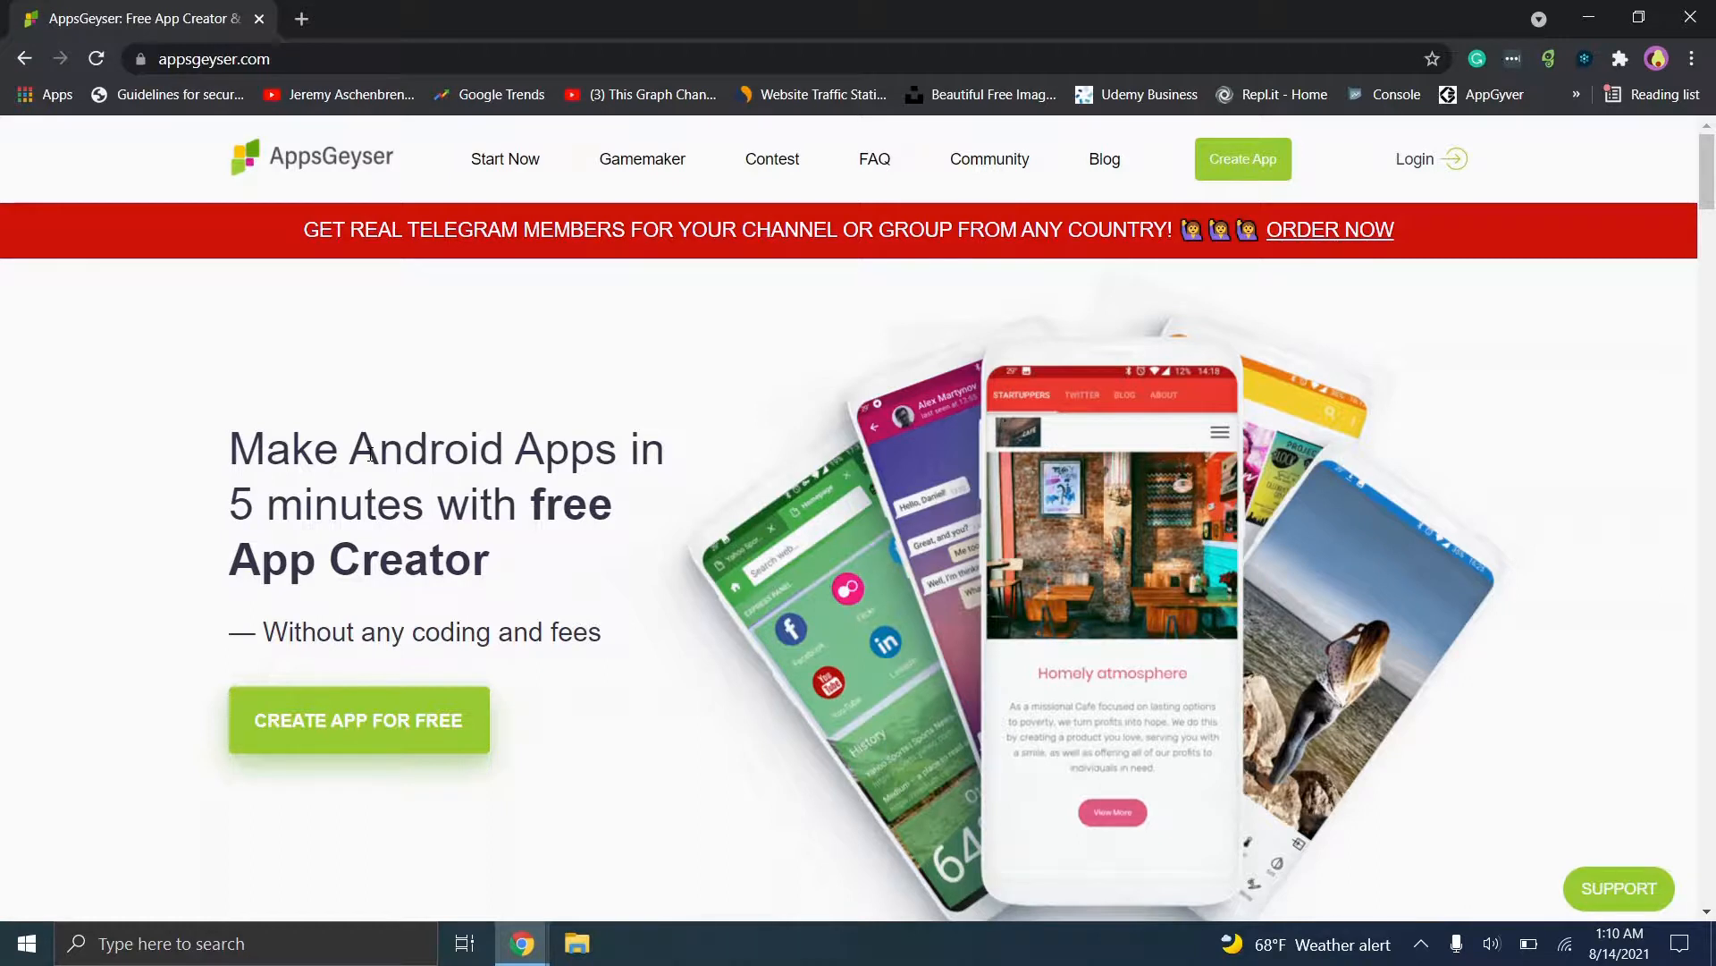
{"action": "mouse_move", "coordinate": [1437, 212]}
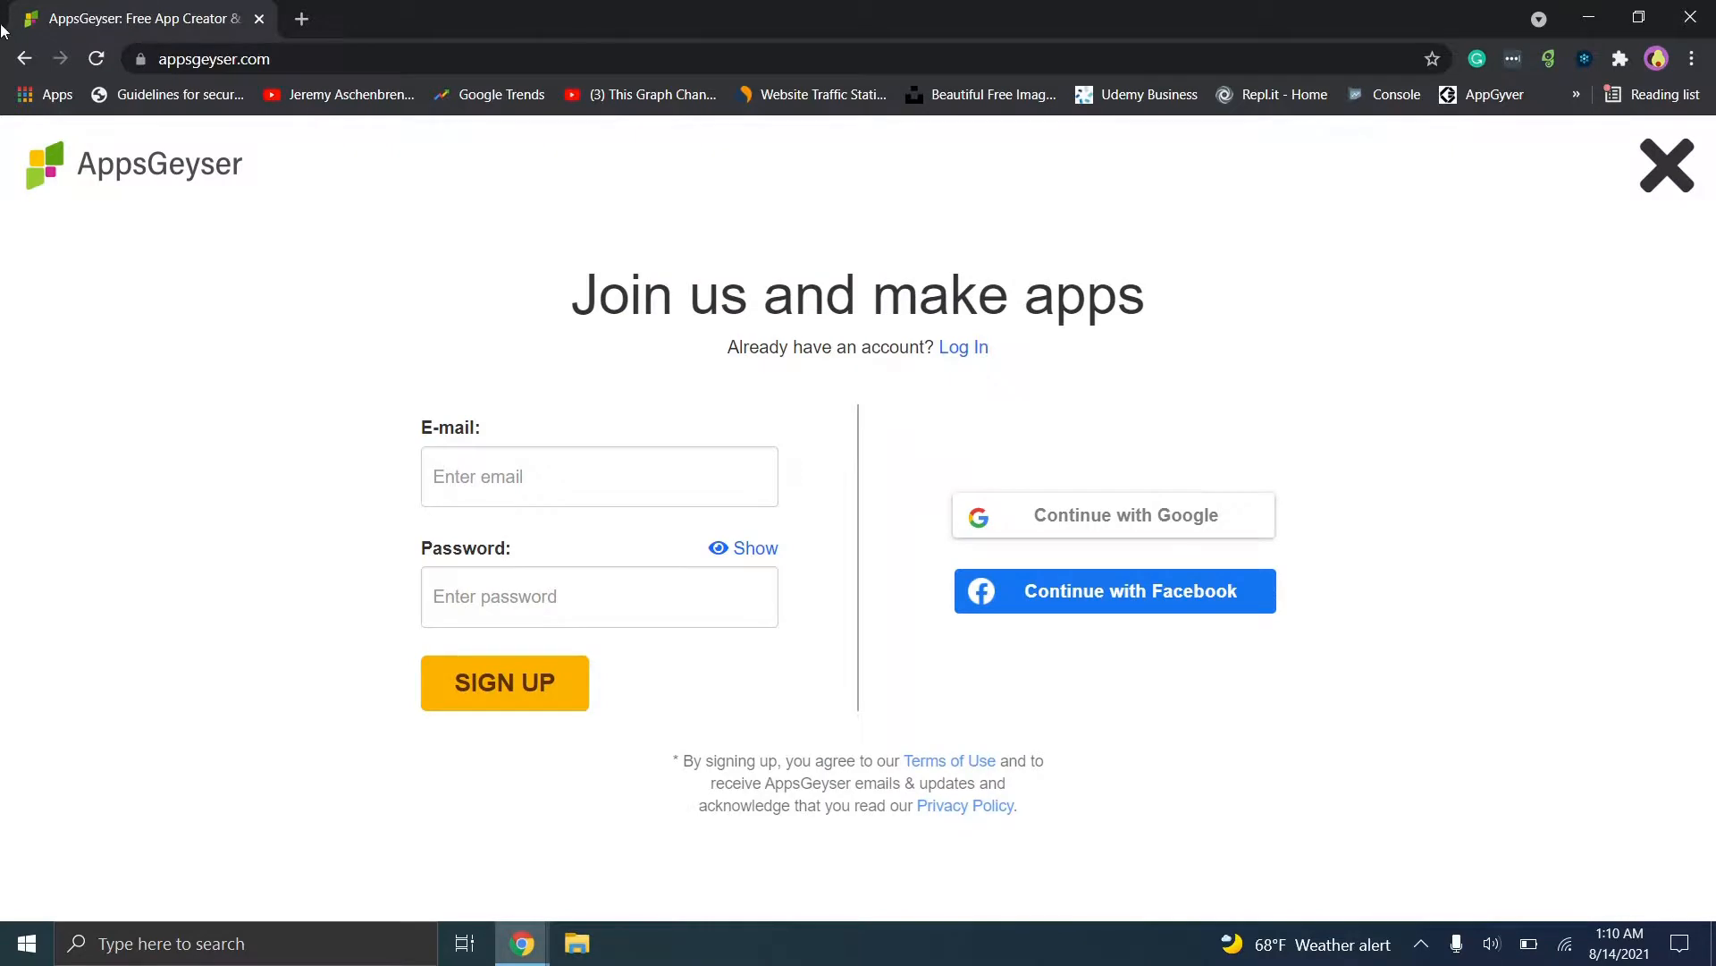
{"action": "left_click", "coordinate": [1665, 164]}
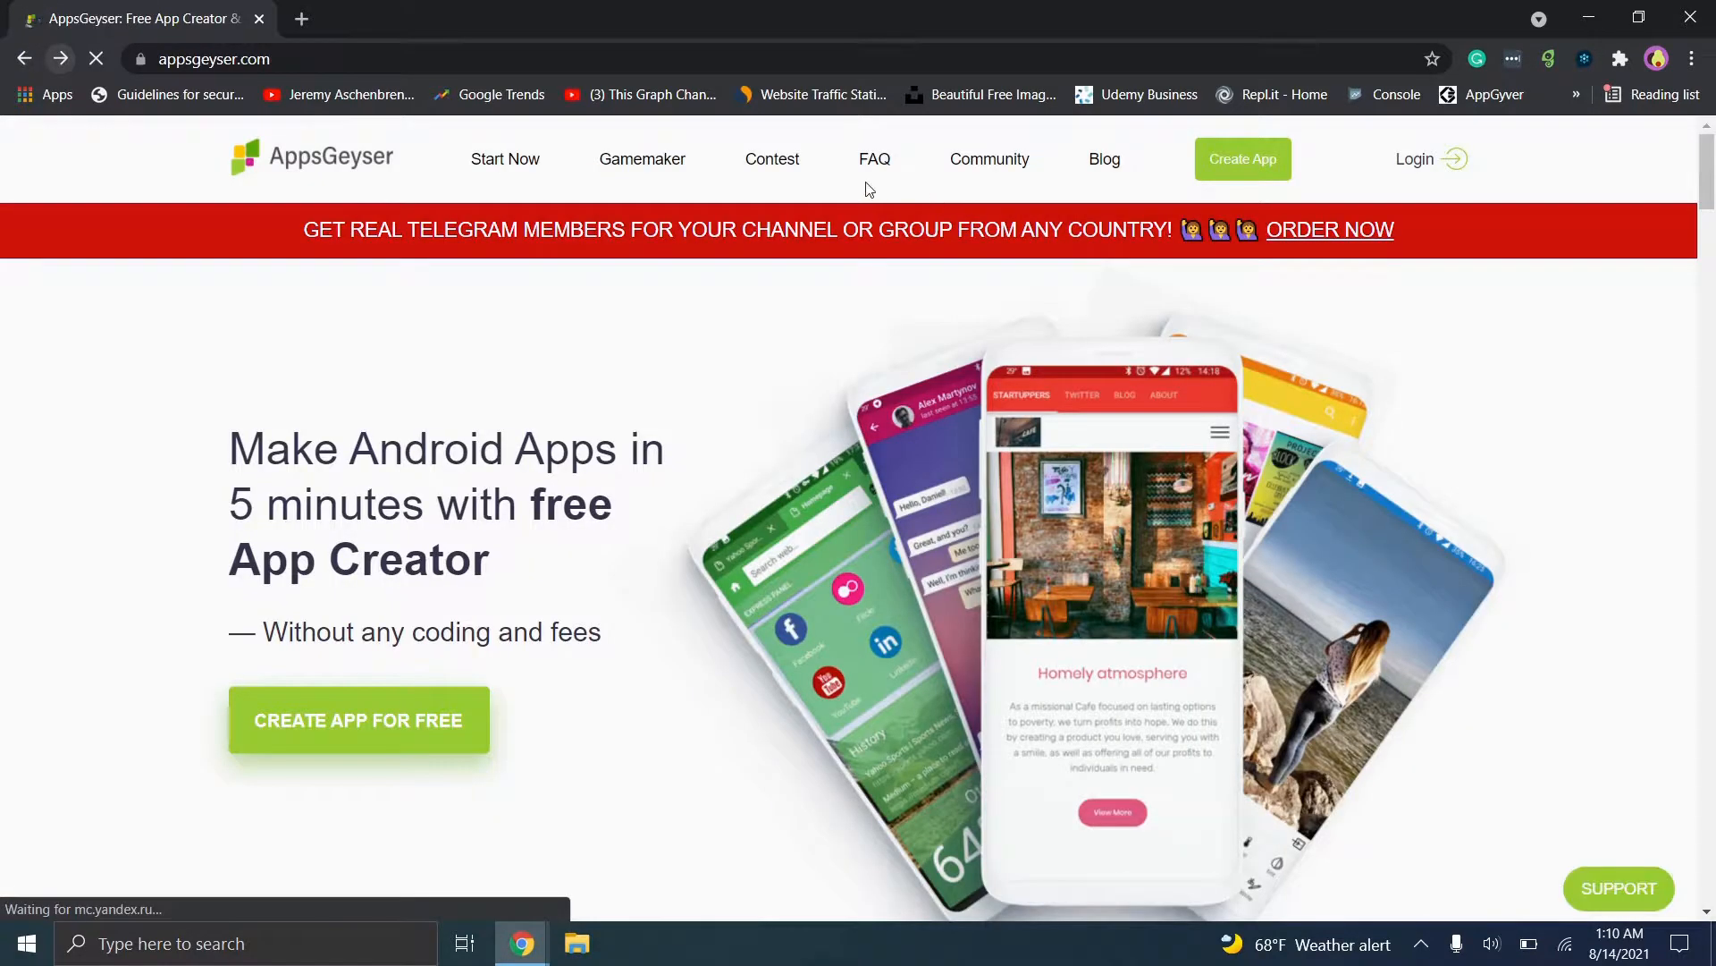
{"action": "mouse_move", "coordinate": [505, 159]}
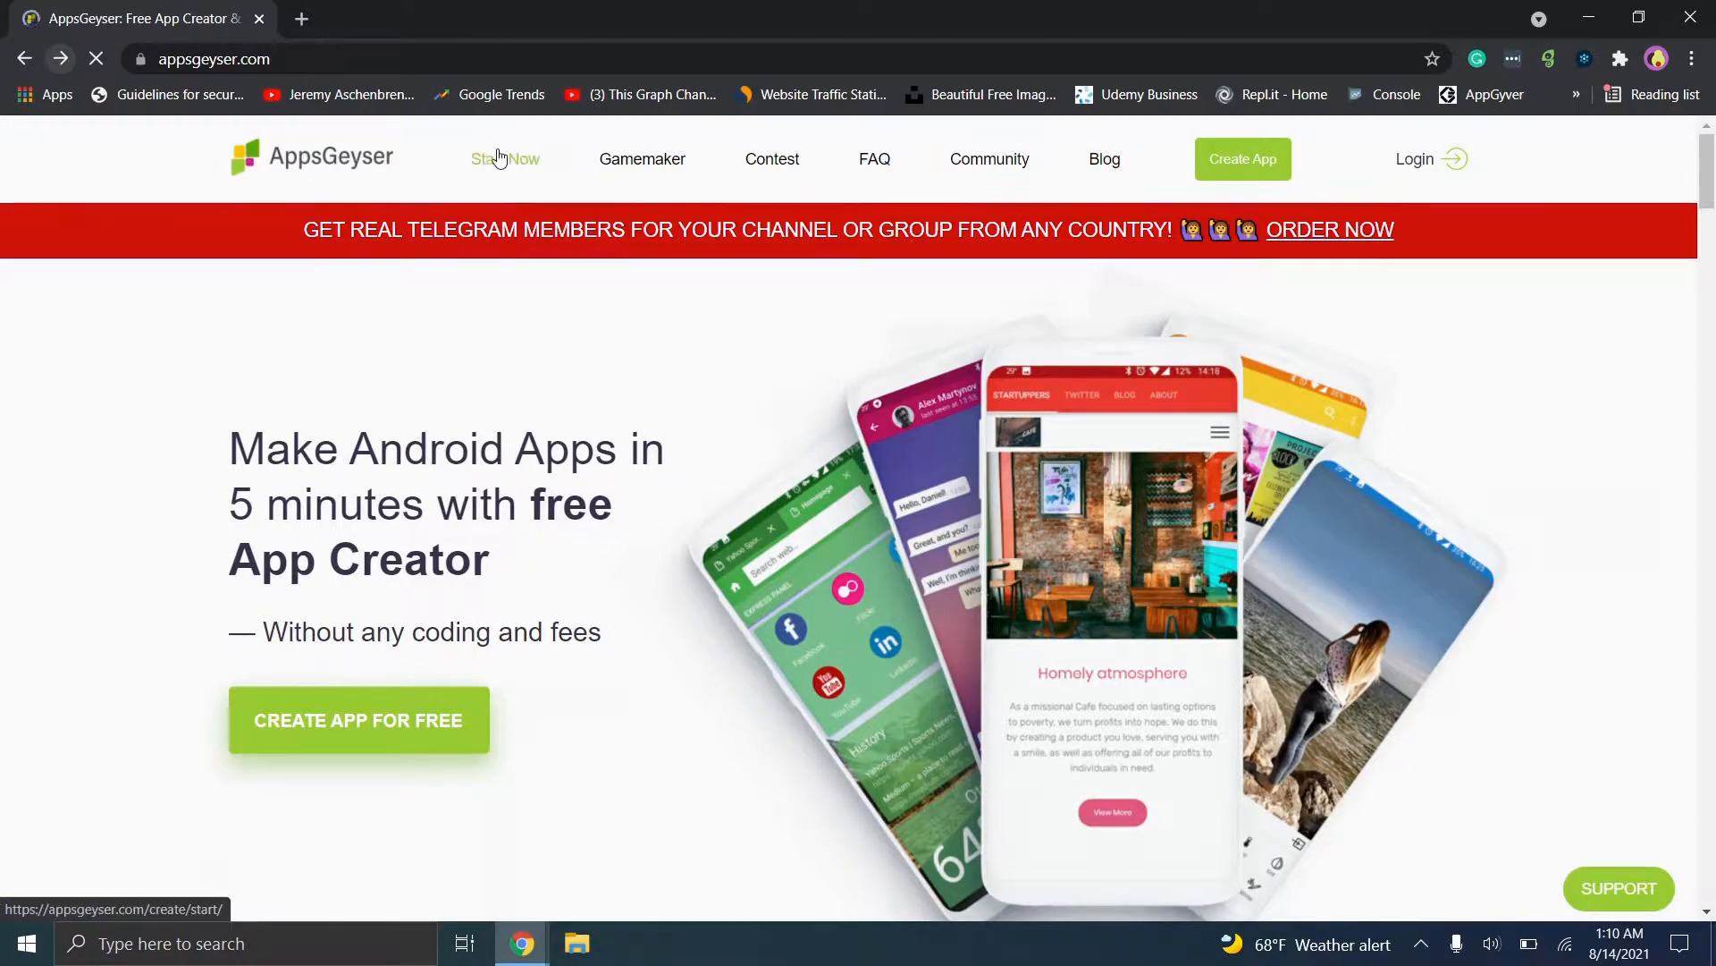
From Start Now, choose the Browser template to reach its Create Browser App form.
{"action": "left_click", "coordinate": [358, 719]}
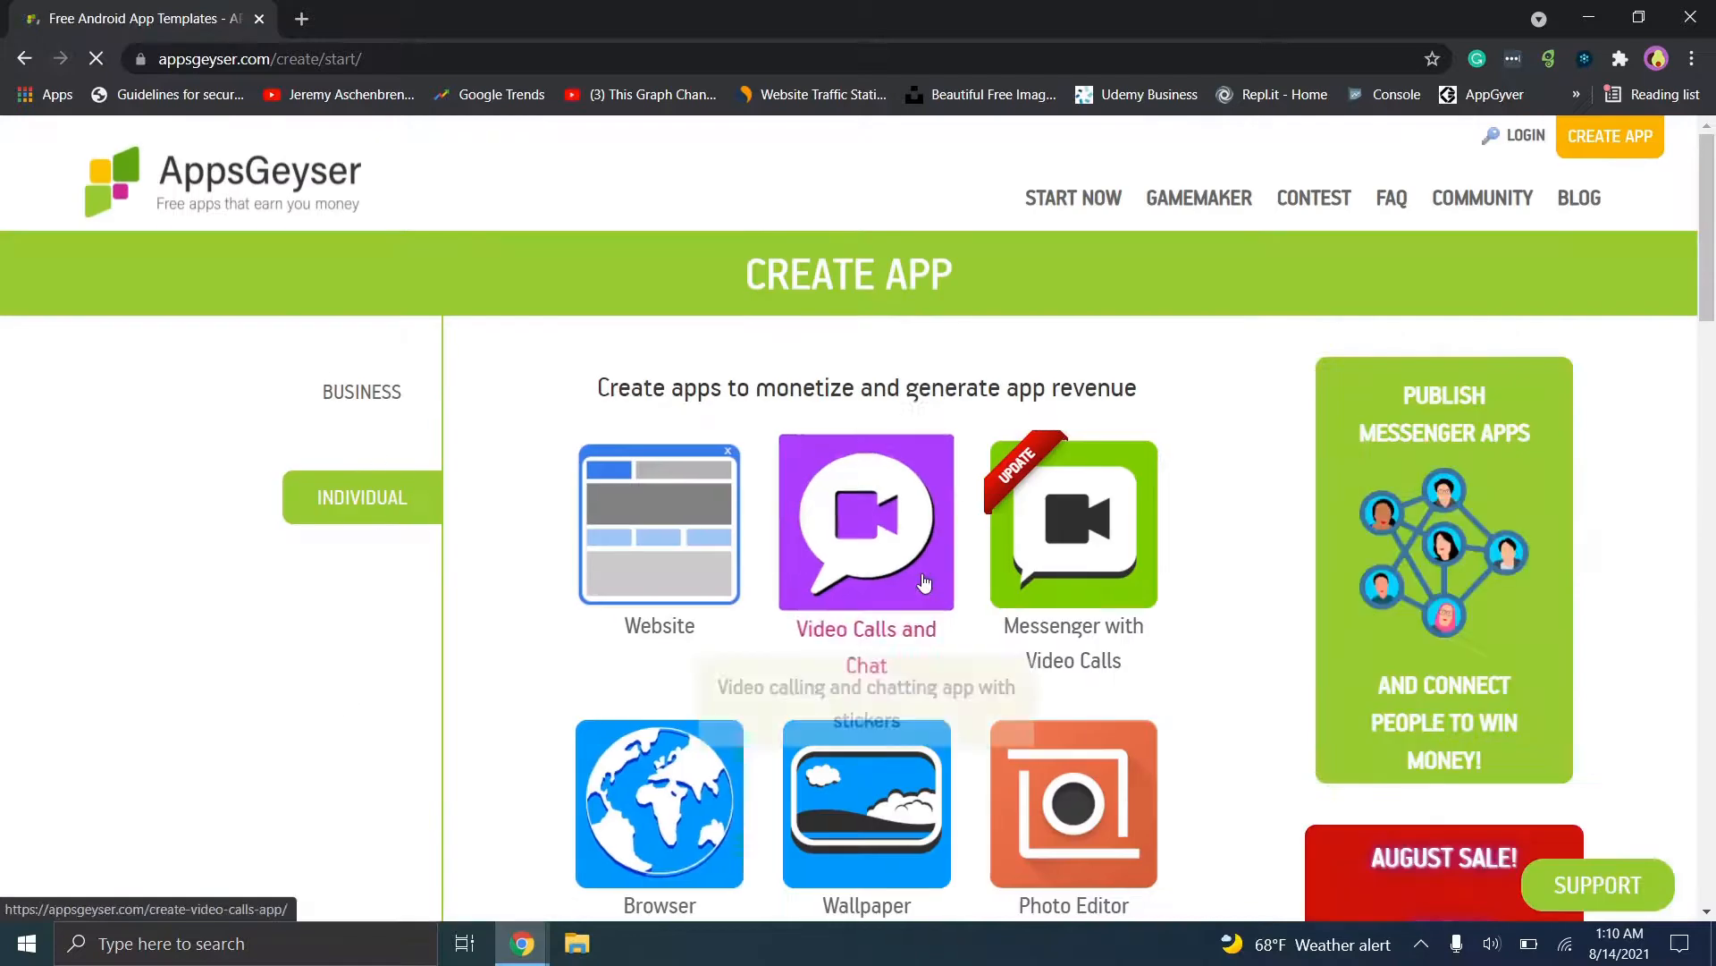
{"action": "scroll", "scroll_direction": "down", "scroll_amount": 3}
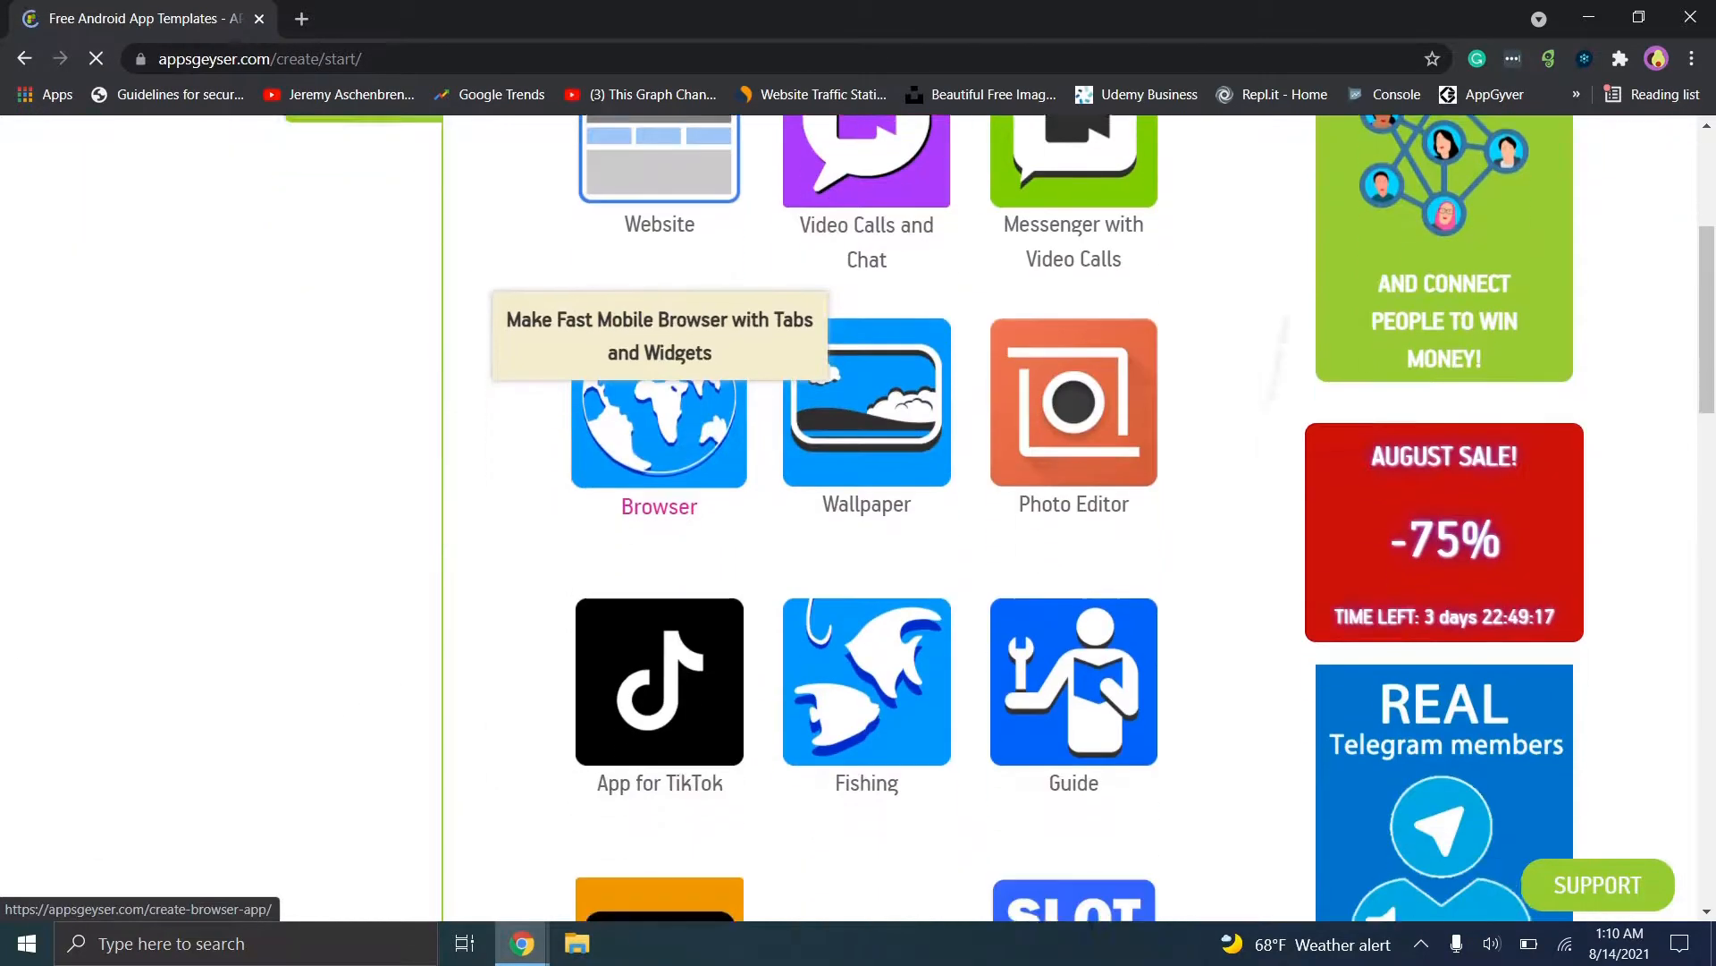
{"action": "left_click", "coordinate": [660, 402]}
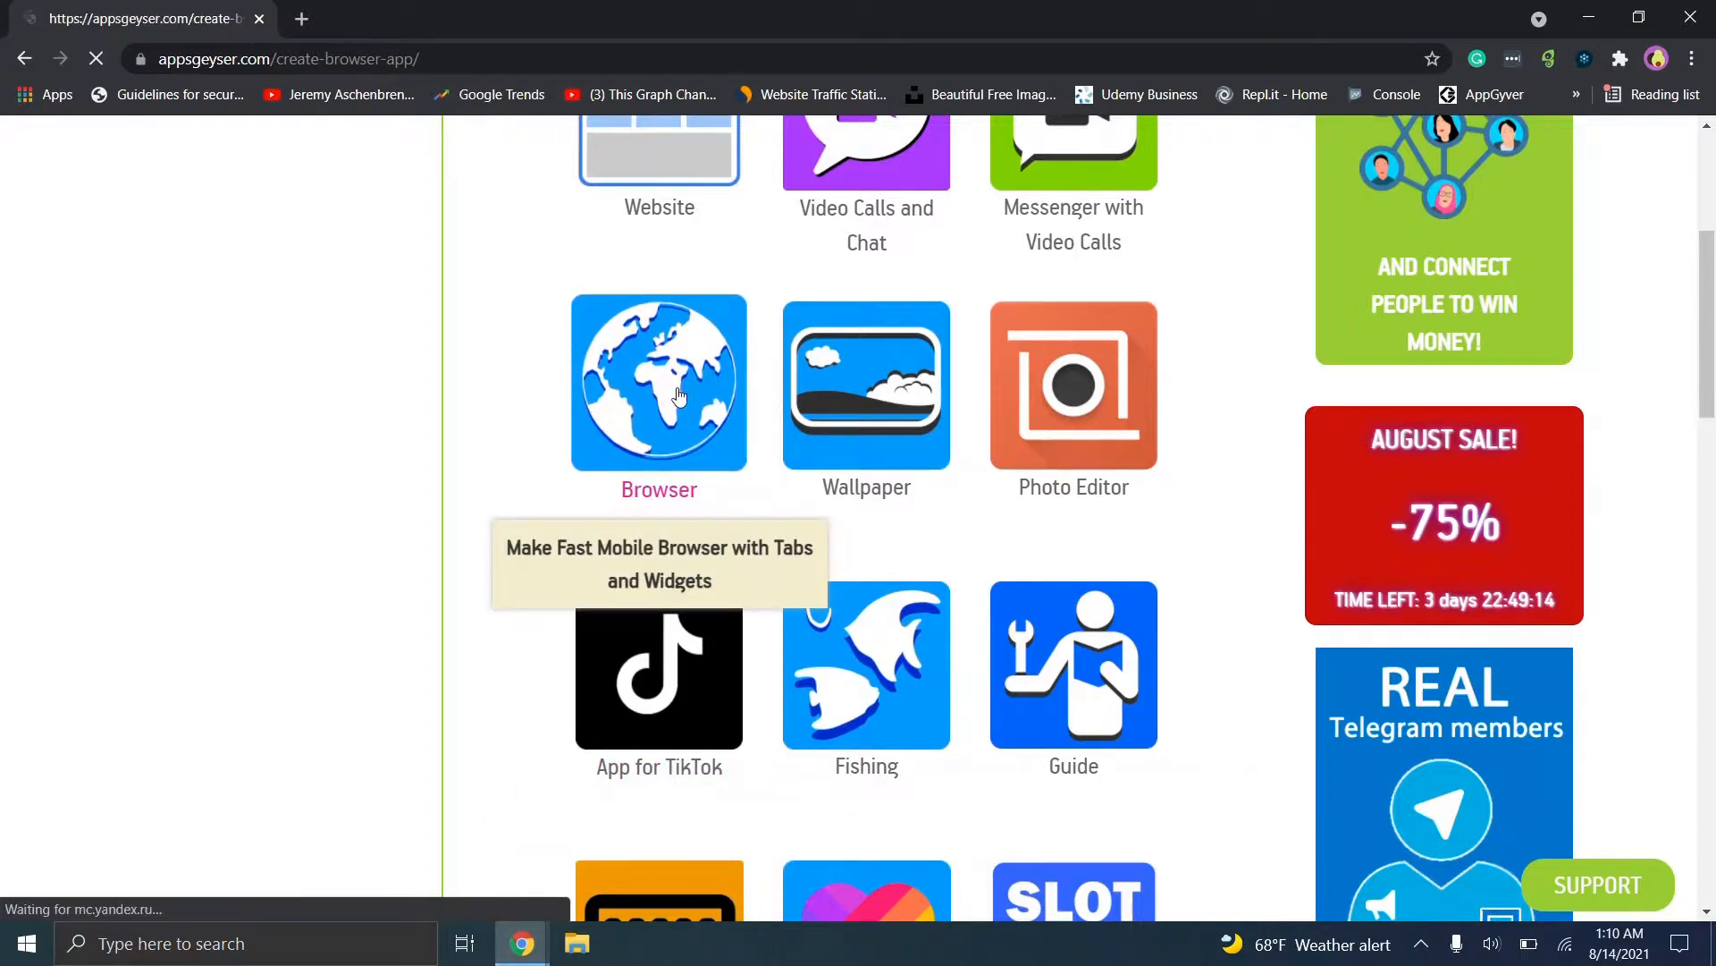
{"action": "left_click", "coordinate": [660, 383]}
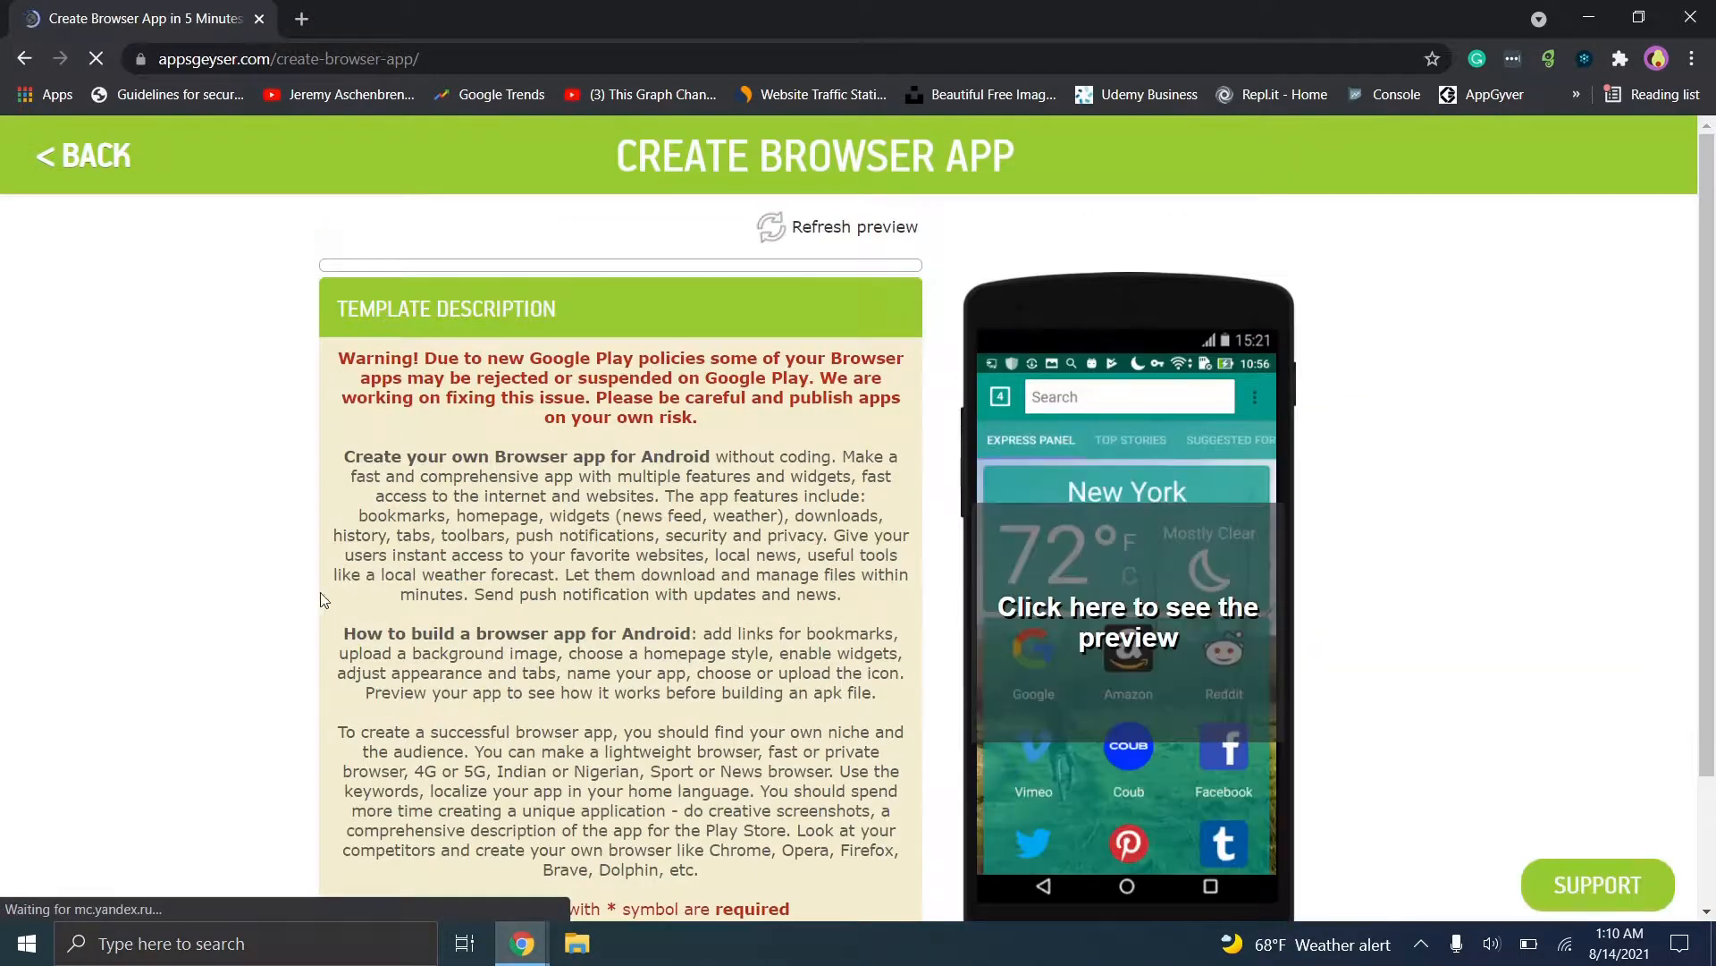
Advance past the template description to Step 1 and review the six bookmark fields and background image field.
{"action": "scroll", "scroll_direction": "down", "scroll_amount": 3}
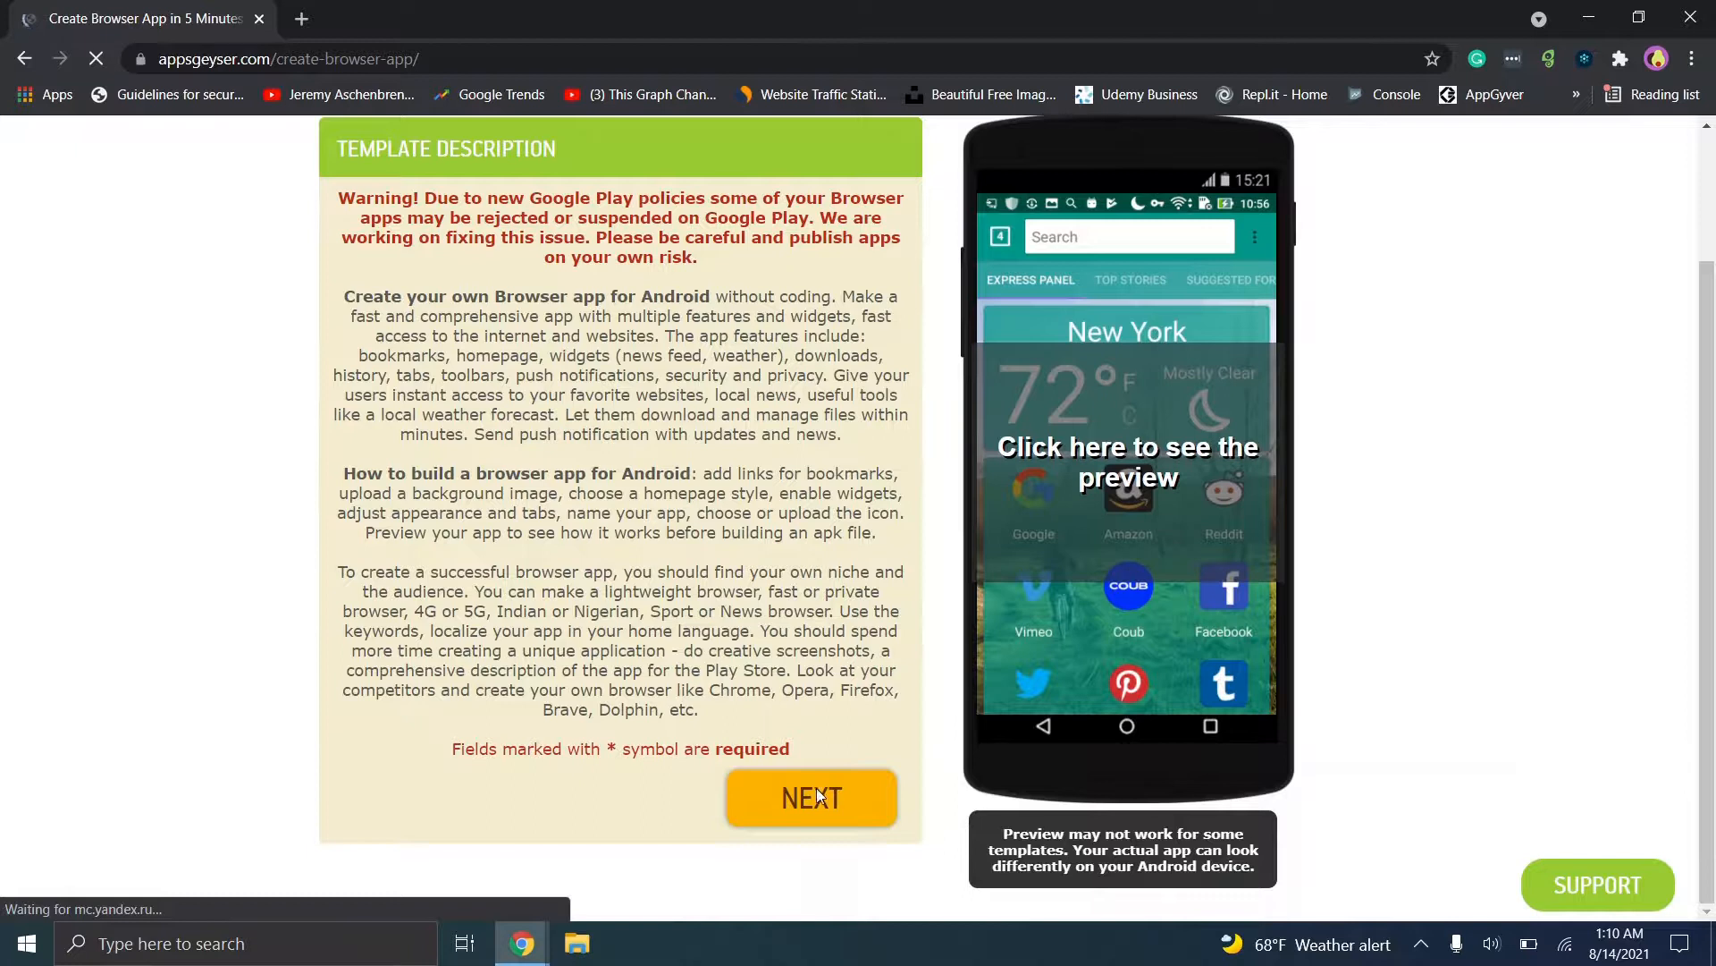
{"action": "left_click", "coordinate": [812, 798]}
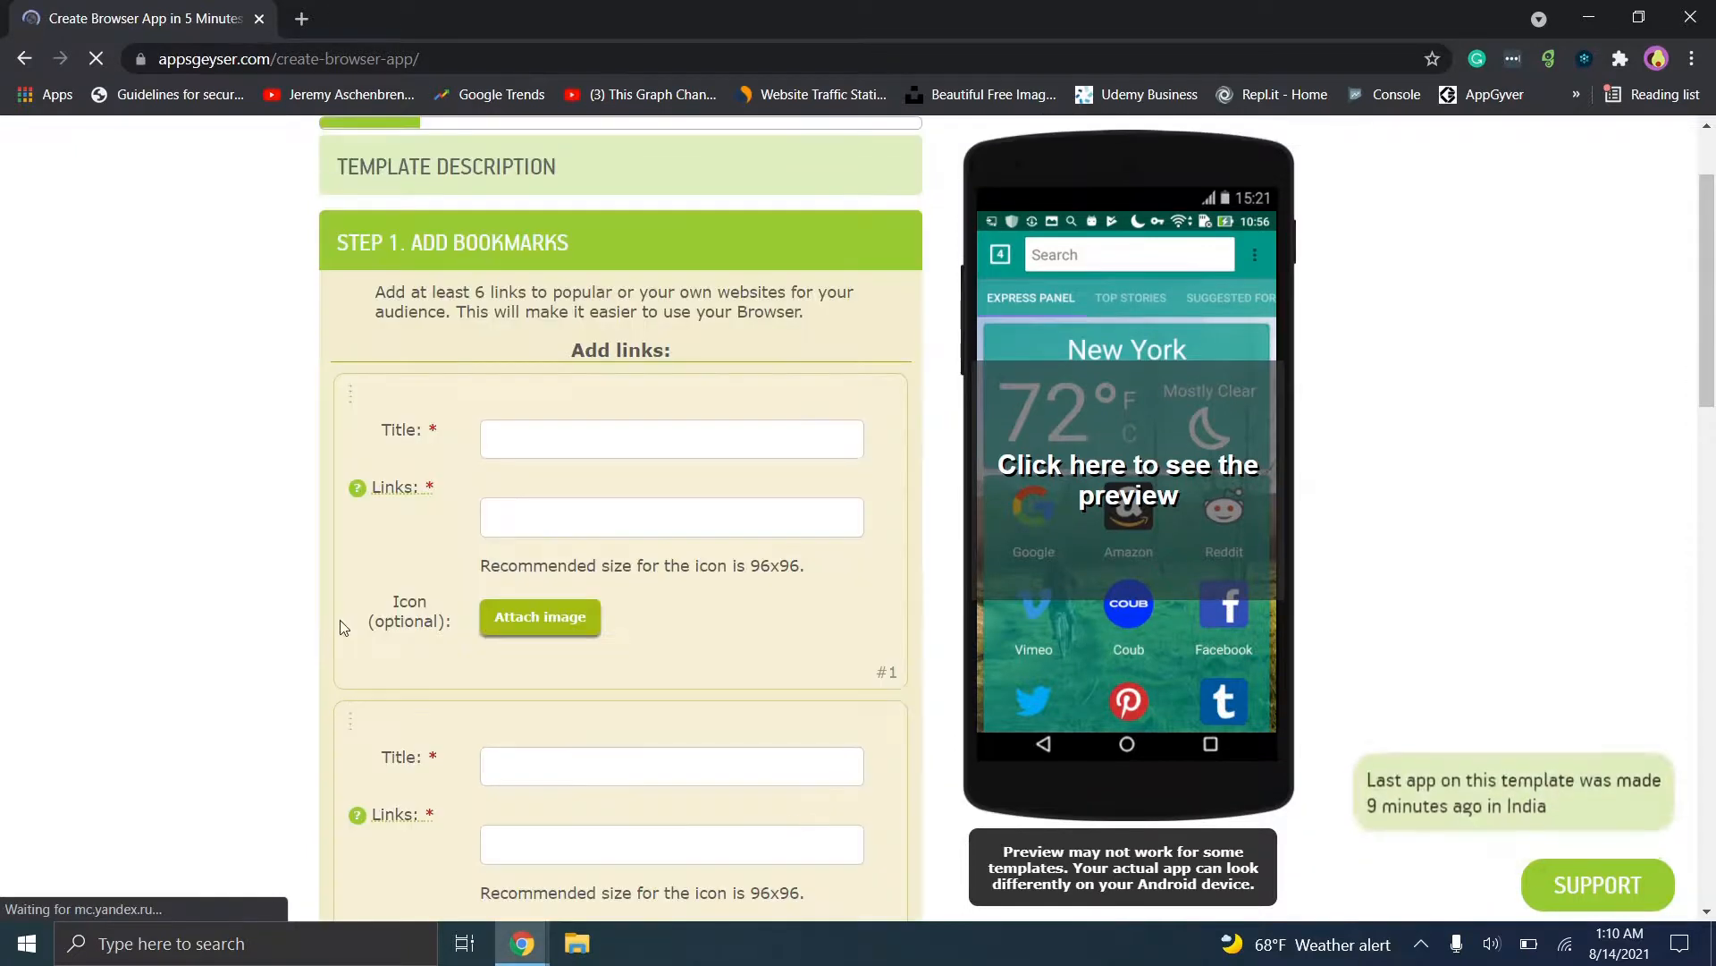
{"action": "scroll", "scroll_direction": "down", "scroll_amount": 3}
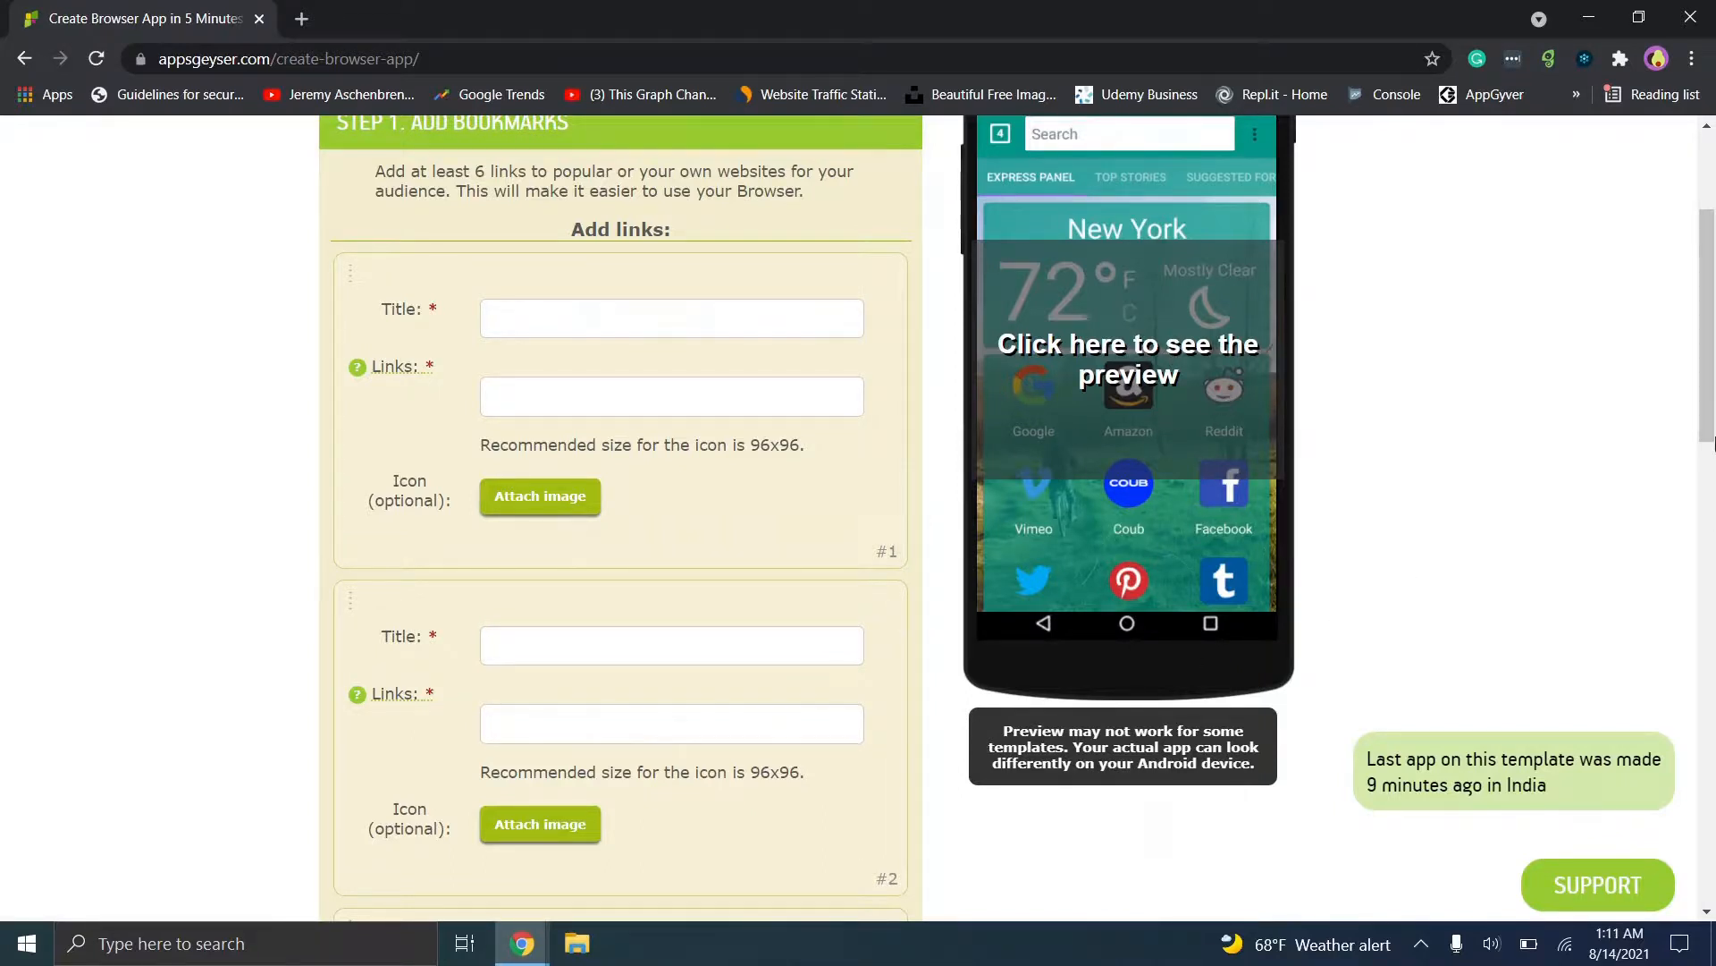
{"action": "scroll", "scroll_direction": "down", "scroll_amount": 3}
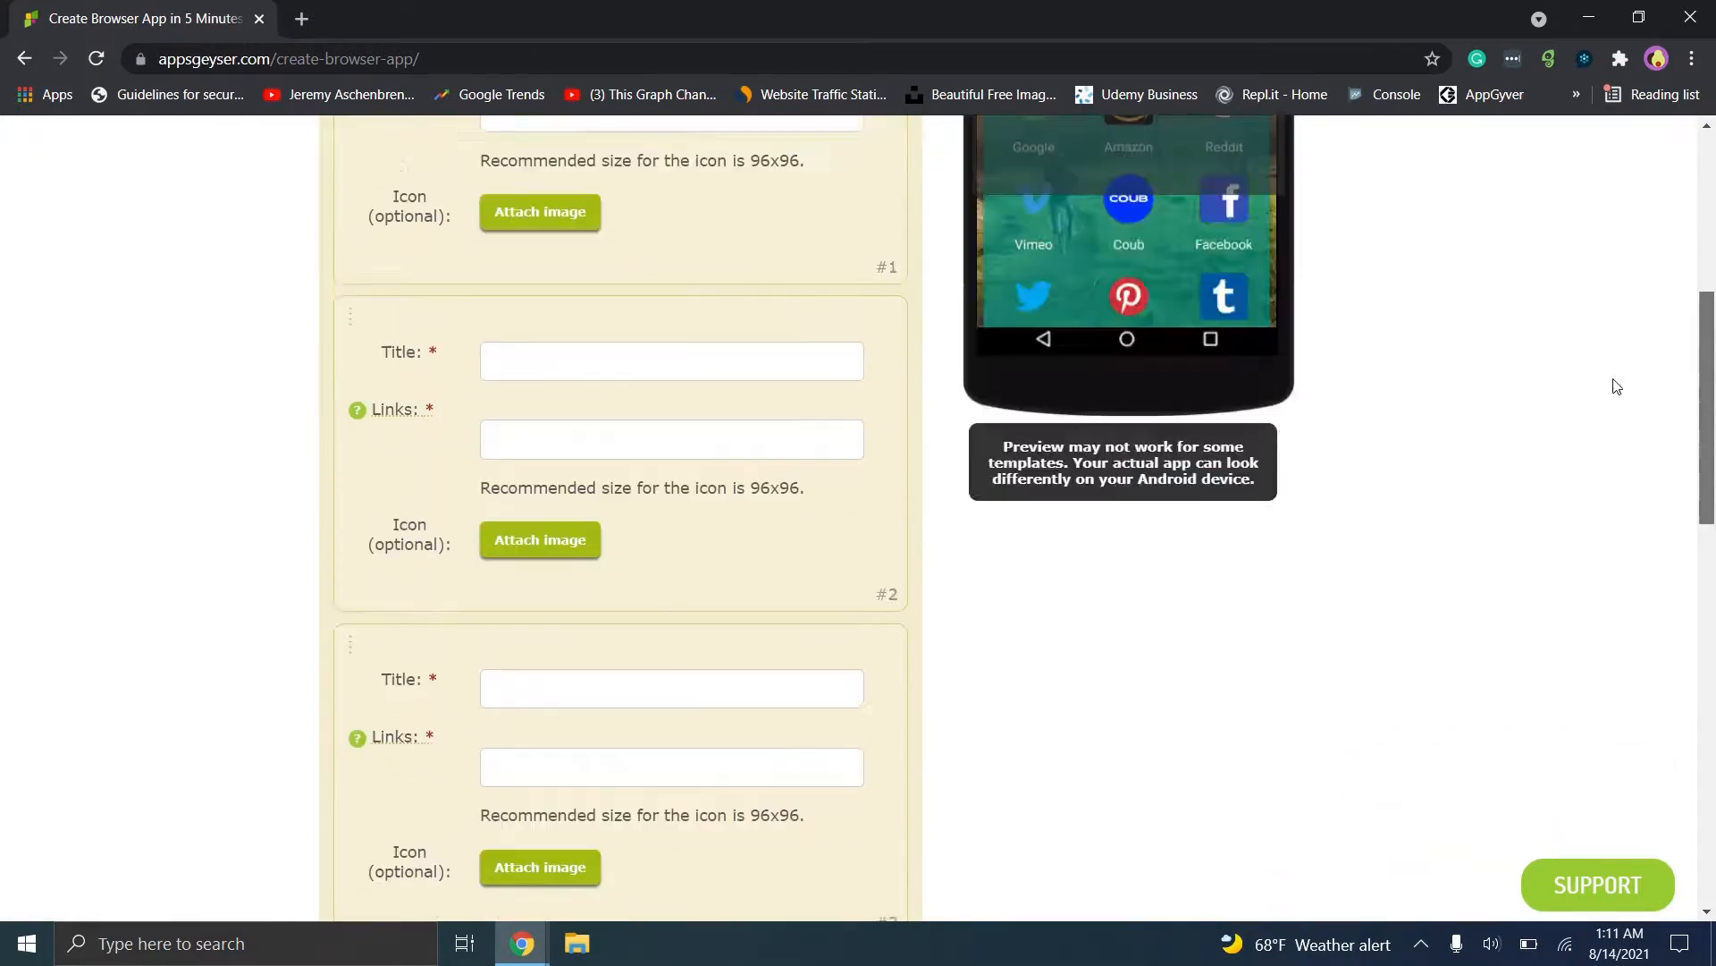
{"action": "scroll", "scroll_direction": "up", "scroll_amount": 3}
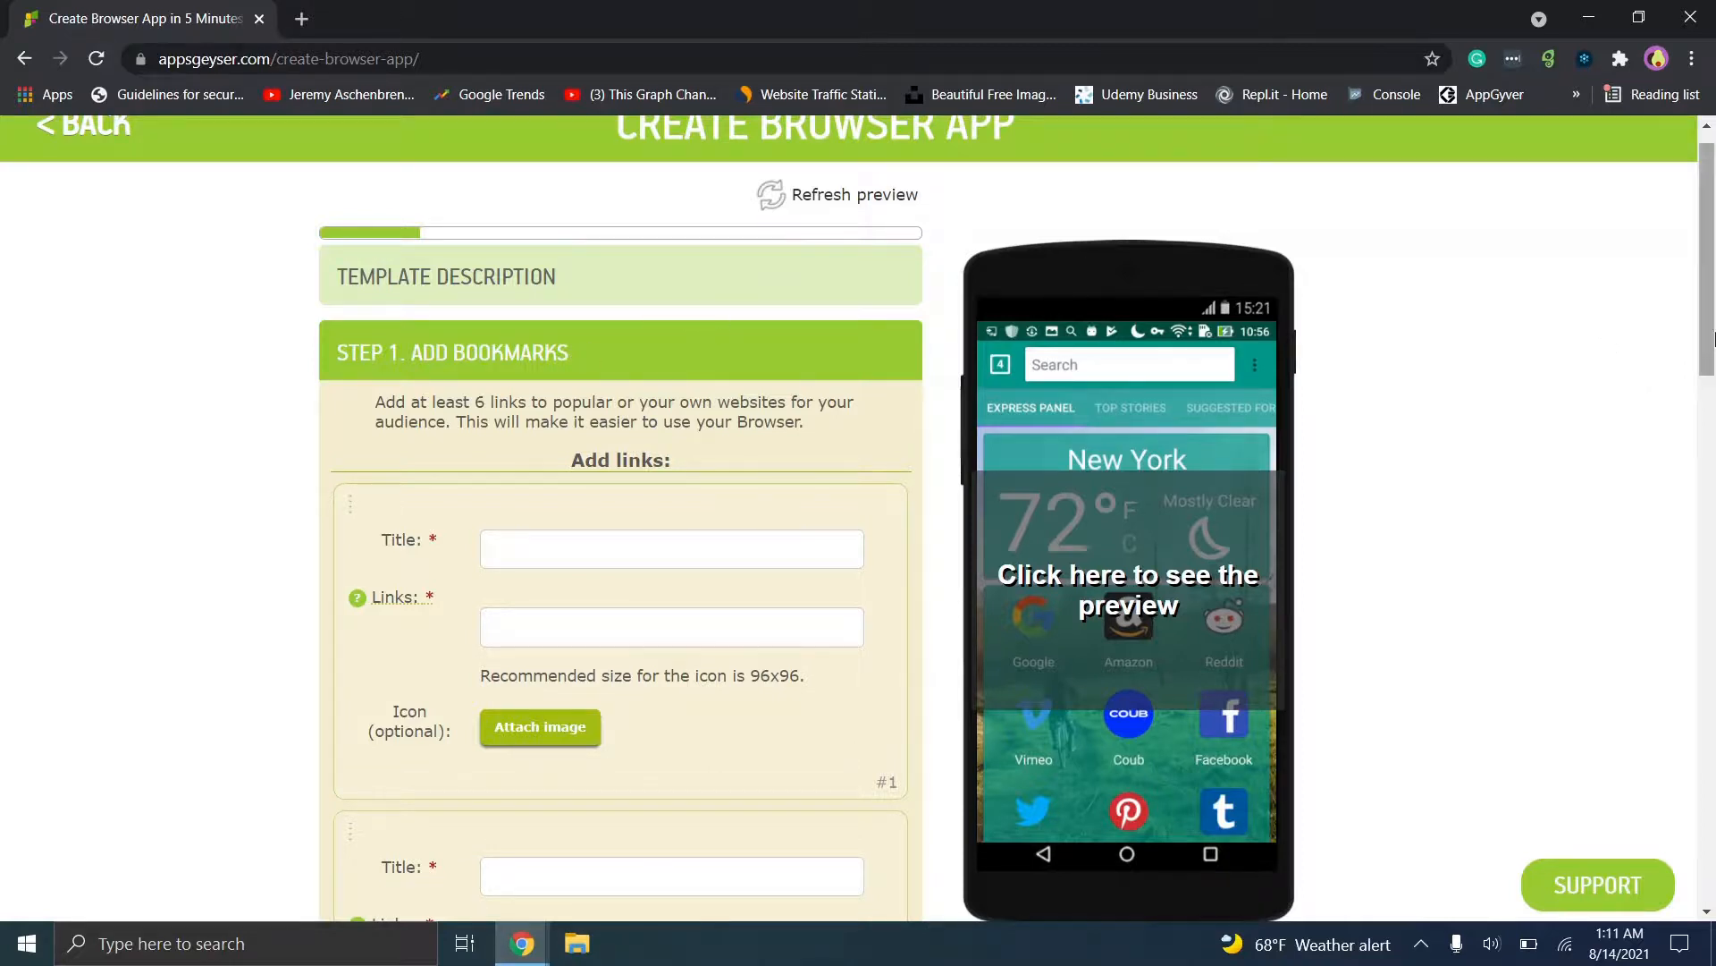
{"action": "scroll", "scroll_direction": "down", "scroll_amount": 3}
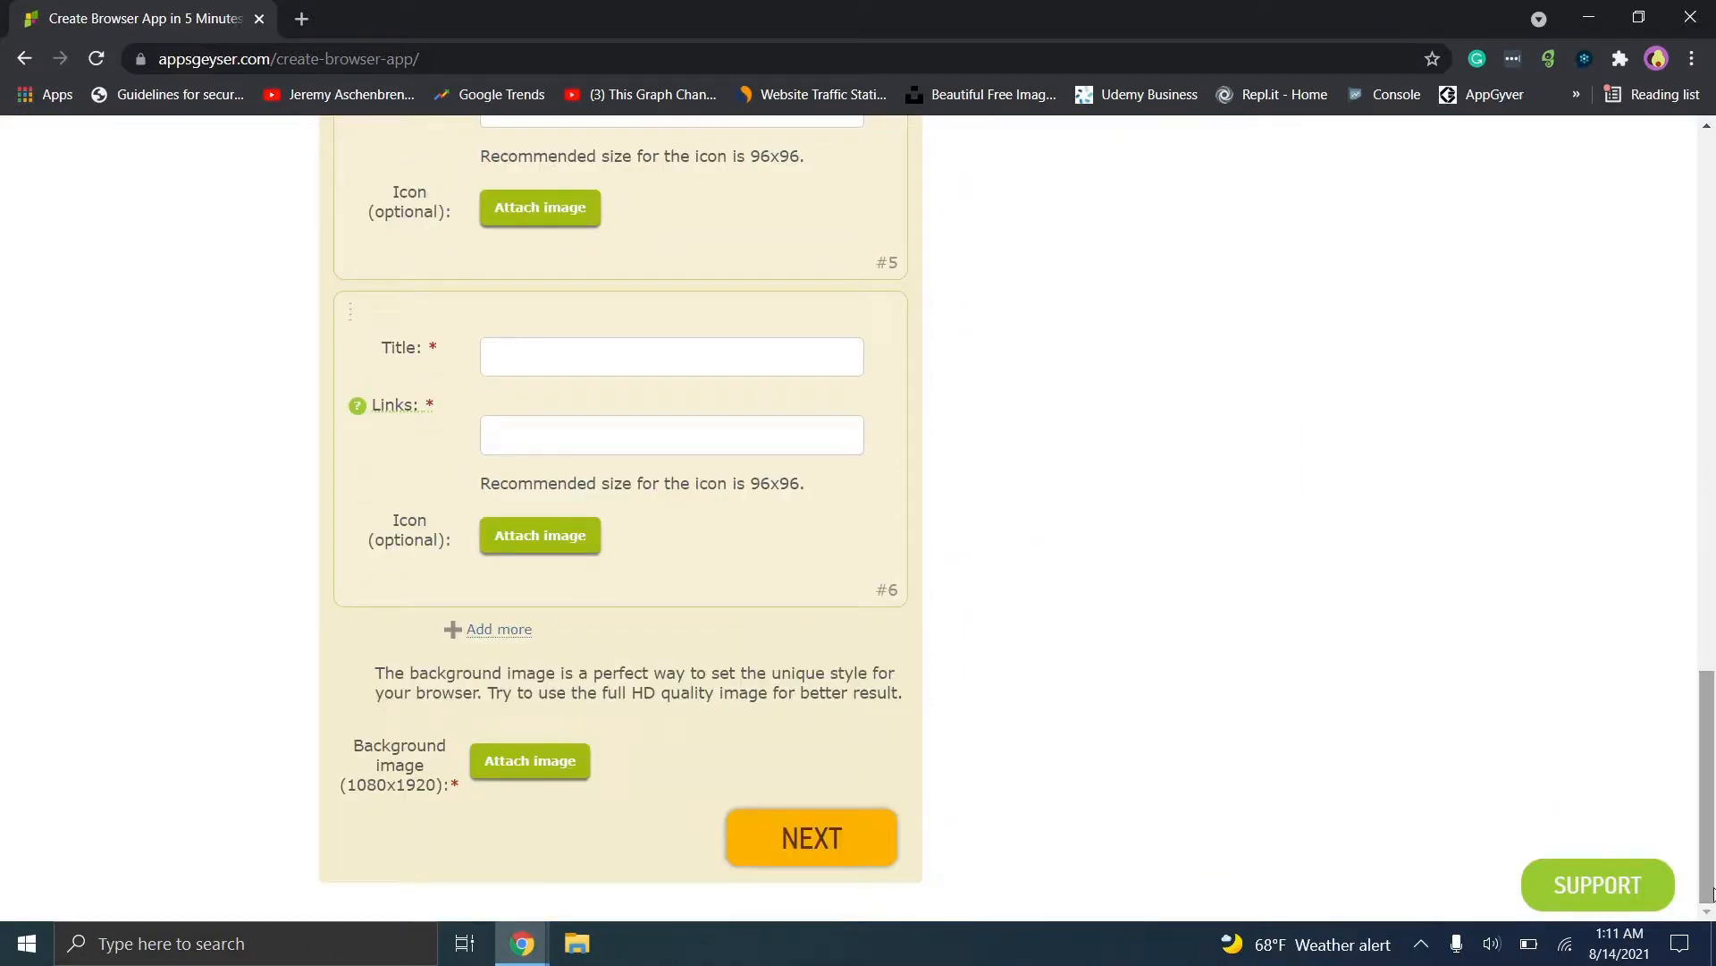
{"action": "scroll", "scroll_direction": "up", "scroll_amount": 3}
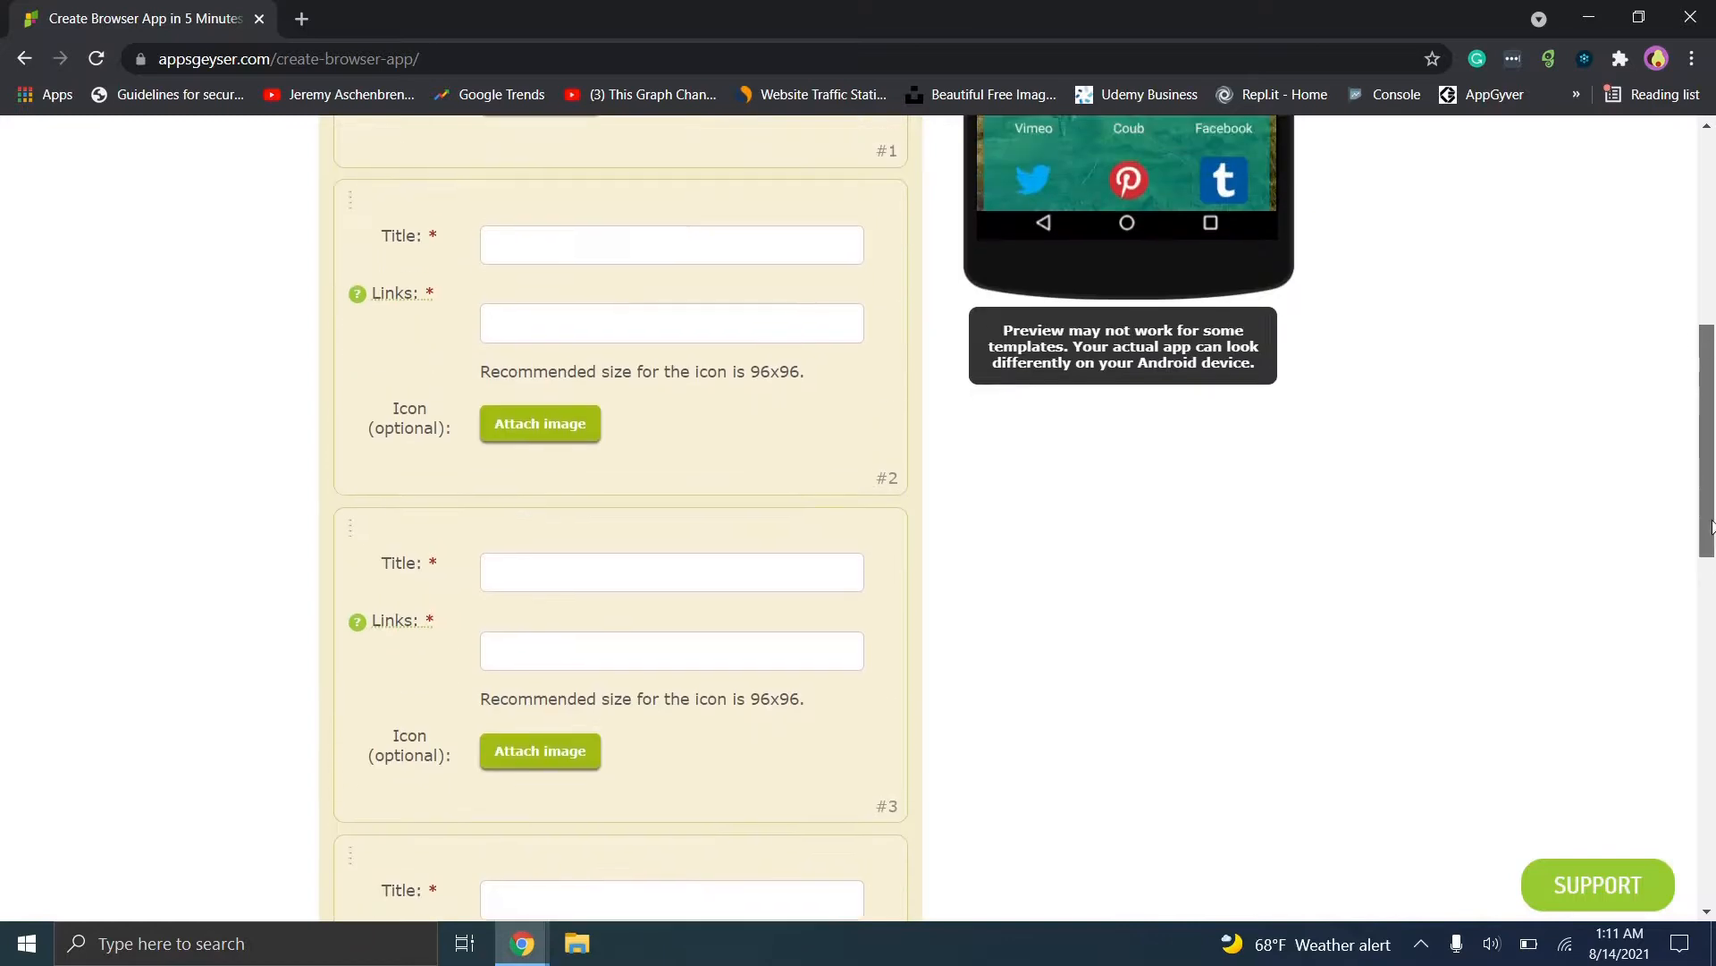
{"action": "scroll", "scroll_direction": "up", "scroll_amount": 3}
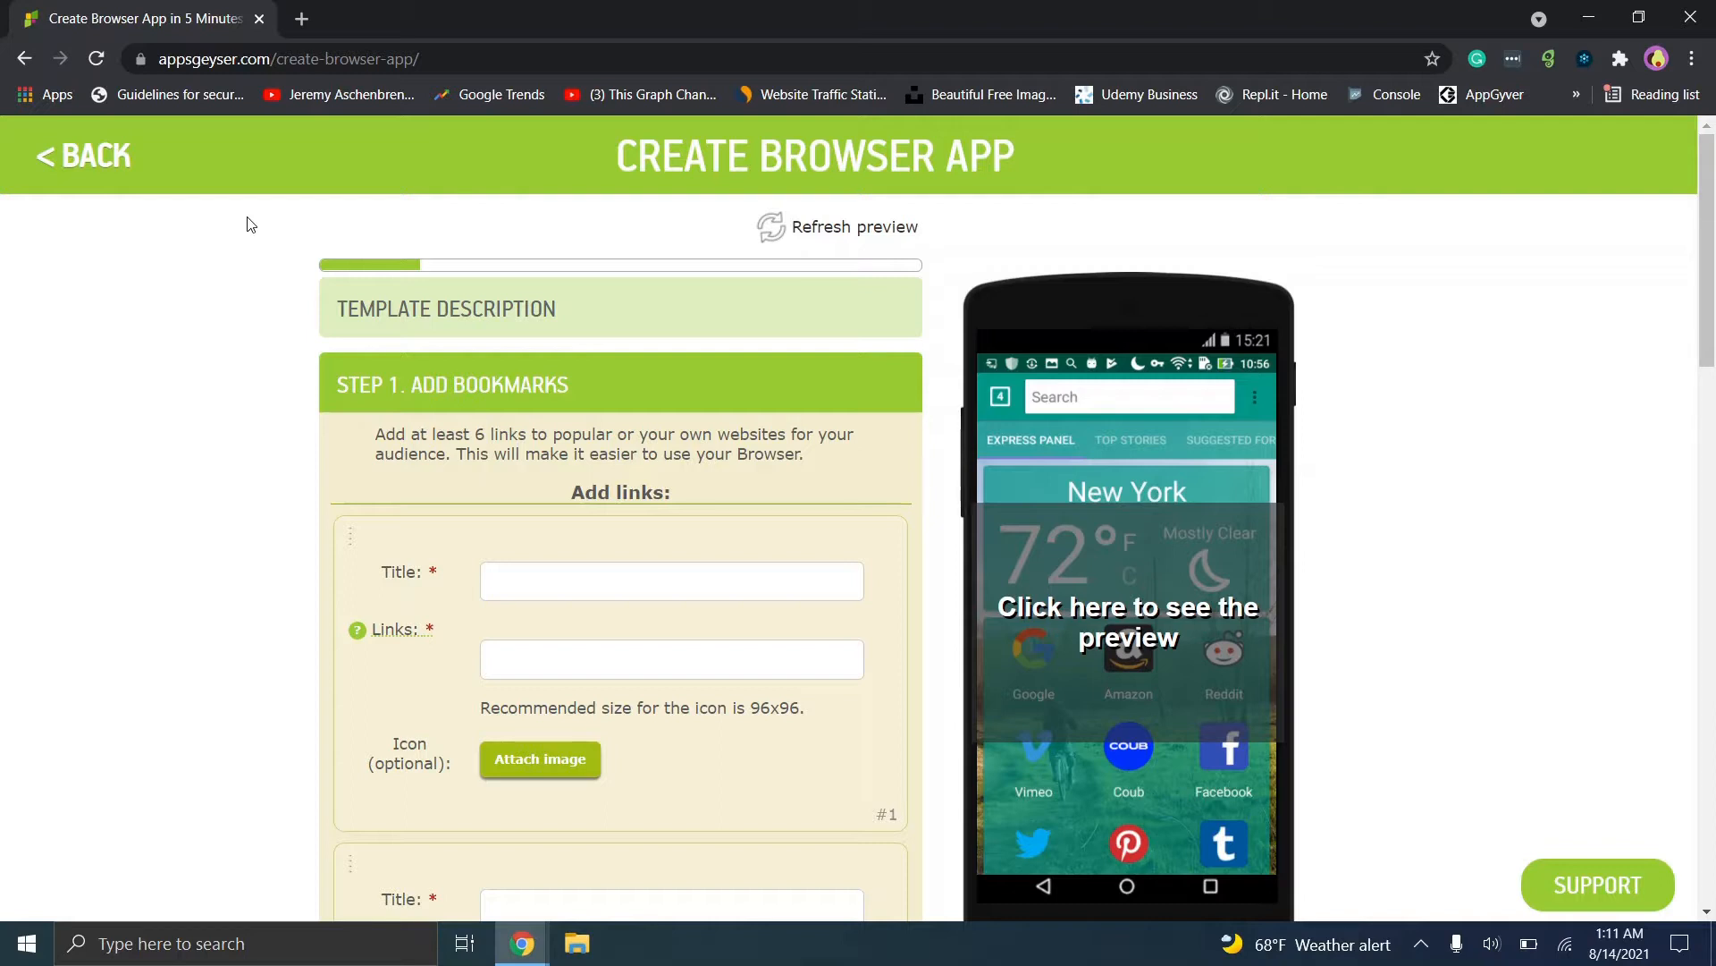
{"action": "mouse_move", "coordinate": [11, 261]}
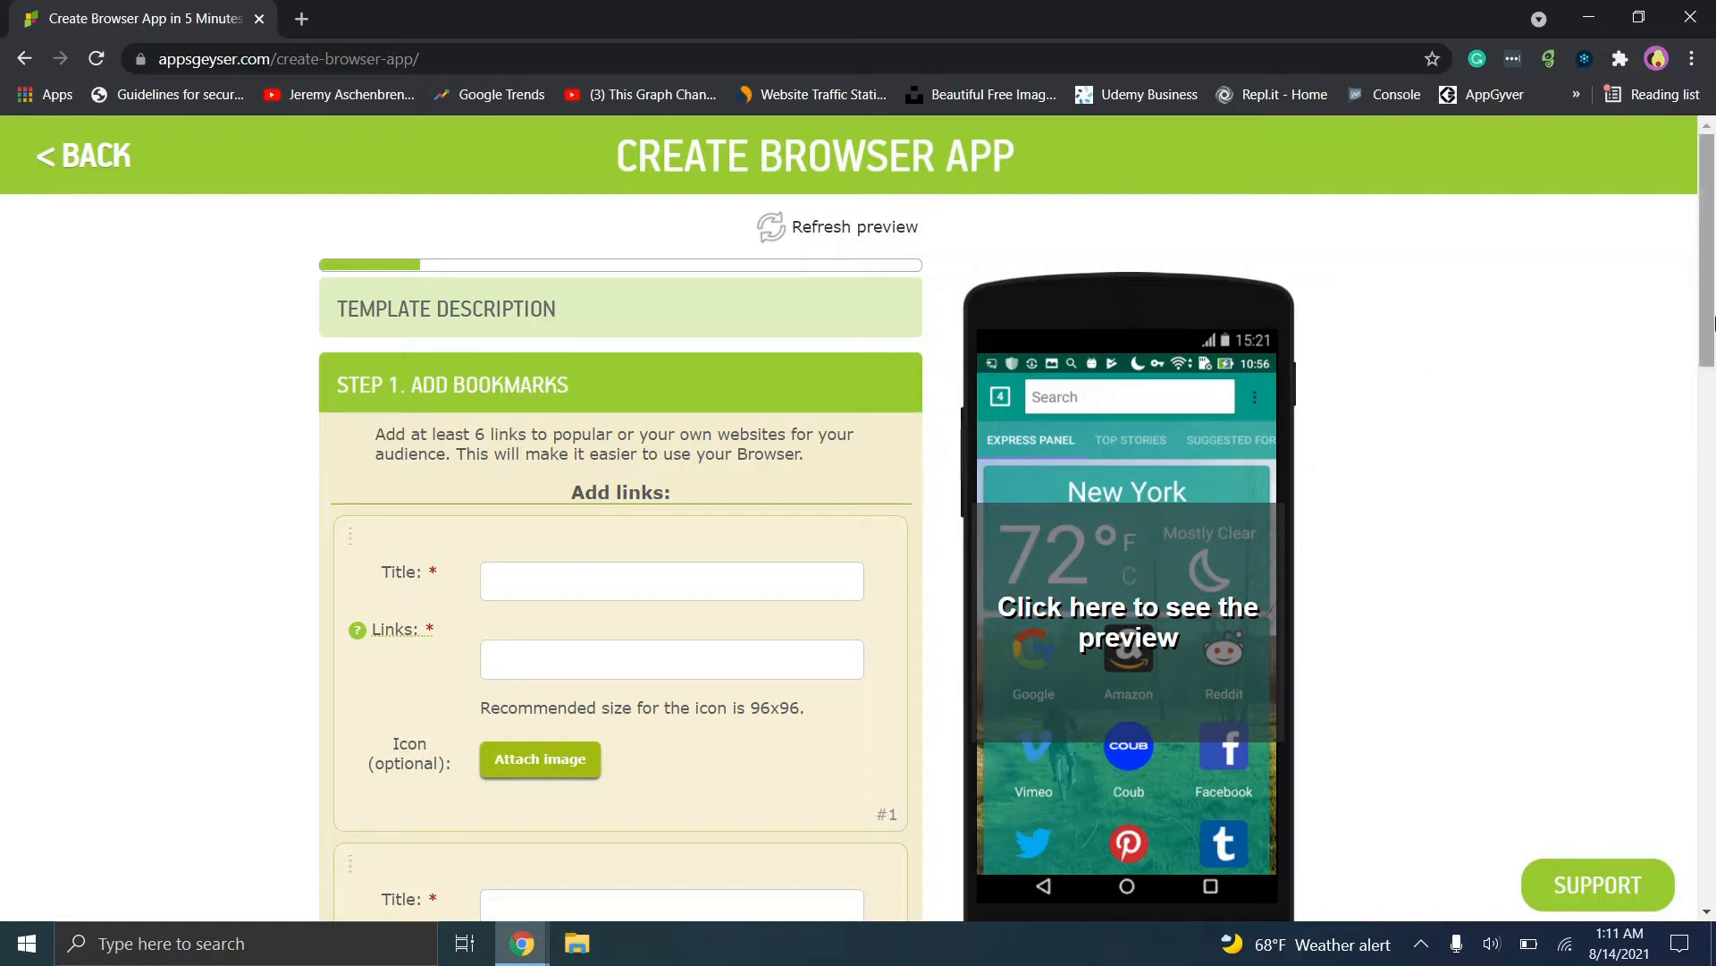
{"action": "scroll", "scroll_direction": "down", "scroll_amount": 3}
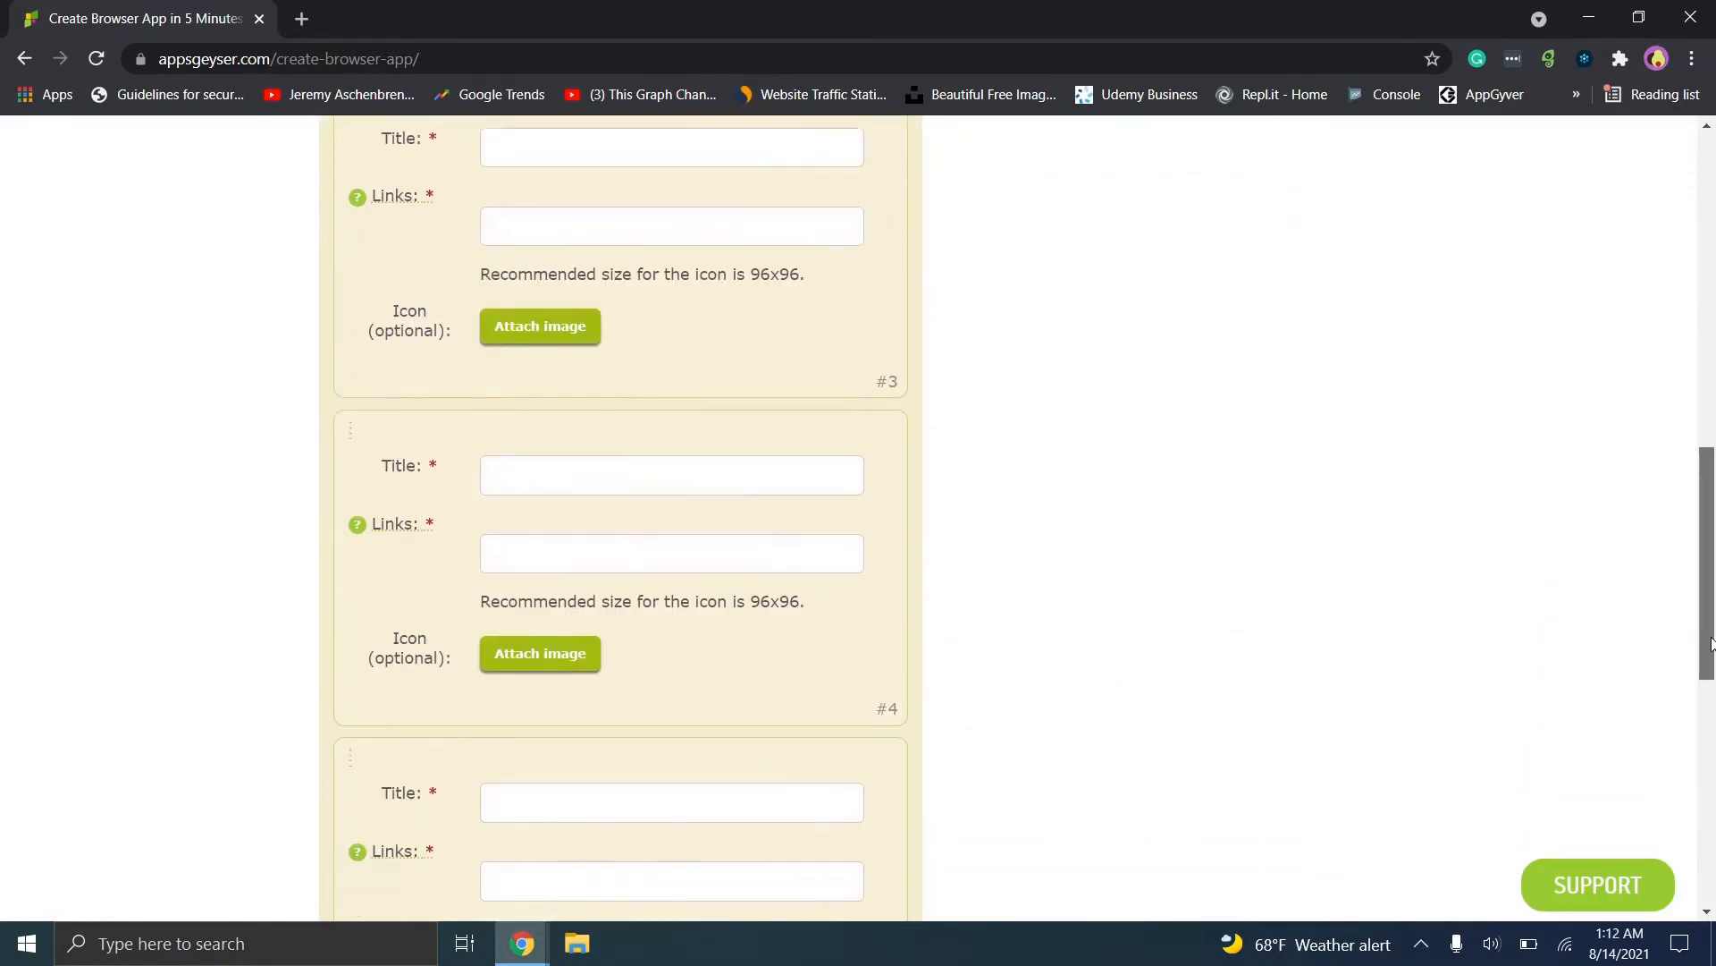
{"action": "scroll", "scroll_direction": "up", "scroll_amount": 3}
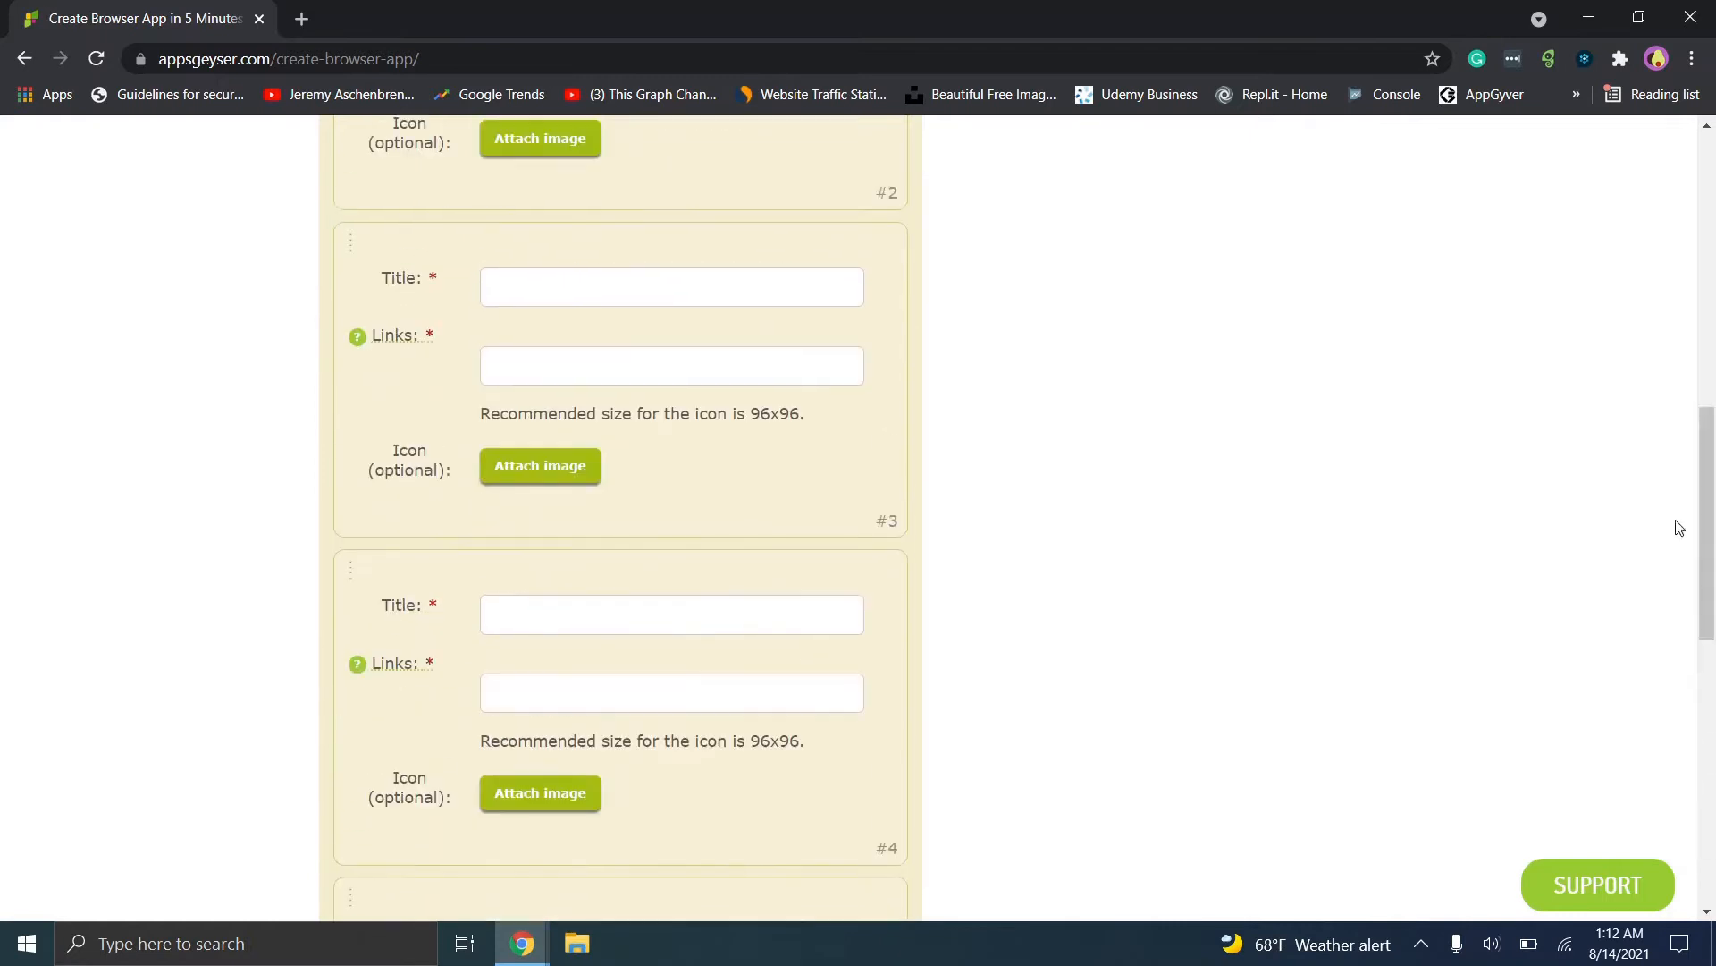
{"action": "scroll", "scroll_direction": "up", "scroll_amount": 3}
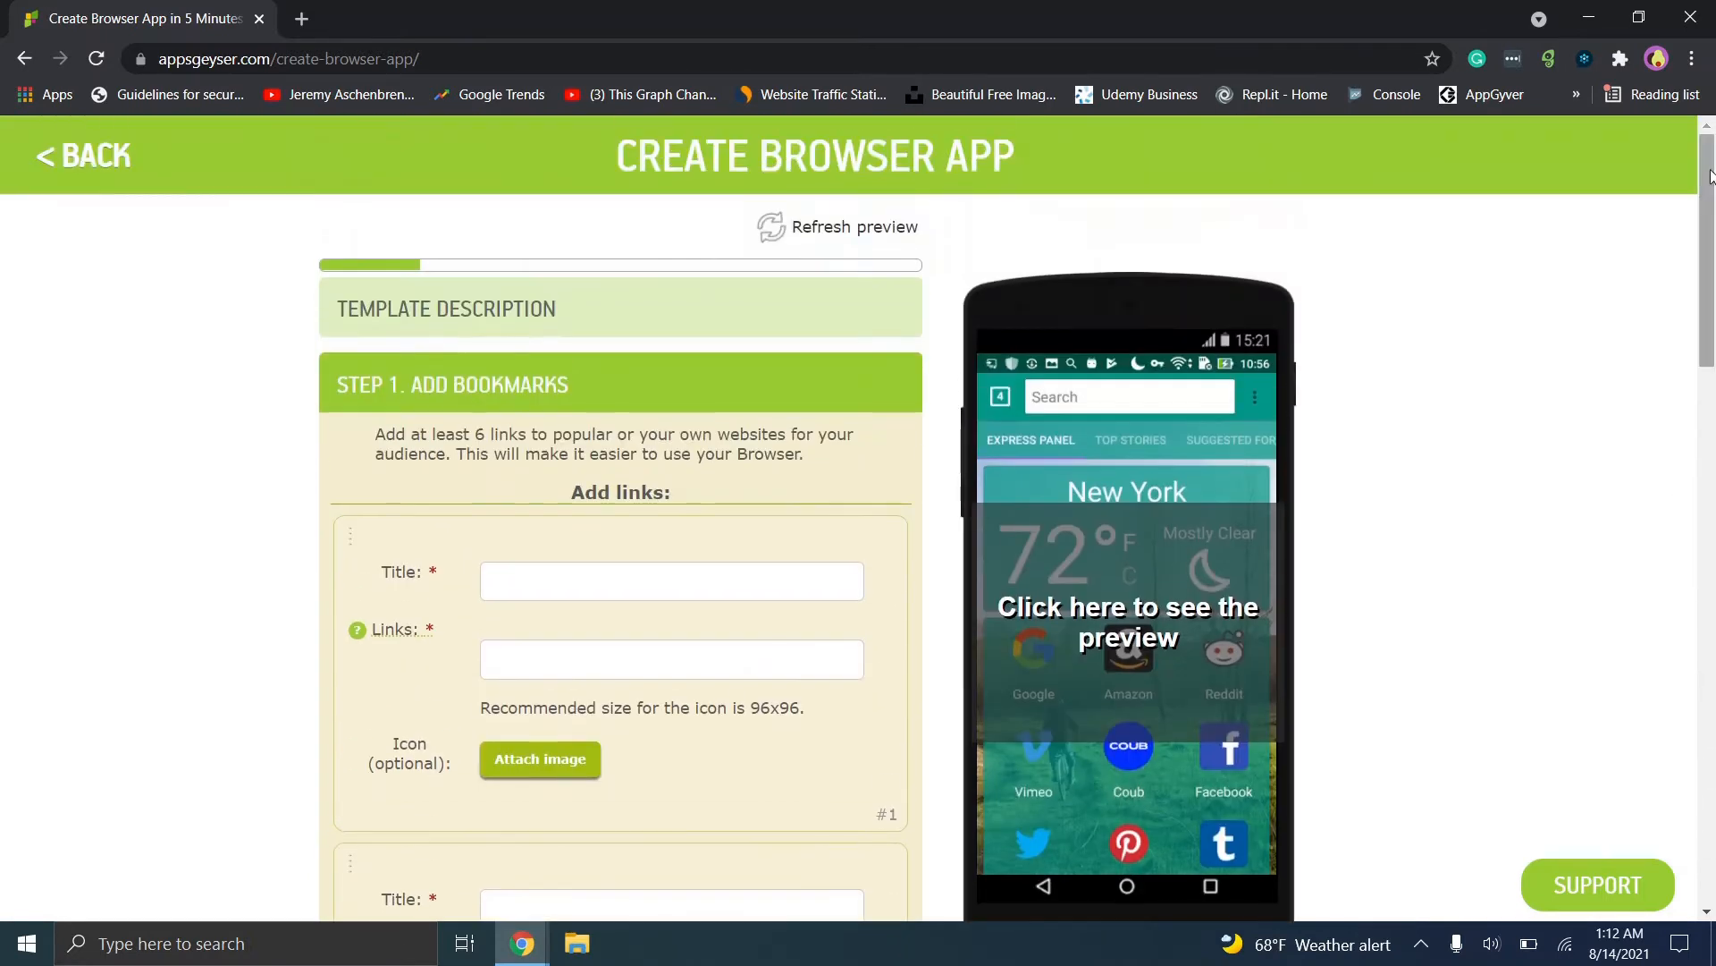